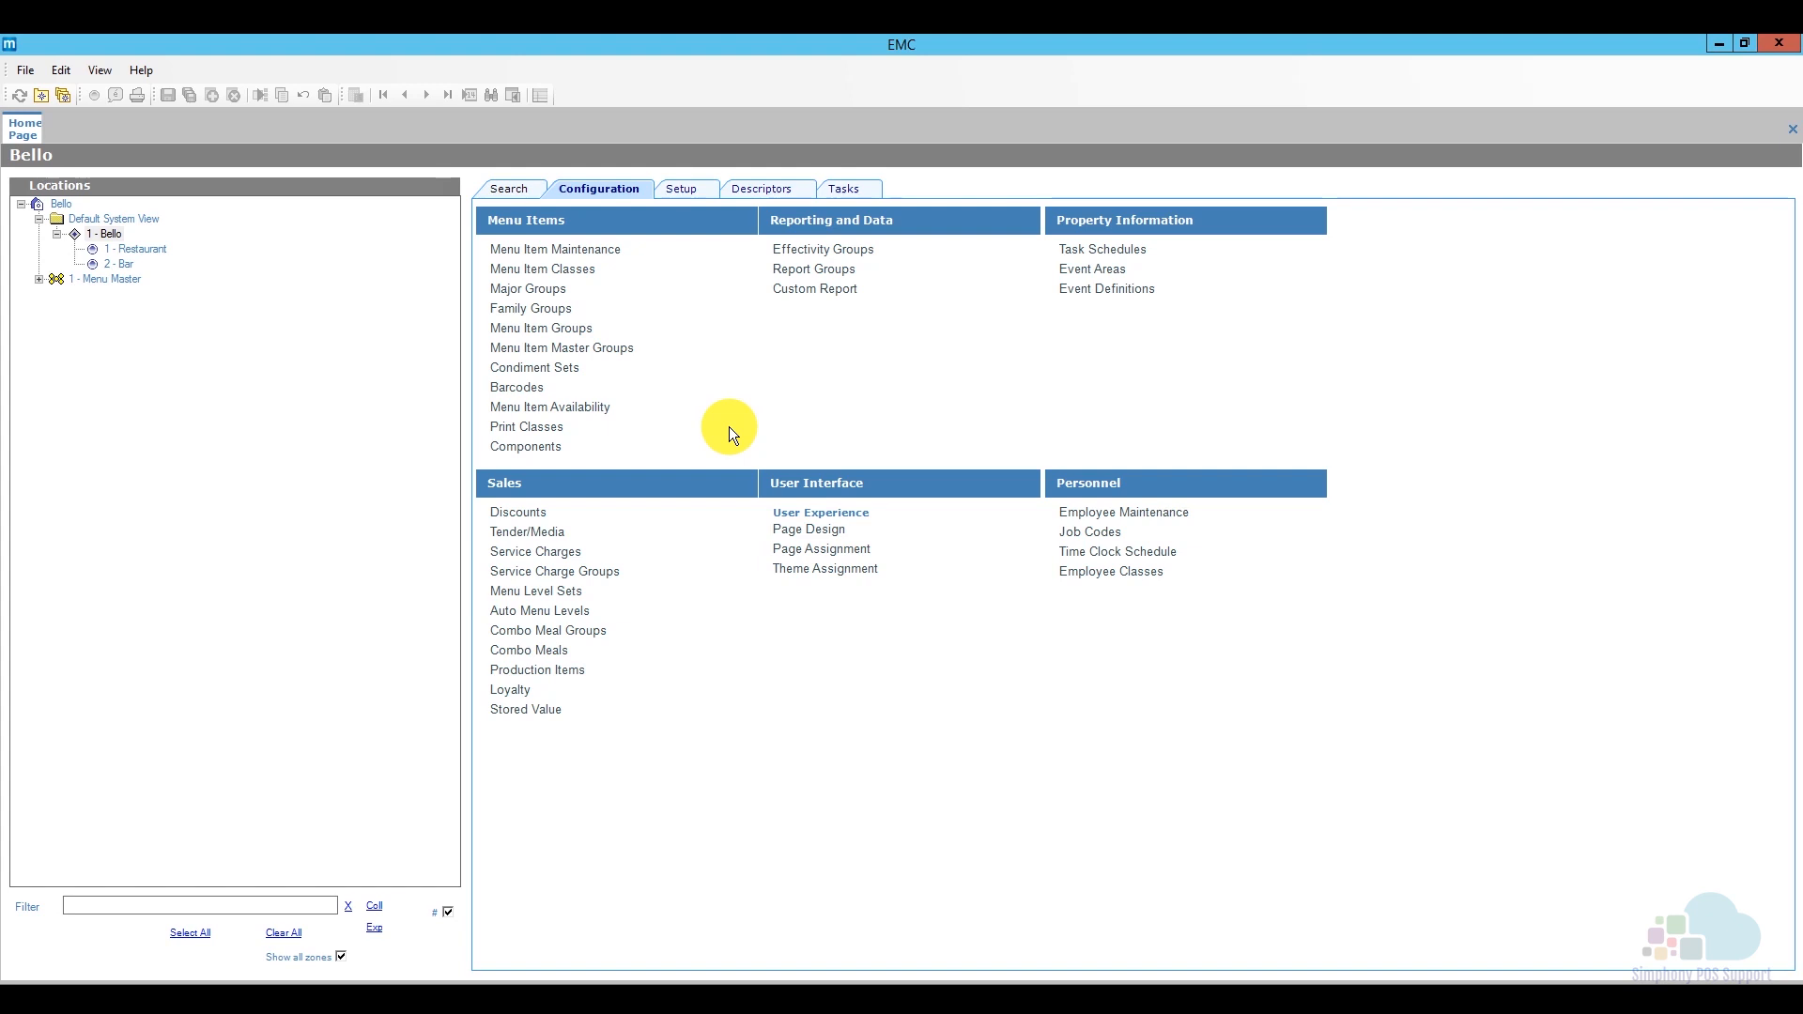
{"action": "mouse_move", "coordinate": [698, 266]}
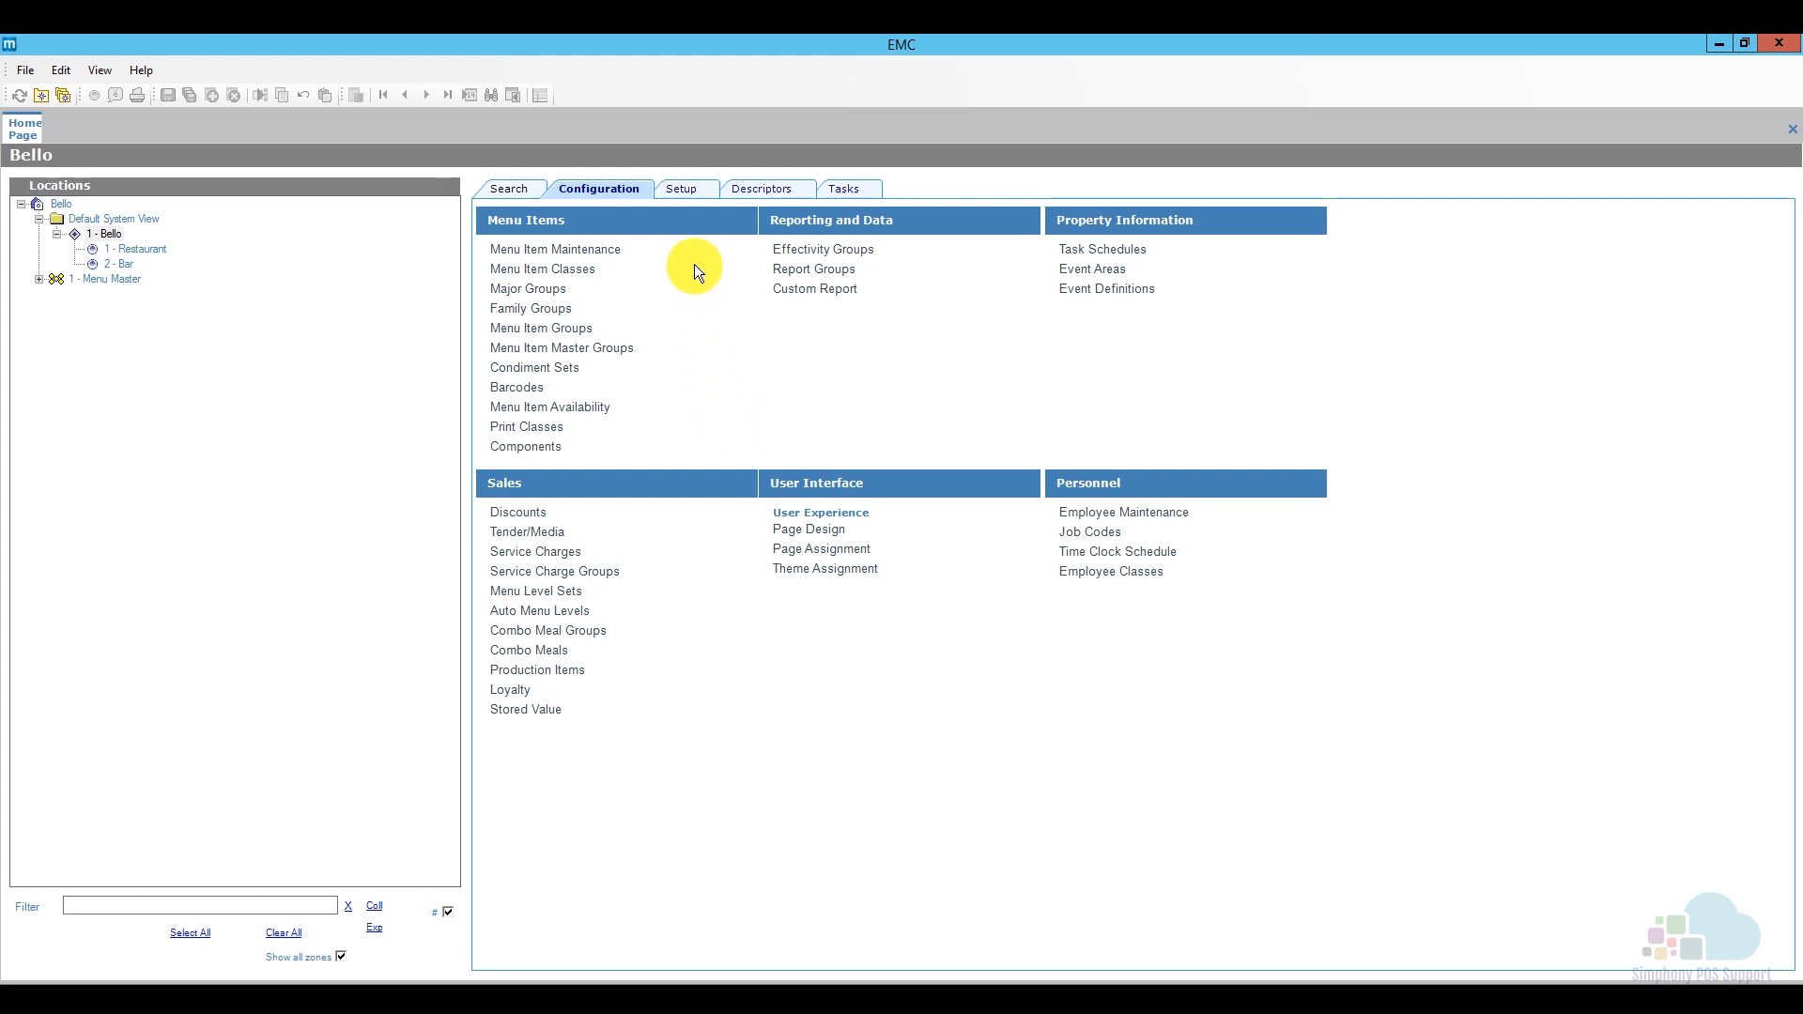
Show the Setup options for location 1 - Bello
{"action": "left_click", "coordinate": [680, 188]}
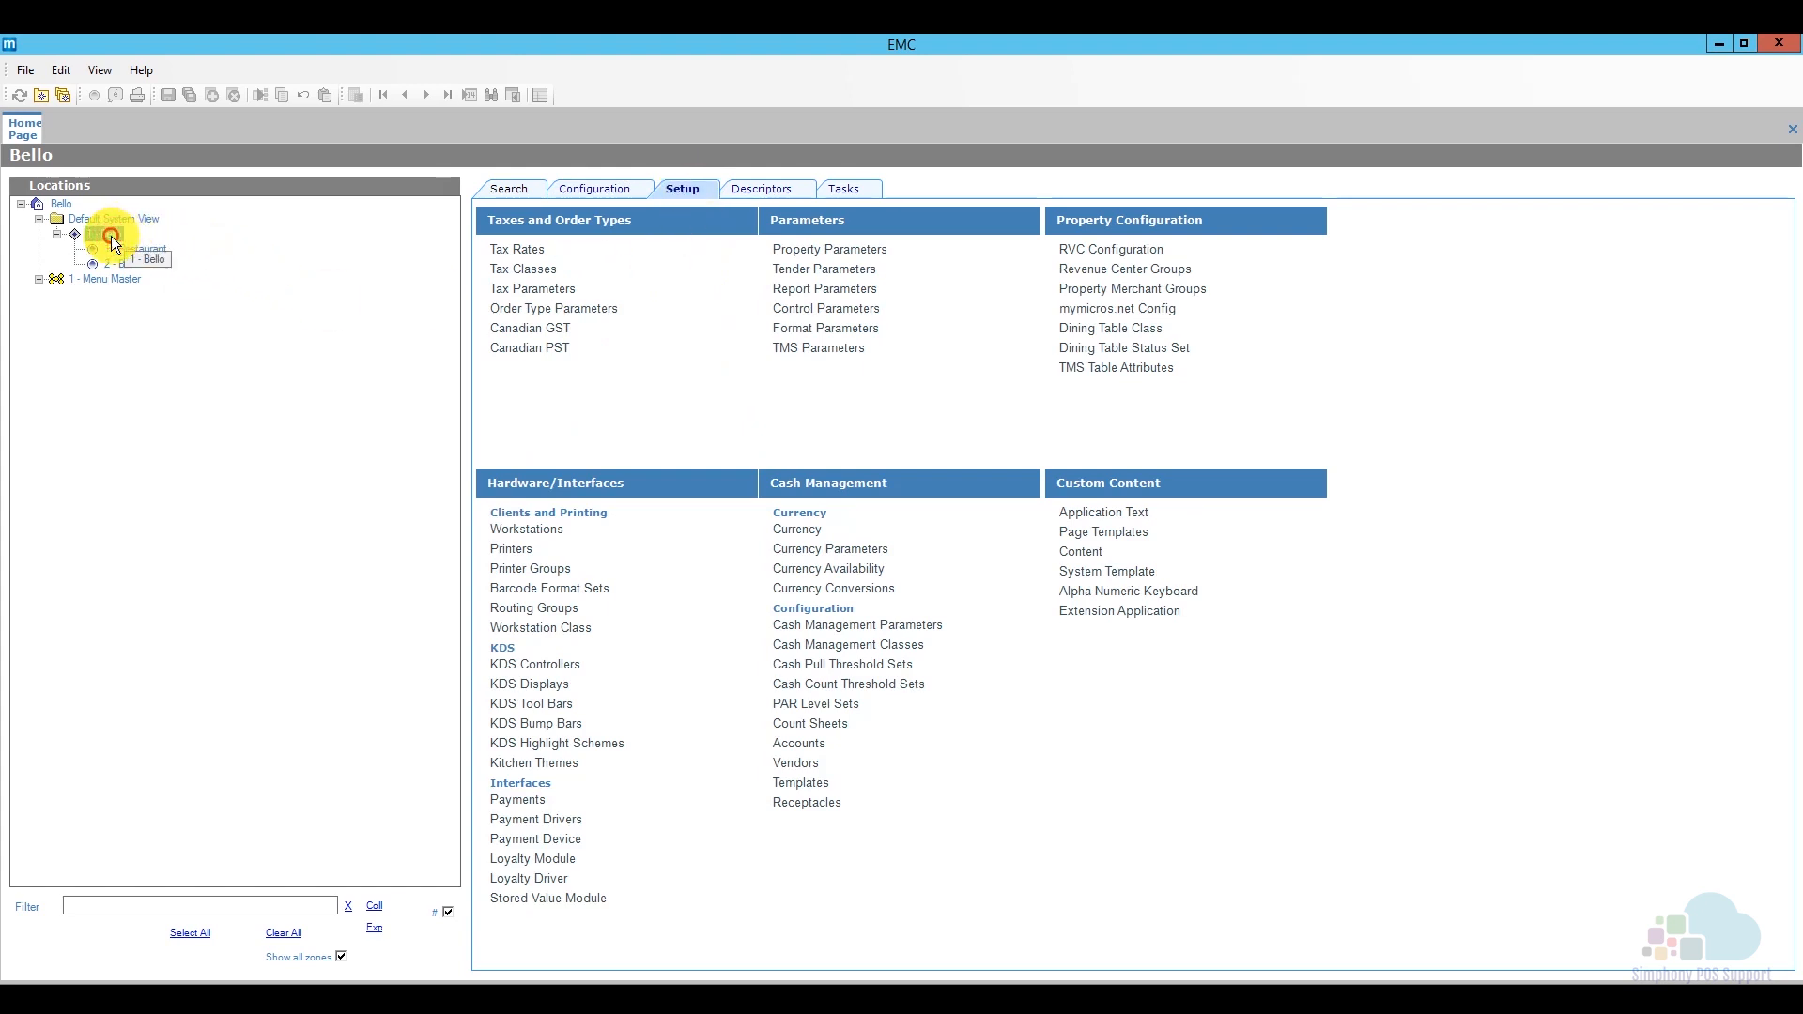
{"action": "left_click", "coordinate": [105, 232]}
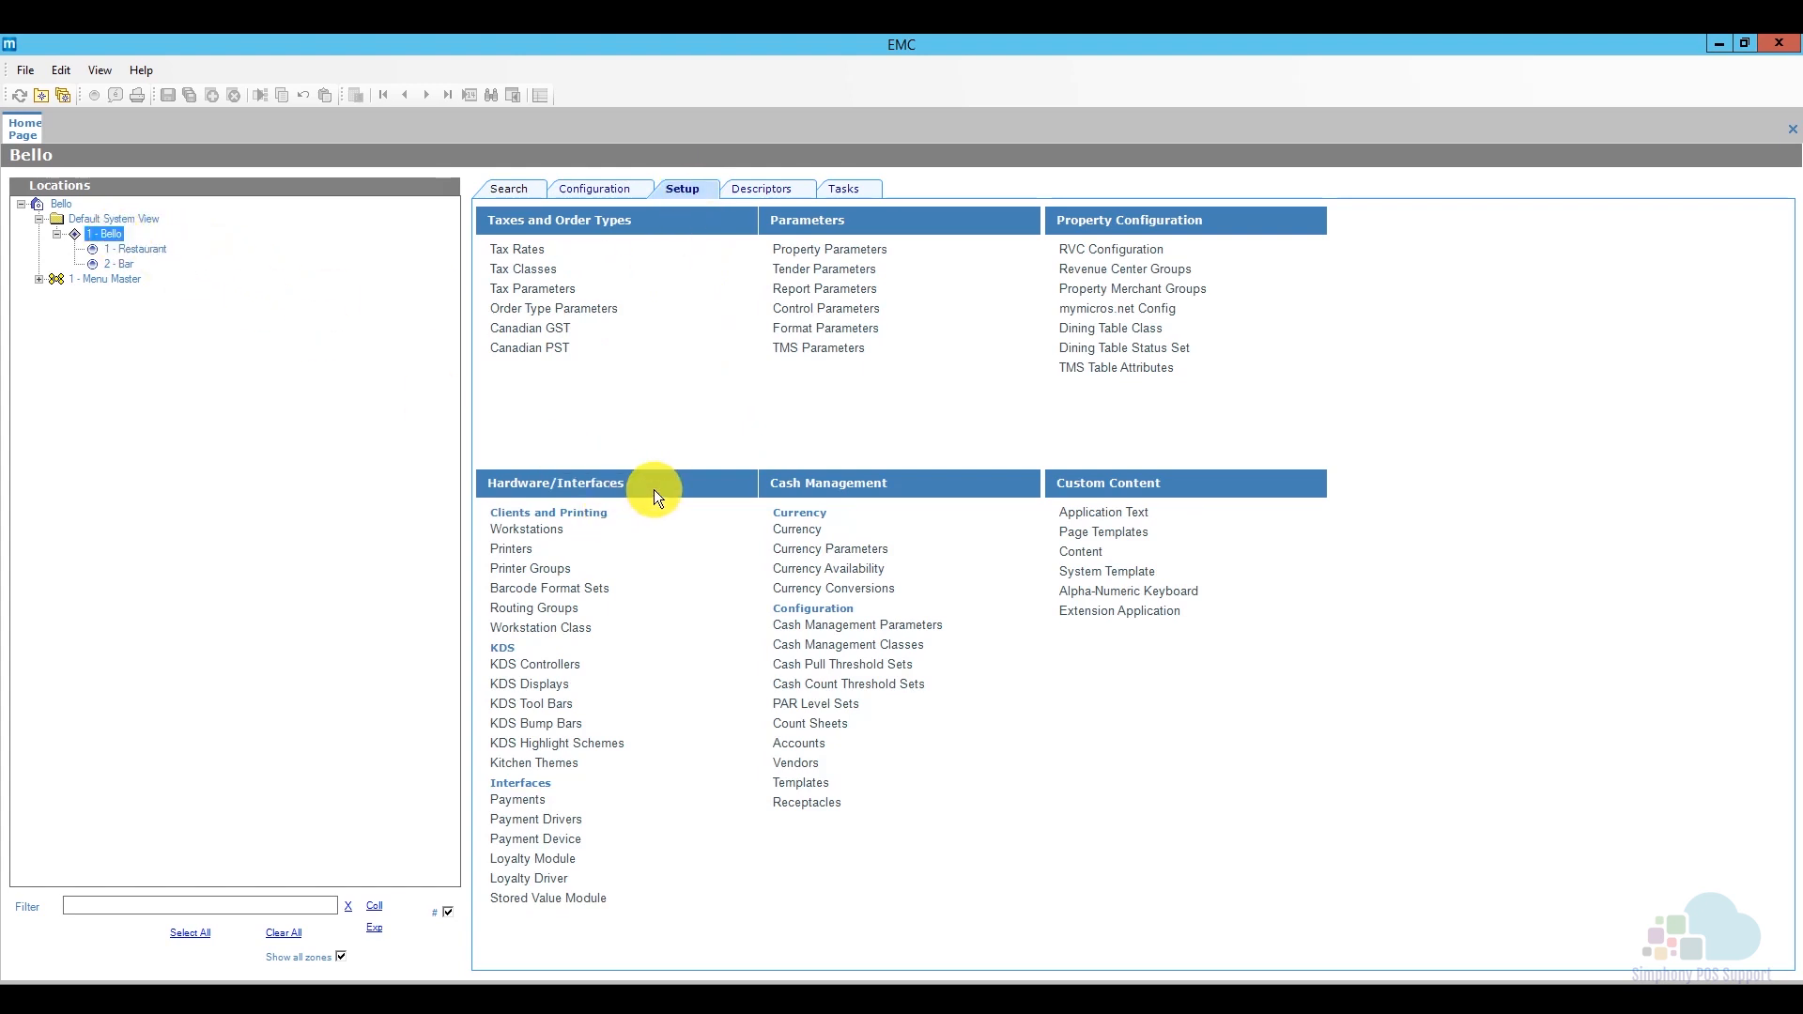
{"action": "mouse_move", "coordinate": [616, 674]}
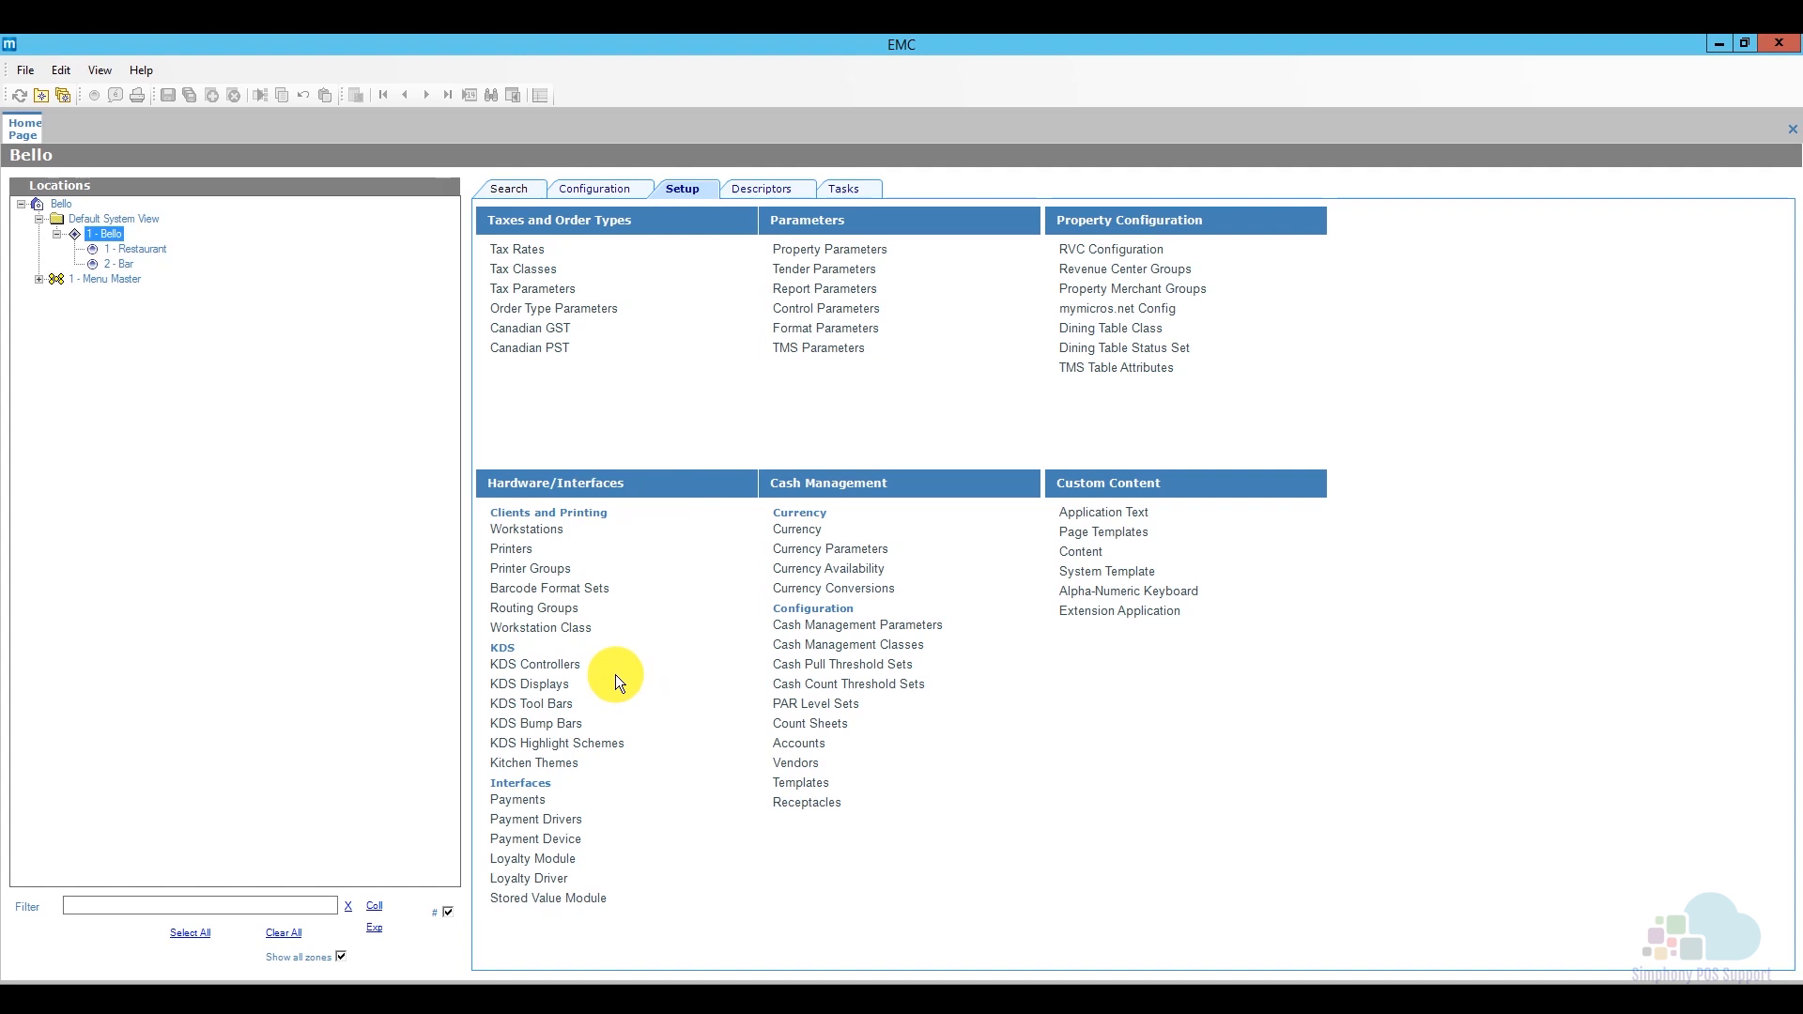
{"action": "mouse_move", "coordinate": [595, 670]}
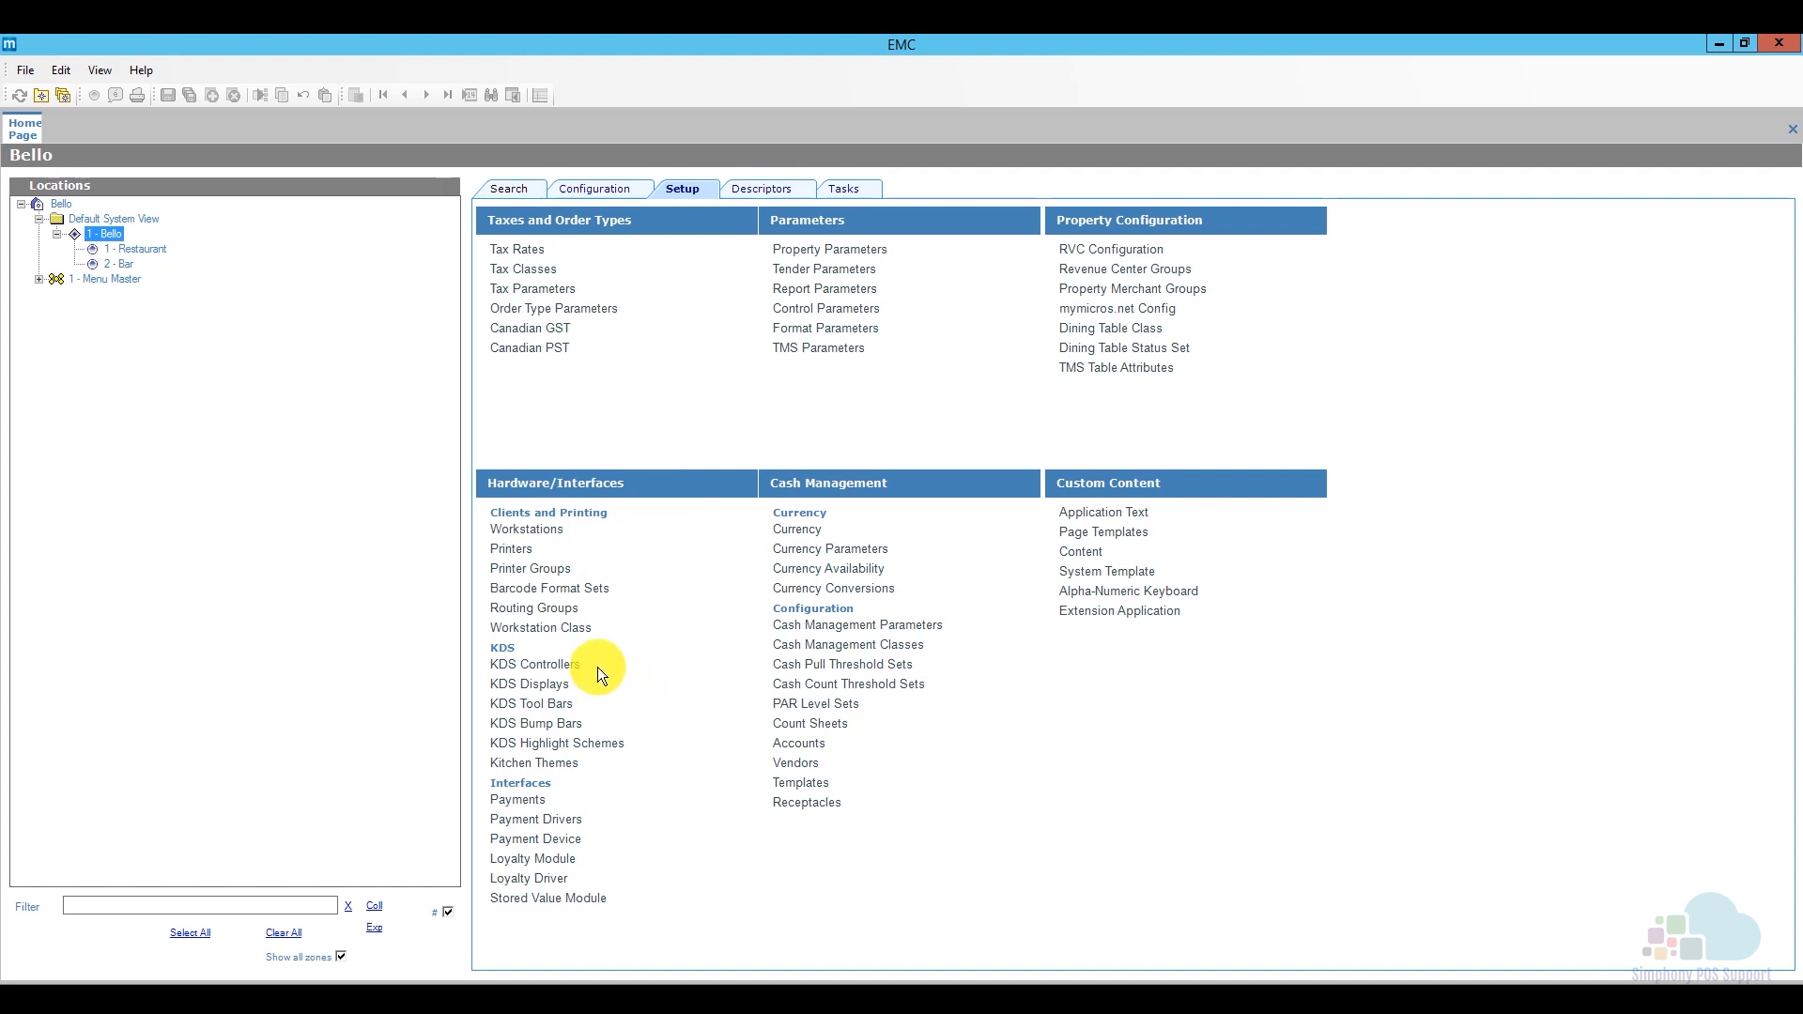
{"action": "mouse_move", "coordinate": [611, 695]}
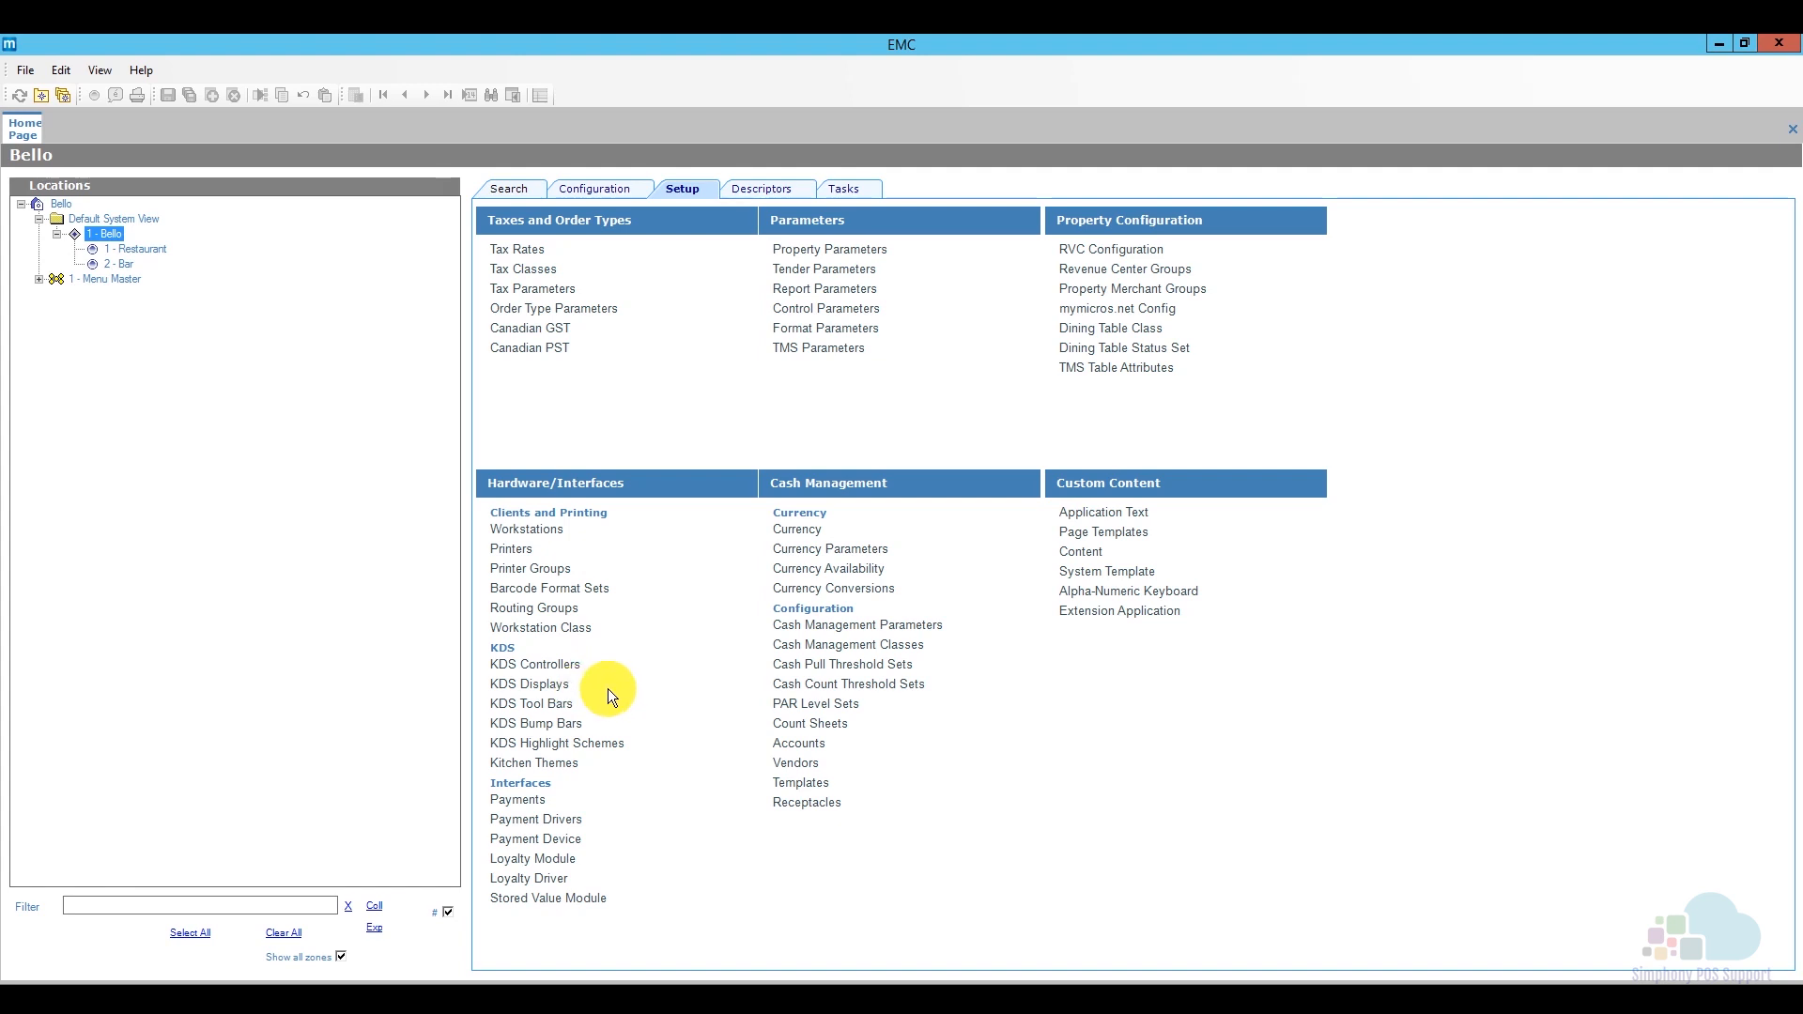
{"action": "mouse_move", "coordinate": [618, 687]}
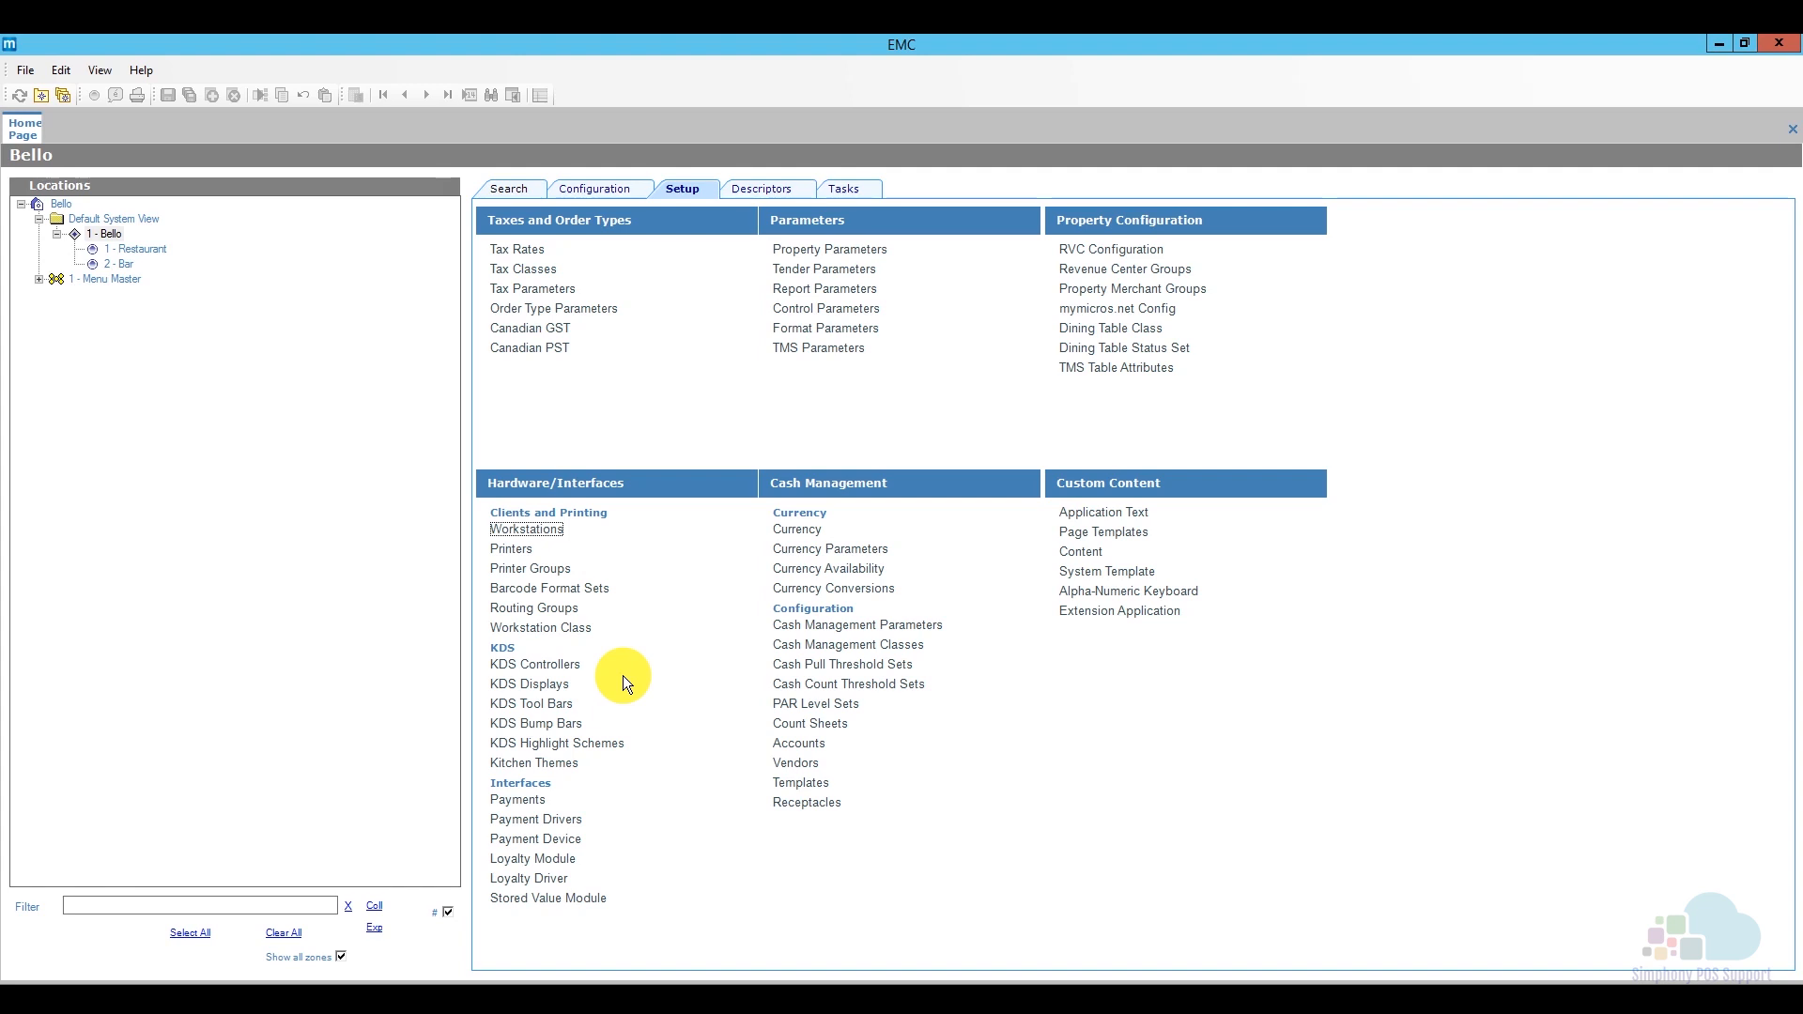
{"action": "mouse_move", "coordinate": [285, 396]}
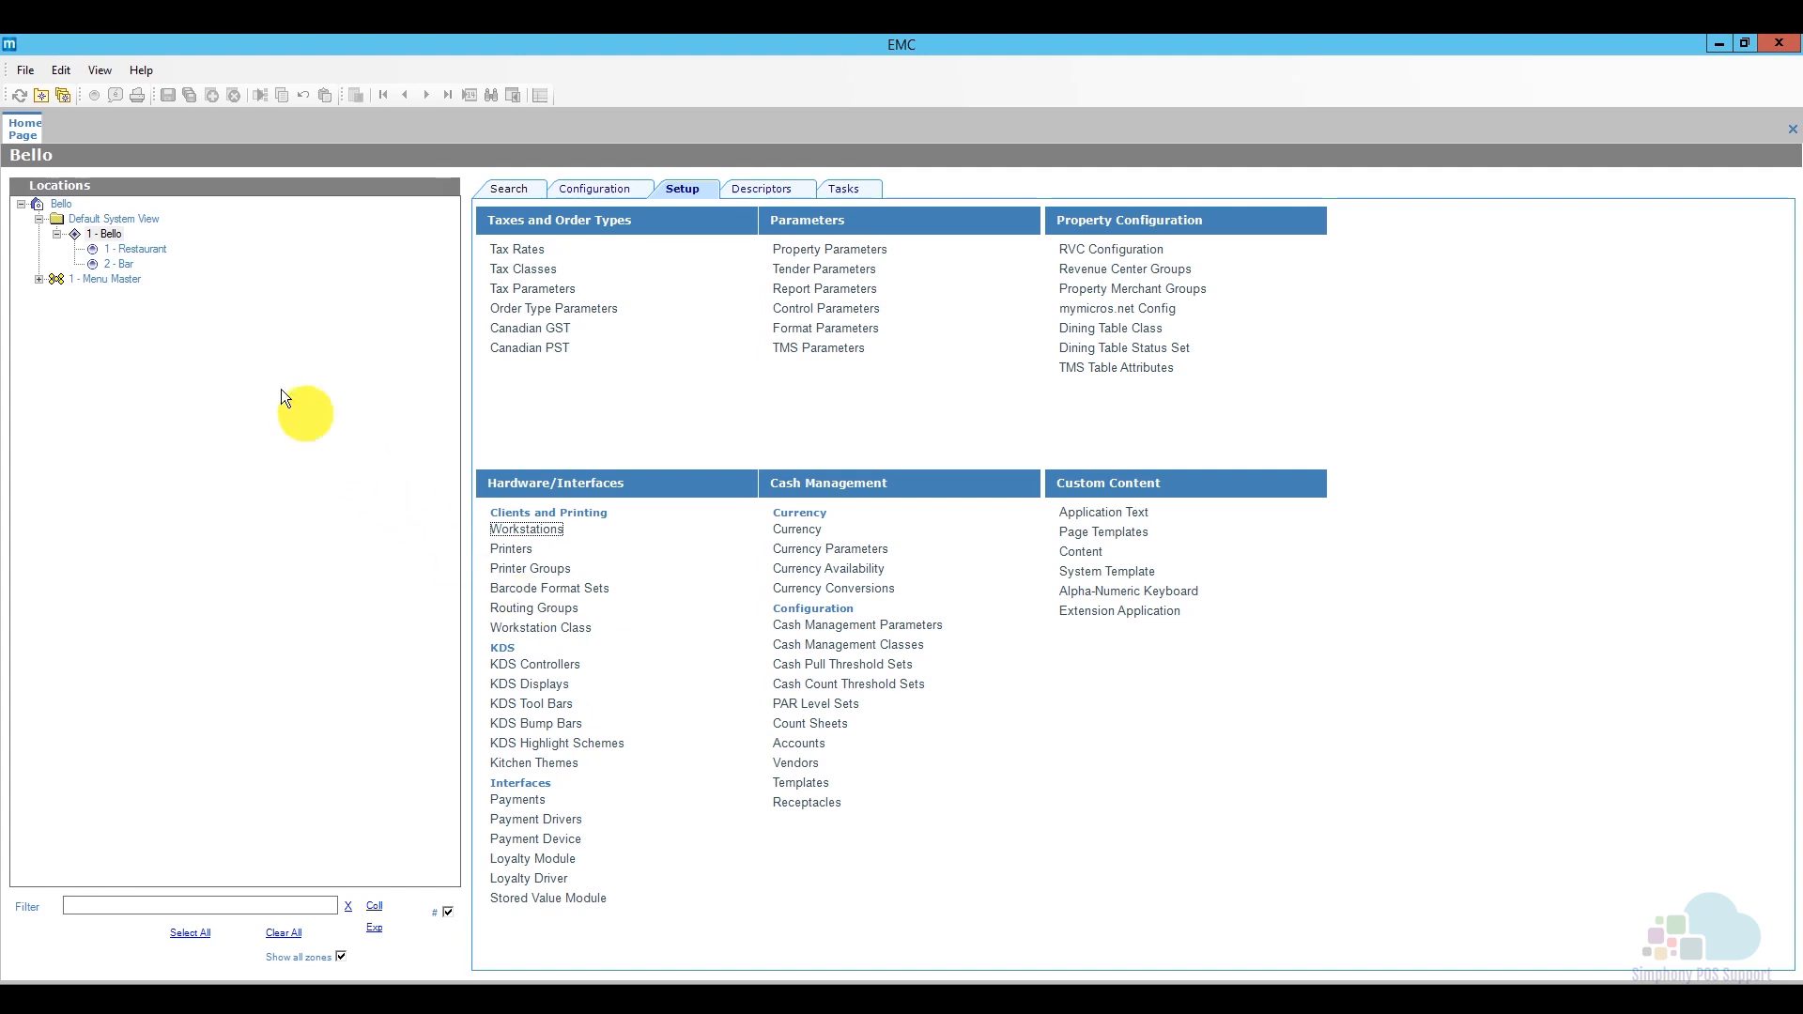
Select the enterprise root and open CAL Packages under Hardware/Interfaces
{"action": "left_click", "coordinate": [64, 204]}
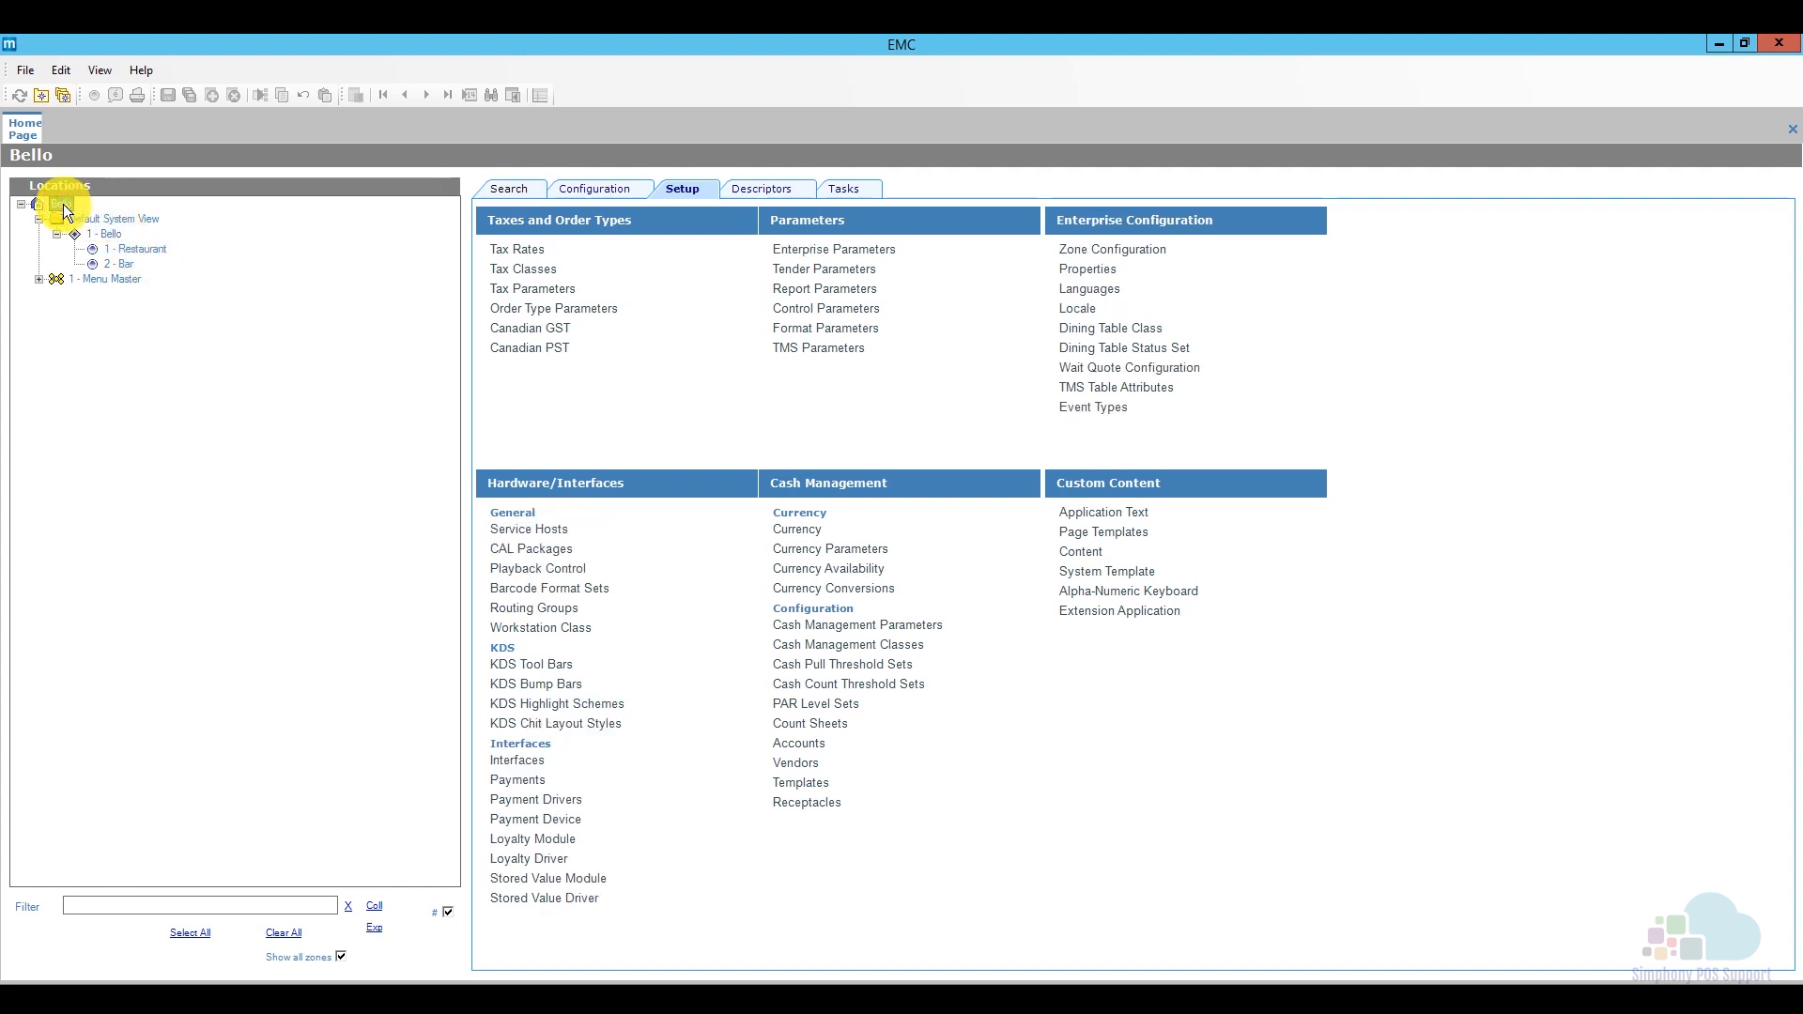
{"action": "left_click", "coordinate": [60, 203]}
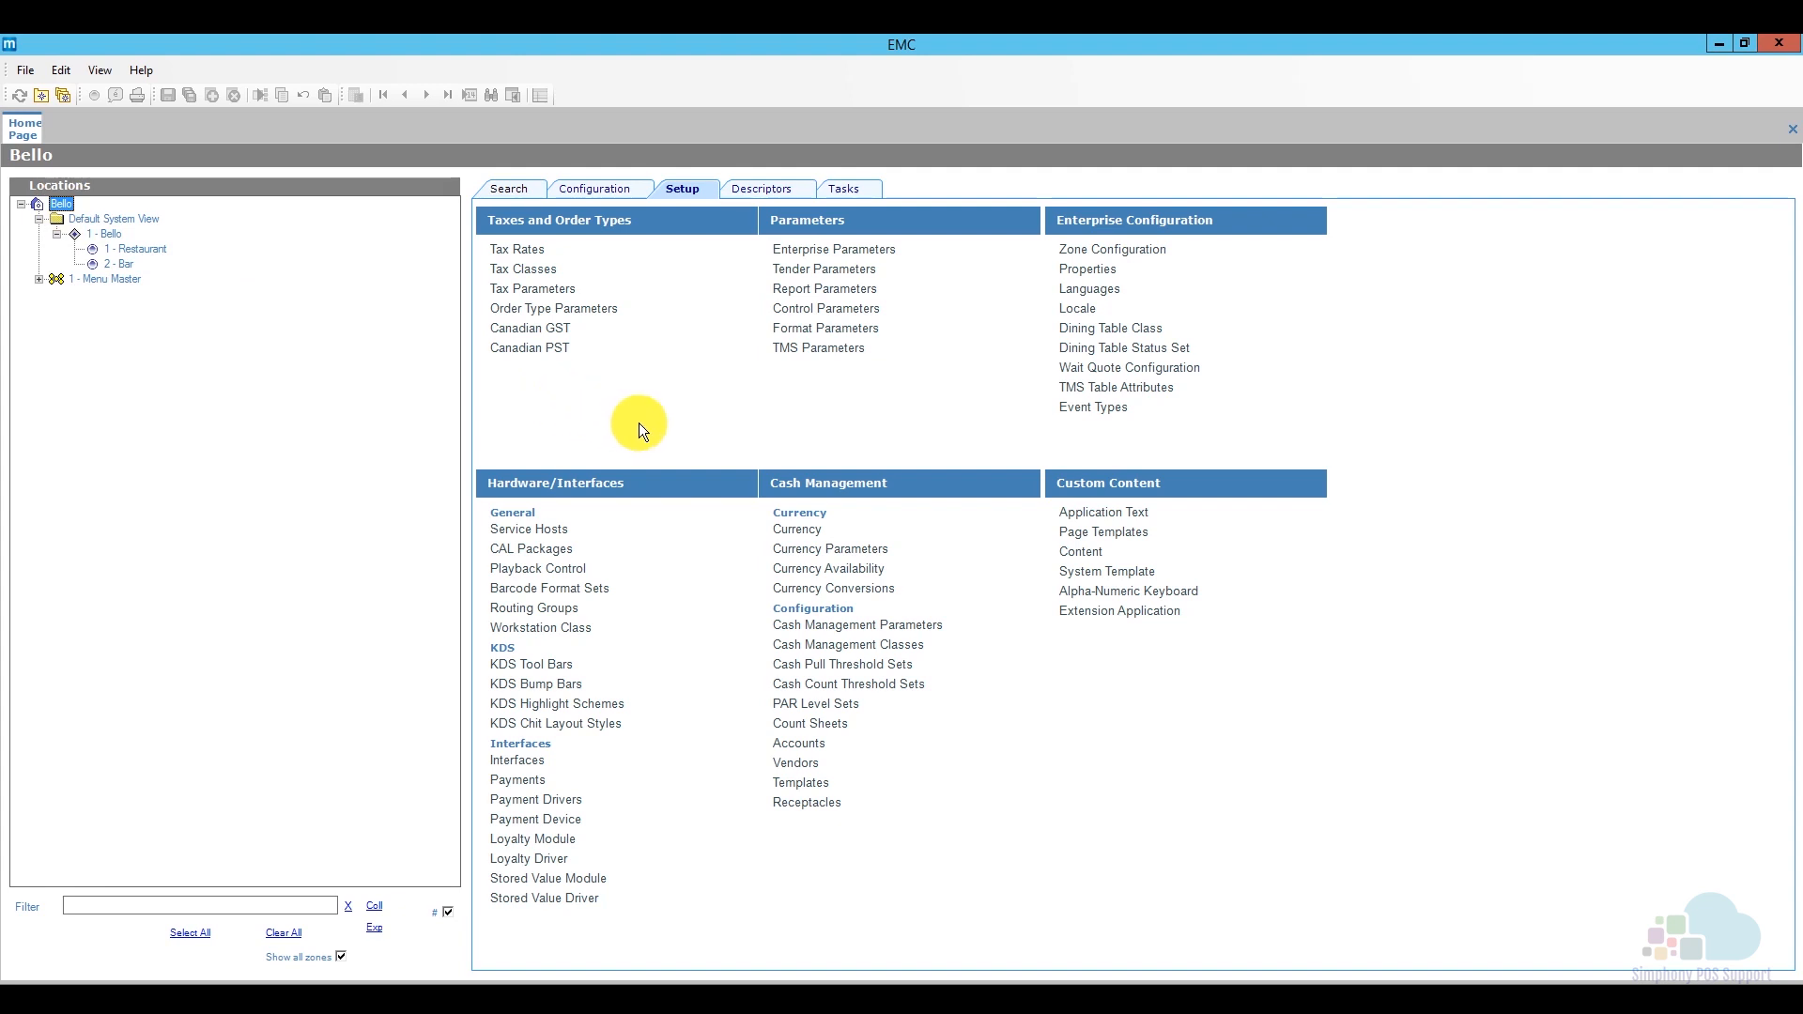
{"action": "mouse_move", "coordinate": [529, 548]}
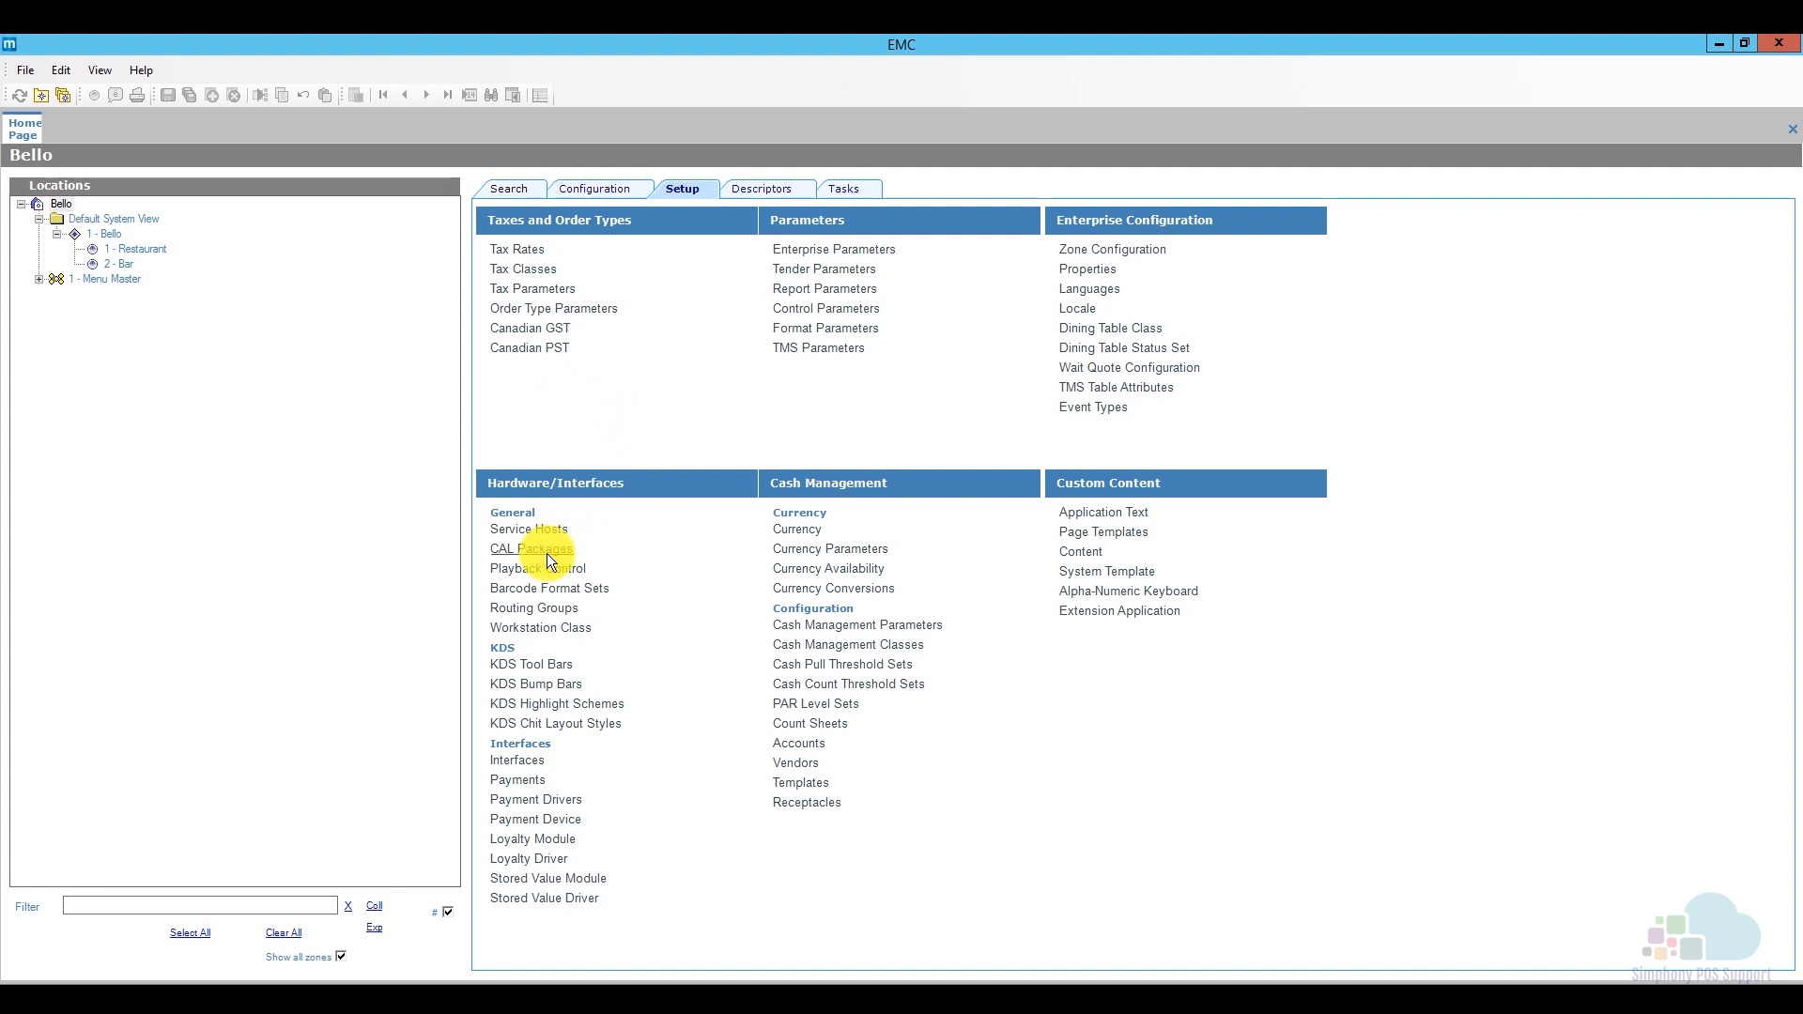
{"action": "left_click", "coordinate": [530, 548]}
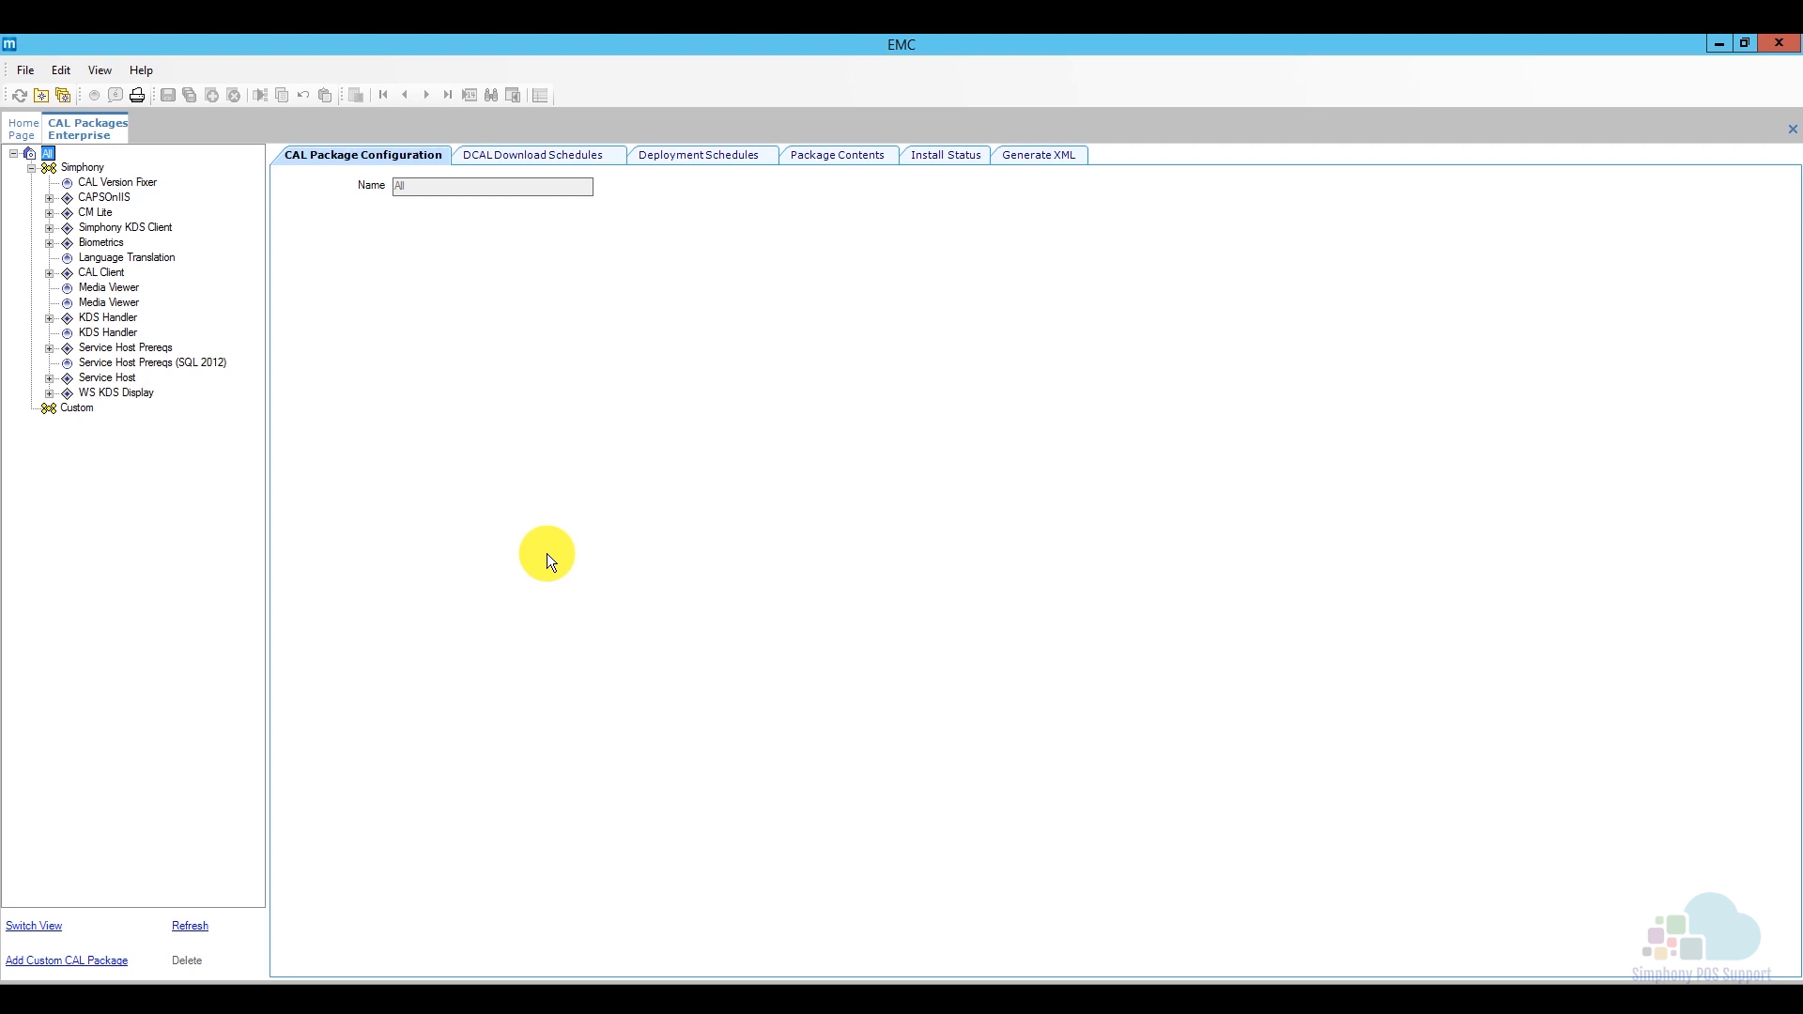
{"action": "mouse_move", "coordinate": [109, 317]}
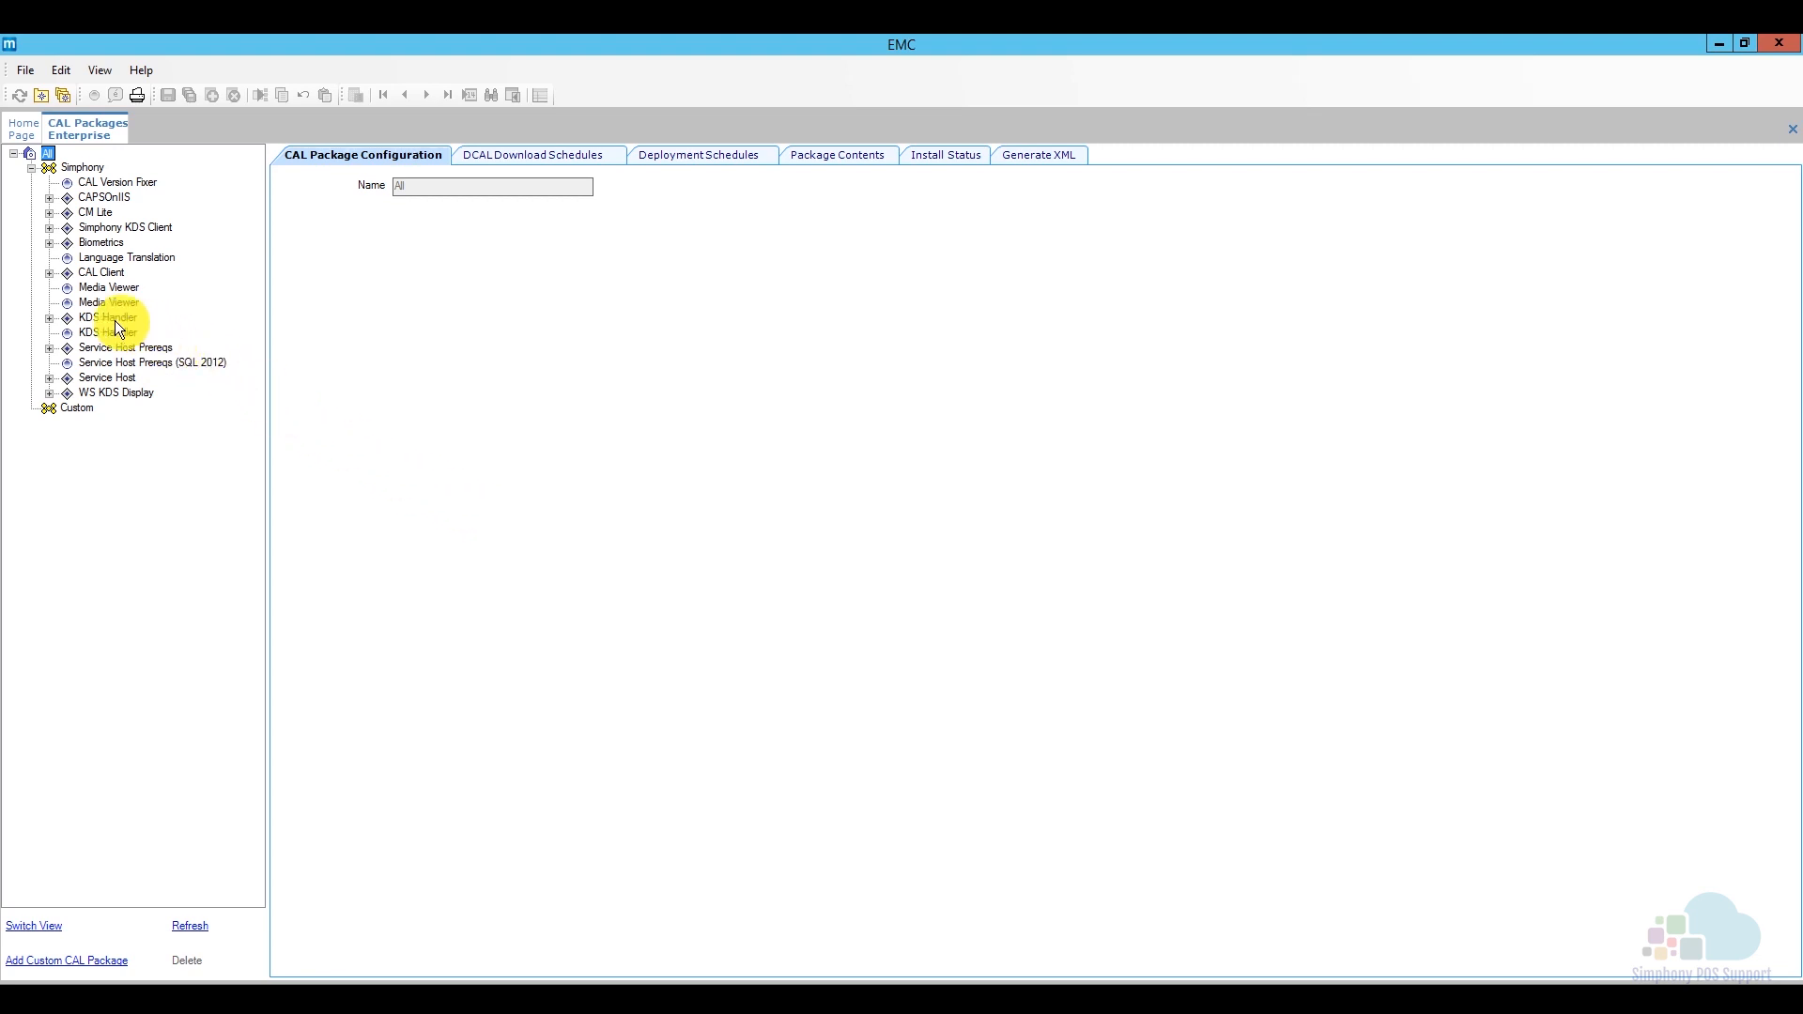
View the KDS Handler 3.5 package and expand the KDS Client and WS KDS Display packages
{"action": "left_click", "coordinate": [51, 317]}
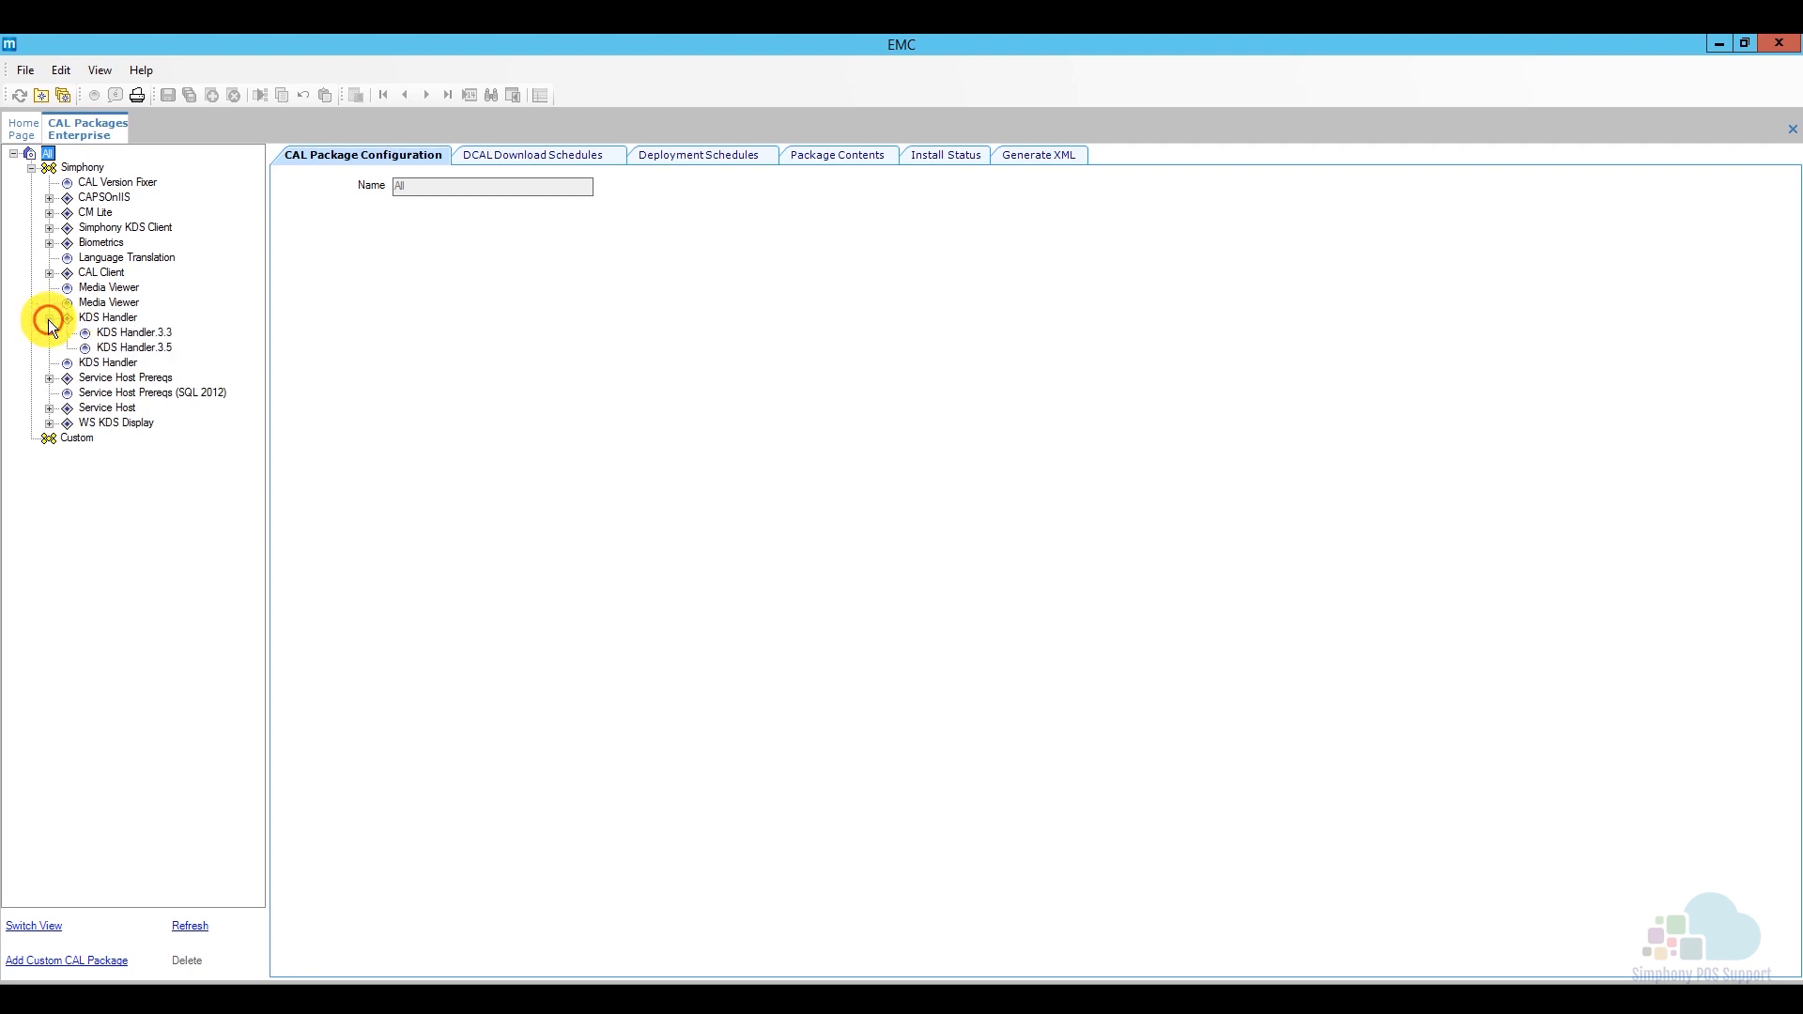
{"action": "left_click", "coordinate": [132, 347]}
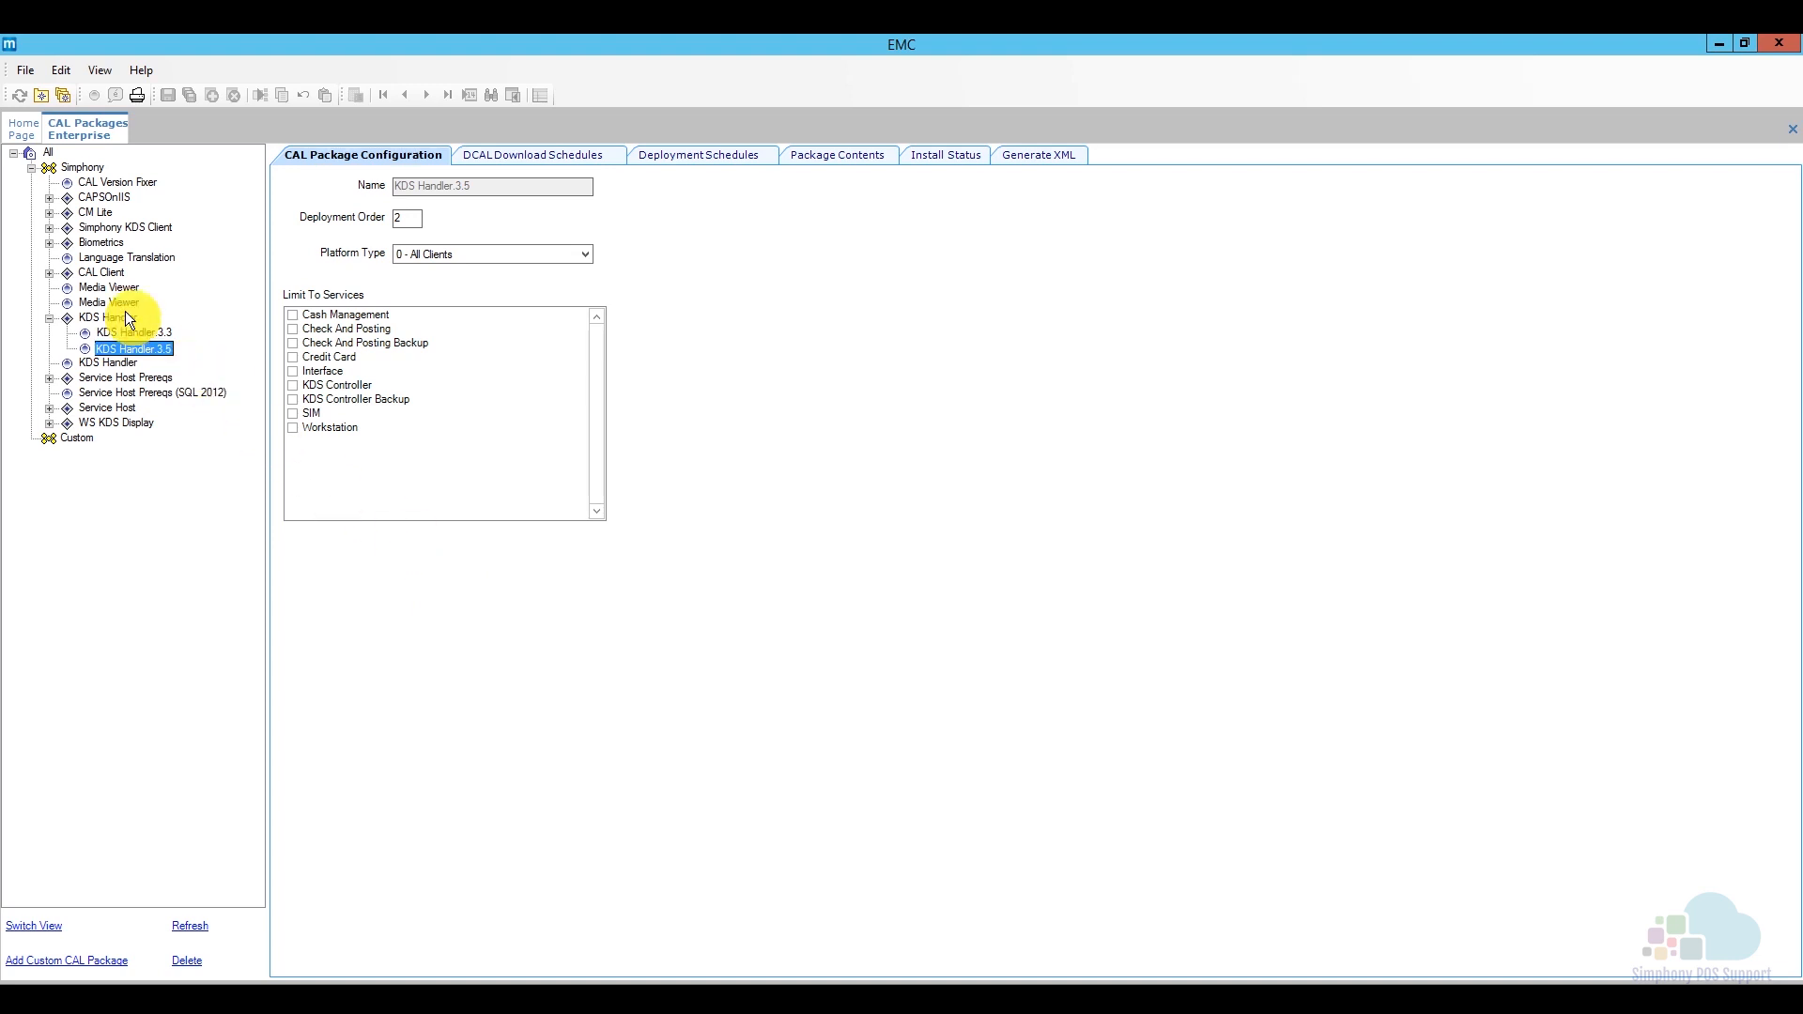
{"action": "left_click", "coordinate": [48, 227]}
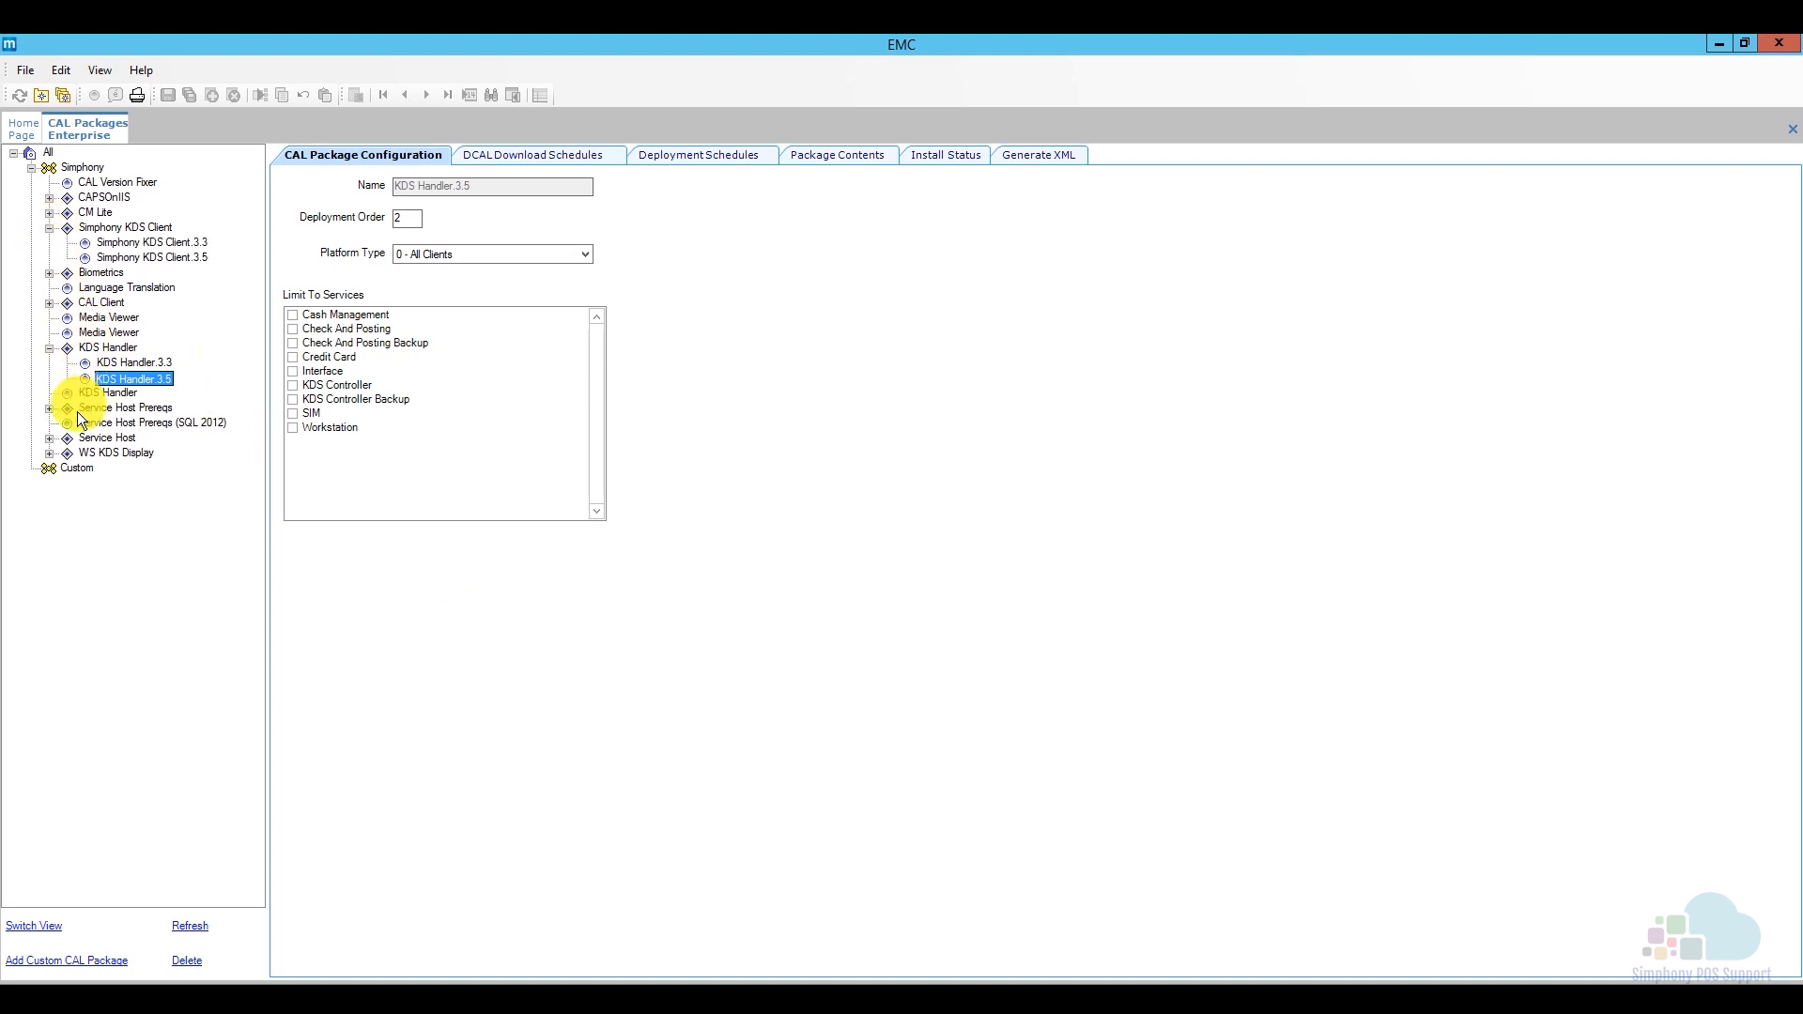
{"action": "left_click", "coordinate": [48, 452]}
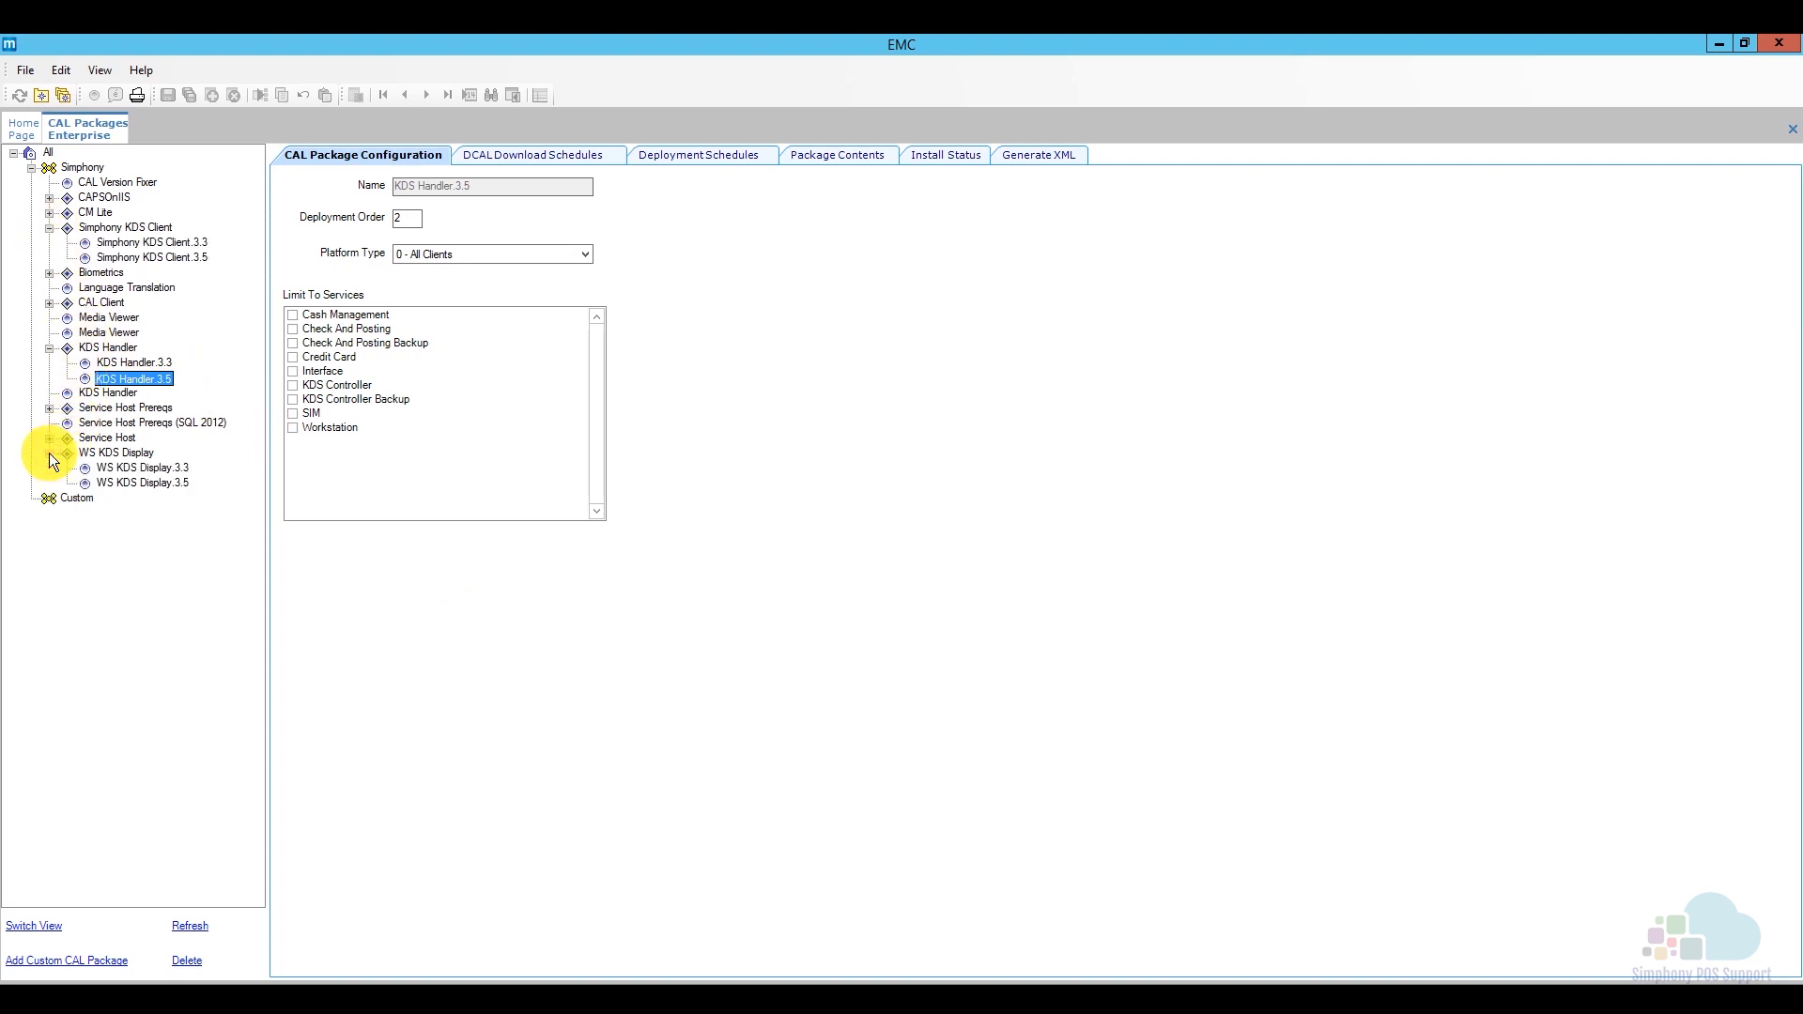
Check the KDS Client 3.5 and WS KDS Display 3.5 packages, finishing on KDS Handler 3.5
{"action": "left_click", "coordinate": [152, 257]}
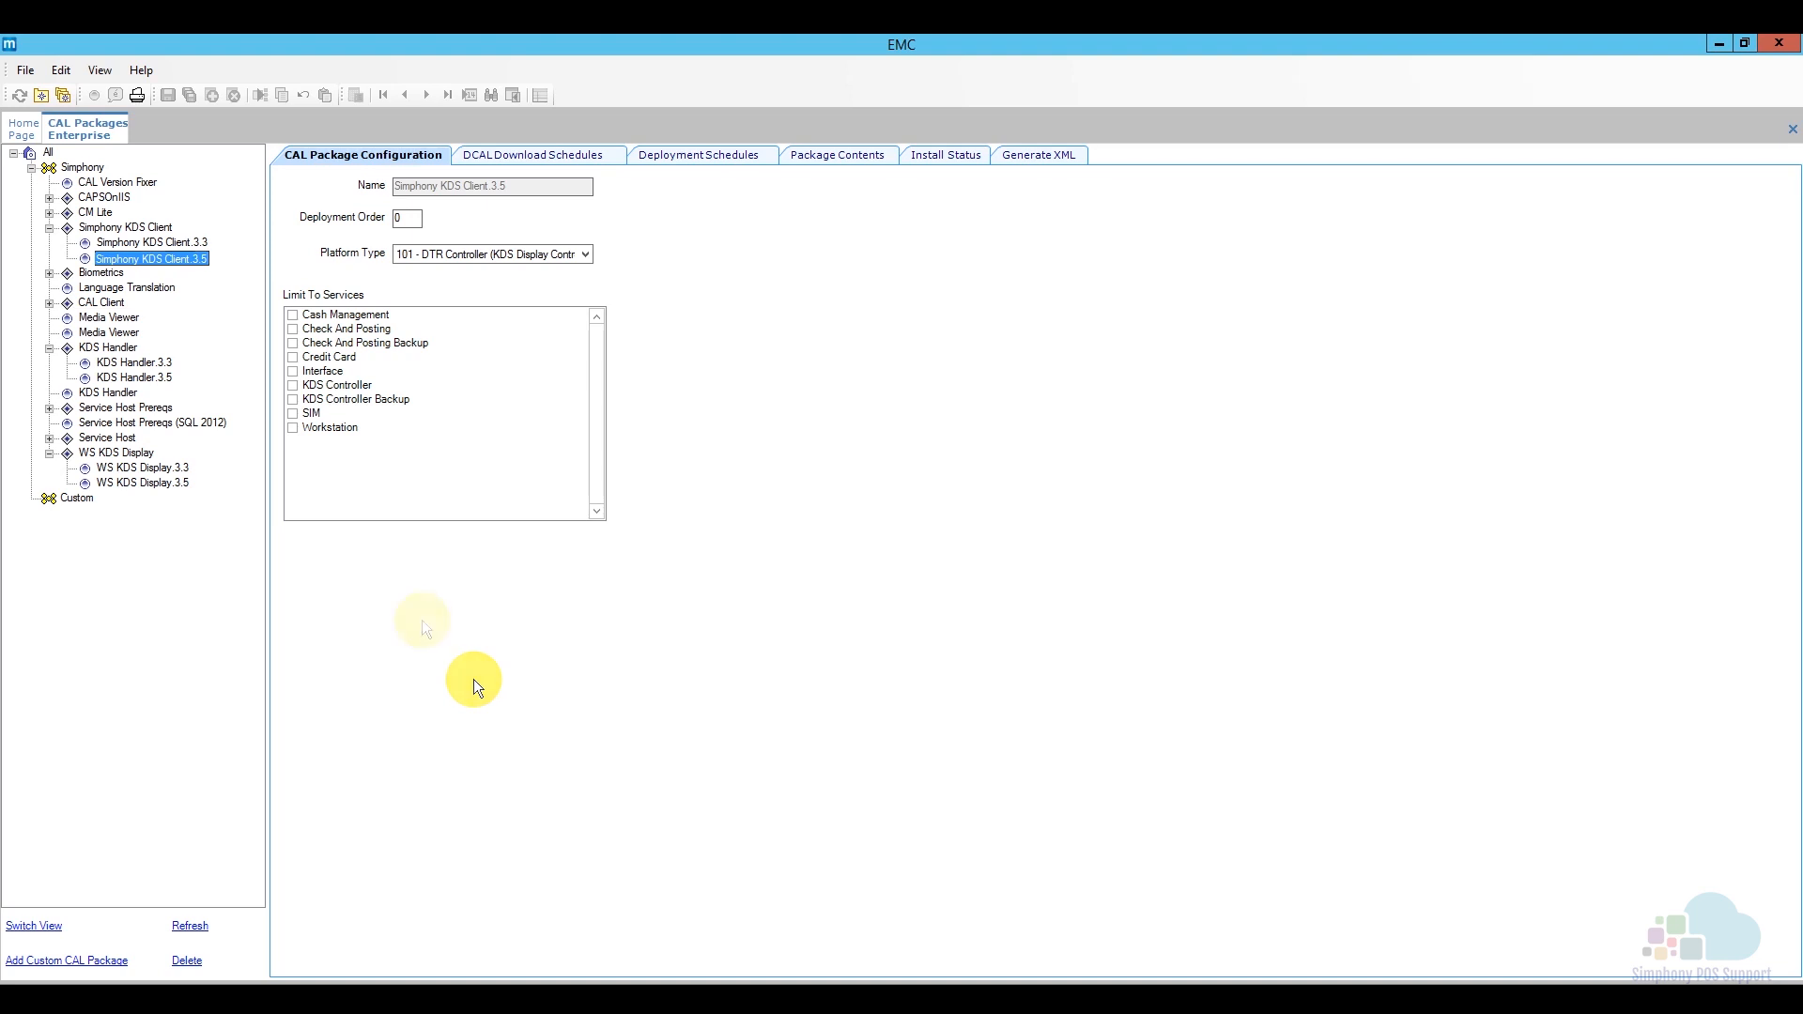
{"action": "mouse_move", "coordinate": [423, 627]}
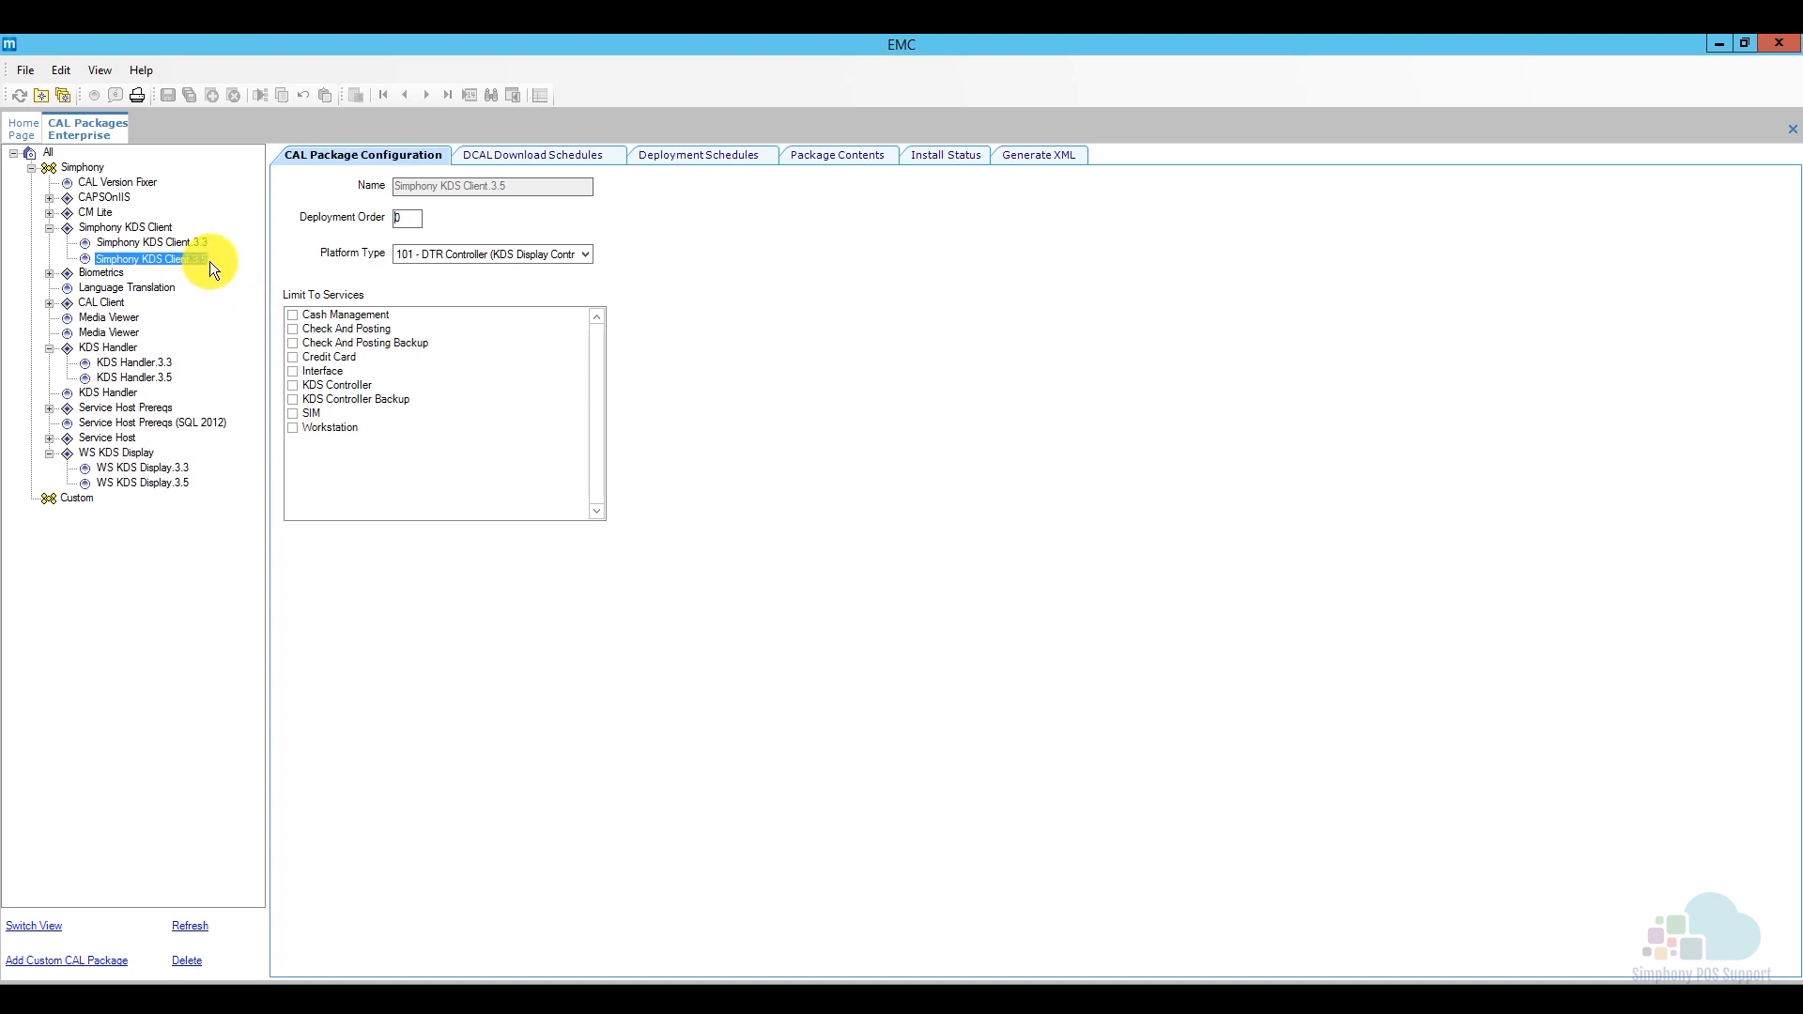
{"action": "left_click", "coordinate": [143, 483]}
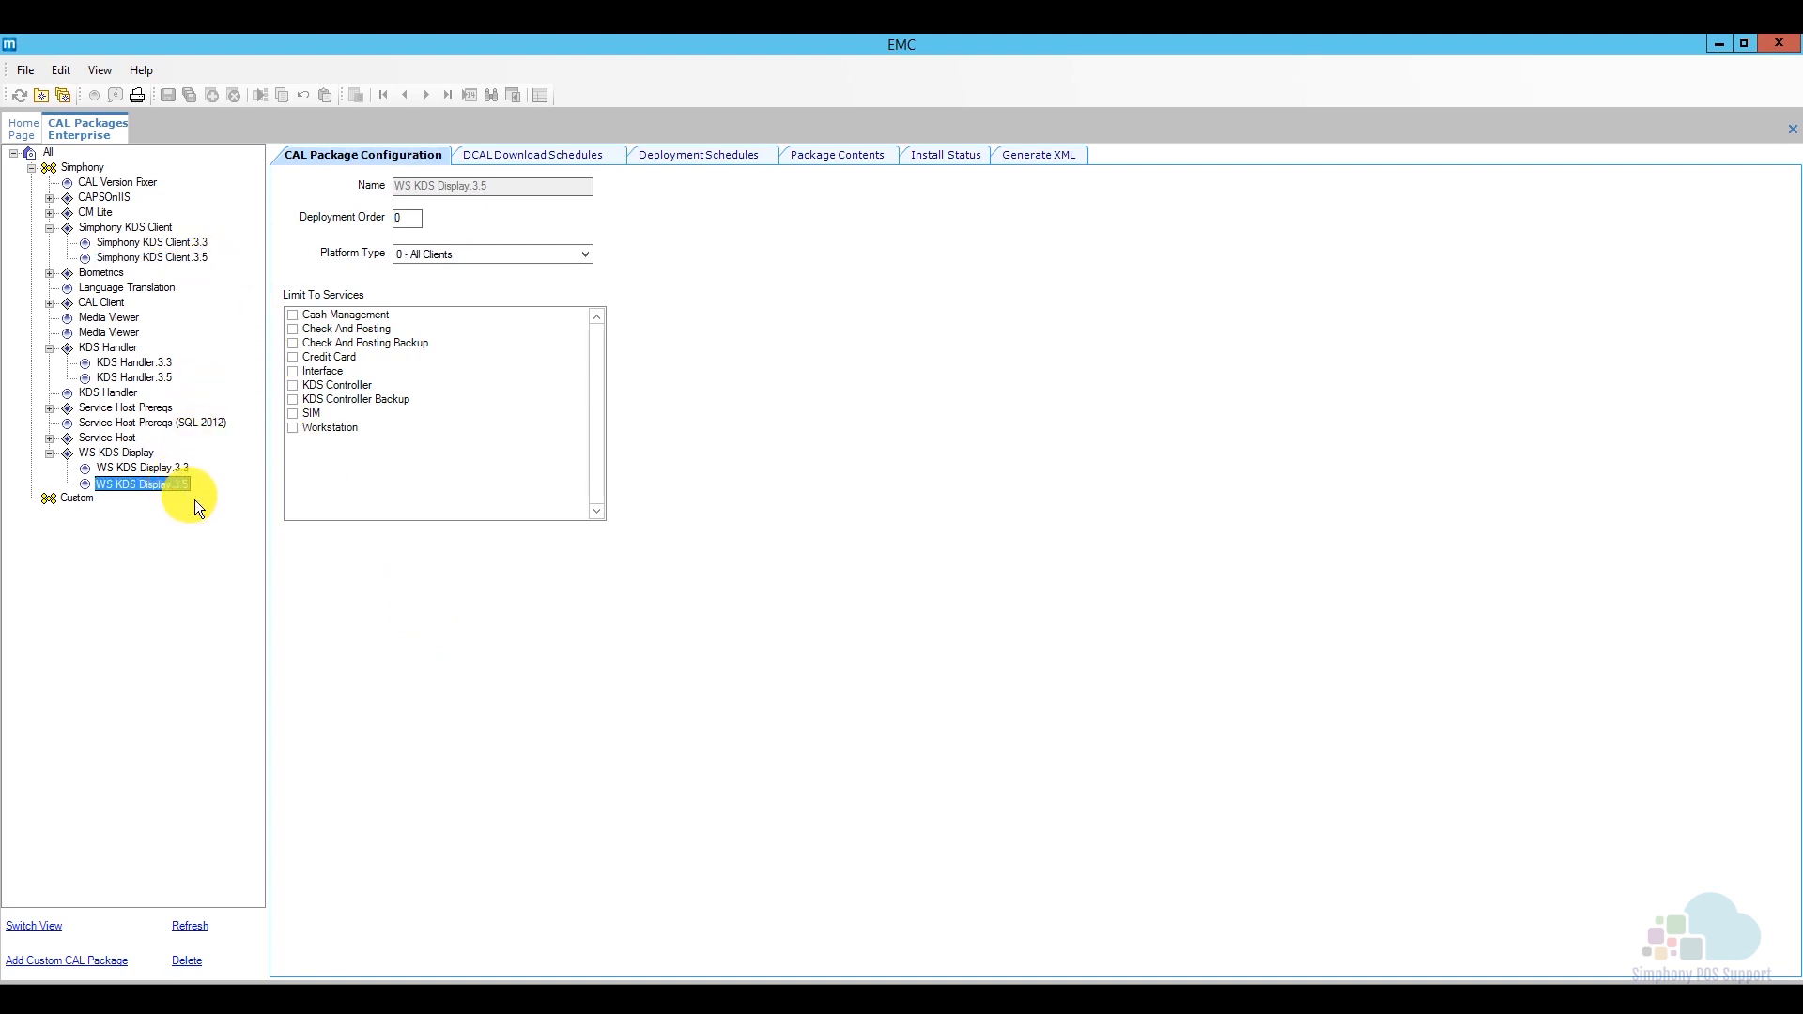
{"action": "mouse_move", "coordinate": [350, 606]}
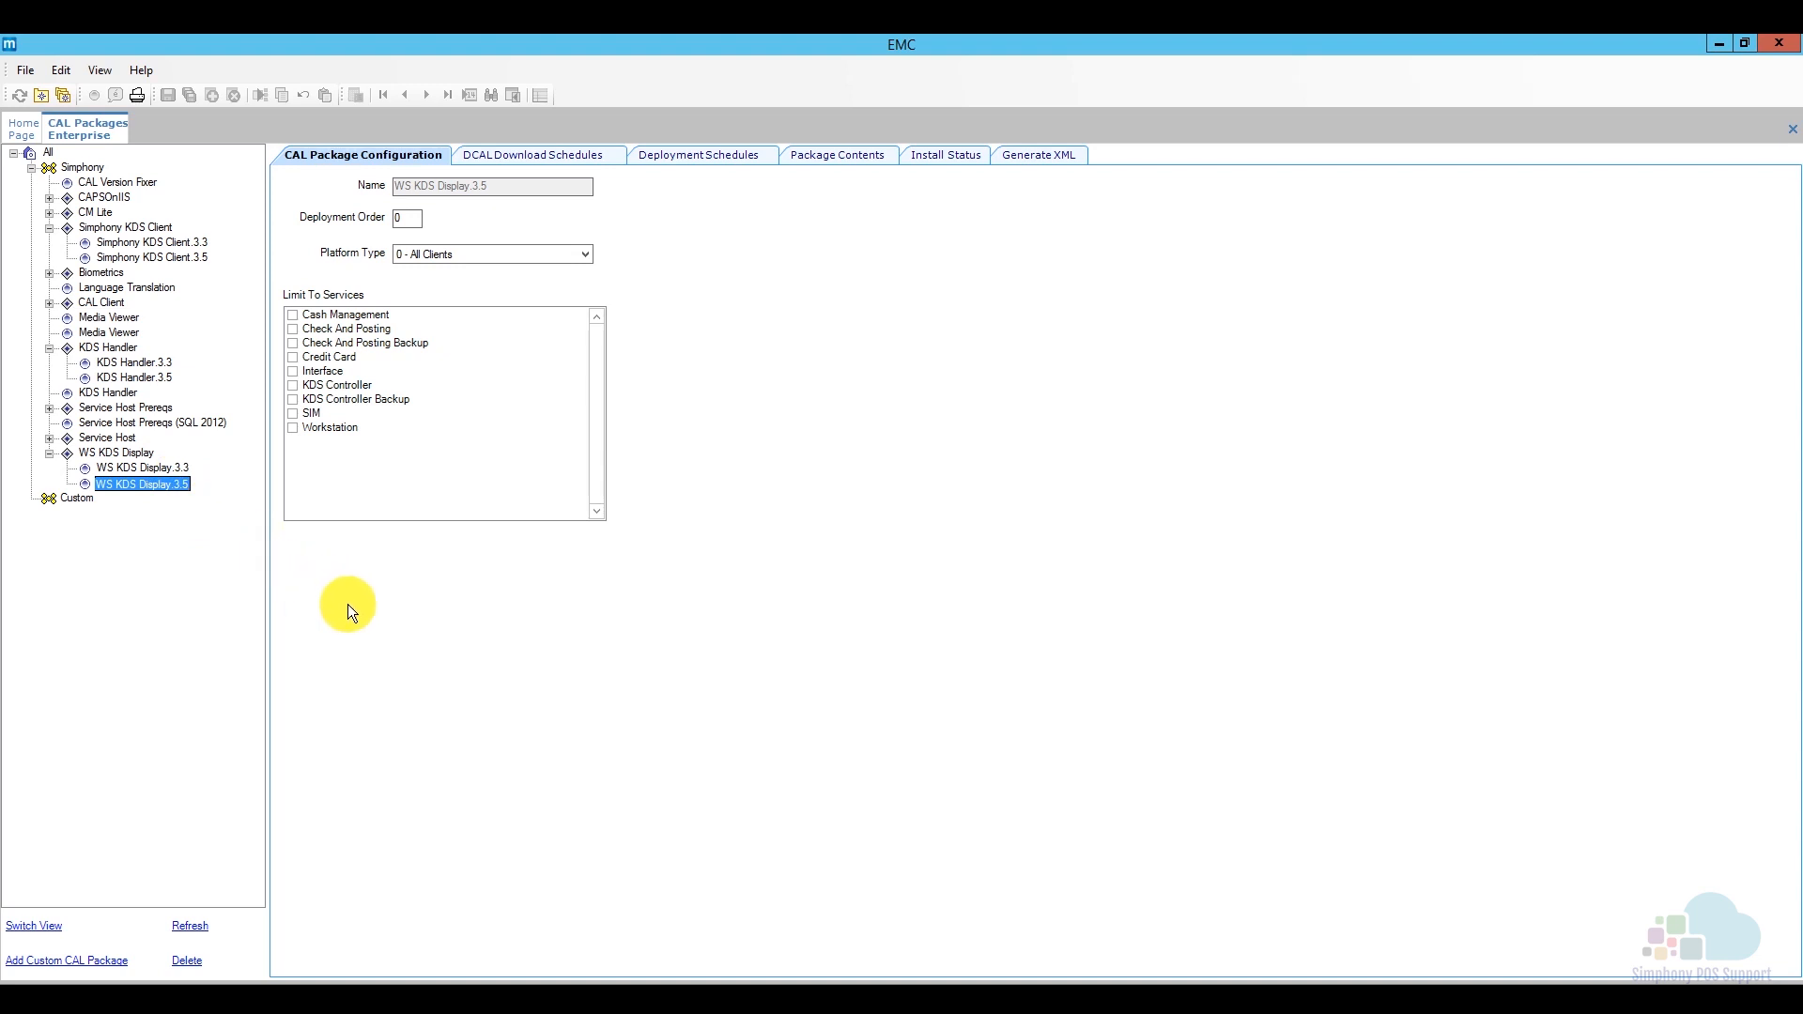
{"action": "mouse_move", "coordinate": [114, 535]}
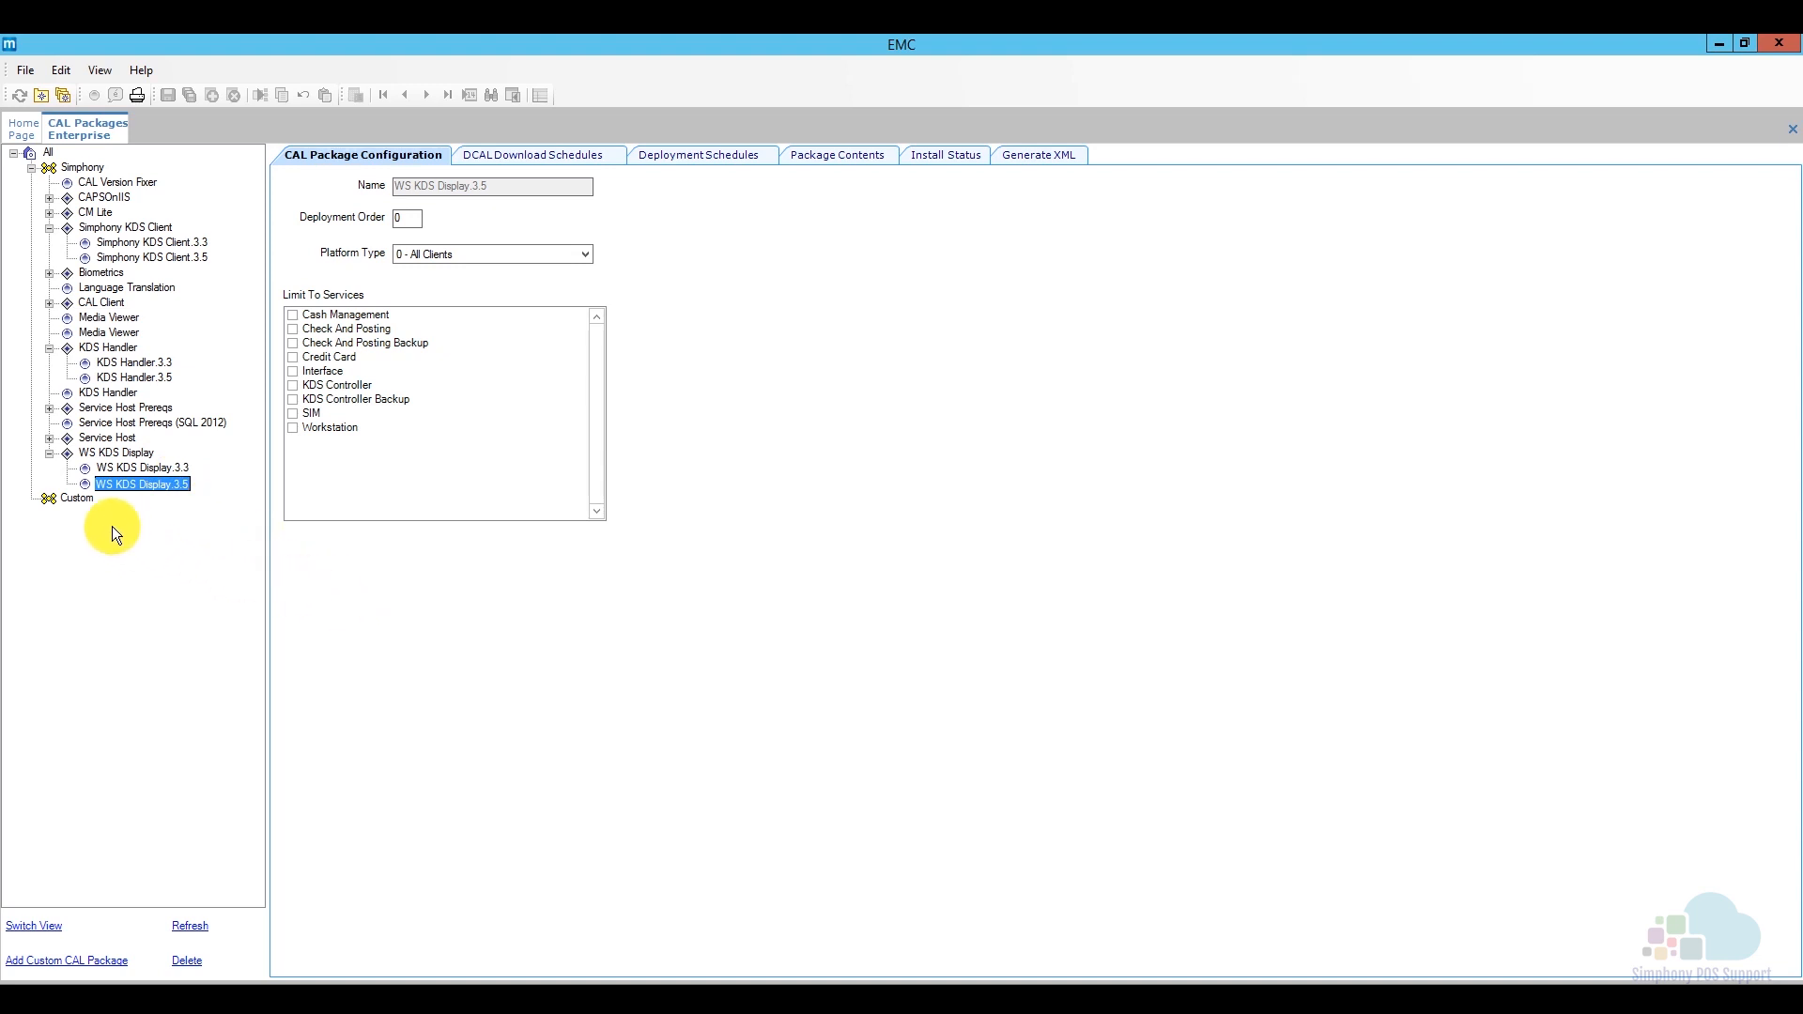
{"action": "mouse_move", "coordinate": [372, 627]}
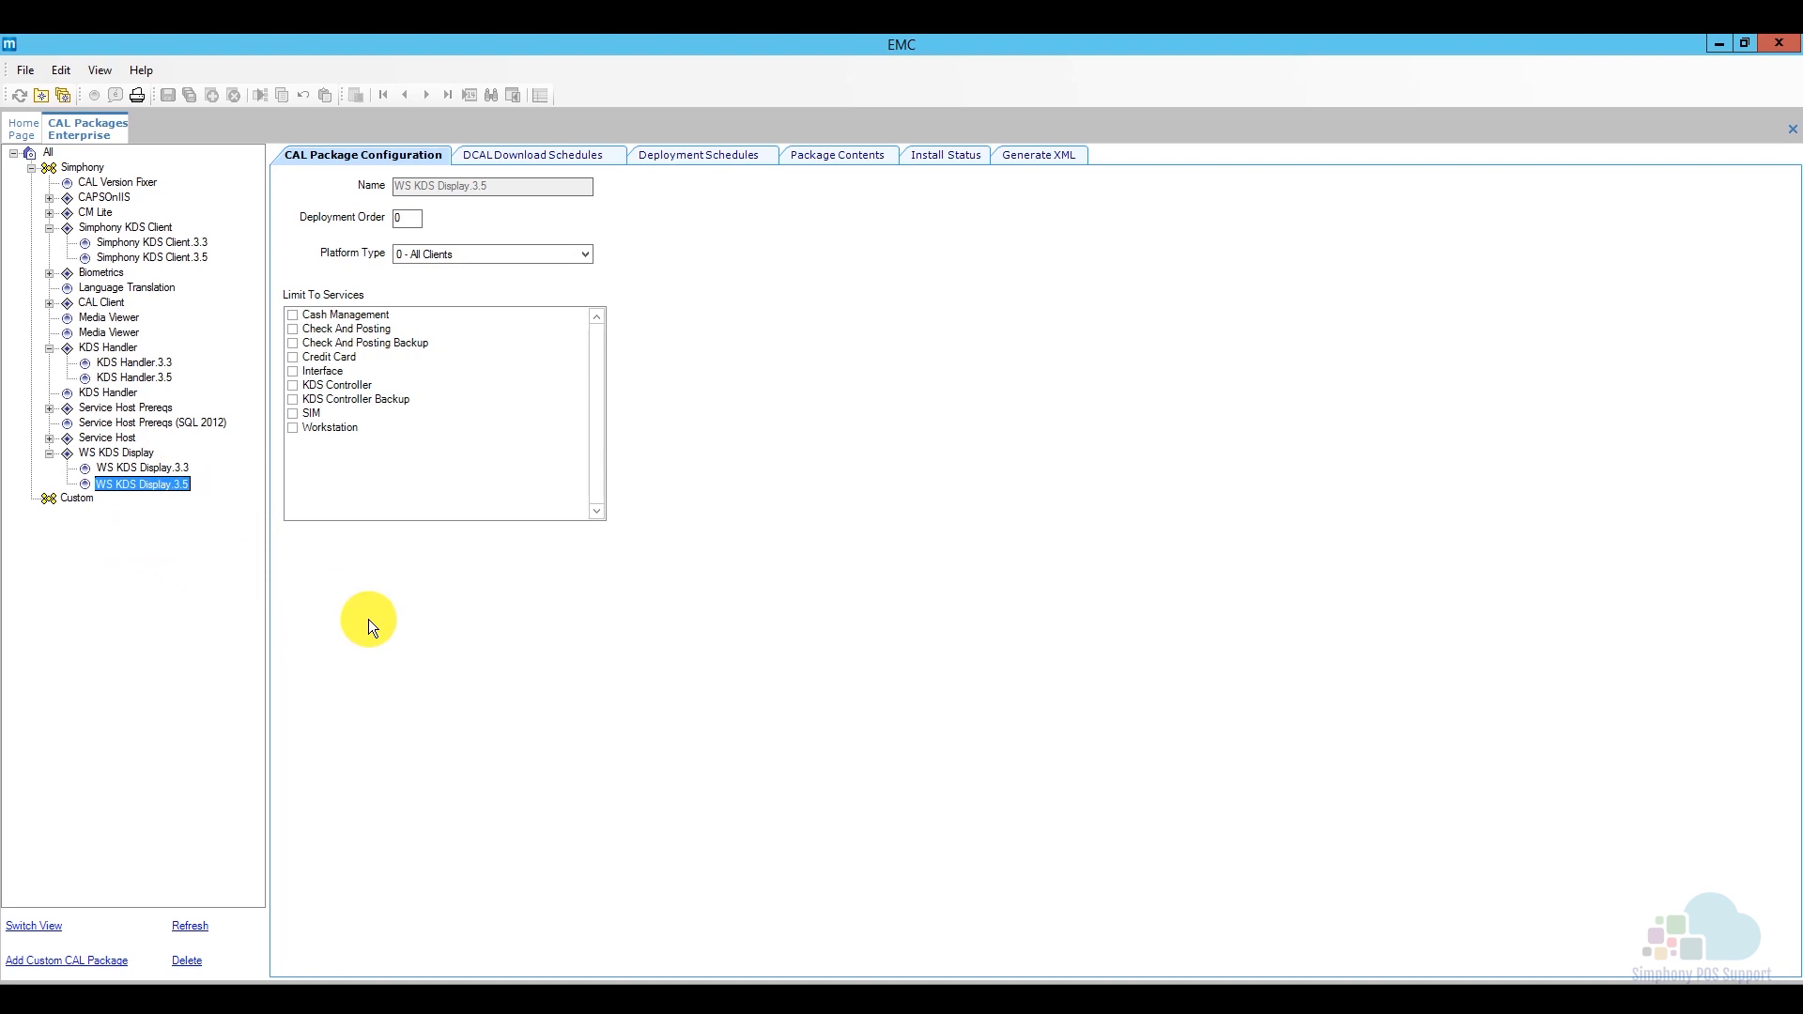
{"action": "mouse_move", "coordinate": [350, 575]}
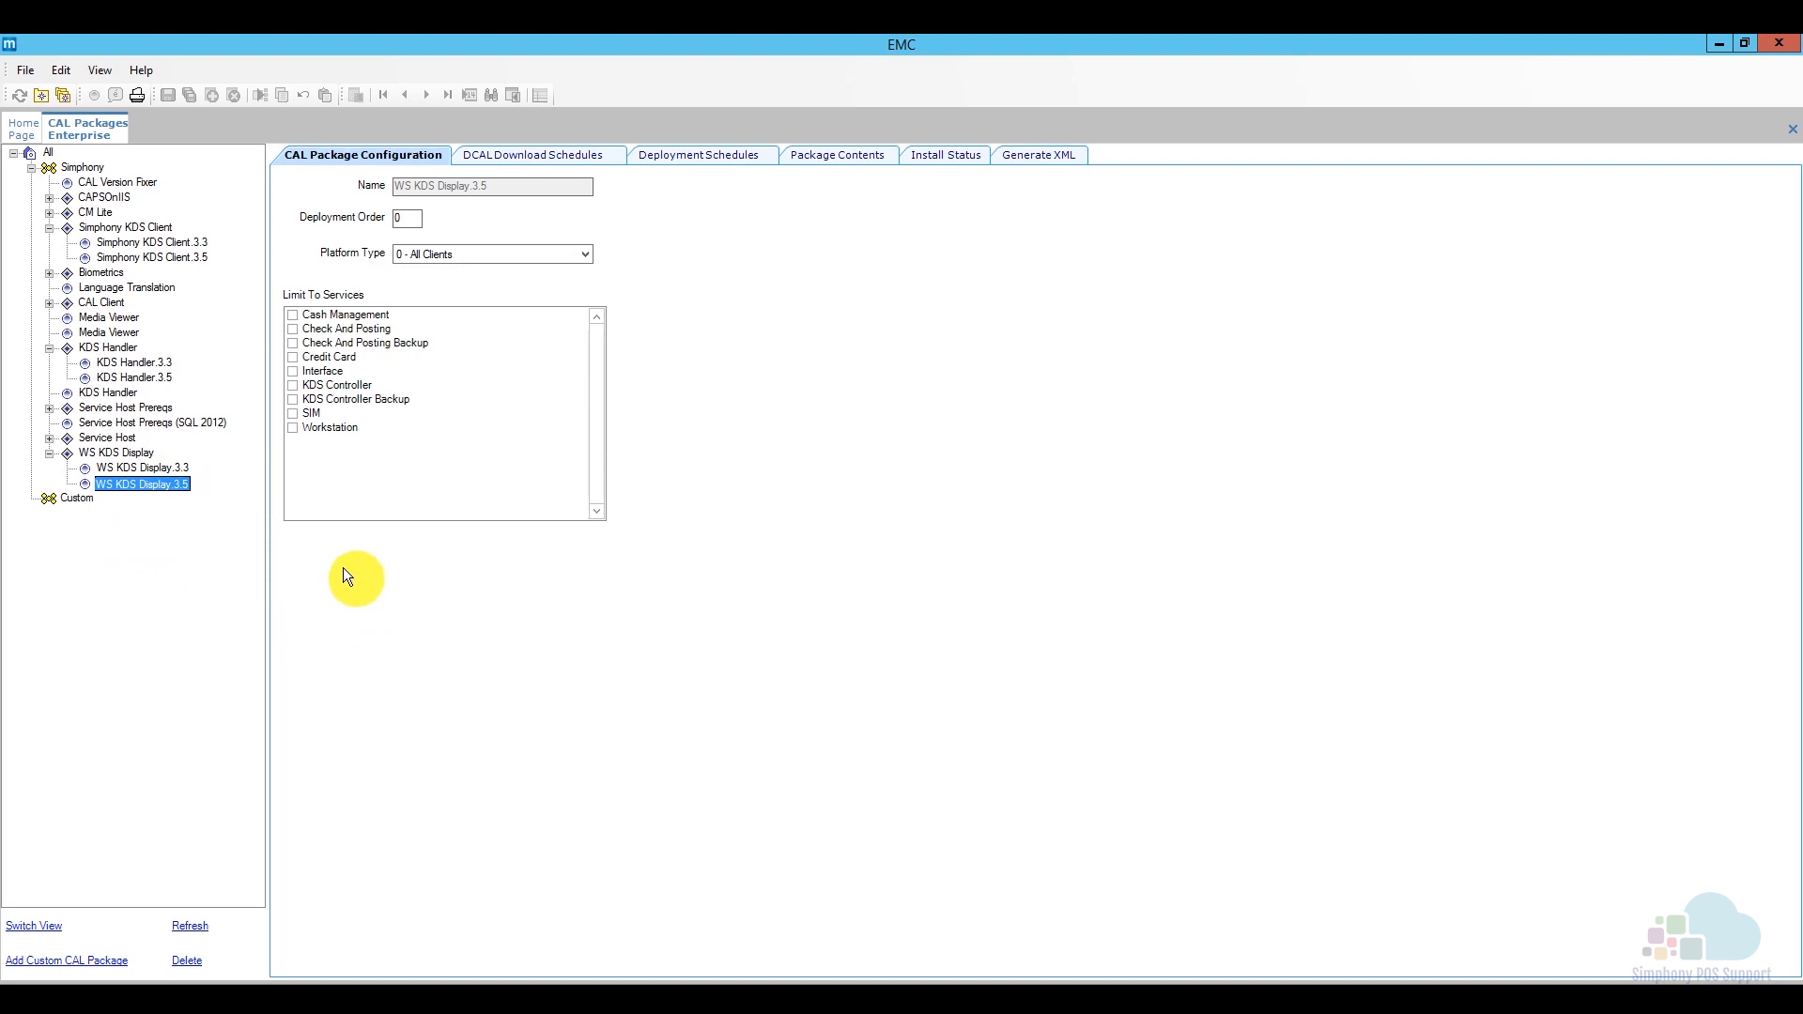
{"action": "left_click", "coordinate": [135, 378]}
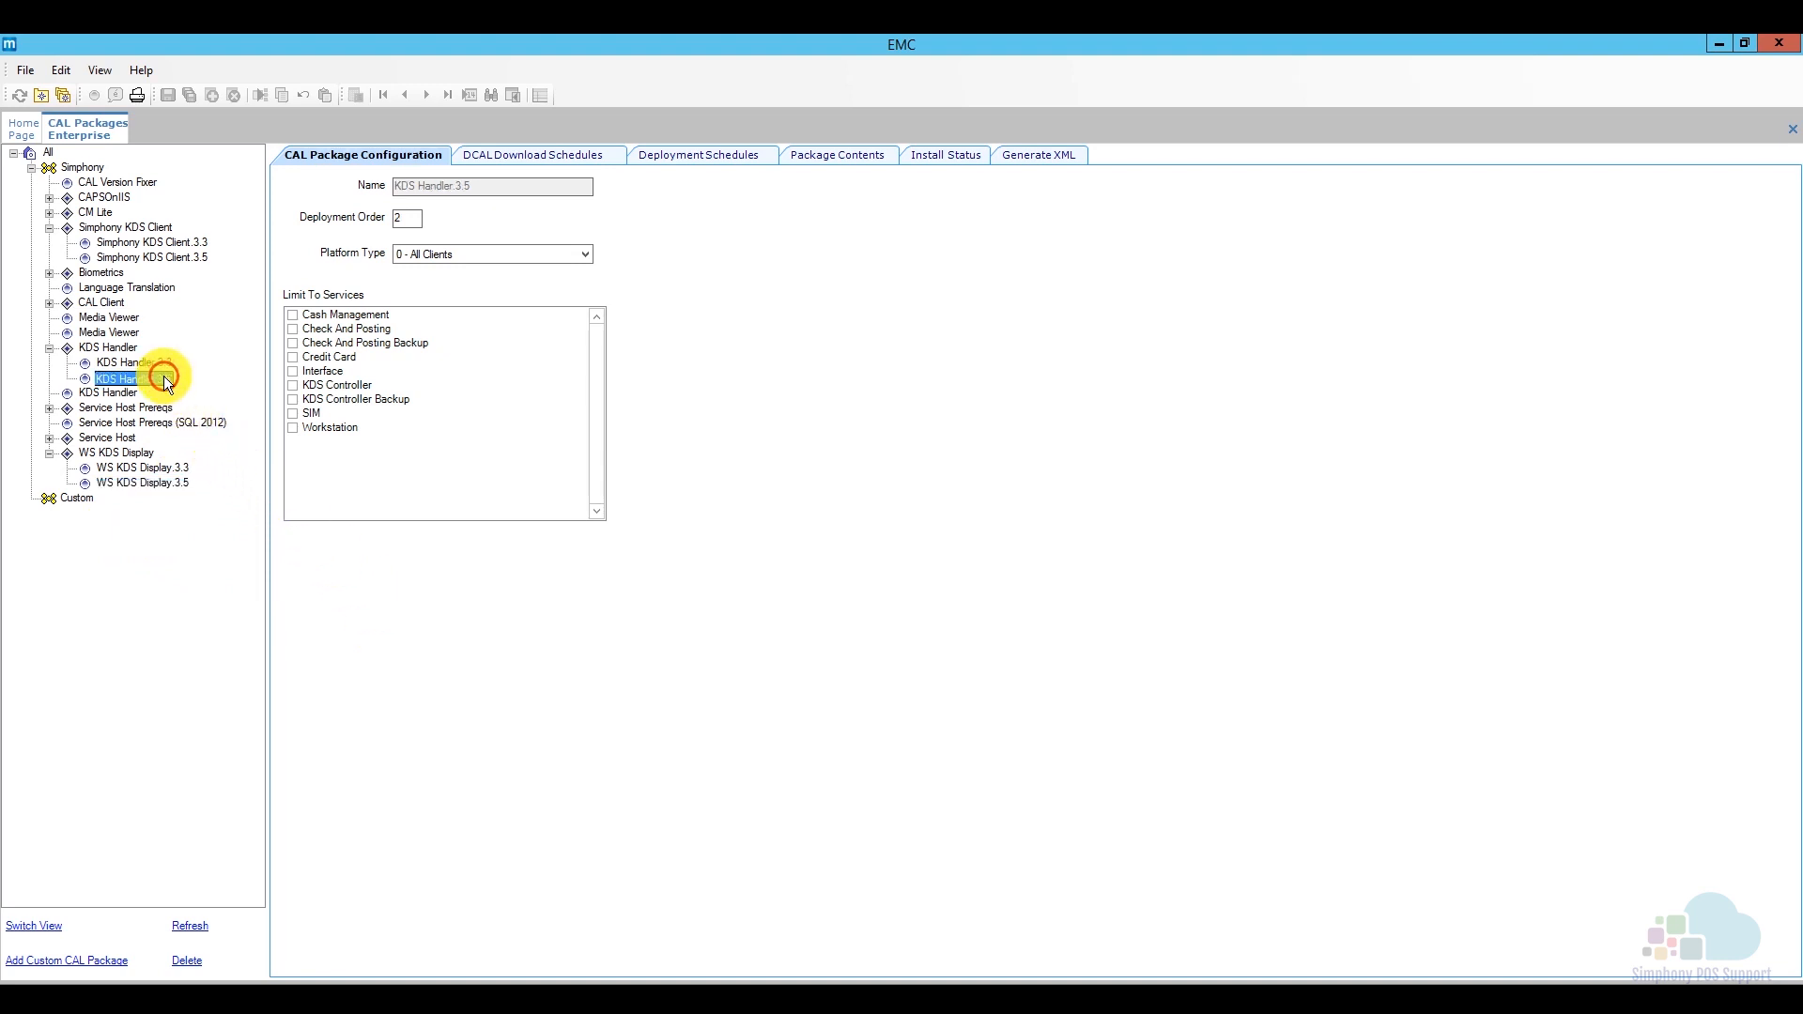
{"action": "mouse_move", "coordinate": [689, 161]}
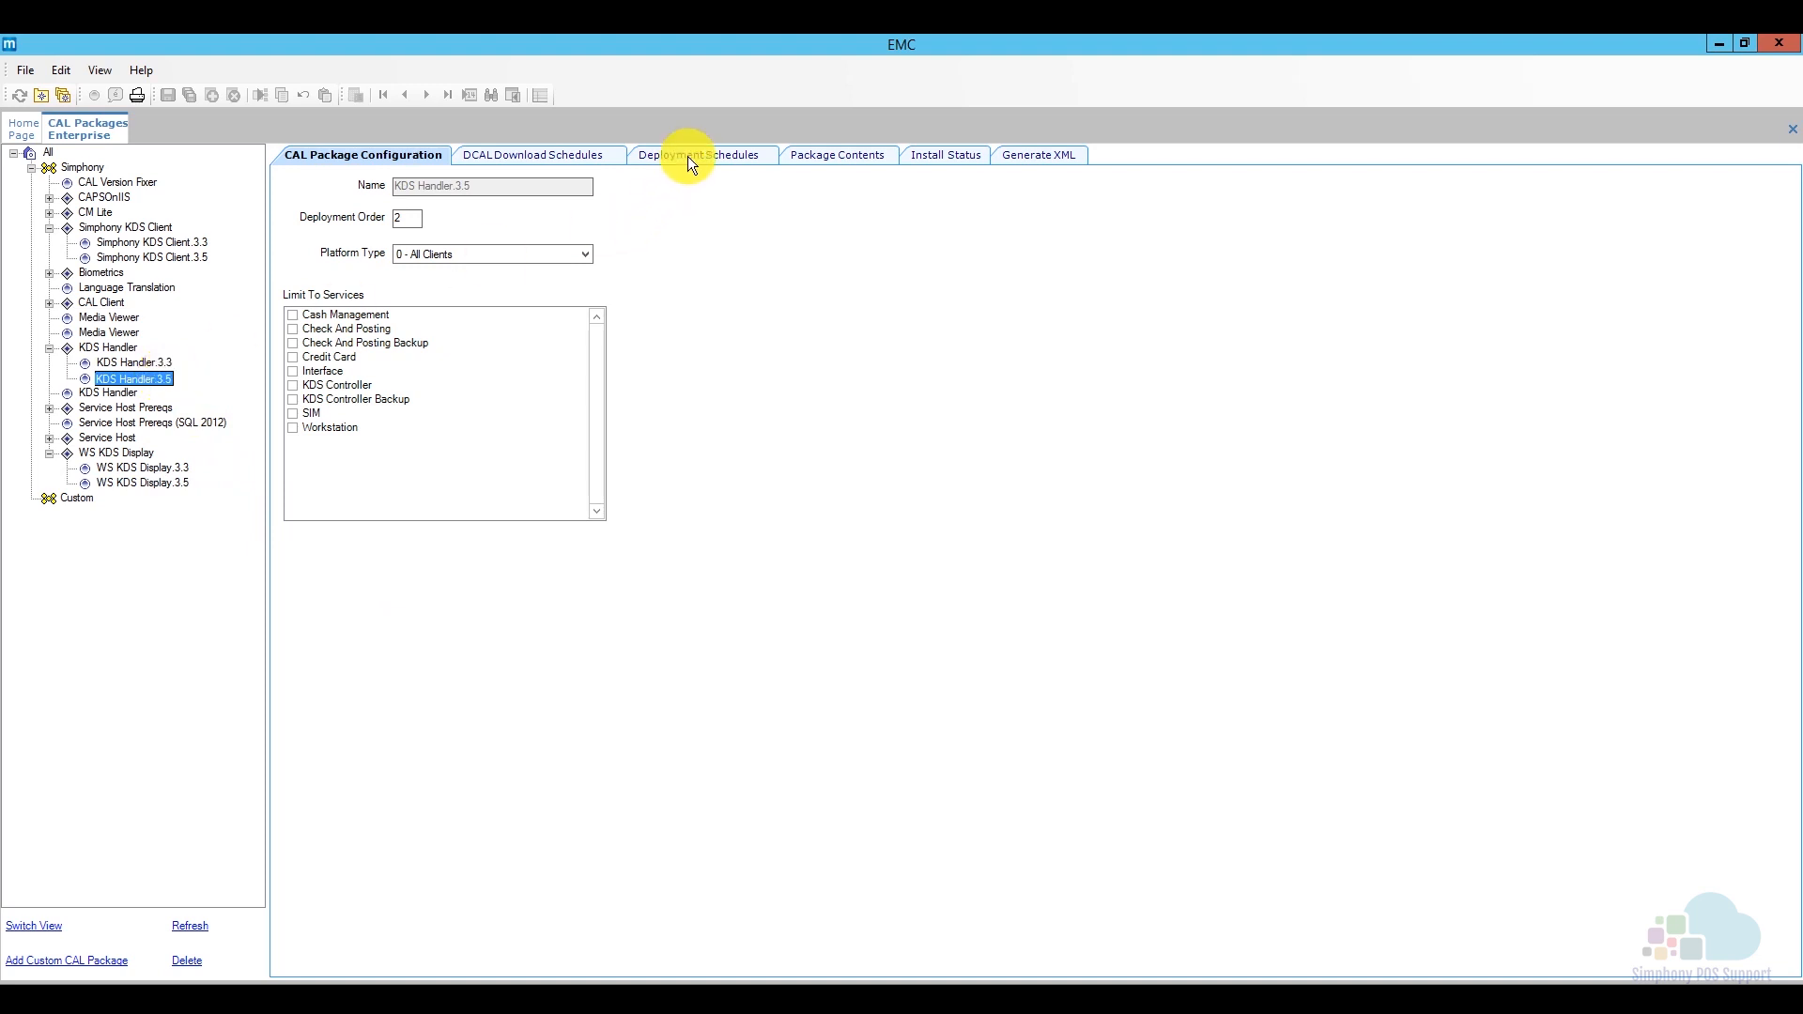
Make the KDS Handler 3.5 deployment a Specific Service Host install on Dining1 - Host
{"action": "left_click", "coordinate": [703, 154]}
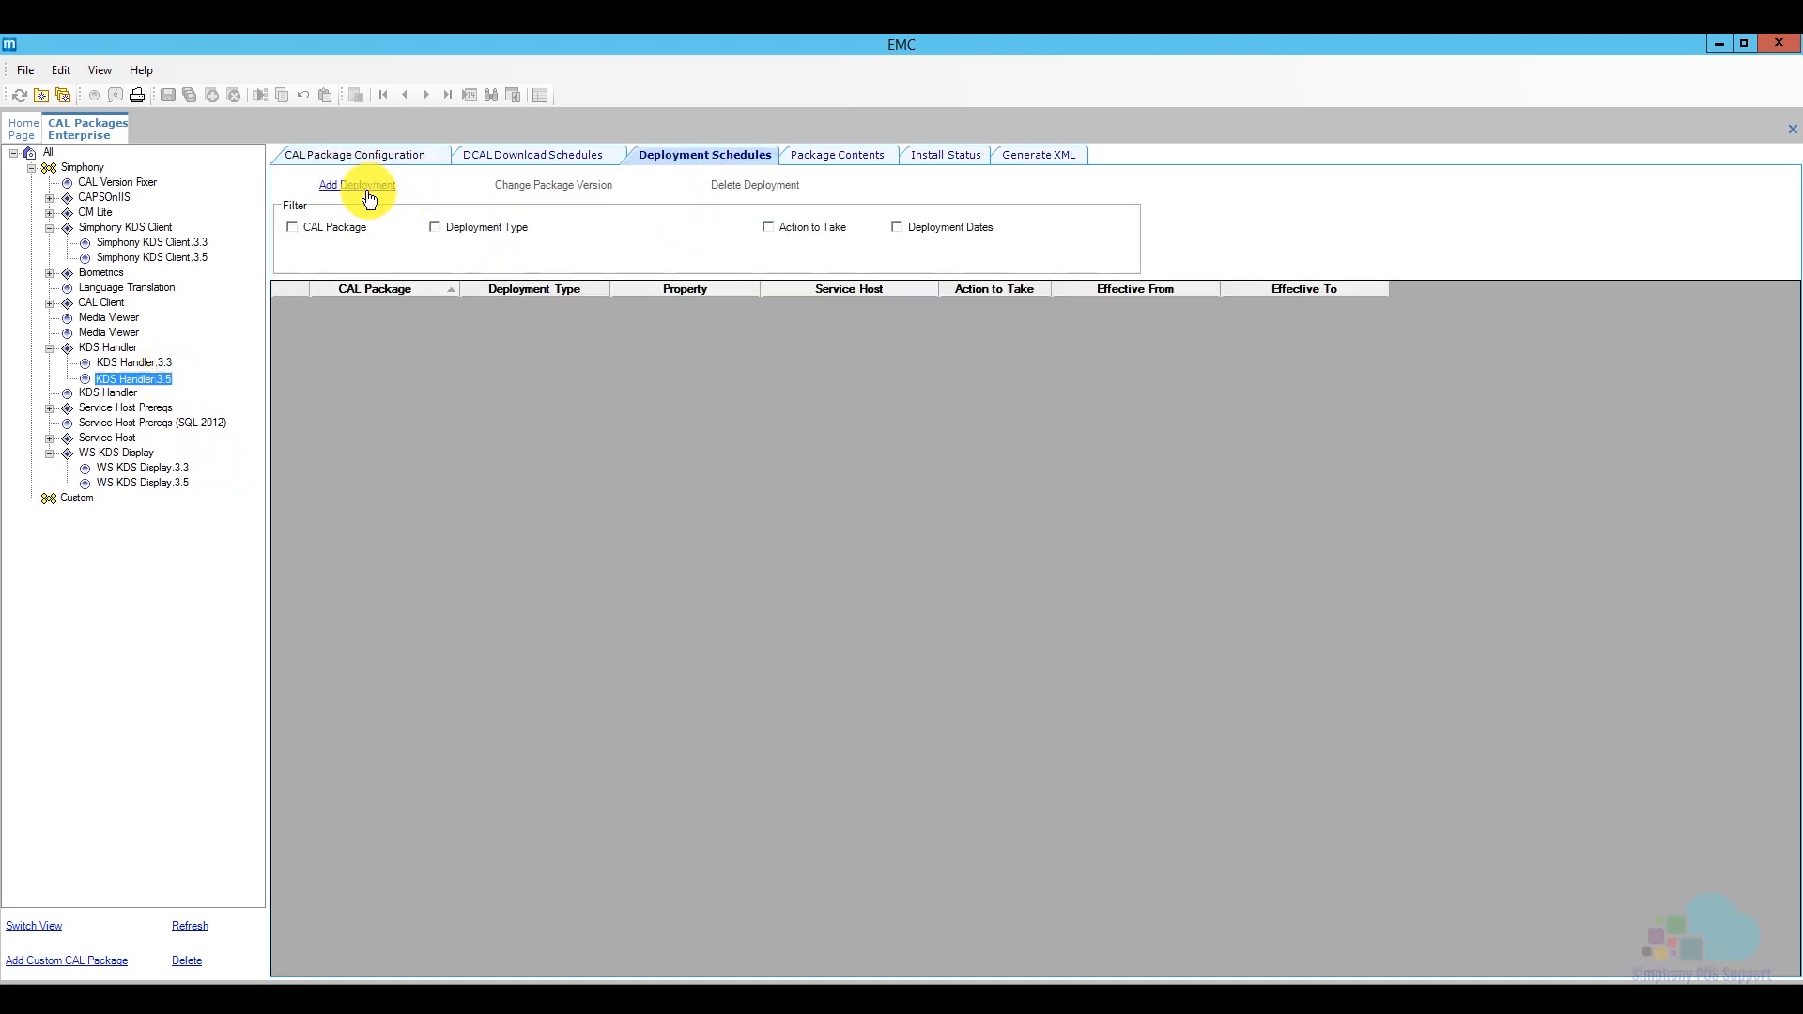
{"action": "left_click", "coordinate": [357, 186]}
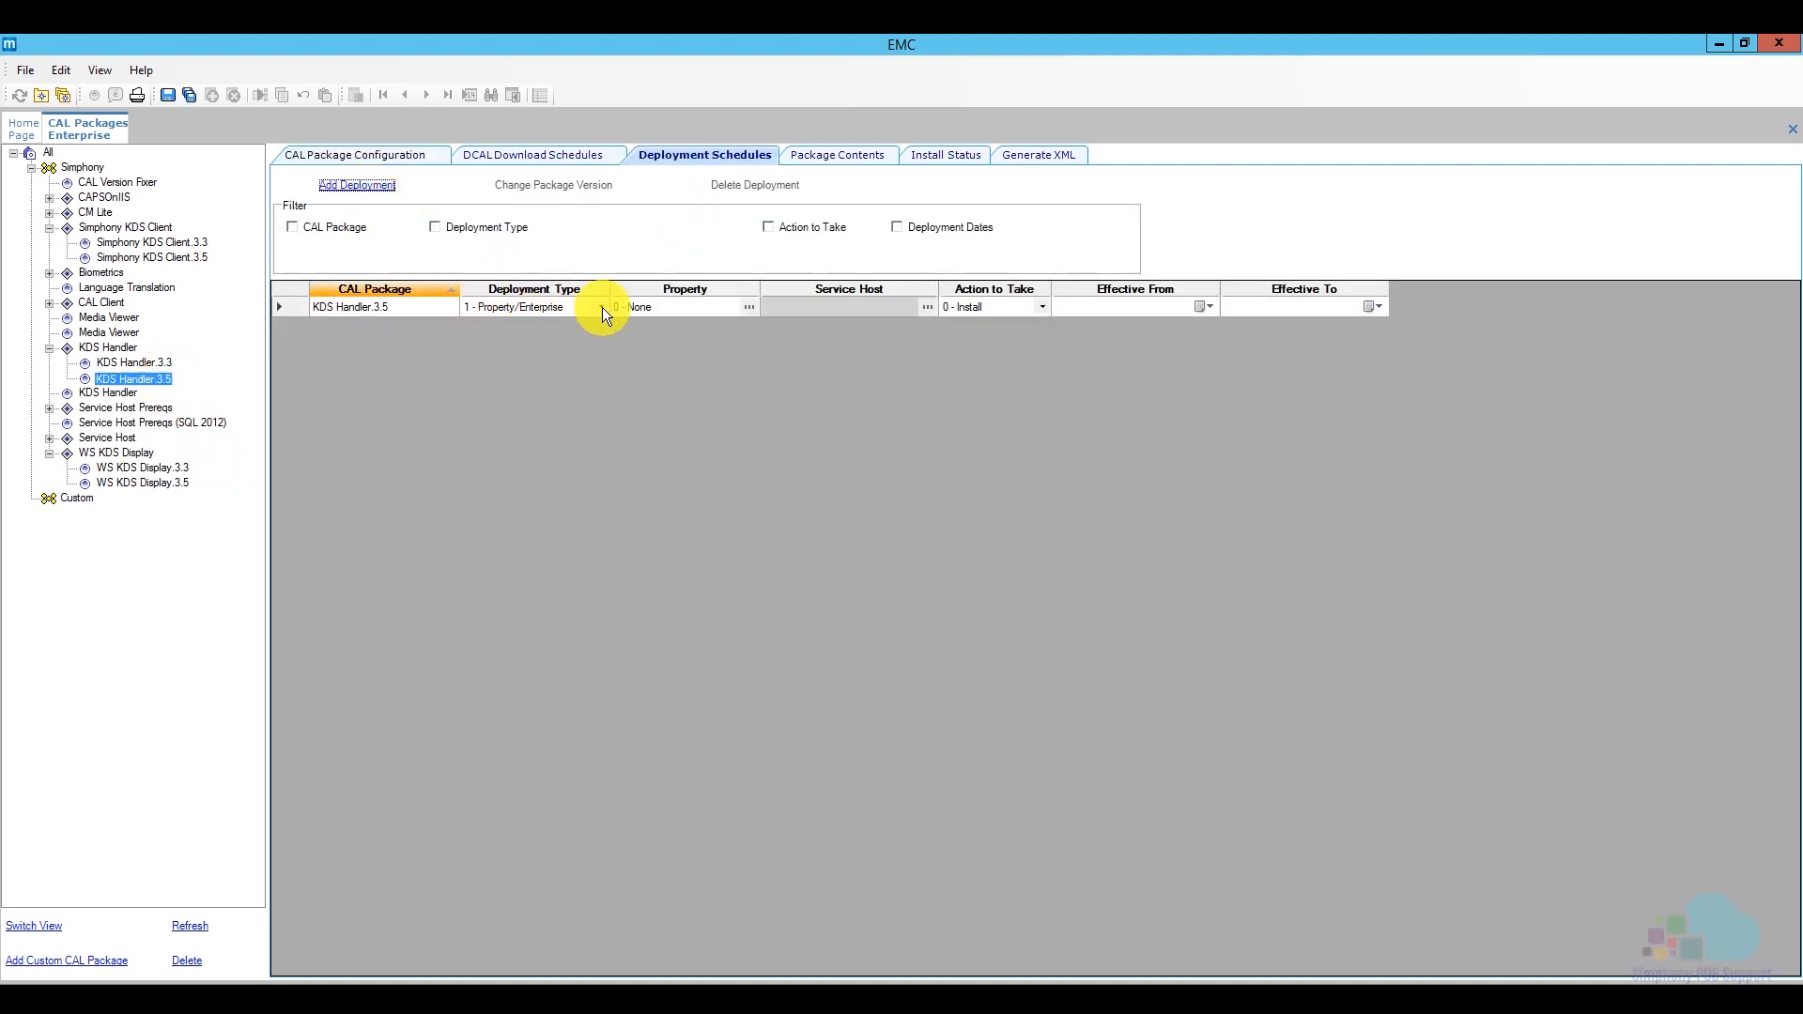
{"action": "left_click", "coordinate": [599, 306]}
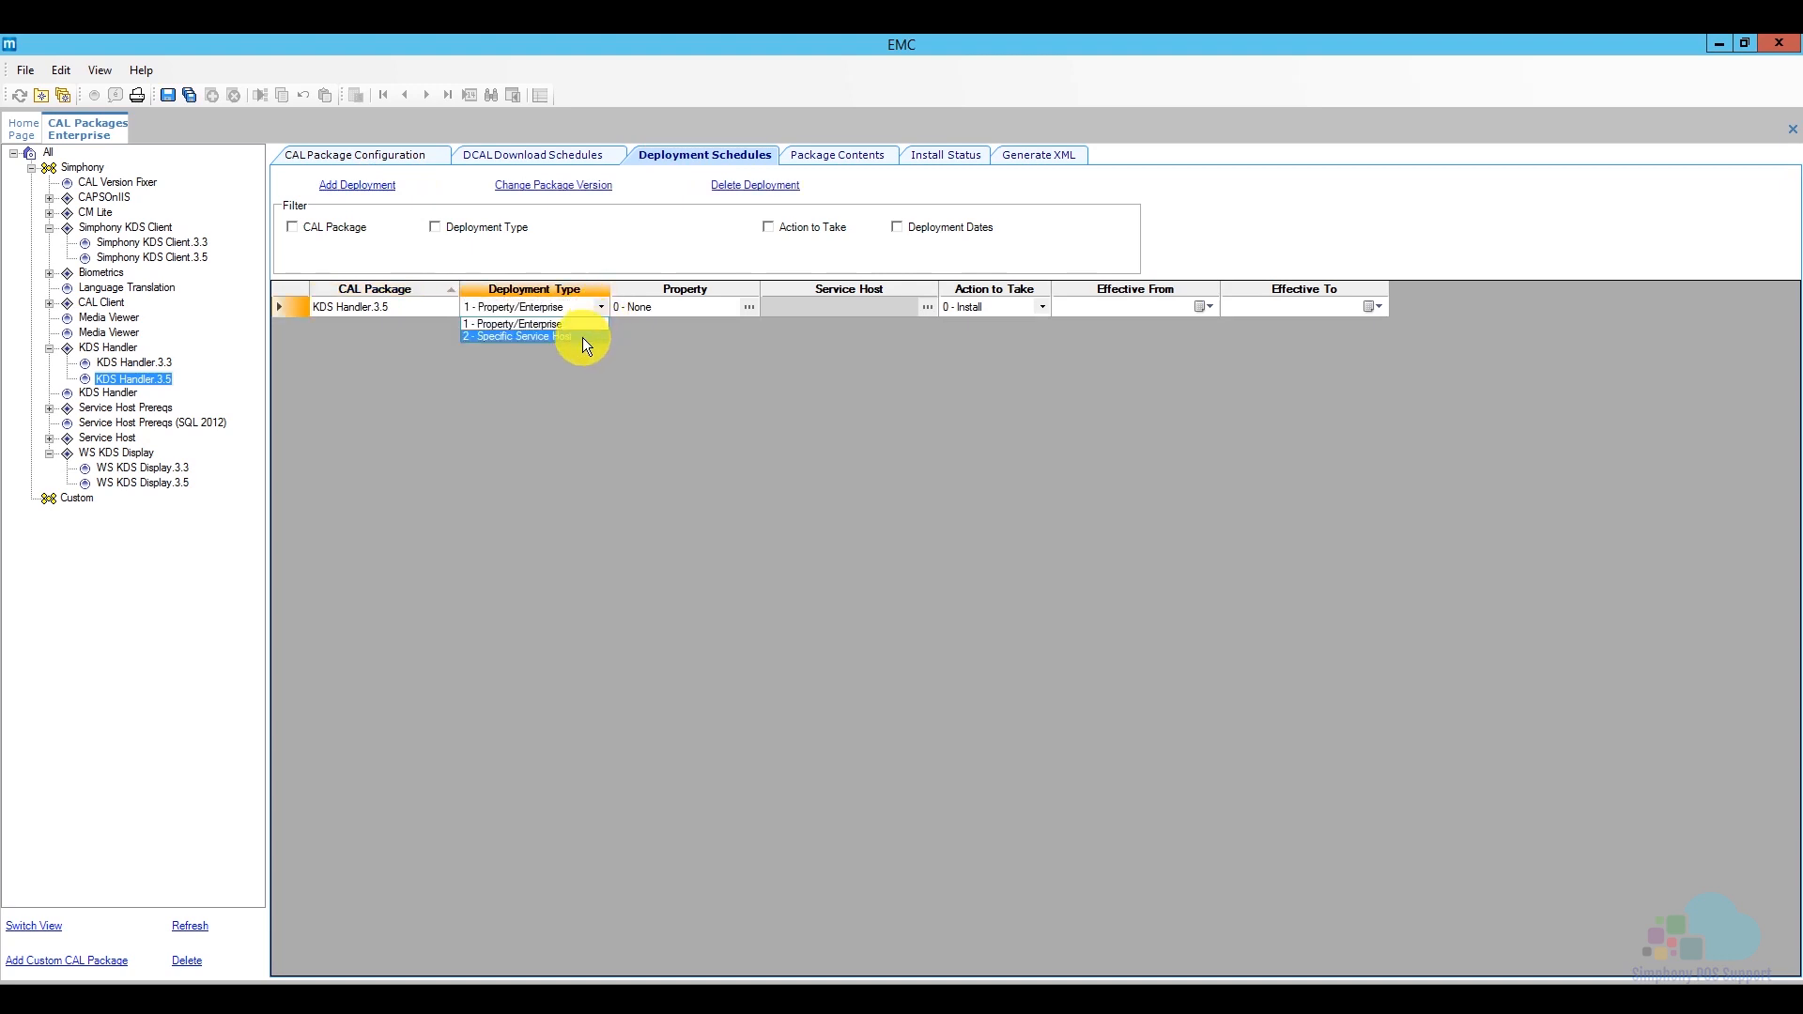
{"action": "left_click", "coordinate": [511, 336]}
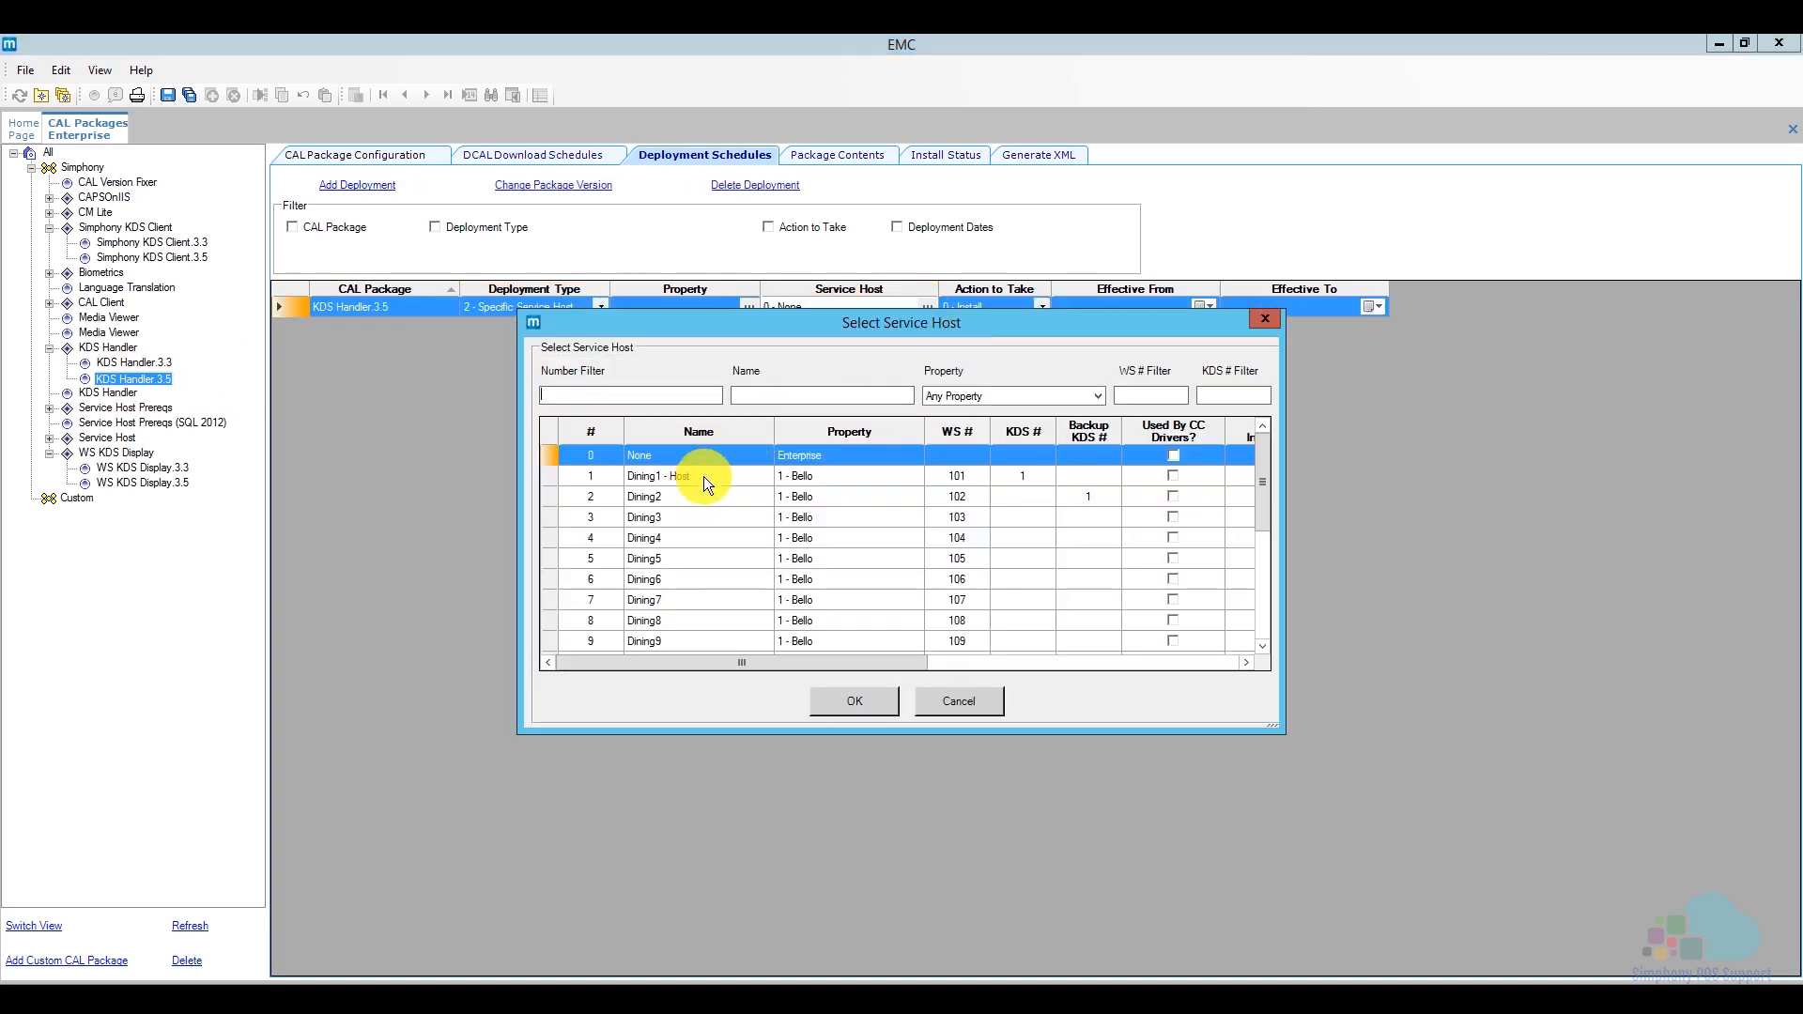
{"action": "left_click", "coordinate": [655, 476]}
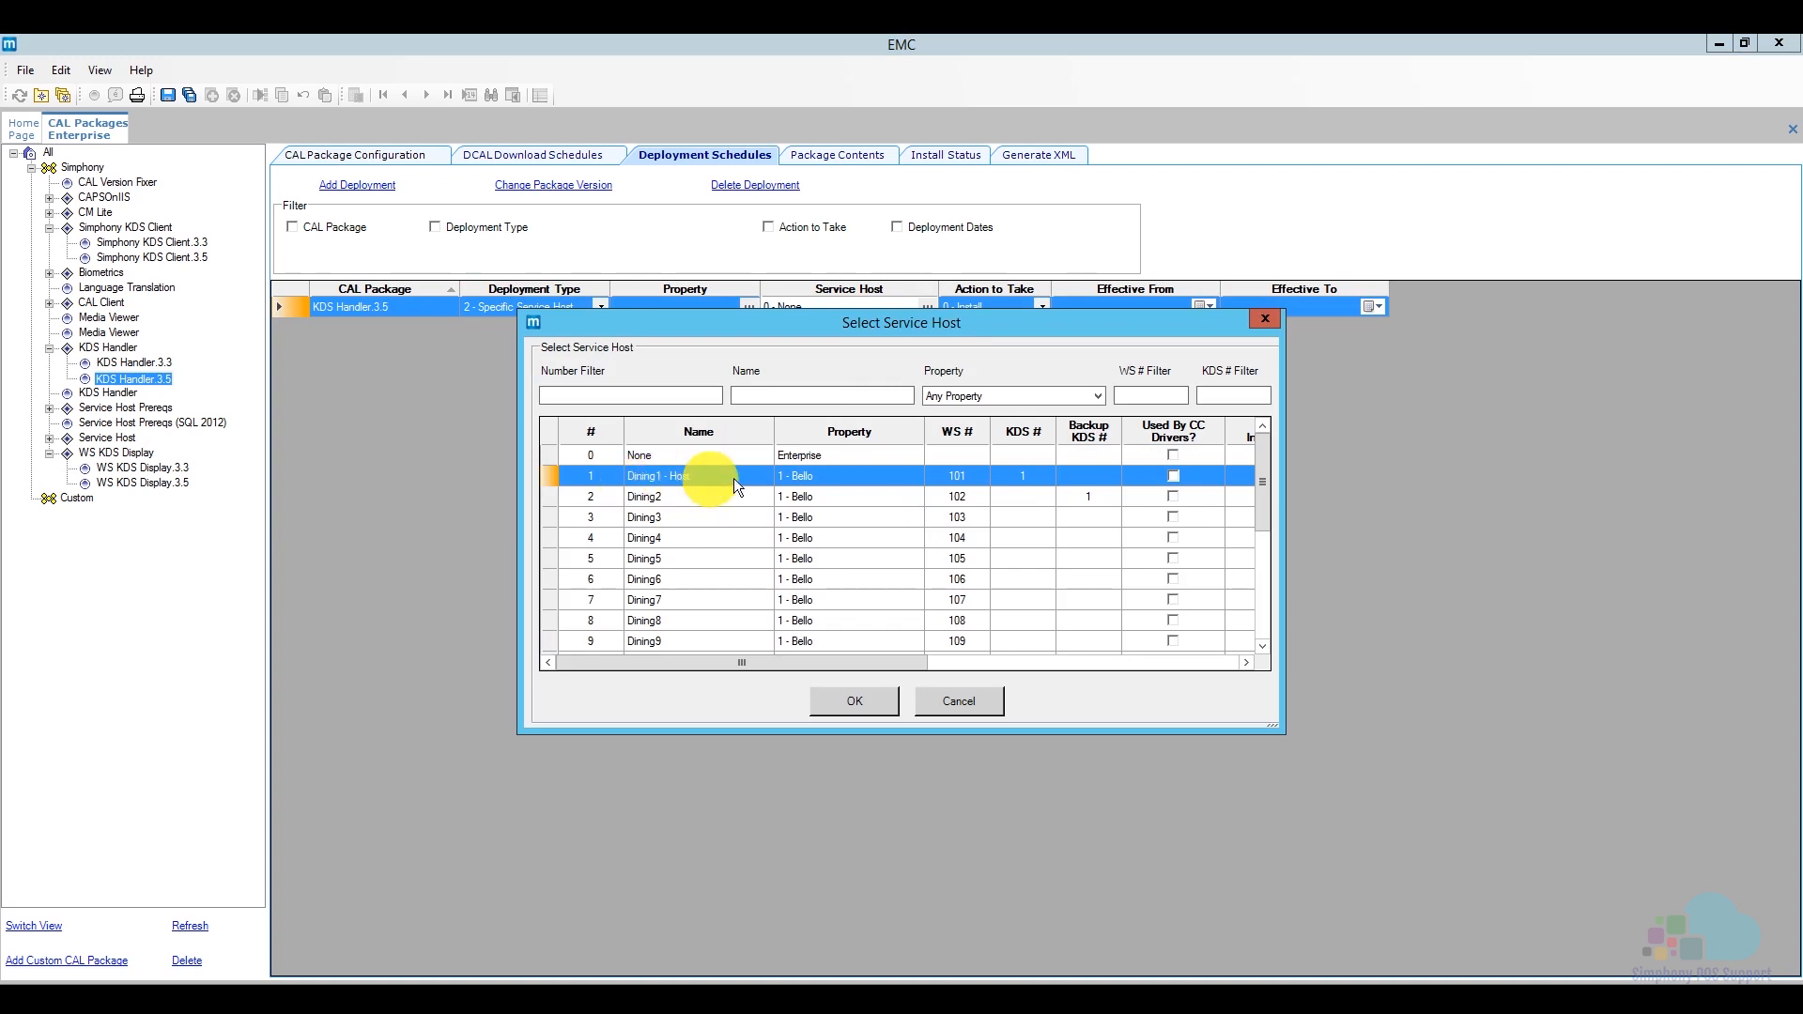
{"action": "mouse_move", "coordinate": [1033, 488]}
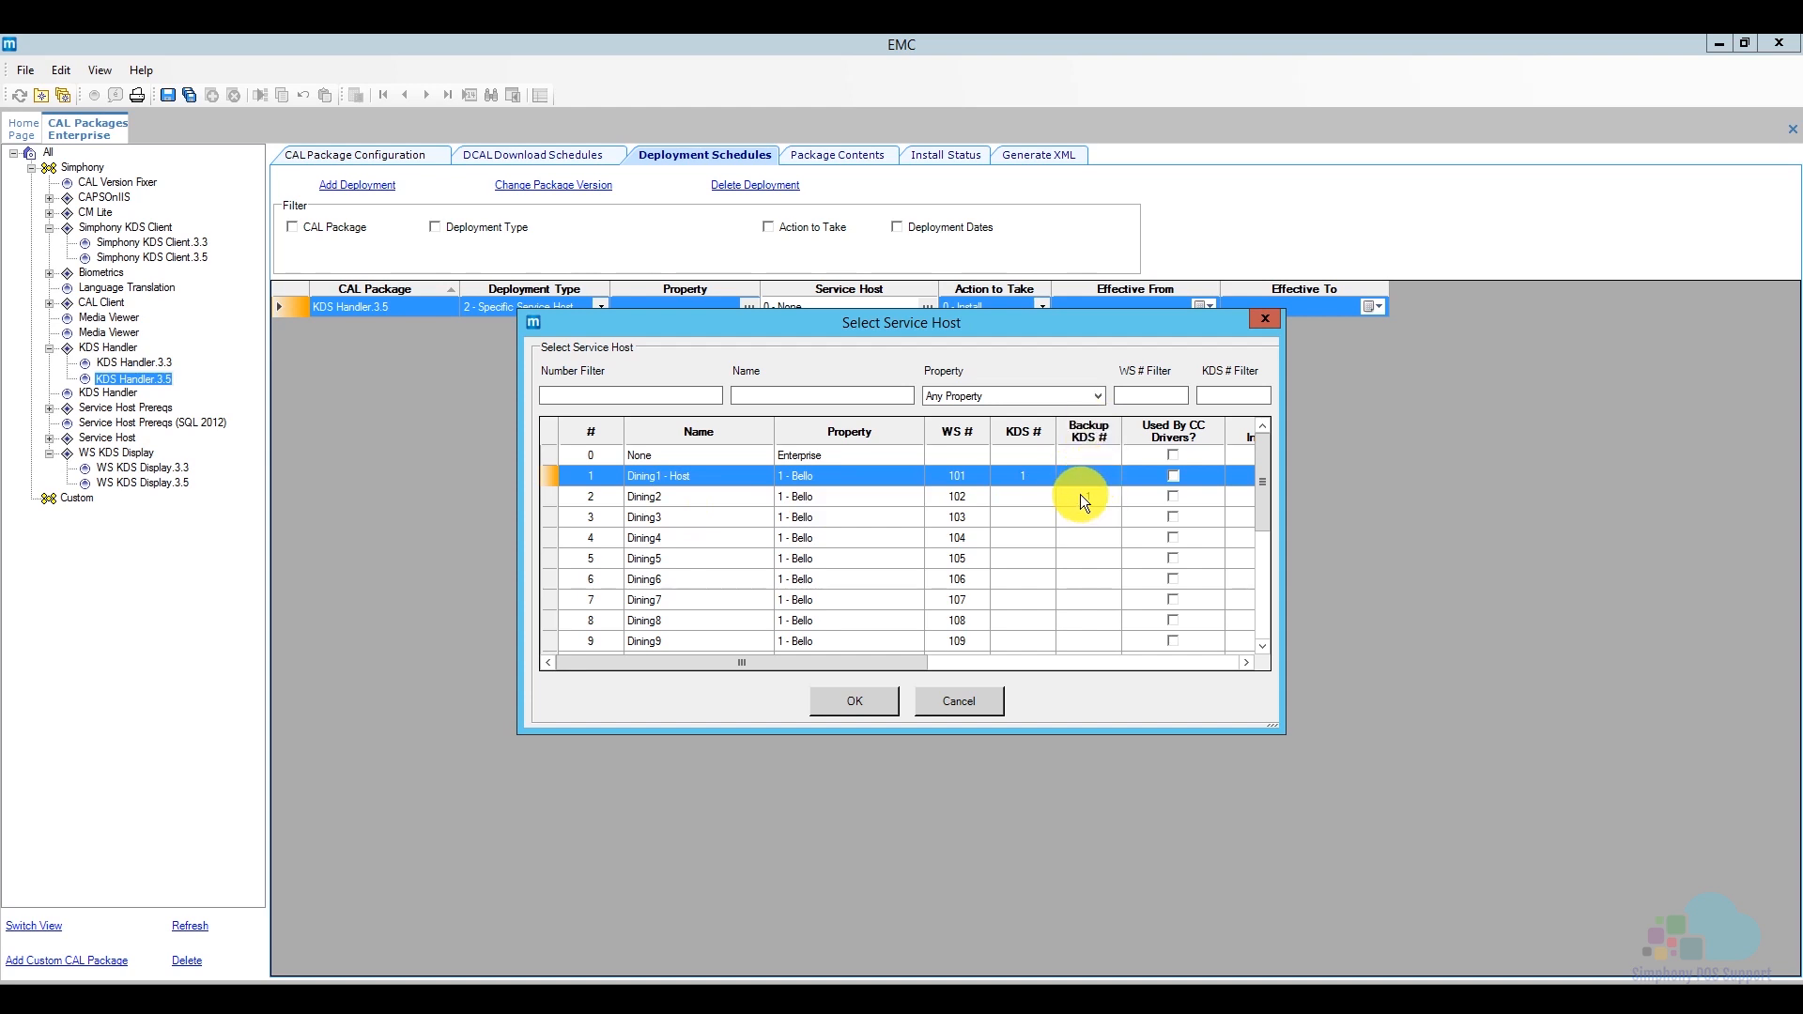
{"action": "left_click", "coordinate": [853, 700]}
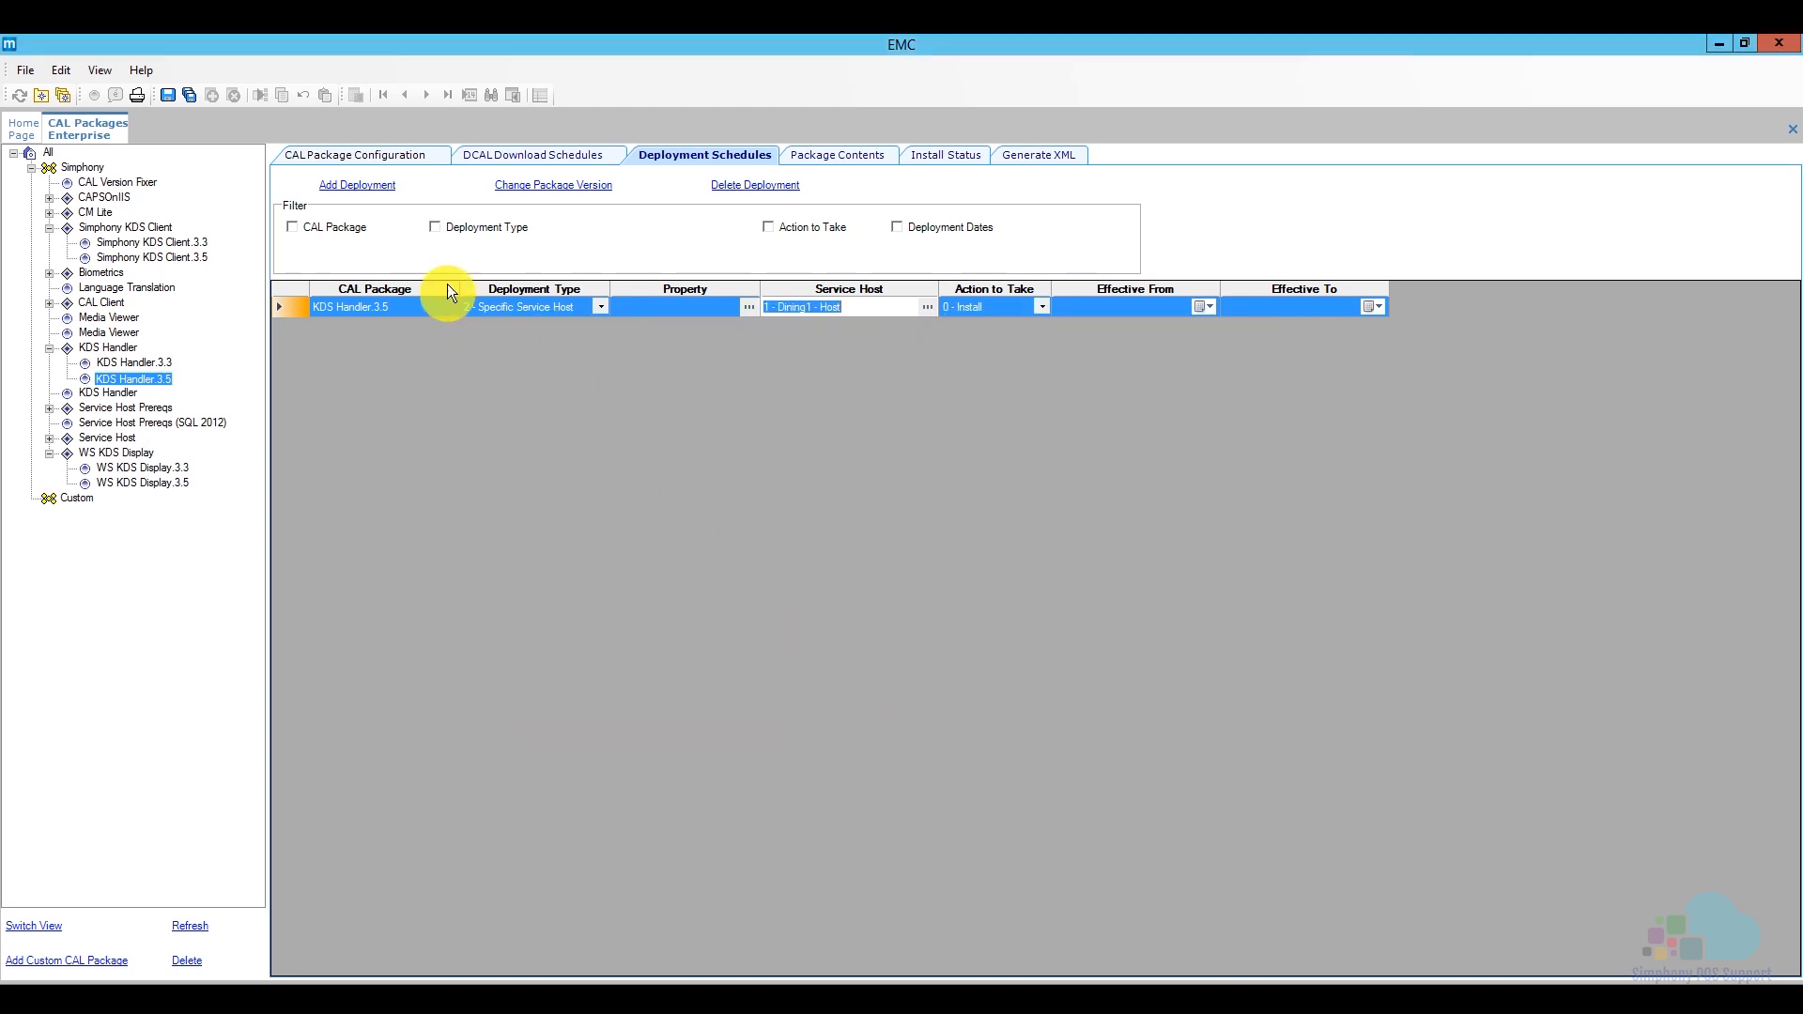
Add a second Specific Service Host deployment targeting Dining2
{"action": "left_click", "coordinate": [356, 186]}
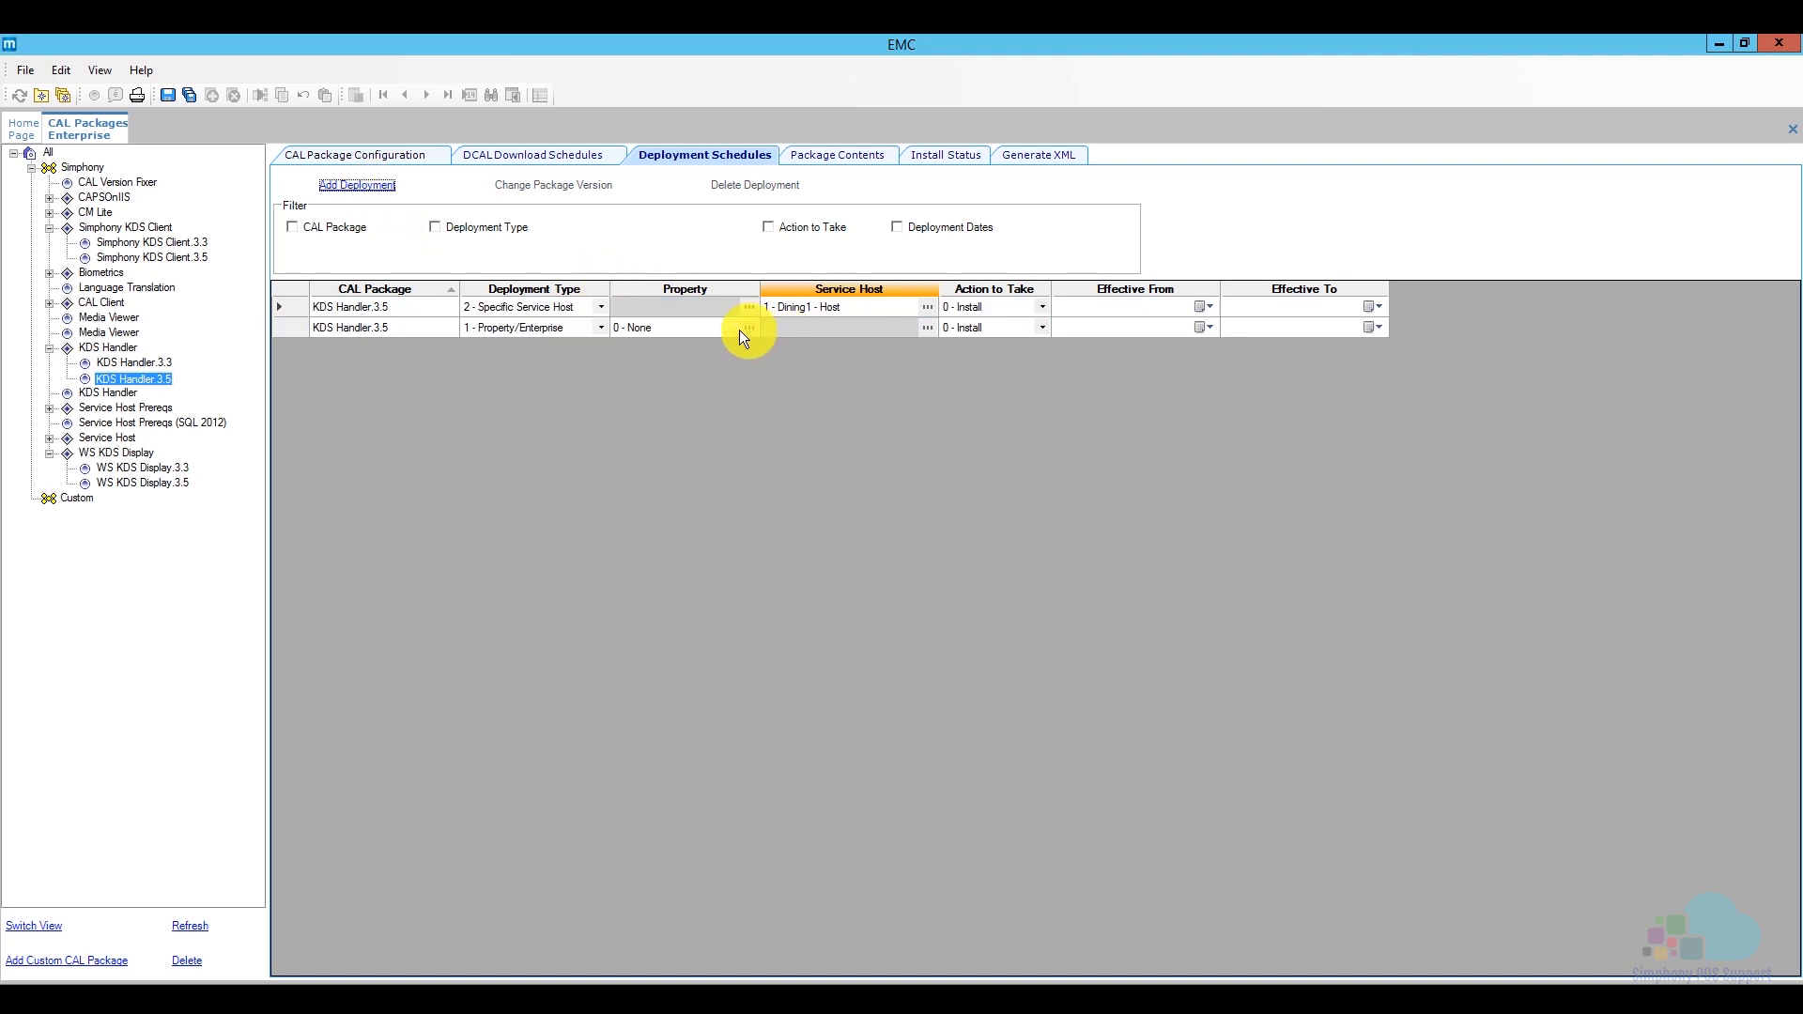
{"action": "left_click", "coordinate": [597, 327]}
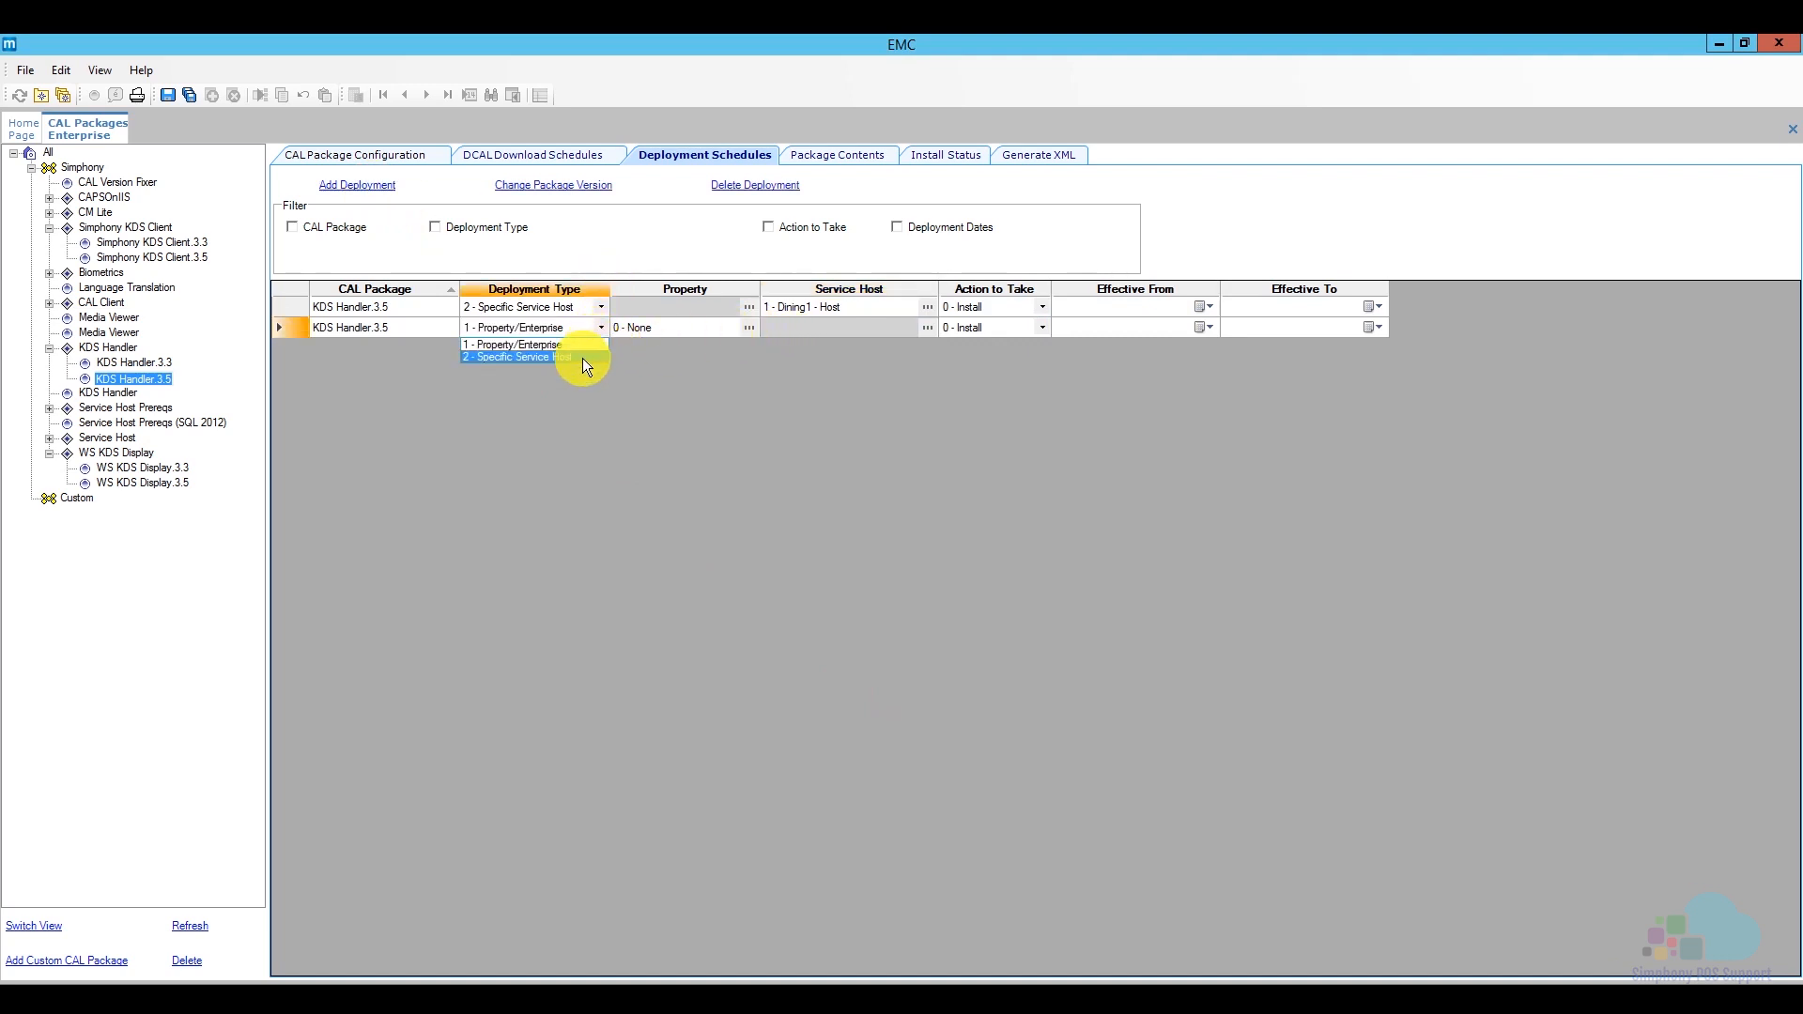
{"action": "left_click", "coordinate": [518, 357]}
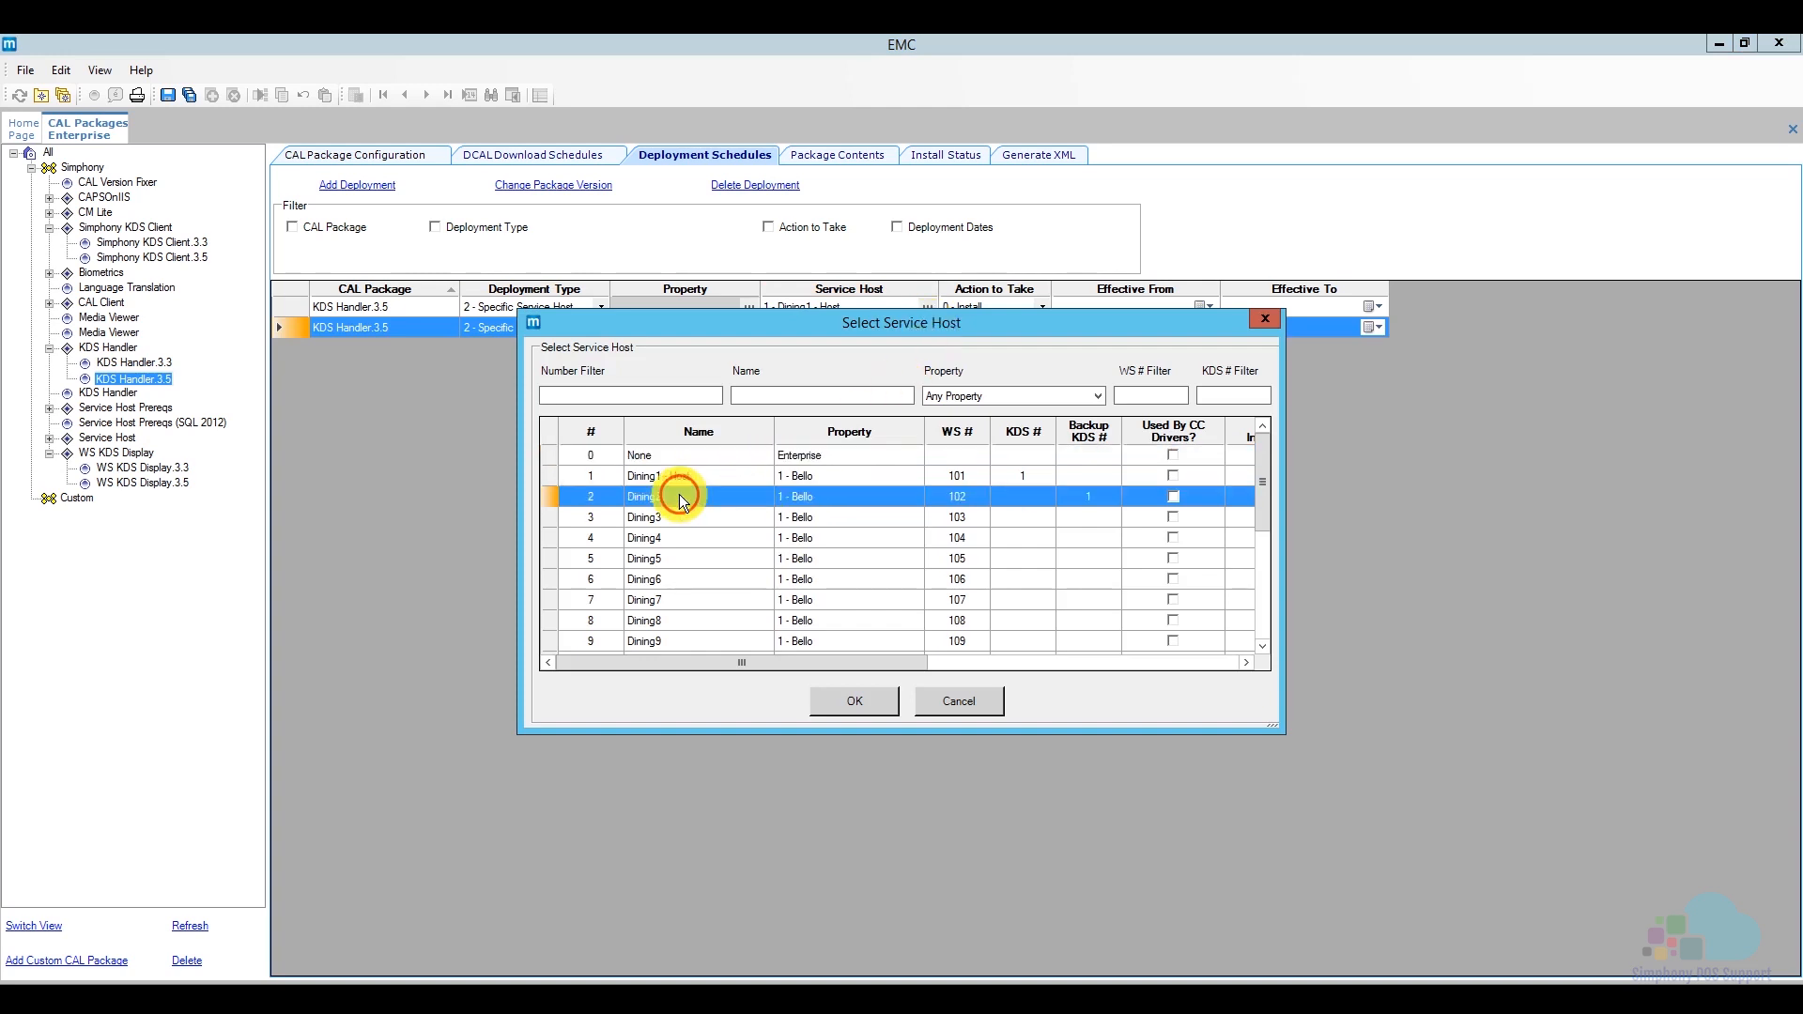
{"action": "left_click", "coordinate": [853, 701]}
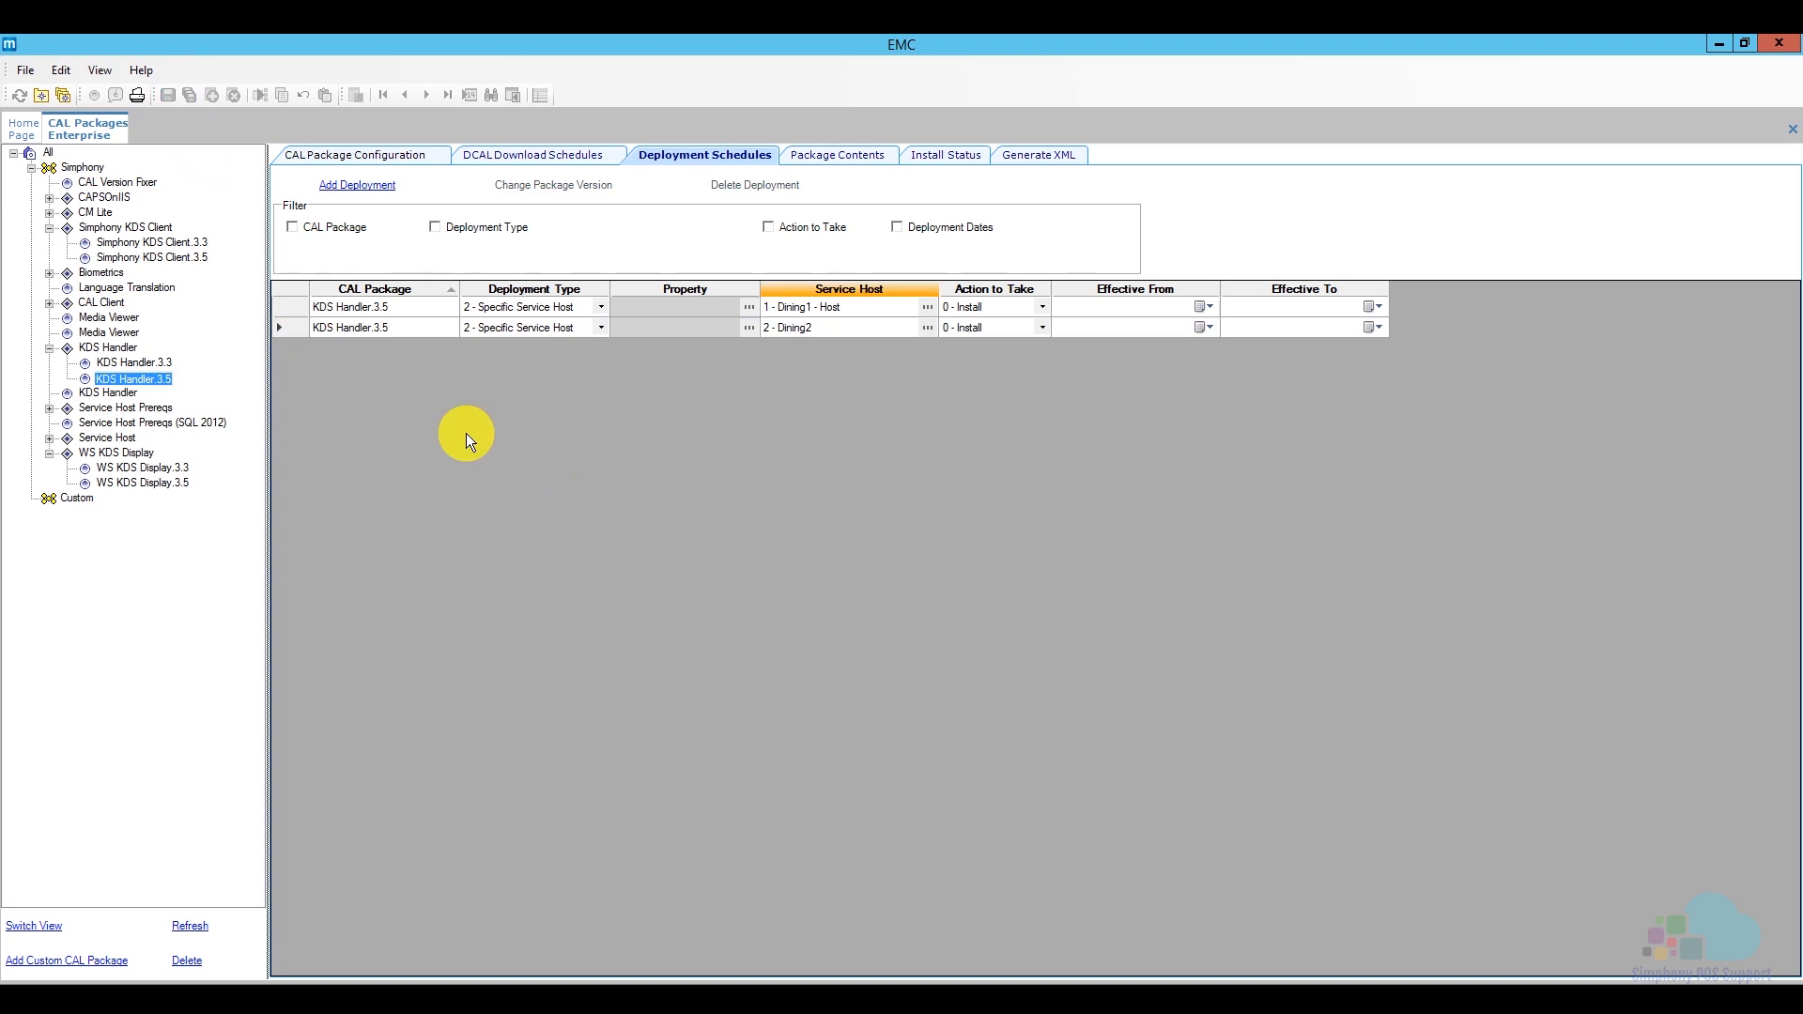
{"action": "mouse_move", "coordinate": [439, 490]}
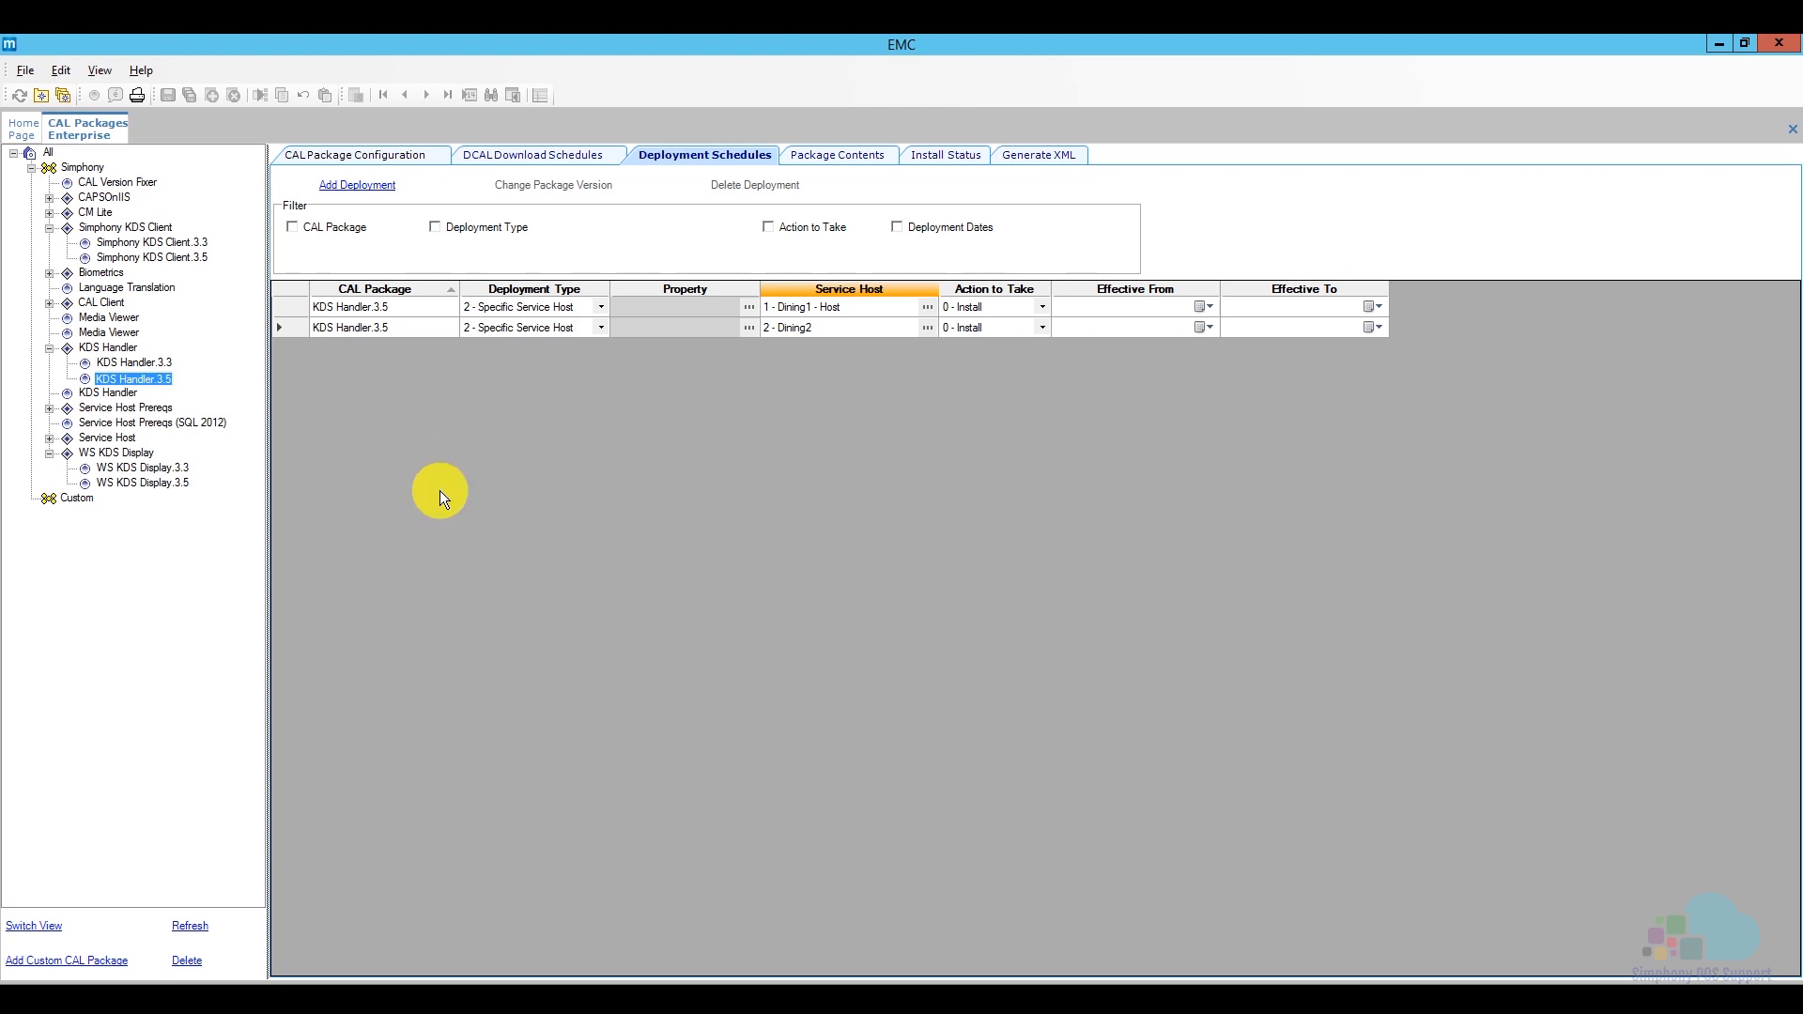
Close the CAL Packages module and return to the Bello property's setup options
{"action": "right_click", "coordinate": [88, 127]}
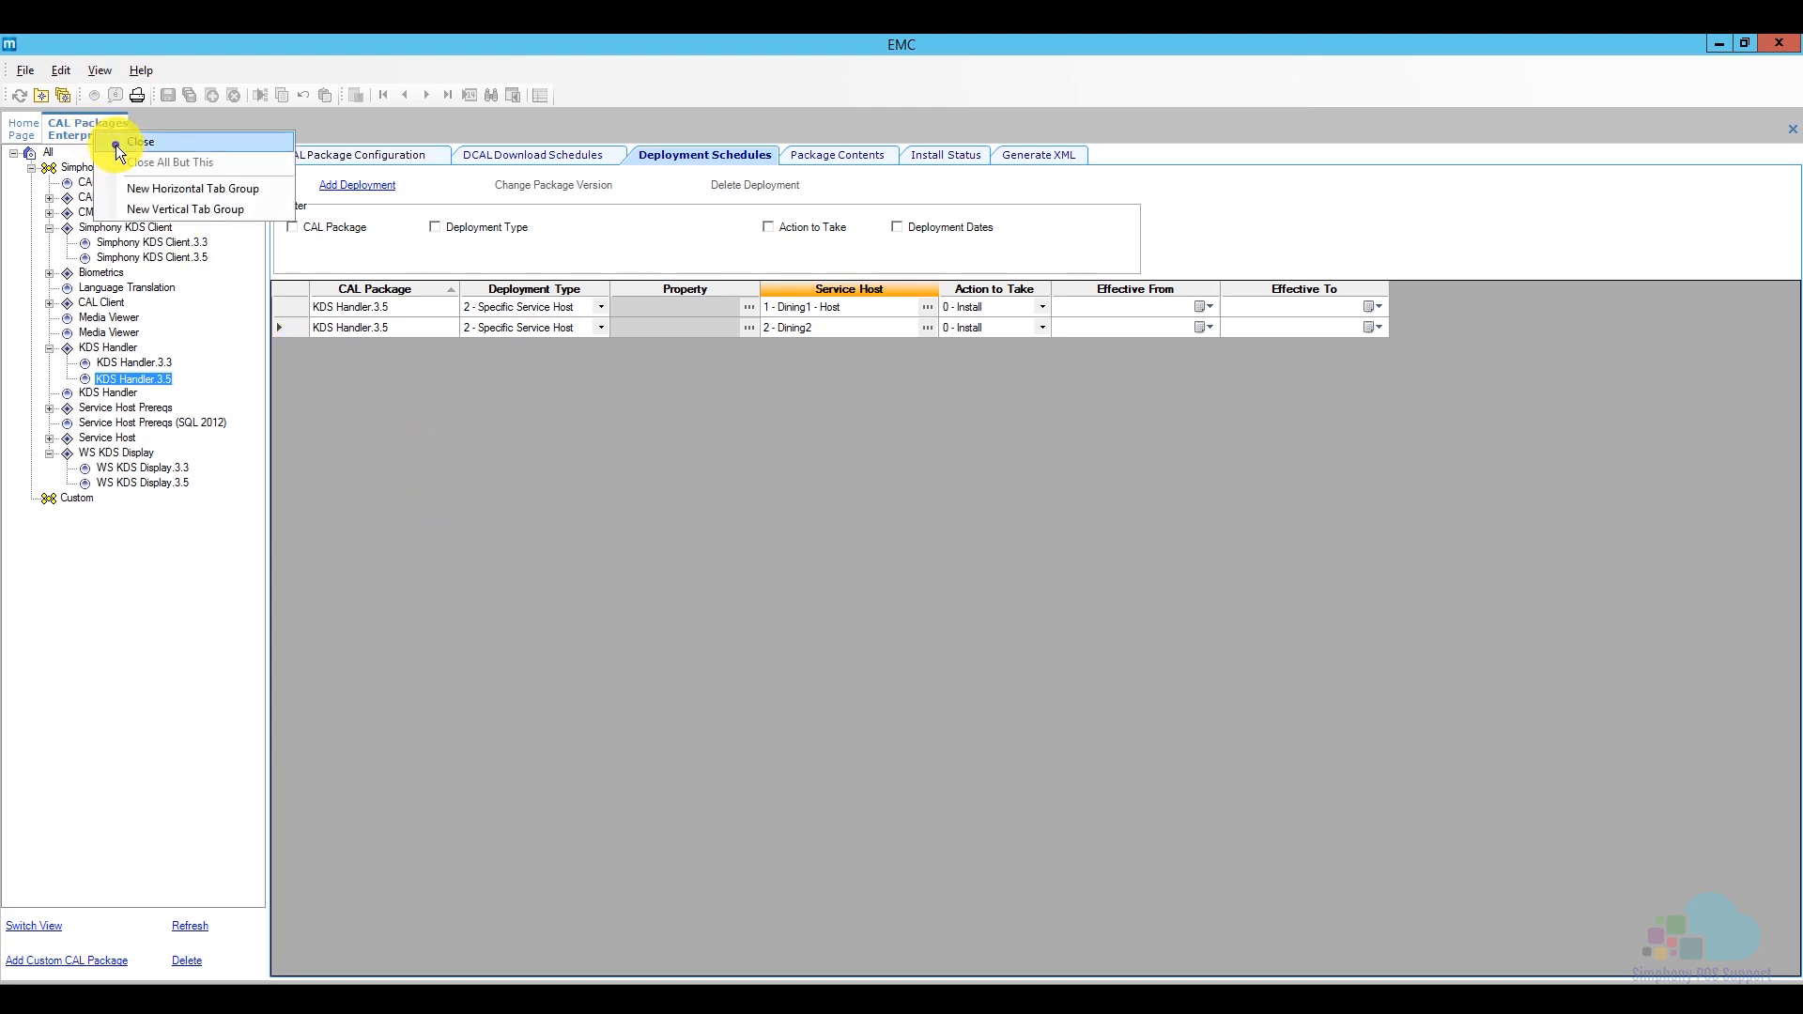
{"action": "left_click", "coordinate": [142, 141]}
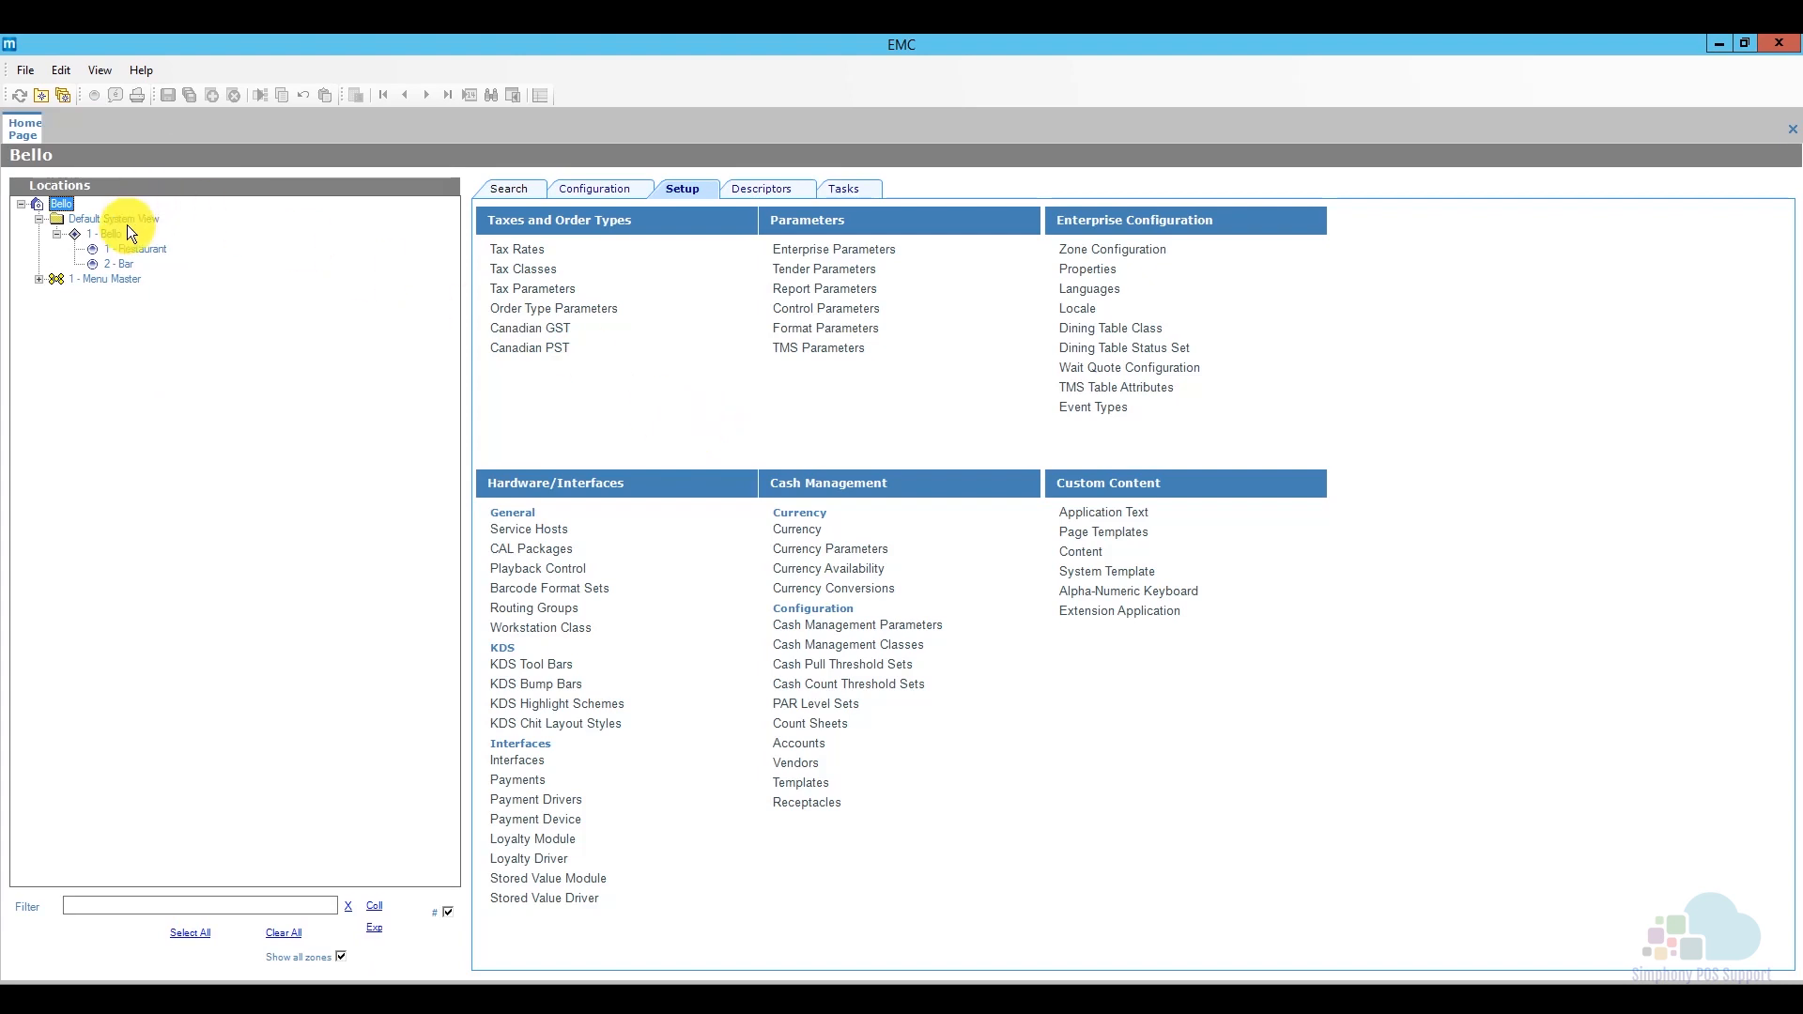
{"action": "left_click", "coordinate": [105, 233]}
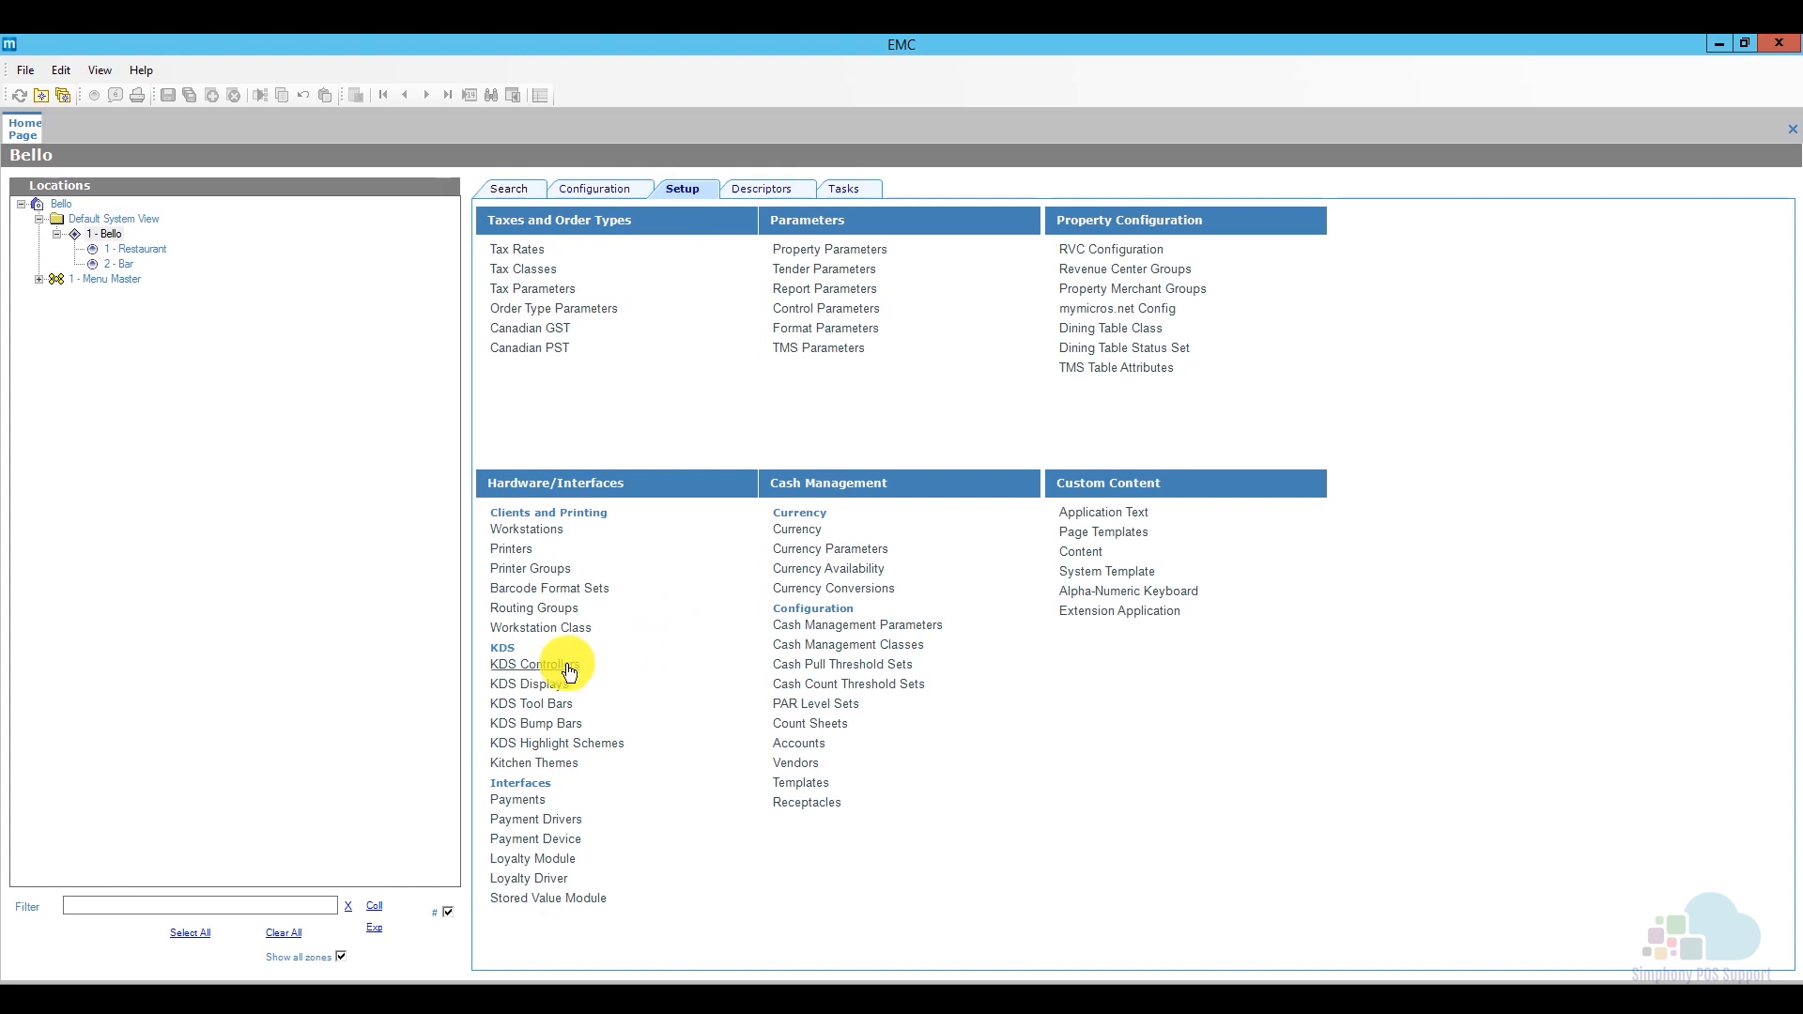
Open Bello's KDS Controllers module showing Bello Controller
{"action": "left_click", "coordinate": [527, 663]}
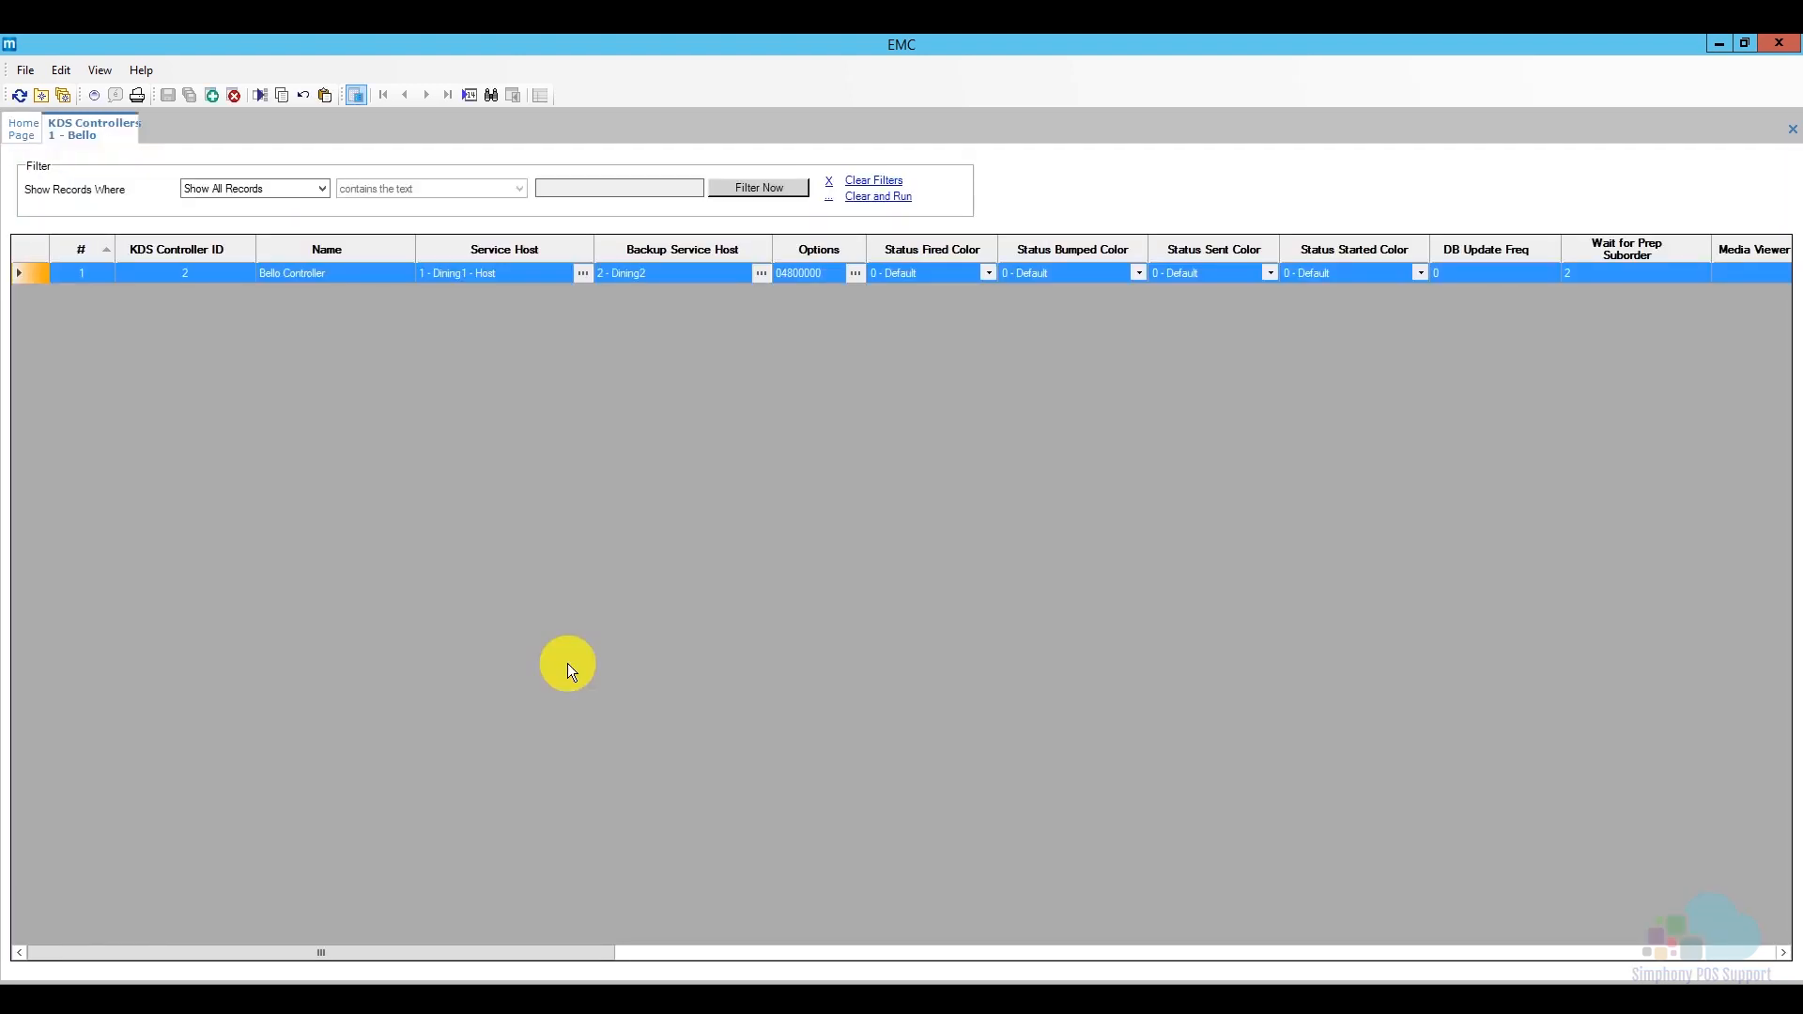
{"action": "mouse_move", "coordinate": [298, 326]}
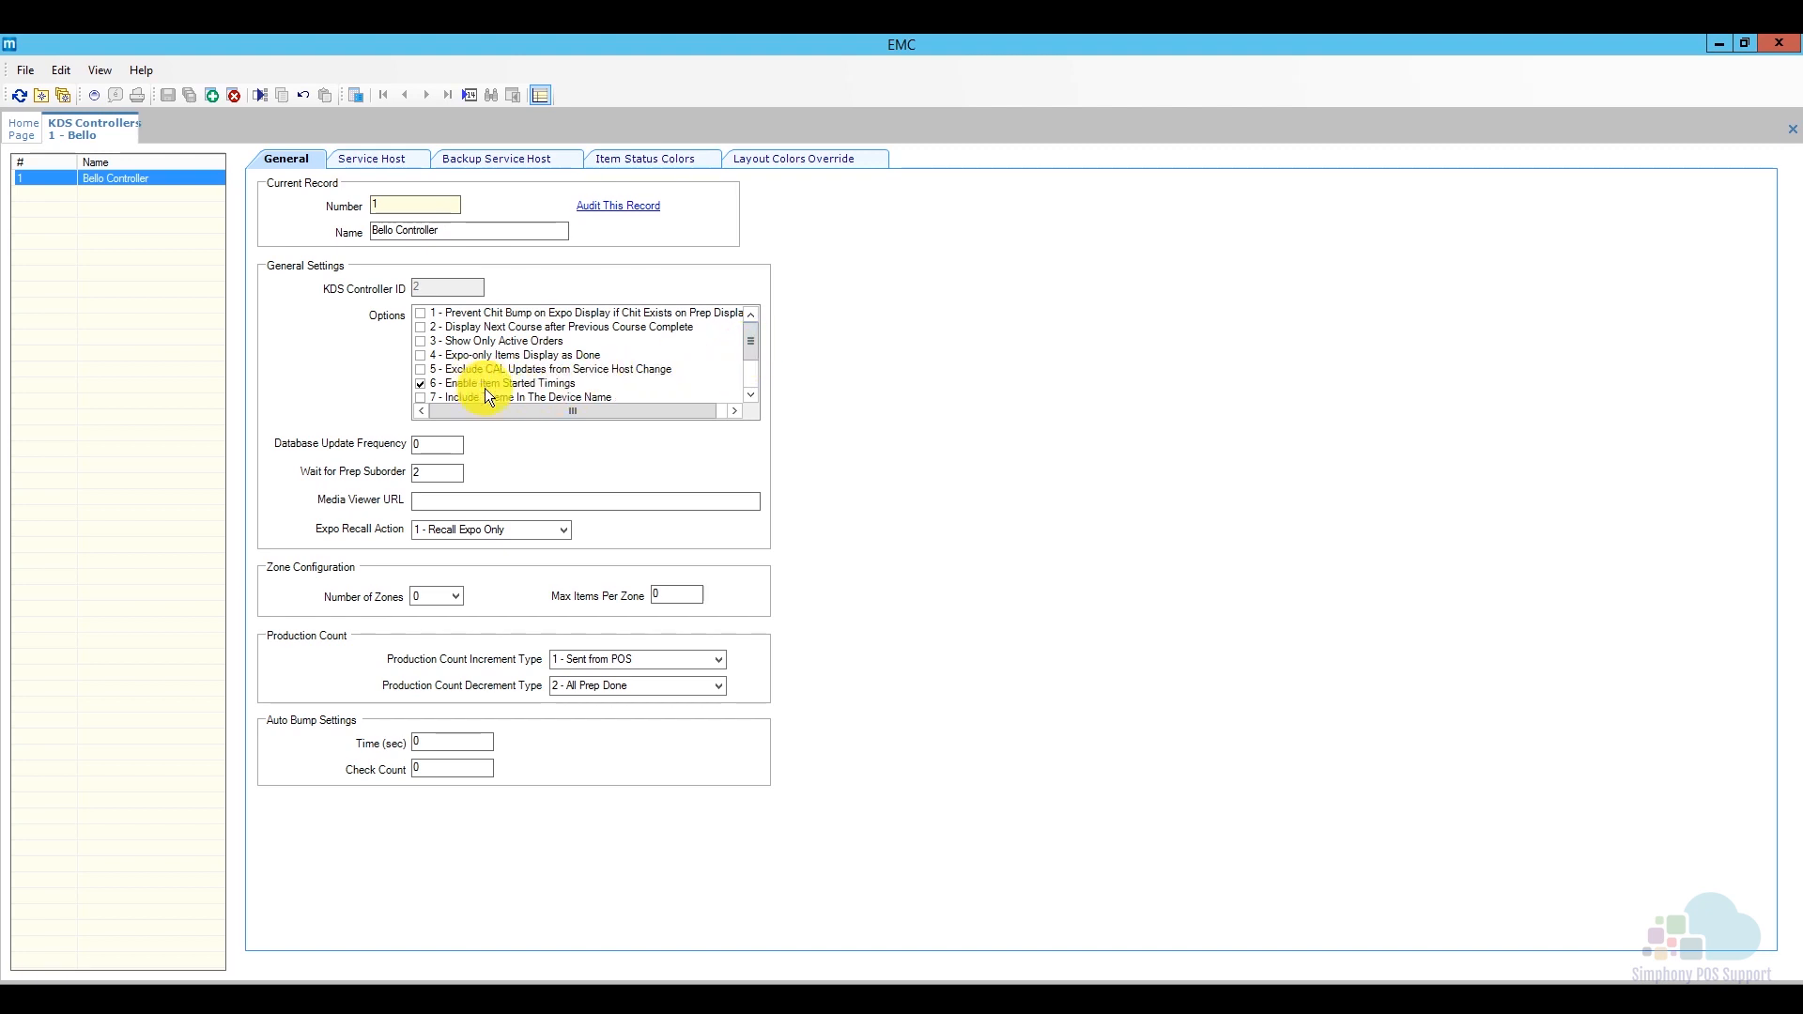
Inspect the Expo Recall Action choices, leaving Recall Expo Only unchanged
{"action": "left_click", "coordinate": [751, 345]}
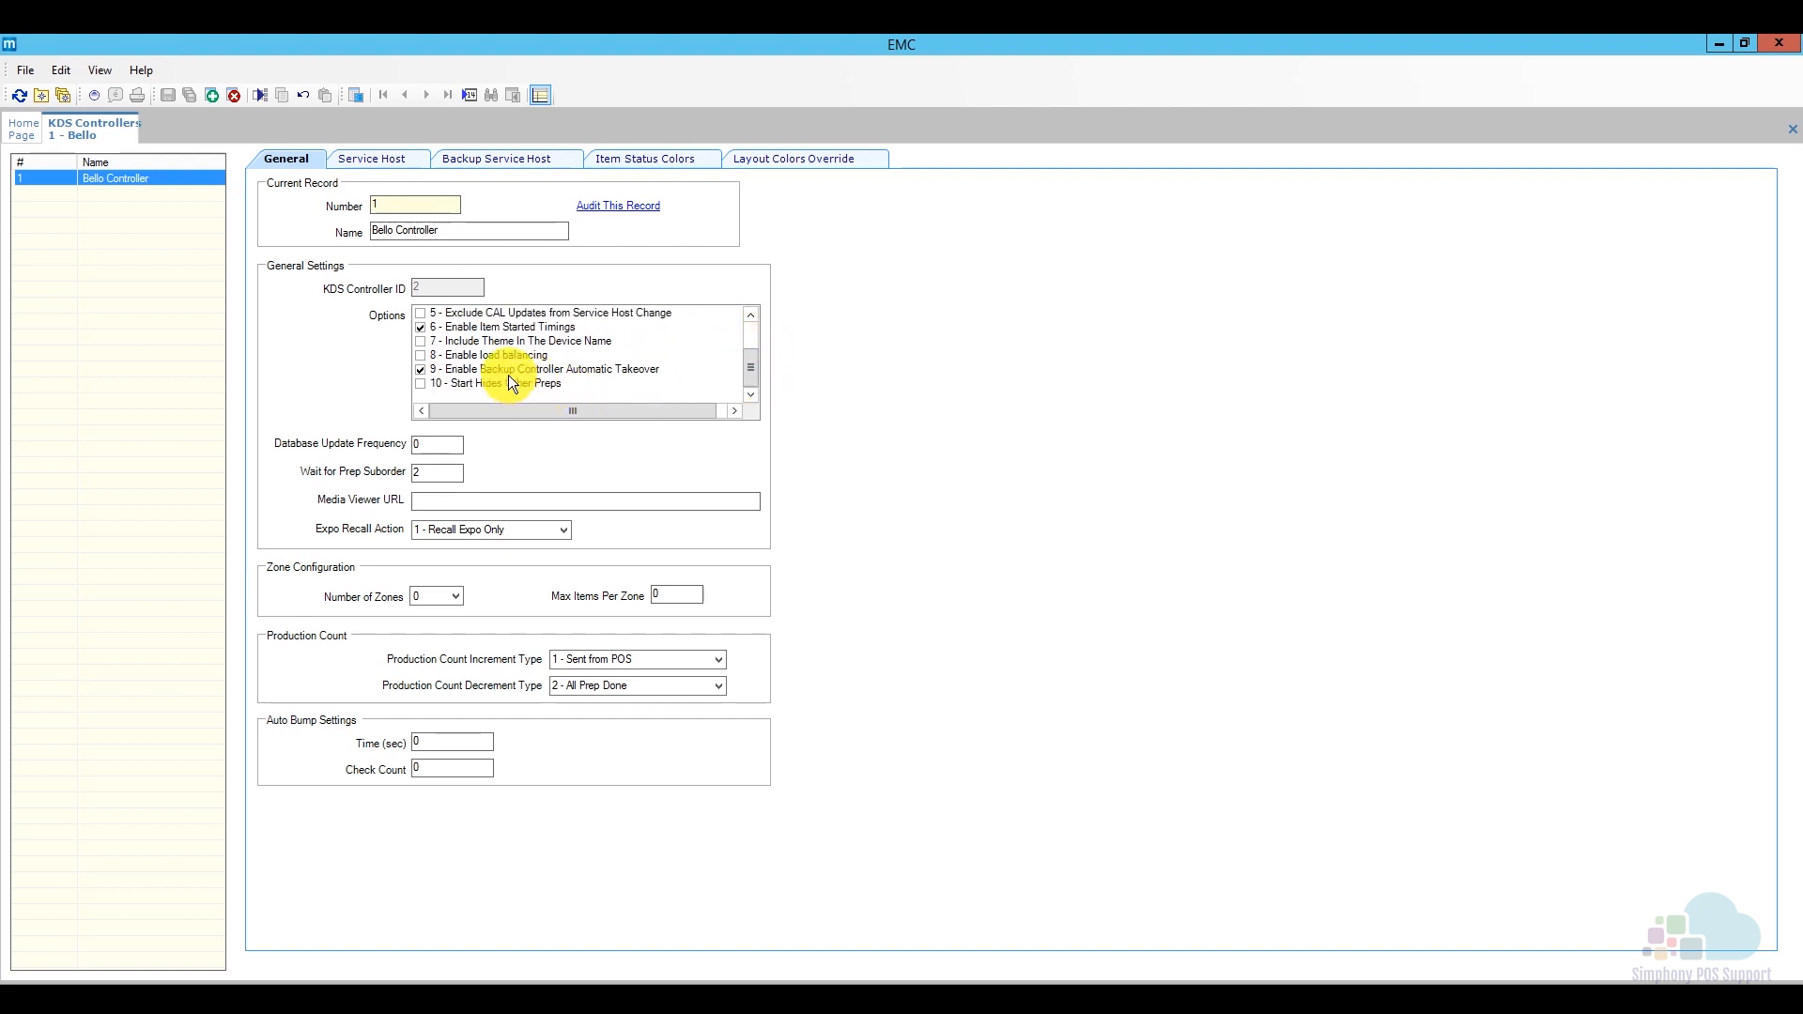
{"action": "mouse_move", "coordinate": [646, 376]}
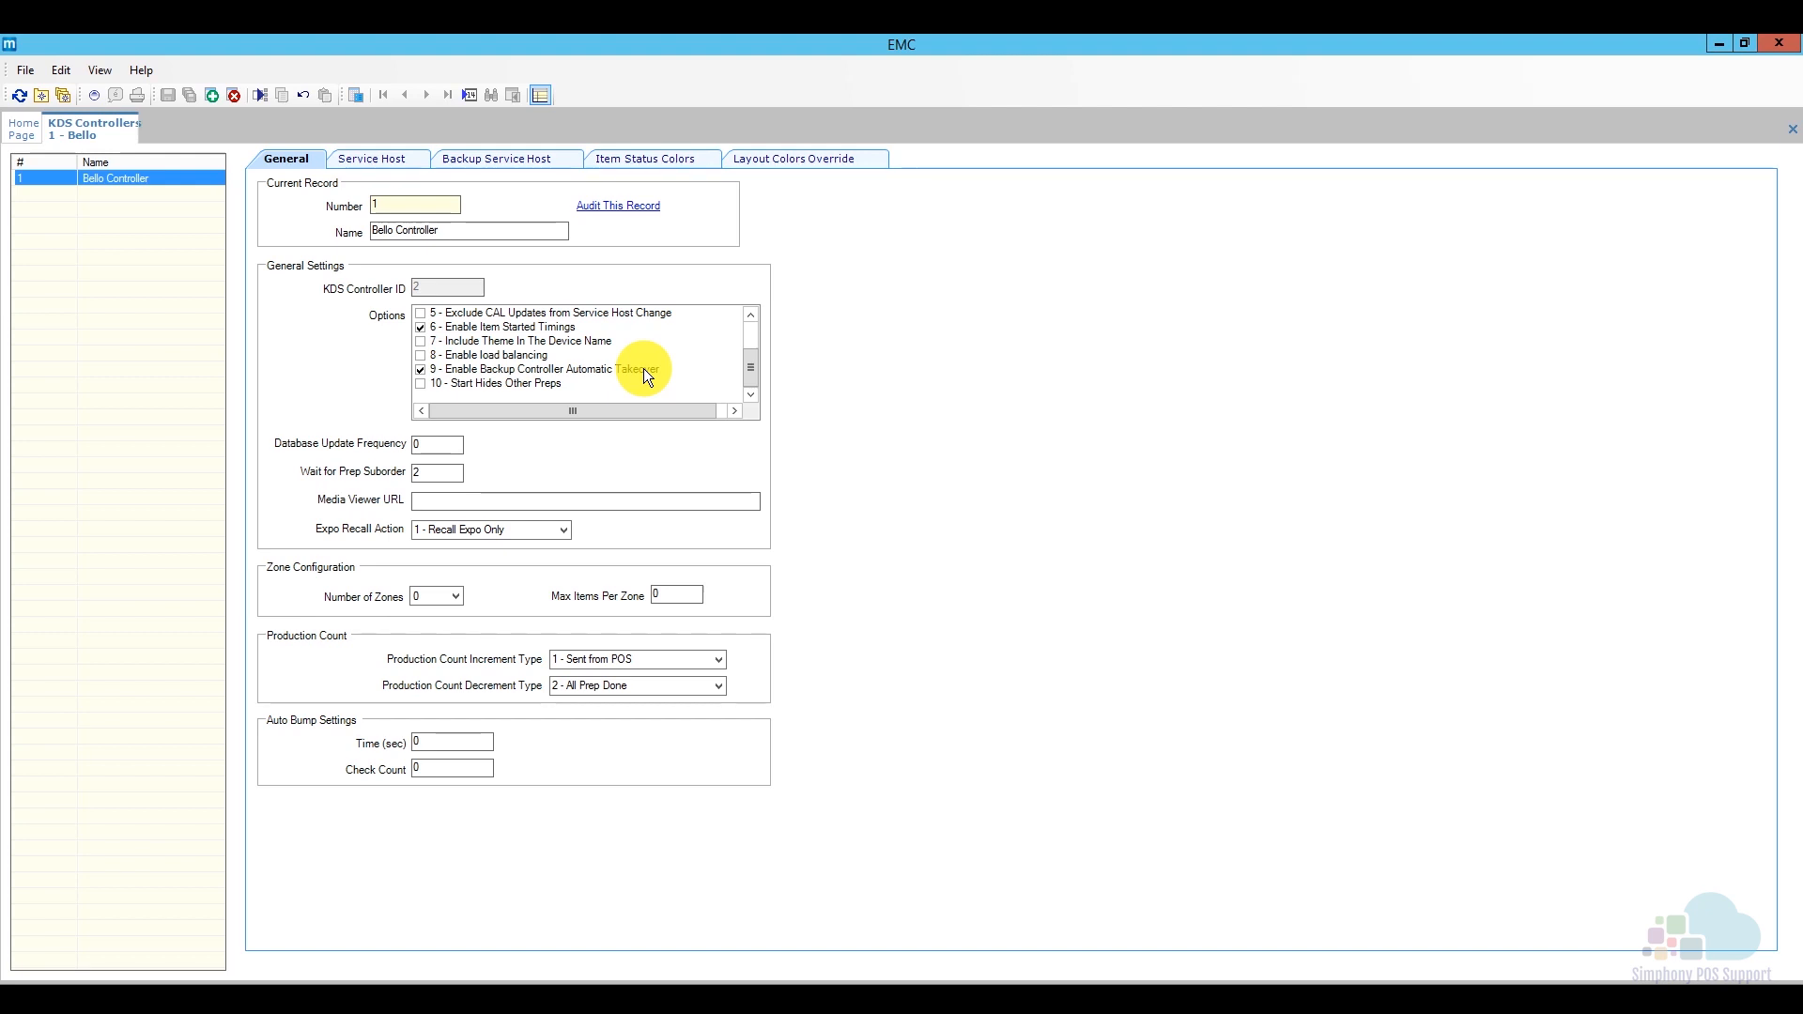
{"action": "mouse_move", "coordinate": [500, 454]}
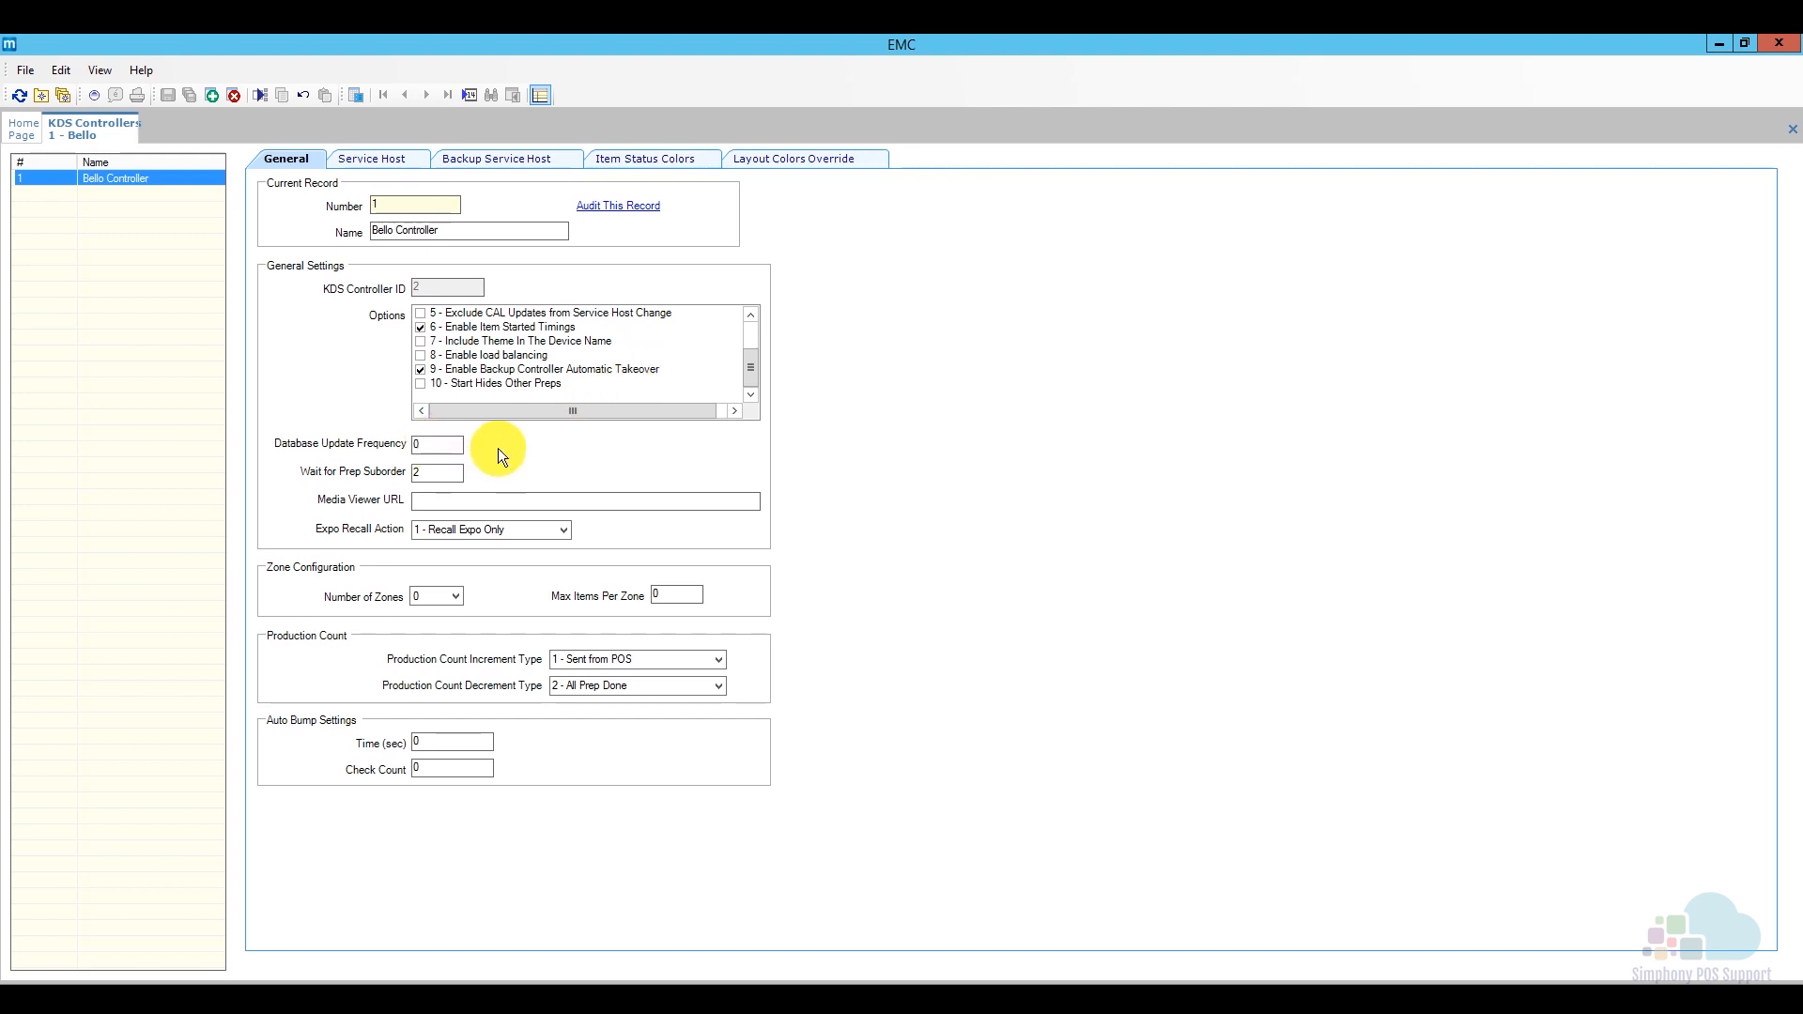
{"action": "mouse_move", "coordinate": [499, 479]}
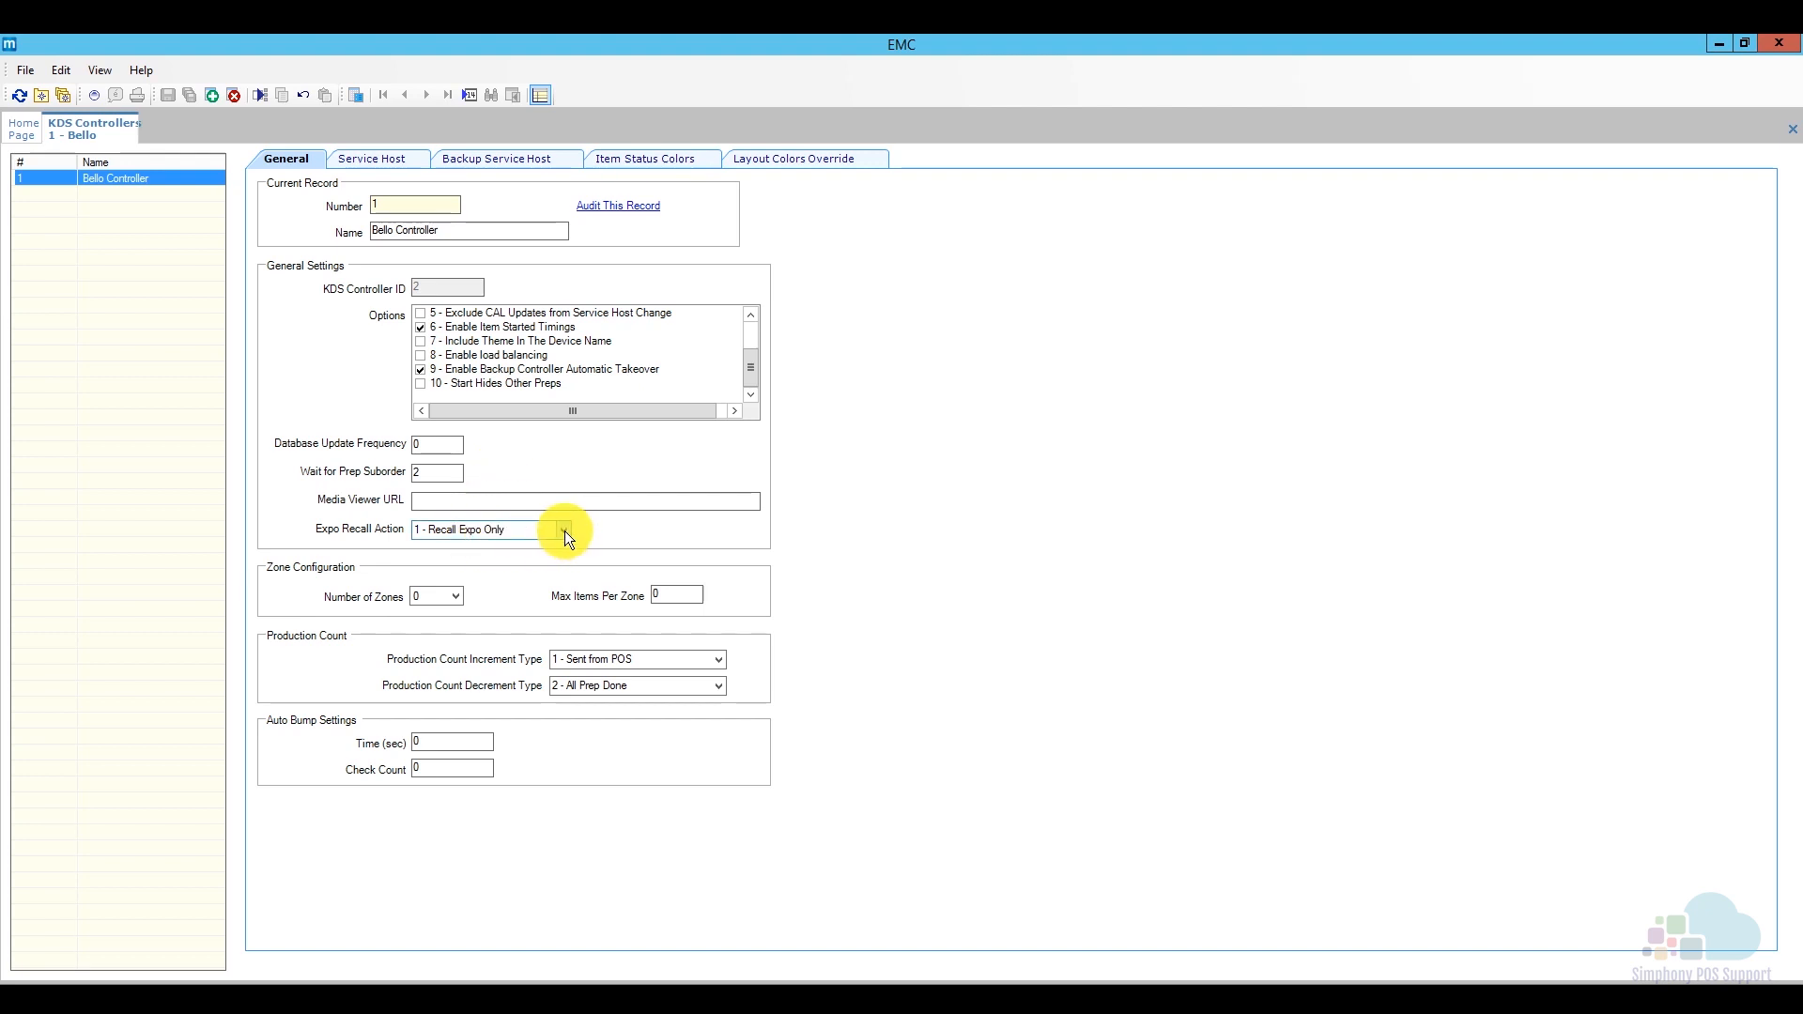
{"action": "left_click", "coordinate": [565, 530]}
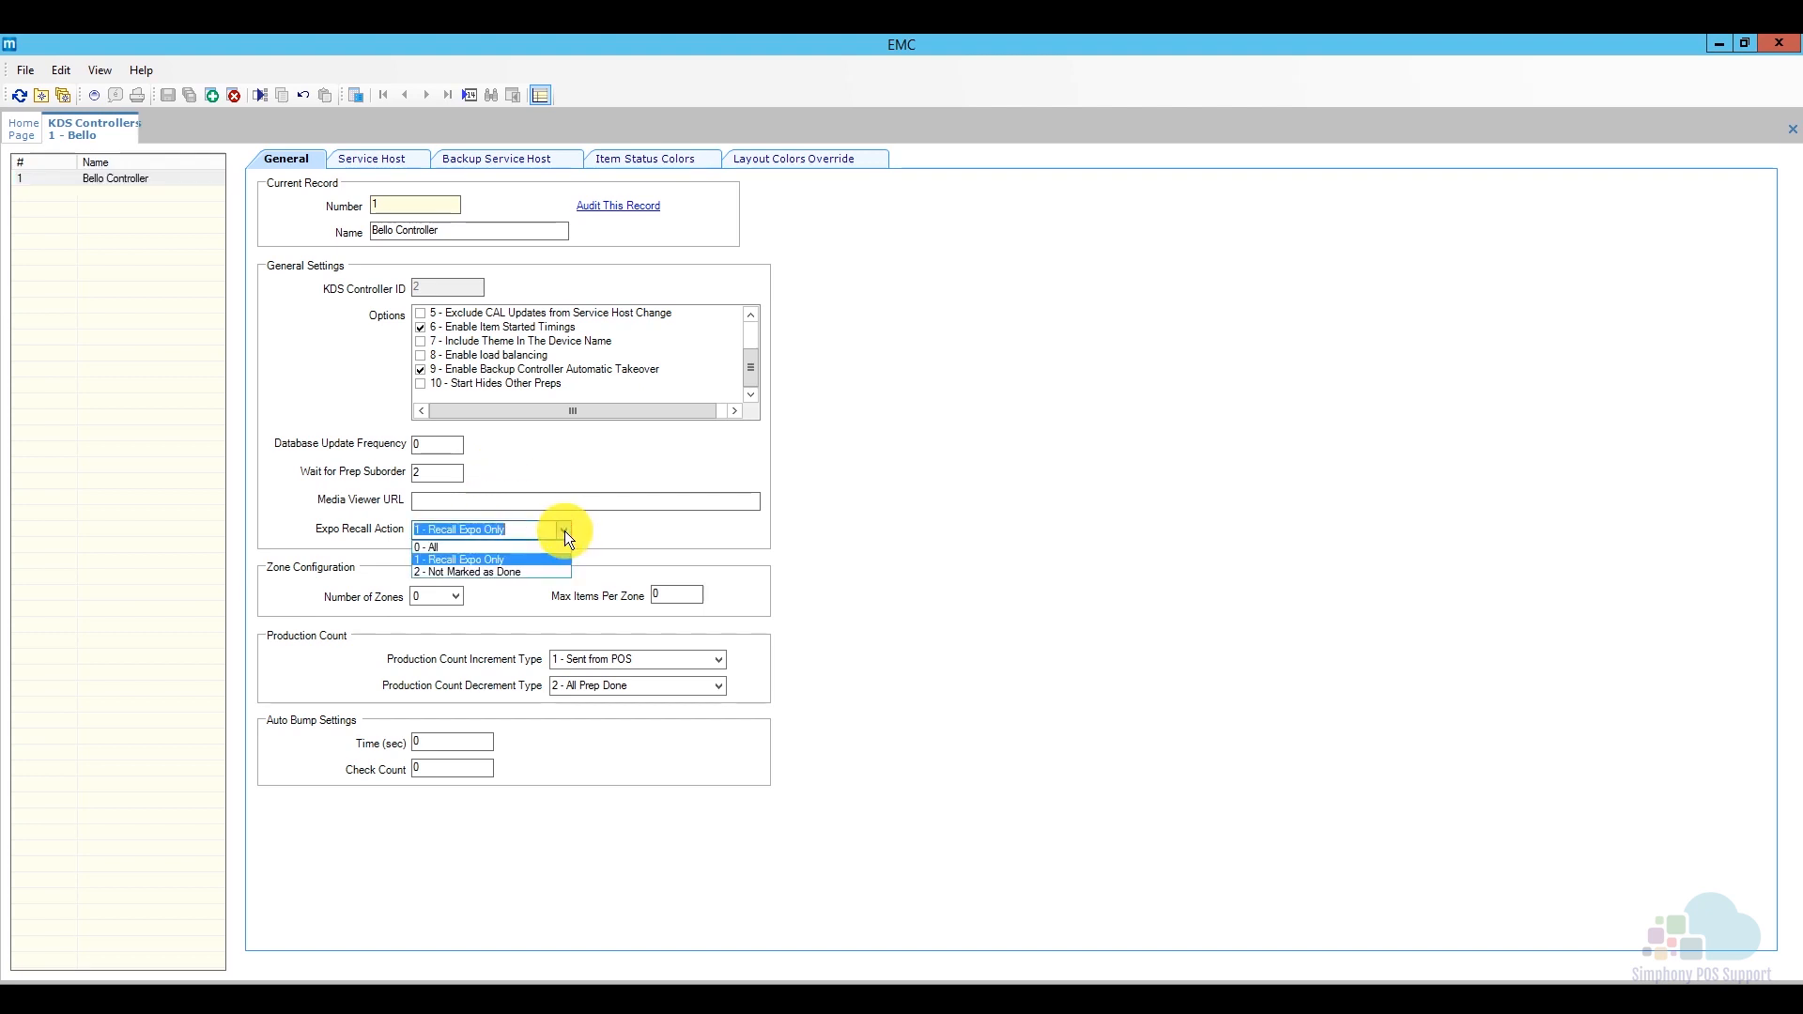
{"action": "mouse_move", "coordinate": [558, 547]}
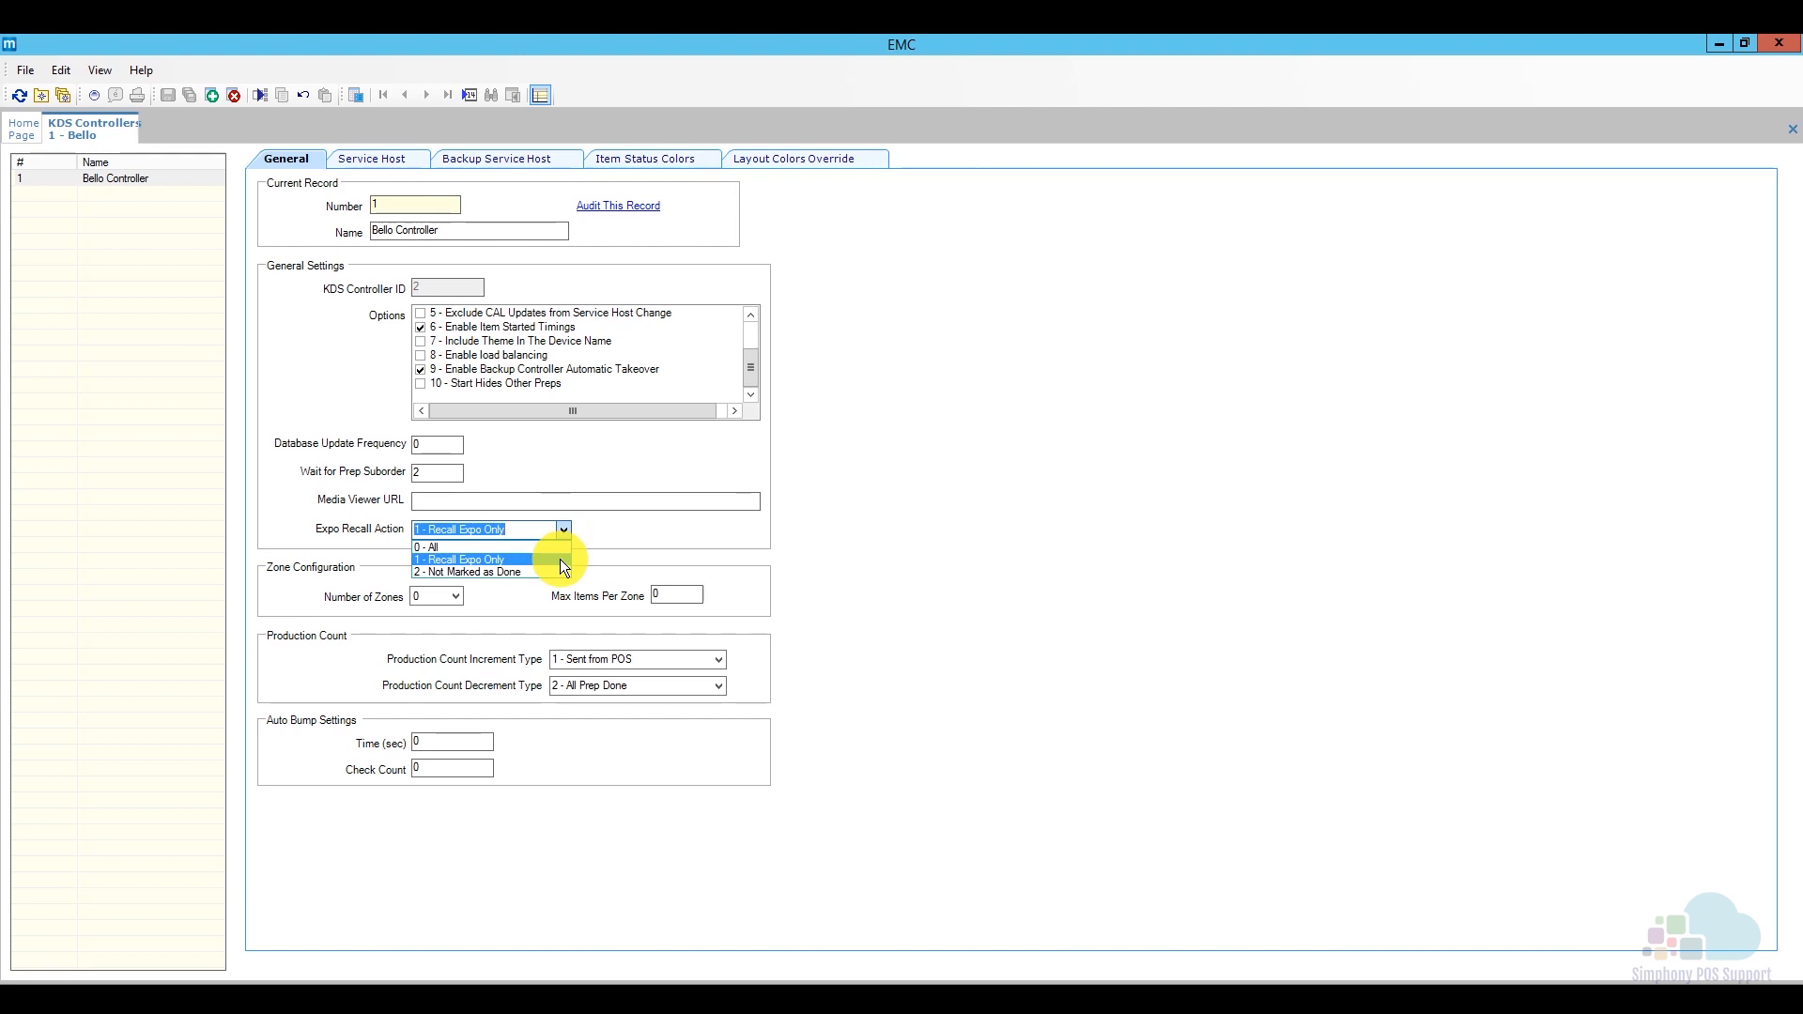
{"action": "left_click", "coordinate": [489, 560]}
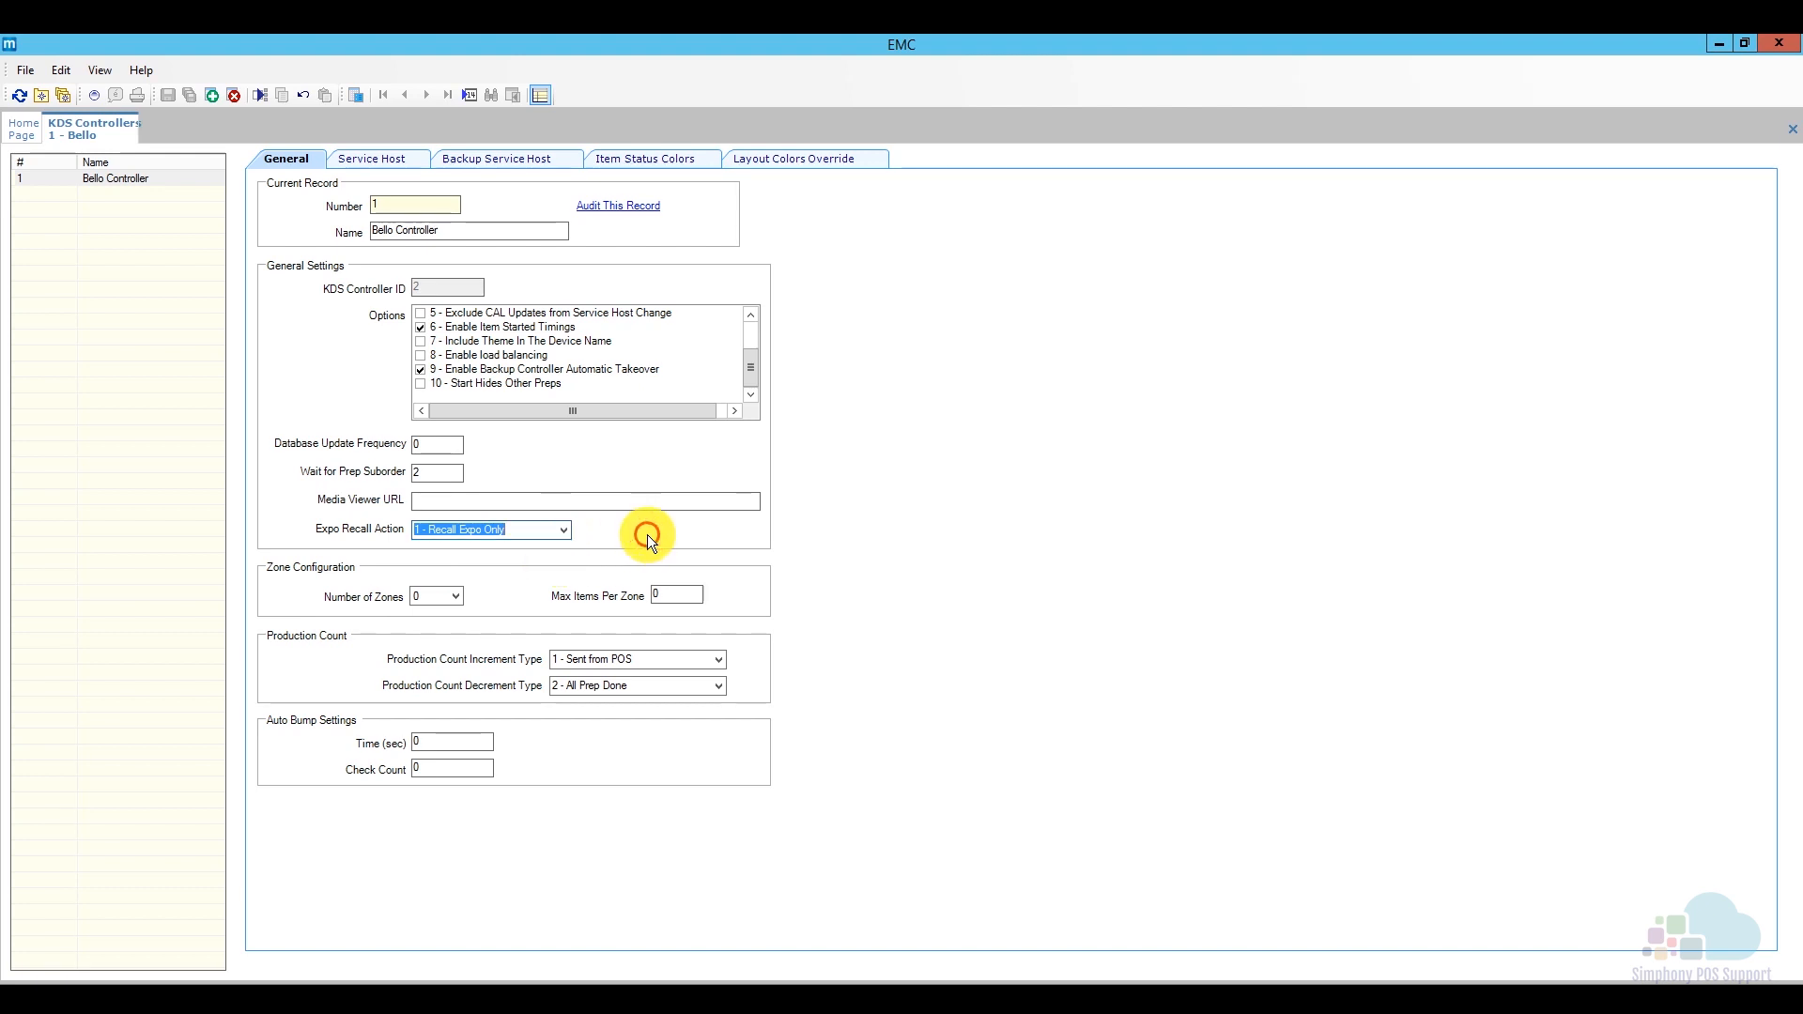
{"action": "mouse_move", "coordinate": [532, 514]}
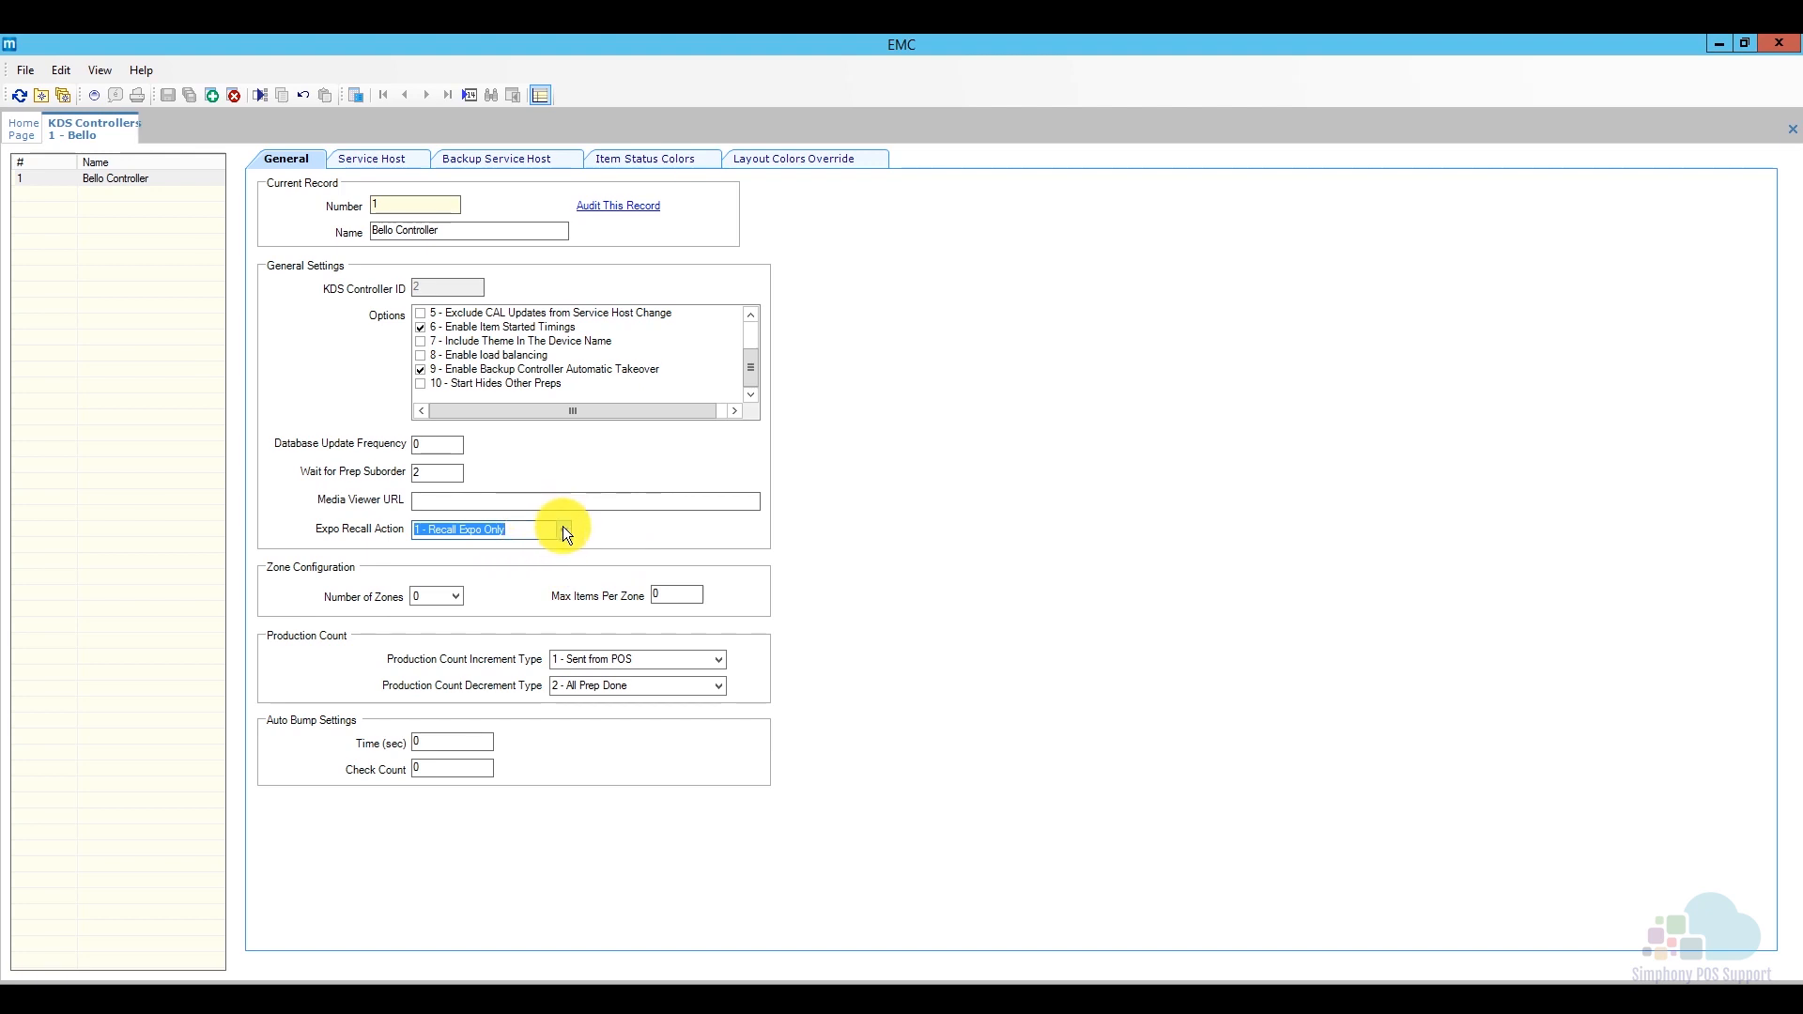
{"action": "left_click", "coordinate": [562, 530]}
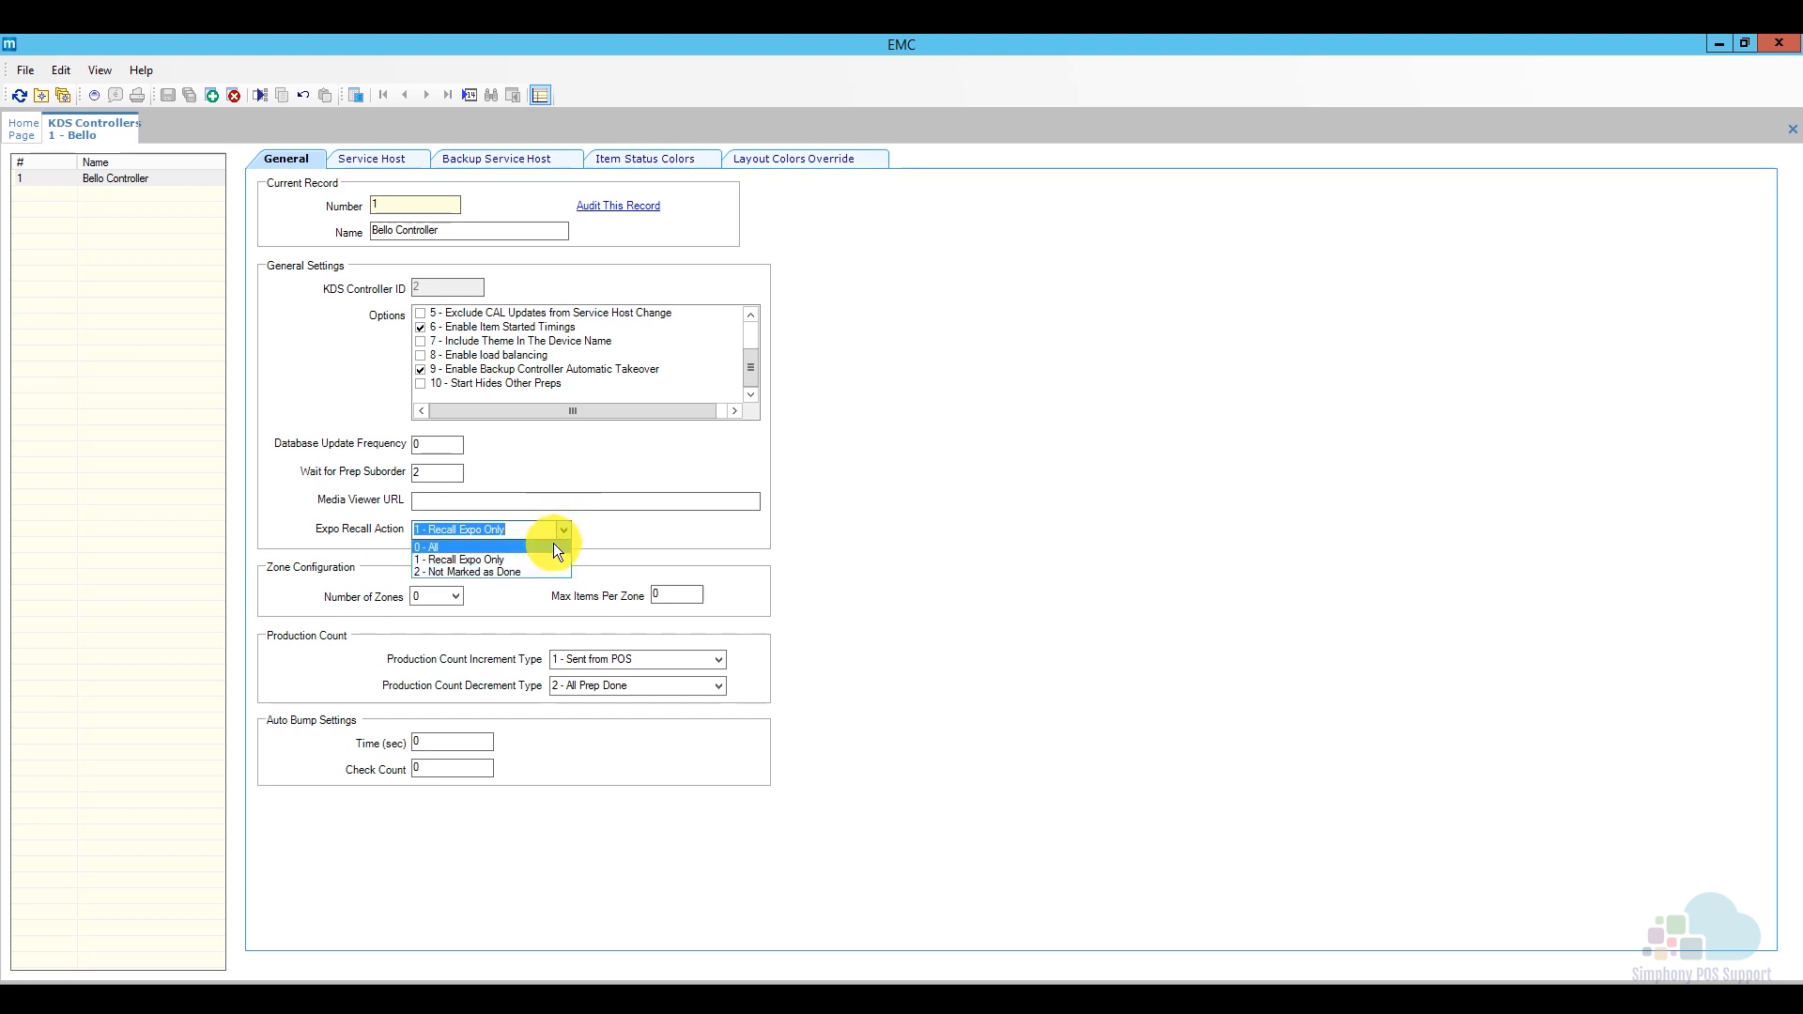
{"action": "left_click", "coordinate": [458, 559]}
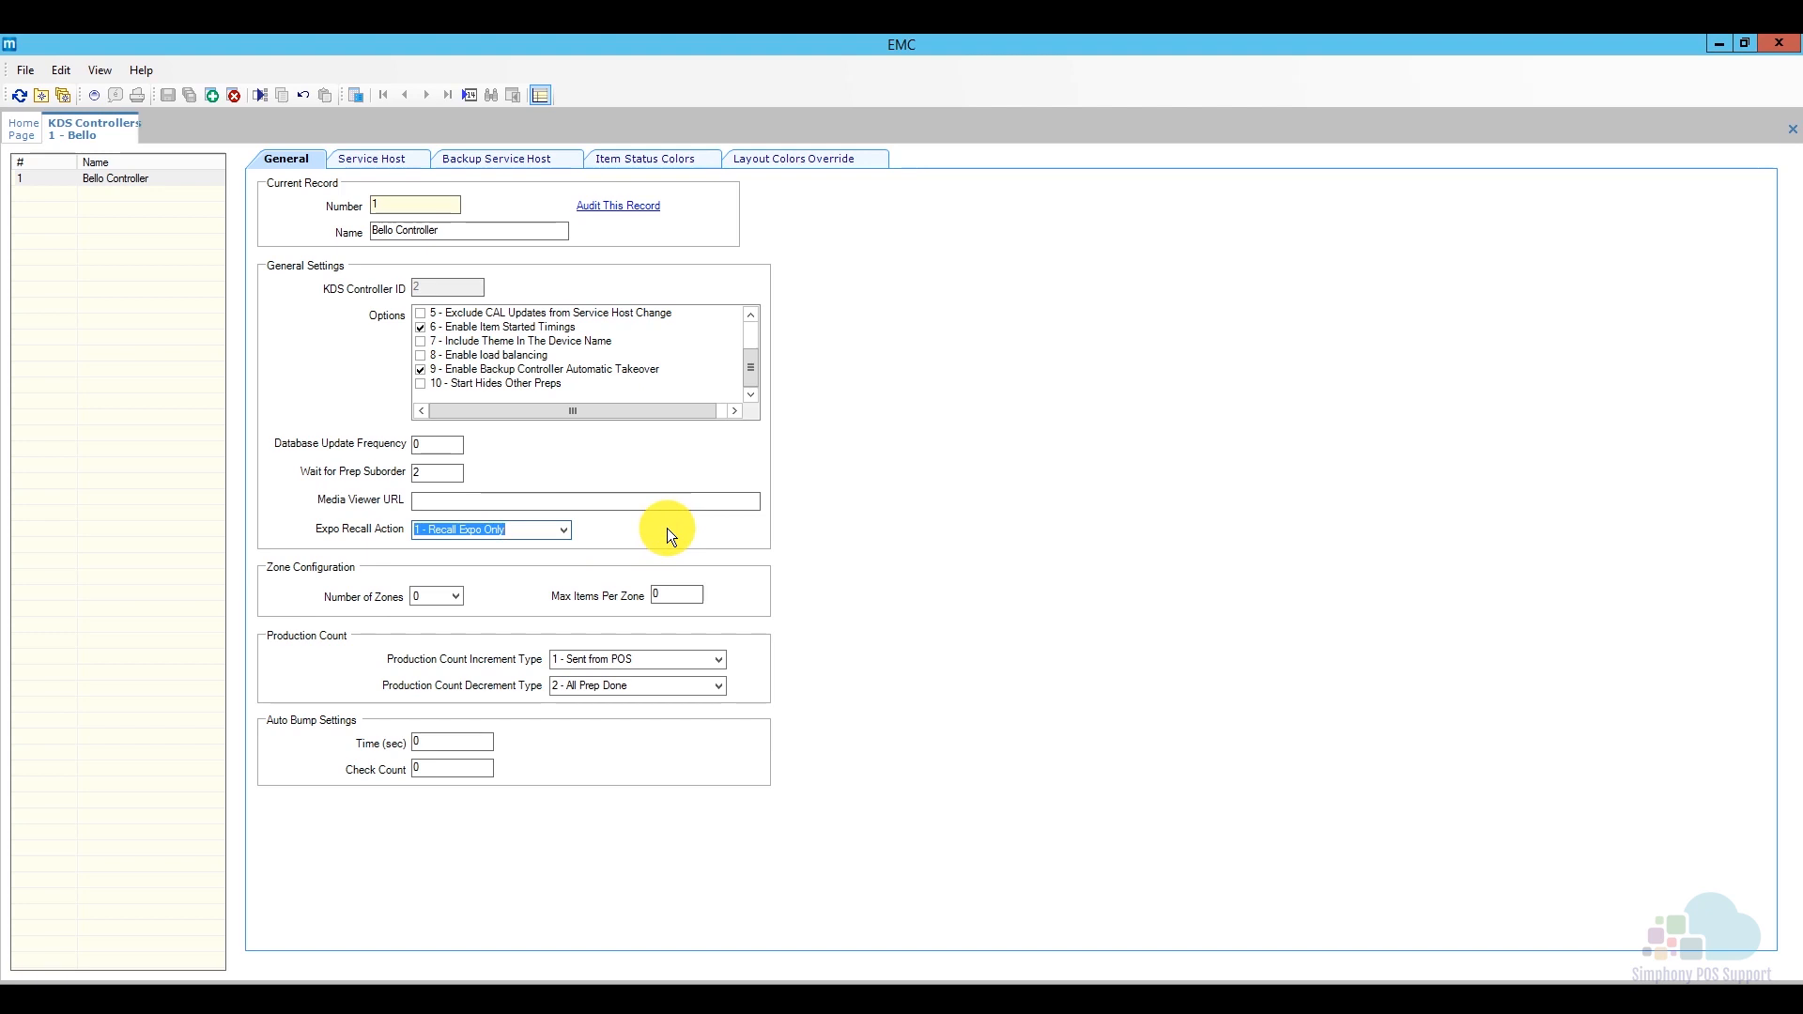
{"action": "mouse_move", "coordinate": [772, 676]}
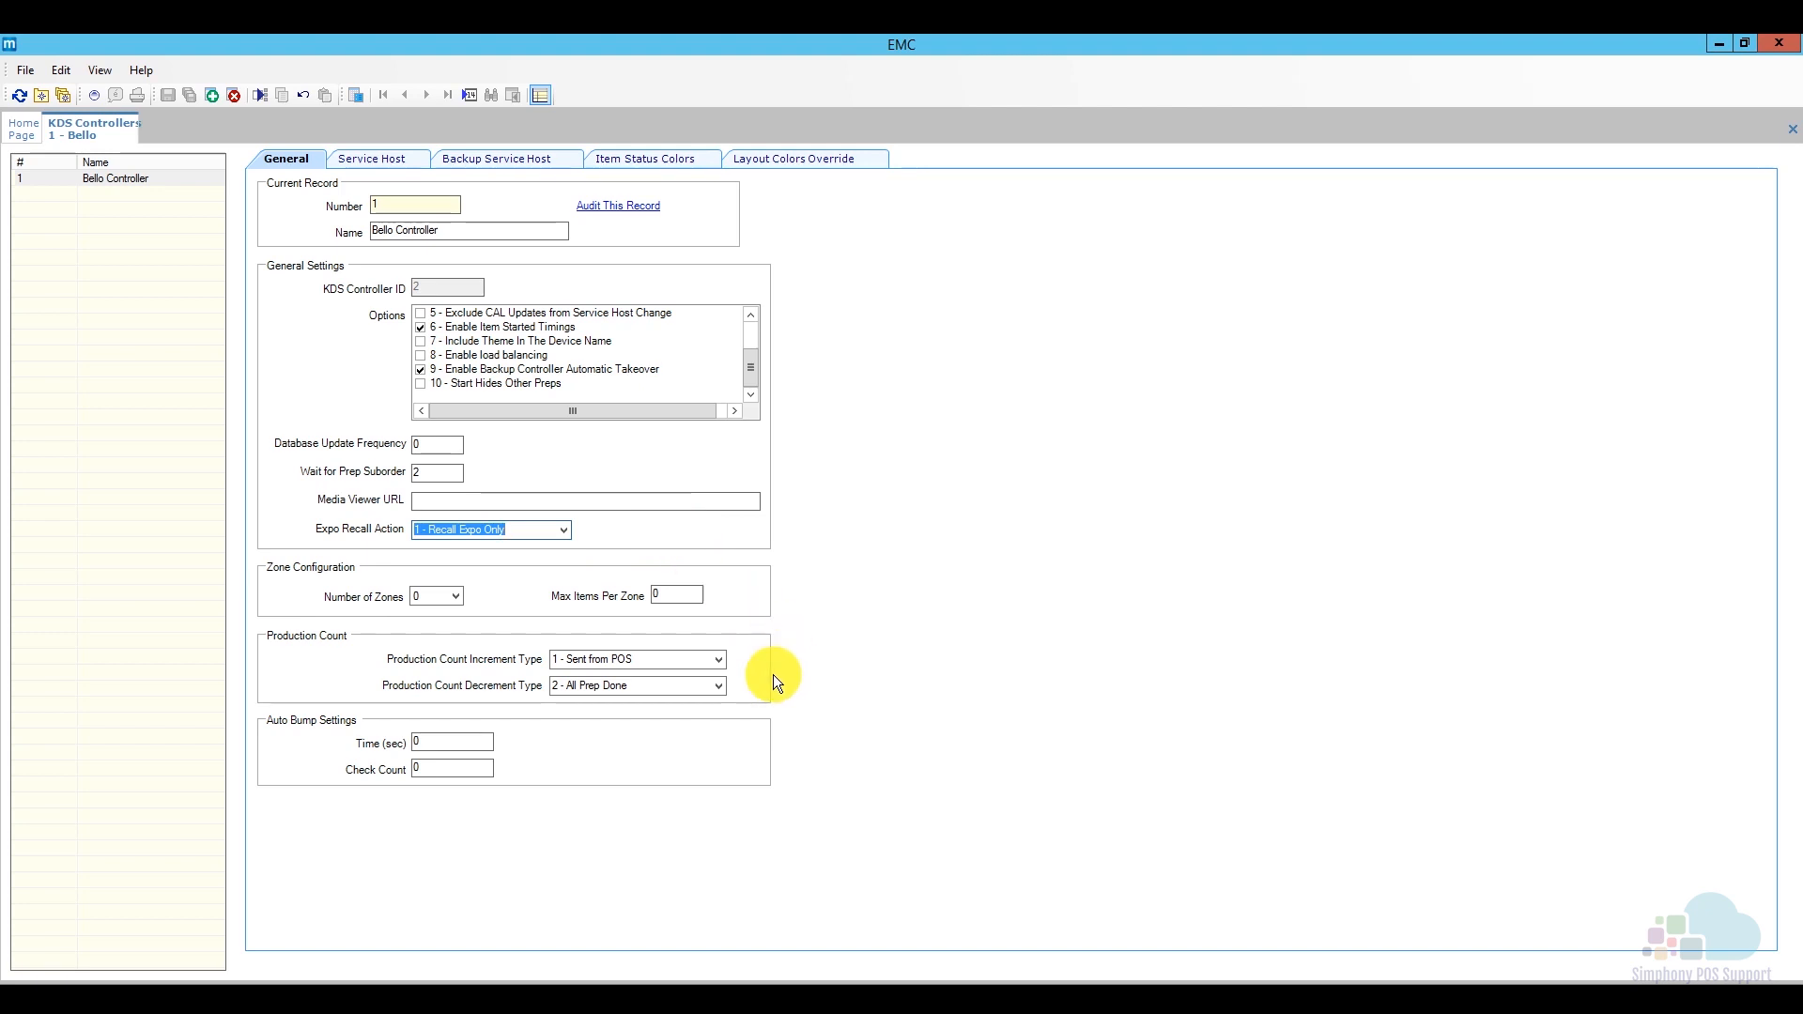
{"action": "mouse_move", "coordinate": [674, 655]}
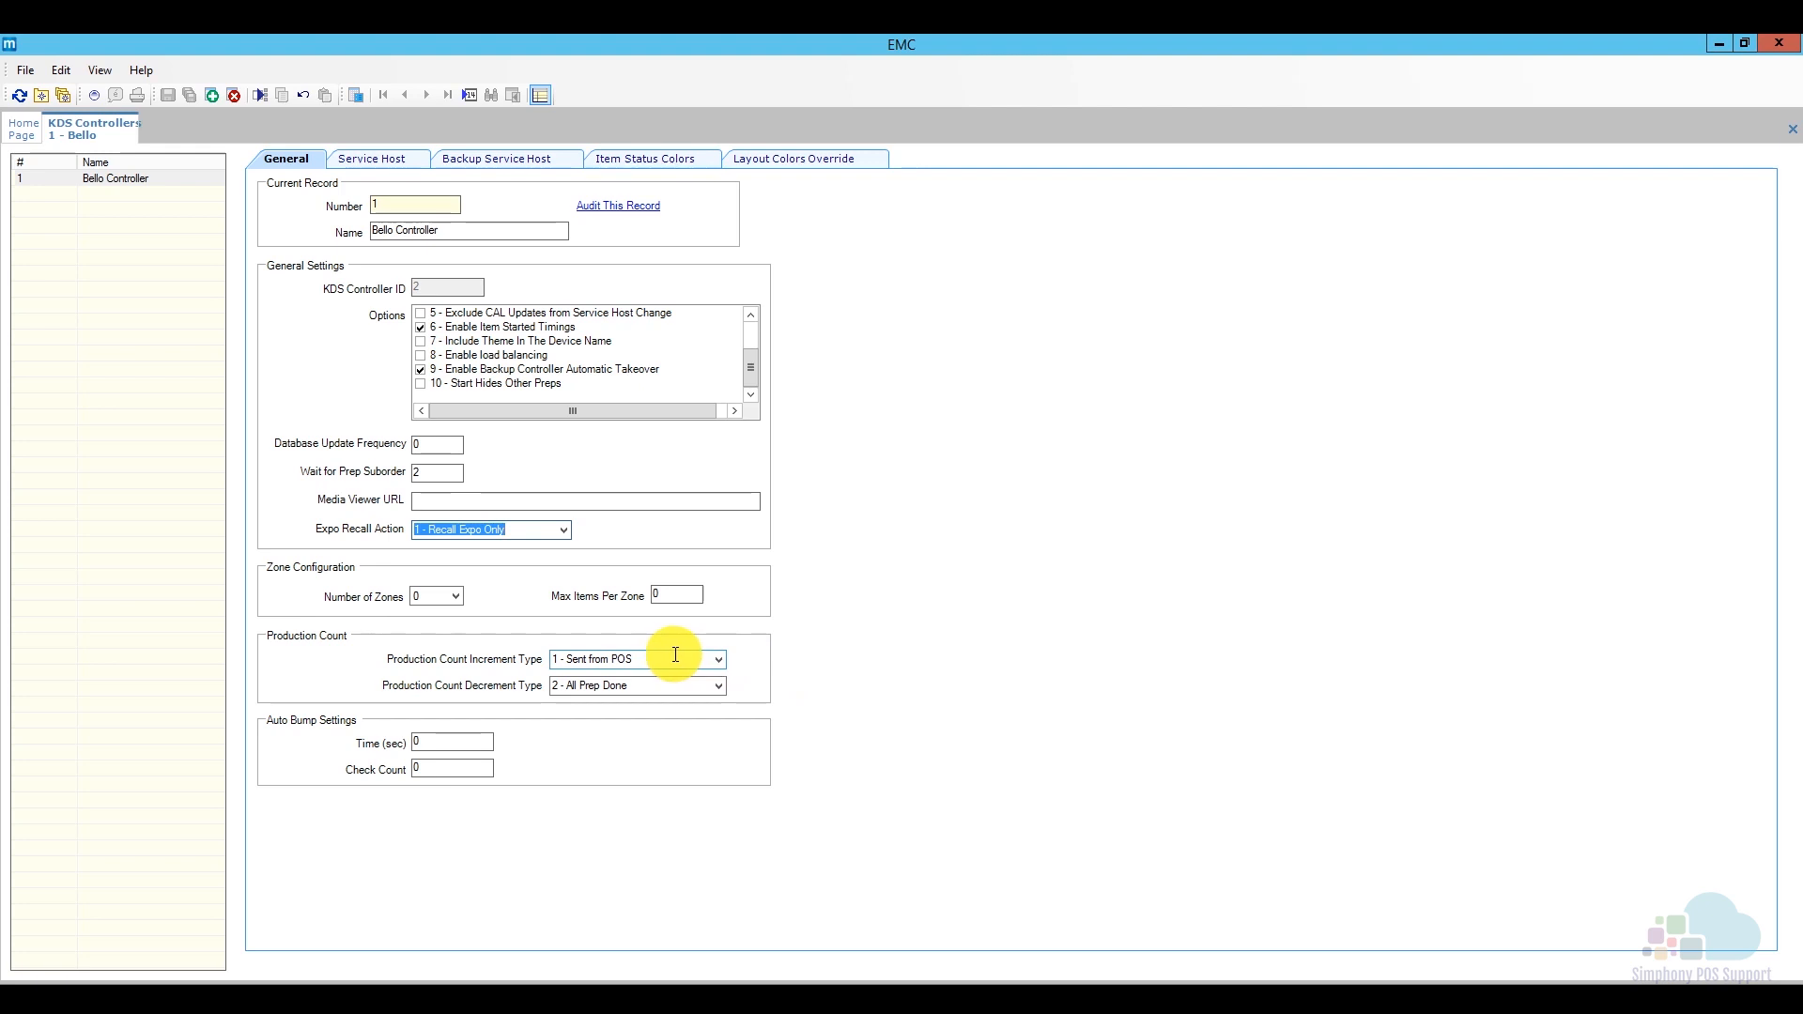
{"action": "mouse_move", "coordinate": [680, 684]}
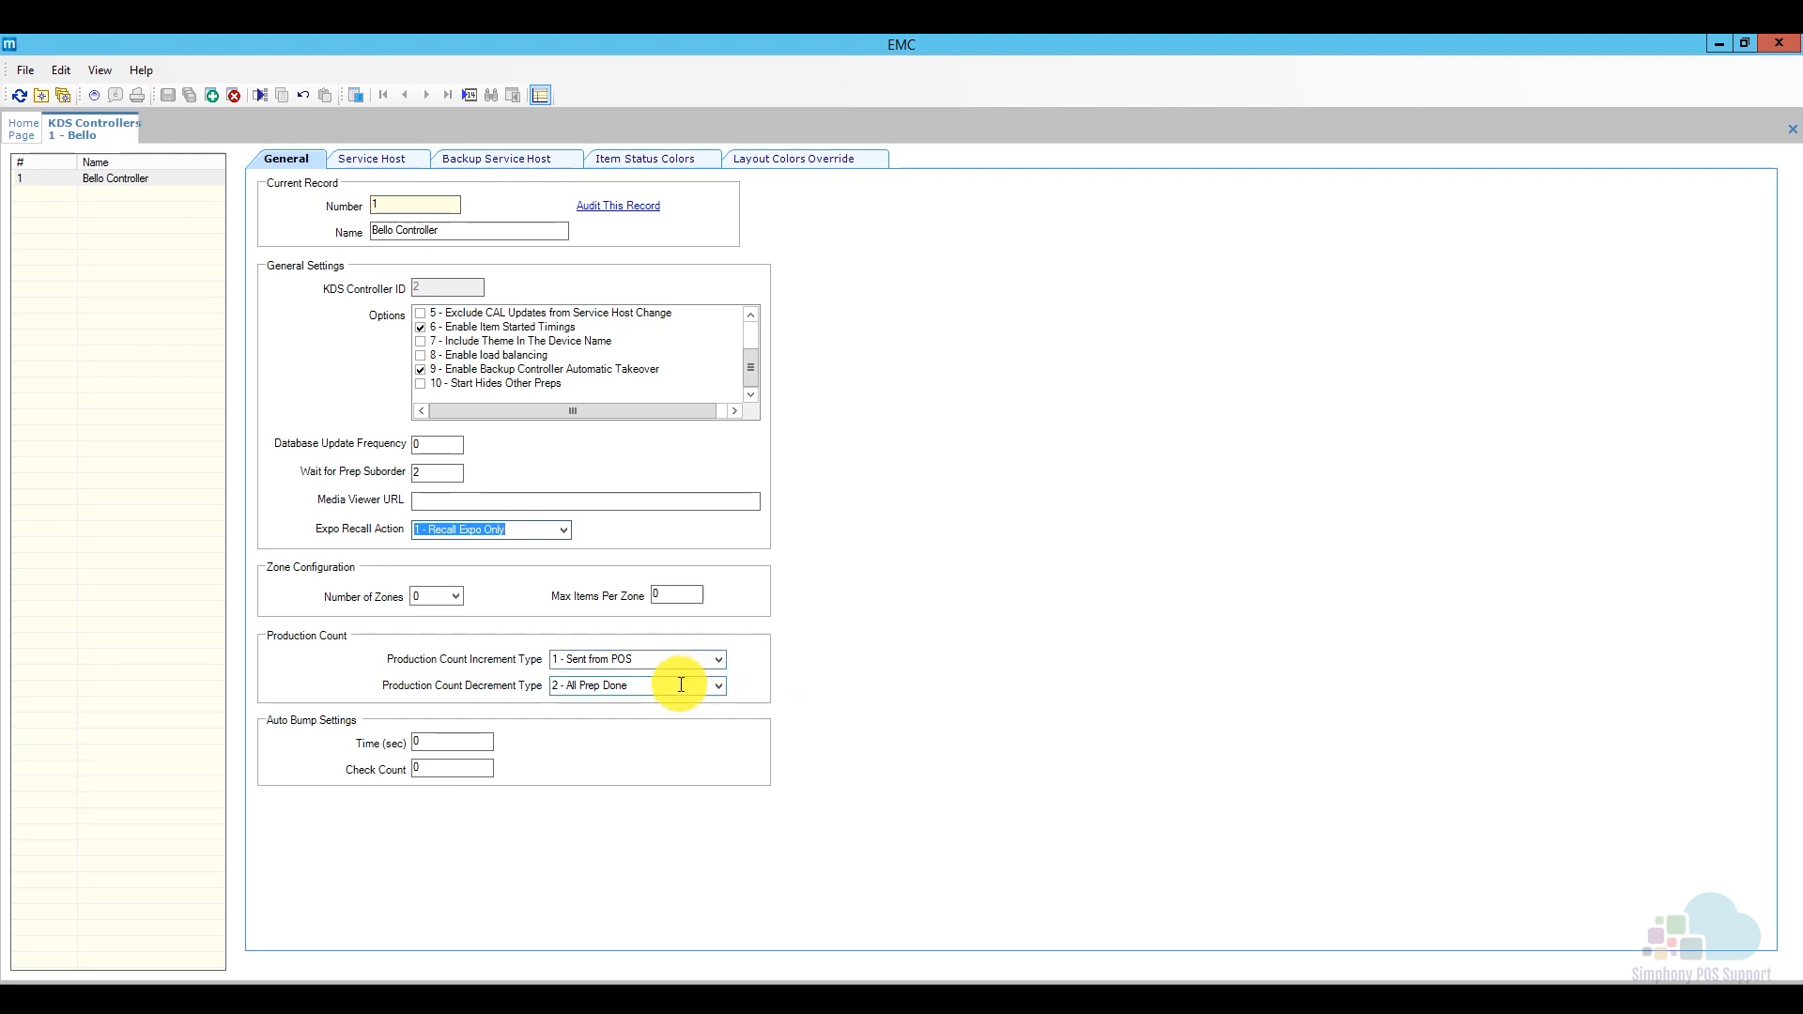
{"action": "mouse_move", "coordinate": [402, 167]}
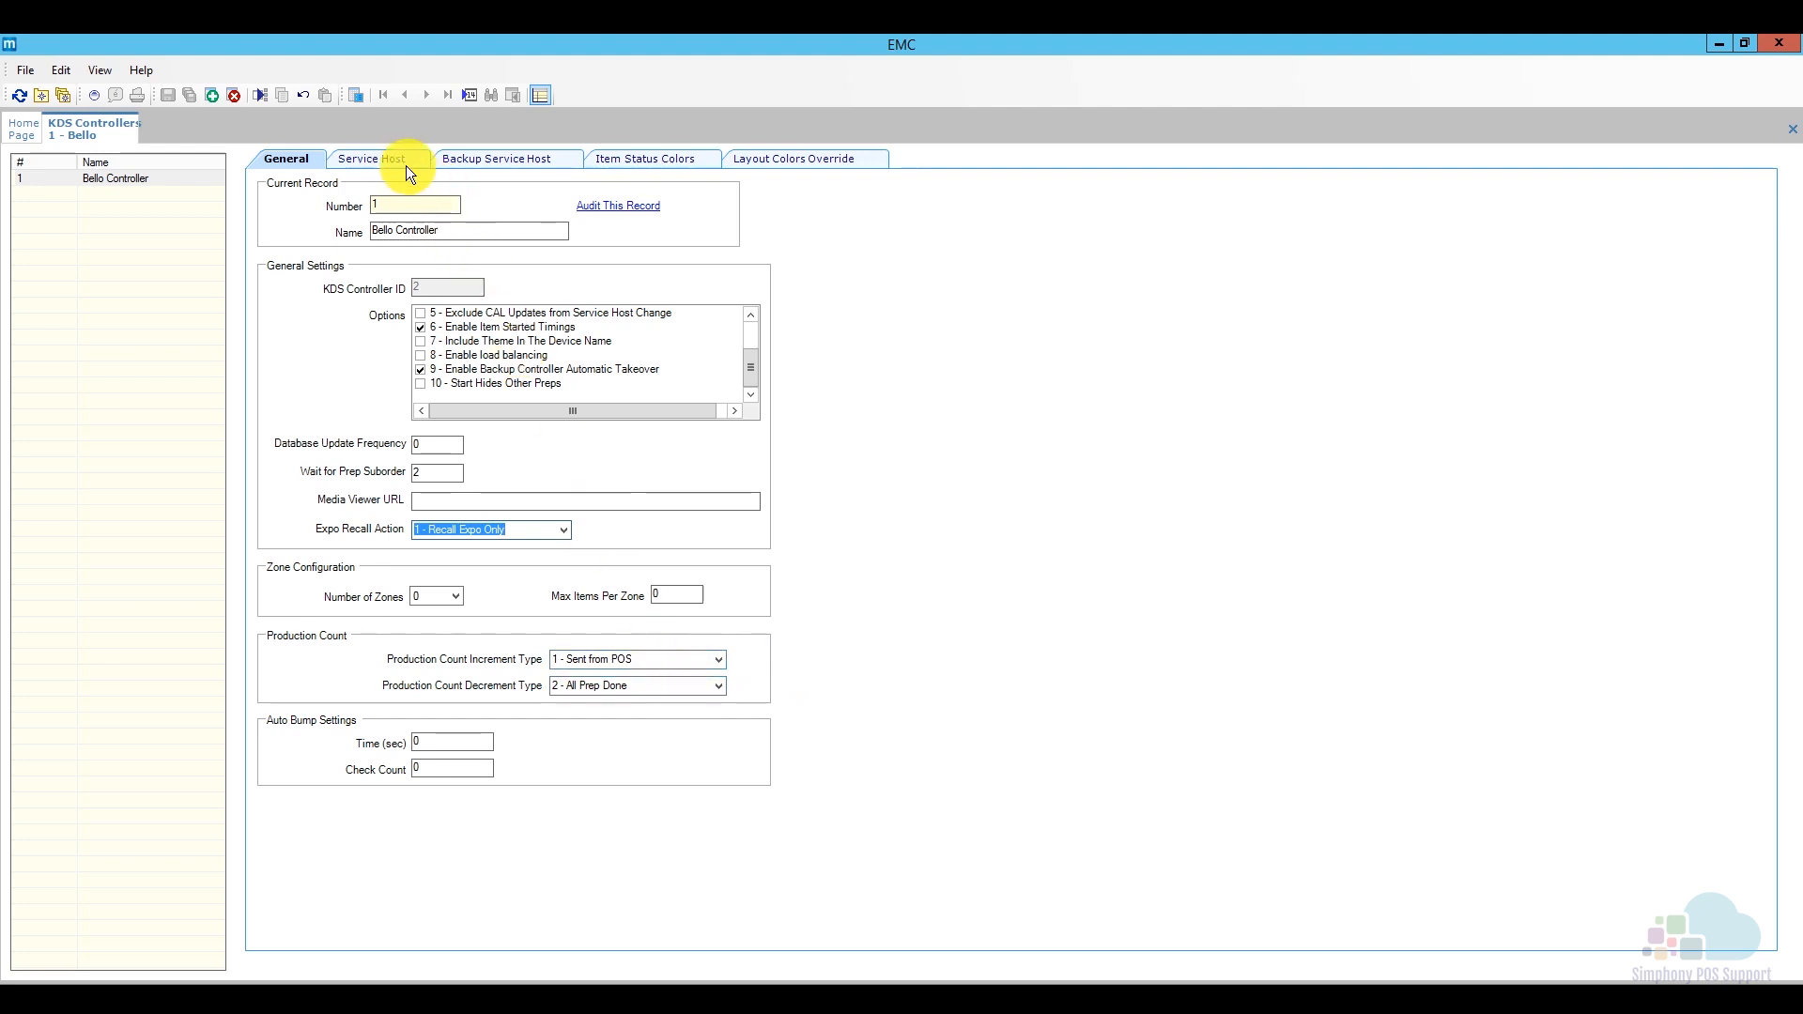
View Bello Controller's Service Host, Backup Service Host, Item Status Colors and Layout Colors Override settings
{"action": "left_click", "coordinate": [374, 158]}
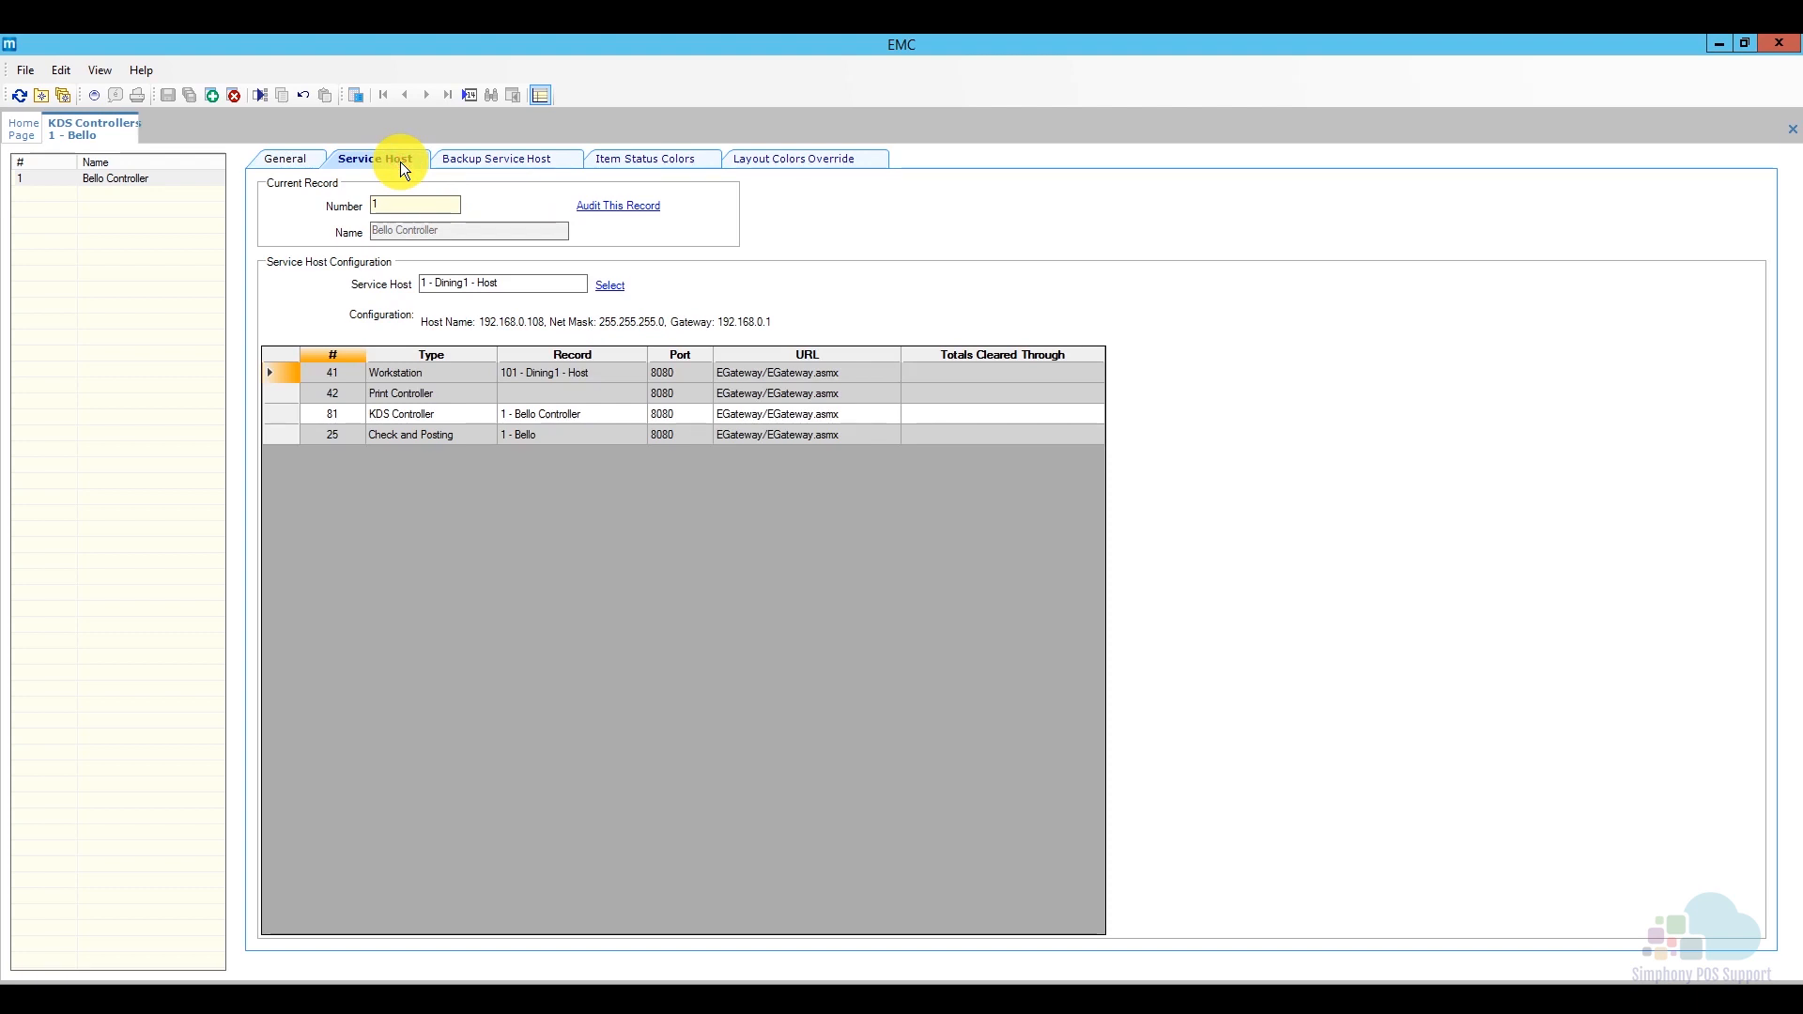
{"action": "mouse_move", "coordinate": [377, 313]}
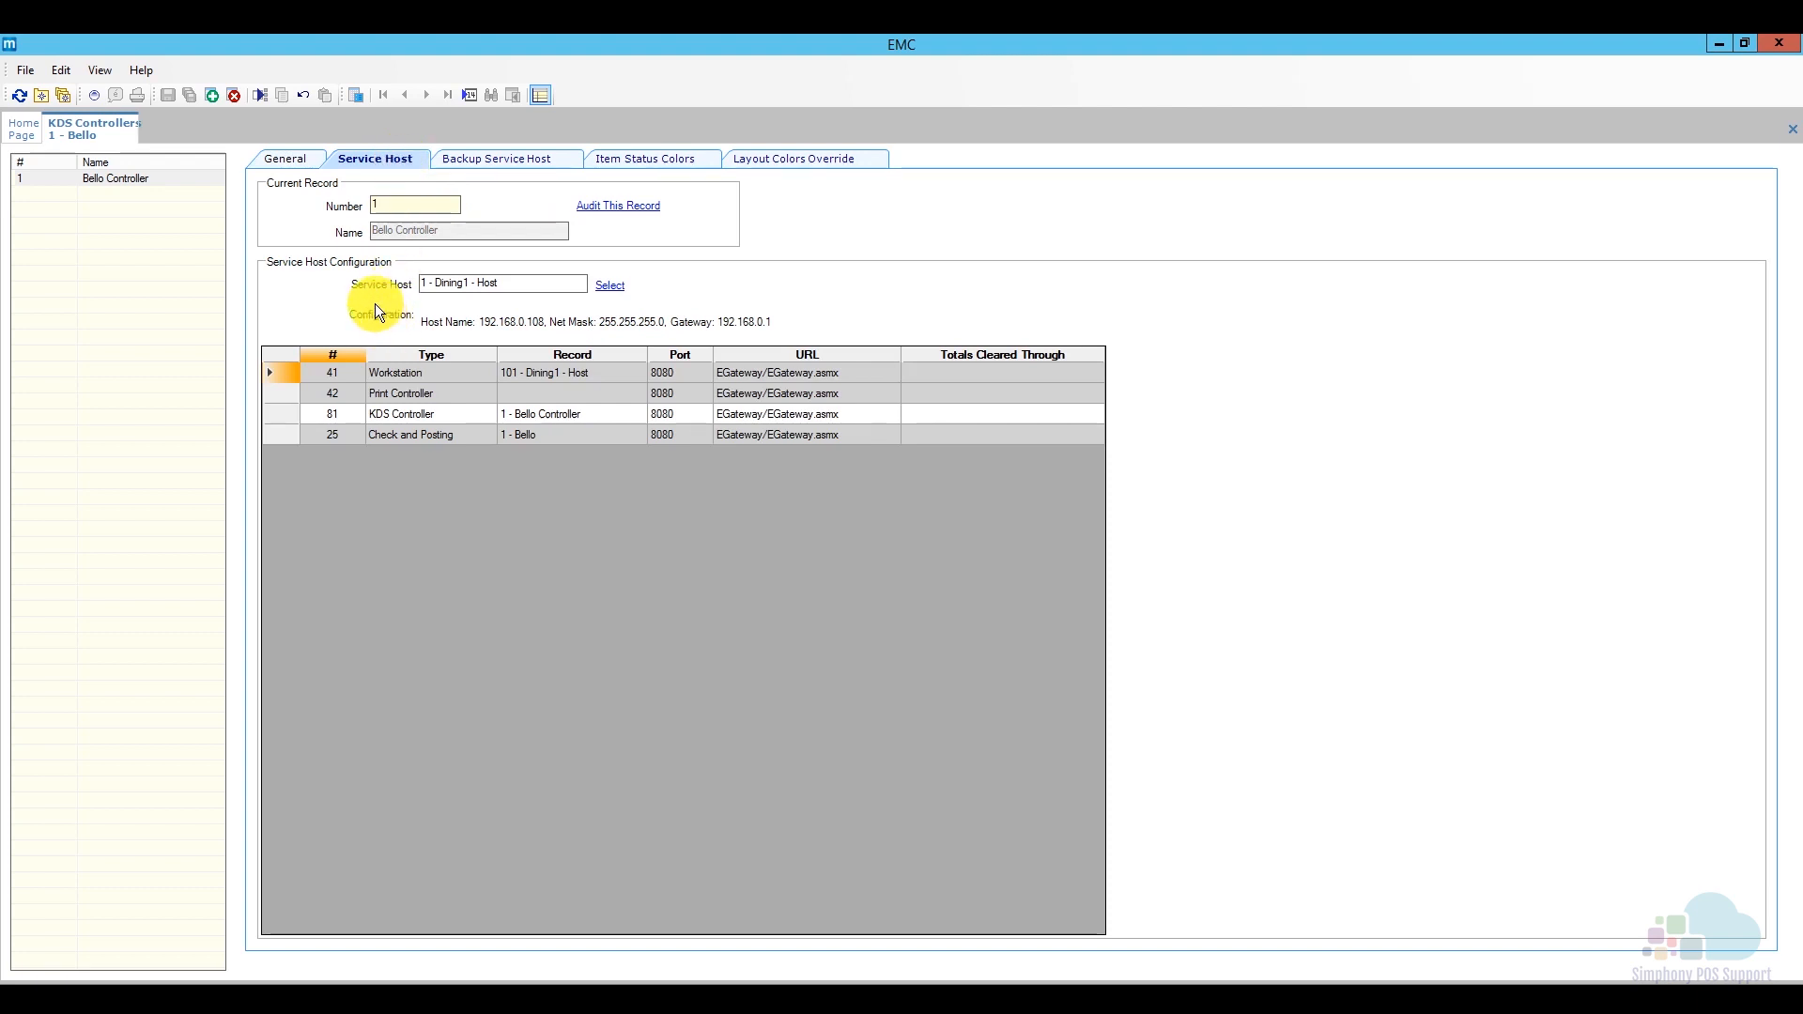
{"action": "mouse_move", "coordinate": [683, 306]}
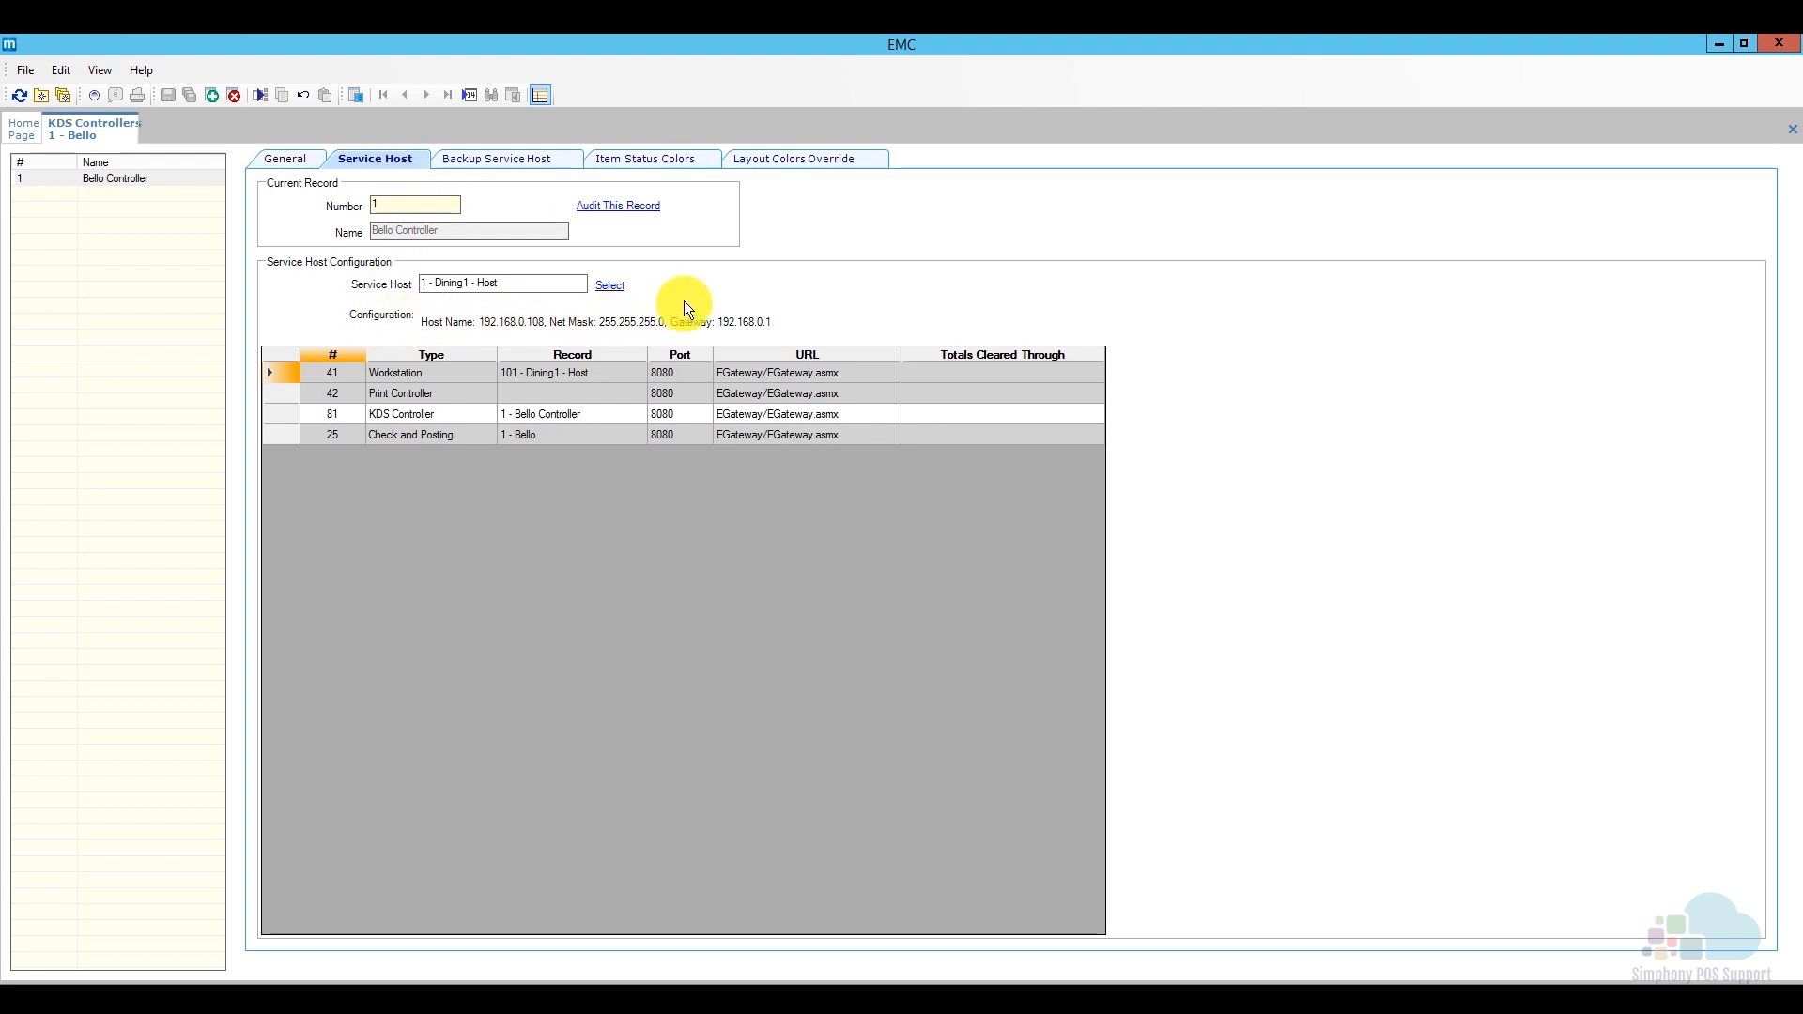
{"action": "mouse_move", "coordinate": [639, 310]}
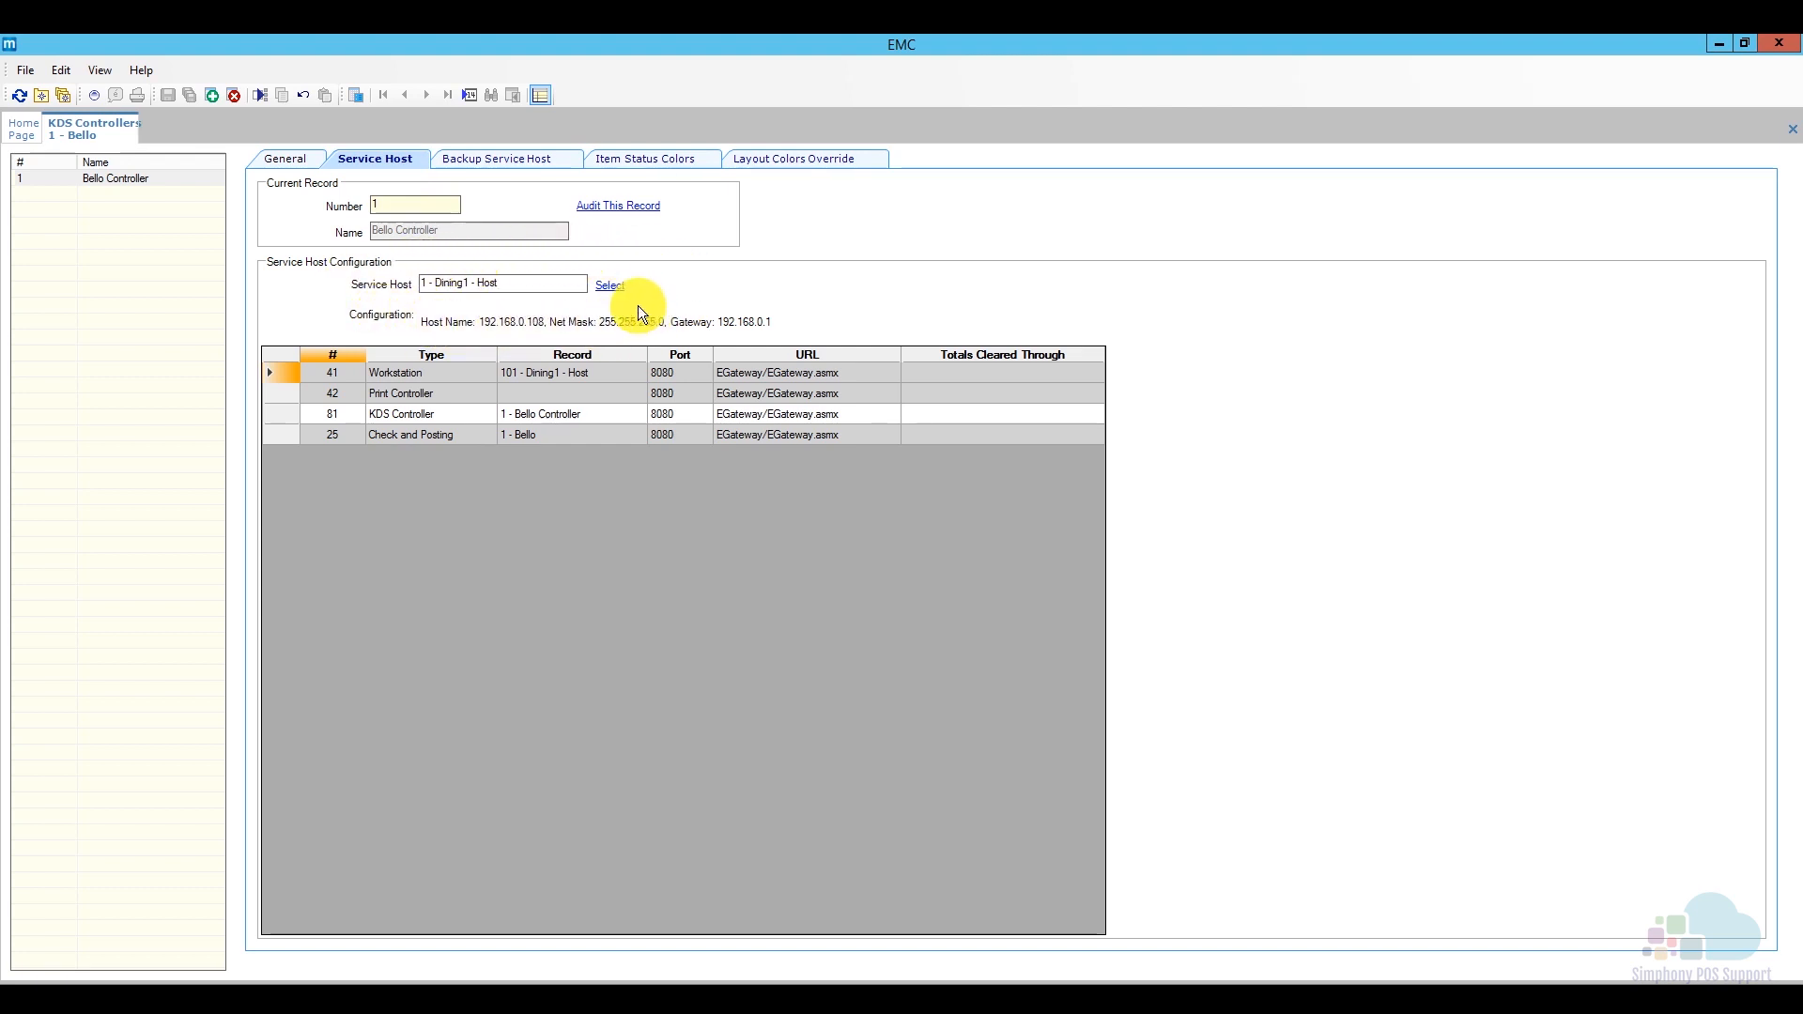
{"action": "left_click", "coordinate": [496, 158]}
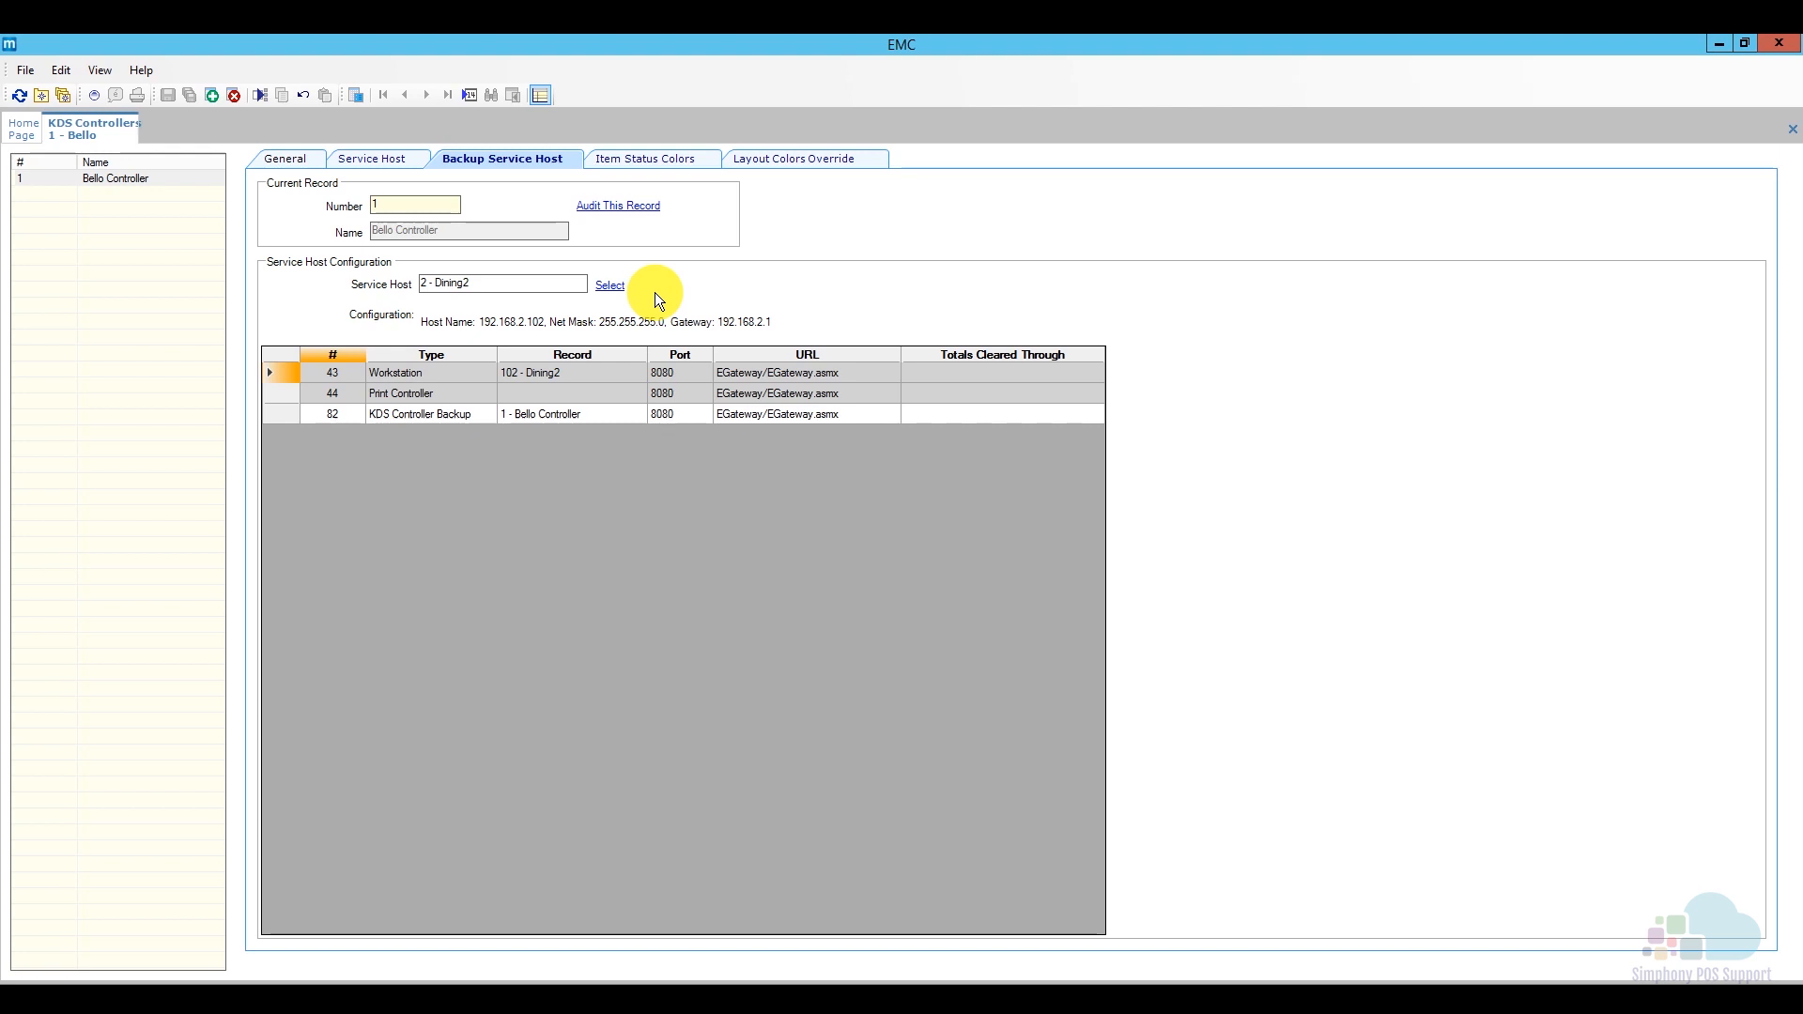
{"action": "left_click", "coordinate": [652, 158]}
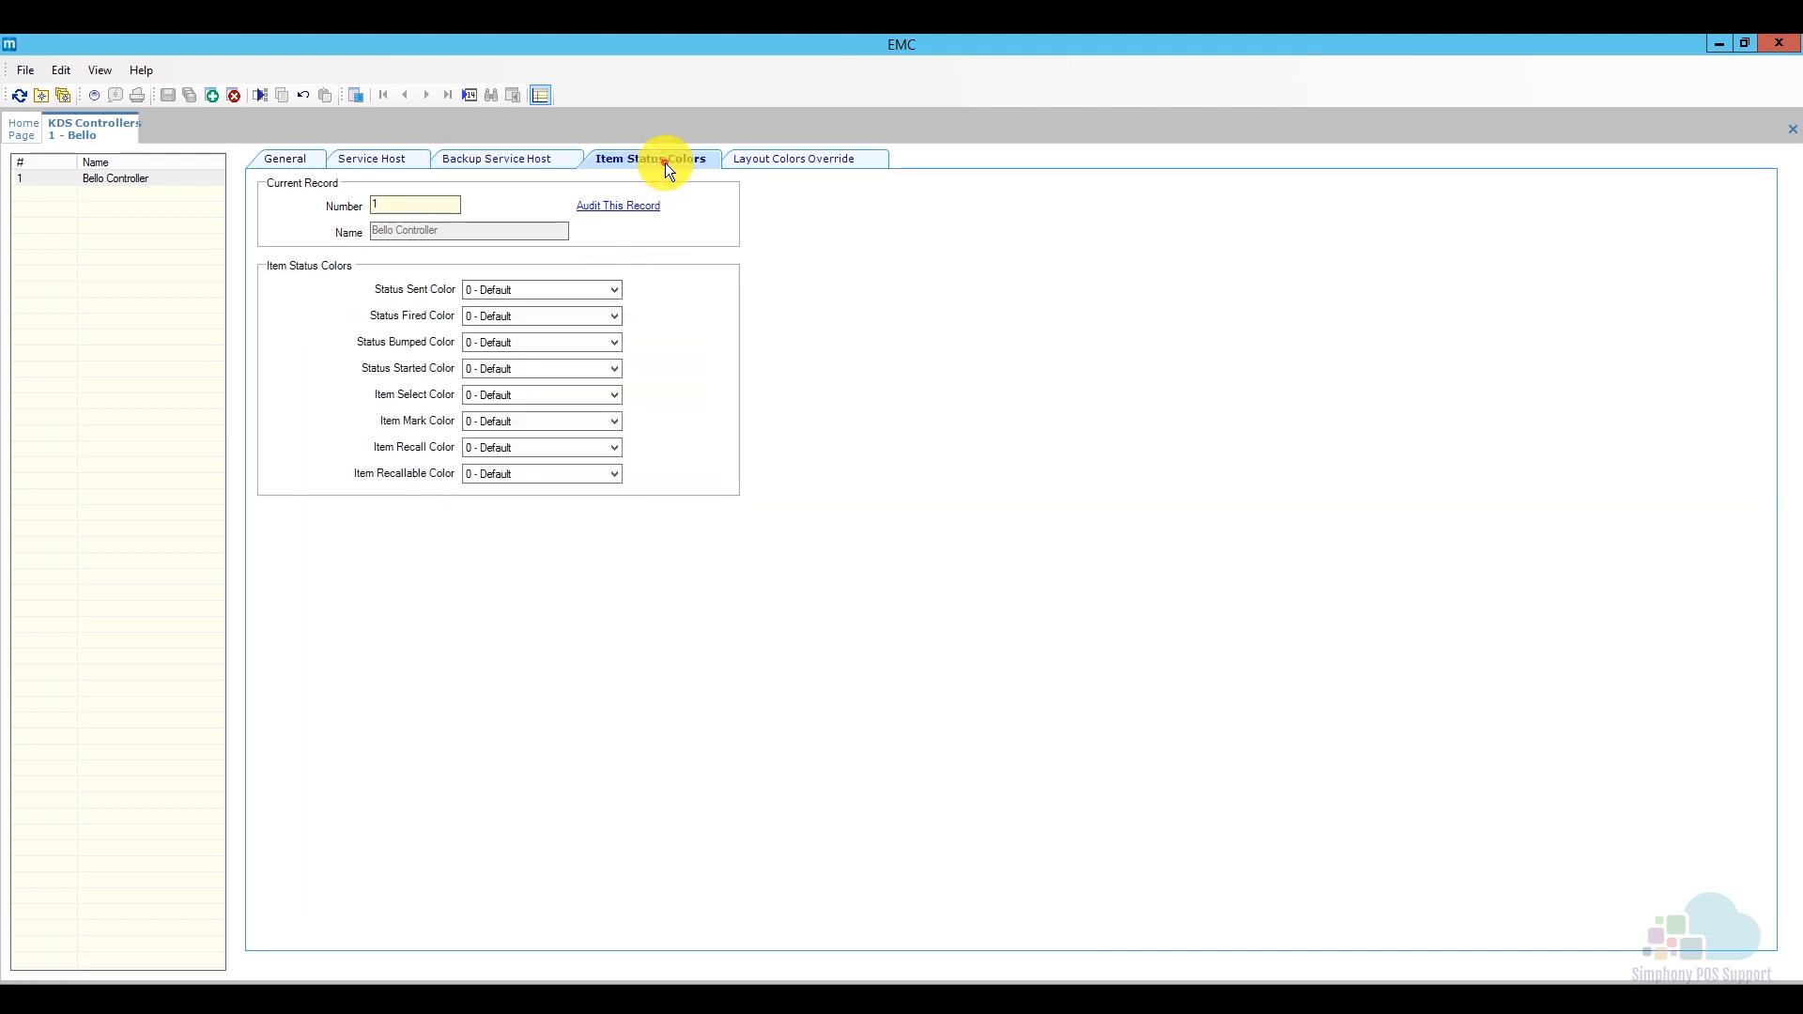
{"action": "mouse_move", "coordinate": [836, 167]}
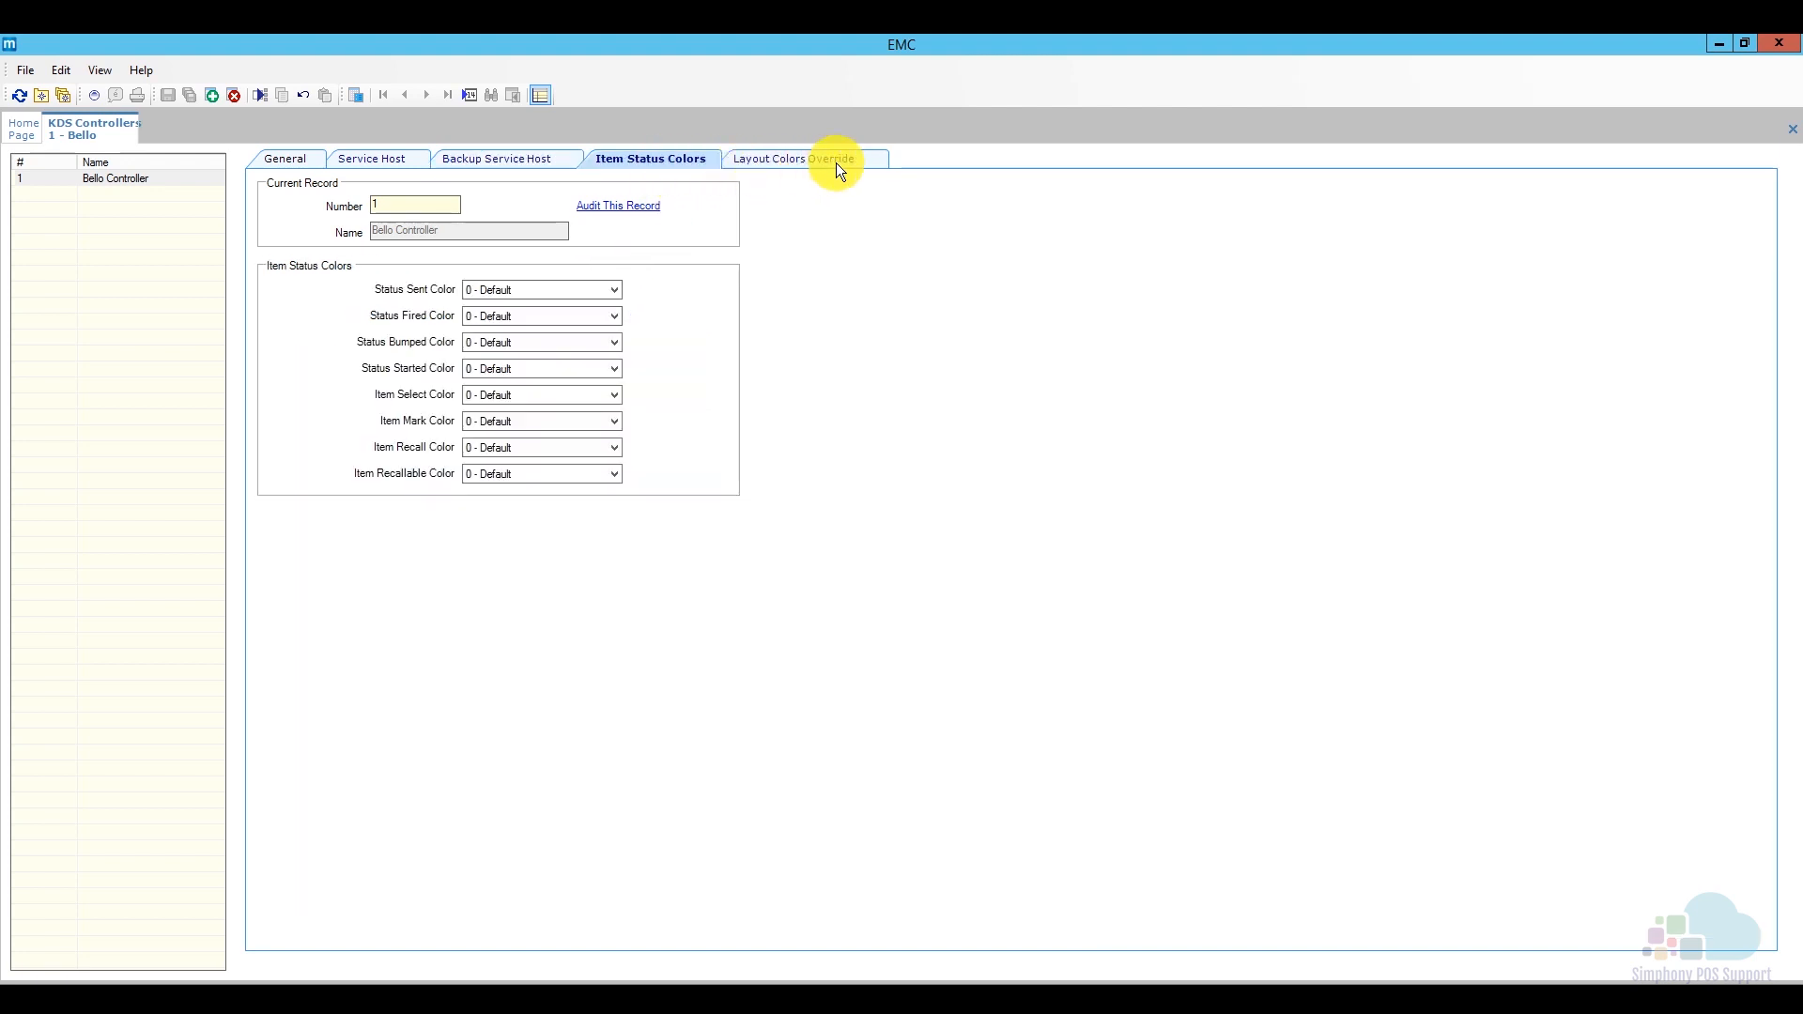
{"action": "left_click", "coordinate": [793, 158]}
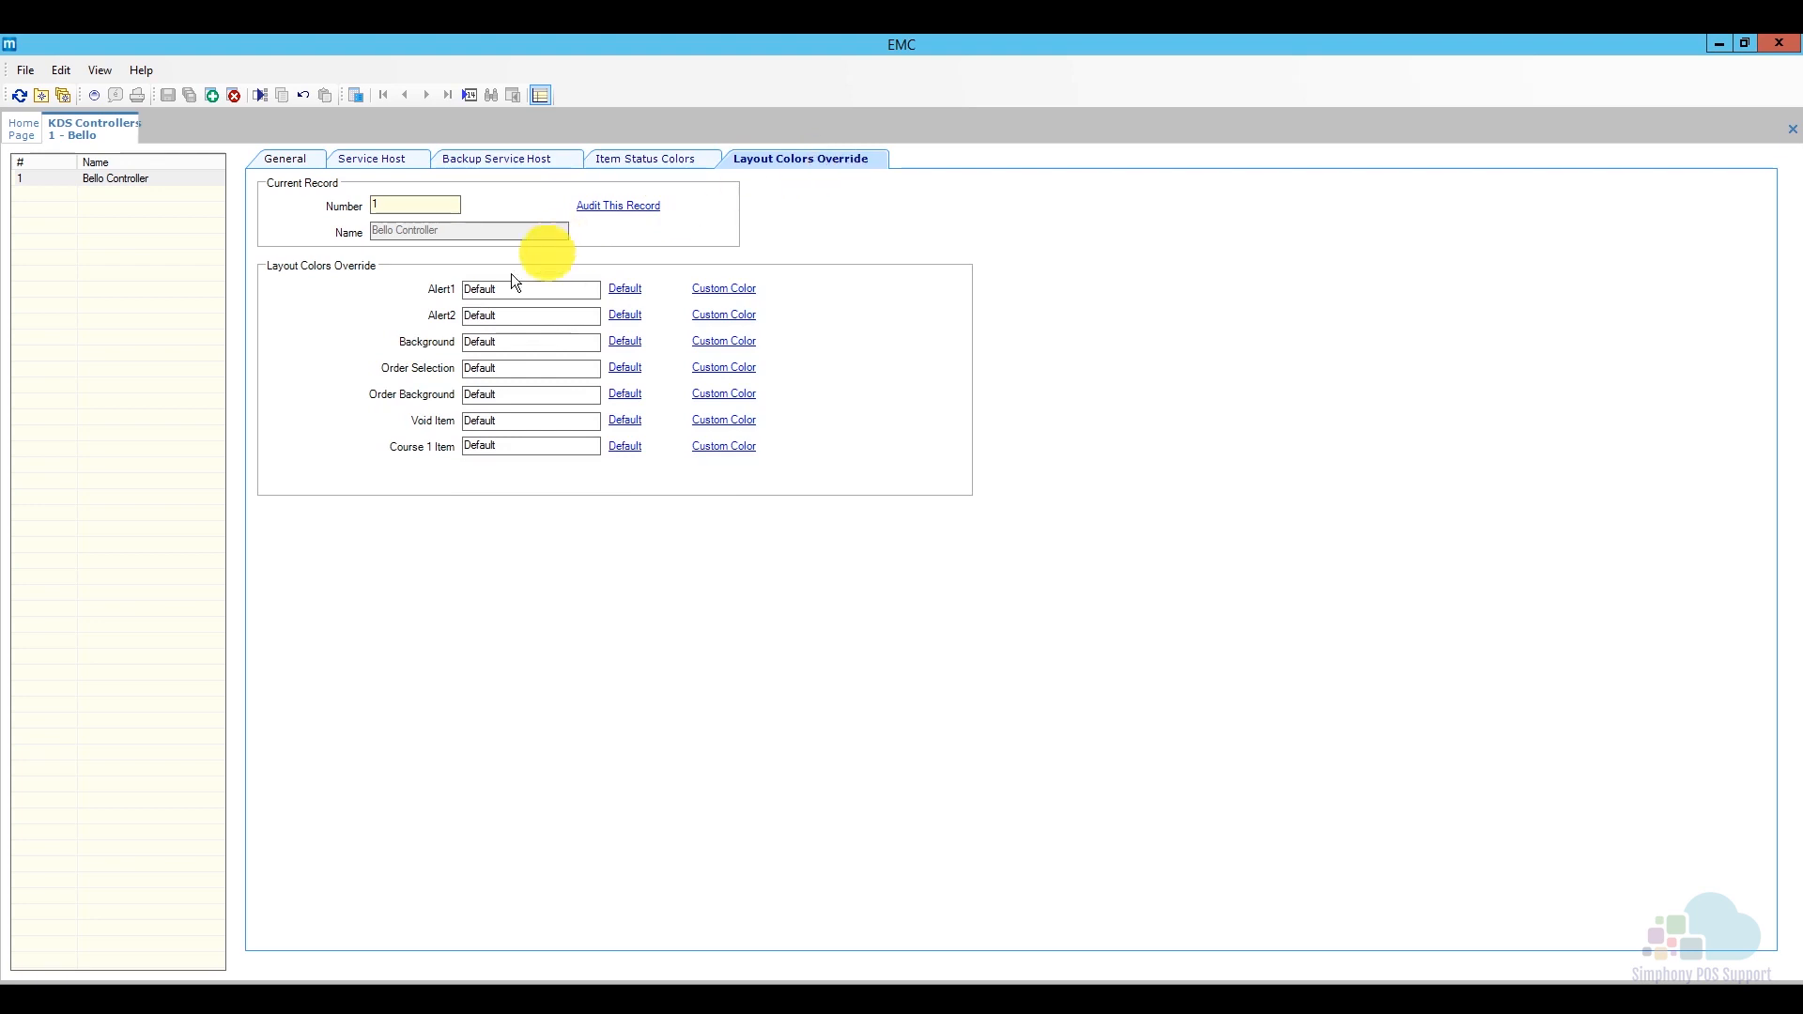
{"action": "mouse_move", "coordinate": [177, 227]}
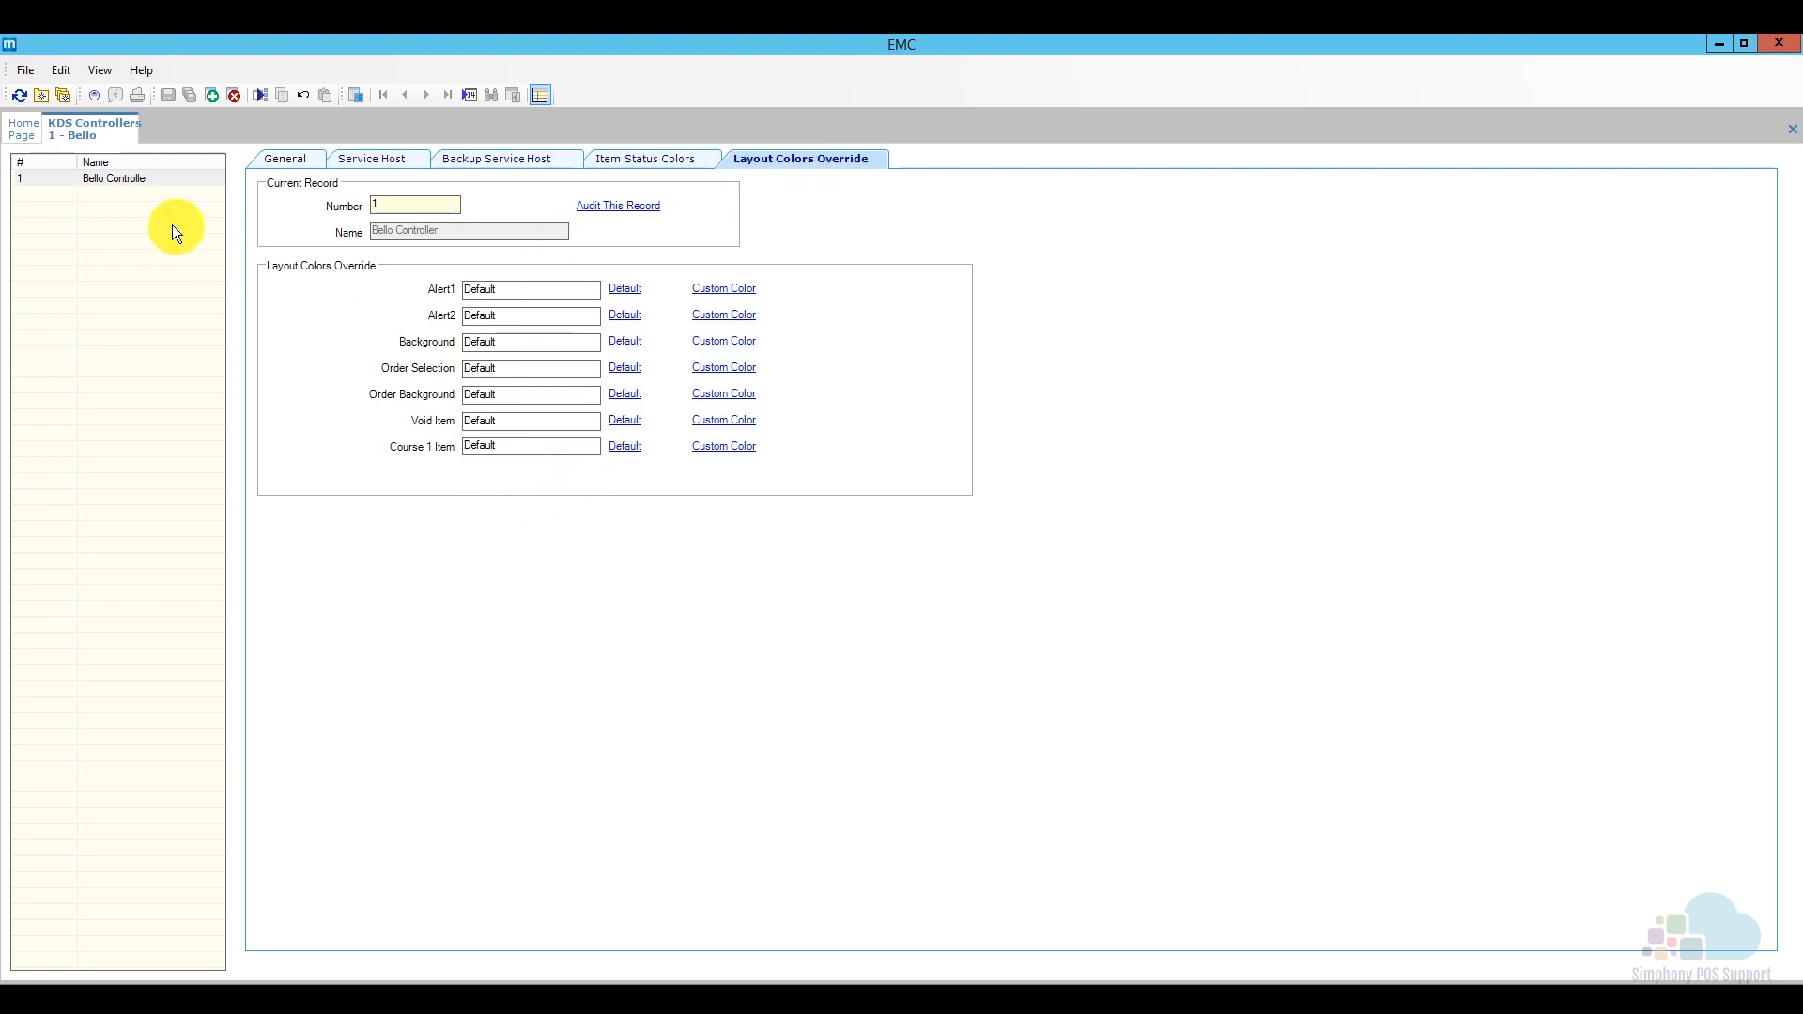
Close the KDS Controllers record back to Bello's Setup page
{"action": "right_click", "coordinate": [92, 129]}
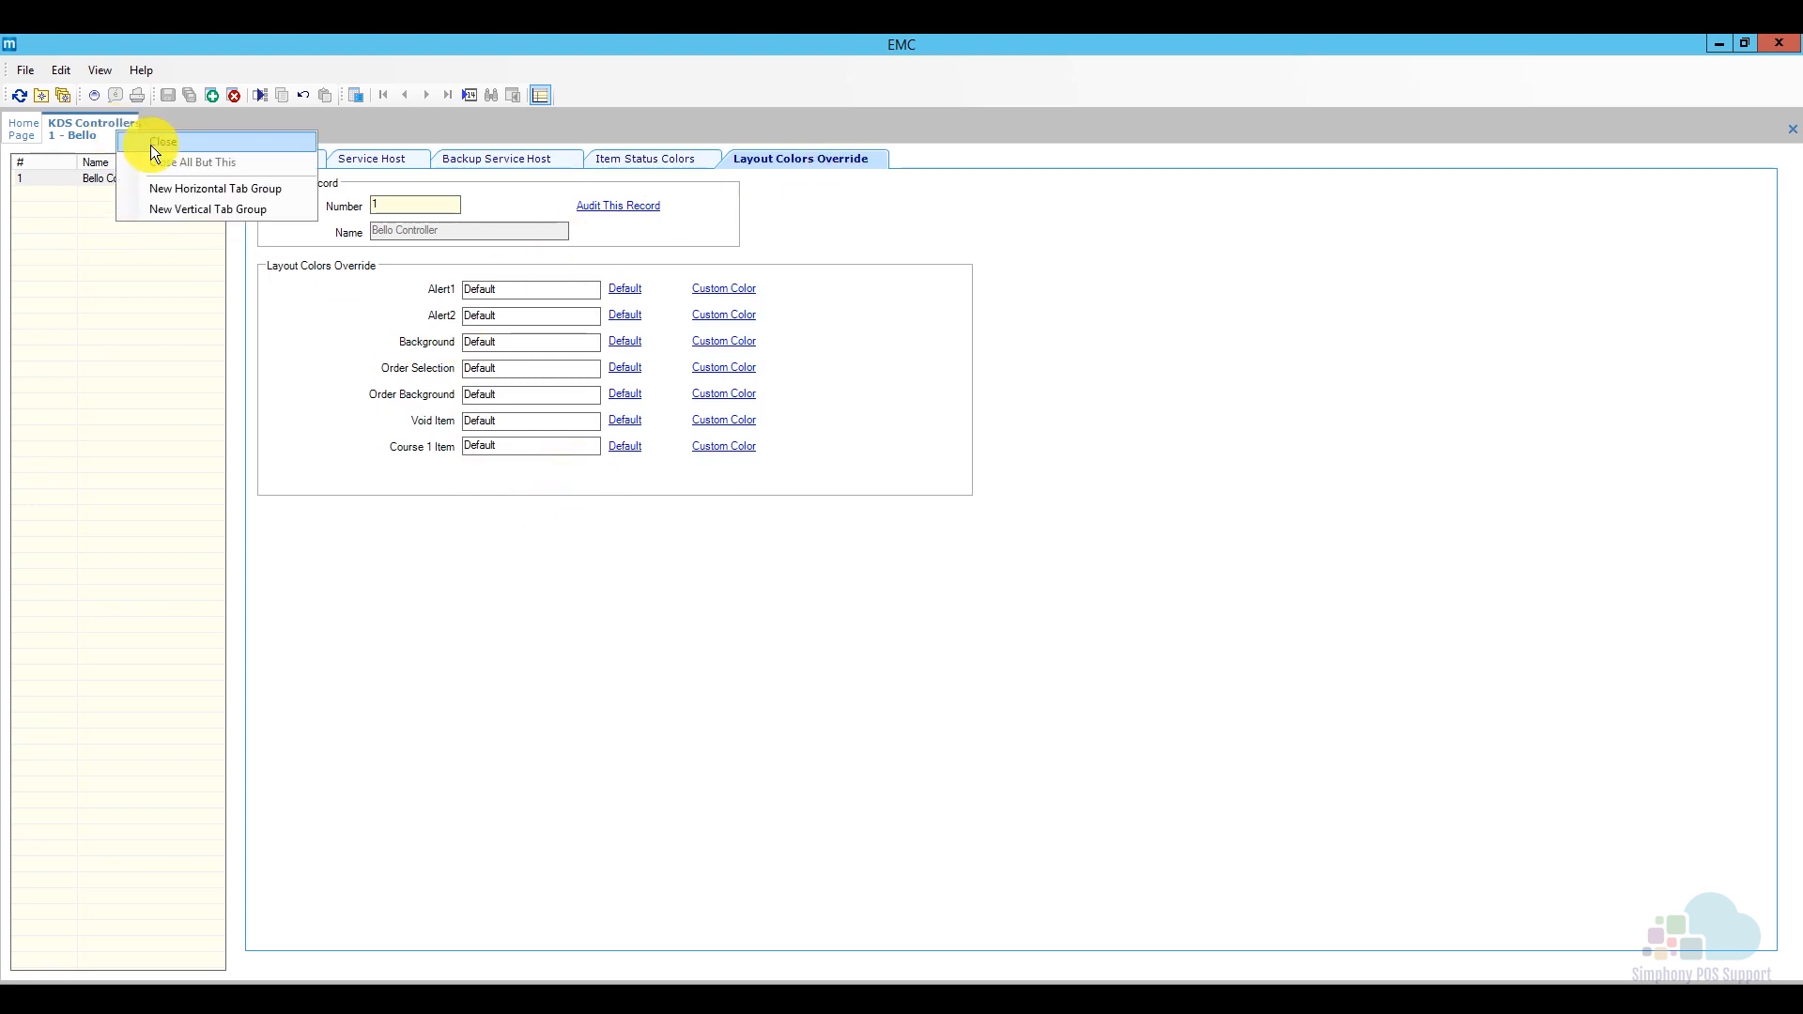
{"action": "left_click", "coordinate": [162, 141]}
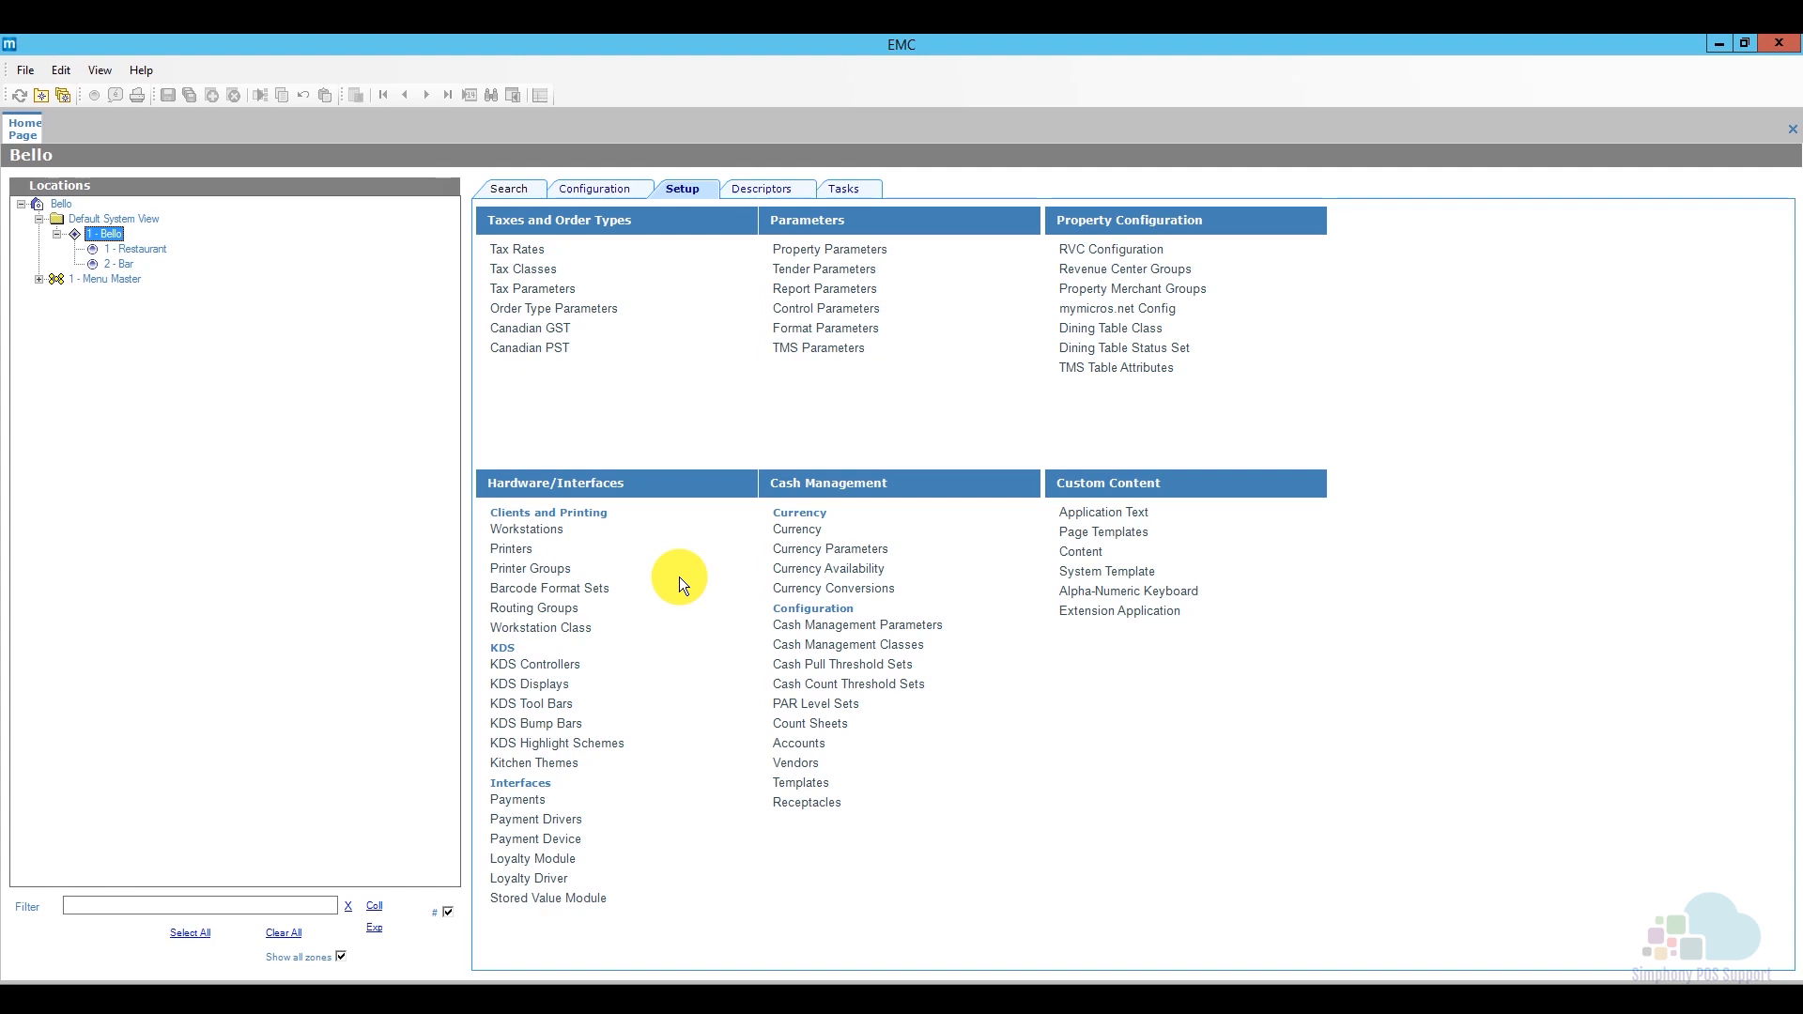
{"action": "mouse_move", "coordinate": [1110, 250]}
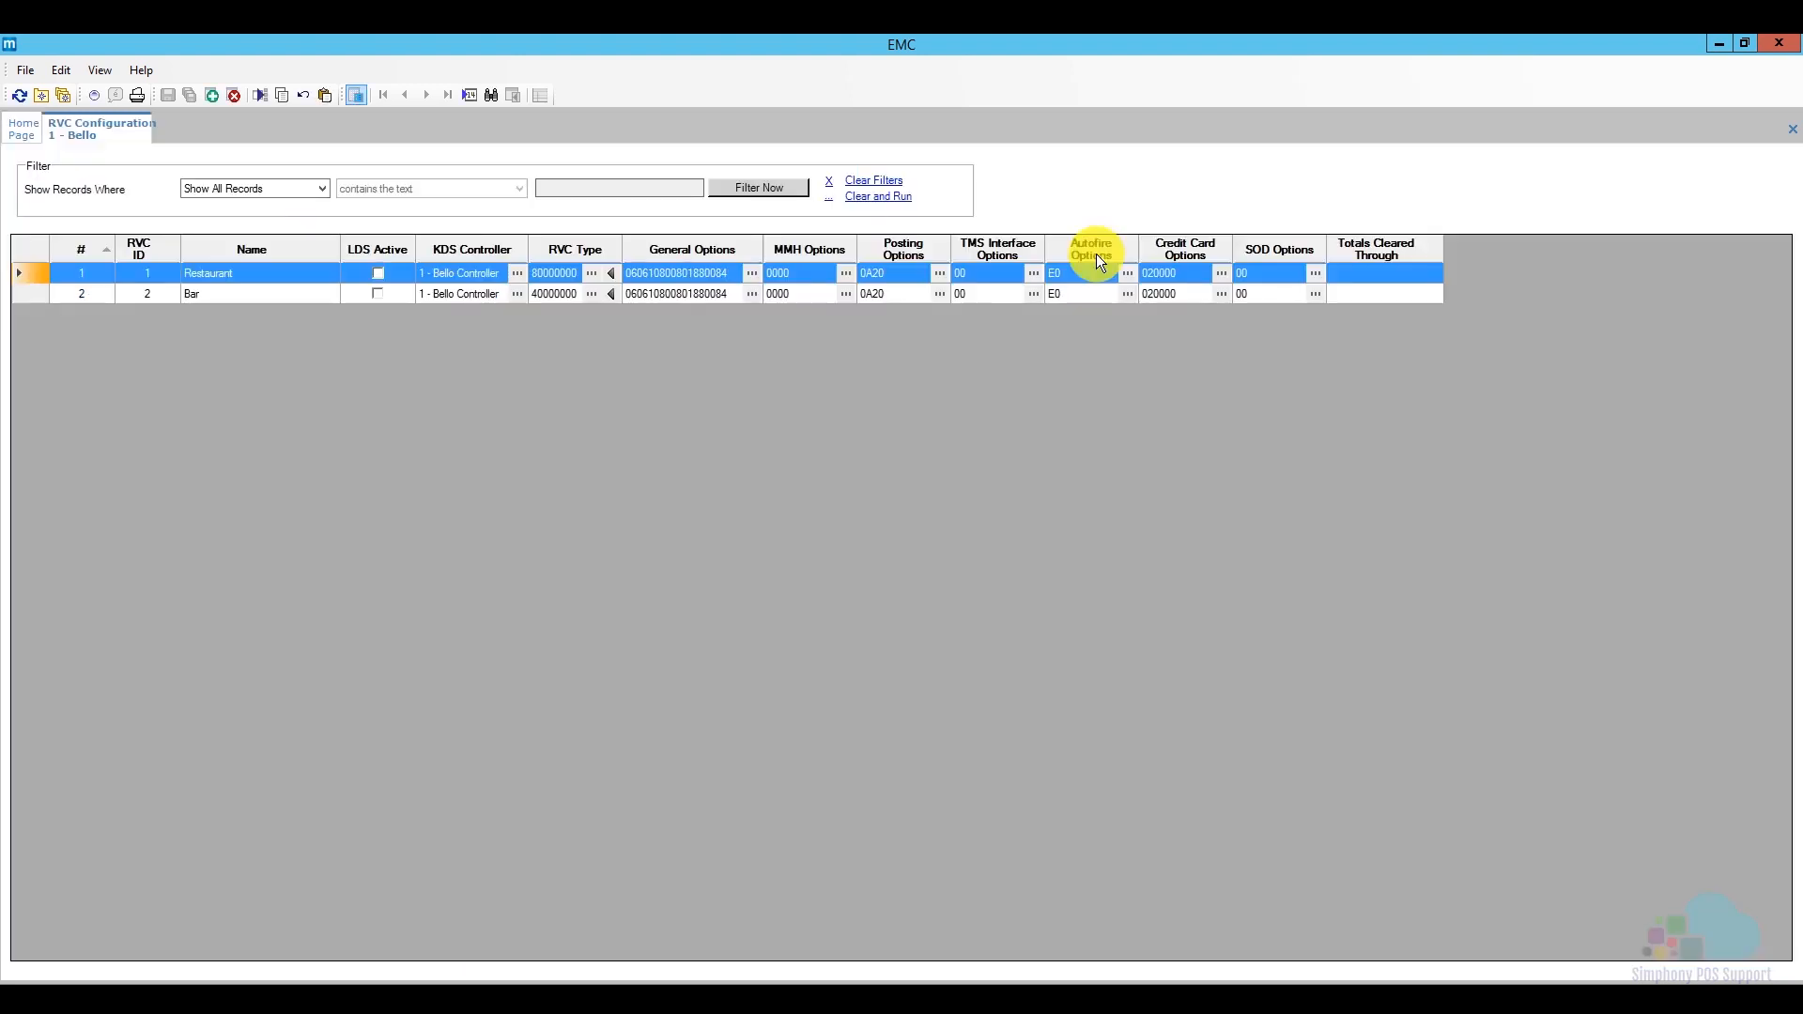
{"action": "mouse_move", "coordinate": [590, 366]}
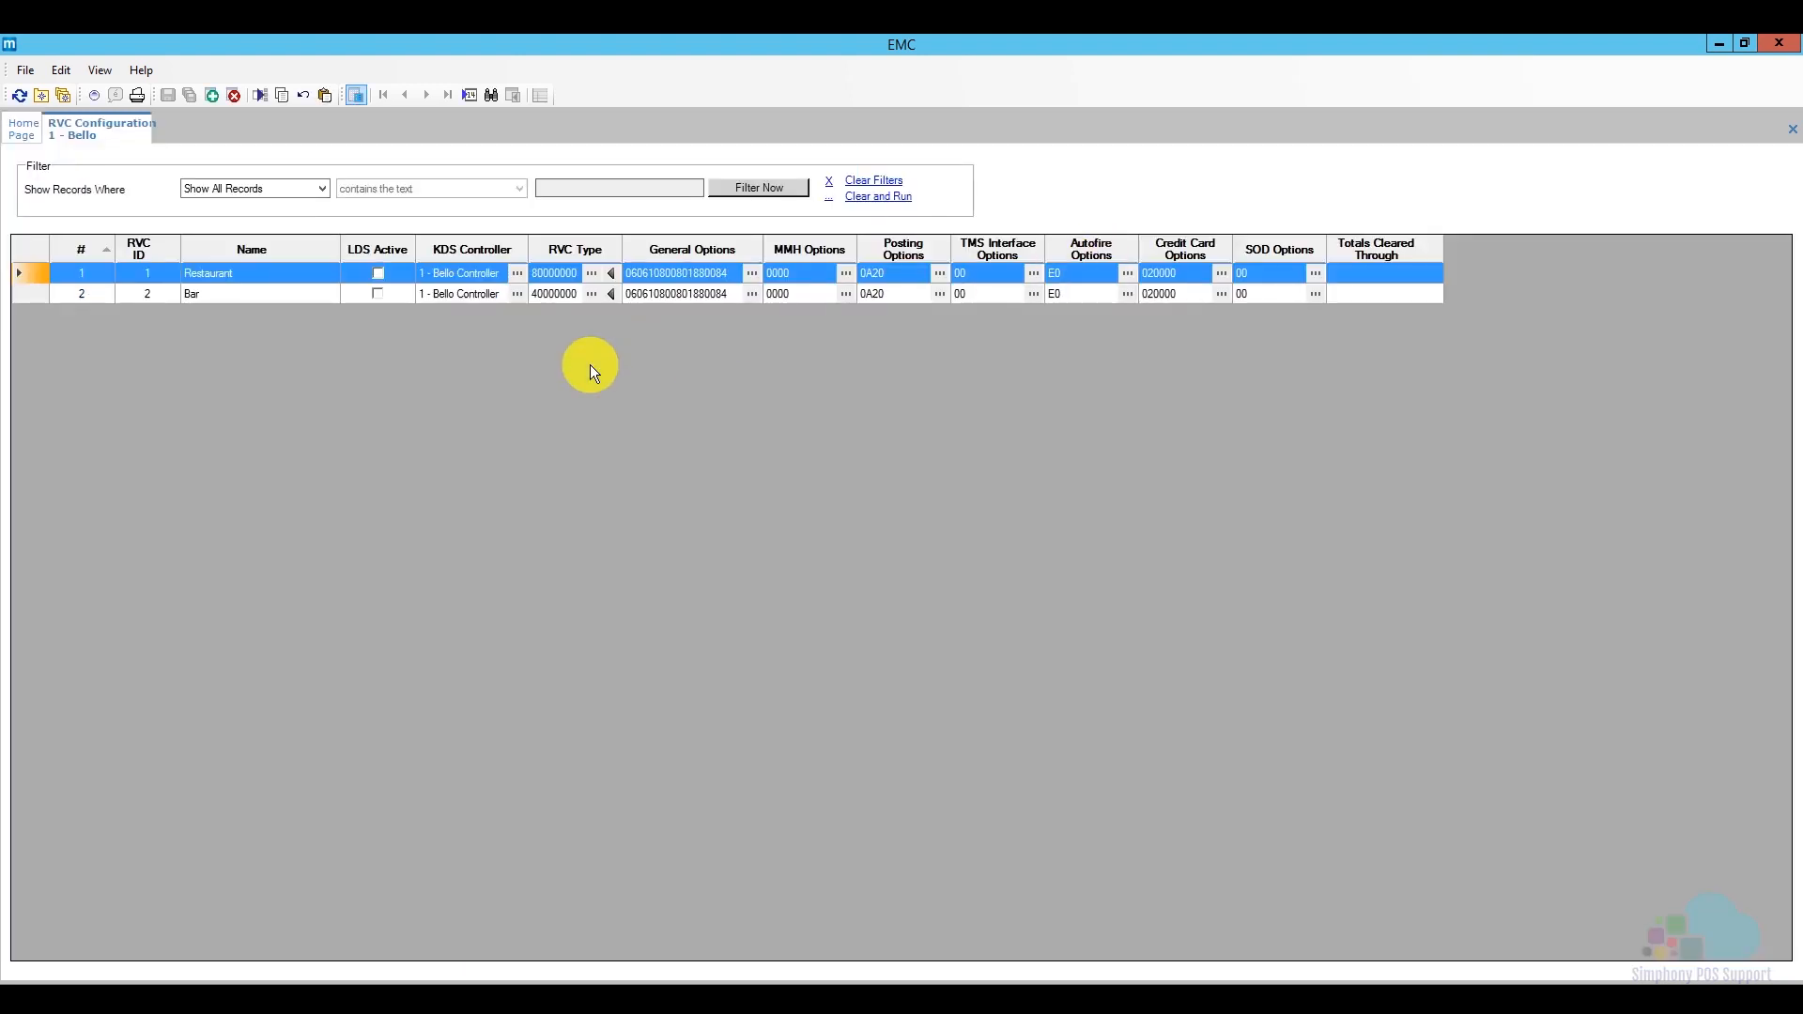
{"action": "mouse_move", "coordinate": [505, 282]}
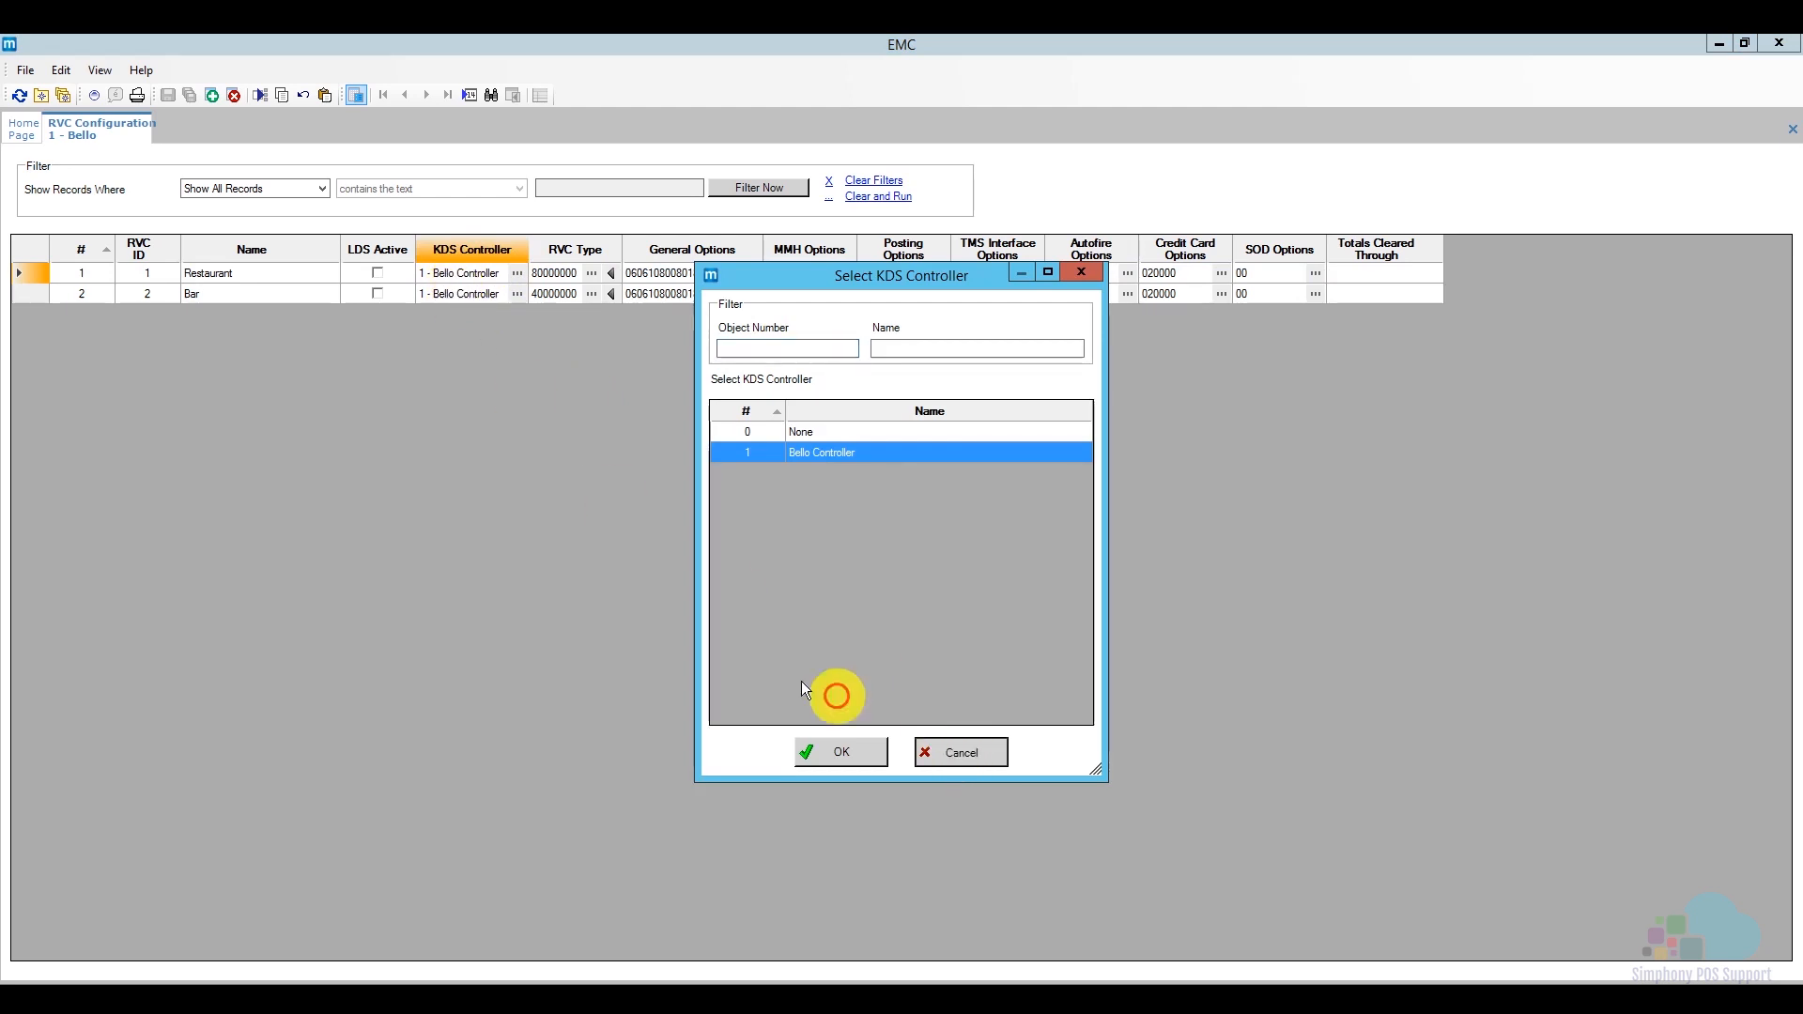
Dismiss the KDS Controller picker unchanged and bring up Close for RVC Configuration
{"action": "left_click", "coordinate": [842, 751]}
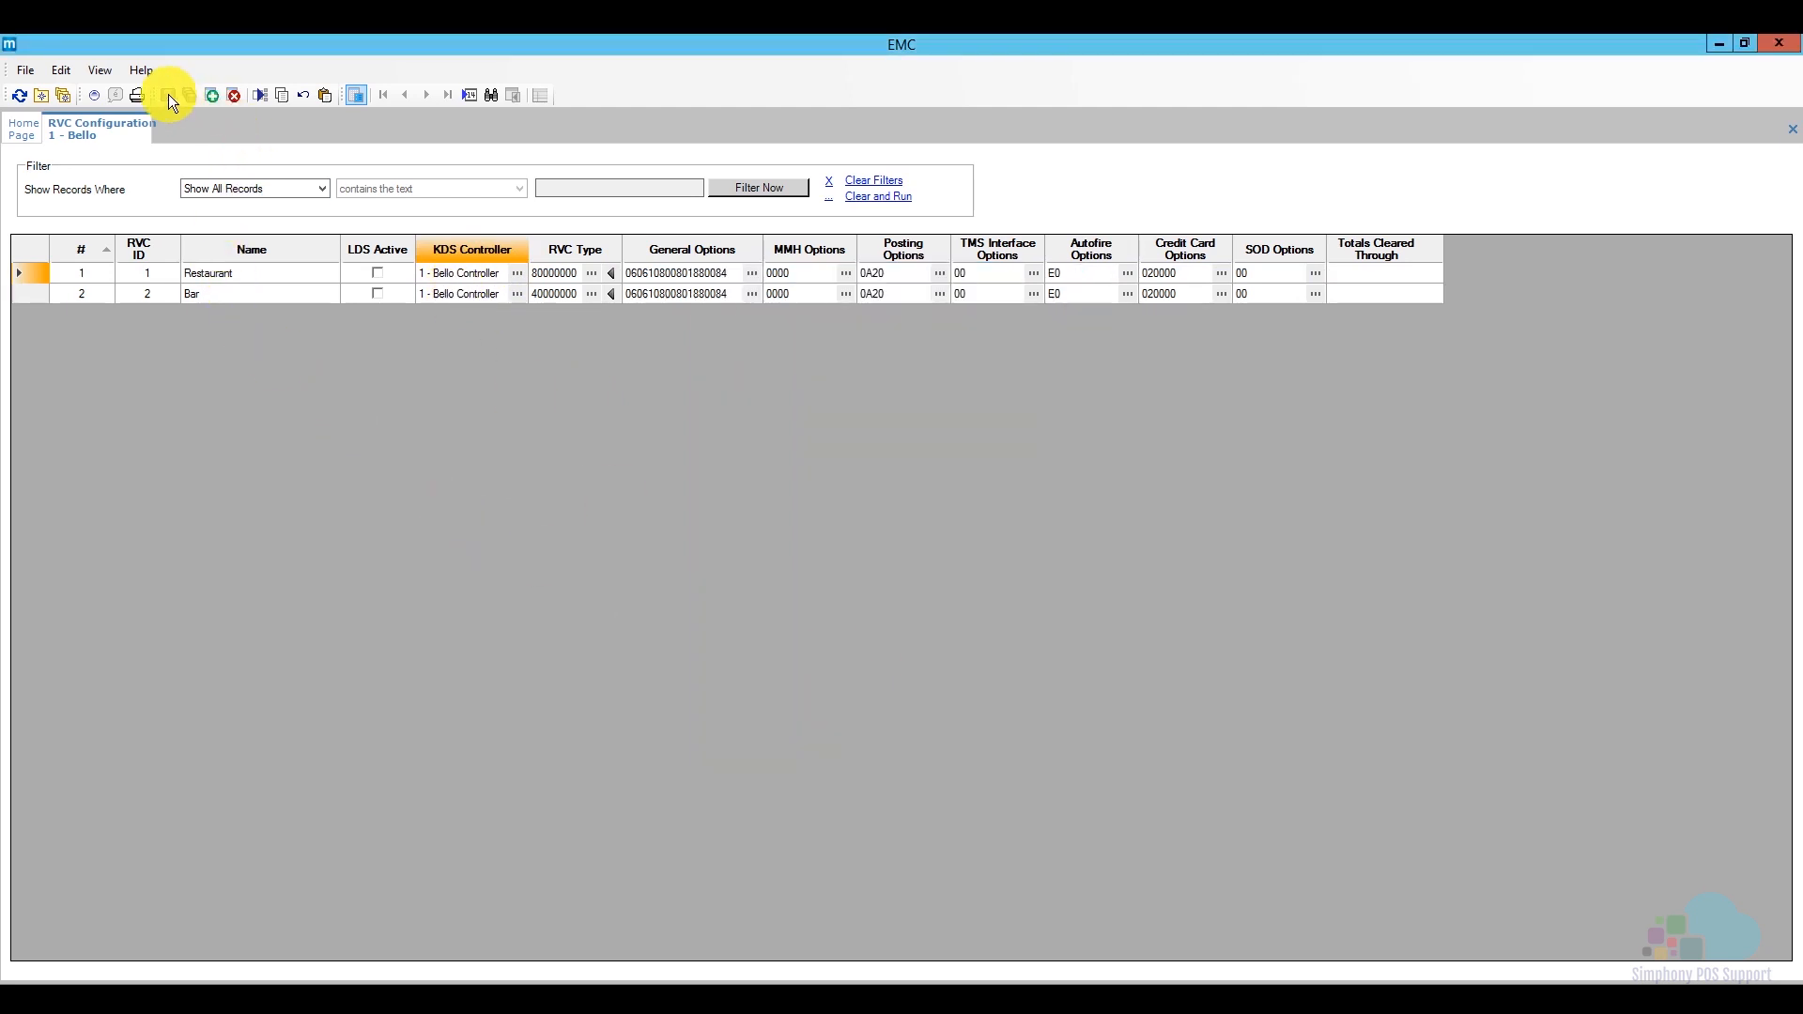
{"action": "right_click", "coordinate": [92, 128]}
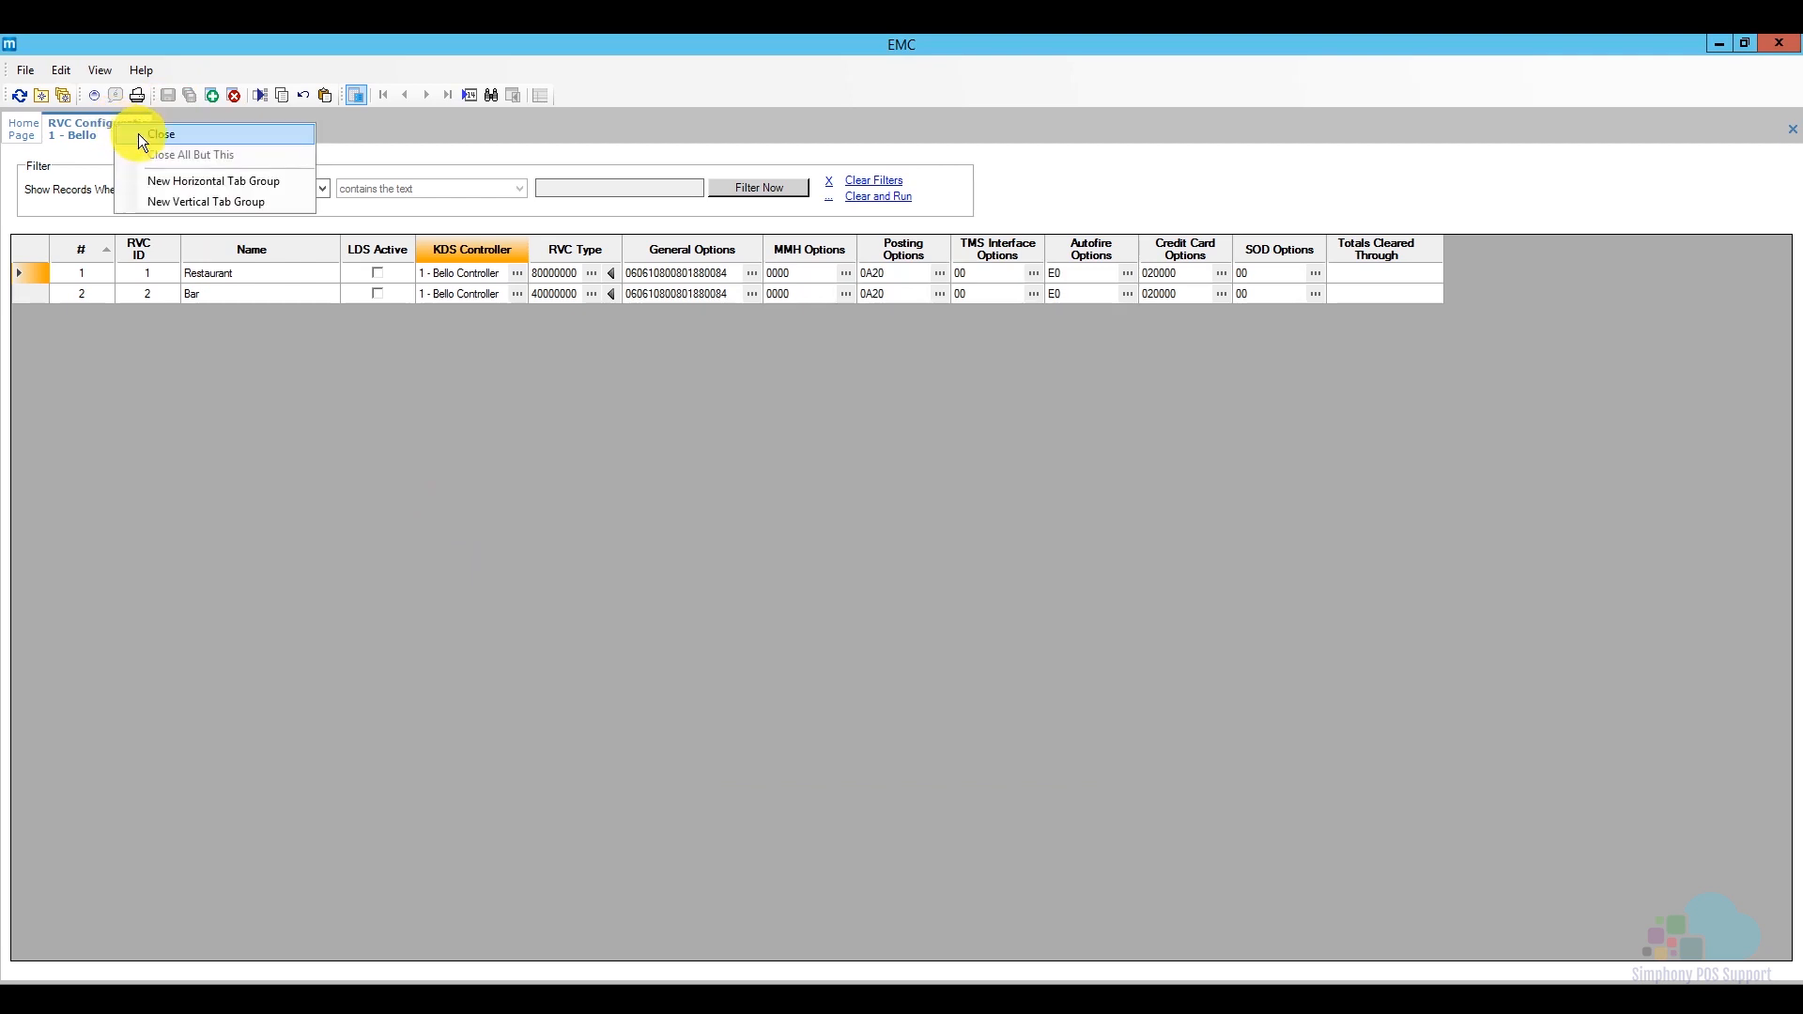
Close RVC Configuration and select the Bello enterprise node to show enterprise KDS setup links
{"action": "left_click", "coordinate": [162, 135]}
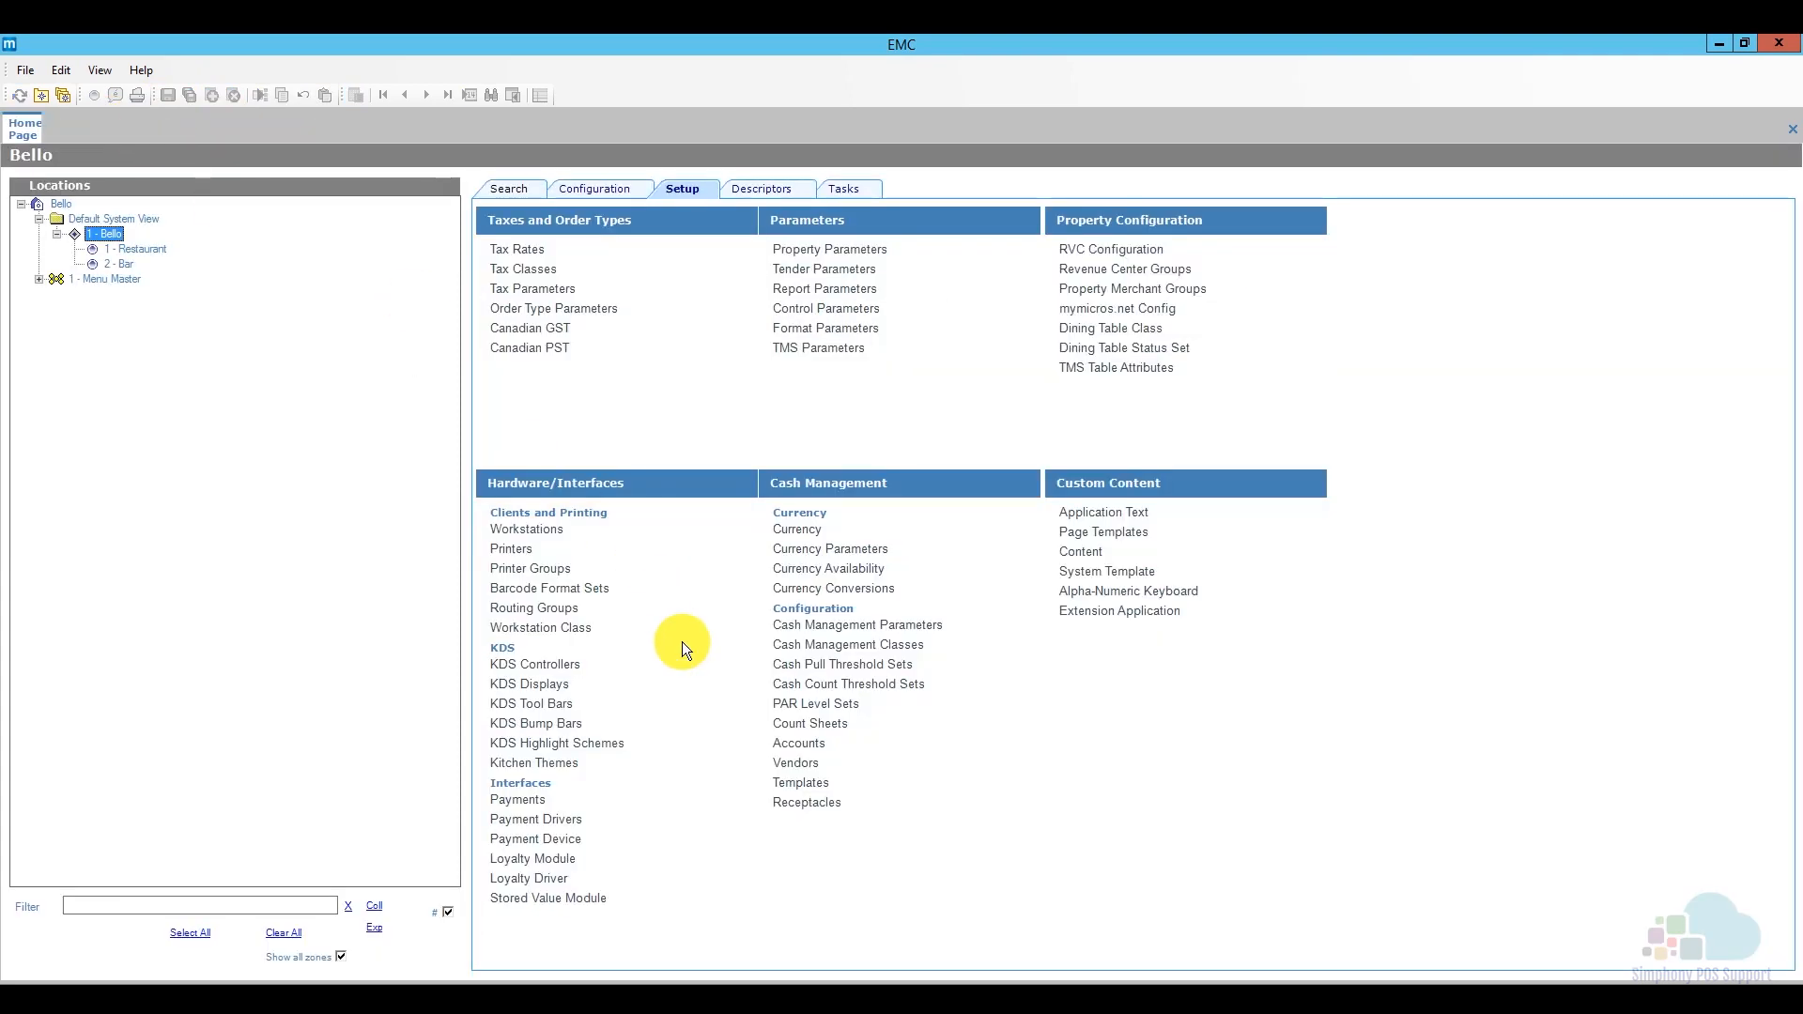
{"action": "mouse_move", "coordinate": [584, 699]}
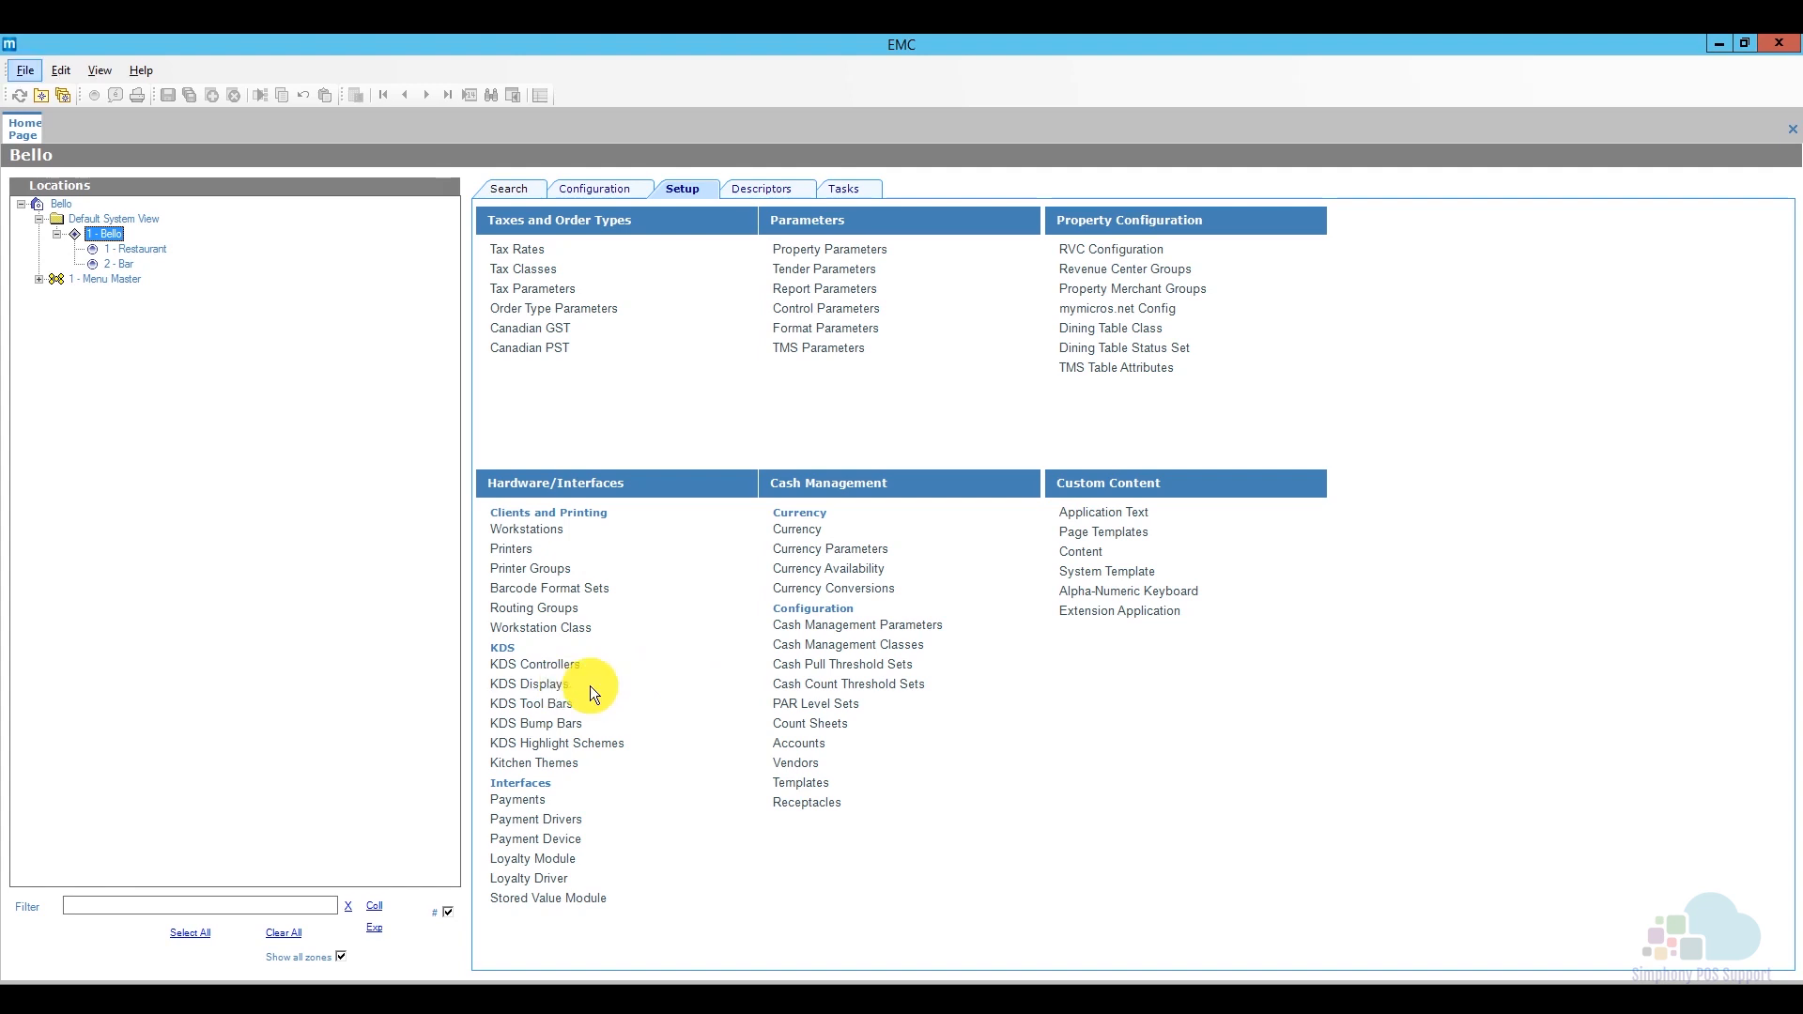
{"action": "mouse_move", "coordinate": [595, 701]}
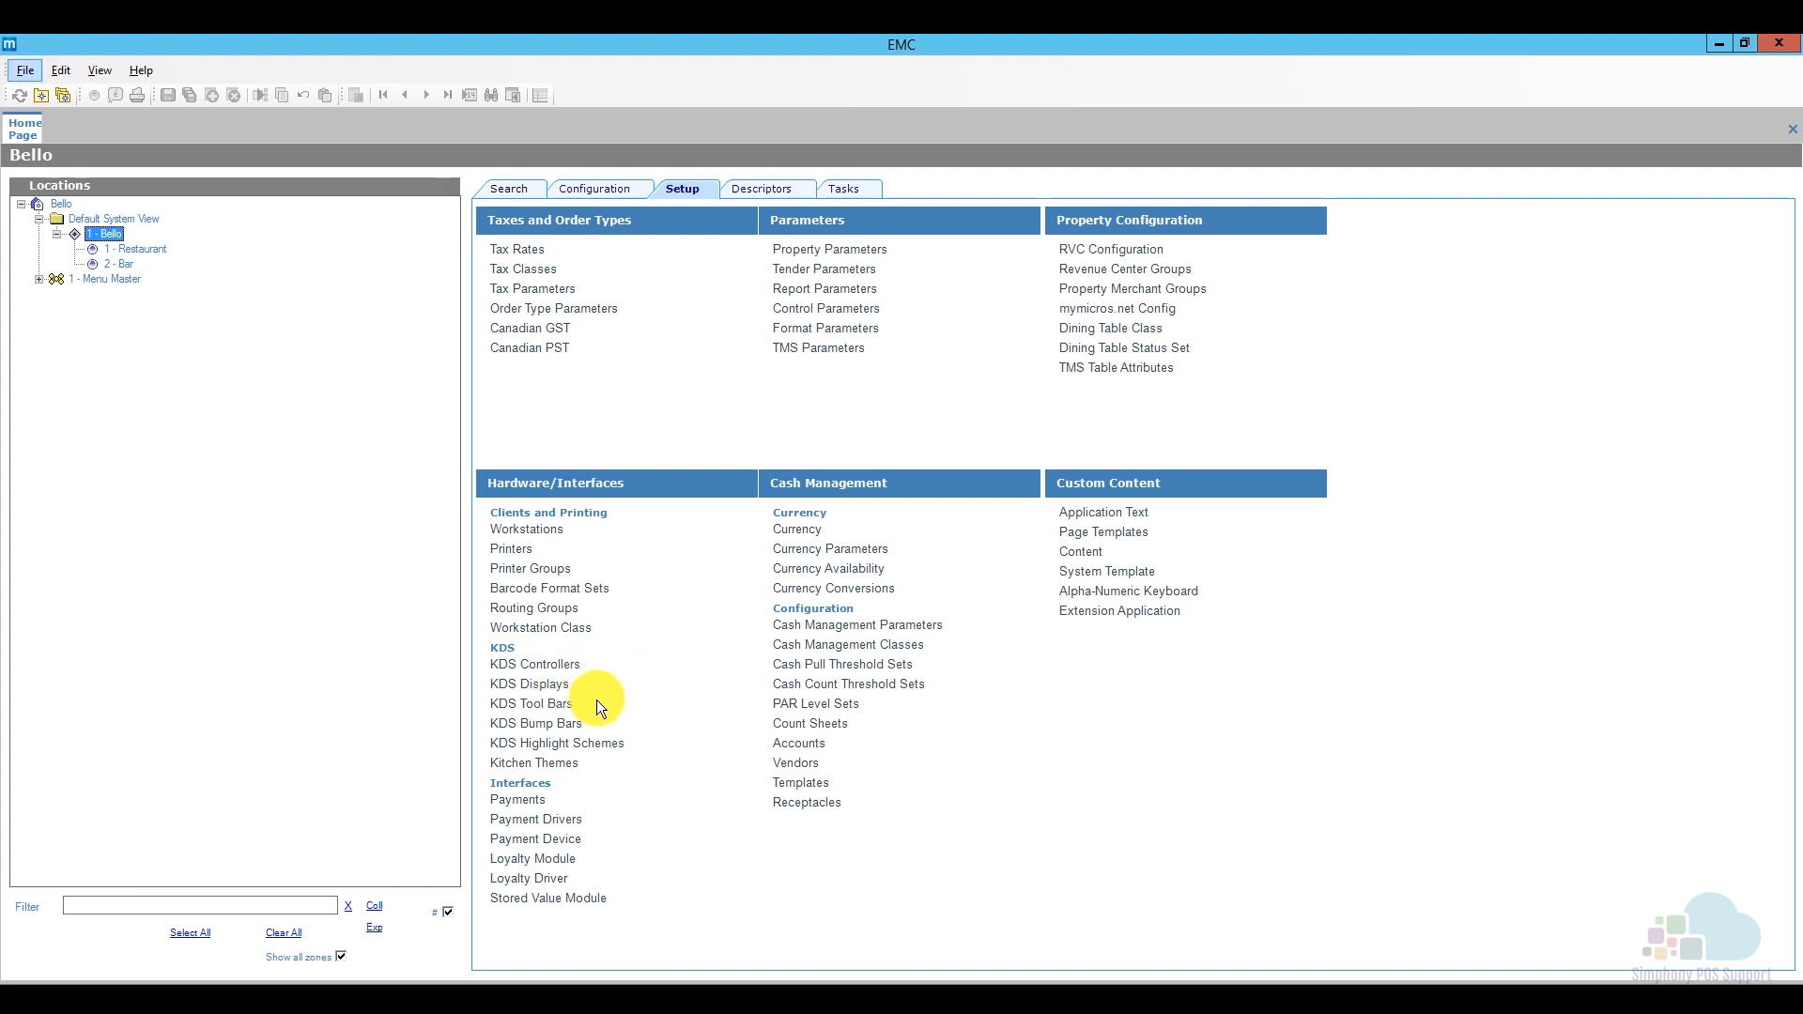
{"action": "mouse_move", "coordinate": [596, 736]}
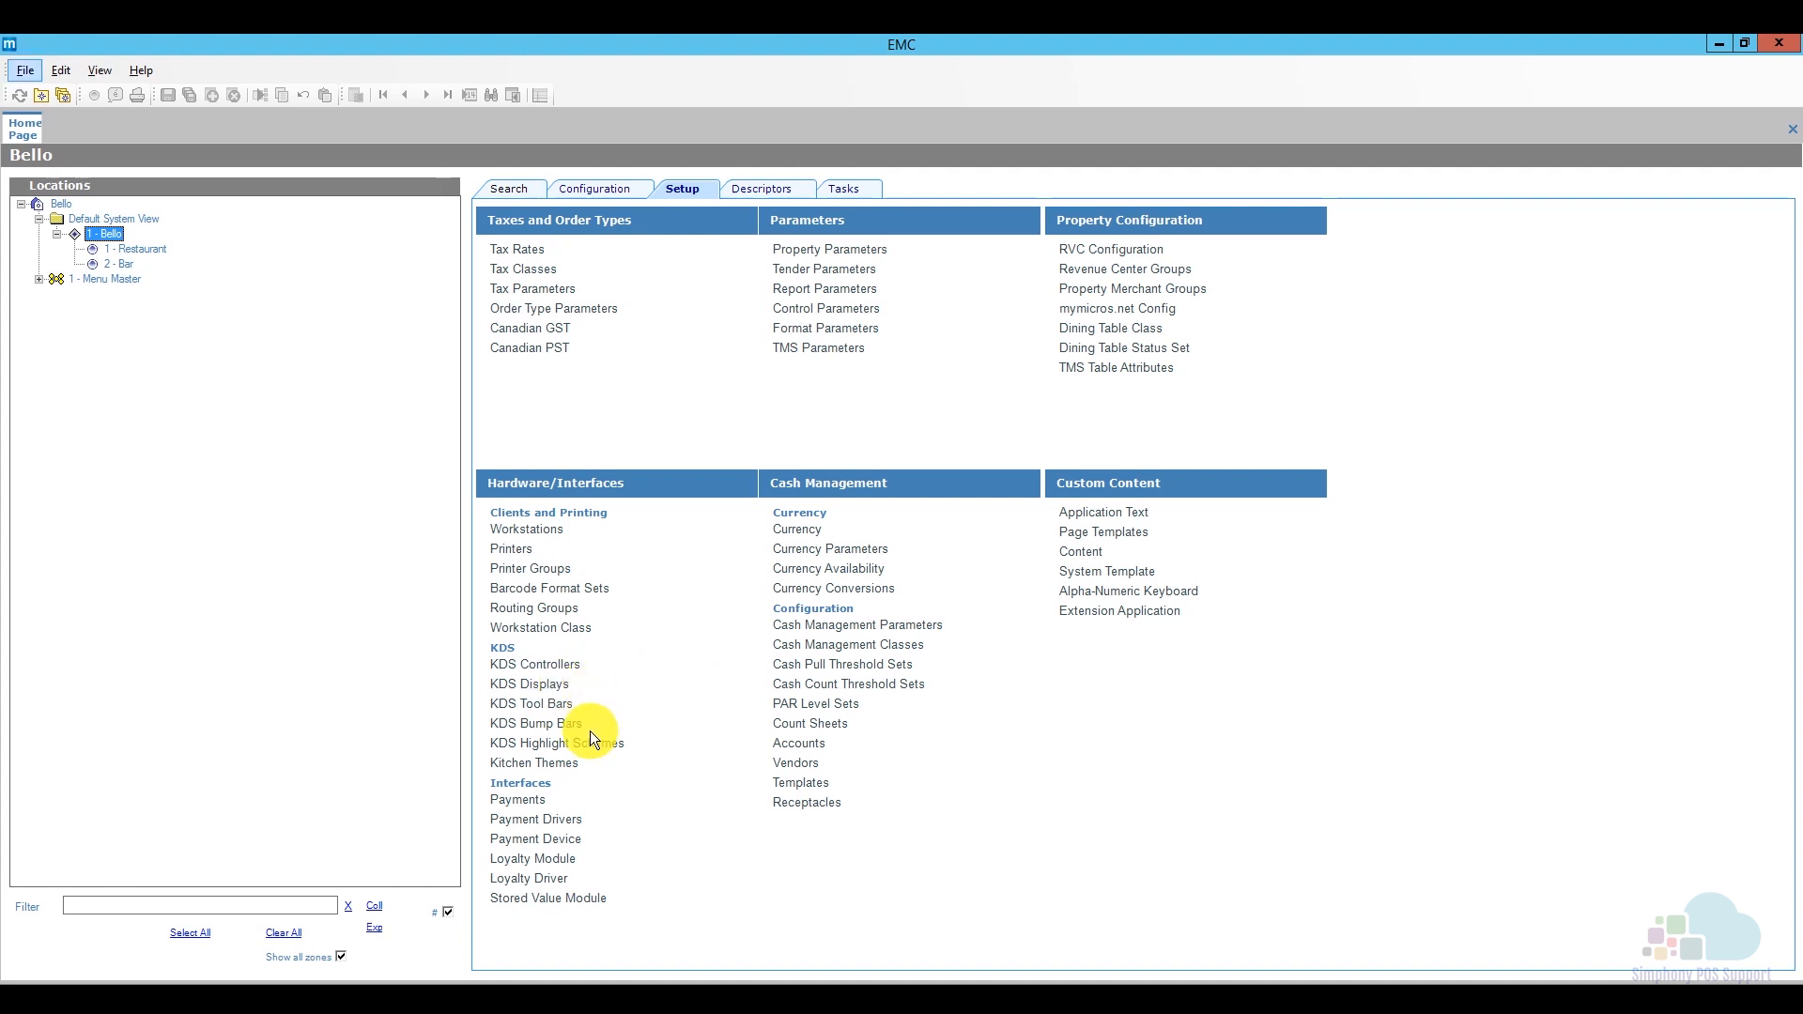
{"action": "mouse_move", "coordinate": [608, 716]}
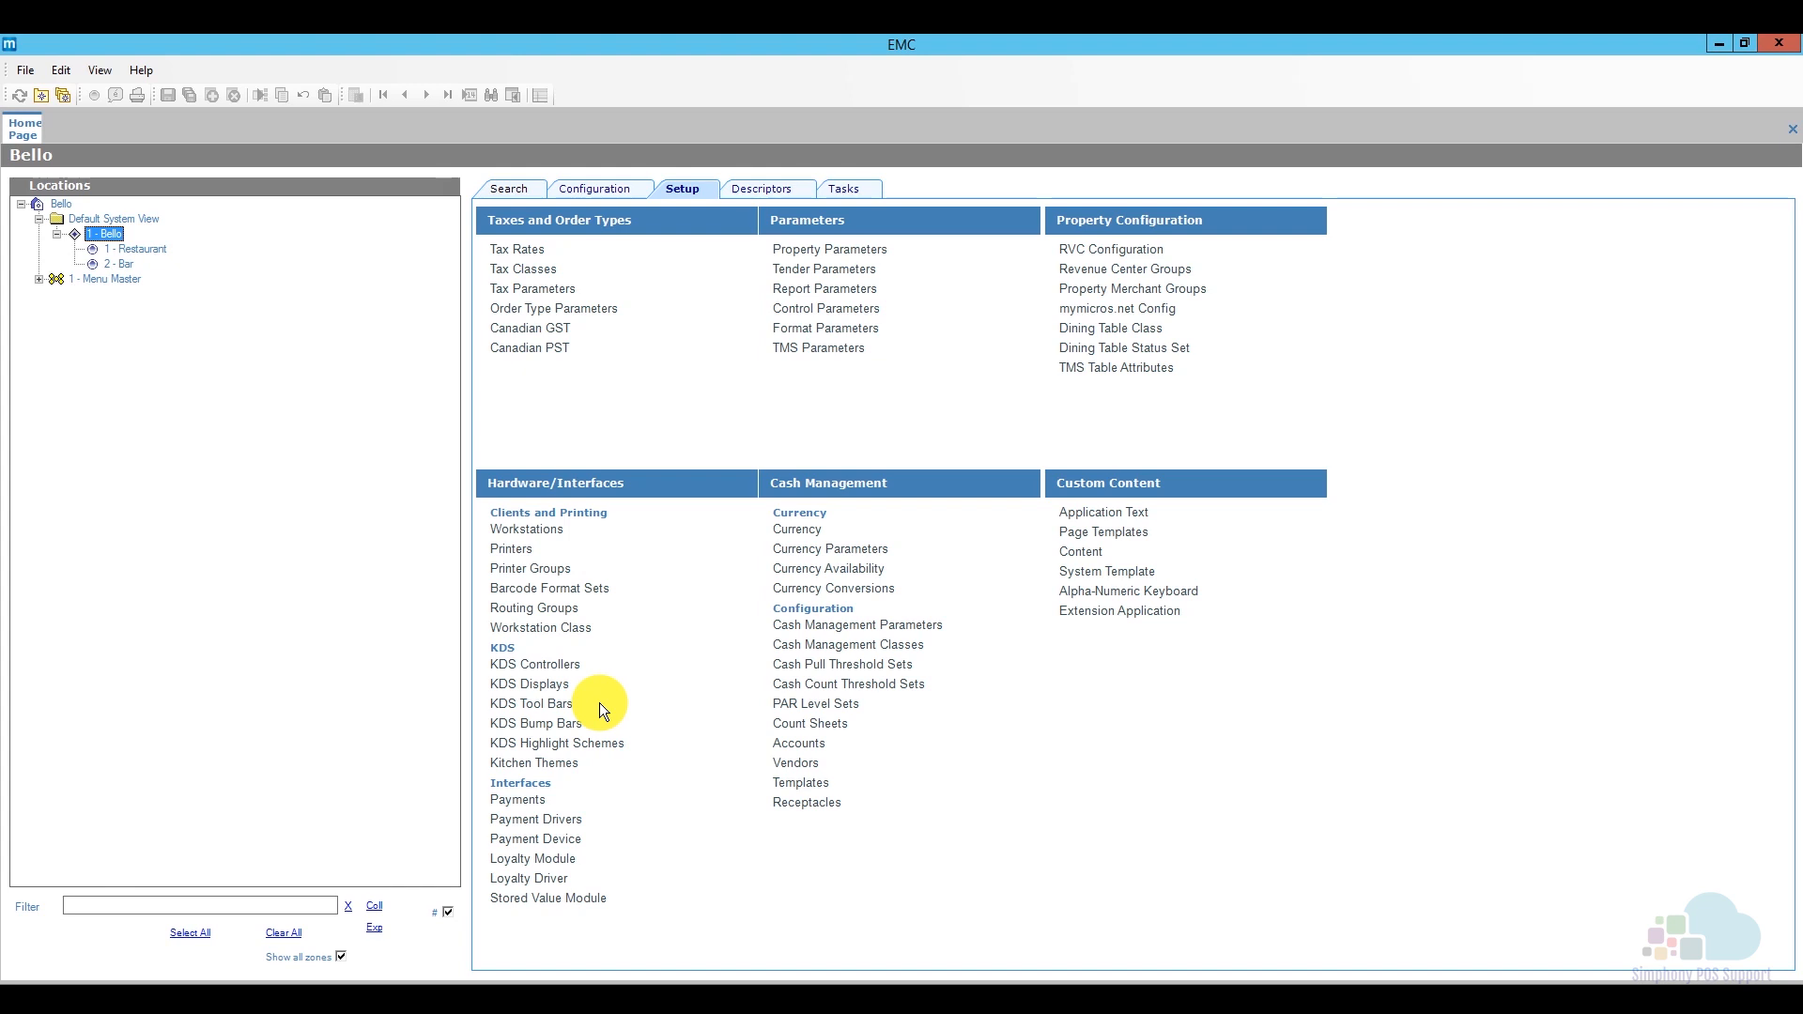
{"action": "mouse_move", "coordinate": [607, 728]}
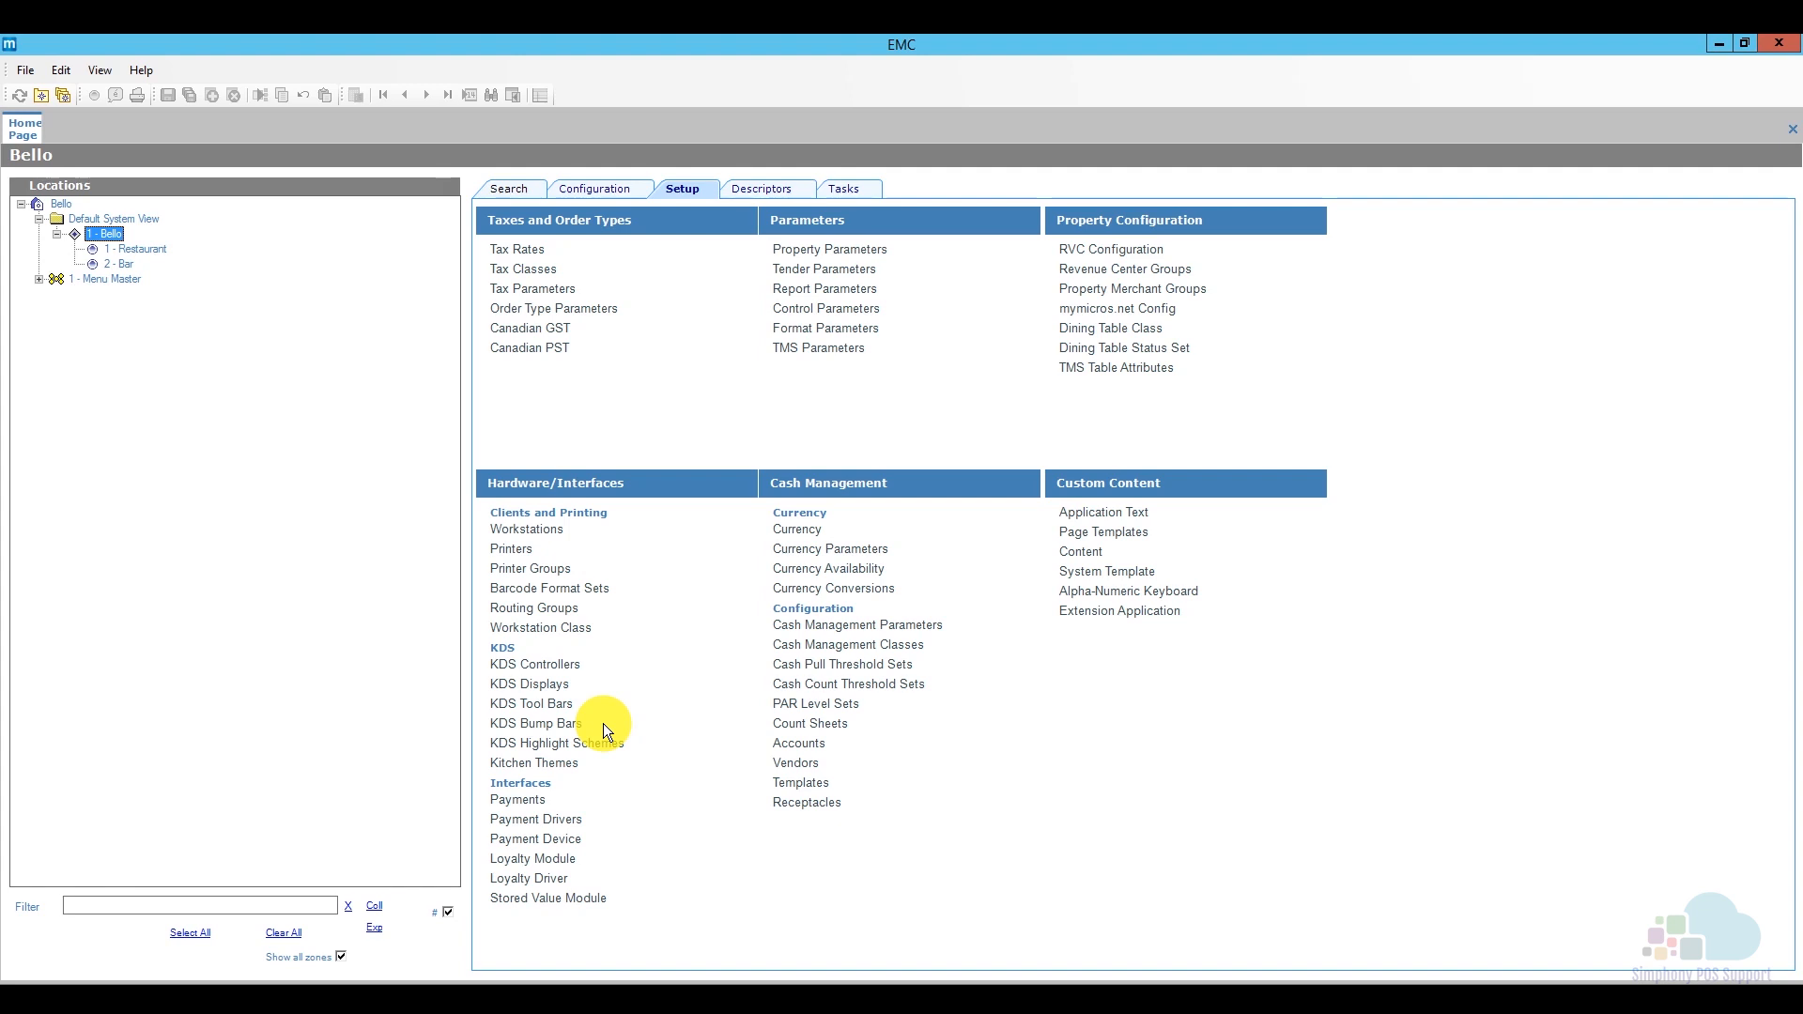
{"action": "mouse_move", "coordinate": [598, 709]}
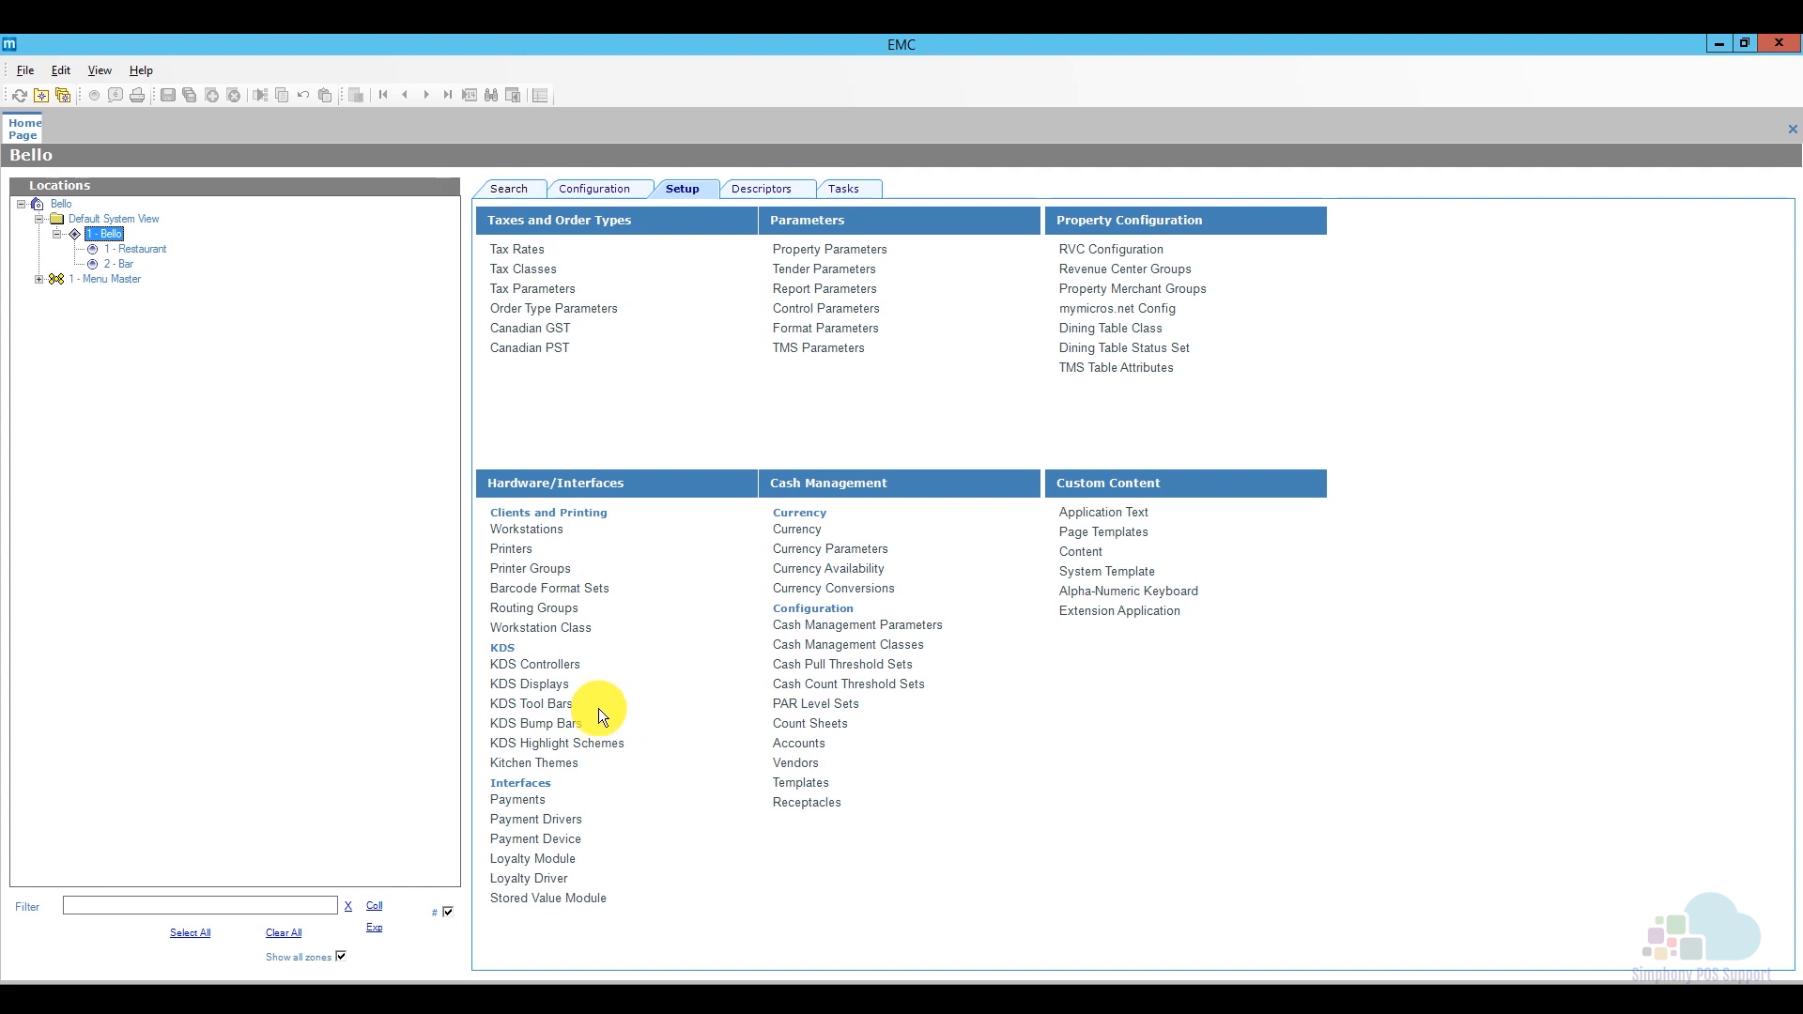
{"action": "mouse_move", "coordinate": [167, 250]}
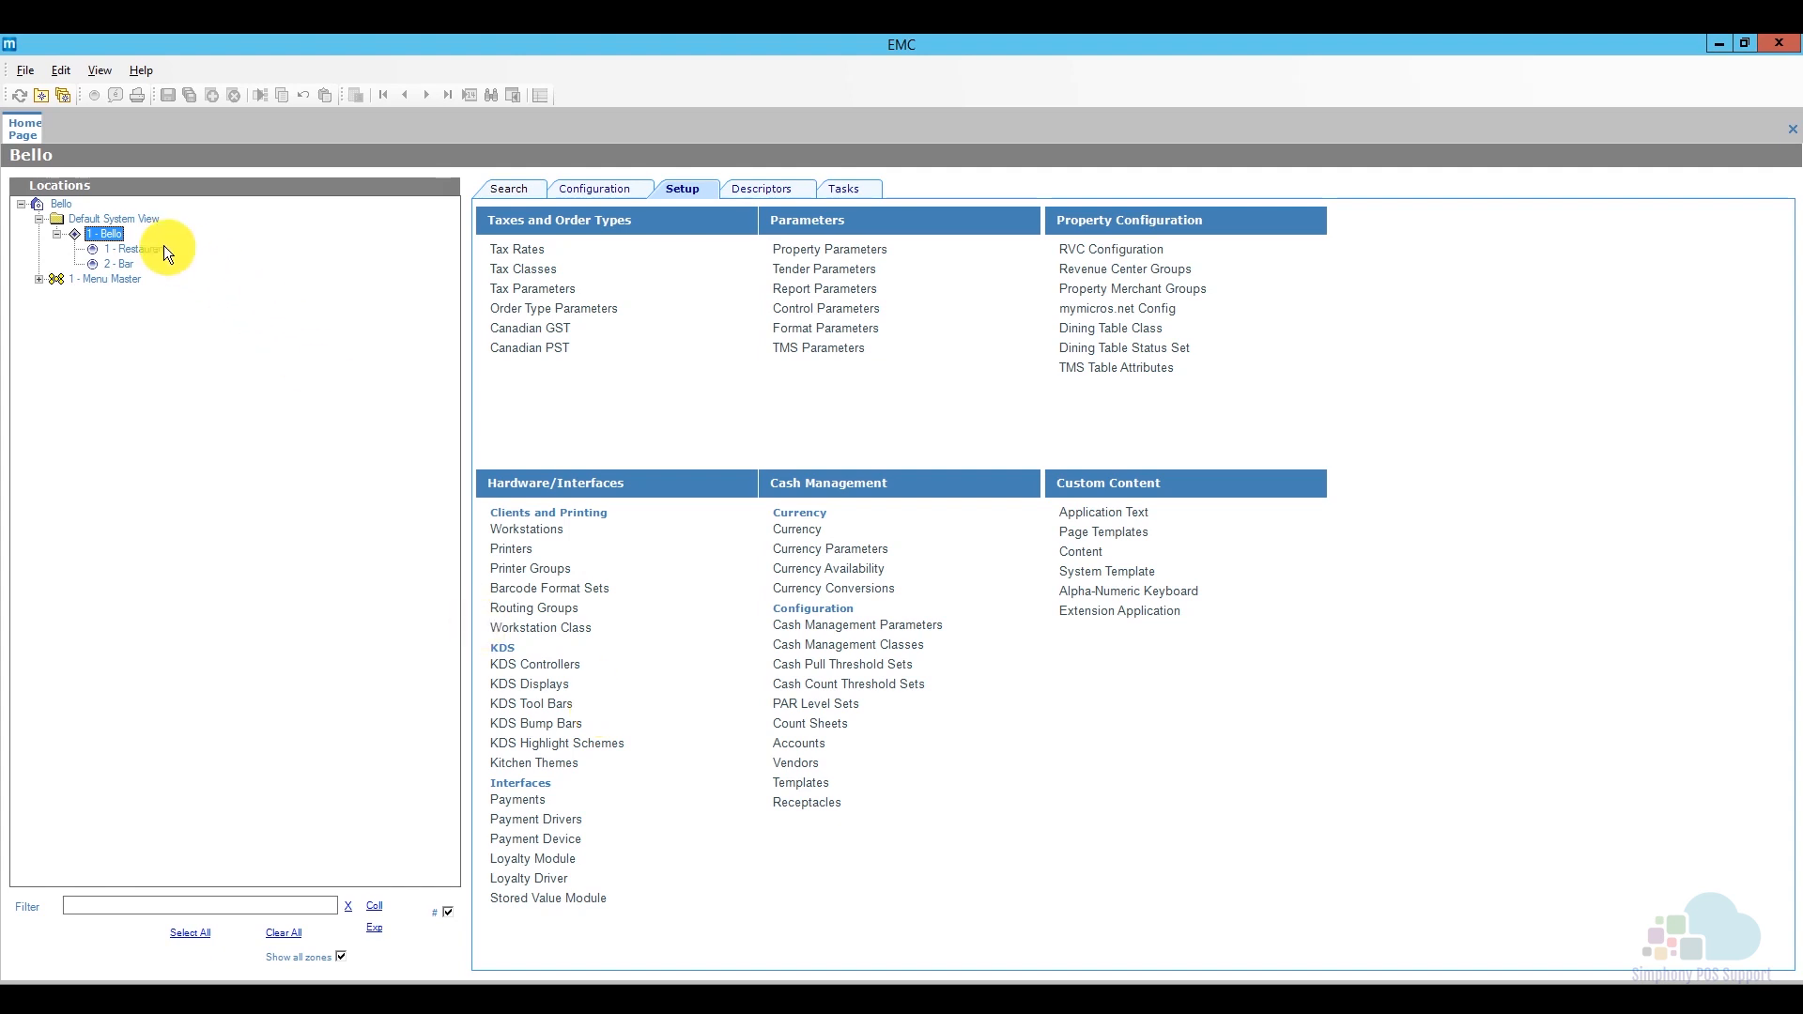
{"action": "left_click", "coordinate": [60, 203]}
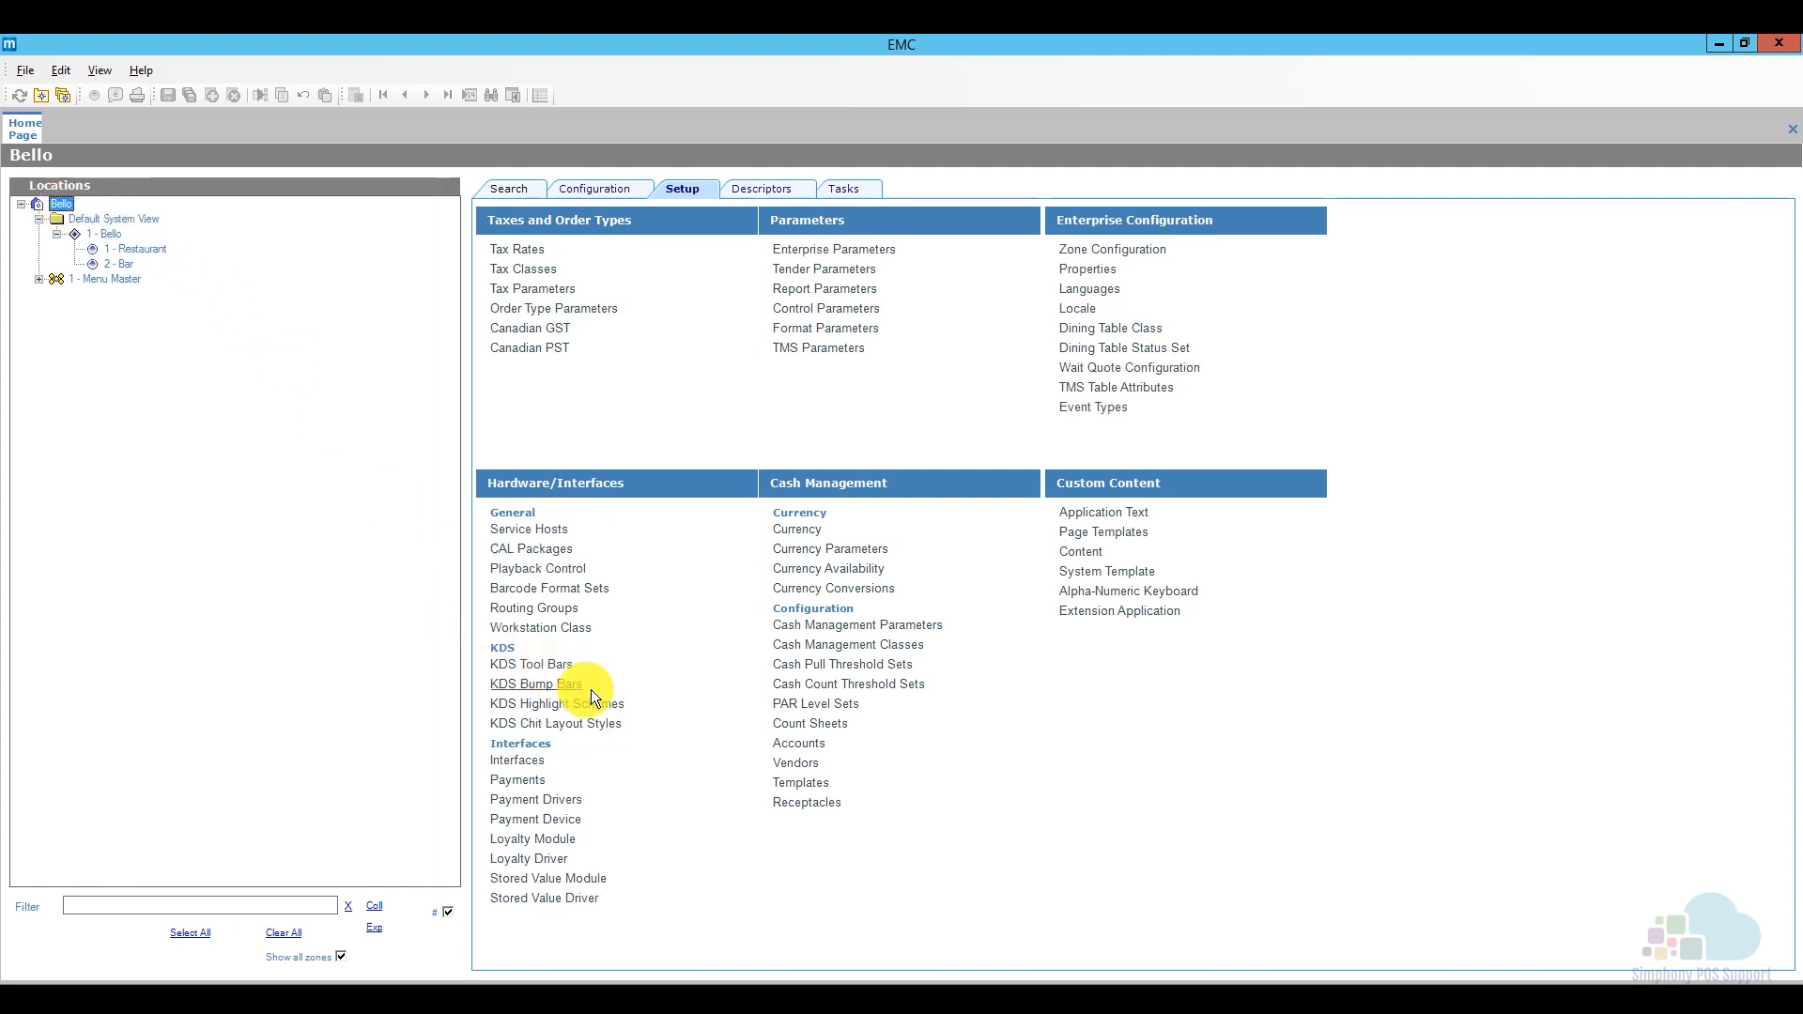
{"action": "mouse_move", "coordinate": [538, 663]}
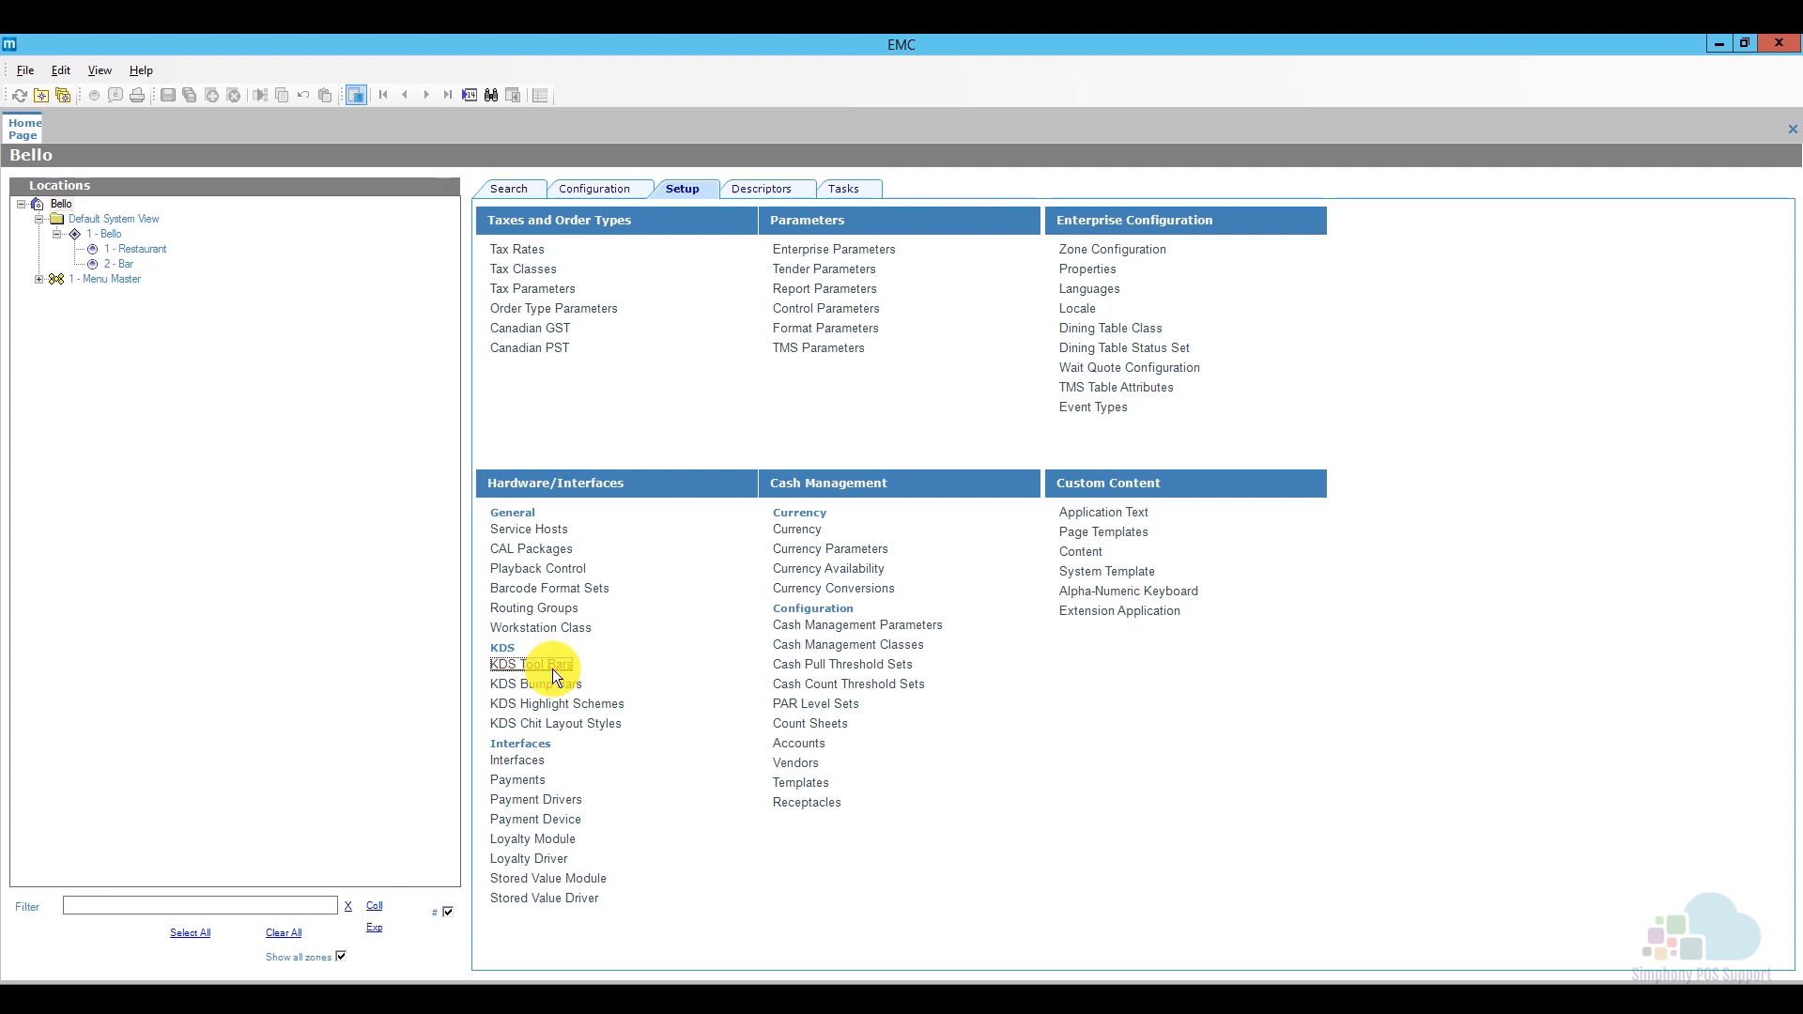
{"action": "left_click", "coordinate": [526, 665]}
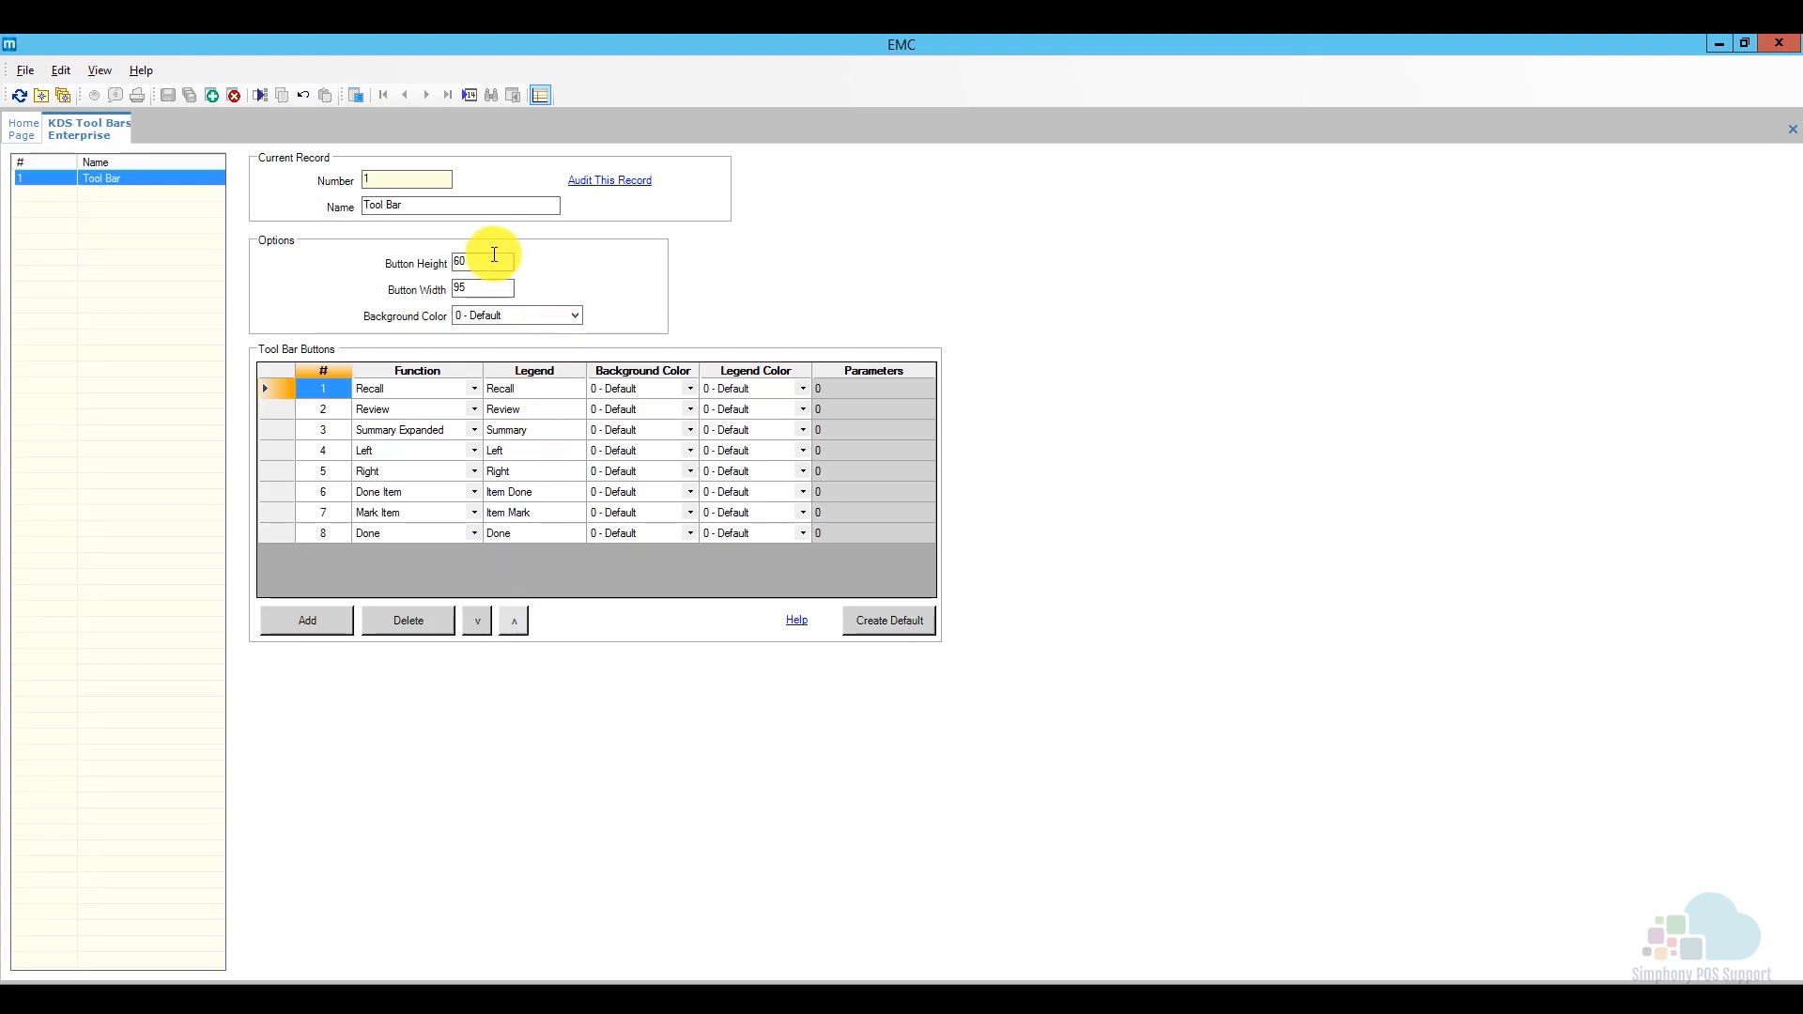
{"action": "mouse_move", "coordinate": [494, 283]}
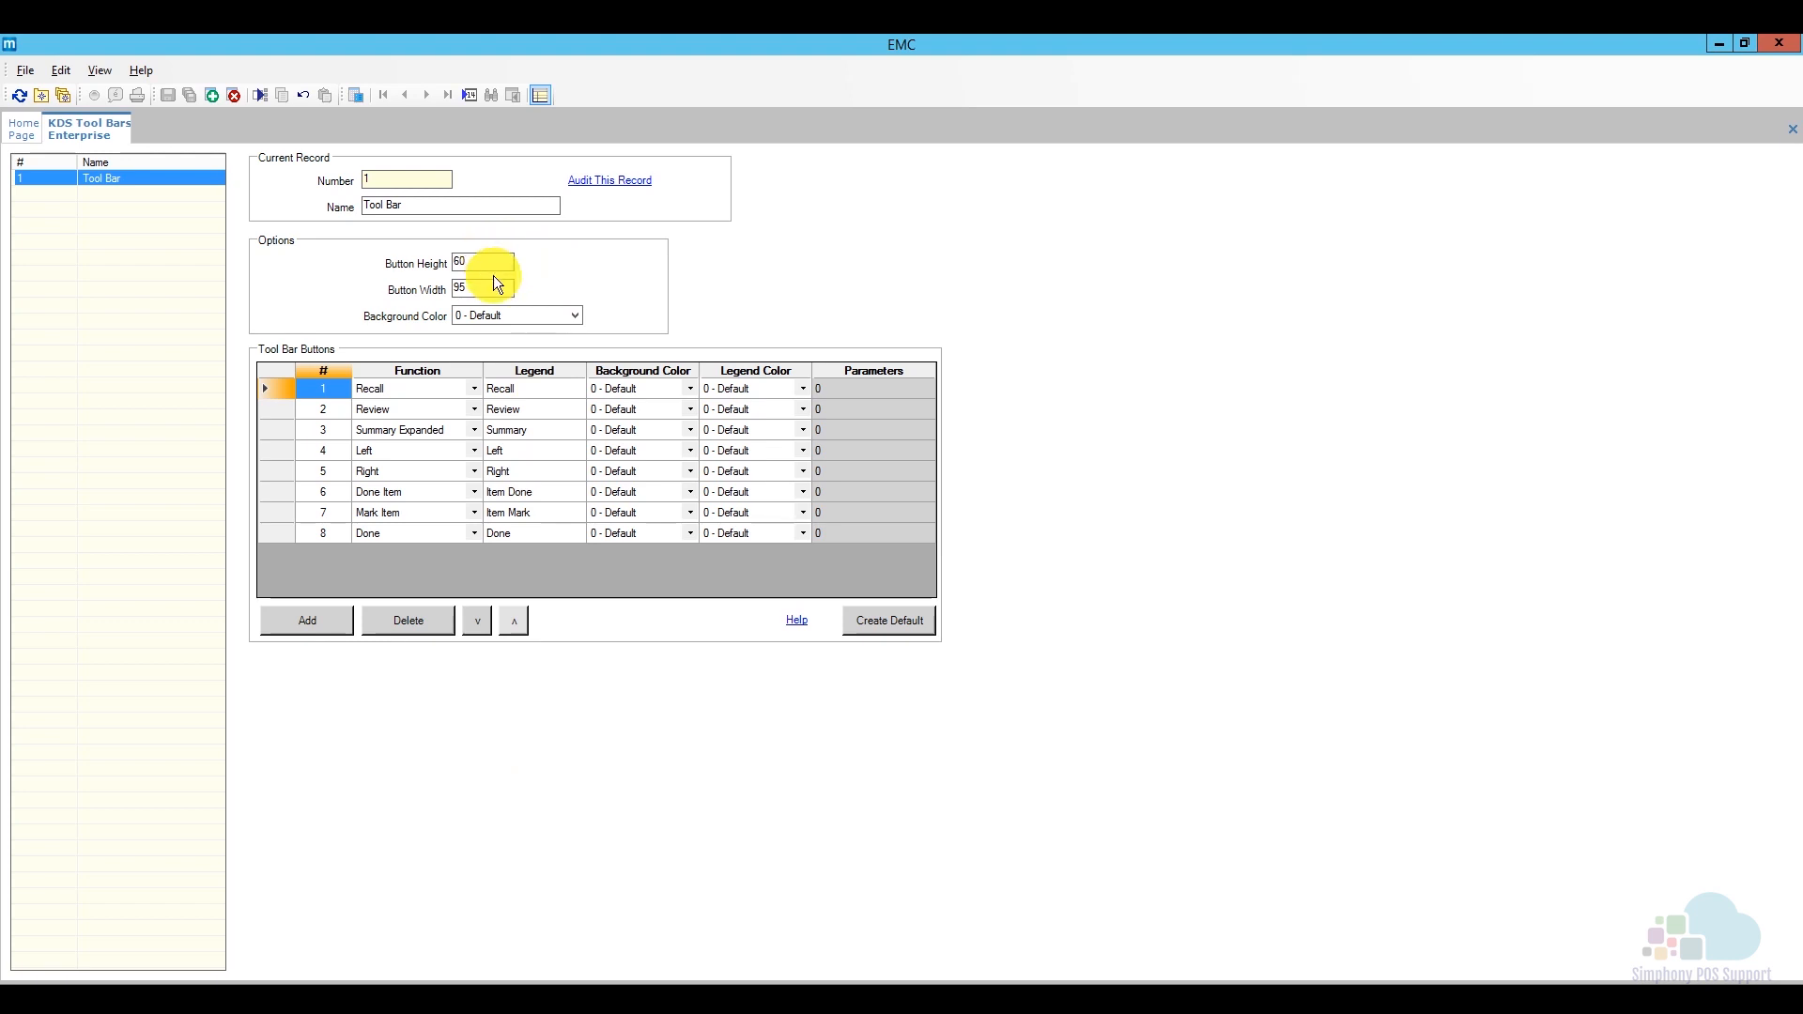
{"action": "mouse_move", "coordinate": [494, 286]}
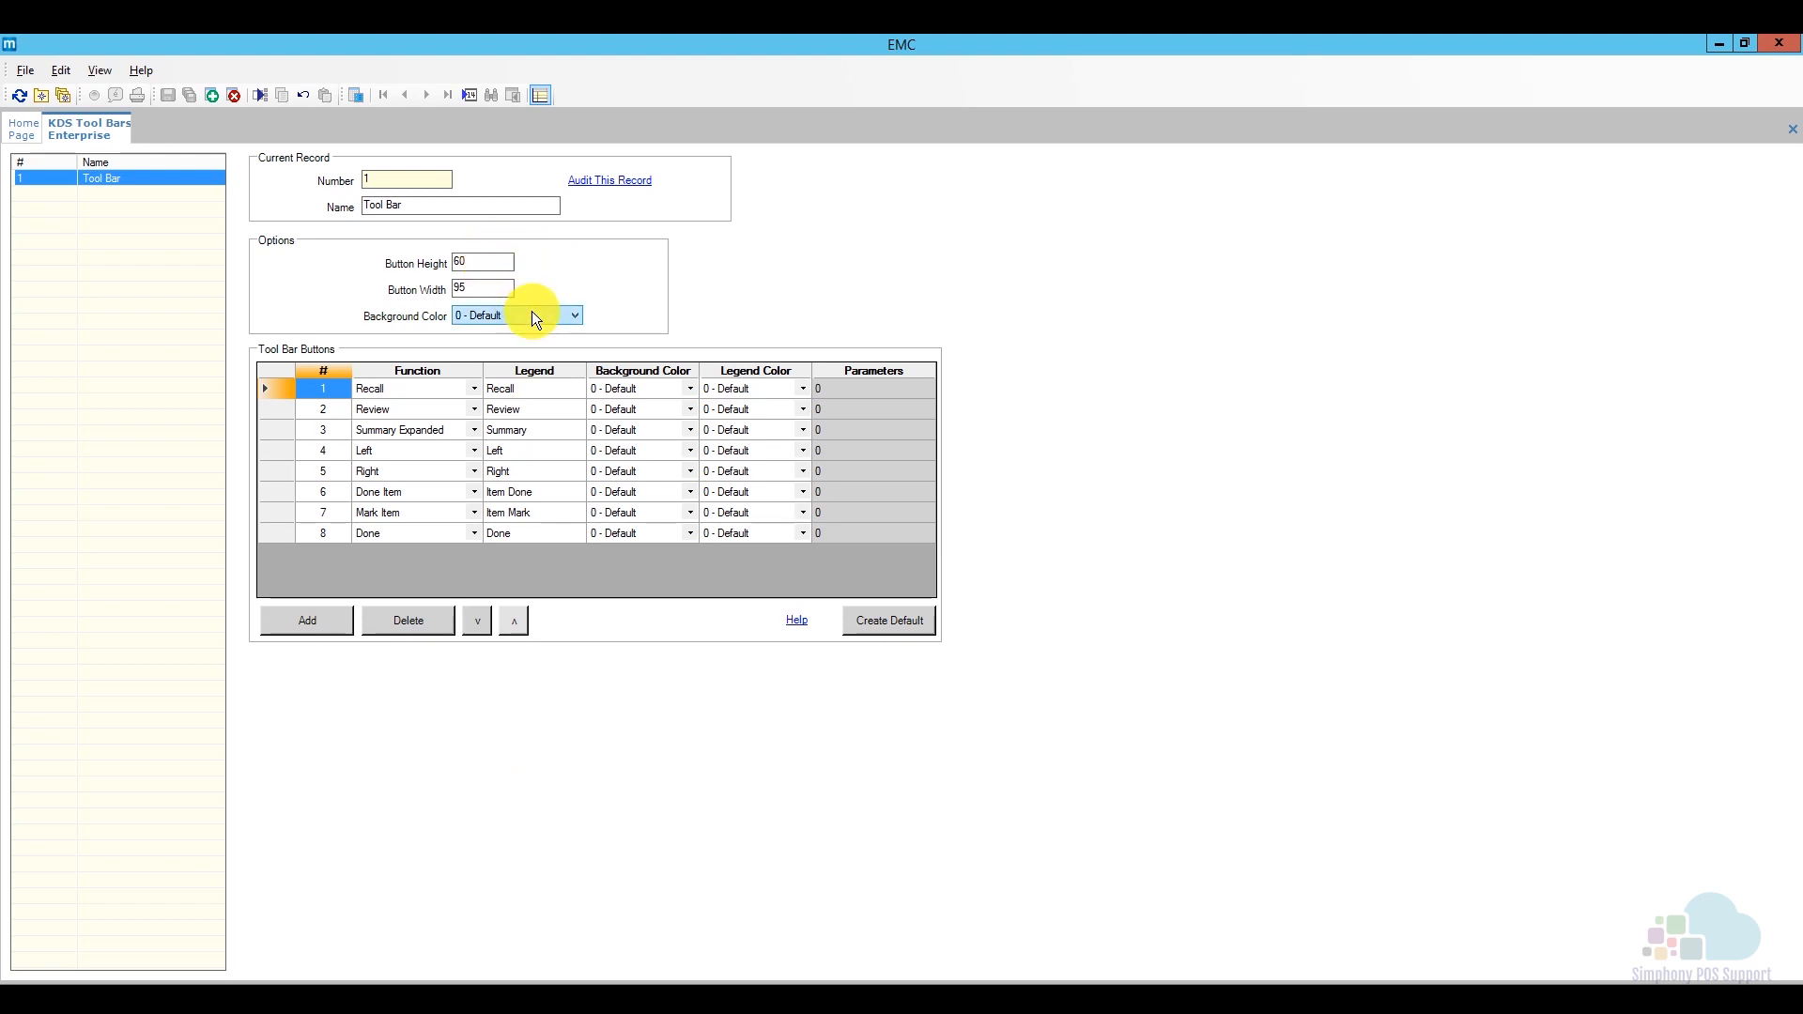
{"action": "mouse_move", "coordinate": [440, 470]}
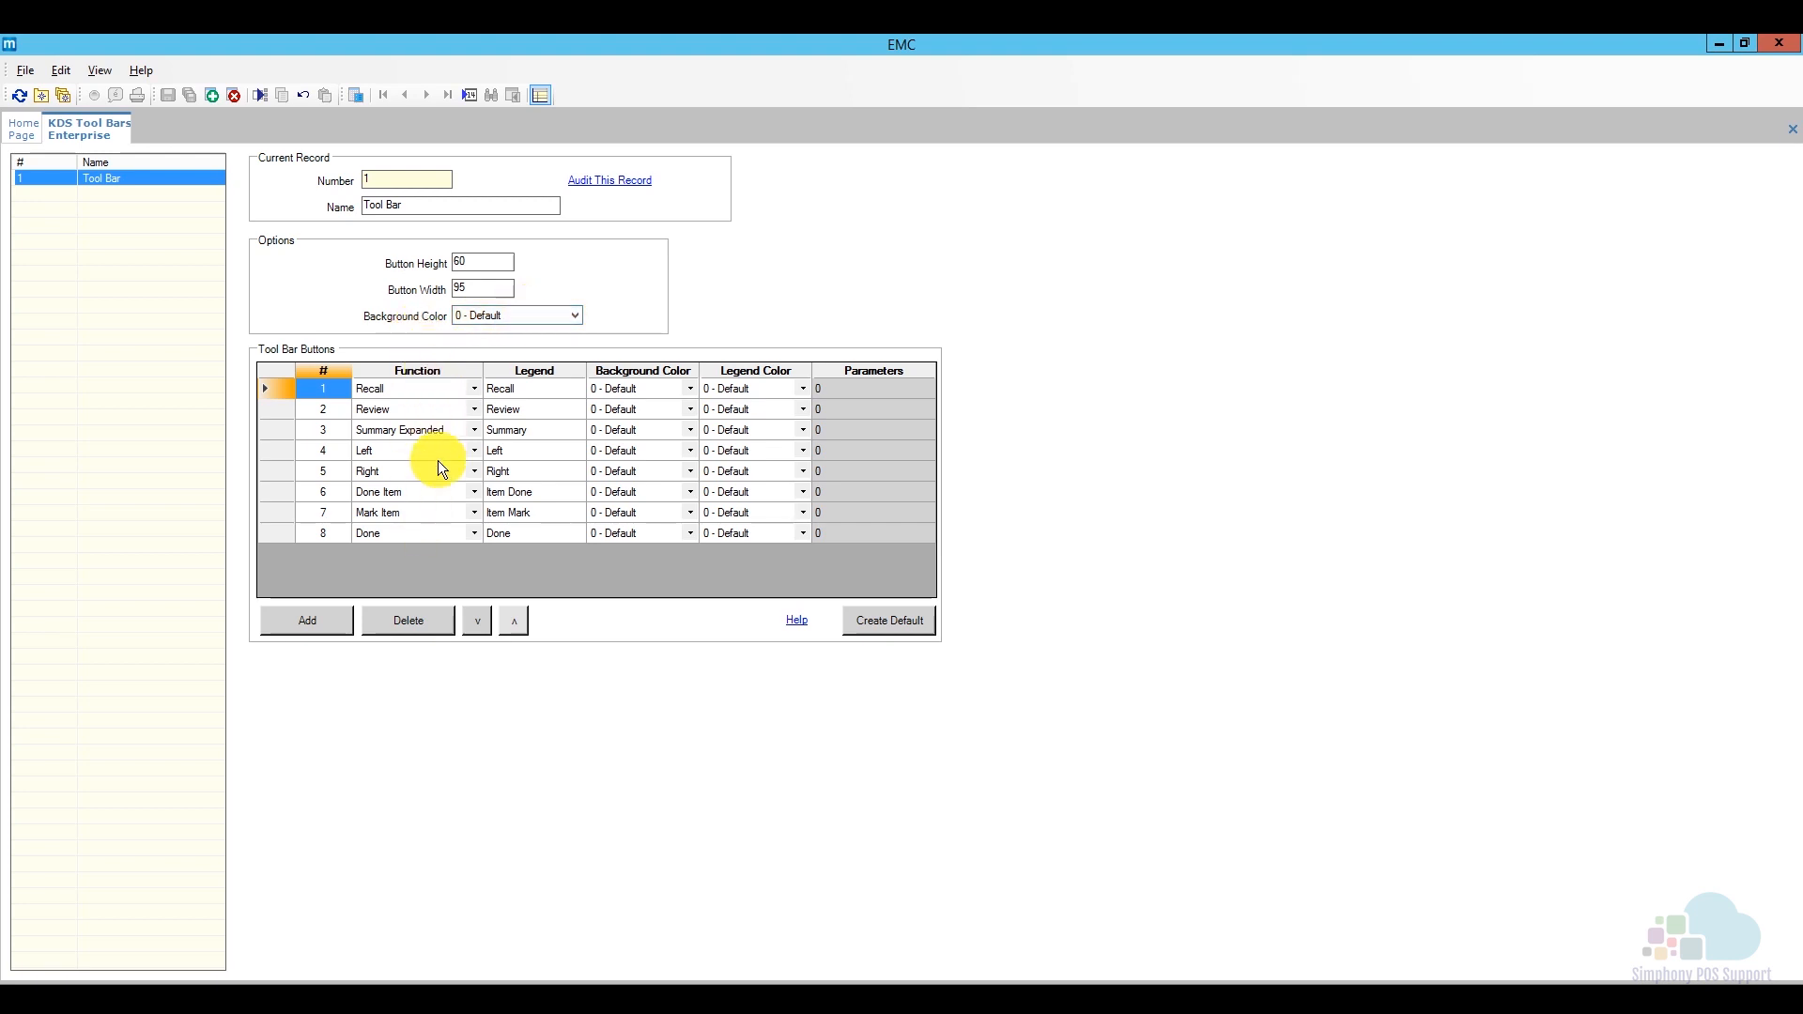
{"action": "mouse_move", "coordinate": [428, 529]}
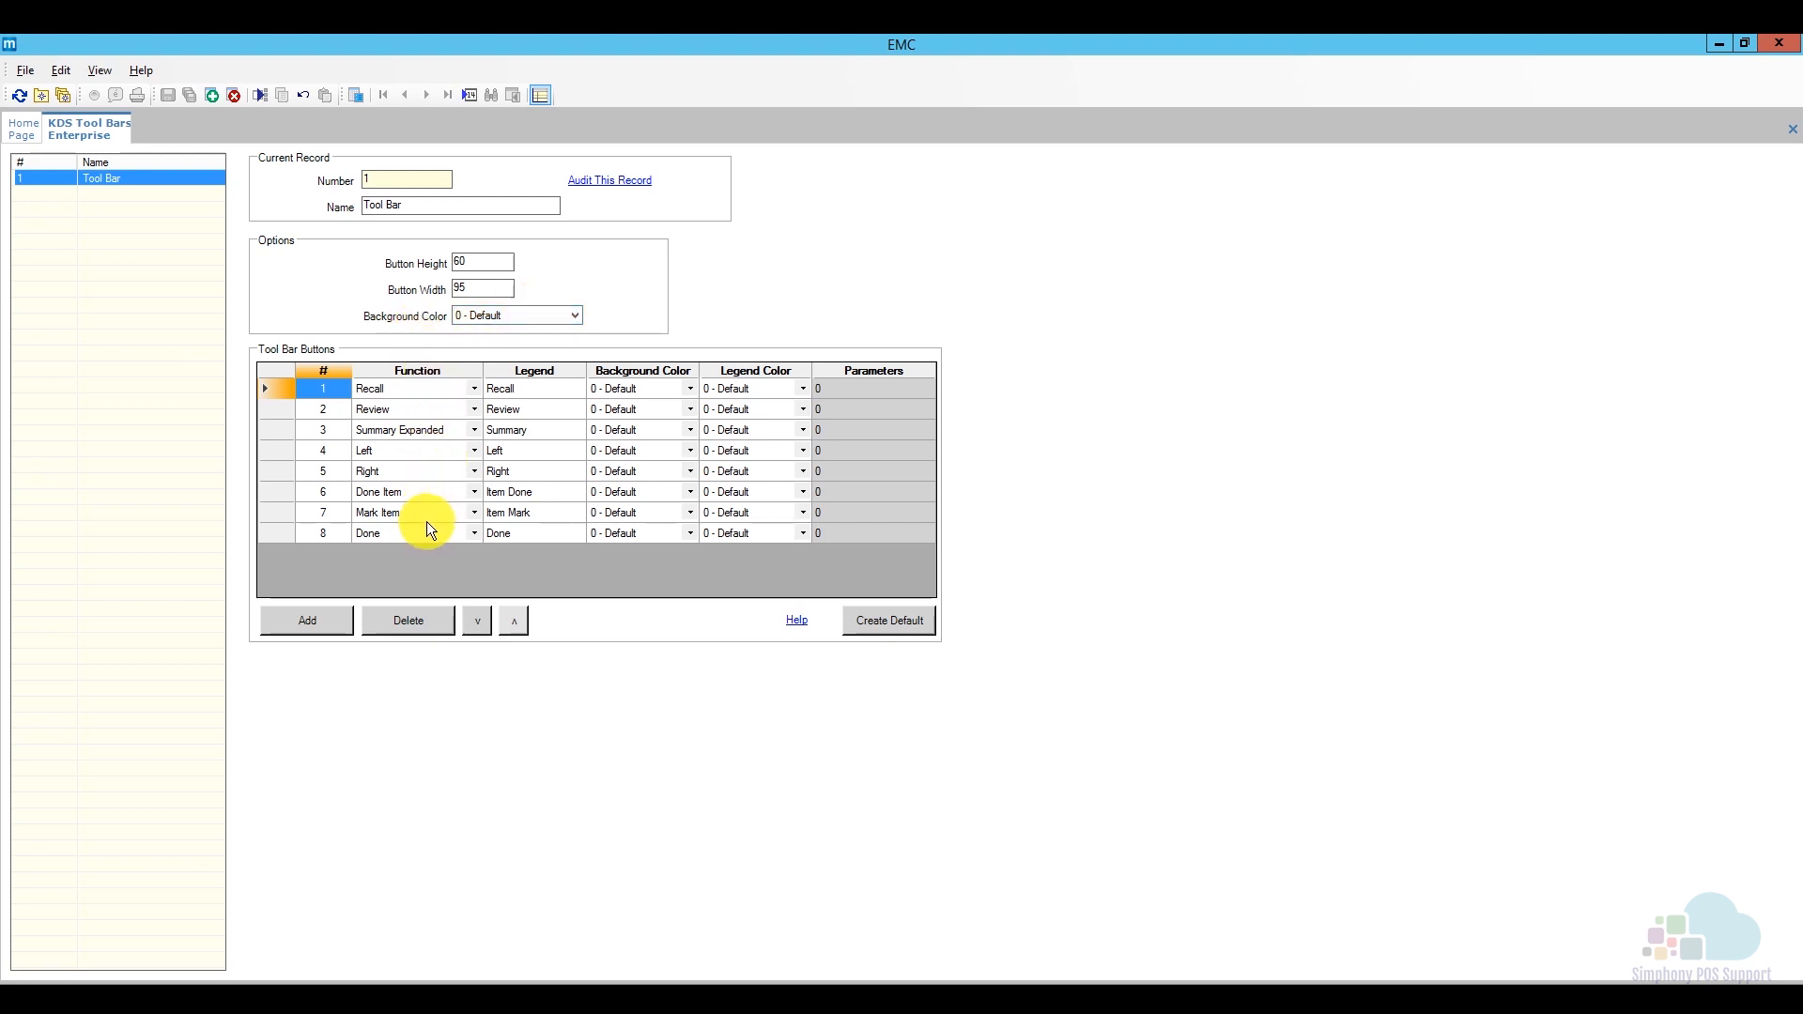
{"action": "mouse_move", "coordinate": [552, 485]}
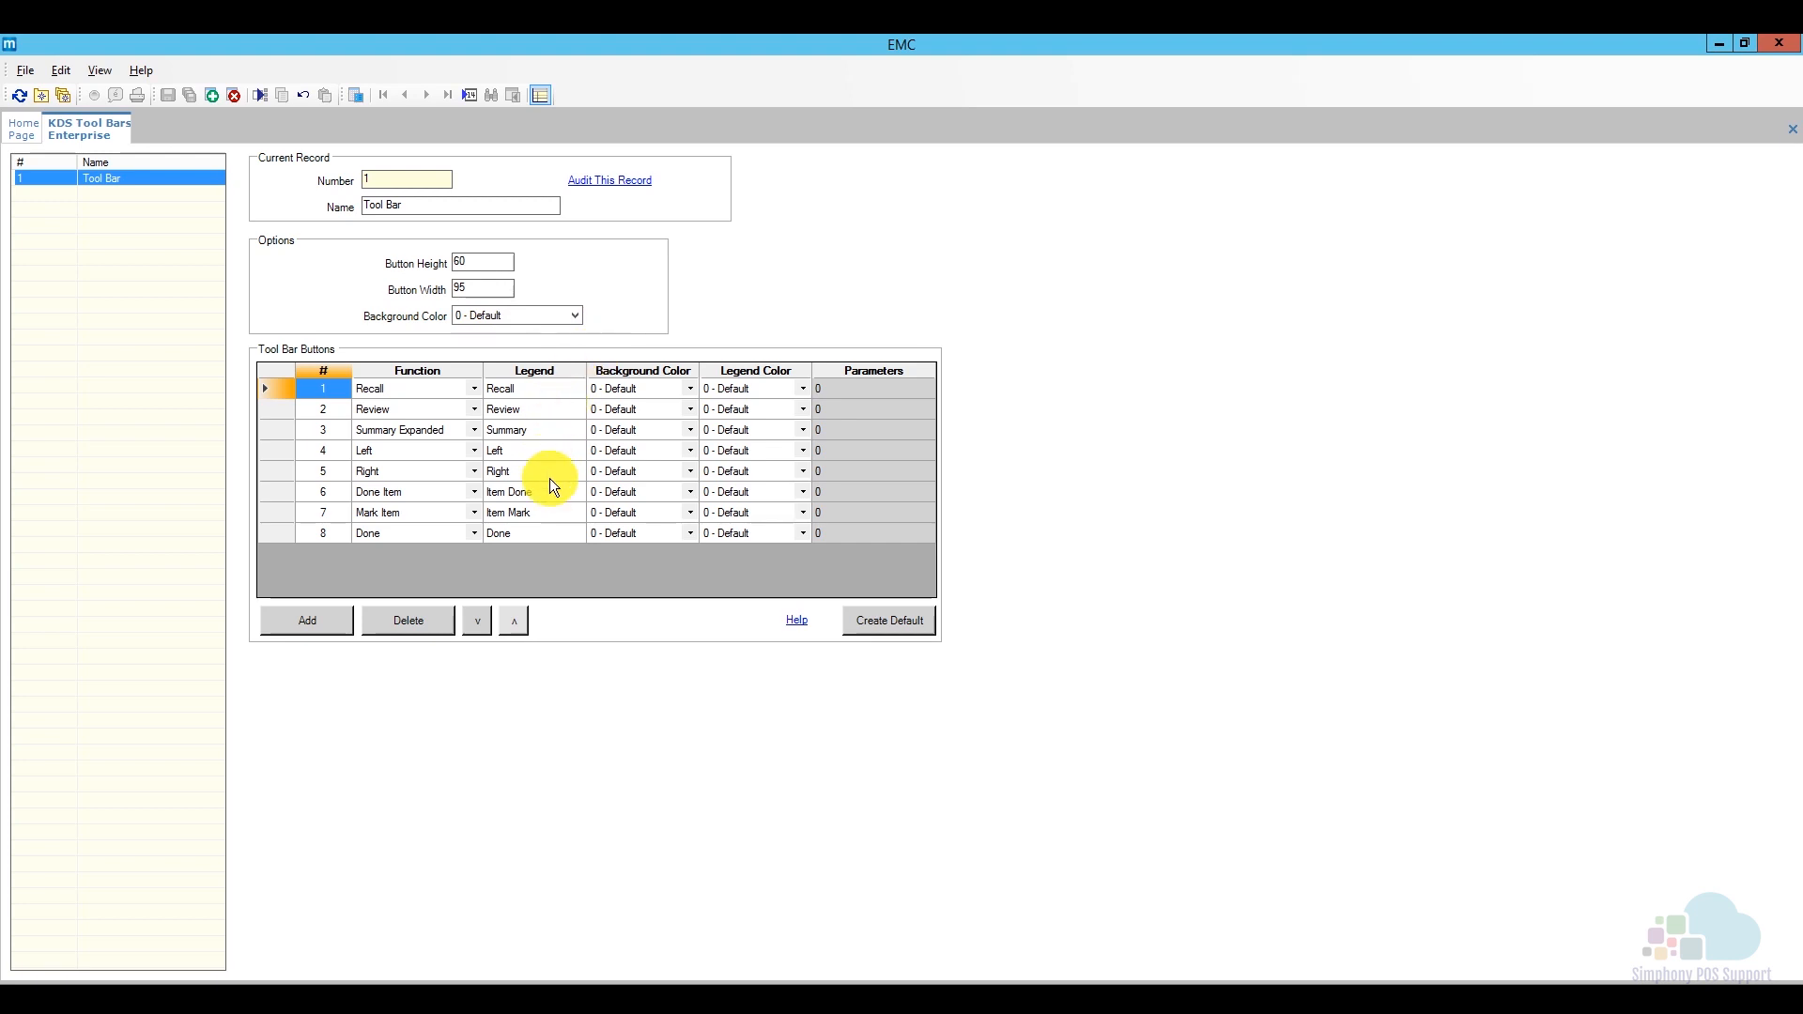
{"action": "mouse_move", "coordinate": [396, 413]}
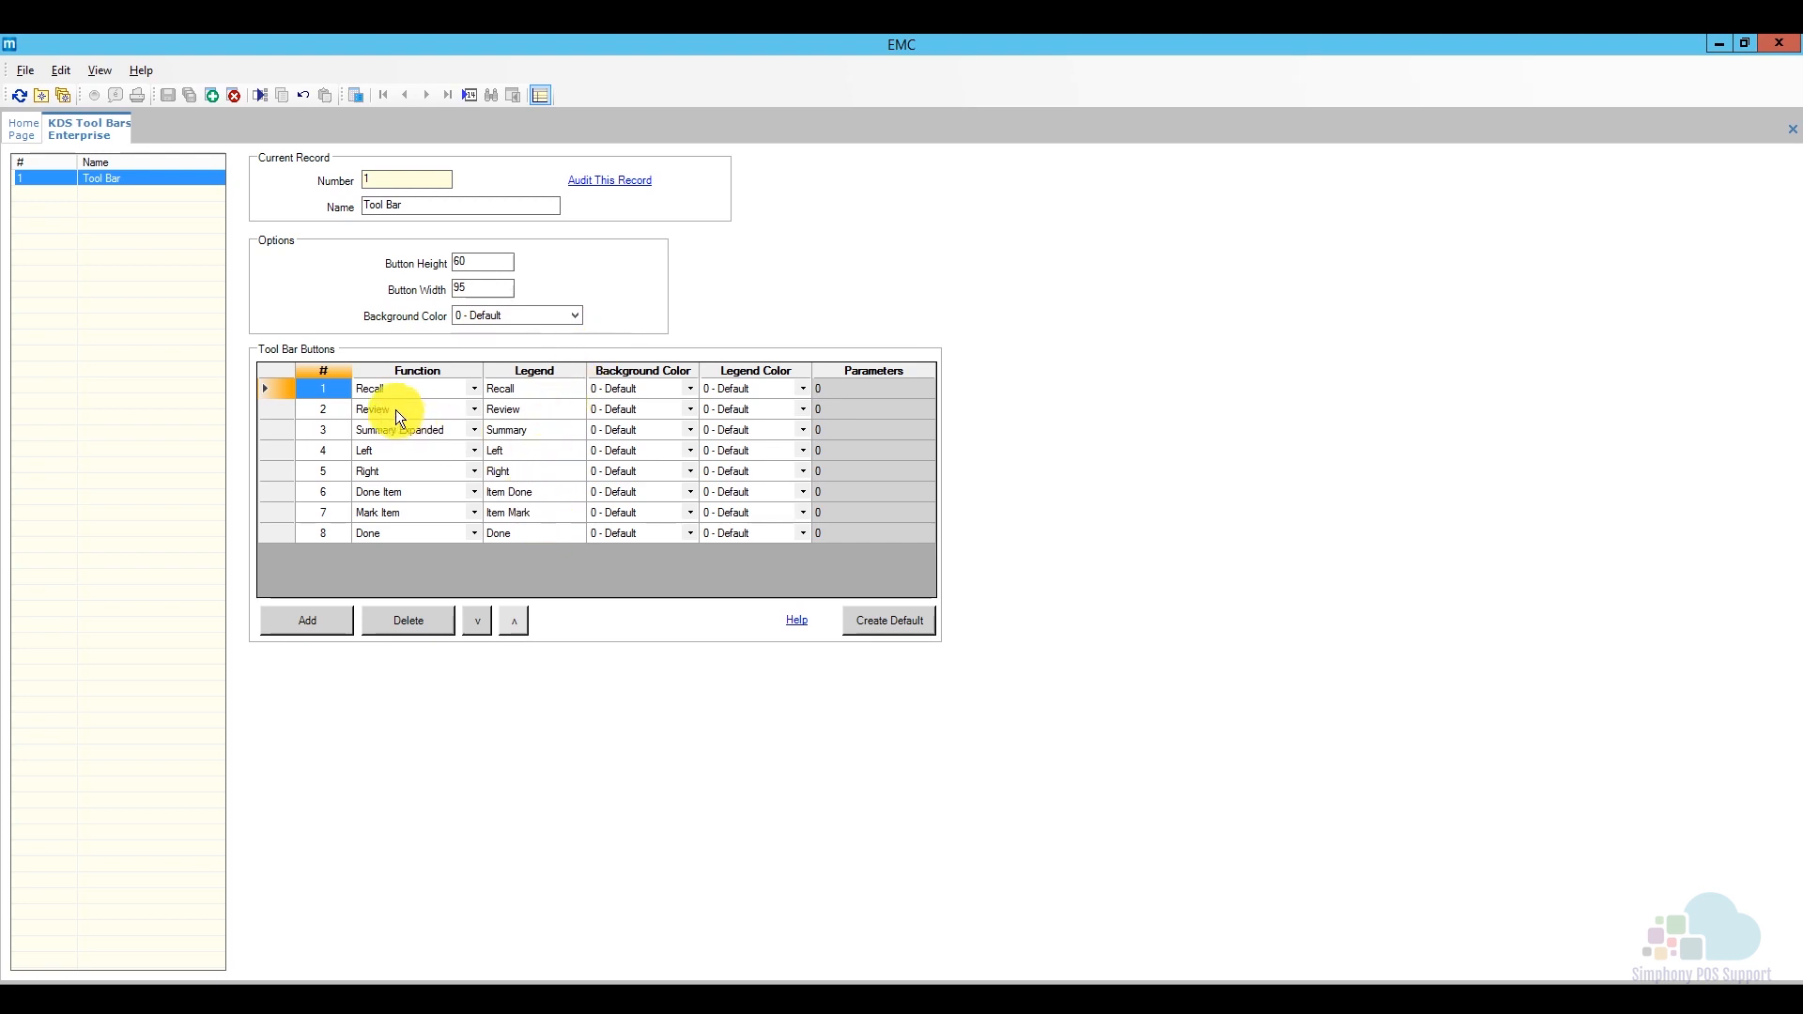
{"action": "mouse_move", "coordinate": [449, 383]}
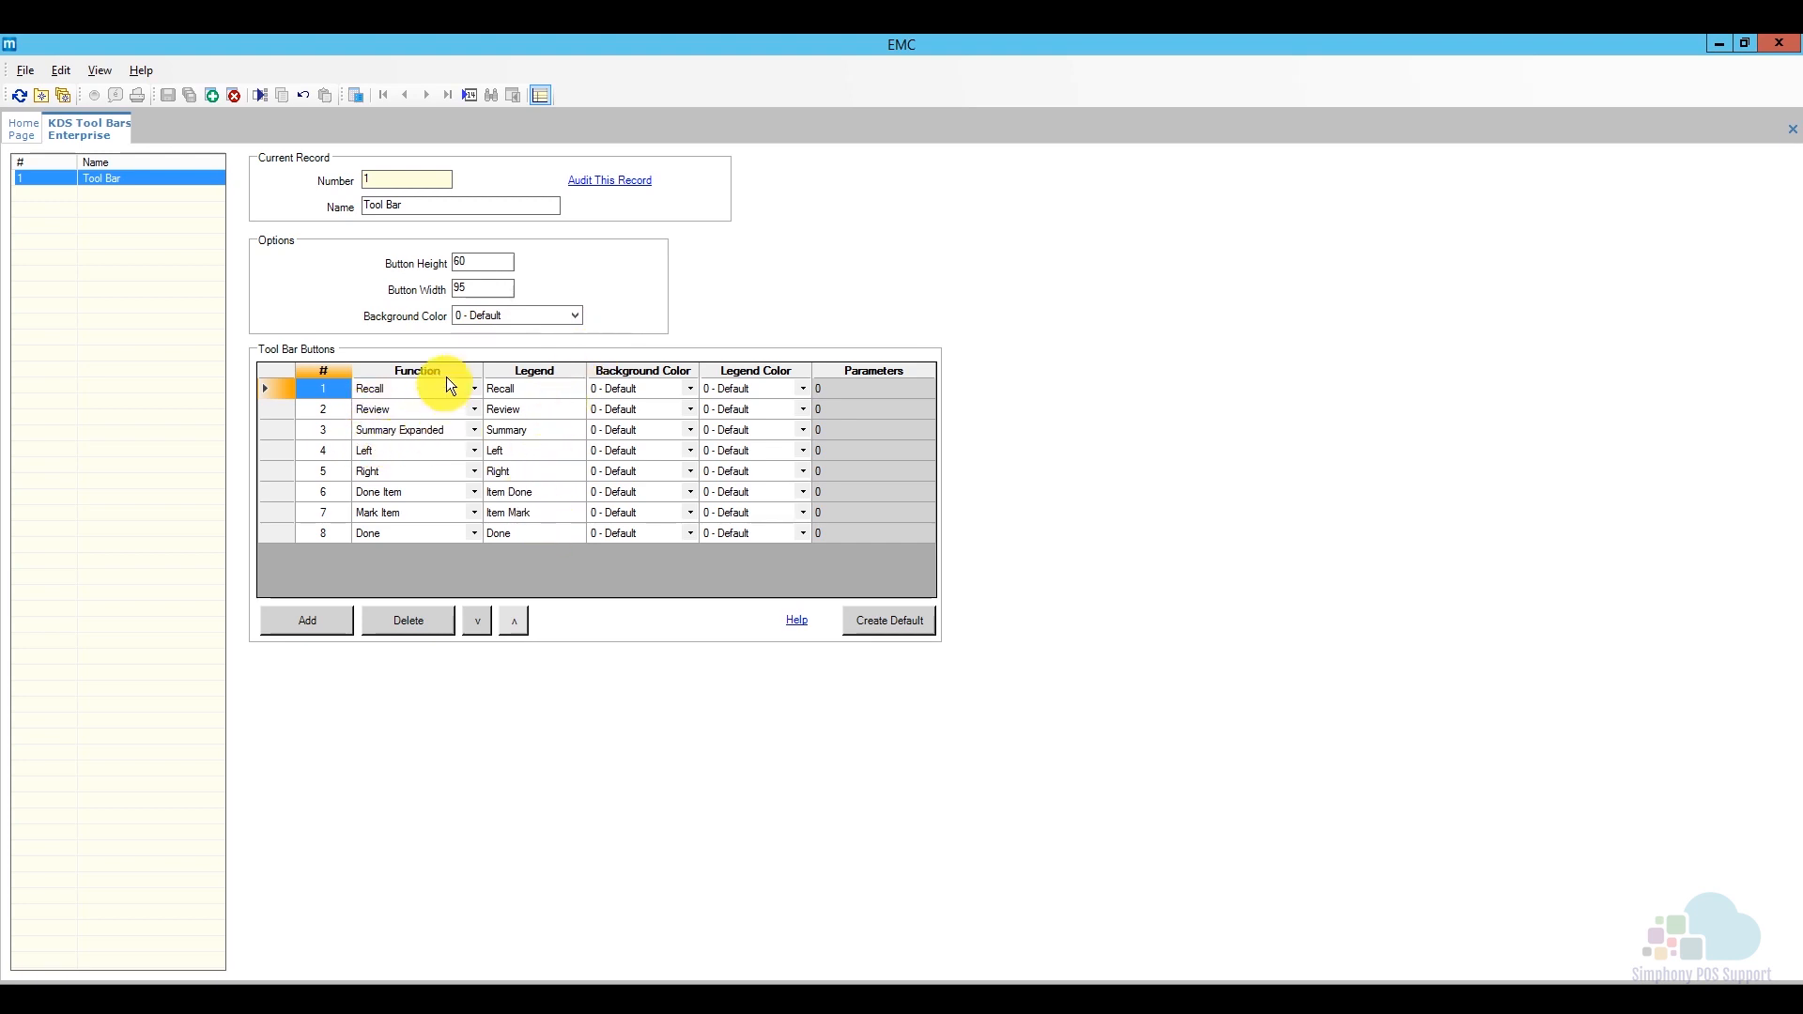
{"action": "mouse_move", "coordinate": [467, 348]}
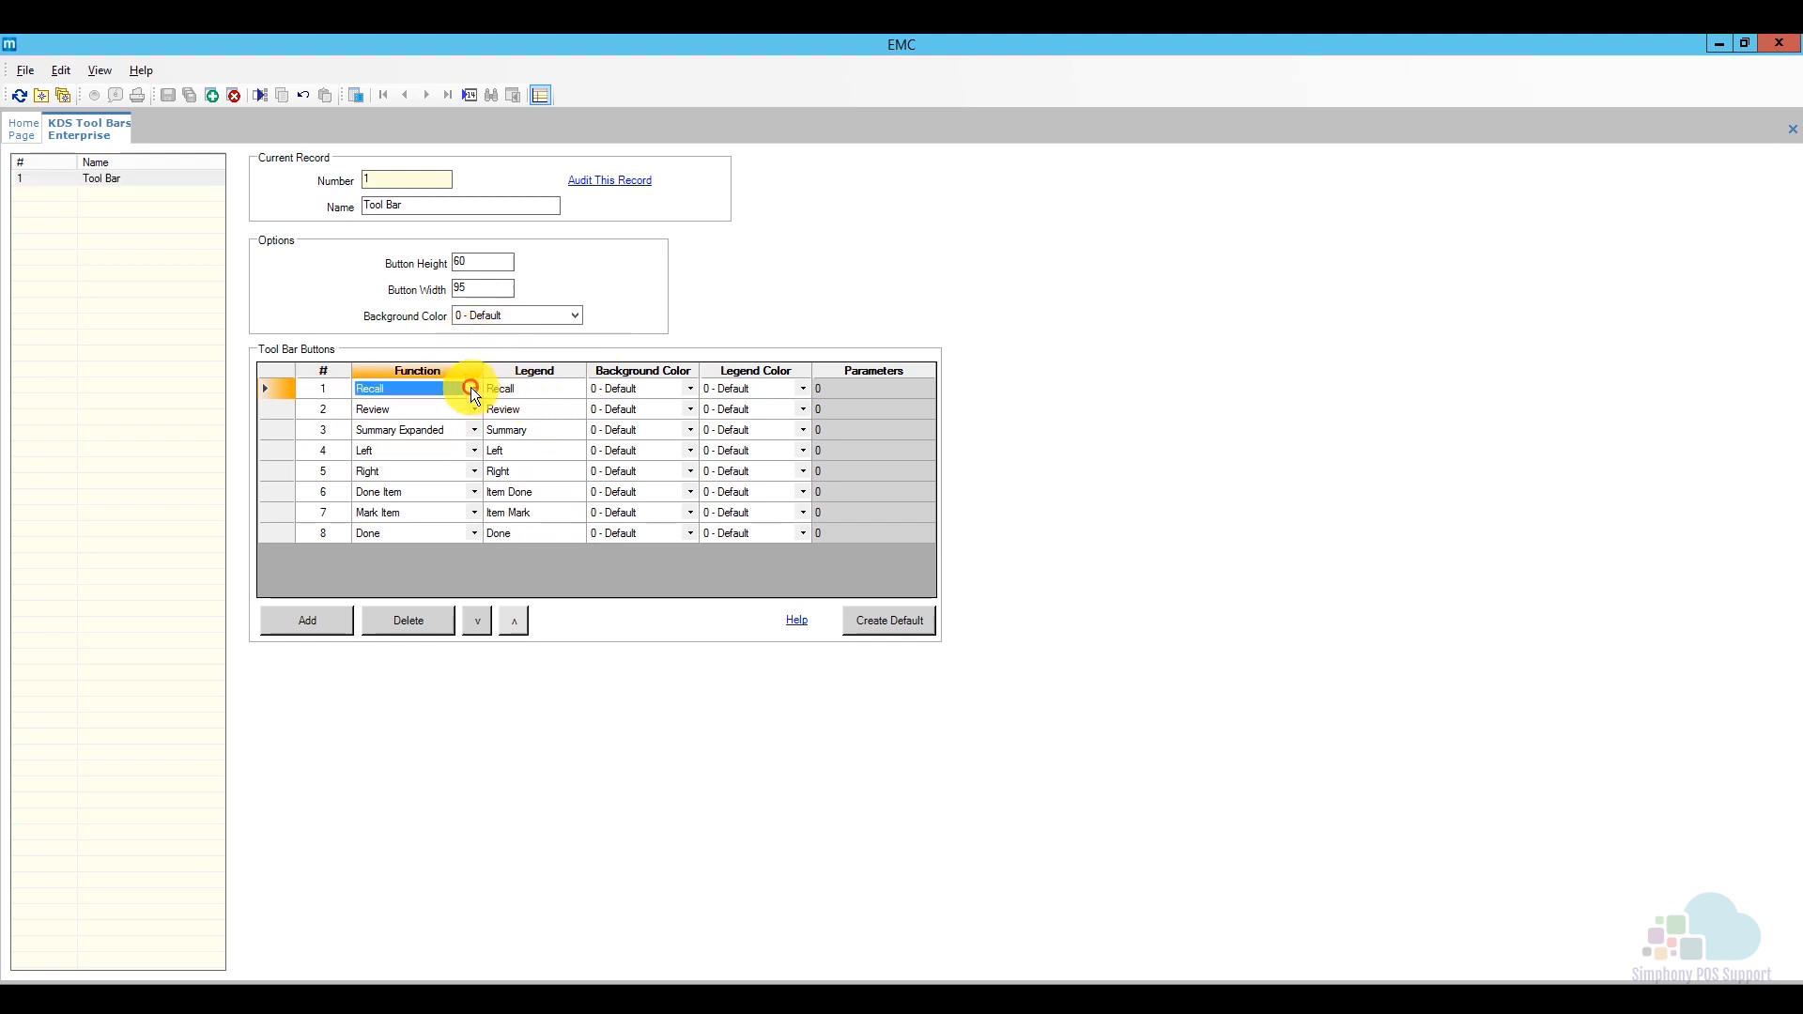
{"action": "left_click", "coordinate": [472, 389]}
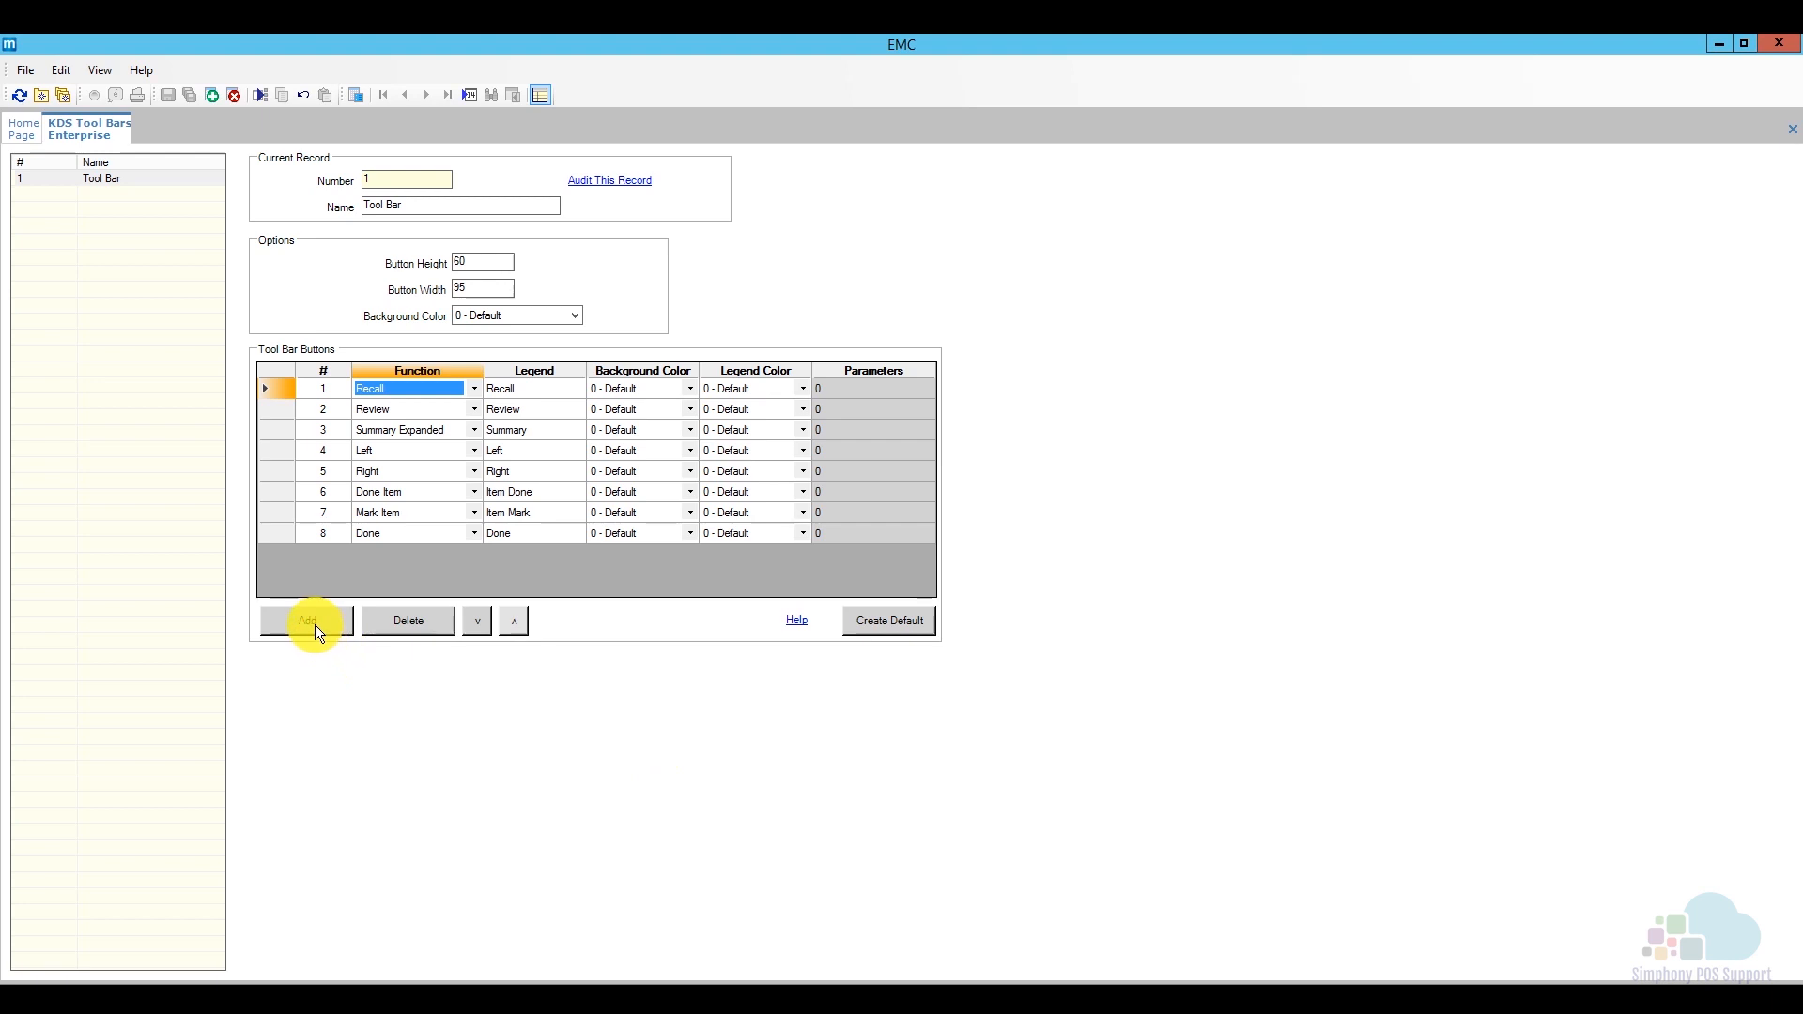
{"action": "mouse_move", "coordinate": [408, 627]}
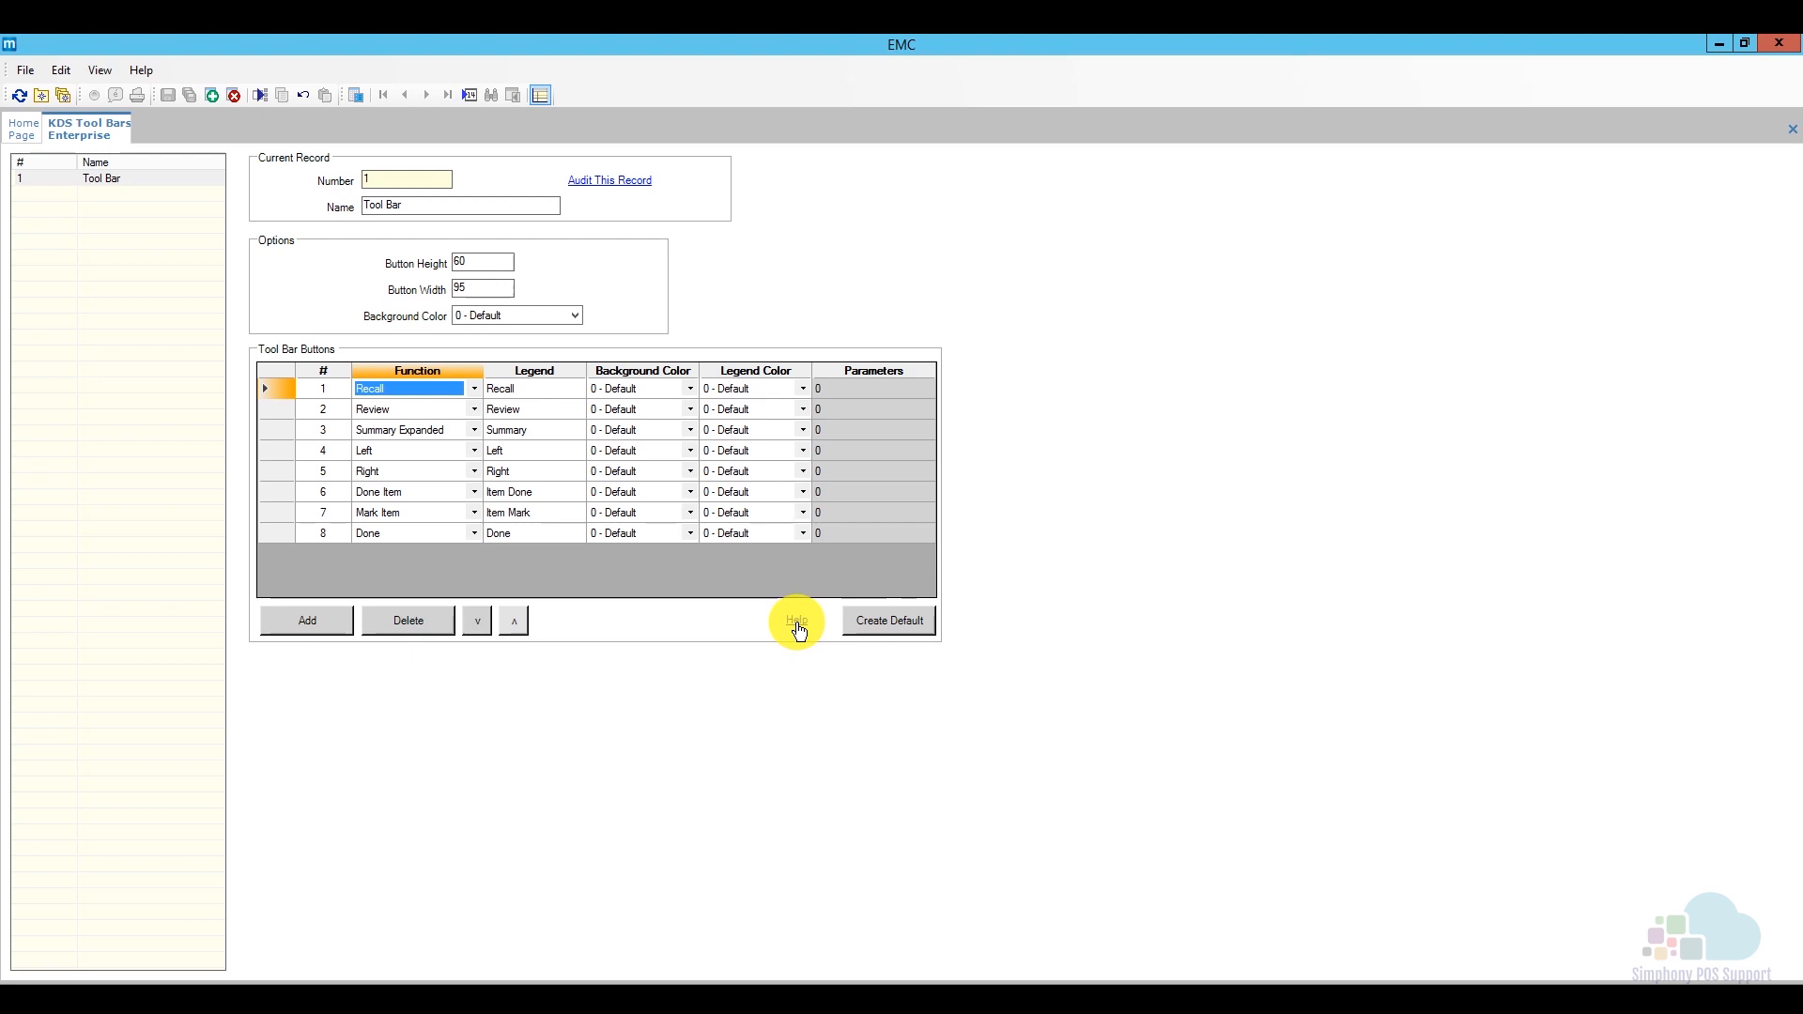
{"action": "mouse_move", "coordinate": [873, 622]}
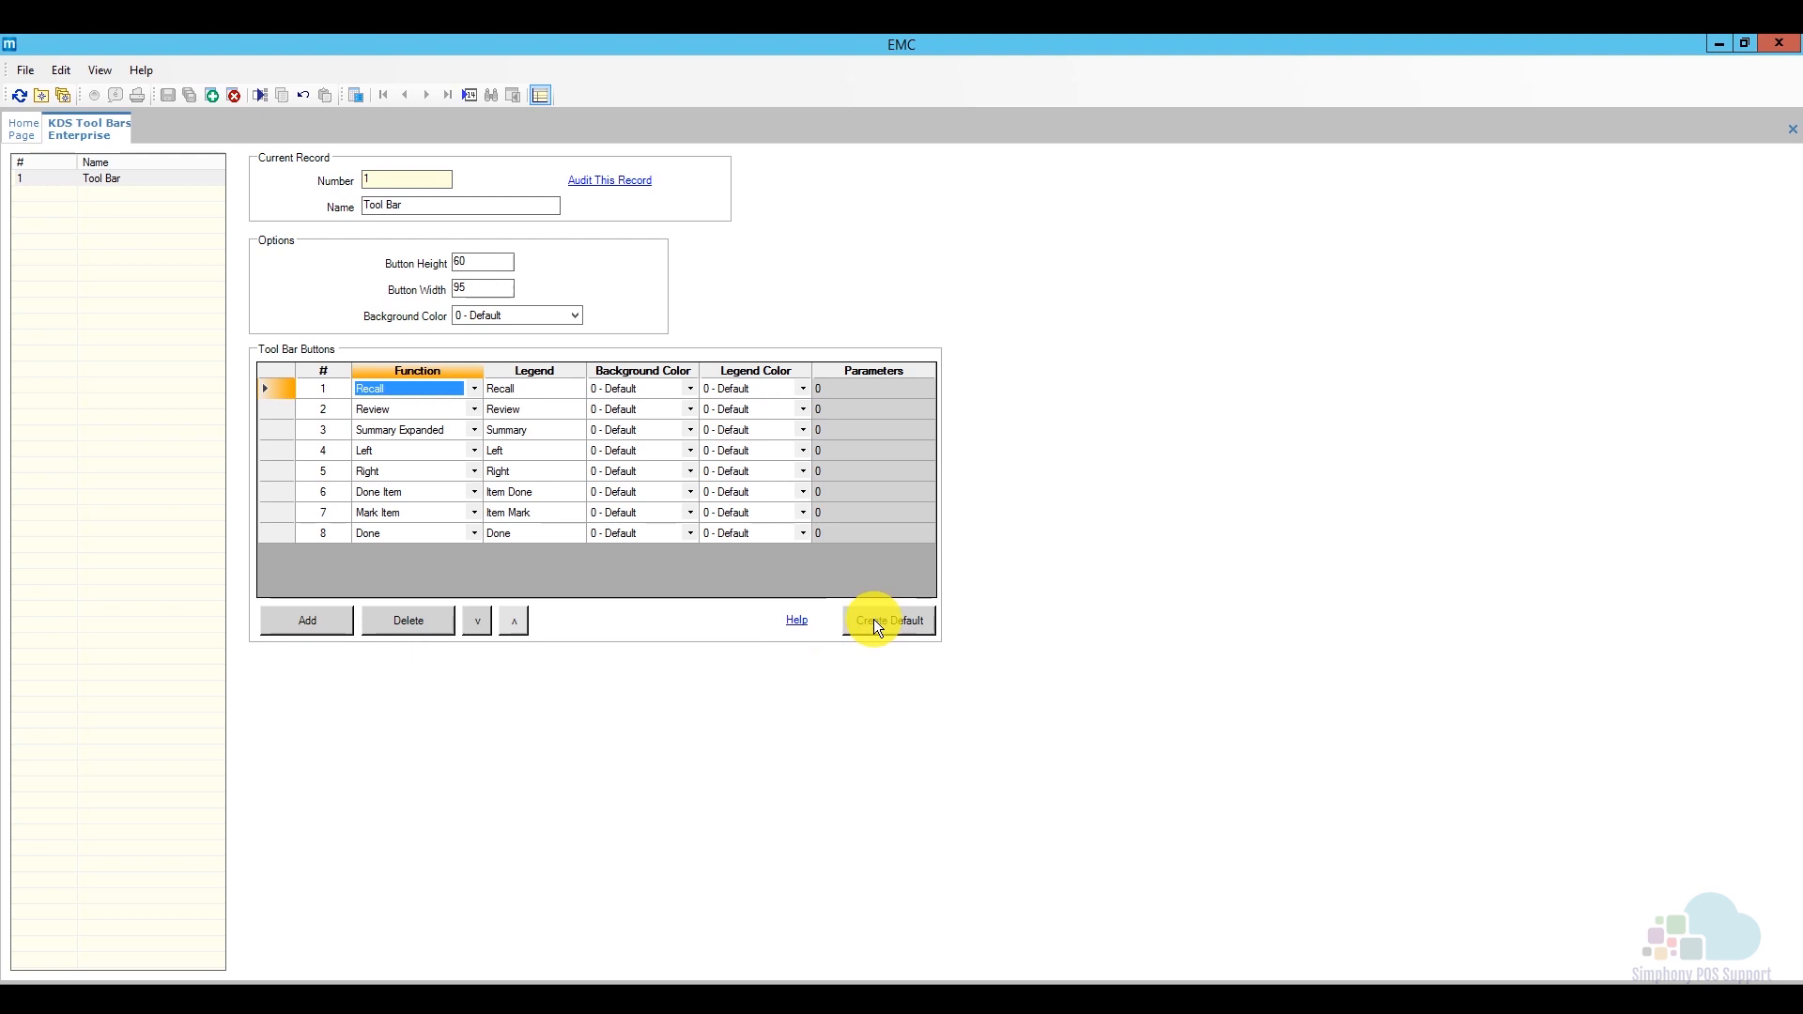
{"action": "mouse_move", "coordinate": [95, 135]}
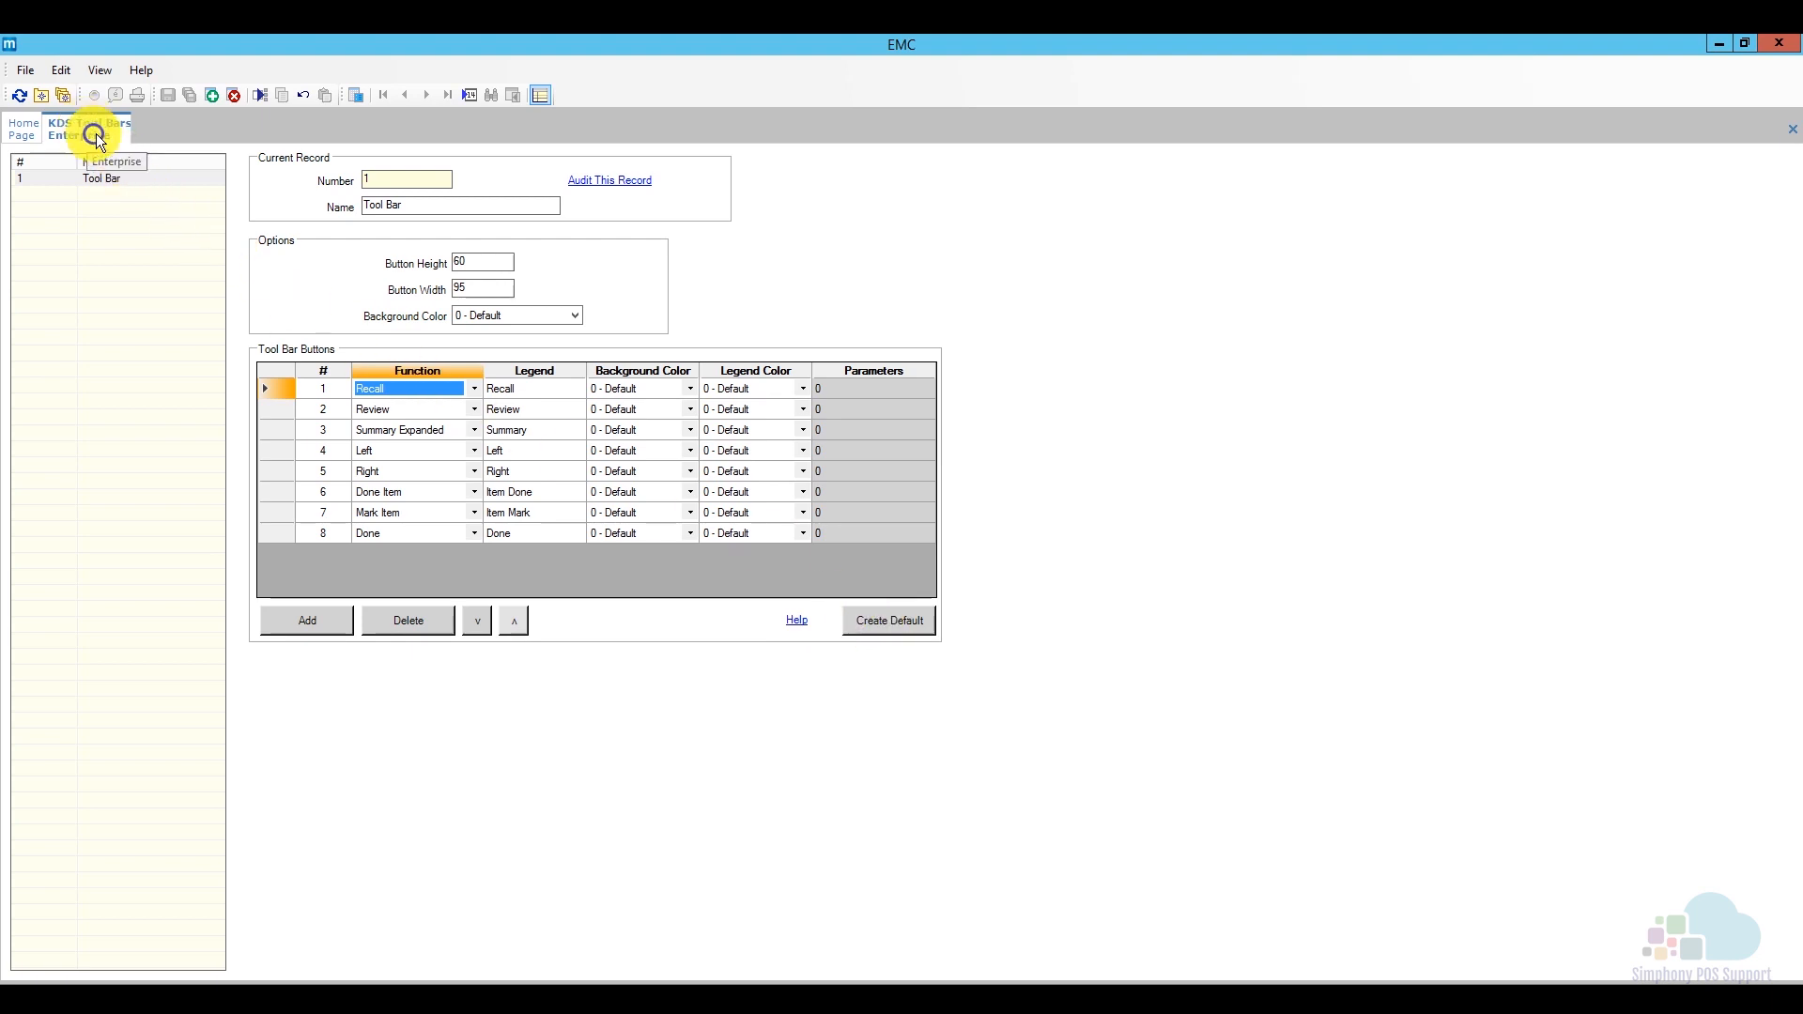
Close KDS Tool Bars, review Bump Bar 1's scancode mappings, then close KDS Bump Bars
{"action": "left_click", "coordinate": [22, 130]}
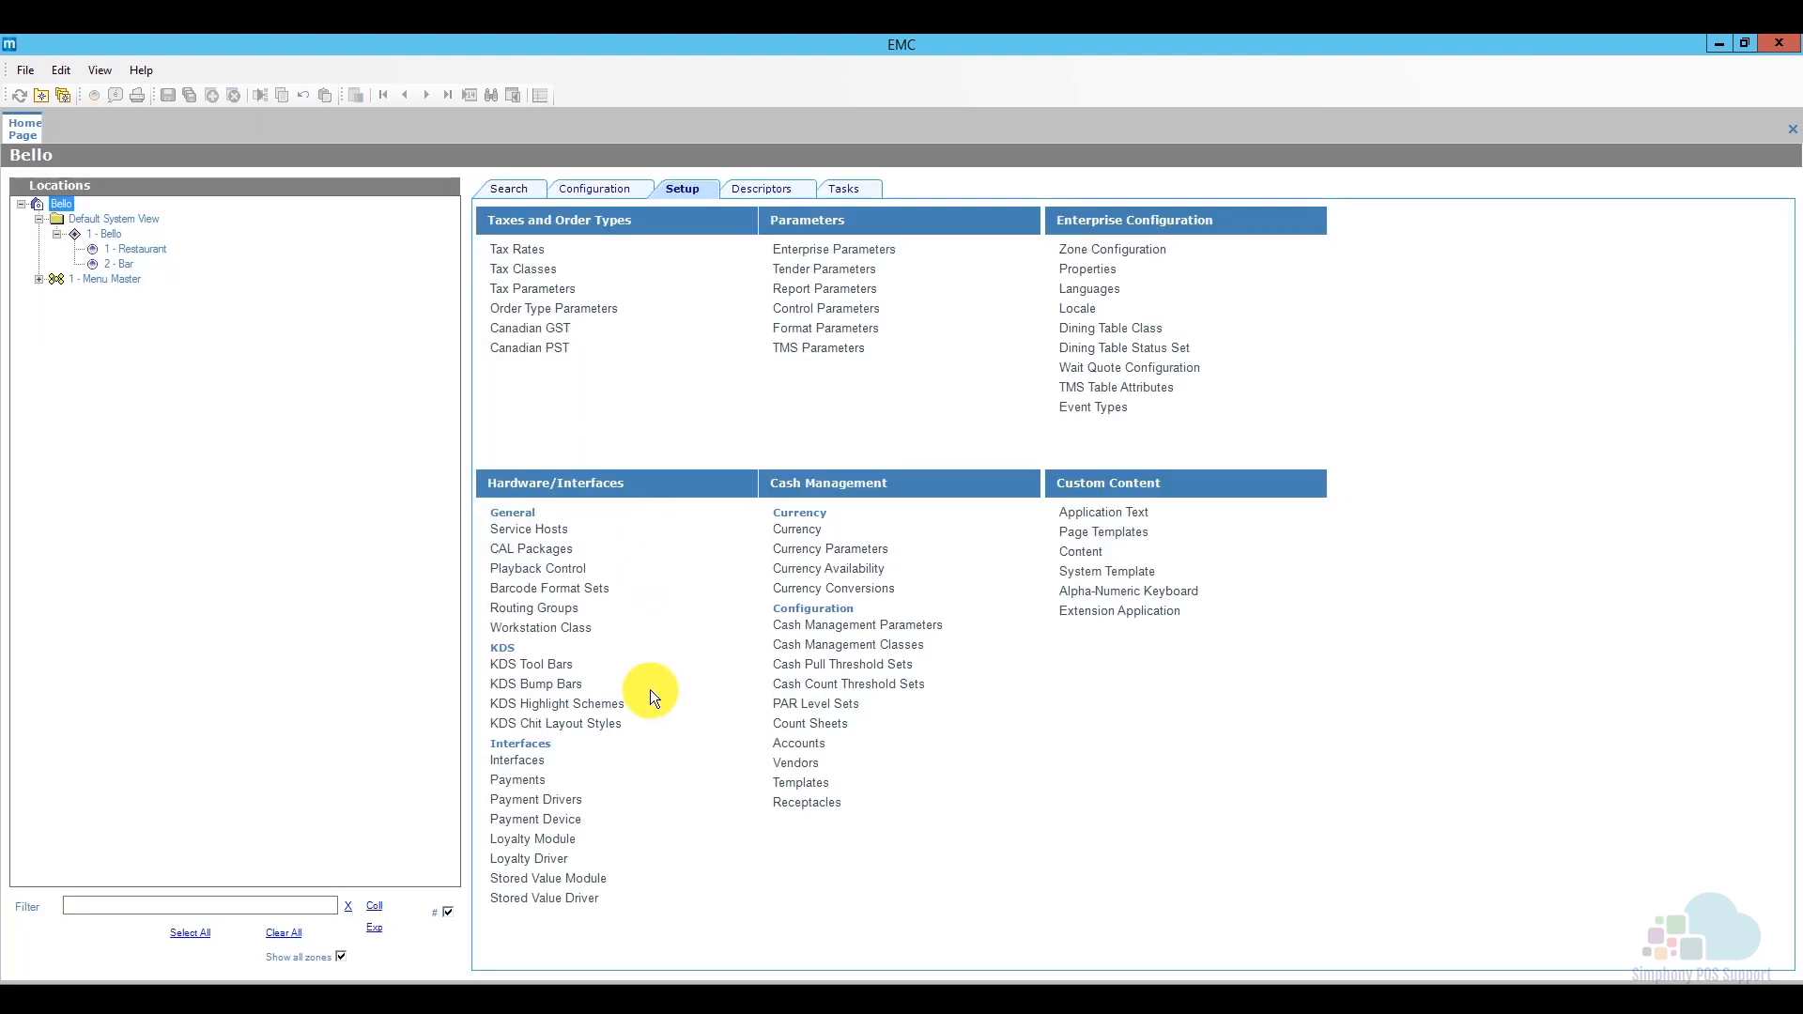
{"action": "mouse_move", "coordinate": [536, 684]}
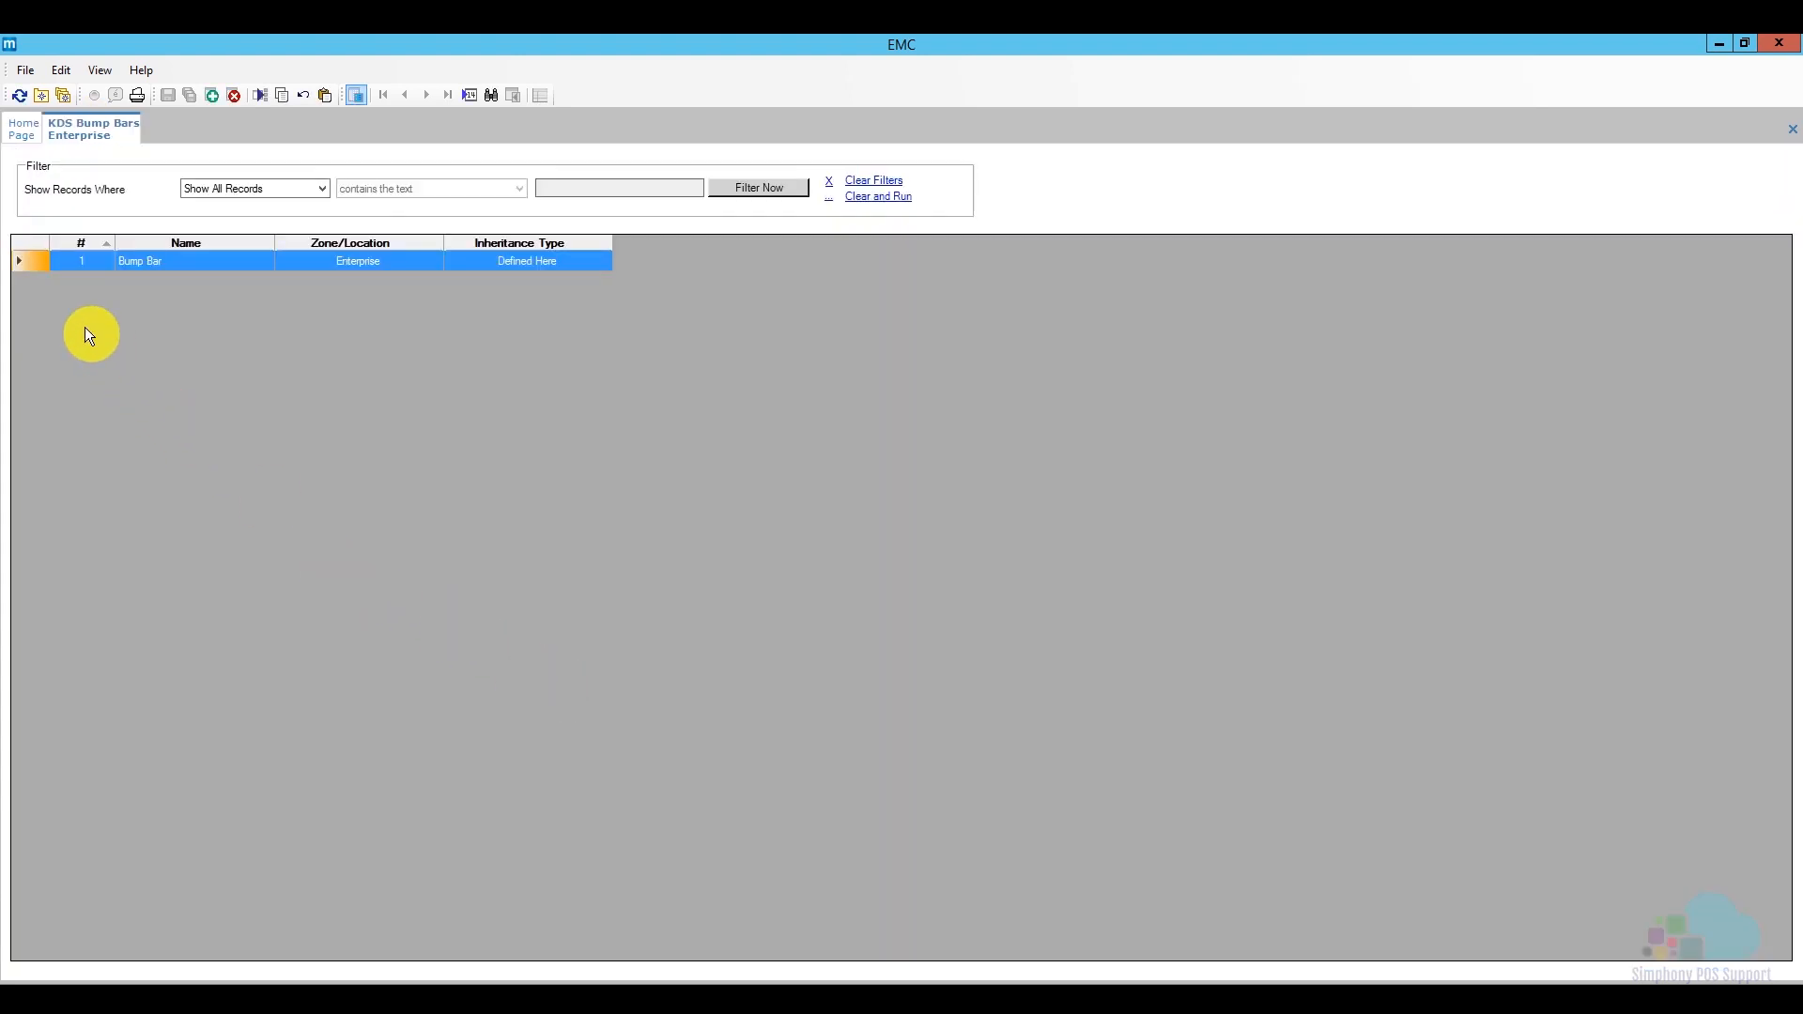
{"action": "double_click", "coordinate": [139, 261]}
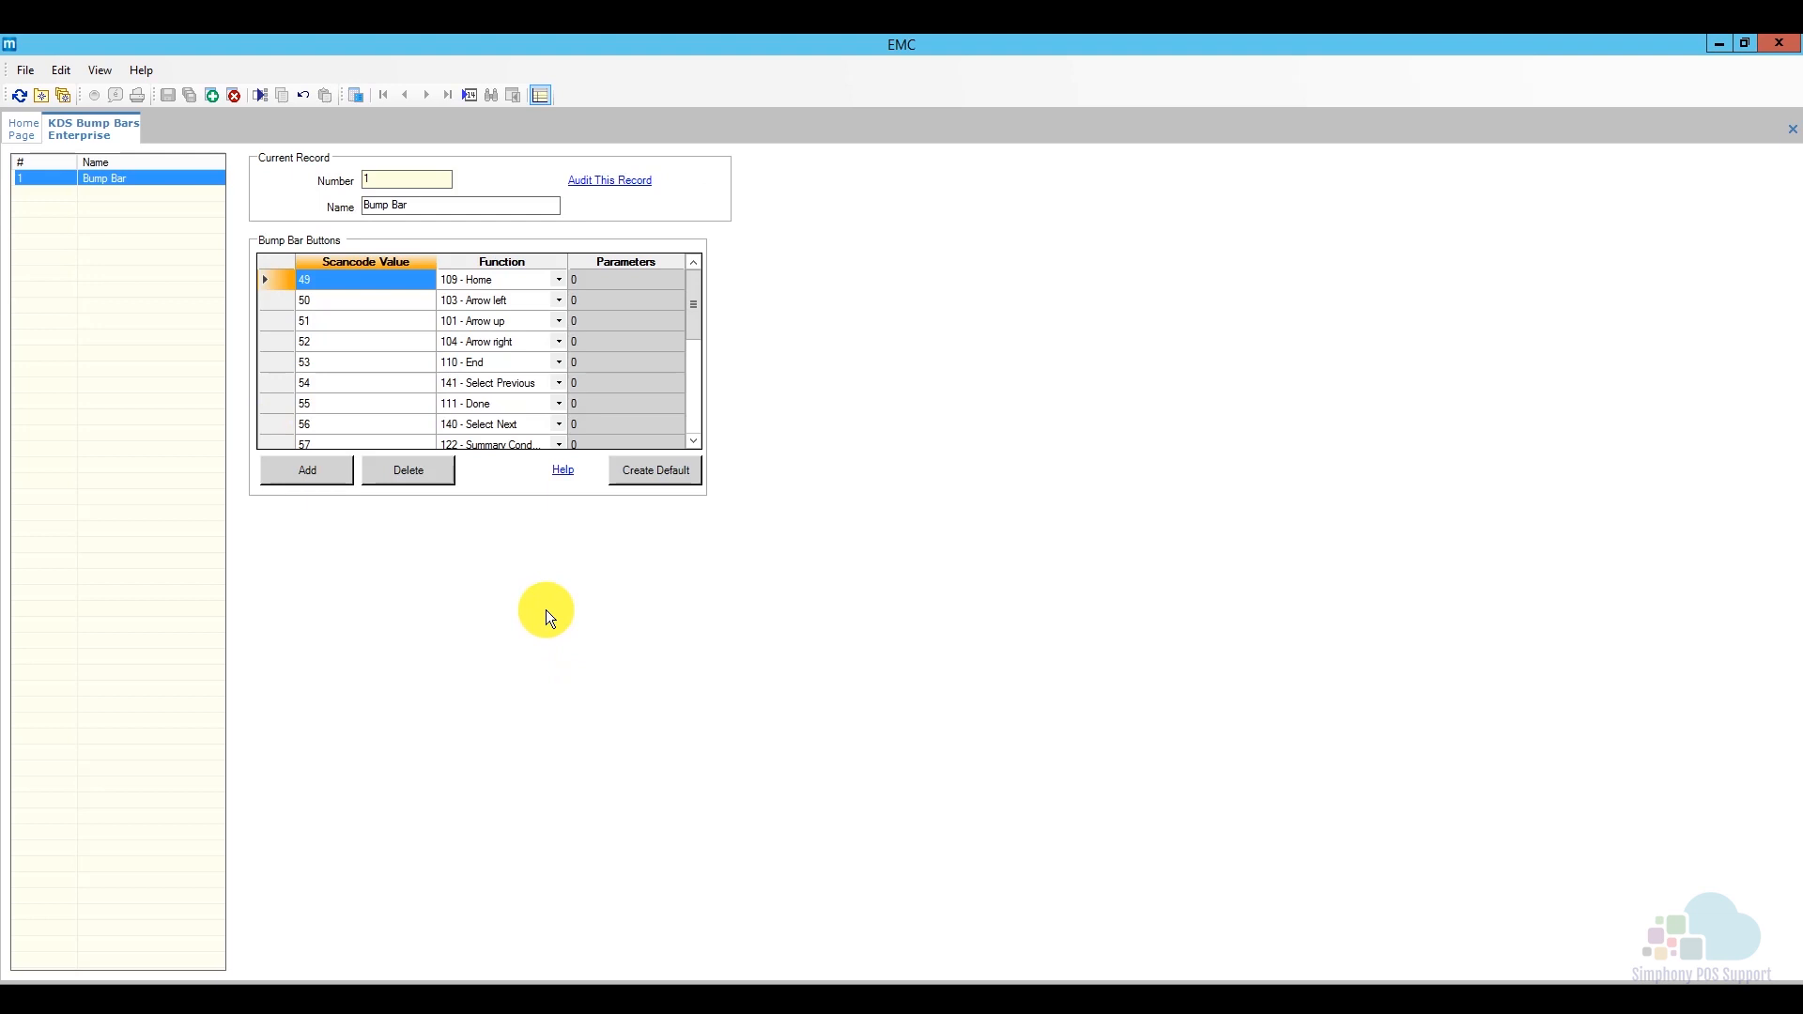
{"action": "mouse_move", "coordinate": [489, 505]}
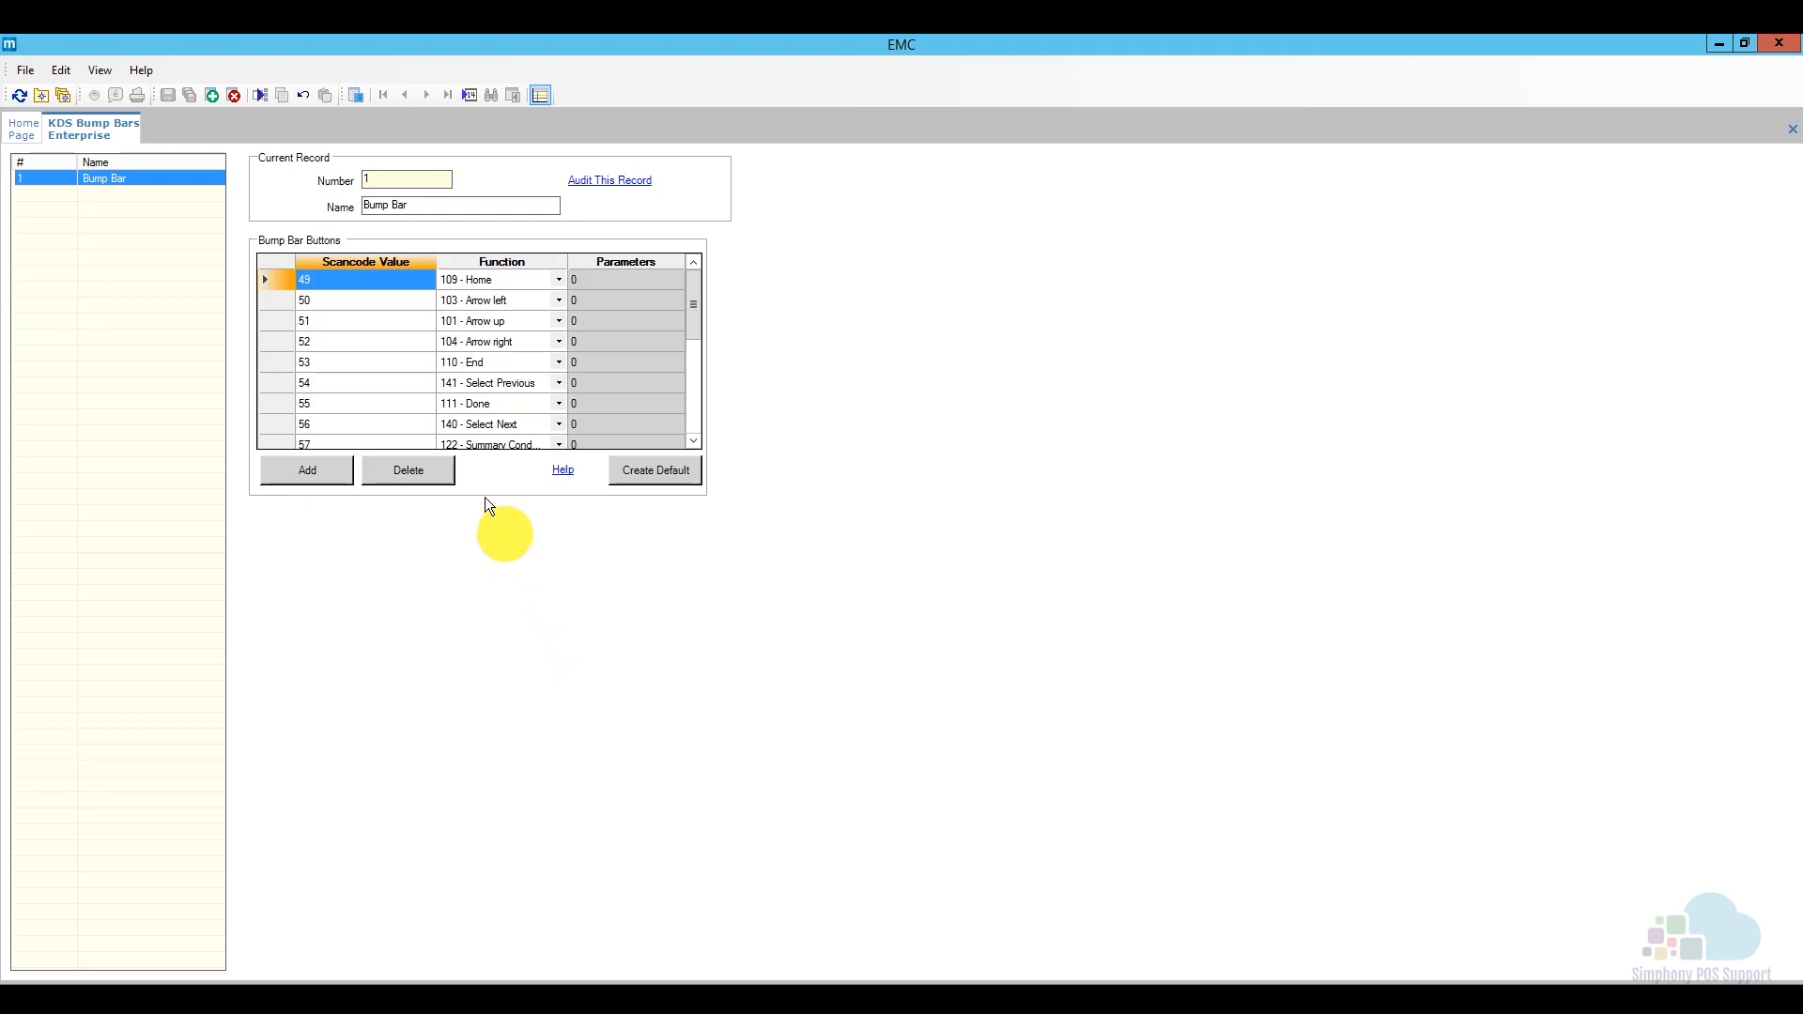
{"action": "mouse_move", "coordinate": [398, 375]}
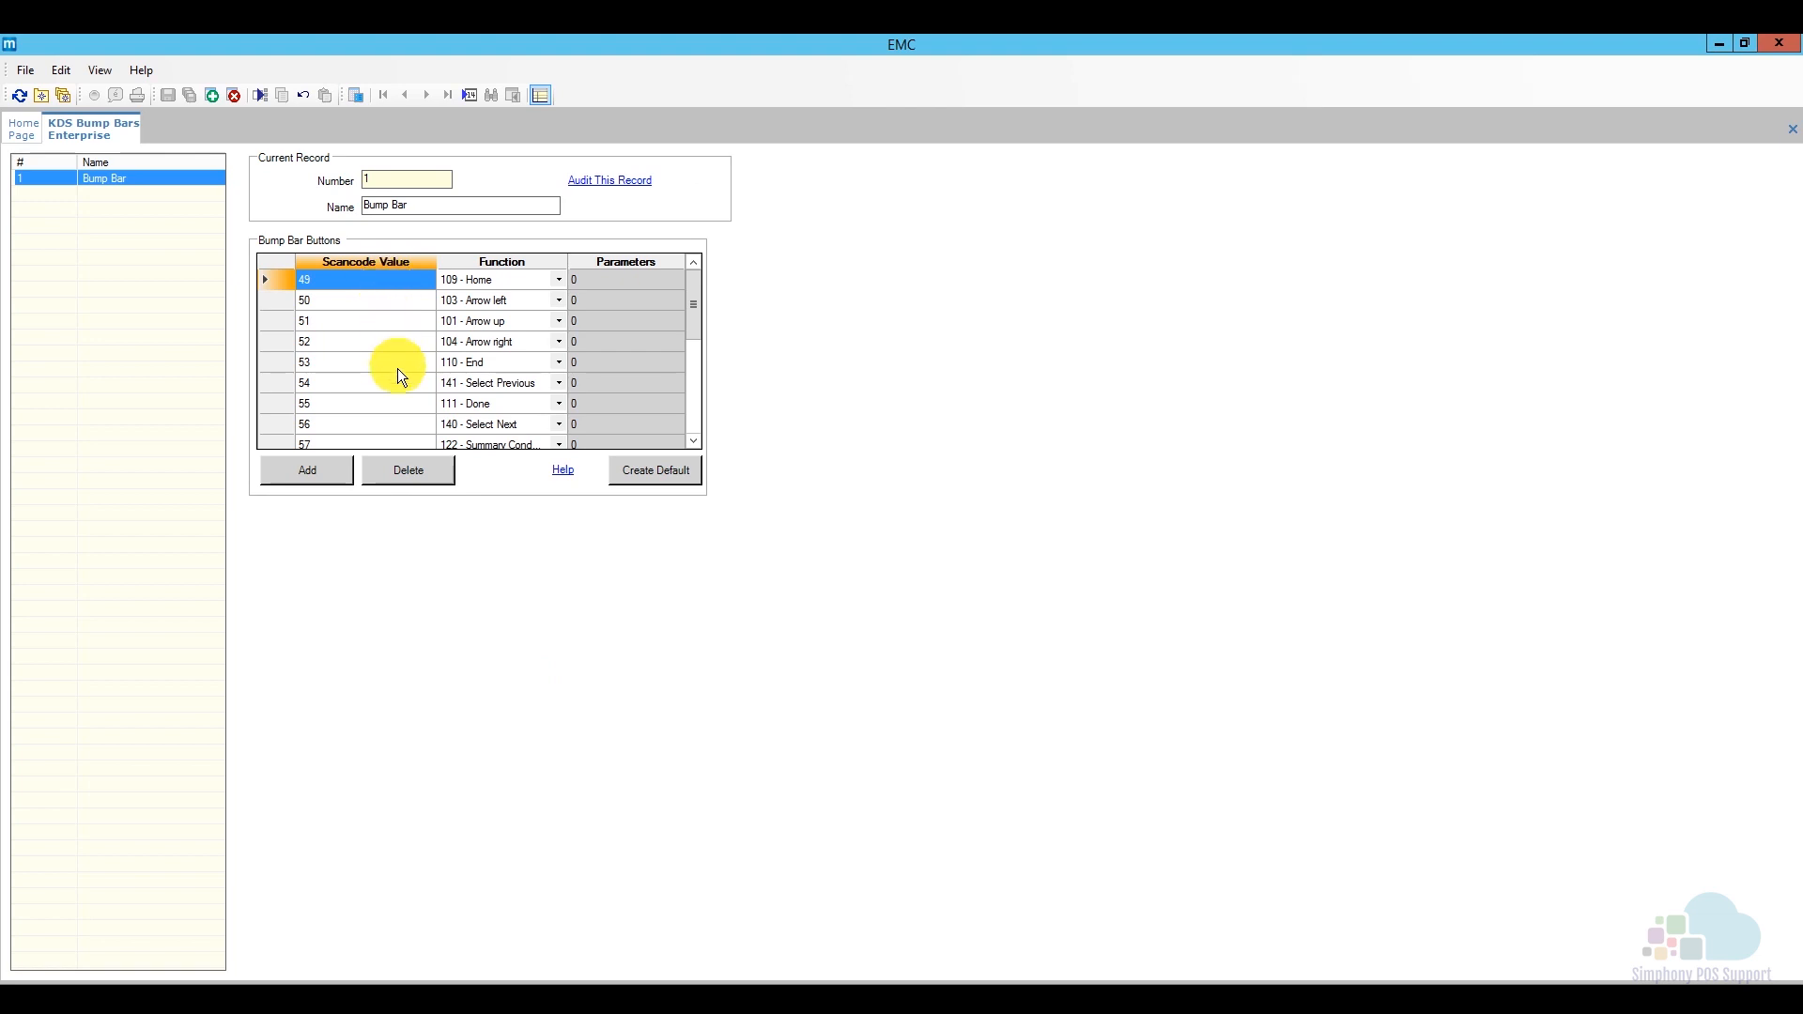
{"action": "mouse_move", "coordinate": [517, 283]}
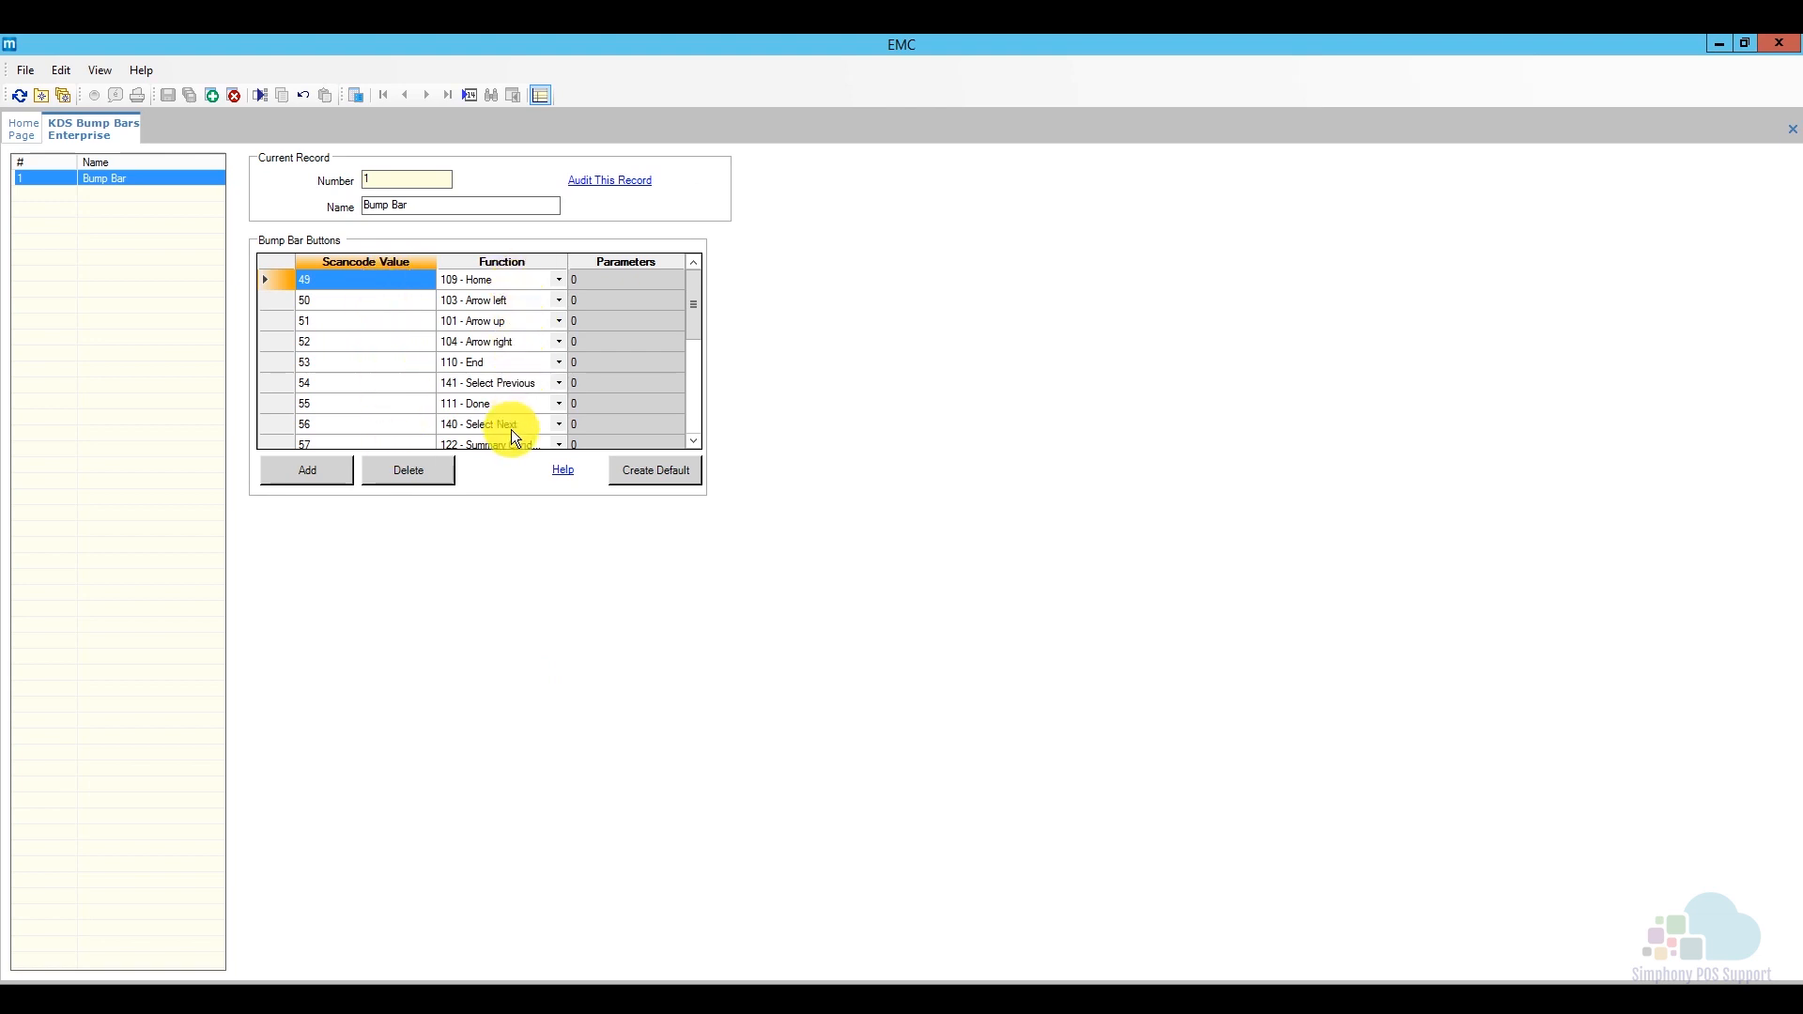
{"action": "mouse_move", "coordinate": [522, 568]}
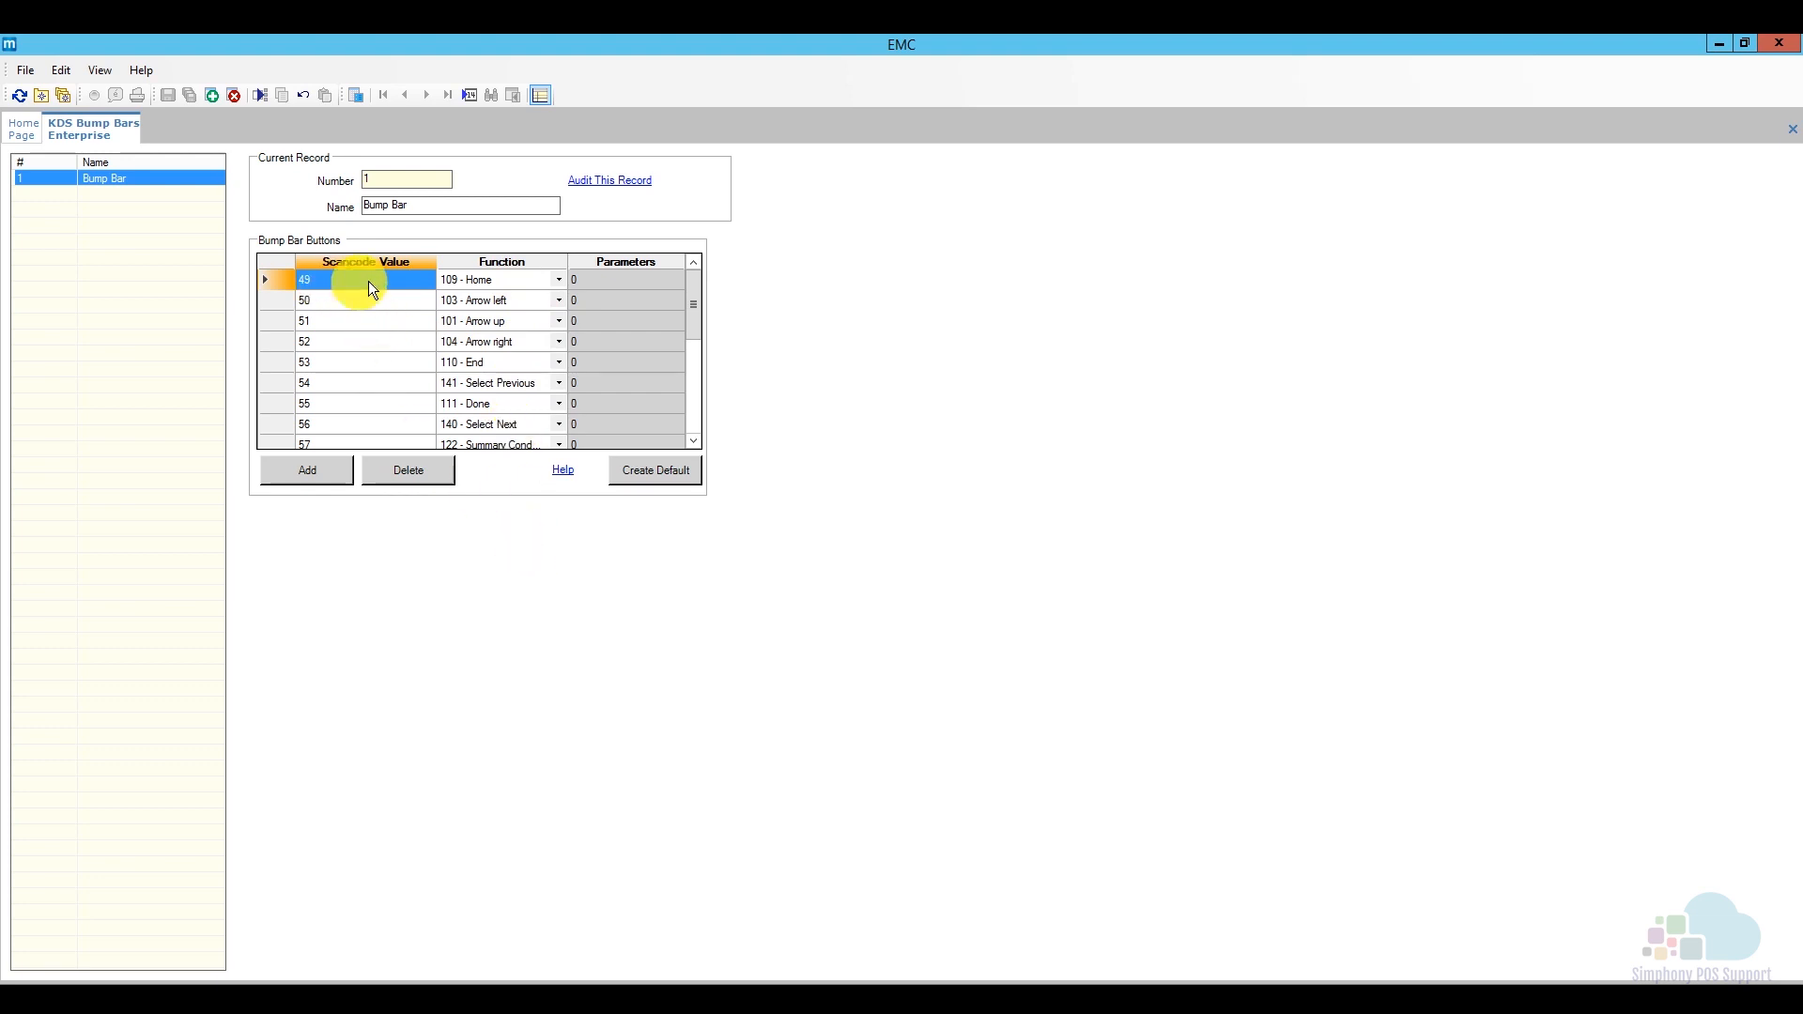
{"action": "mouse_move", "coordinate": [498, 550]}
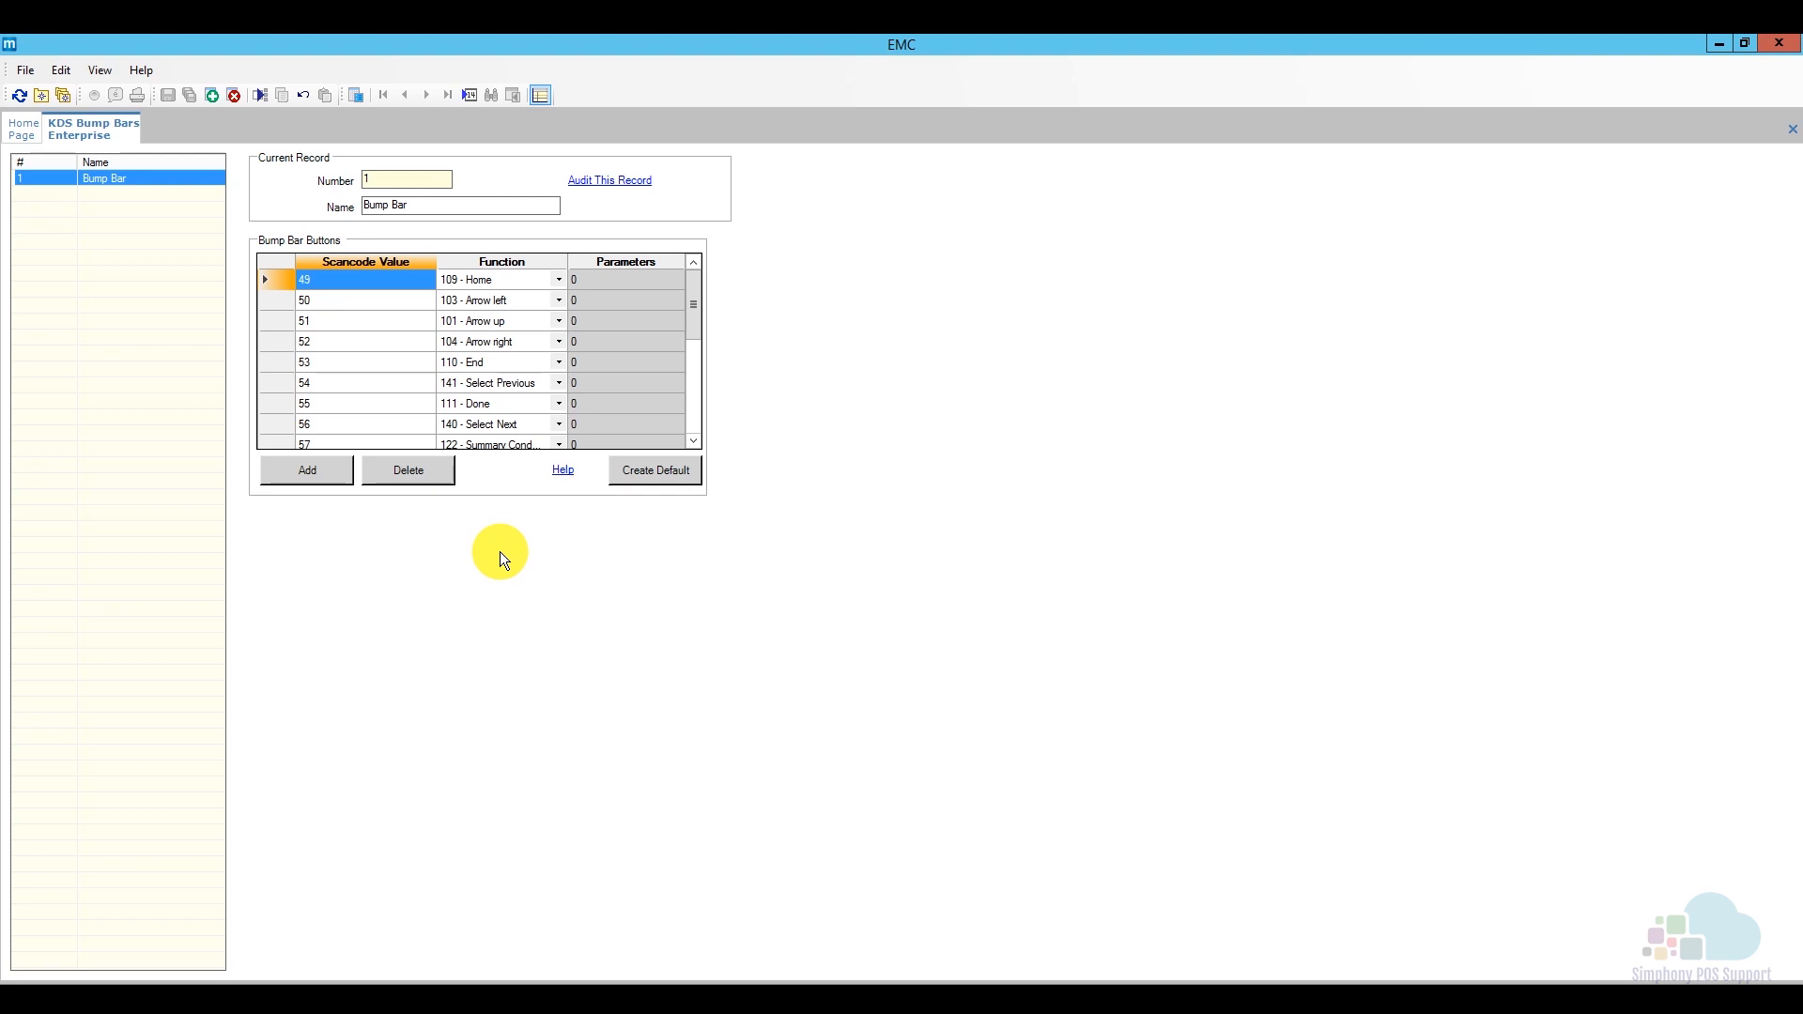
{"action": "right_click", "coordinate": [92, 129]}
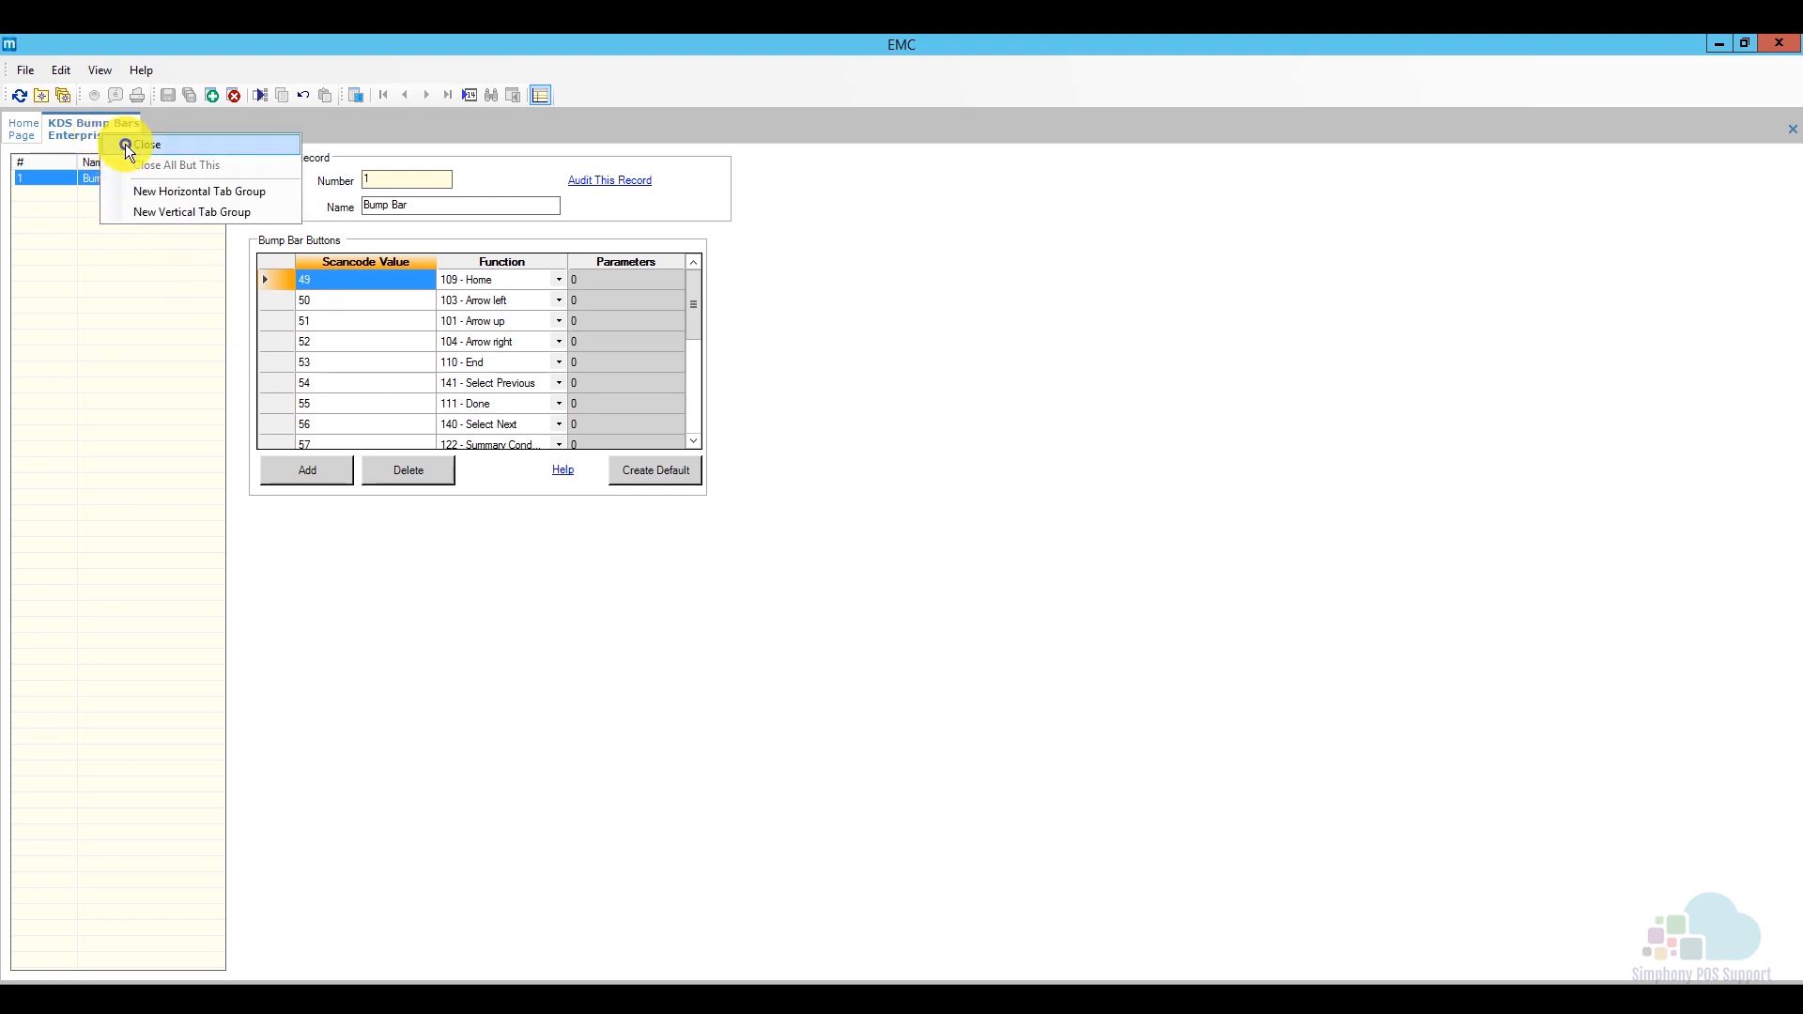
{"action": "left_click", "coordinate": [146, 144]}
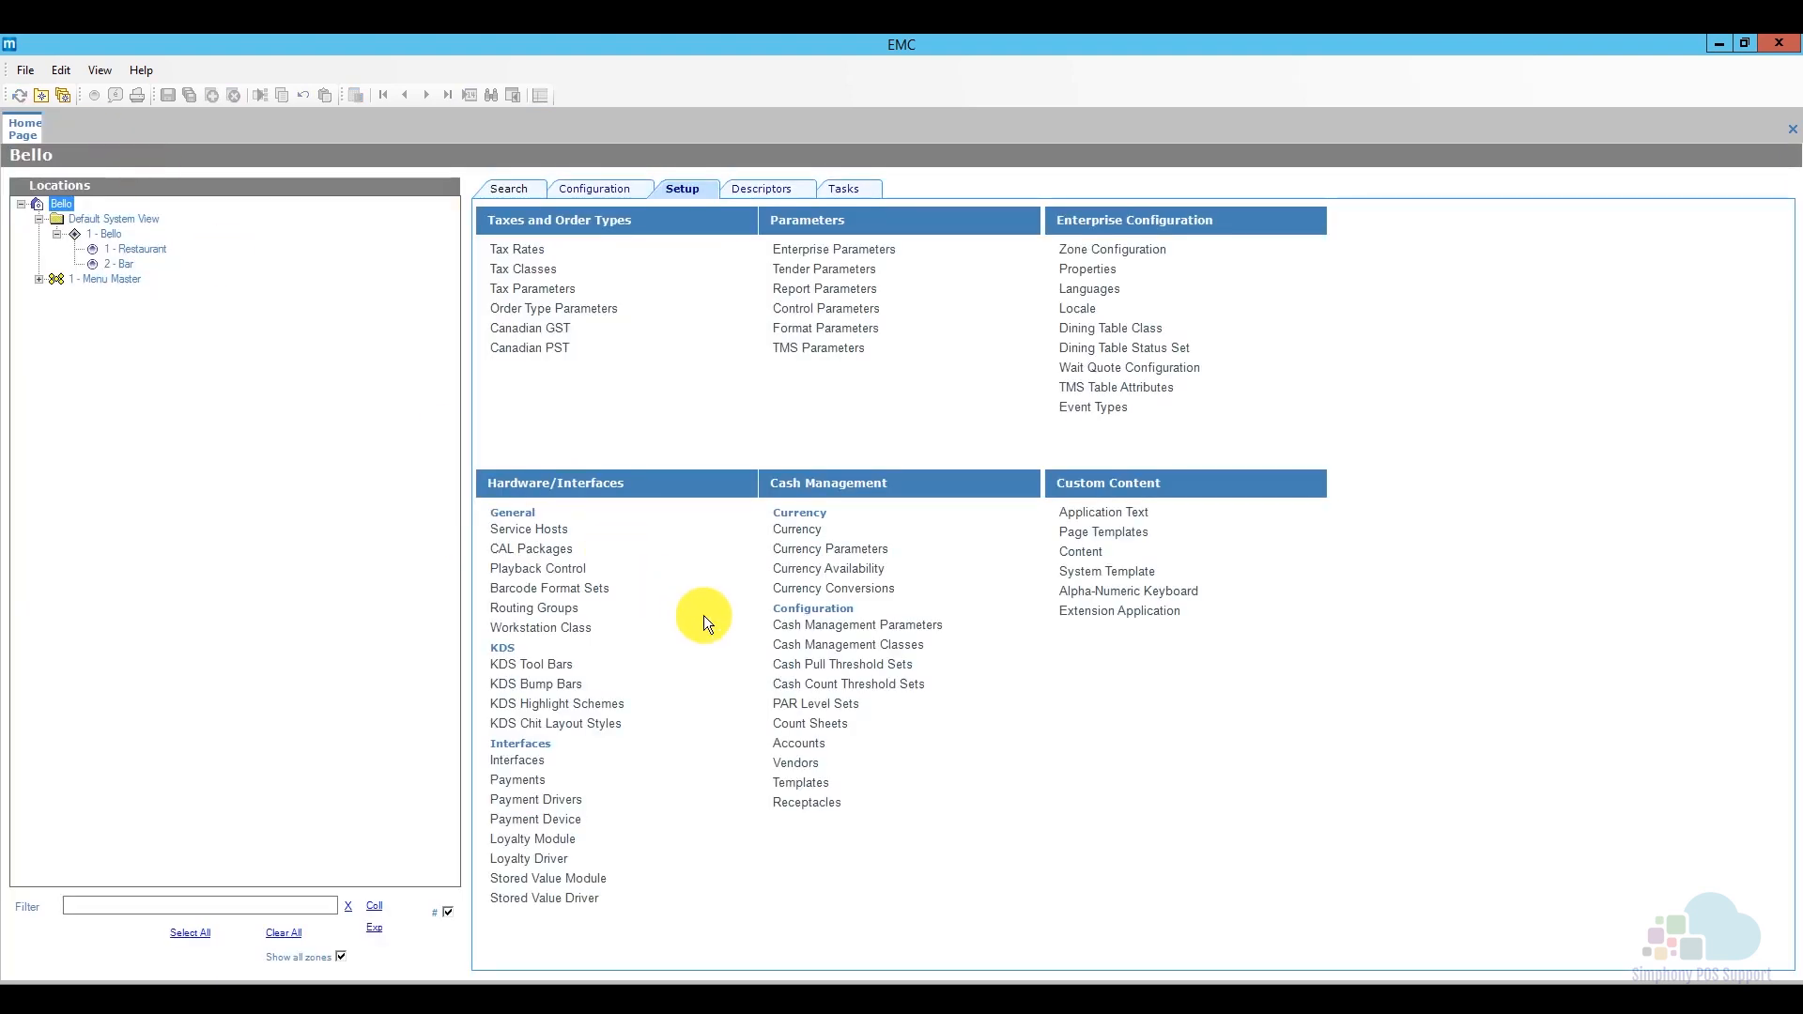
Select the 1 - Bello property in the Locations tree to show its Setup options
{"action": "left_click", "coordinate": [105, 233]}
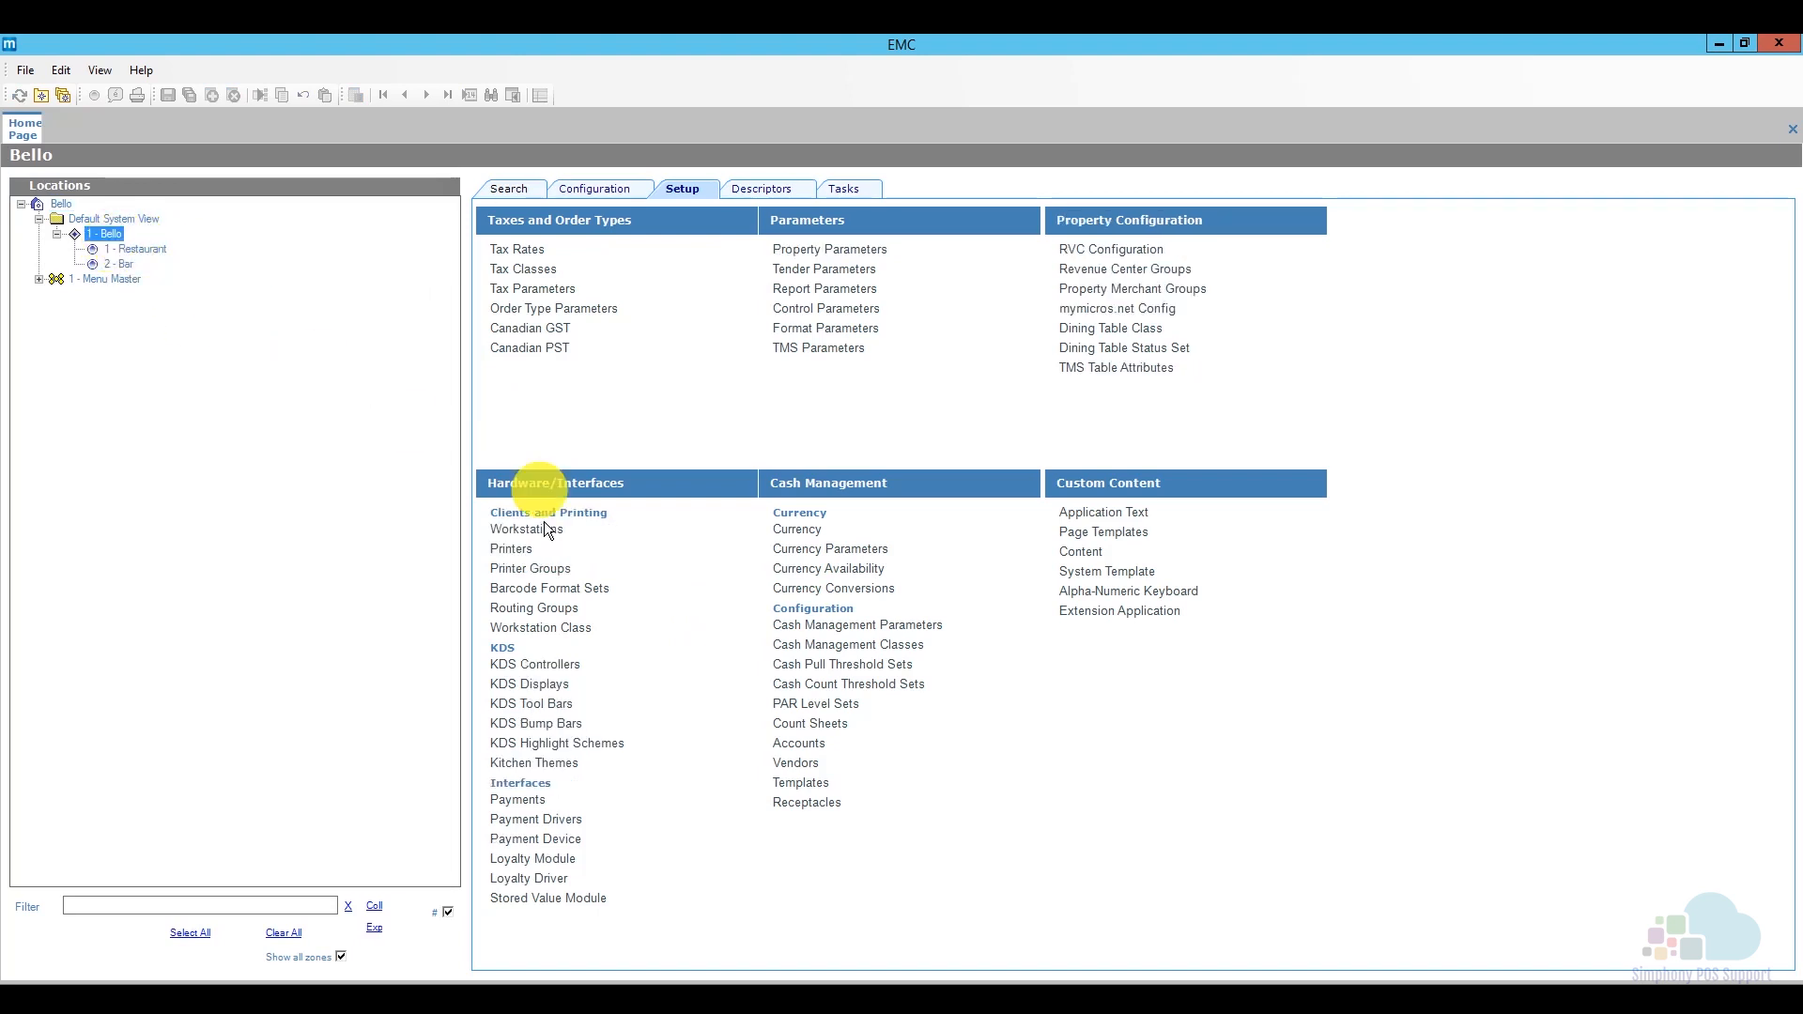
{"action": "mouse_move", "coordinate": [663, 701]}
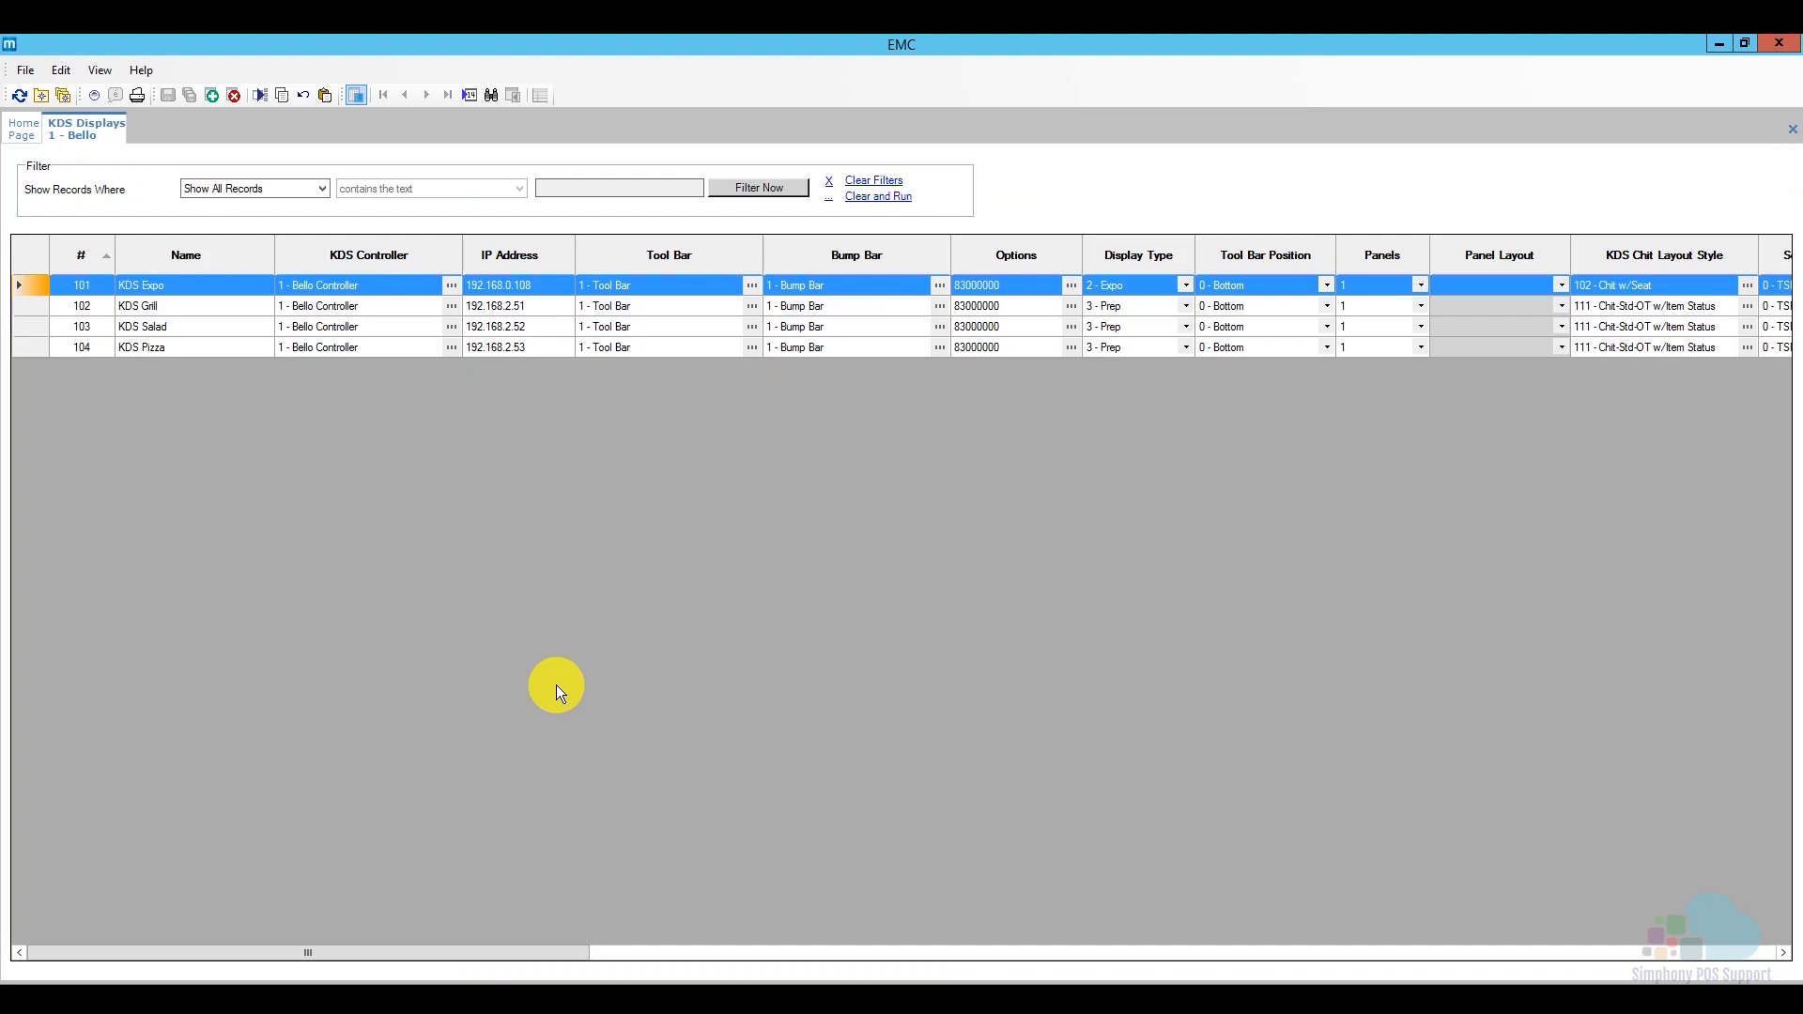
{"action": "mouse_move", "coordinate": [370, 606]}
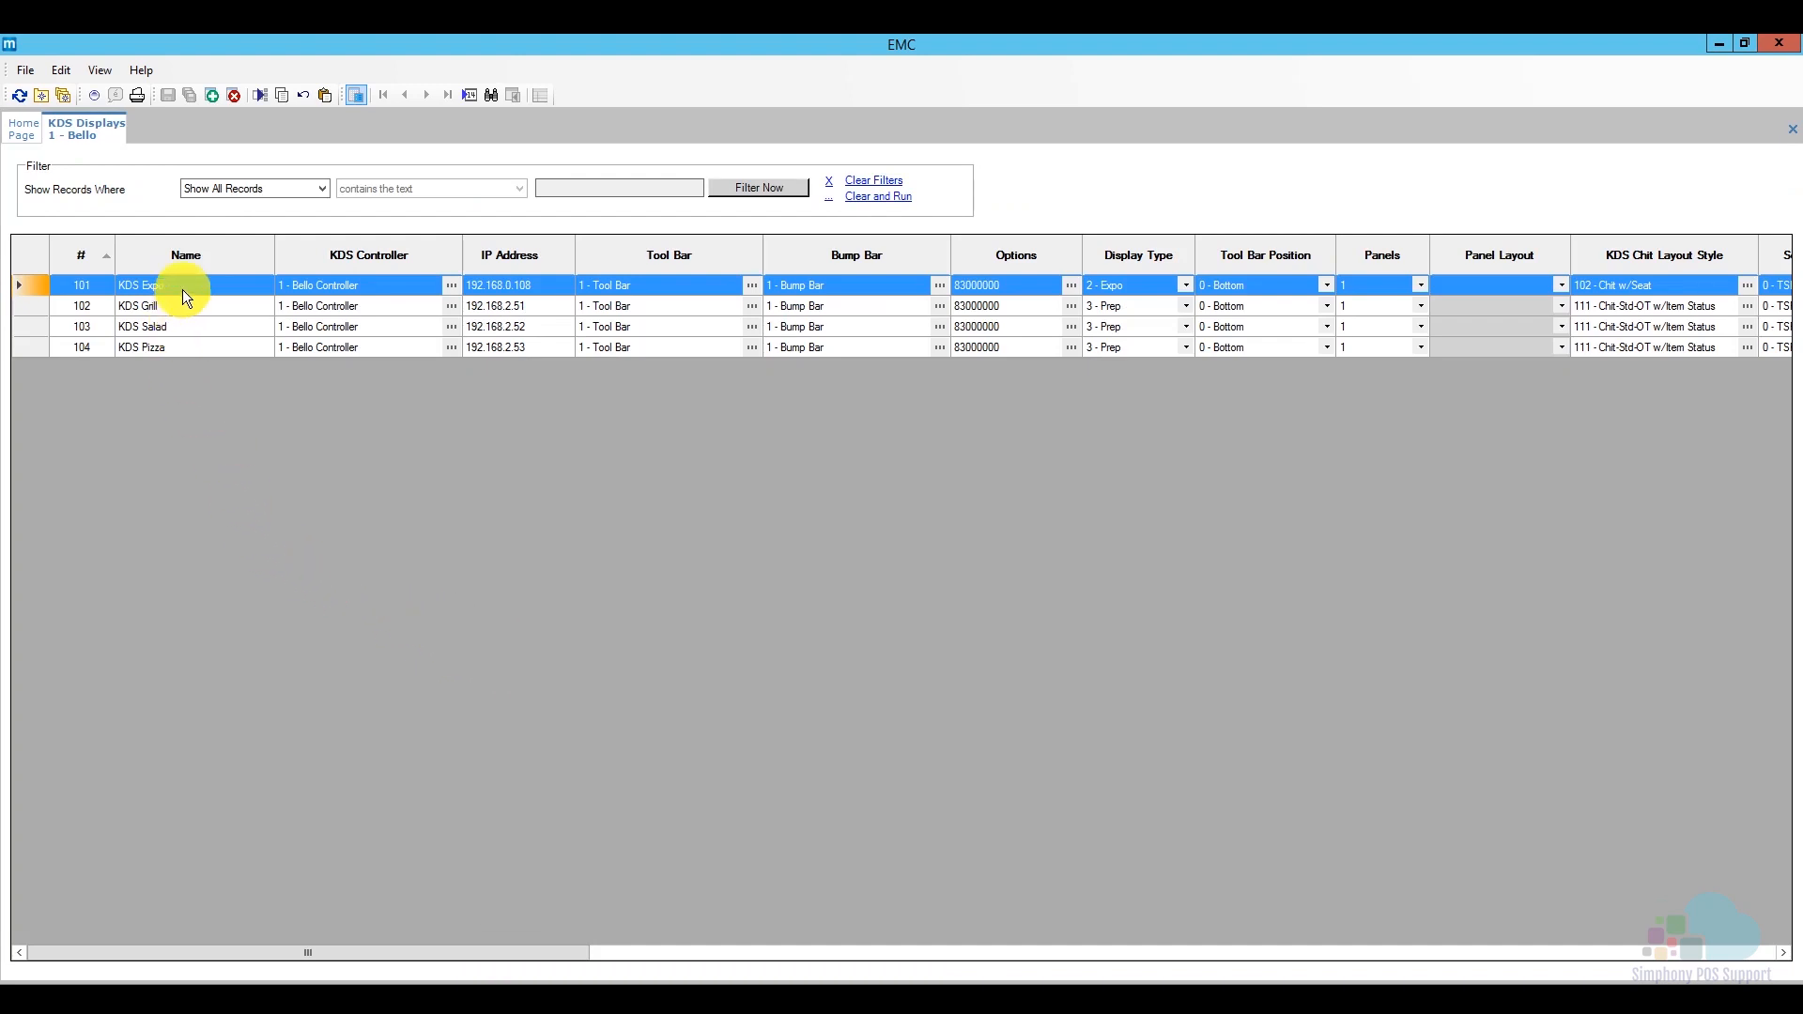
{"action": "mouse_move", "coordinate": [208, 327]}
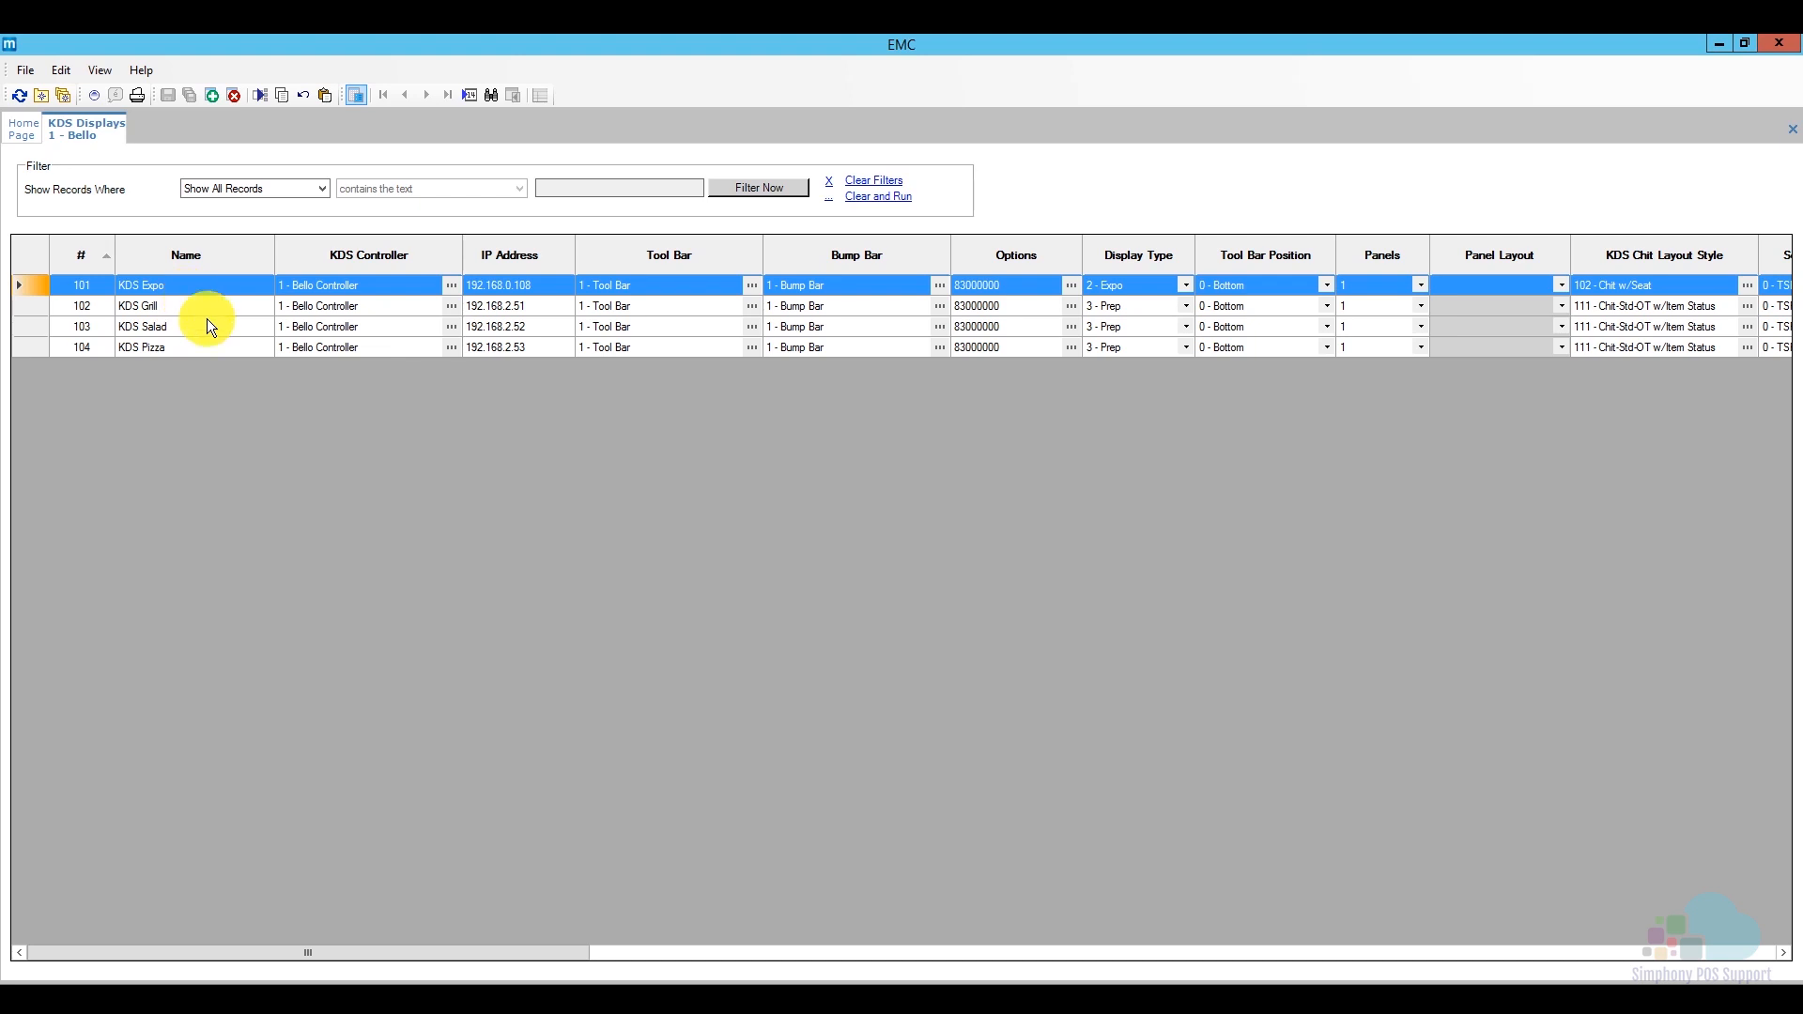
{"action": "mouse_move", "coordinate": [218, 352]}
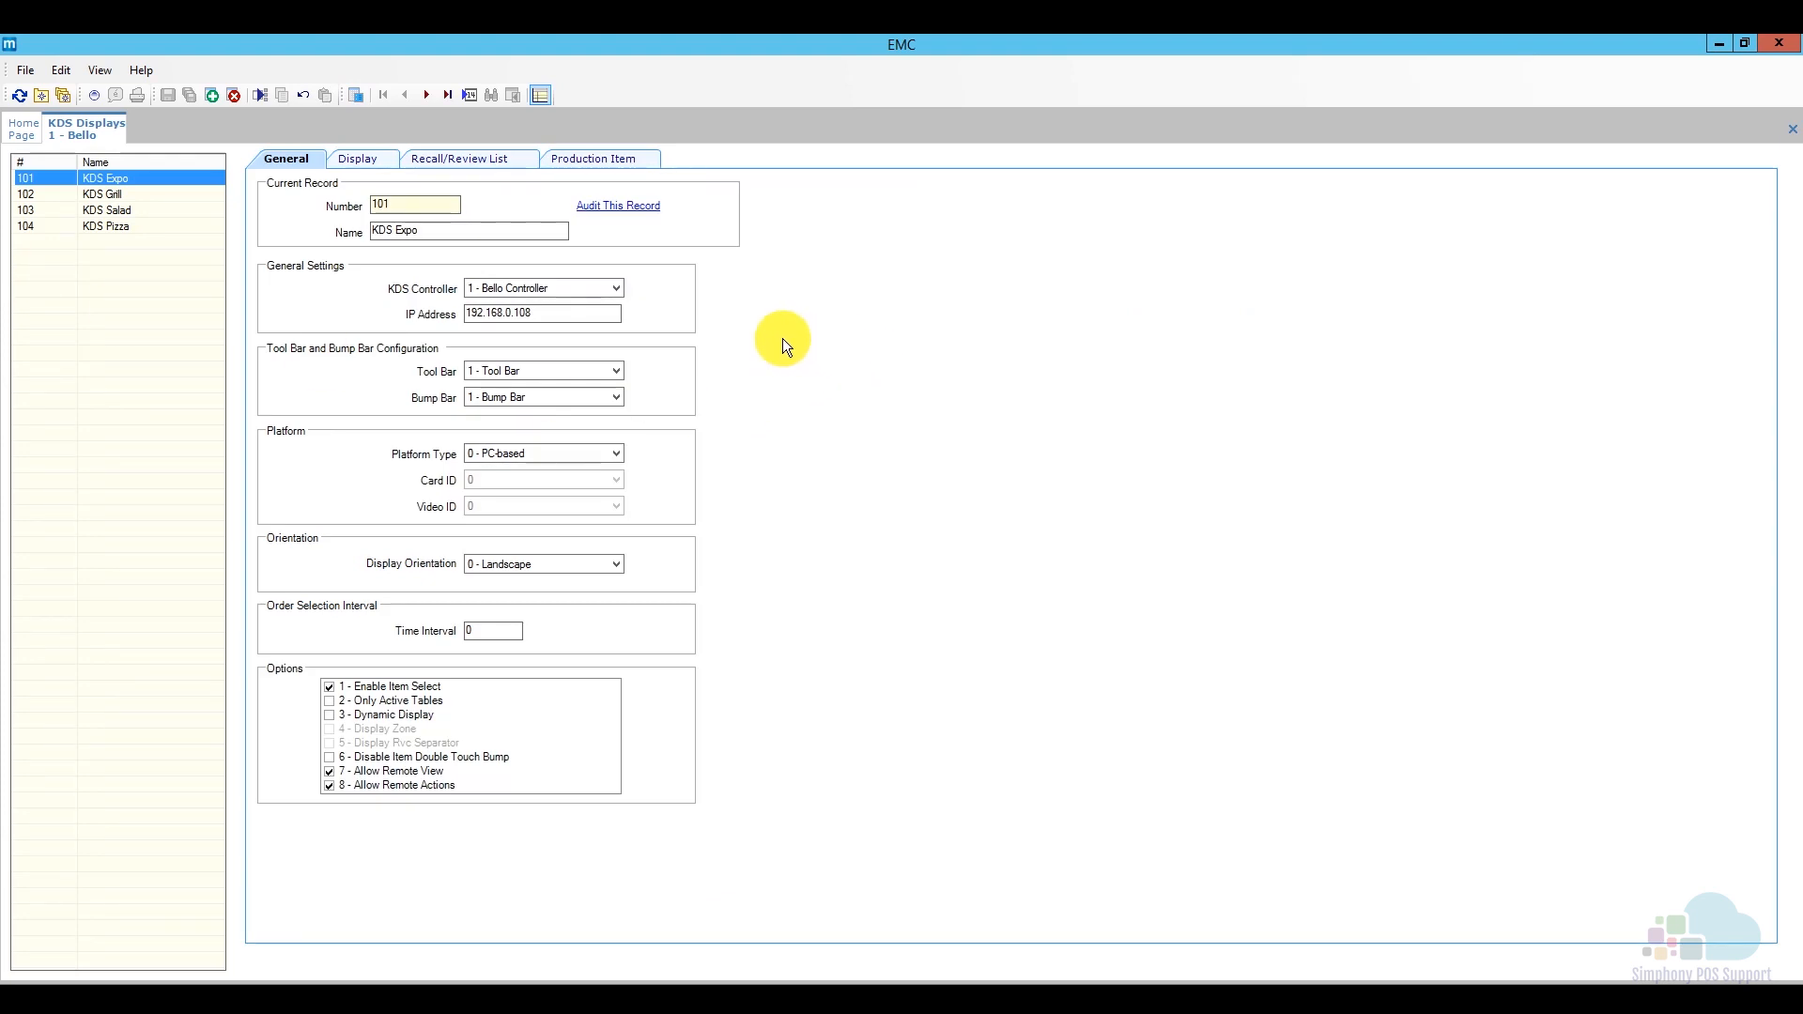
{"action": "mouse_move", "coordinate": [436, 203]}
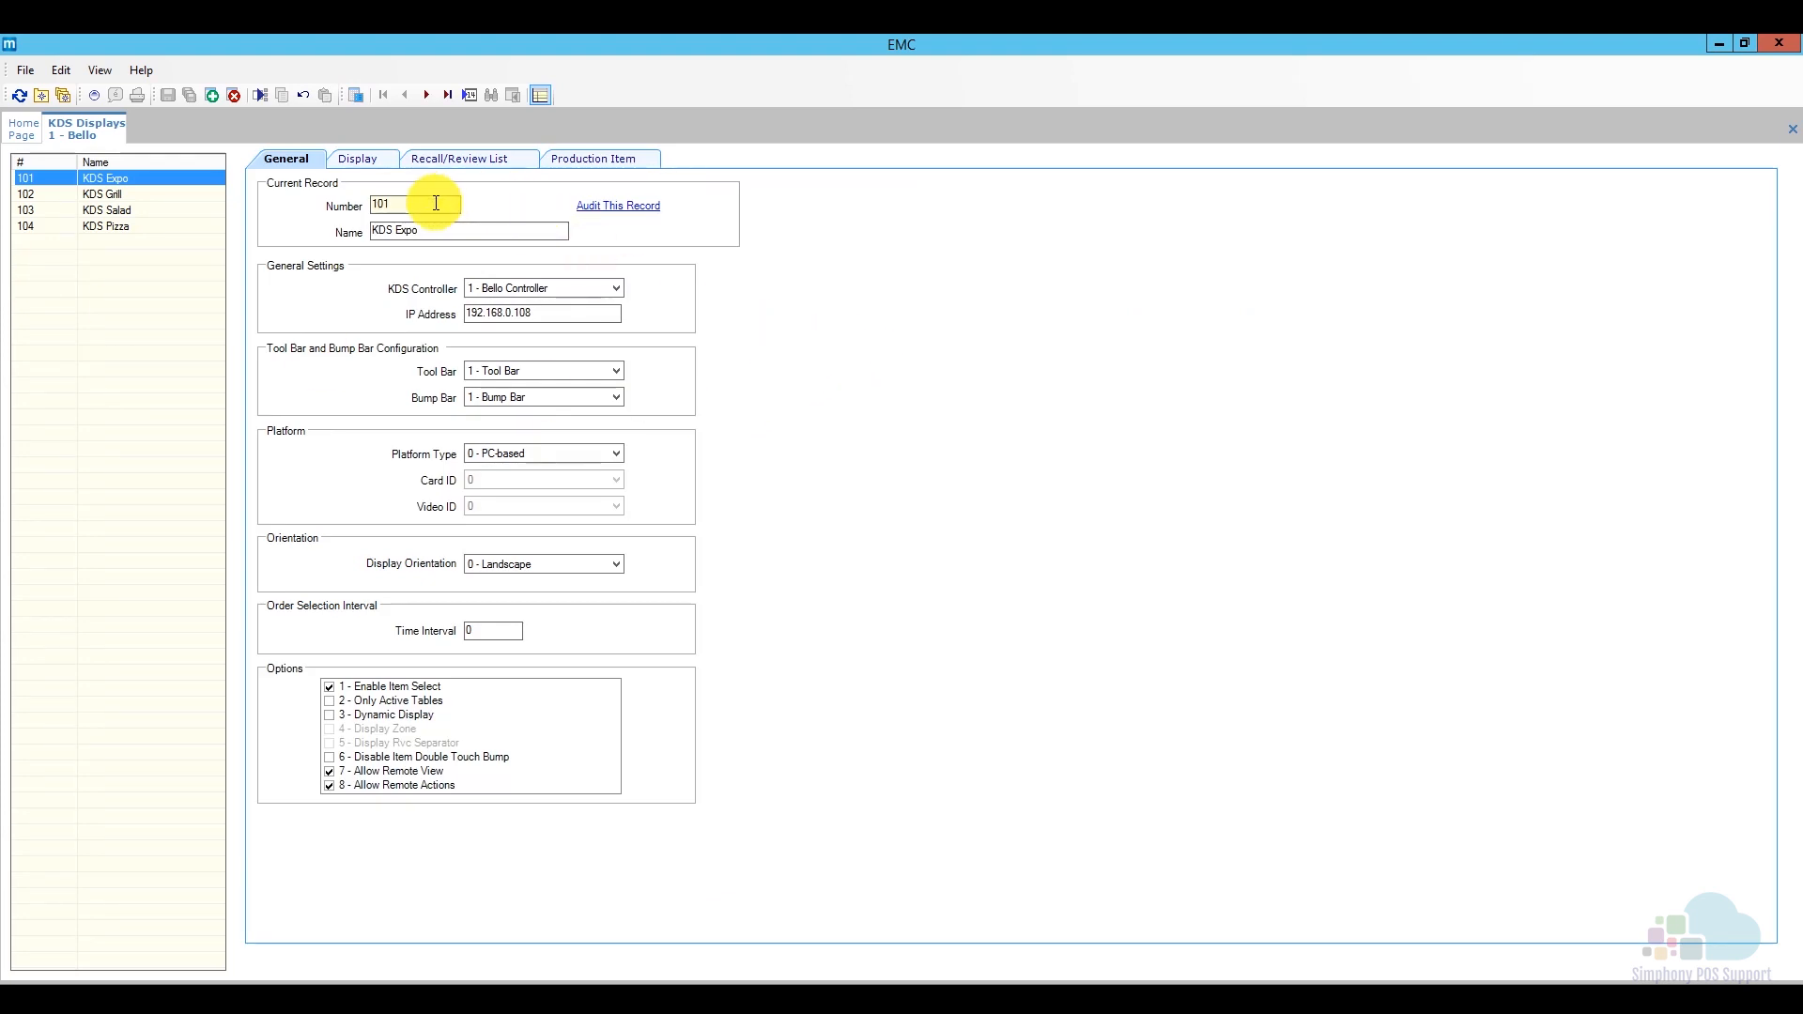
Review KDS Expo's General settings, keeping the PC-based platform and landscape orientation
{"action": "left_click", "coordinate": [468, 231]}
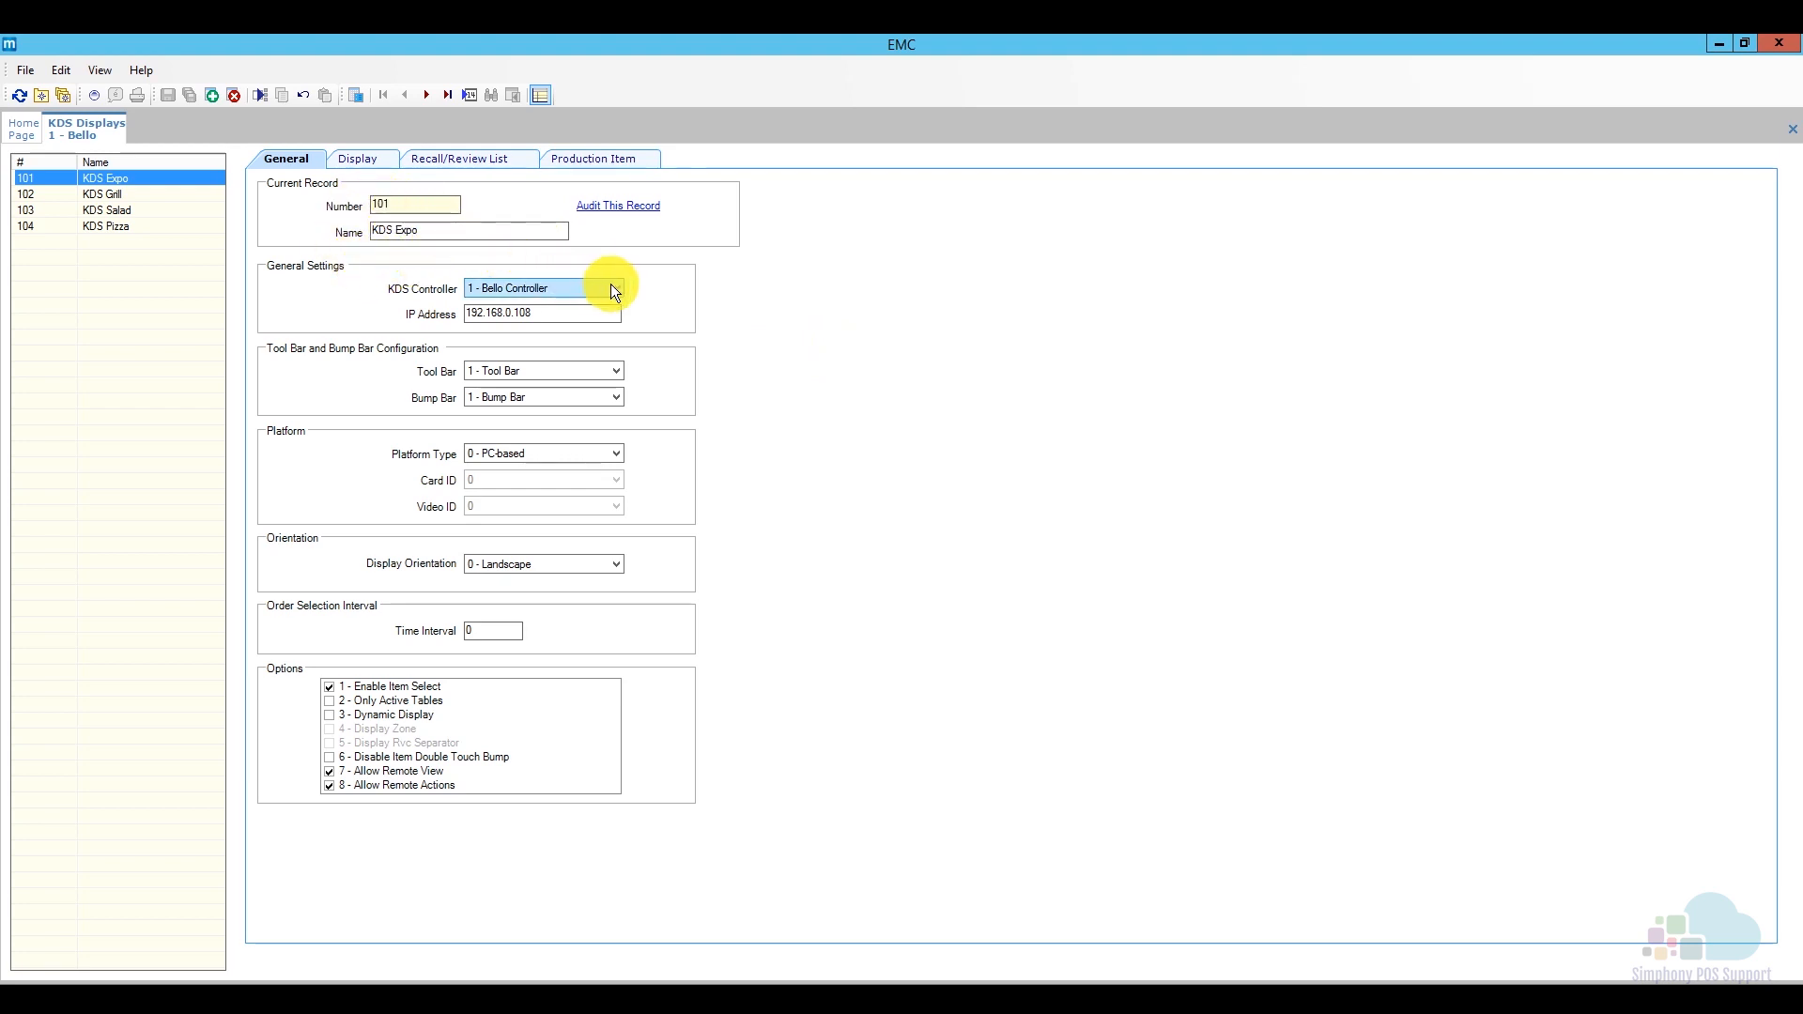
{"action": "mouse_move", "coordinate": [624, 291]}
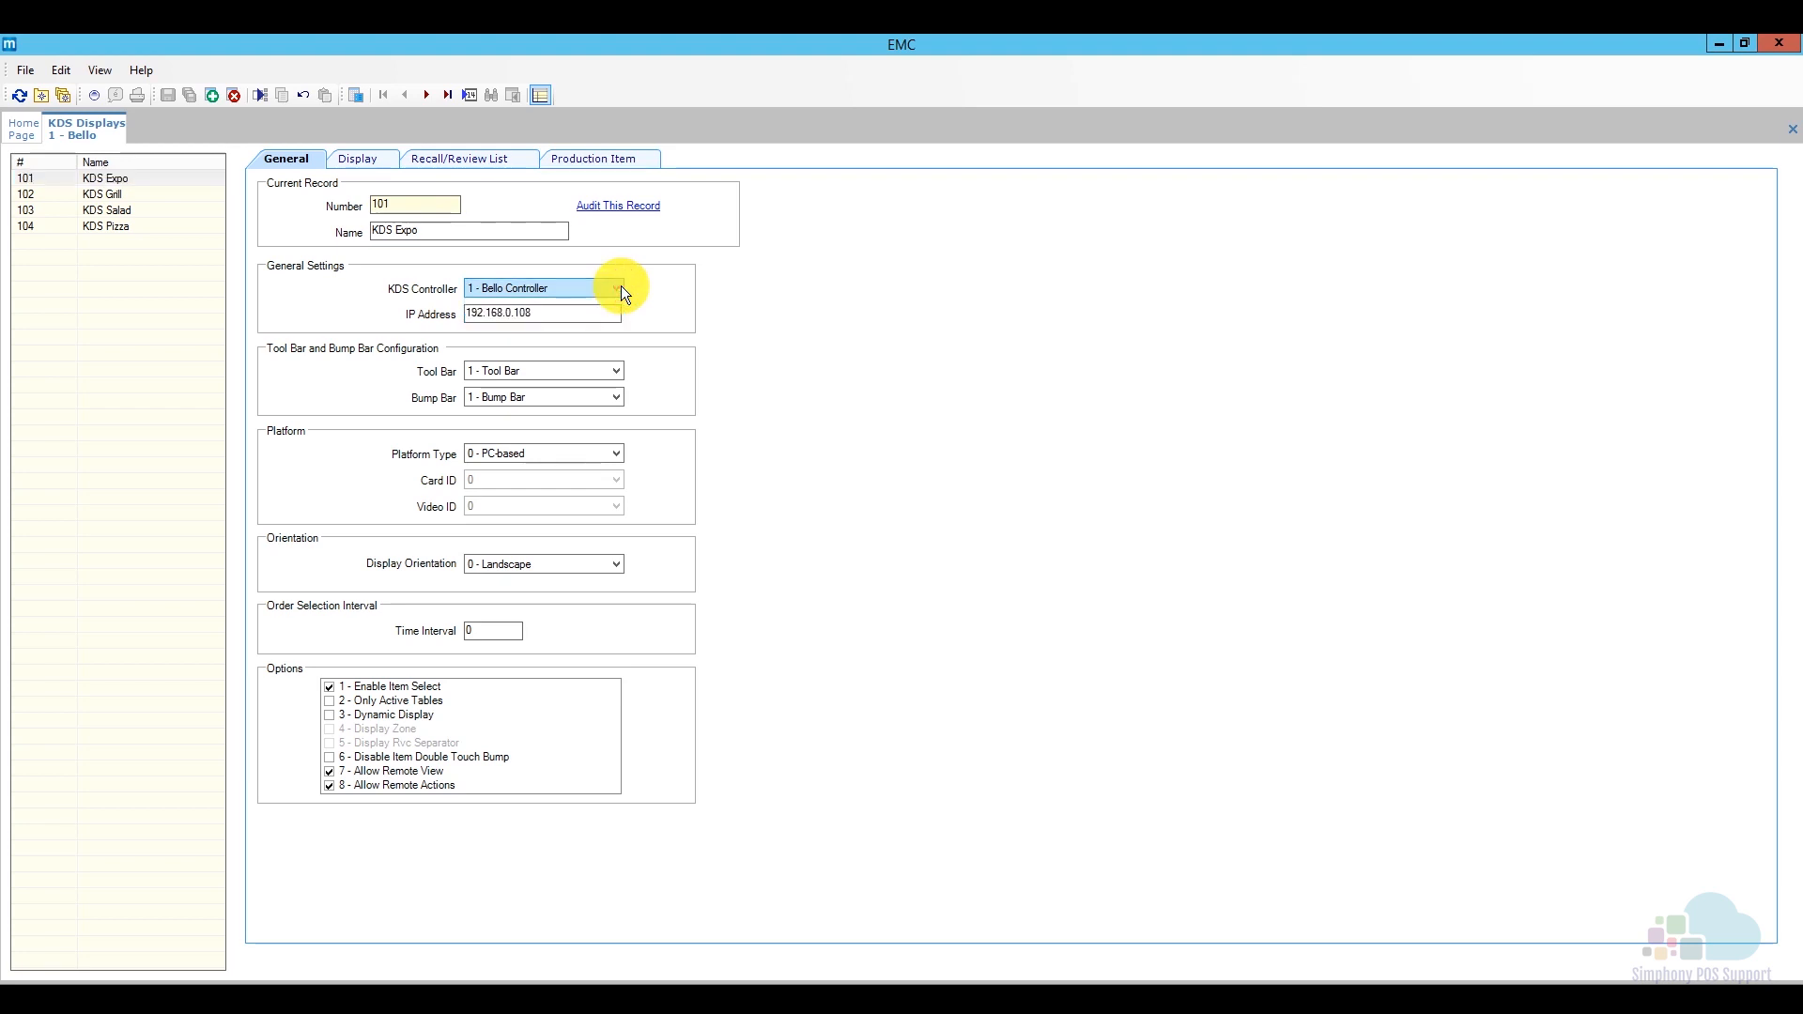
{"action": "left_click", "coordinate": [541, 314]}
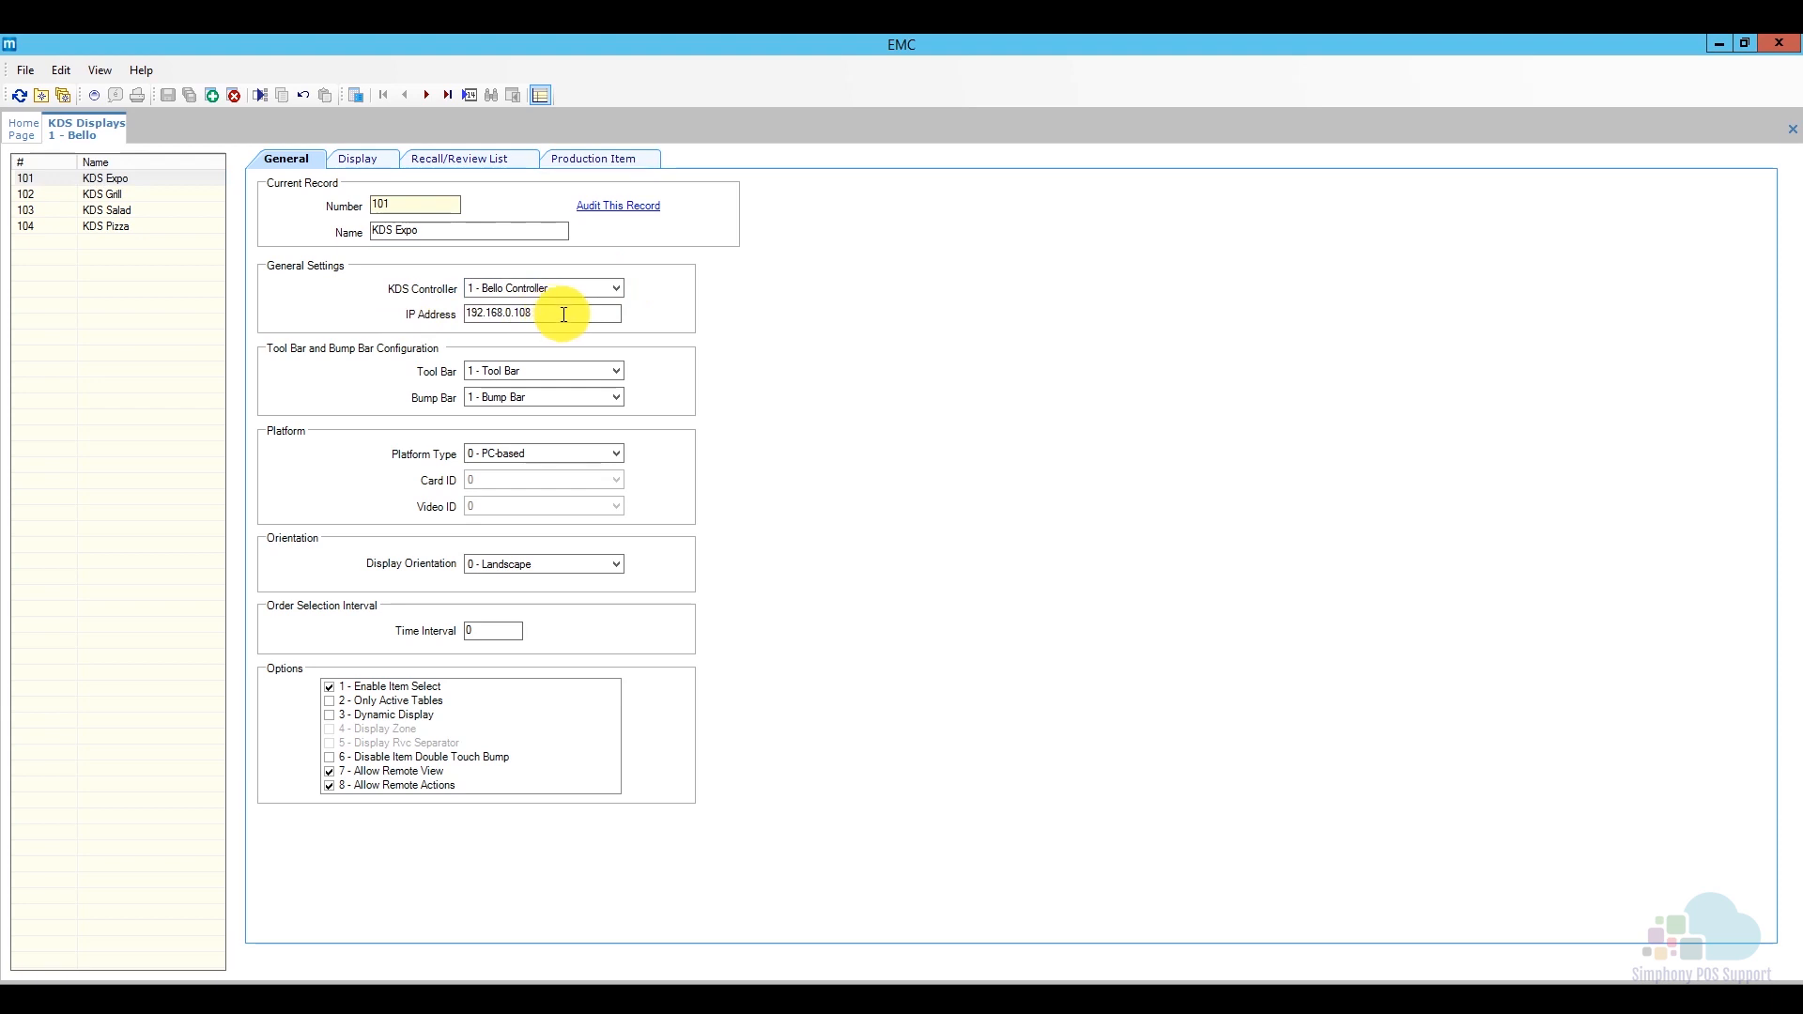
{"action": "mouse_move", "coordinate": [571, 360]}
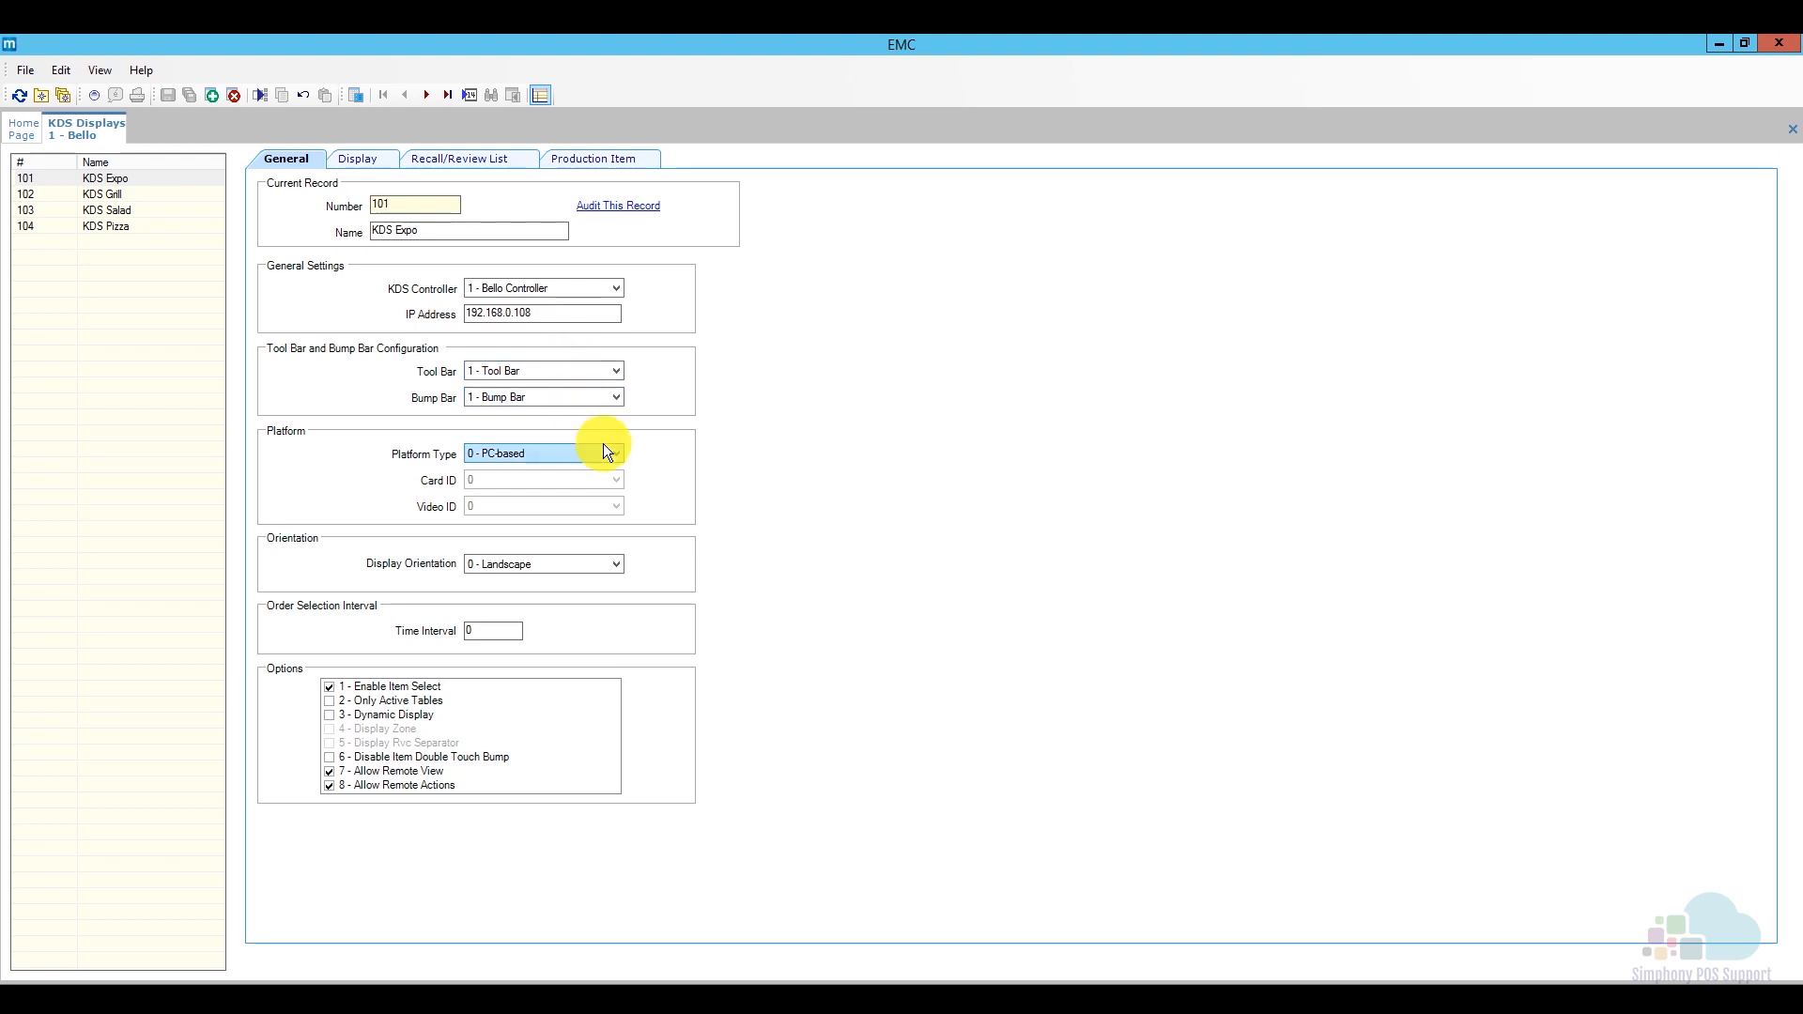
{"action": "left_click", "coordinate": [616, 453]}
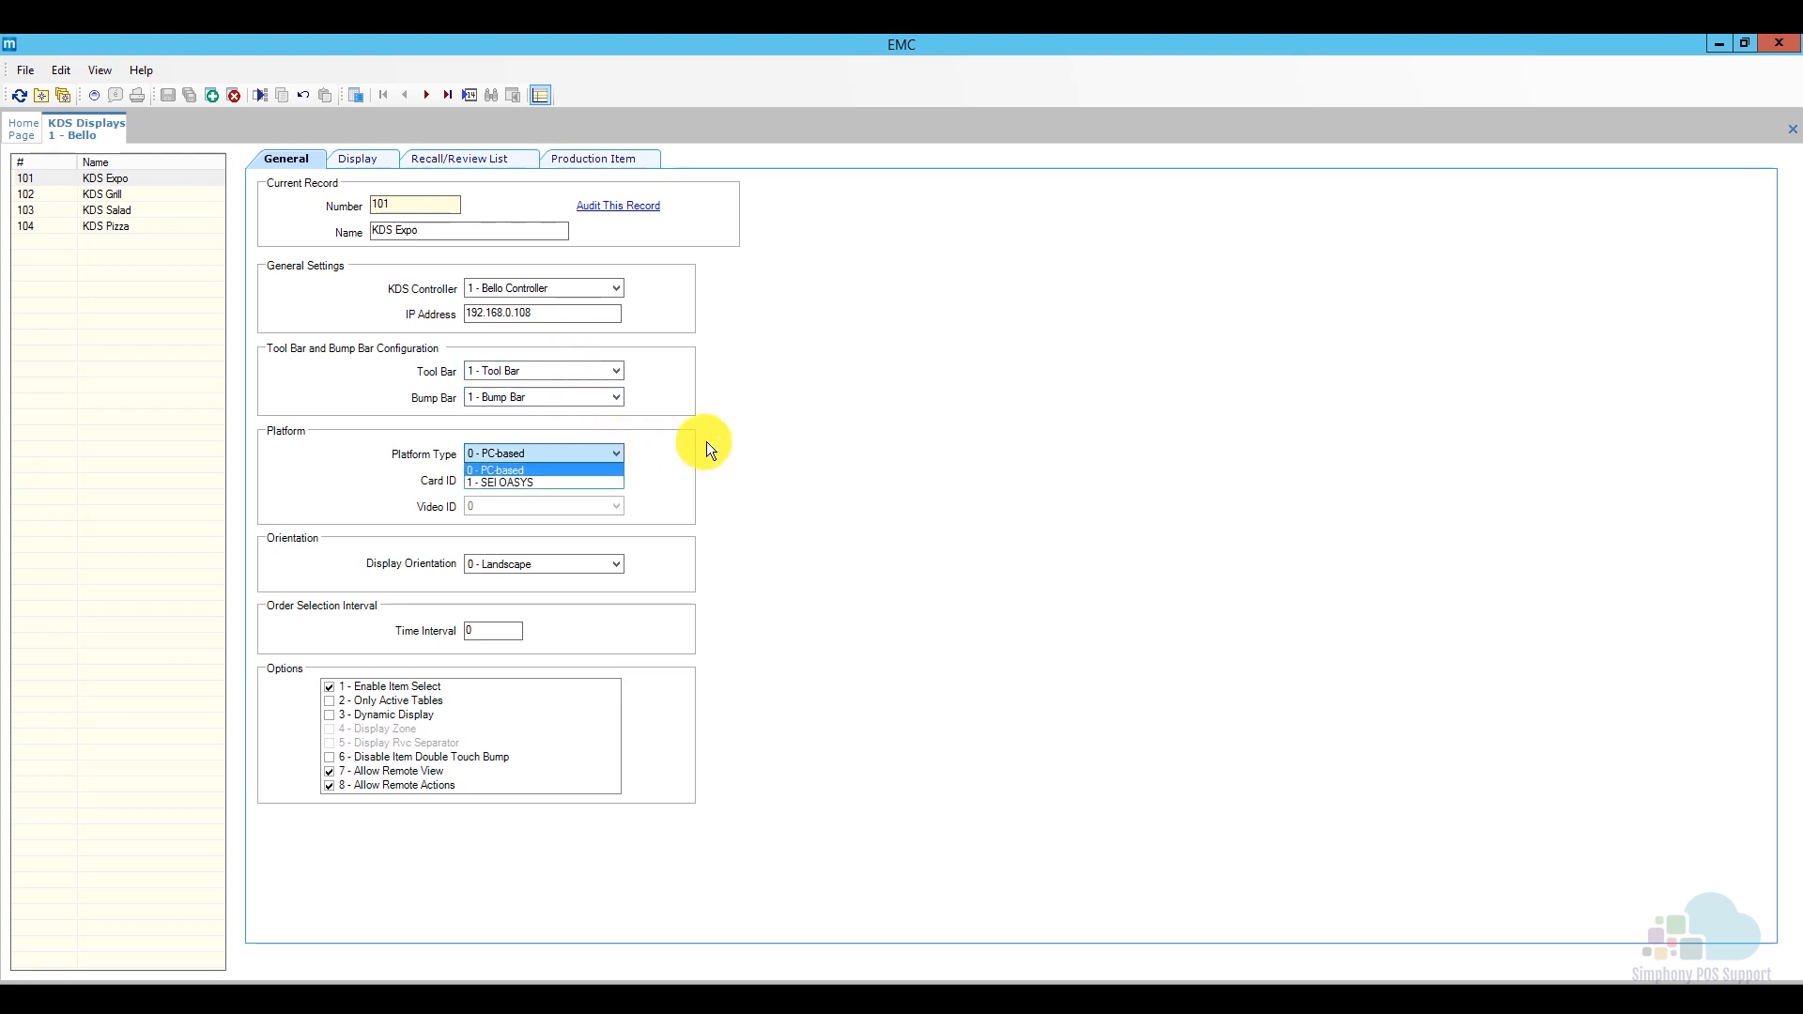
{"action": "left_click", "coordinate": [541, 470]}
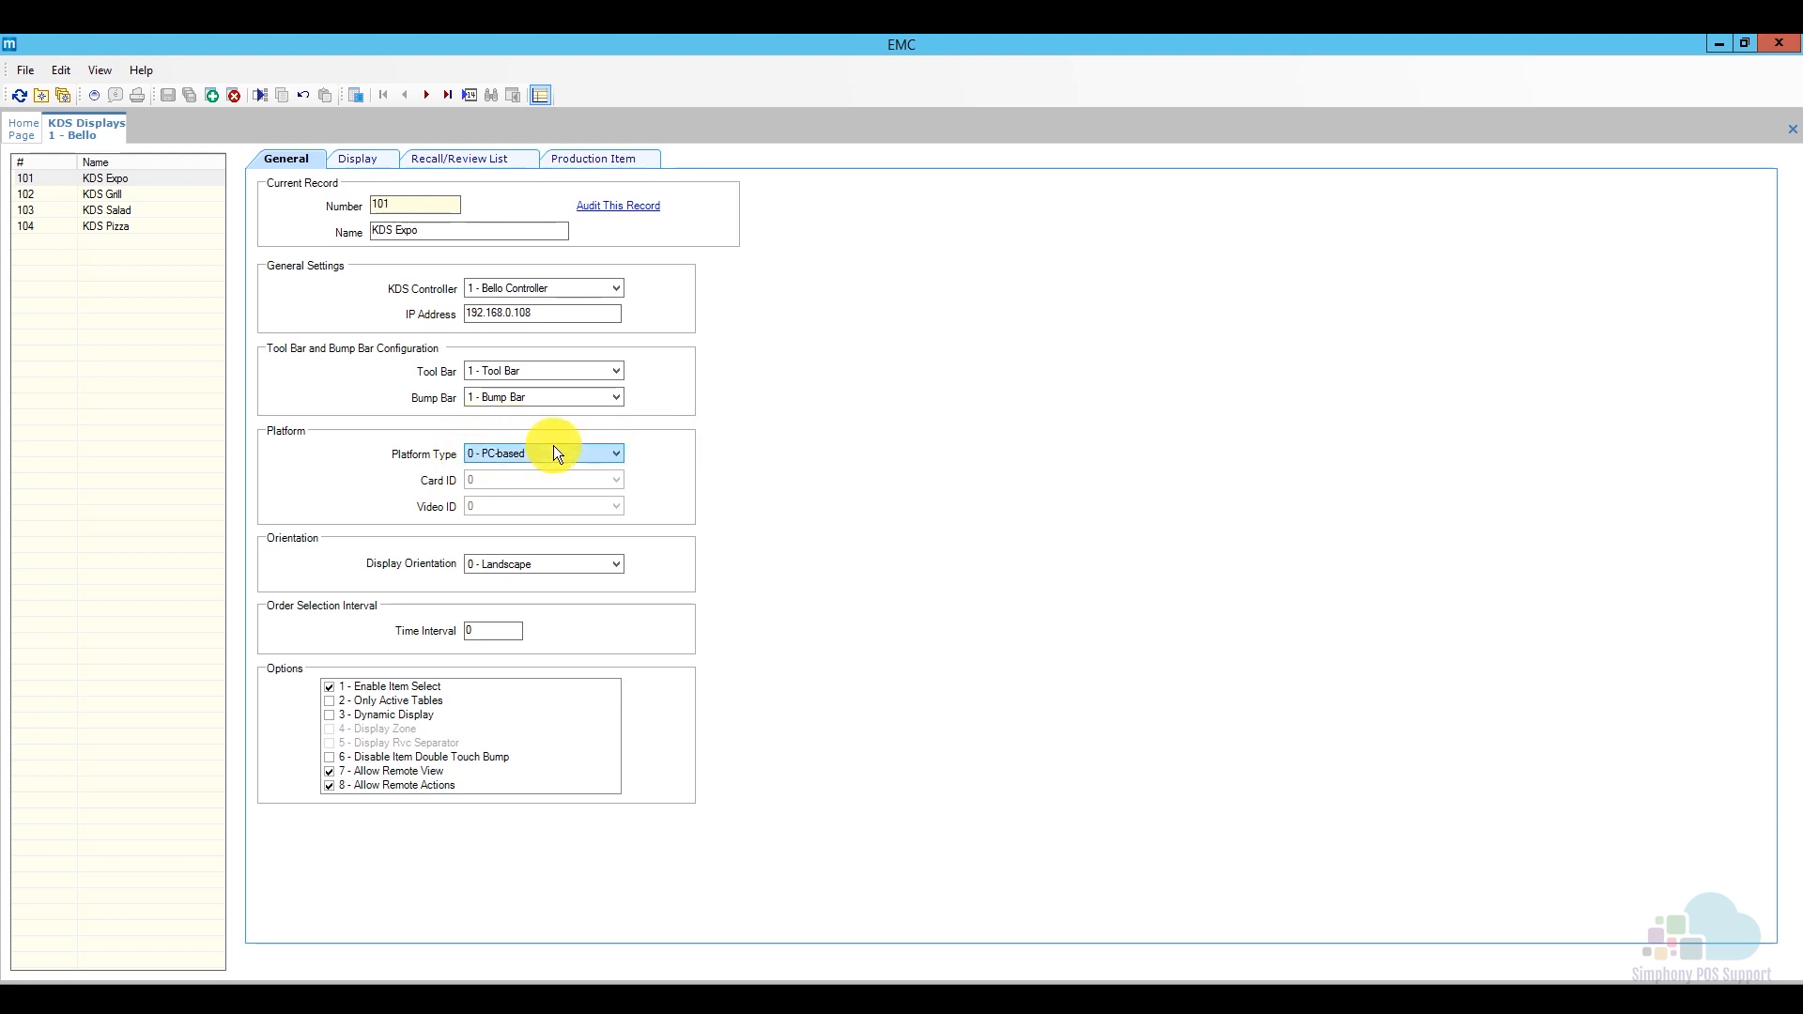
{"action": "mouse_move", "coordinate": [560, 564]}
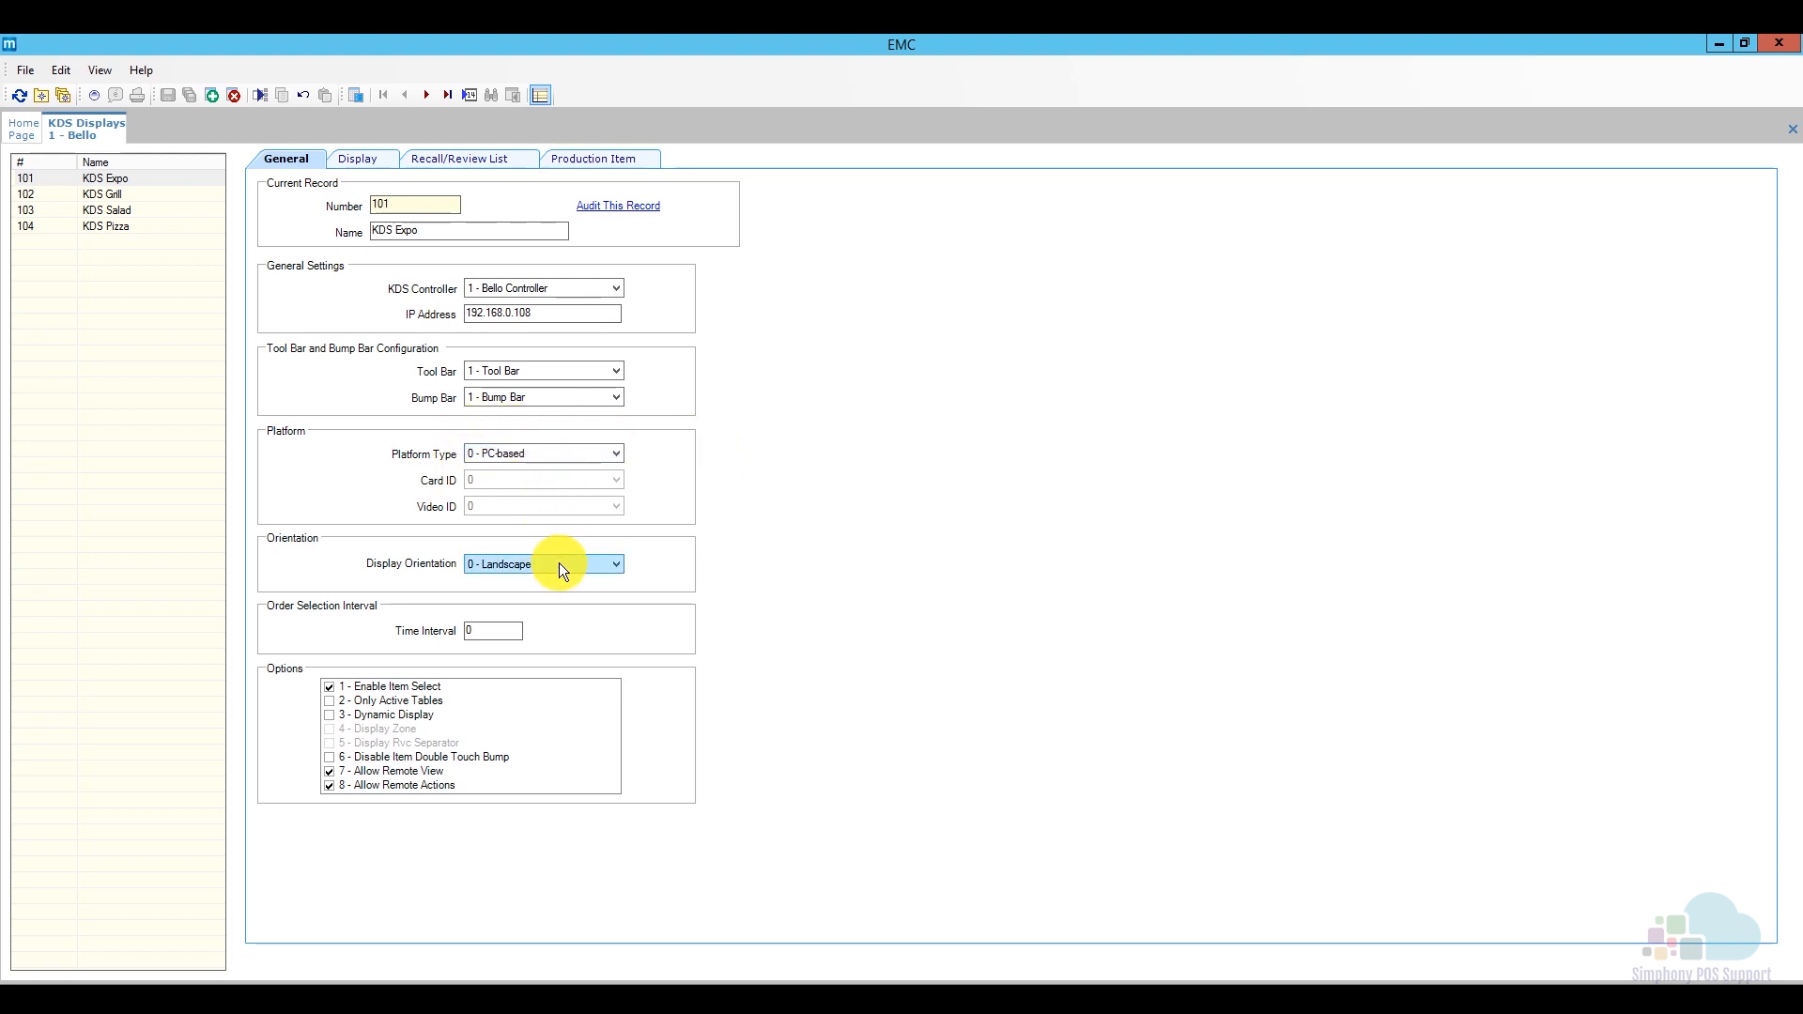
{"action": "left_click", "coordinate": [616, 563]}
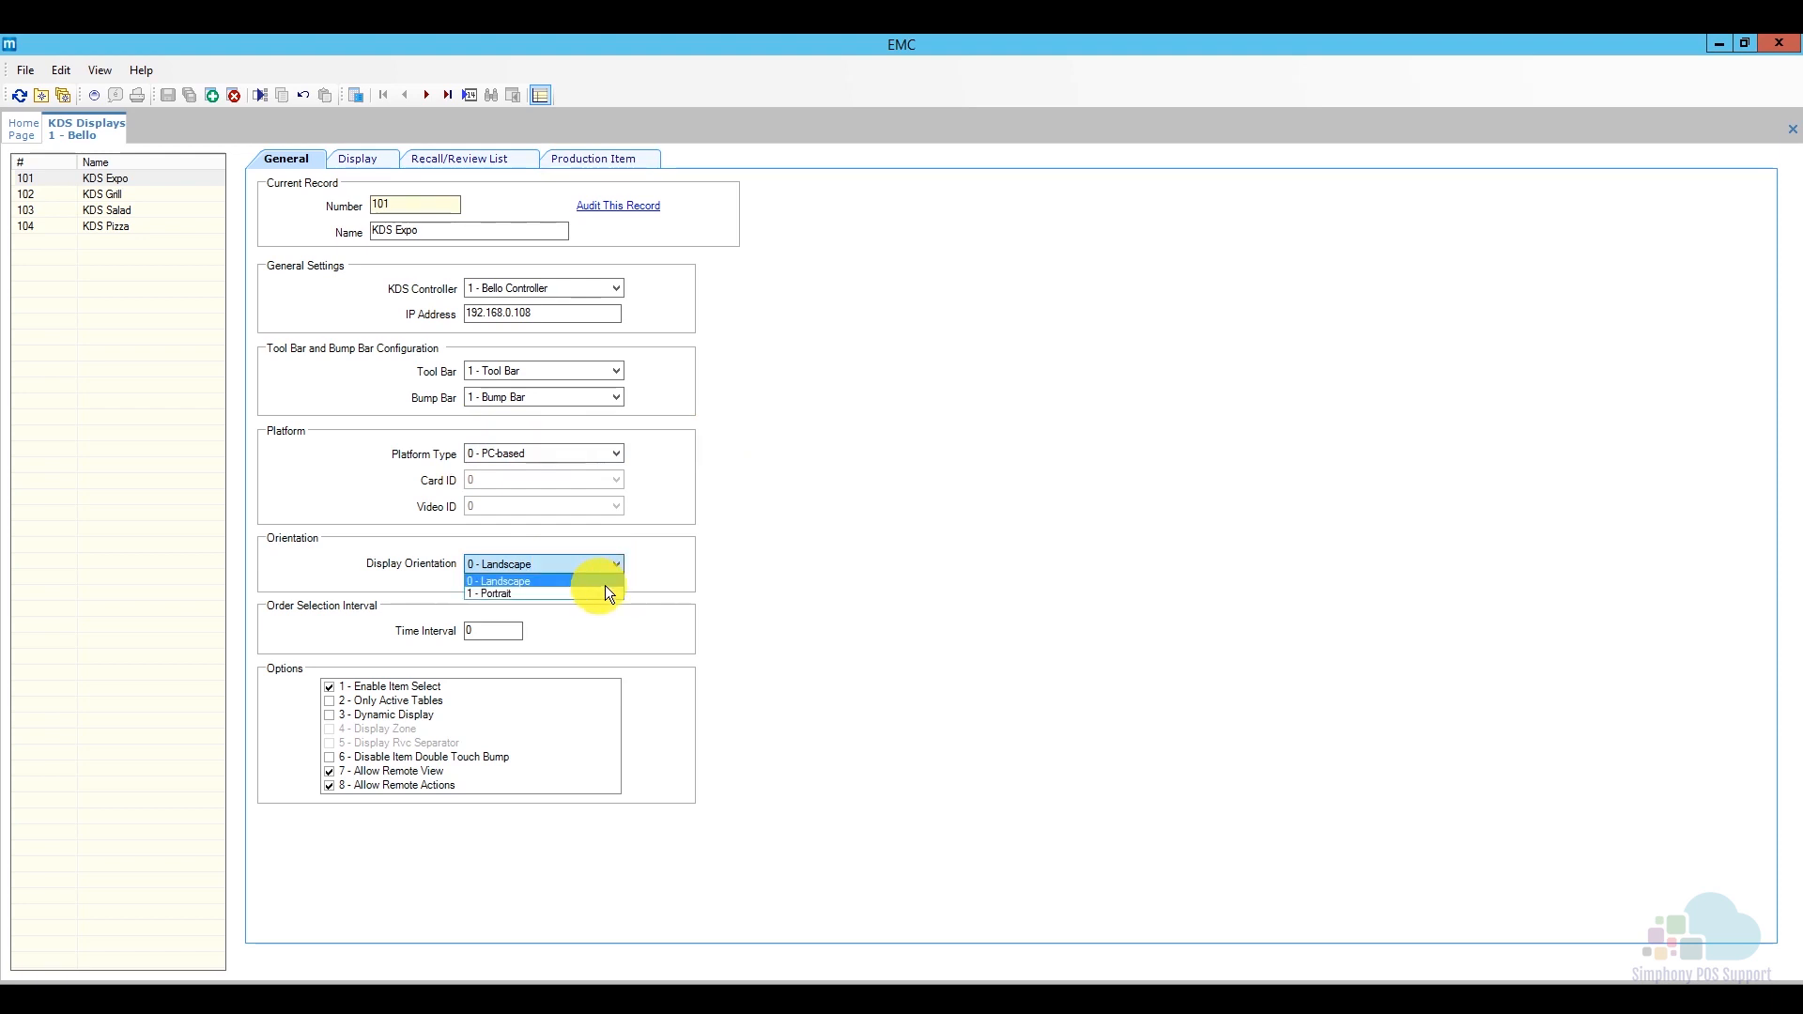
{"action": "left_click", "coordinate": [499, 581]}
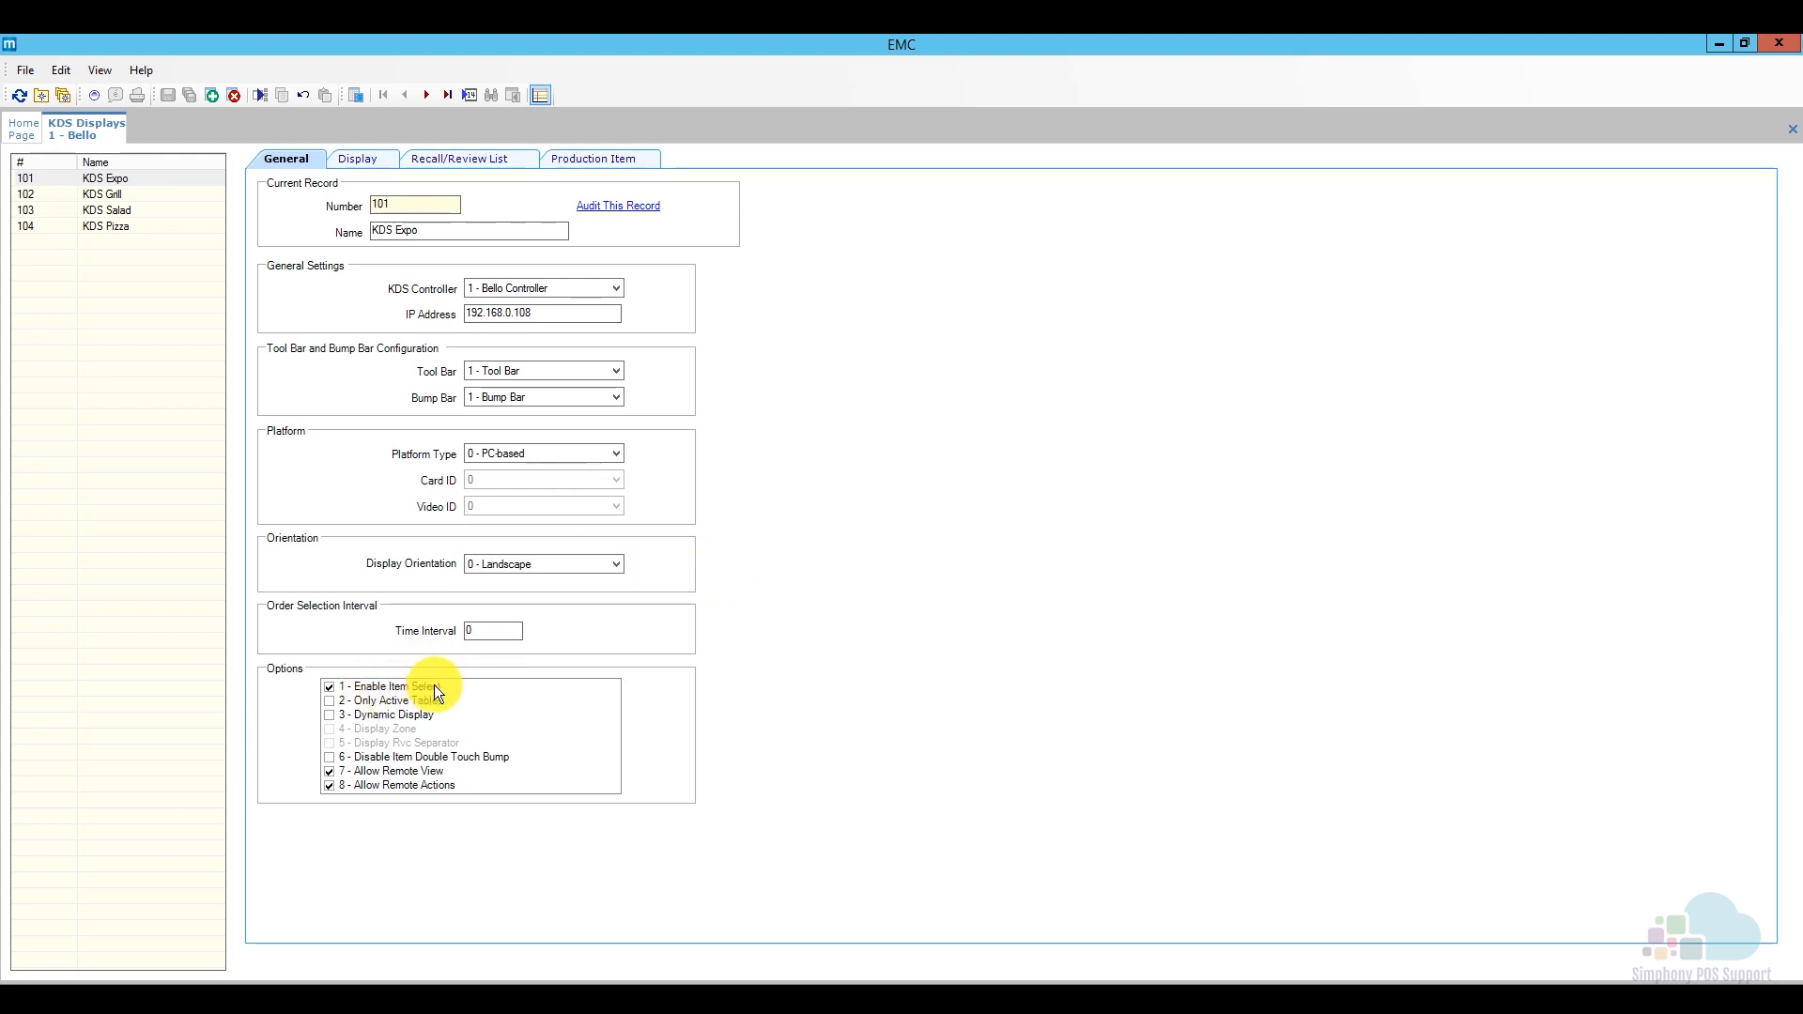
{"action": "mouse_move", "coordinate": [428, 689]}
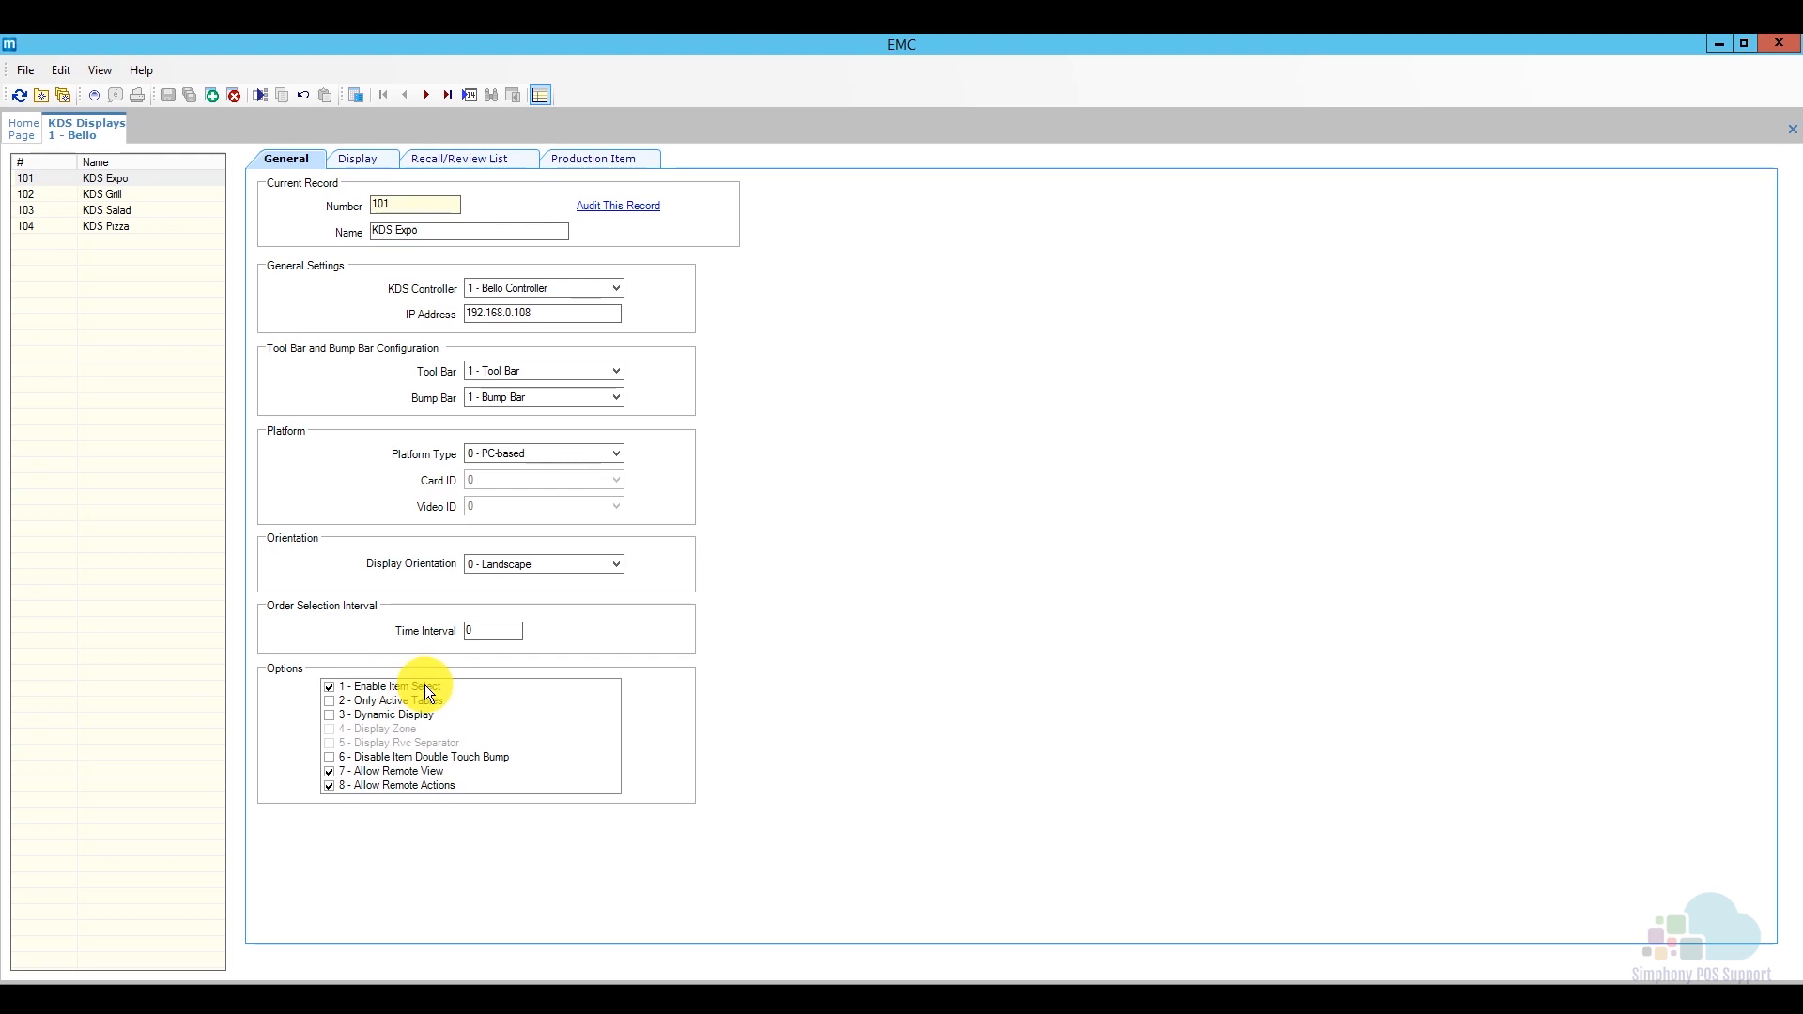
{"action": "mouse_move", "coordinate": [434, 720]}
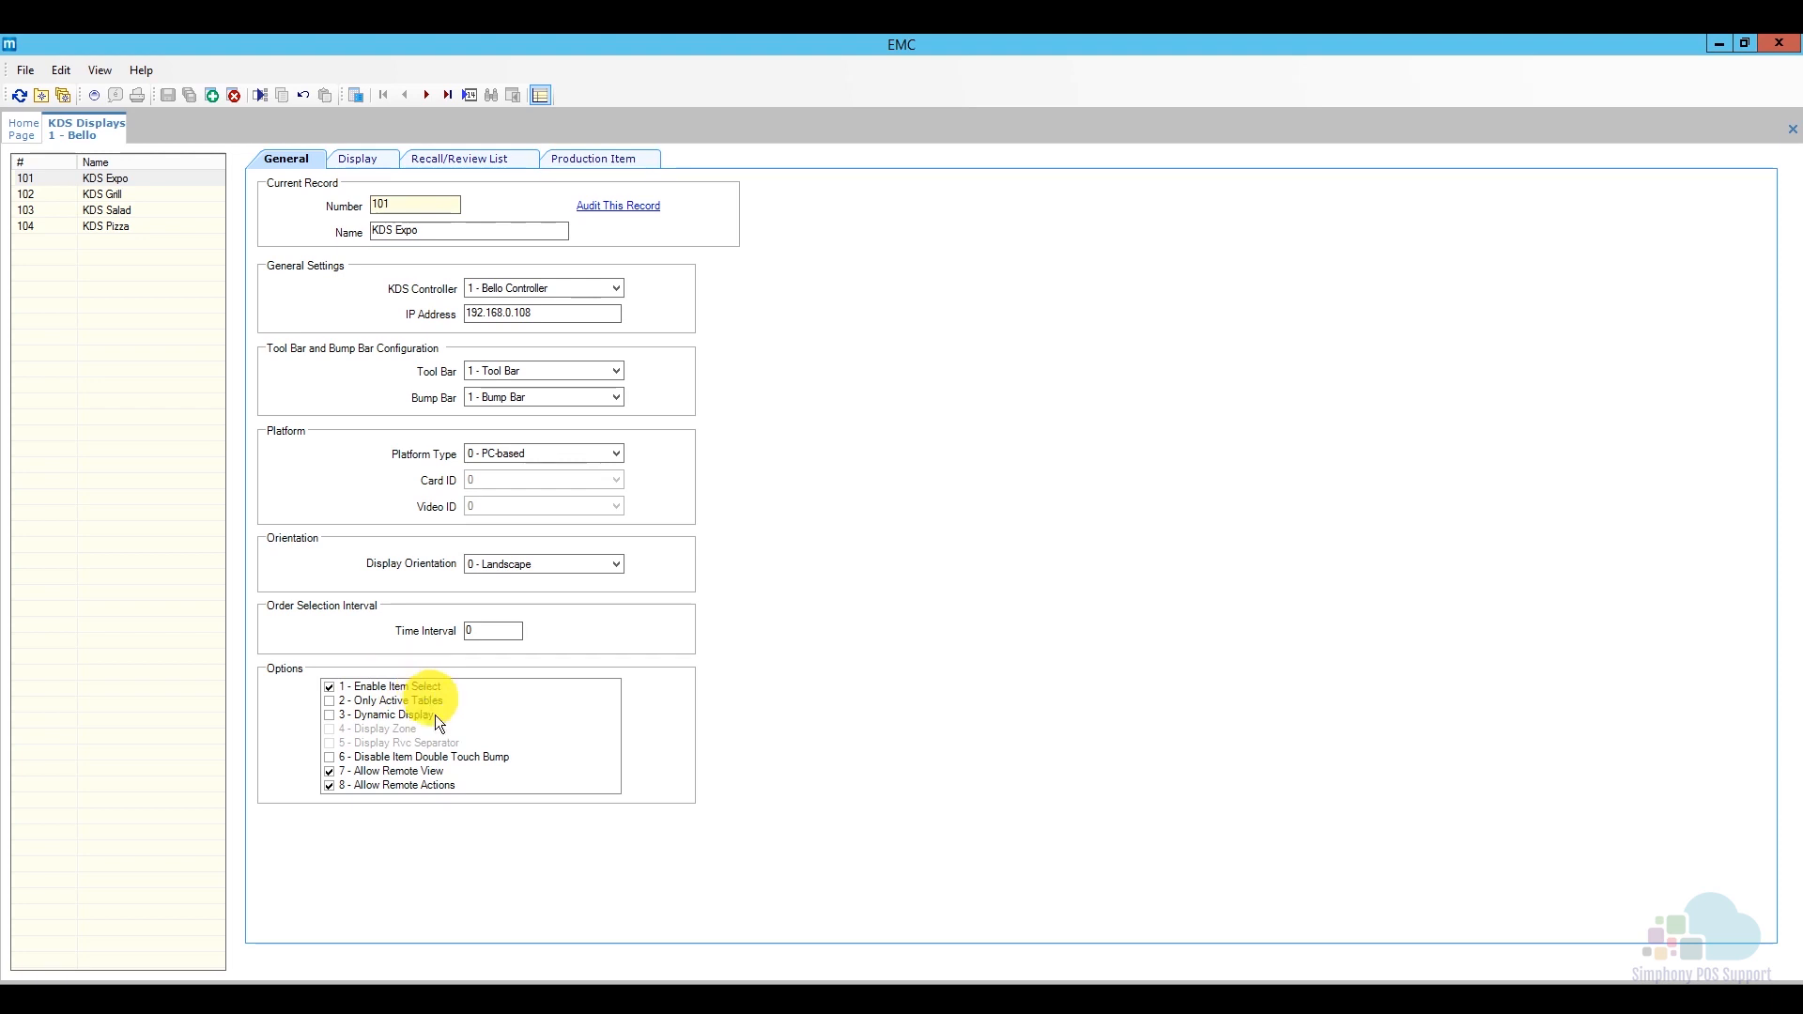
{"action": "mouse_move", "coordinate": [494, 772]}
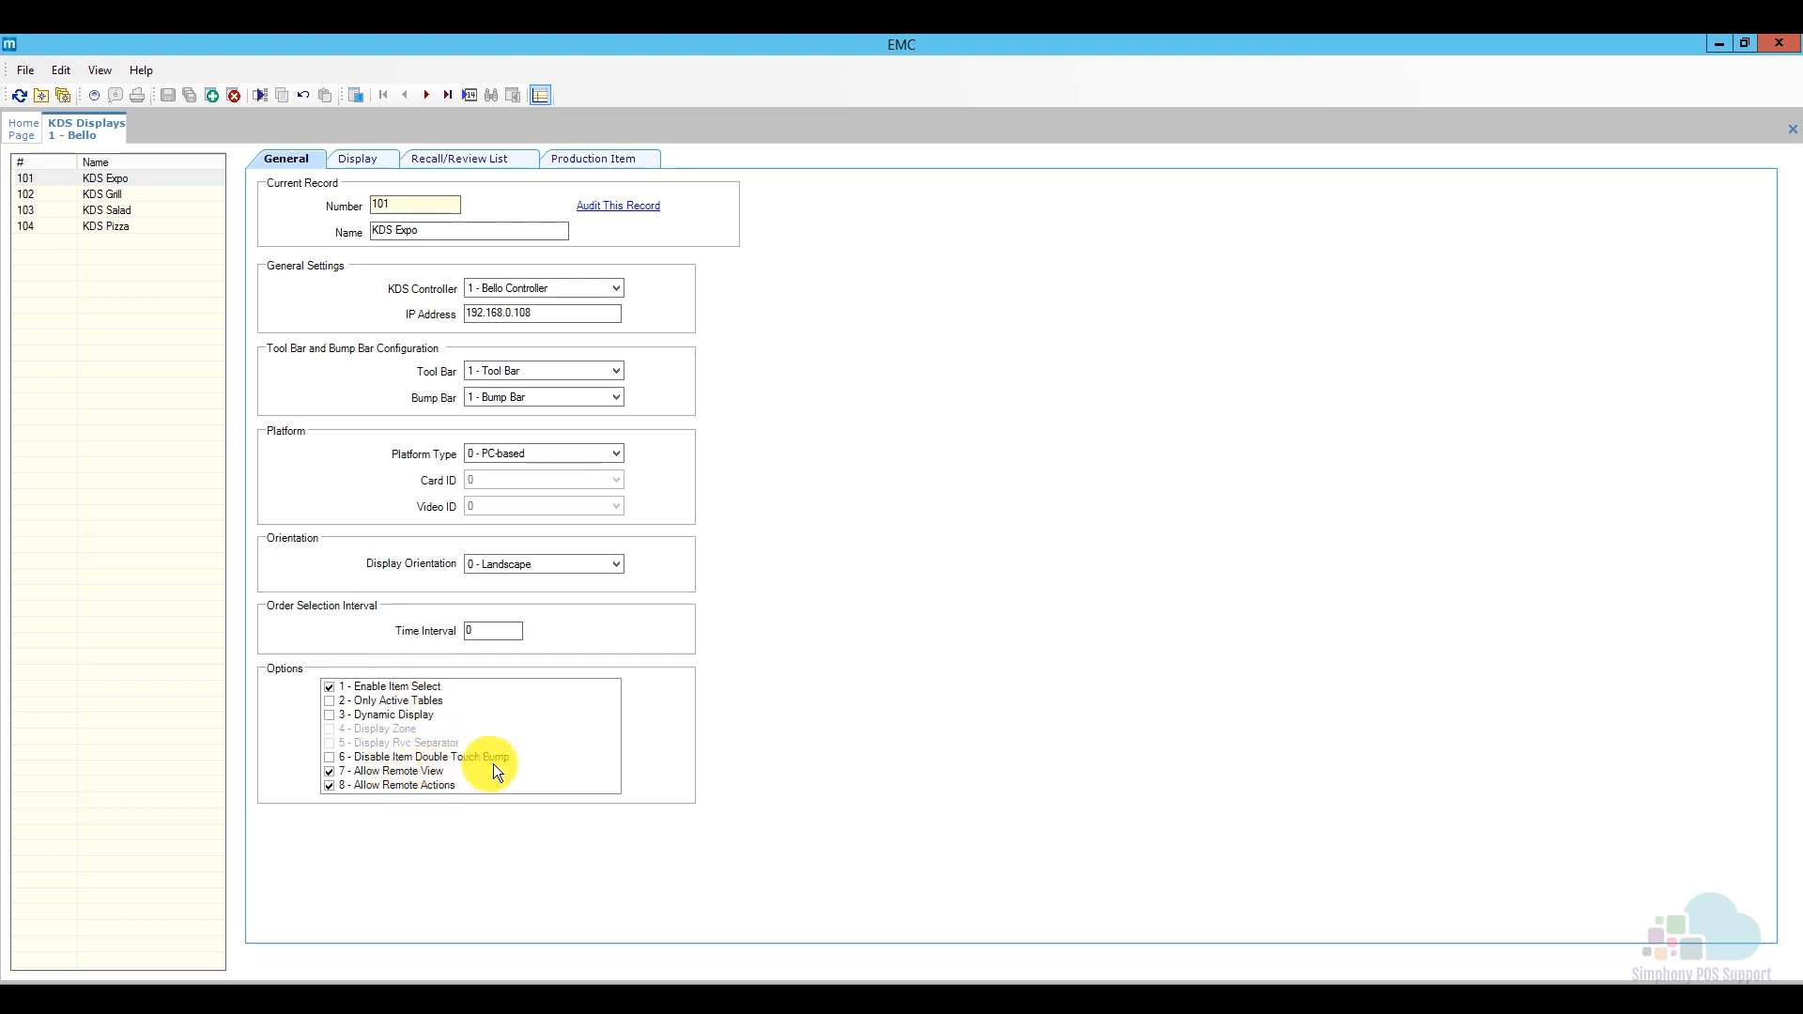
{"action": "mouse_move", "coordinate": [453, 792]}
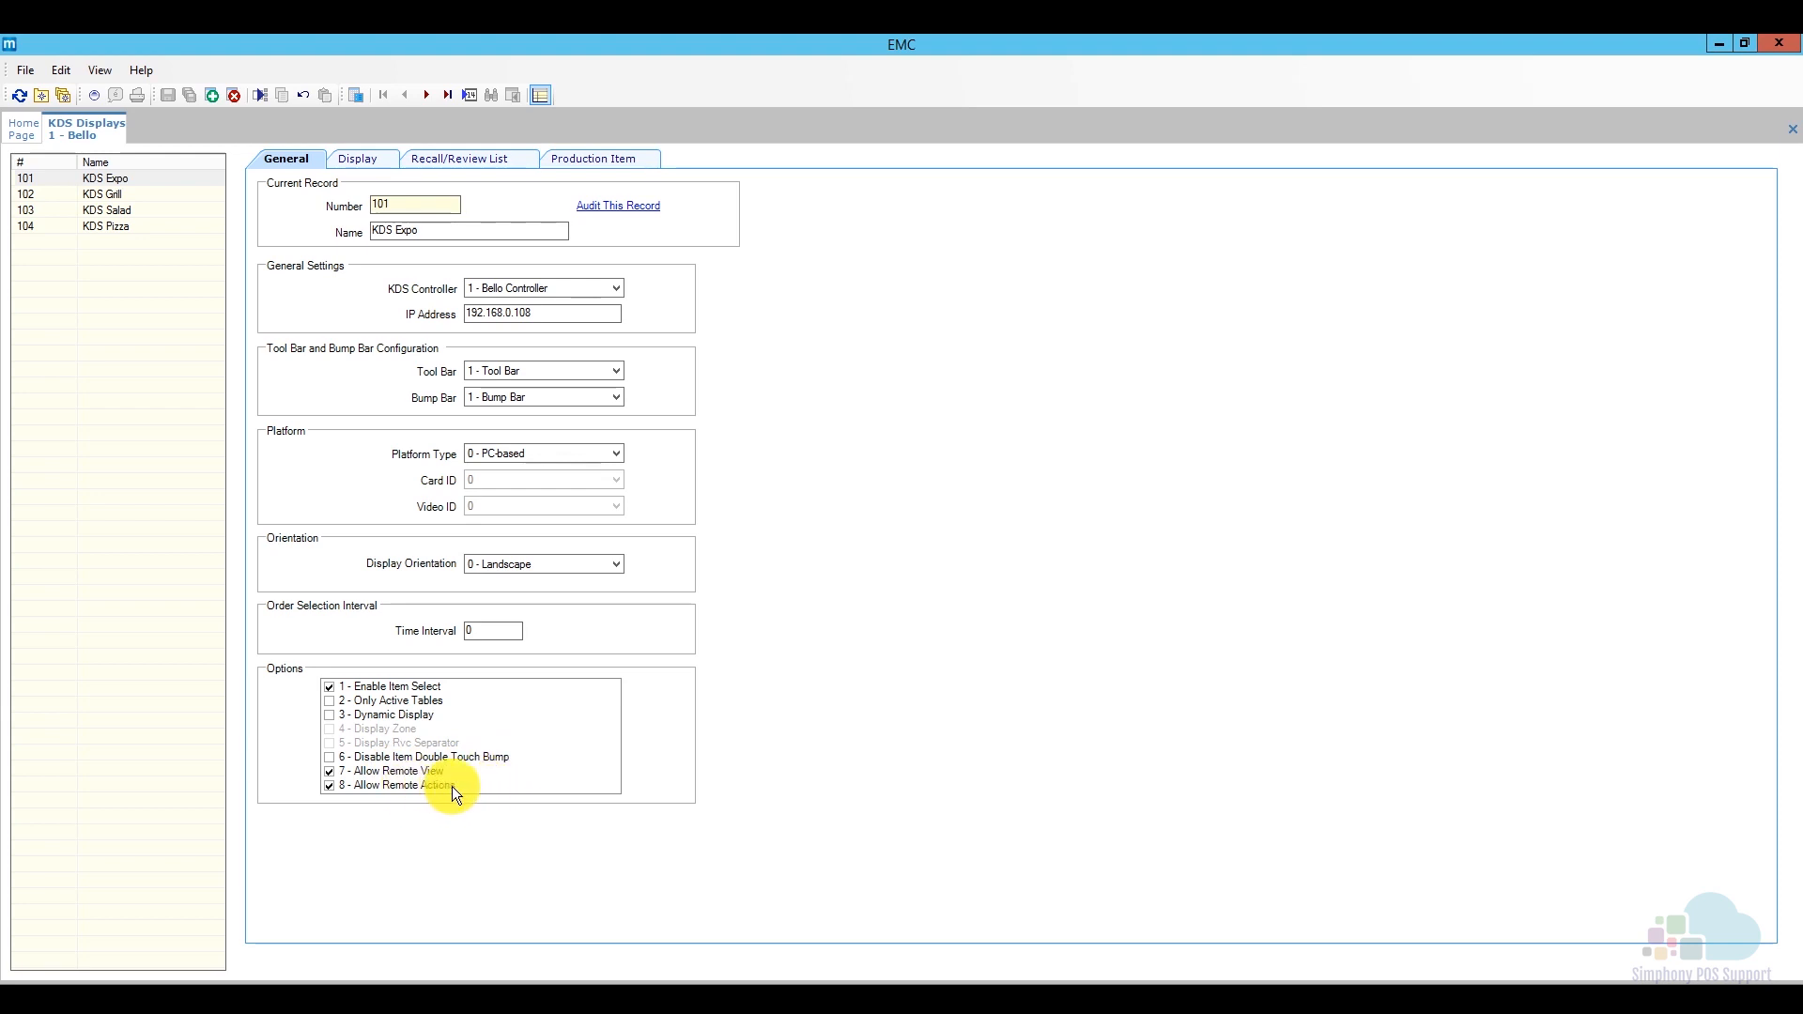
{"action": "left_click", "coordinate": [357, 158]}
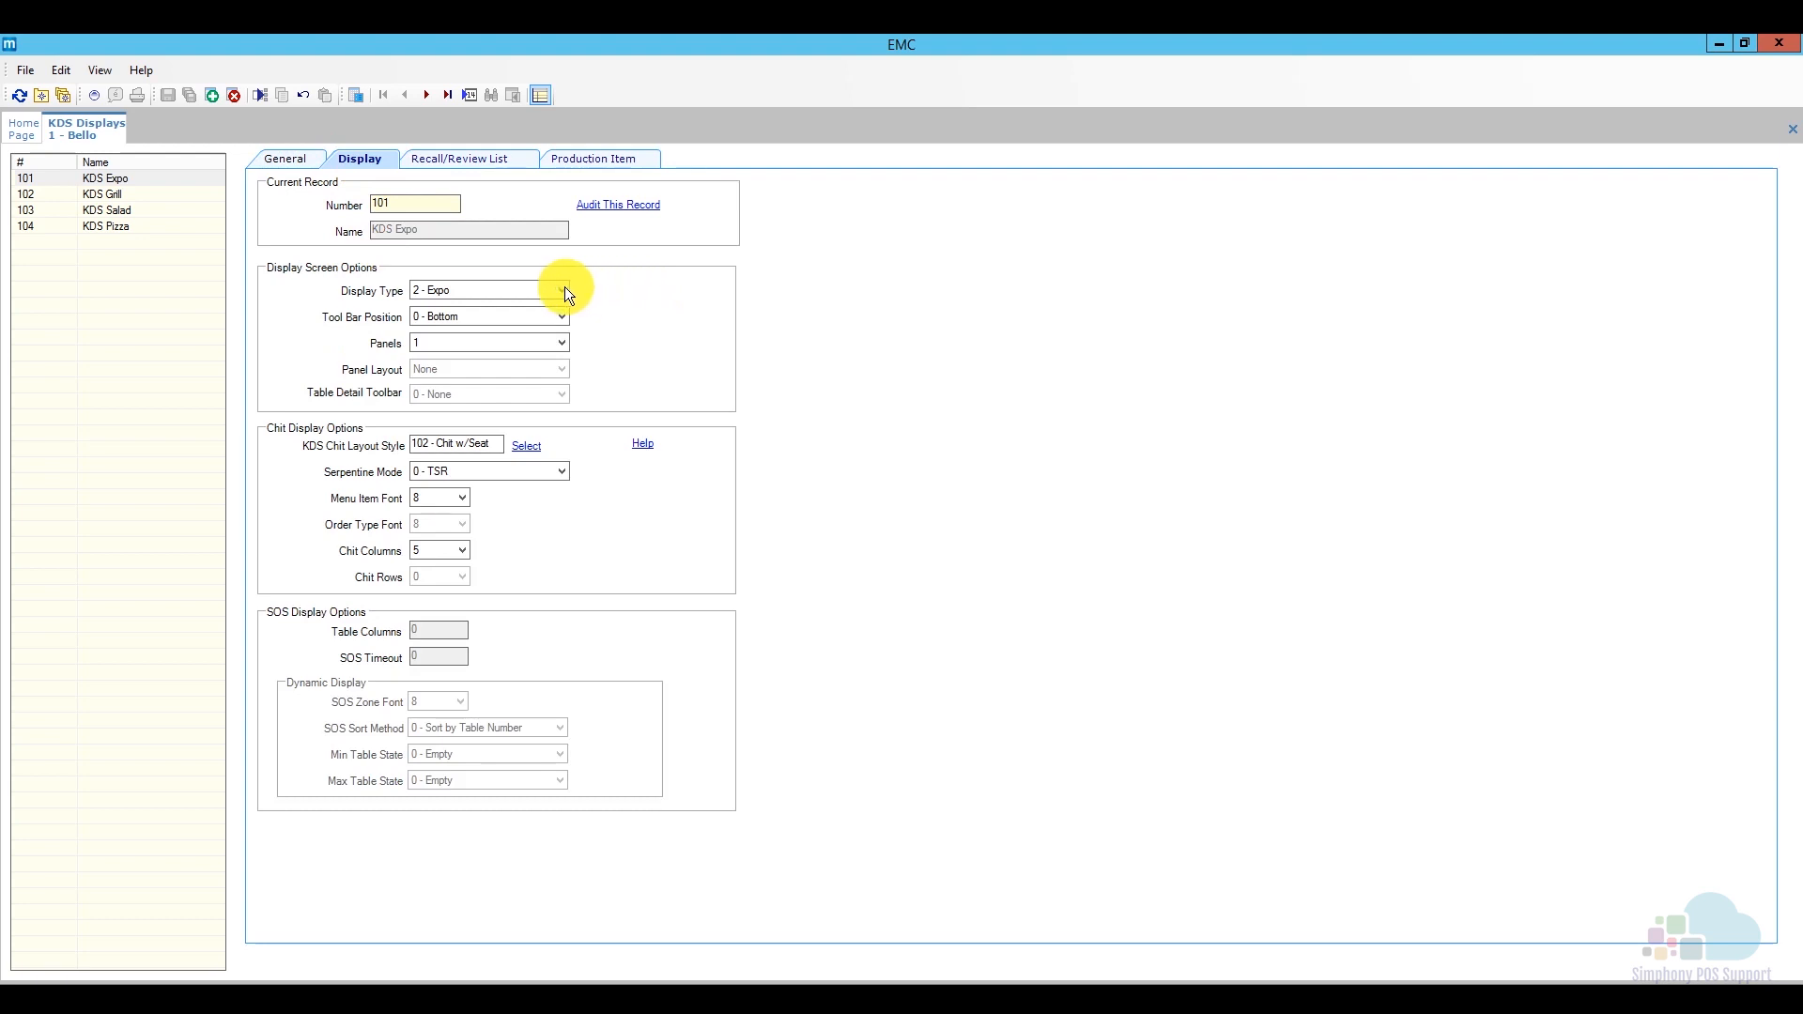
{"action": "left_click", "coordinate": [561, 289]}
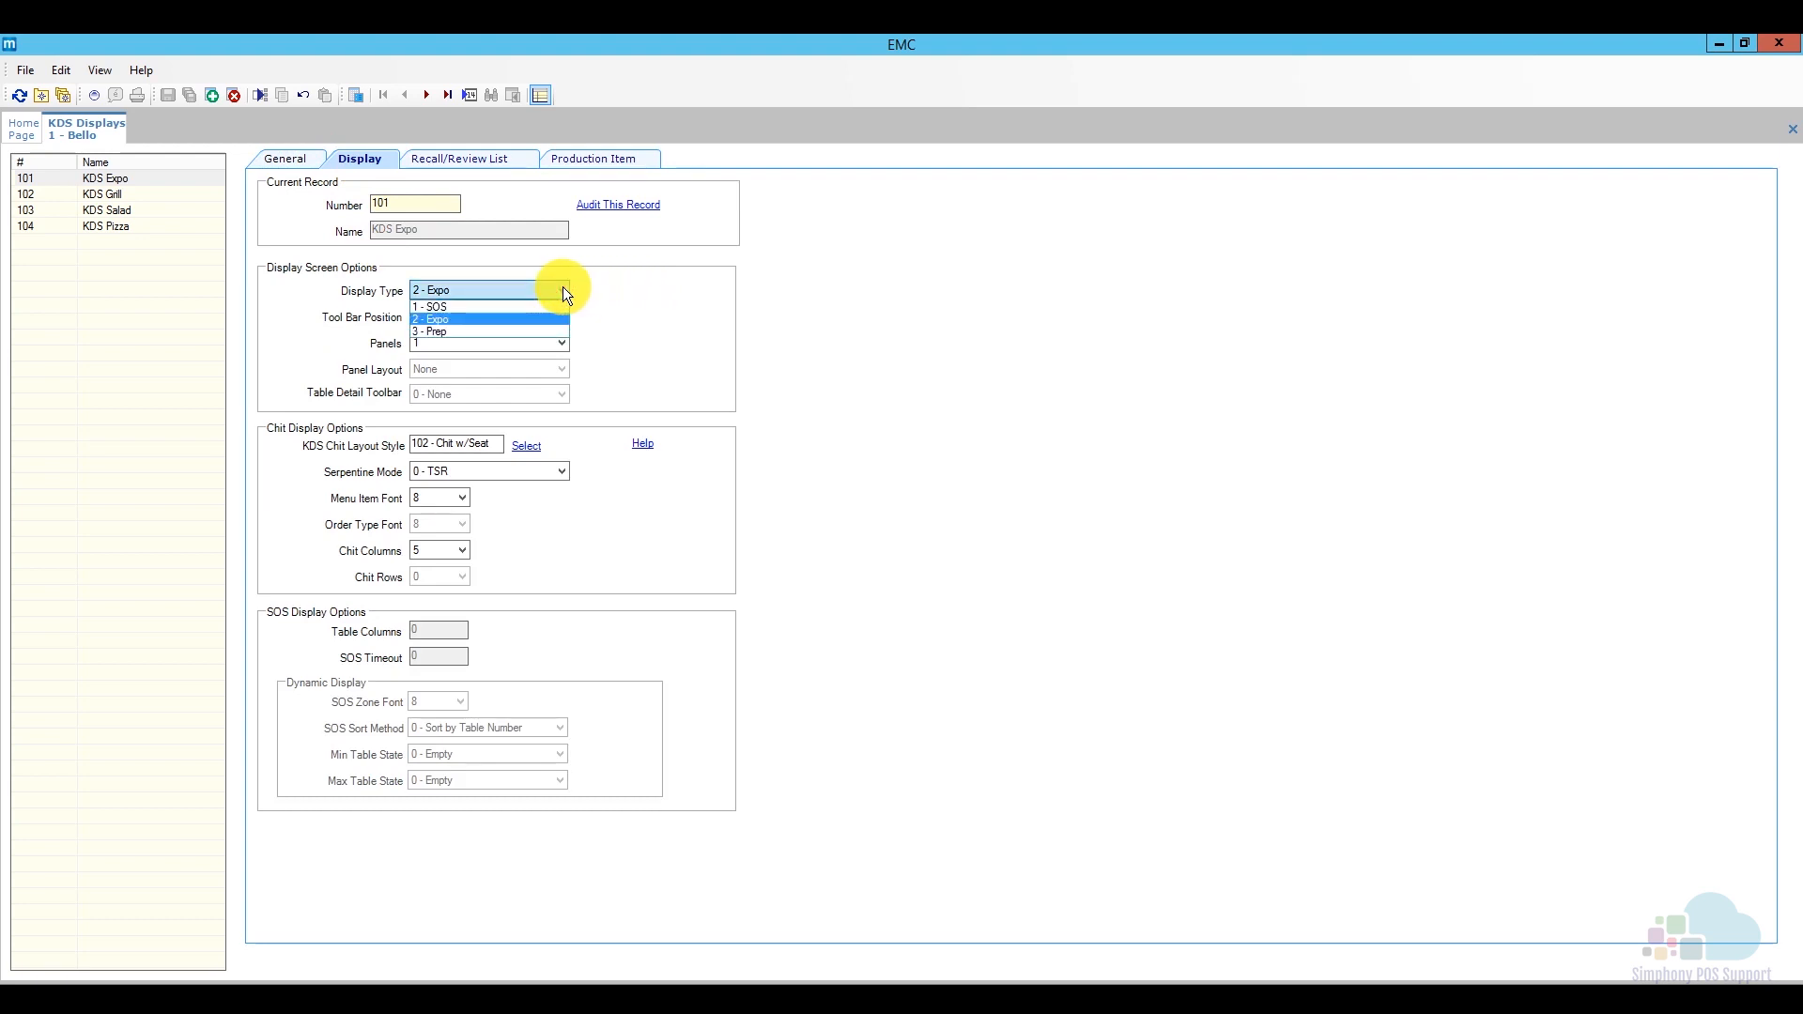
{"action": "mouse_move", "coordinate": [541, 332]}
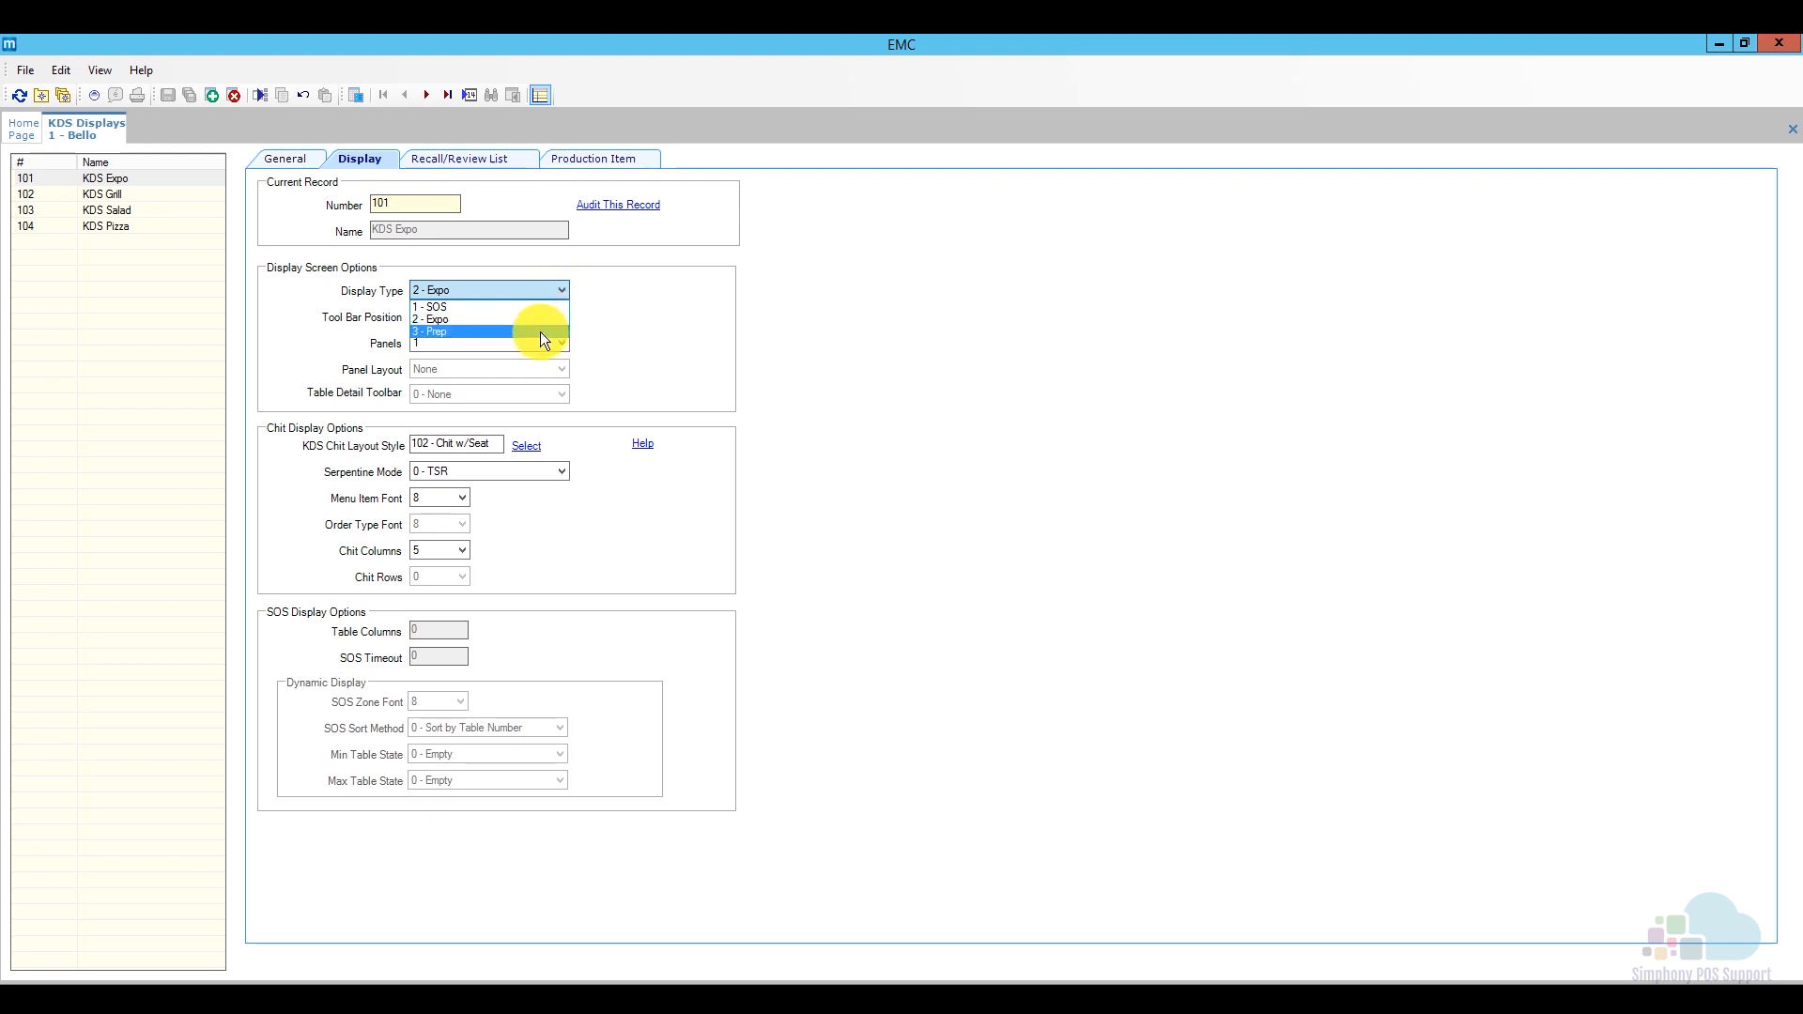
{"action": "mouse_move", "coordinate": [544, 306]}
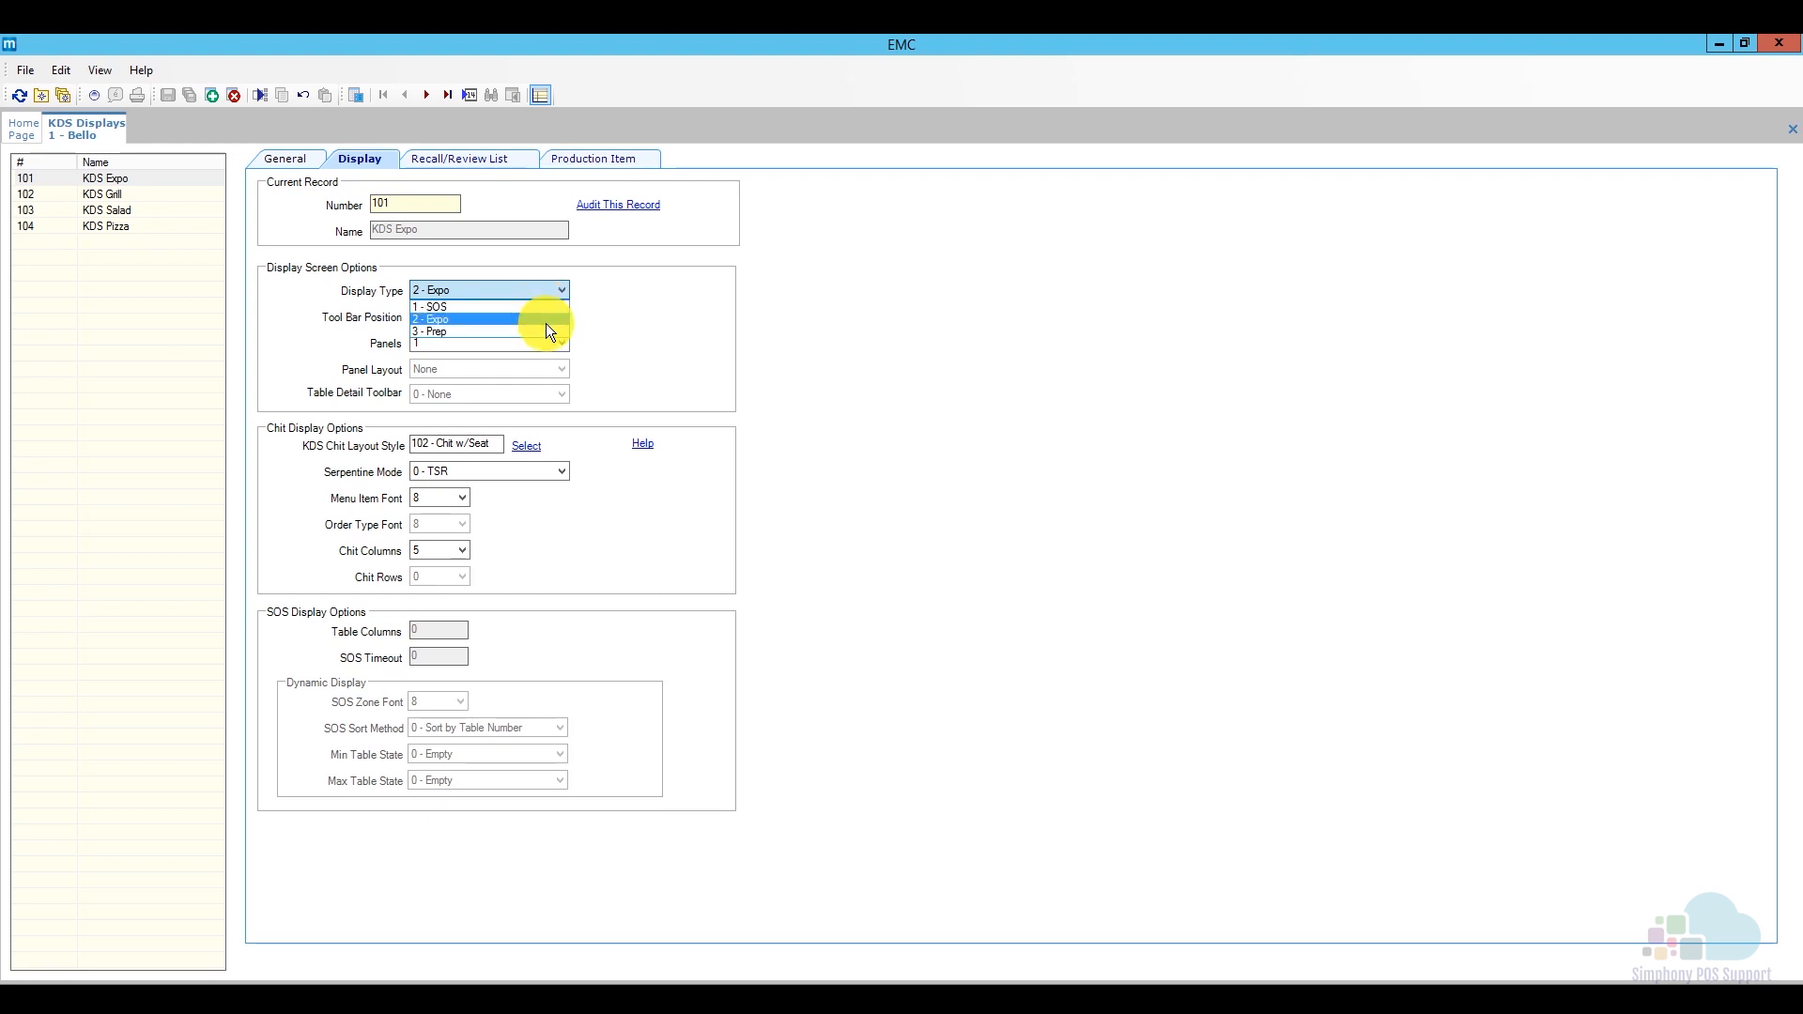
{"action": "left_click", "coordinate": [429, 319]}
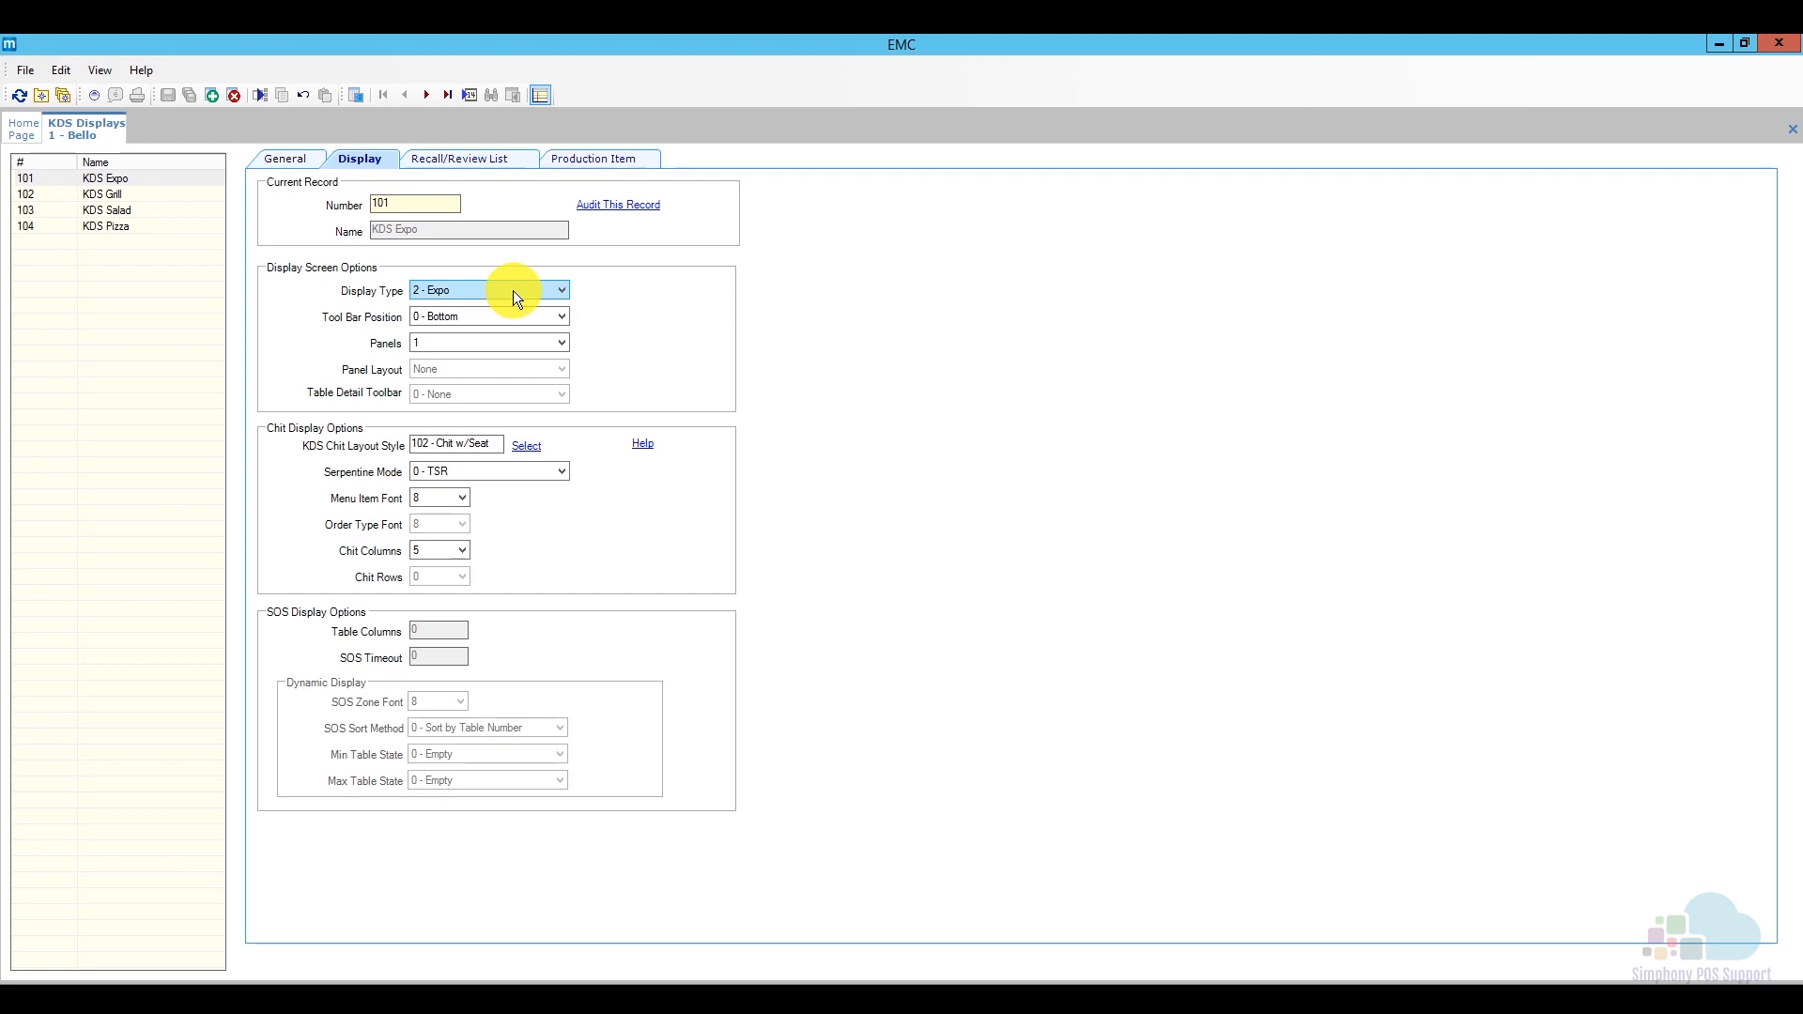
{"action": "left_click", "coordinate": [103, 194]}
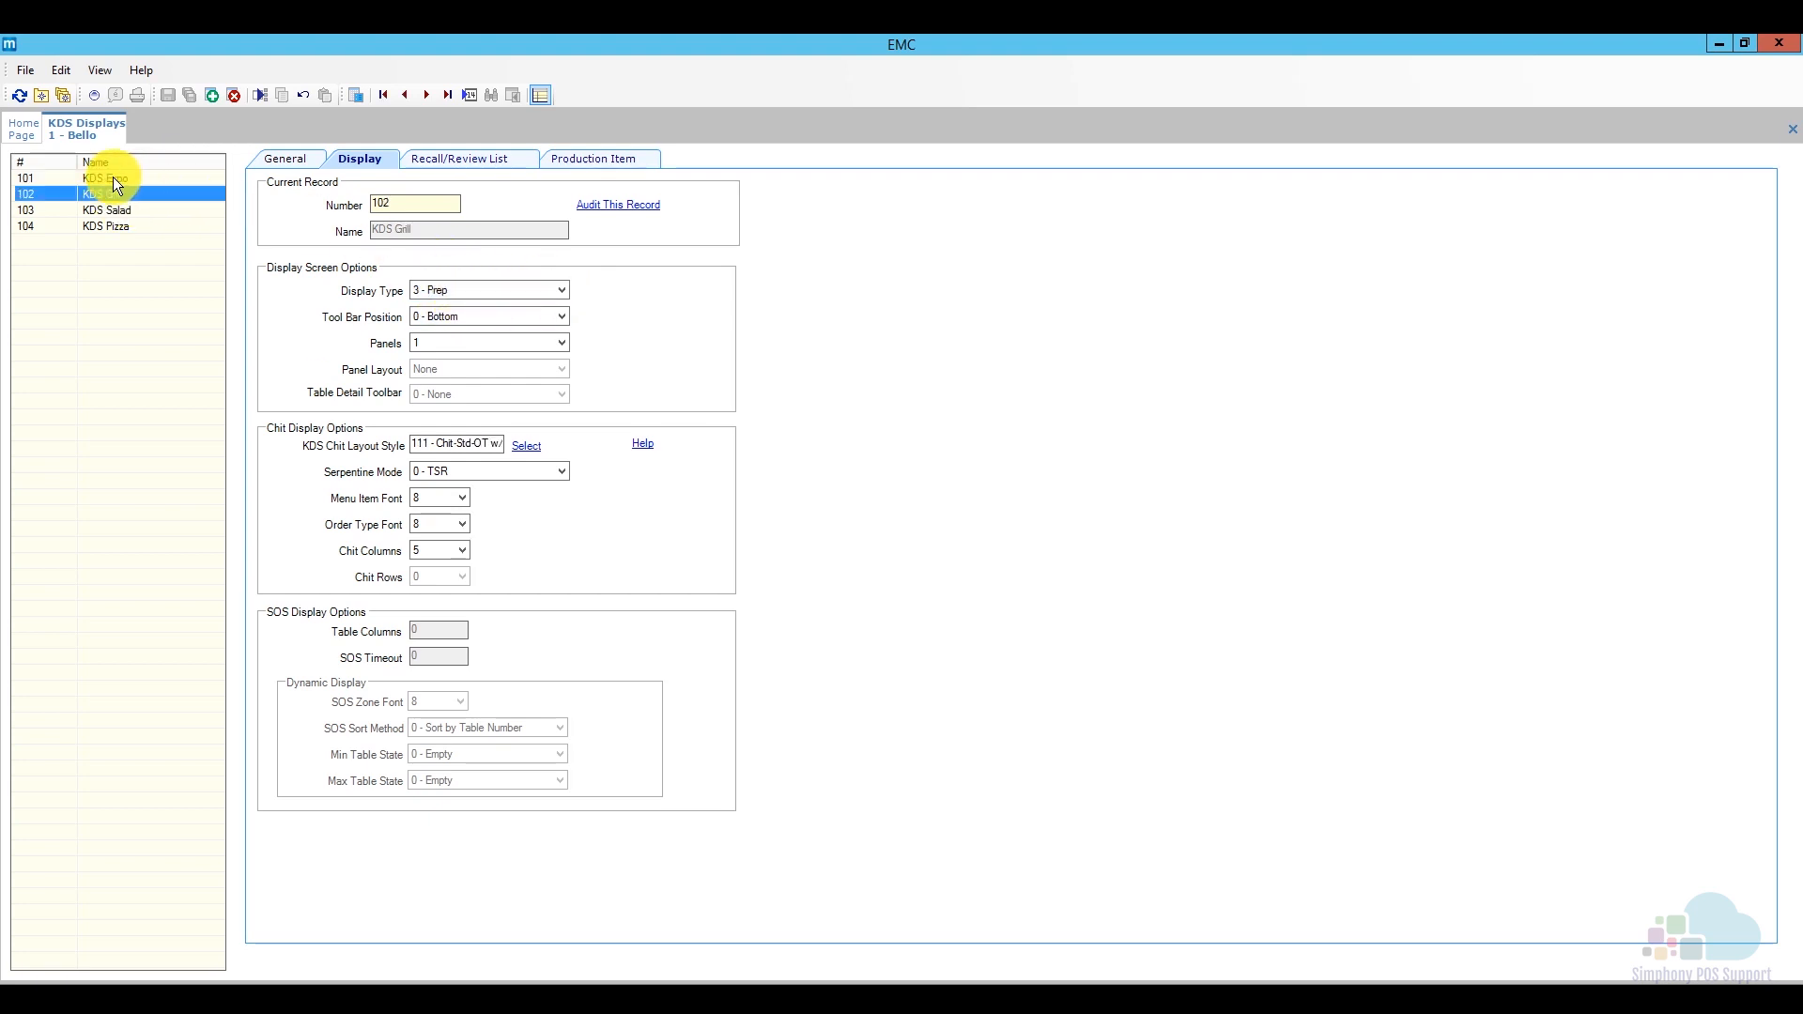
{"action": "left_click", "coordinate": [103, 177]}
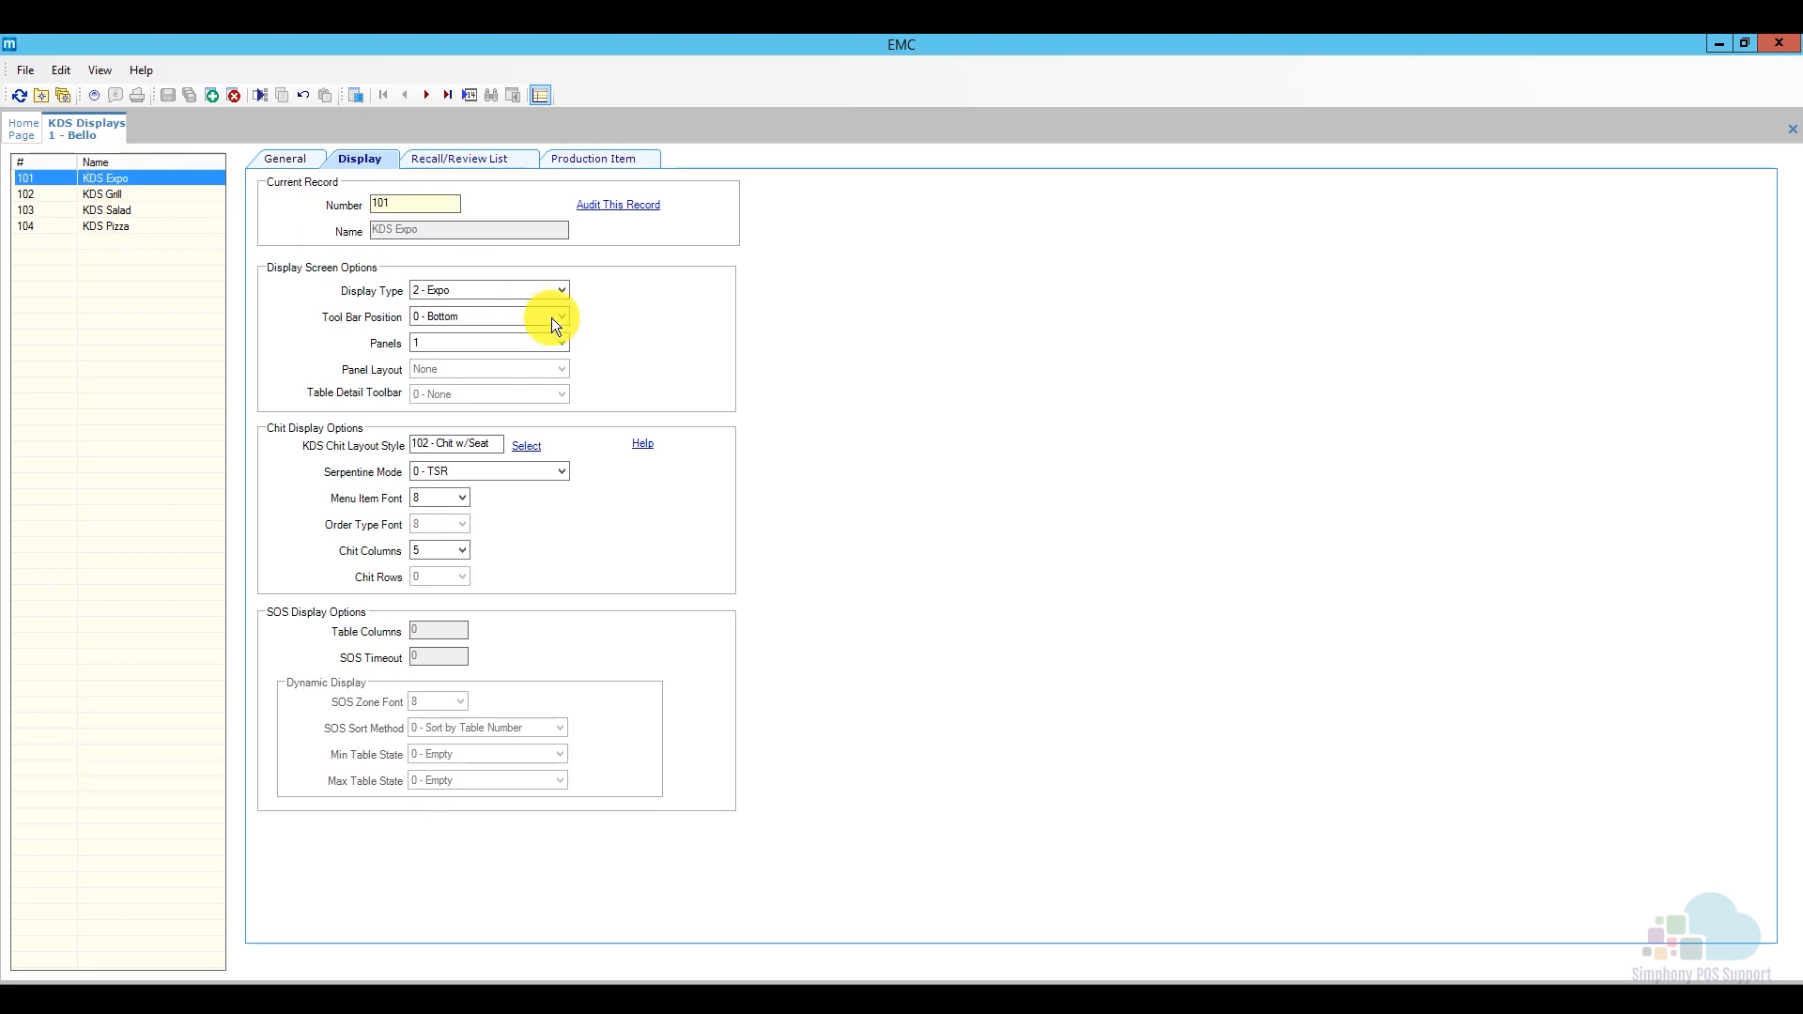
{"action": "left_click", "coordinate": [483, 316]}
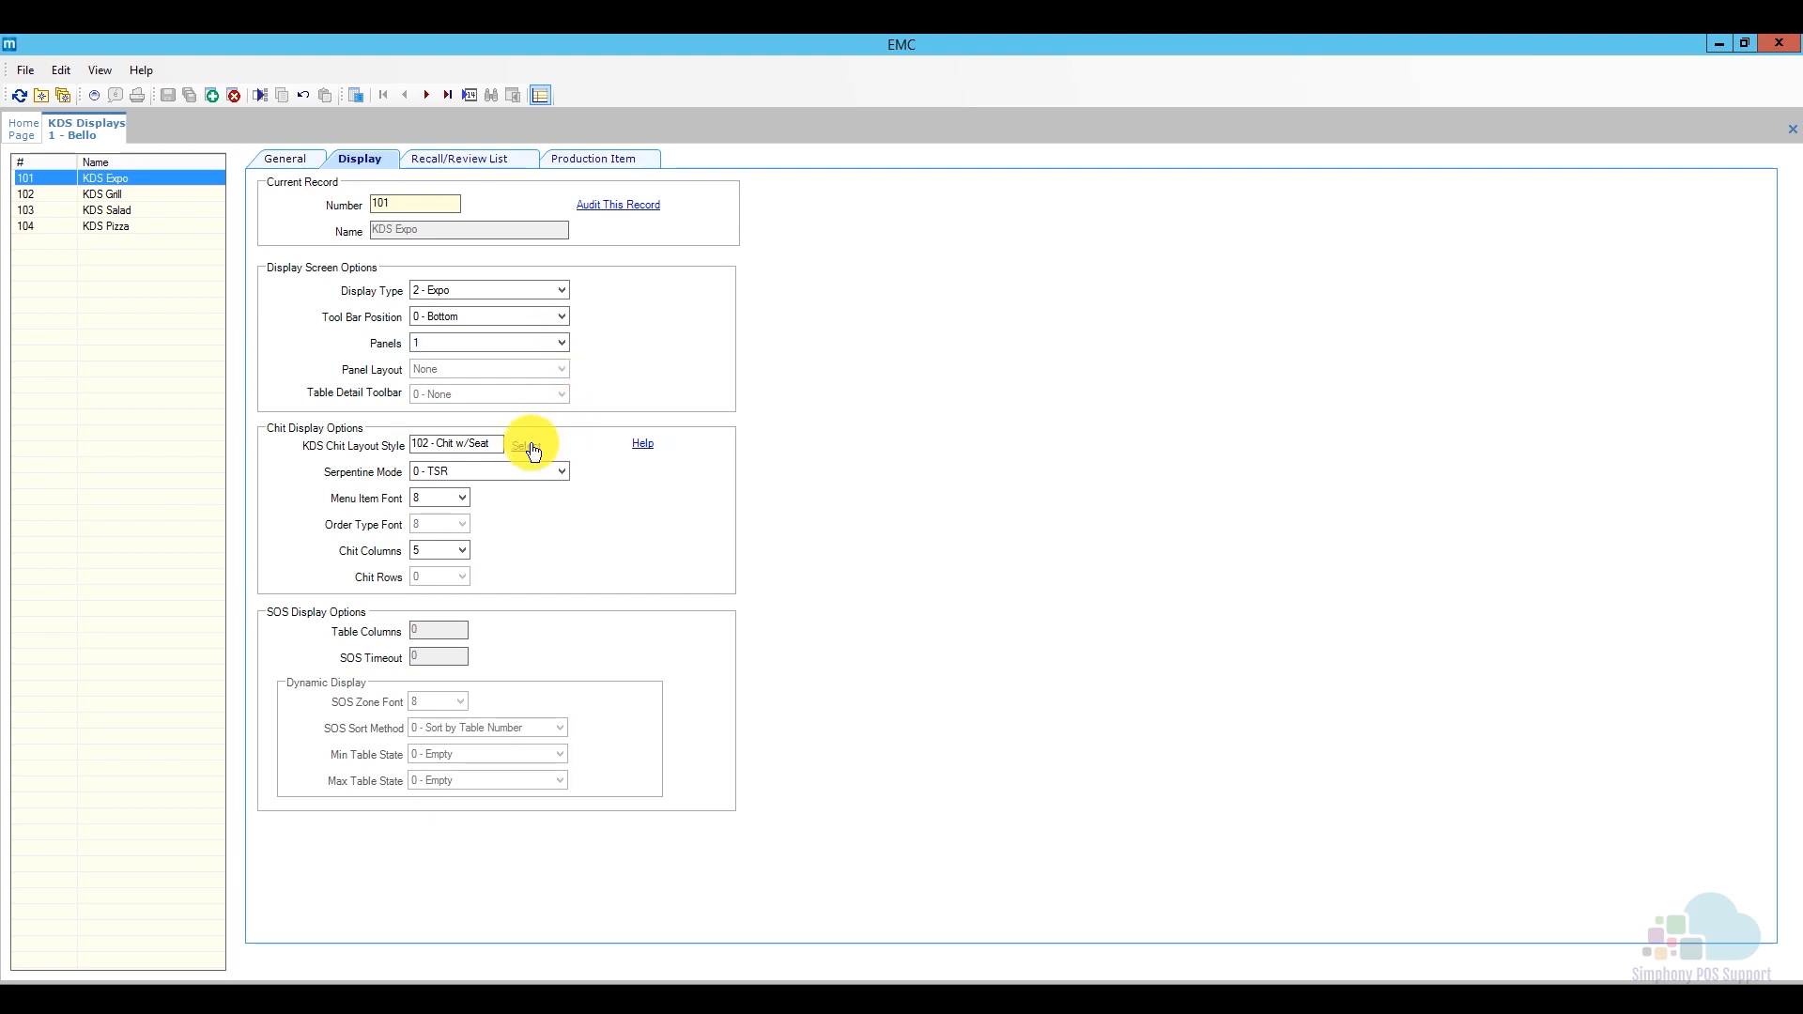
{"action": "mouse_move", "coordinate": [645, 449]}
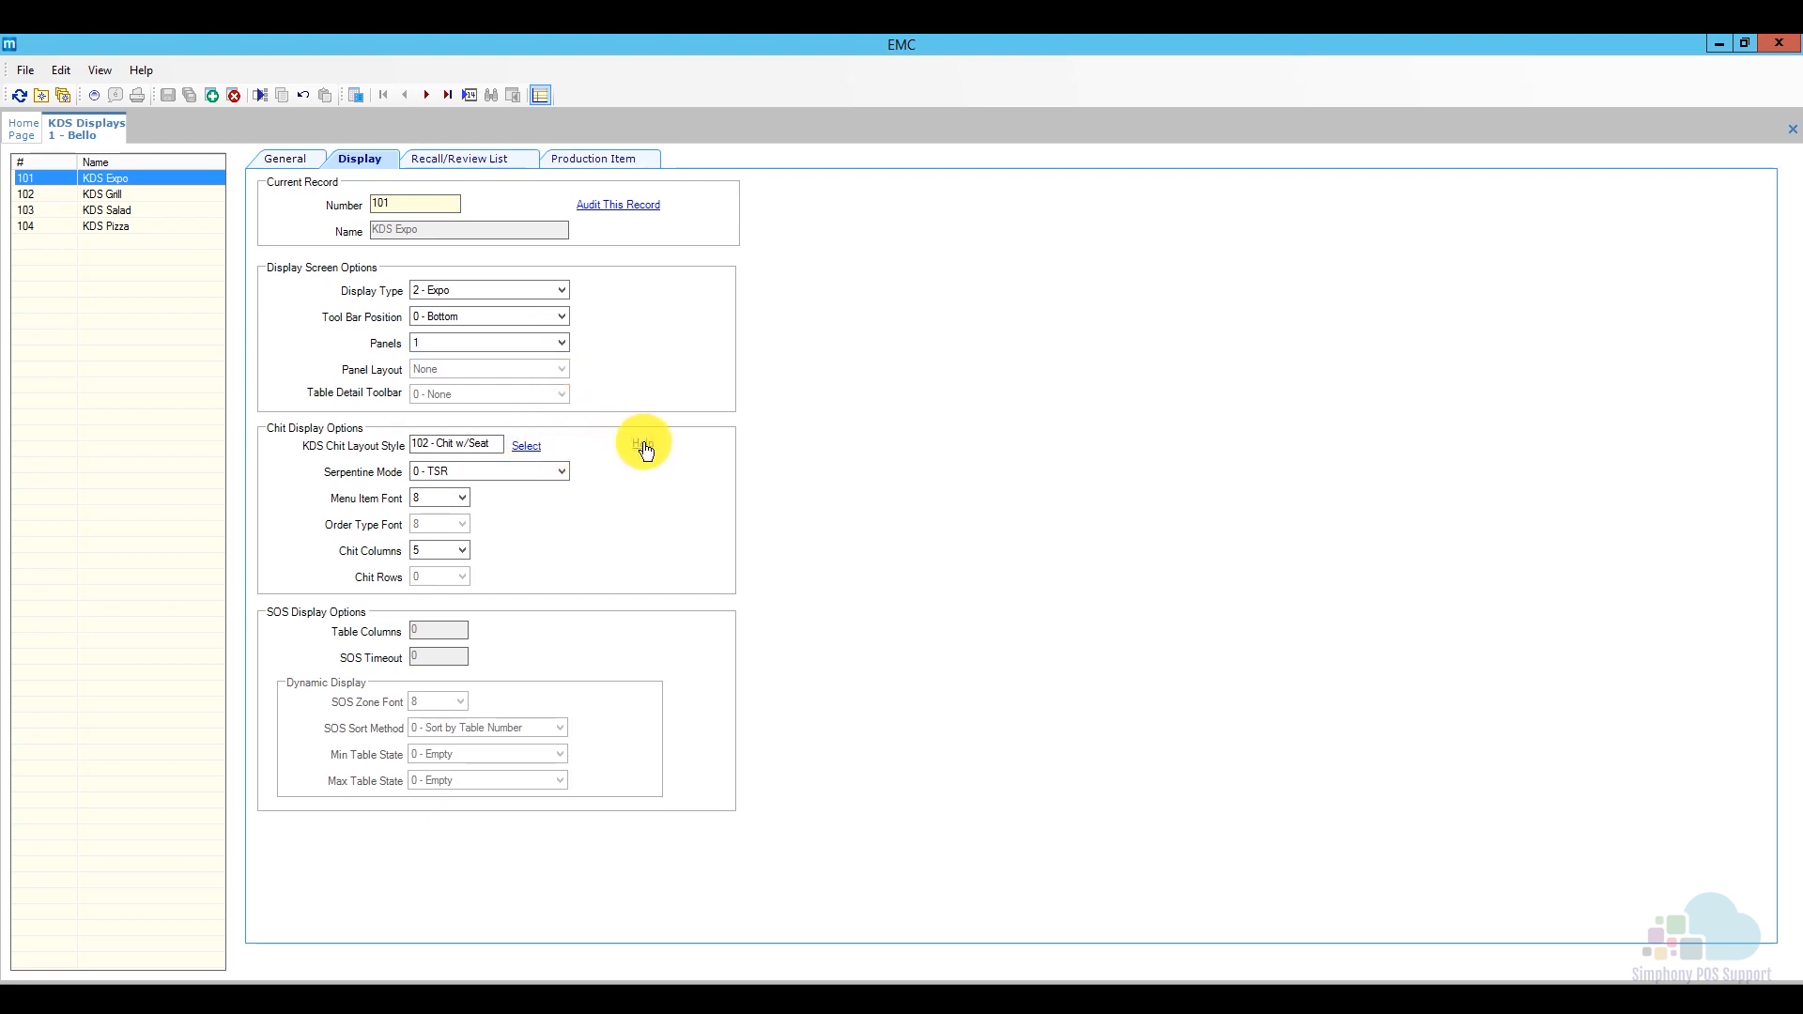
{"action": "left_click", "coordinate": [525, 447]}
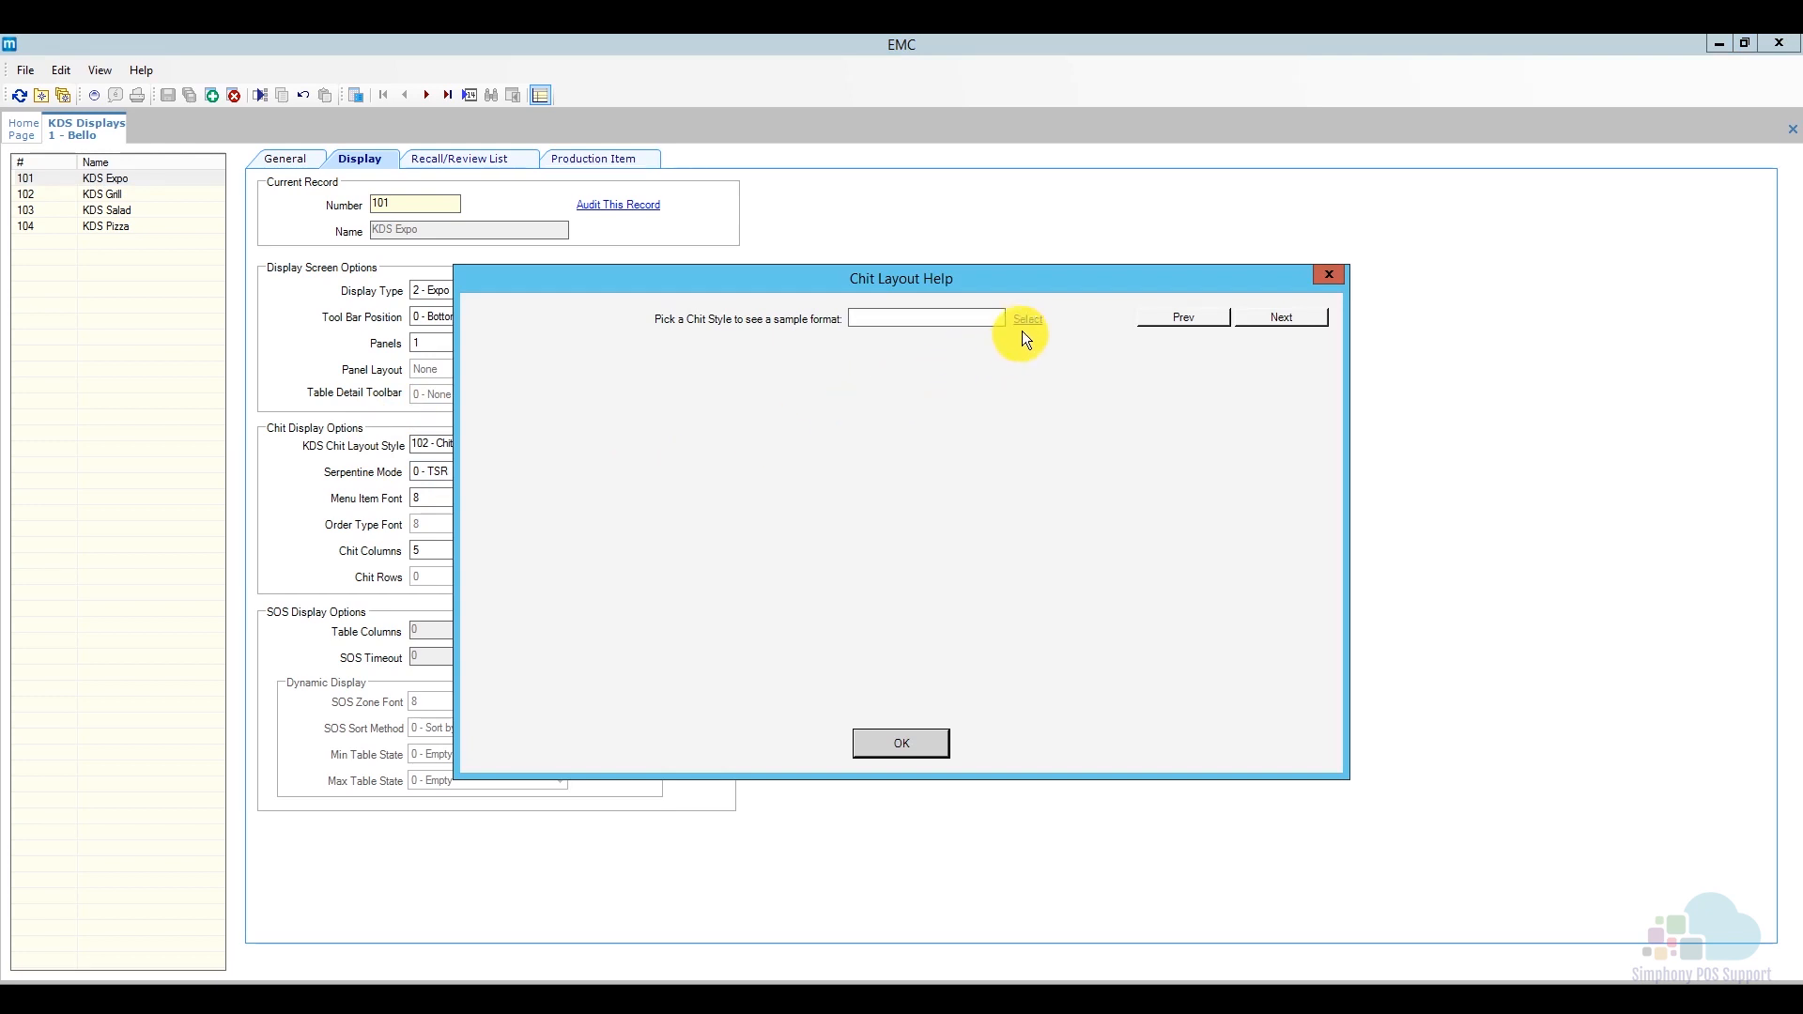
{"action": "left_click", "coordinate": [1026, 319]}
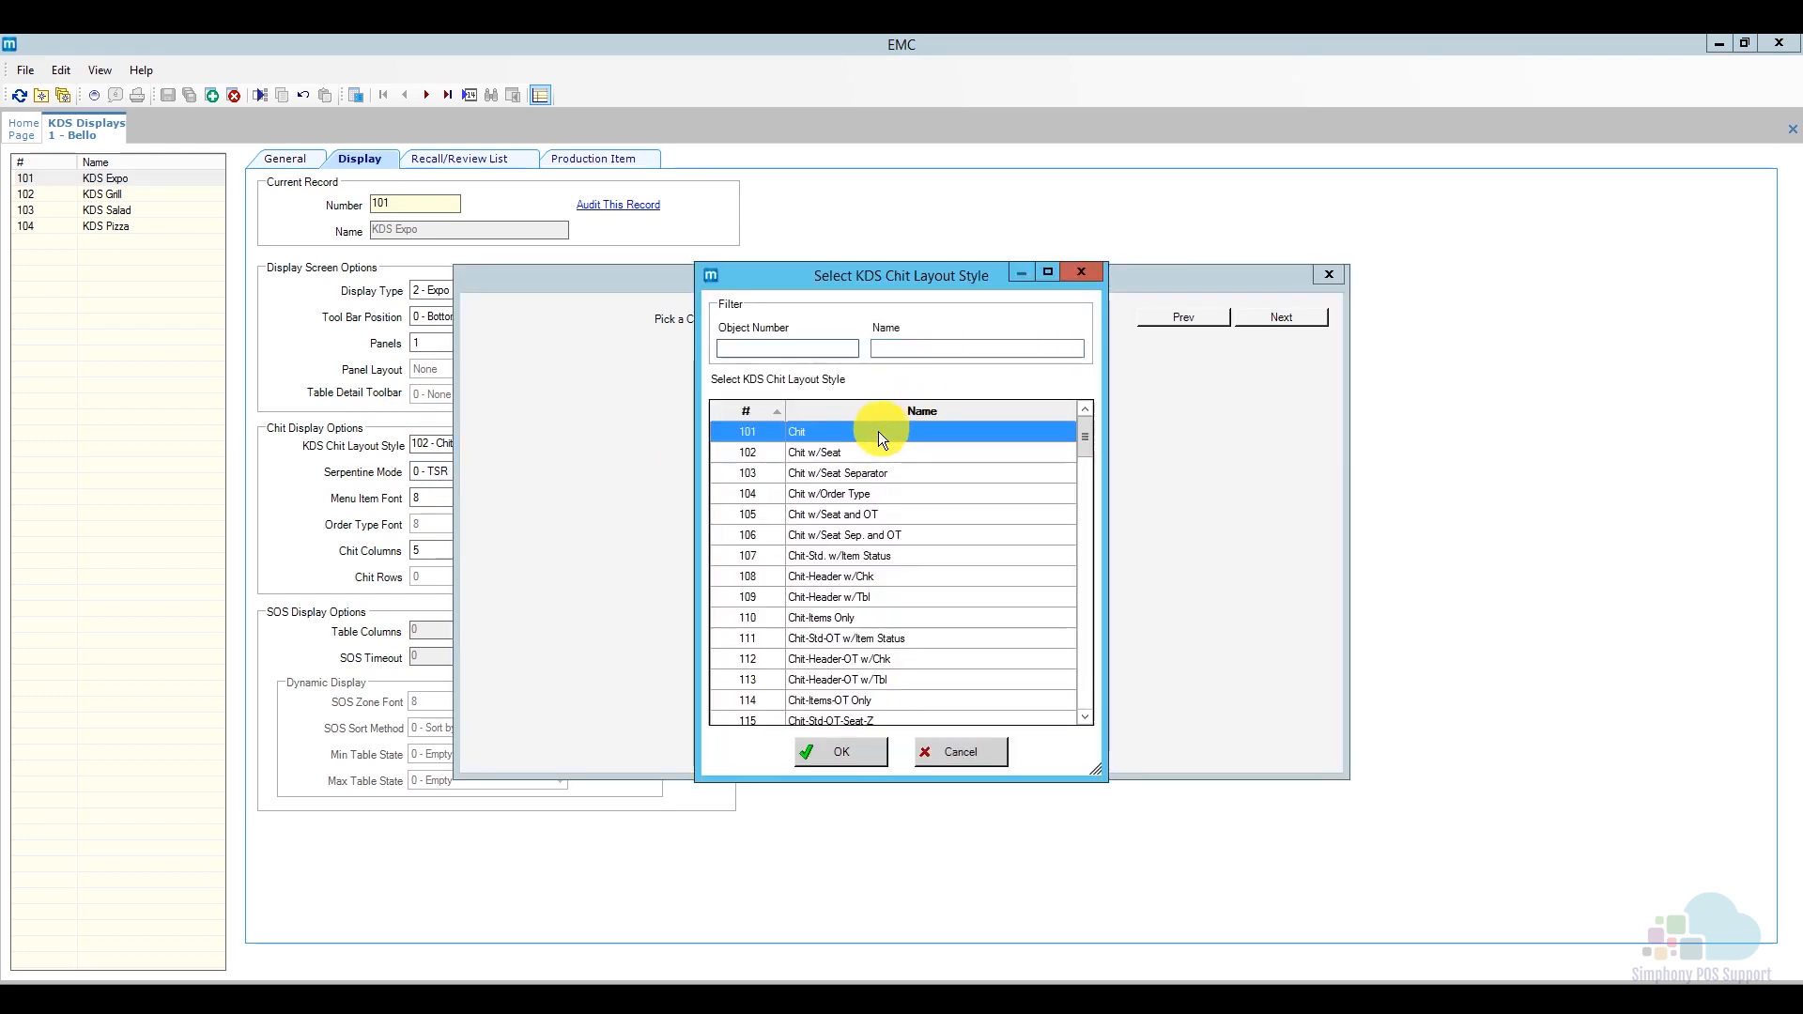
{"action": "left_click", "coordinate": [841, 751]}
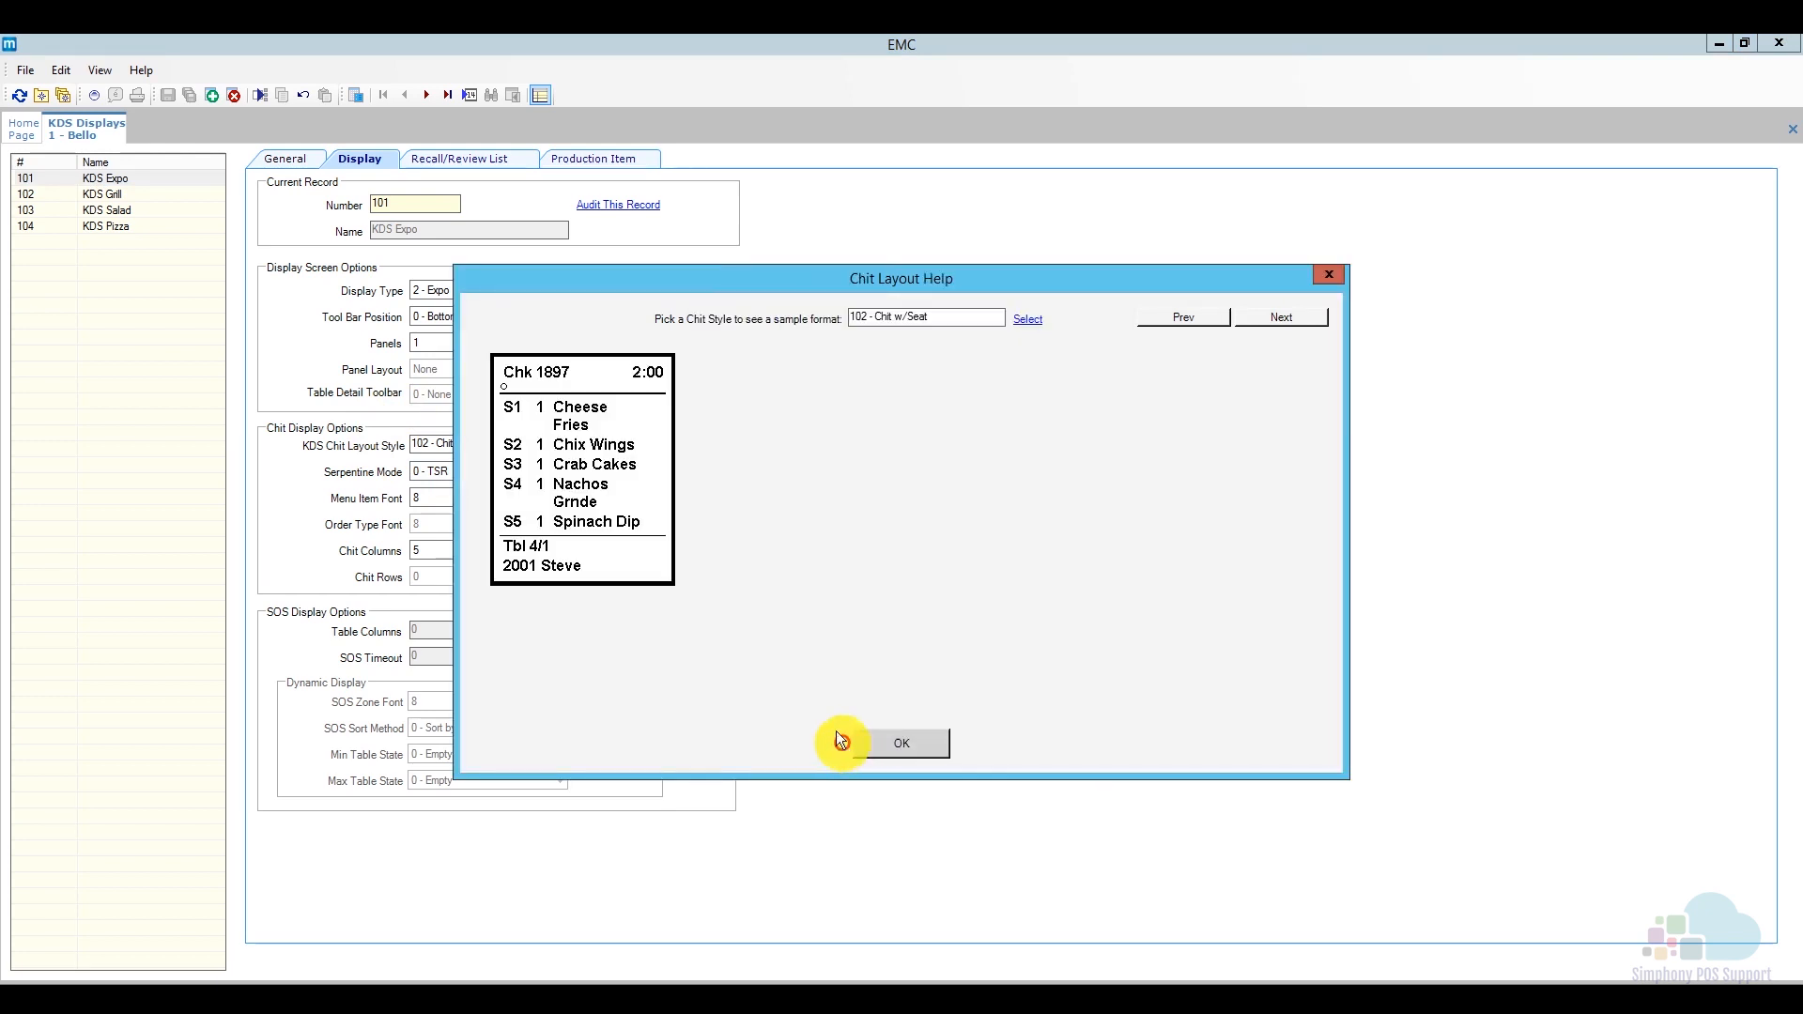
{"action": "mouse_move", "coordinate": [704, 494]}
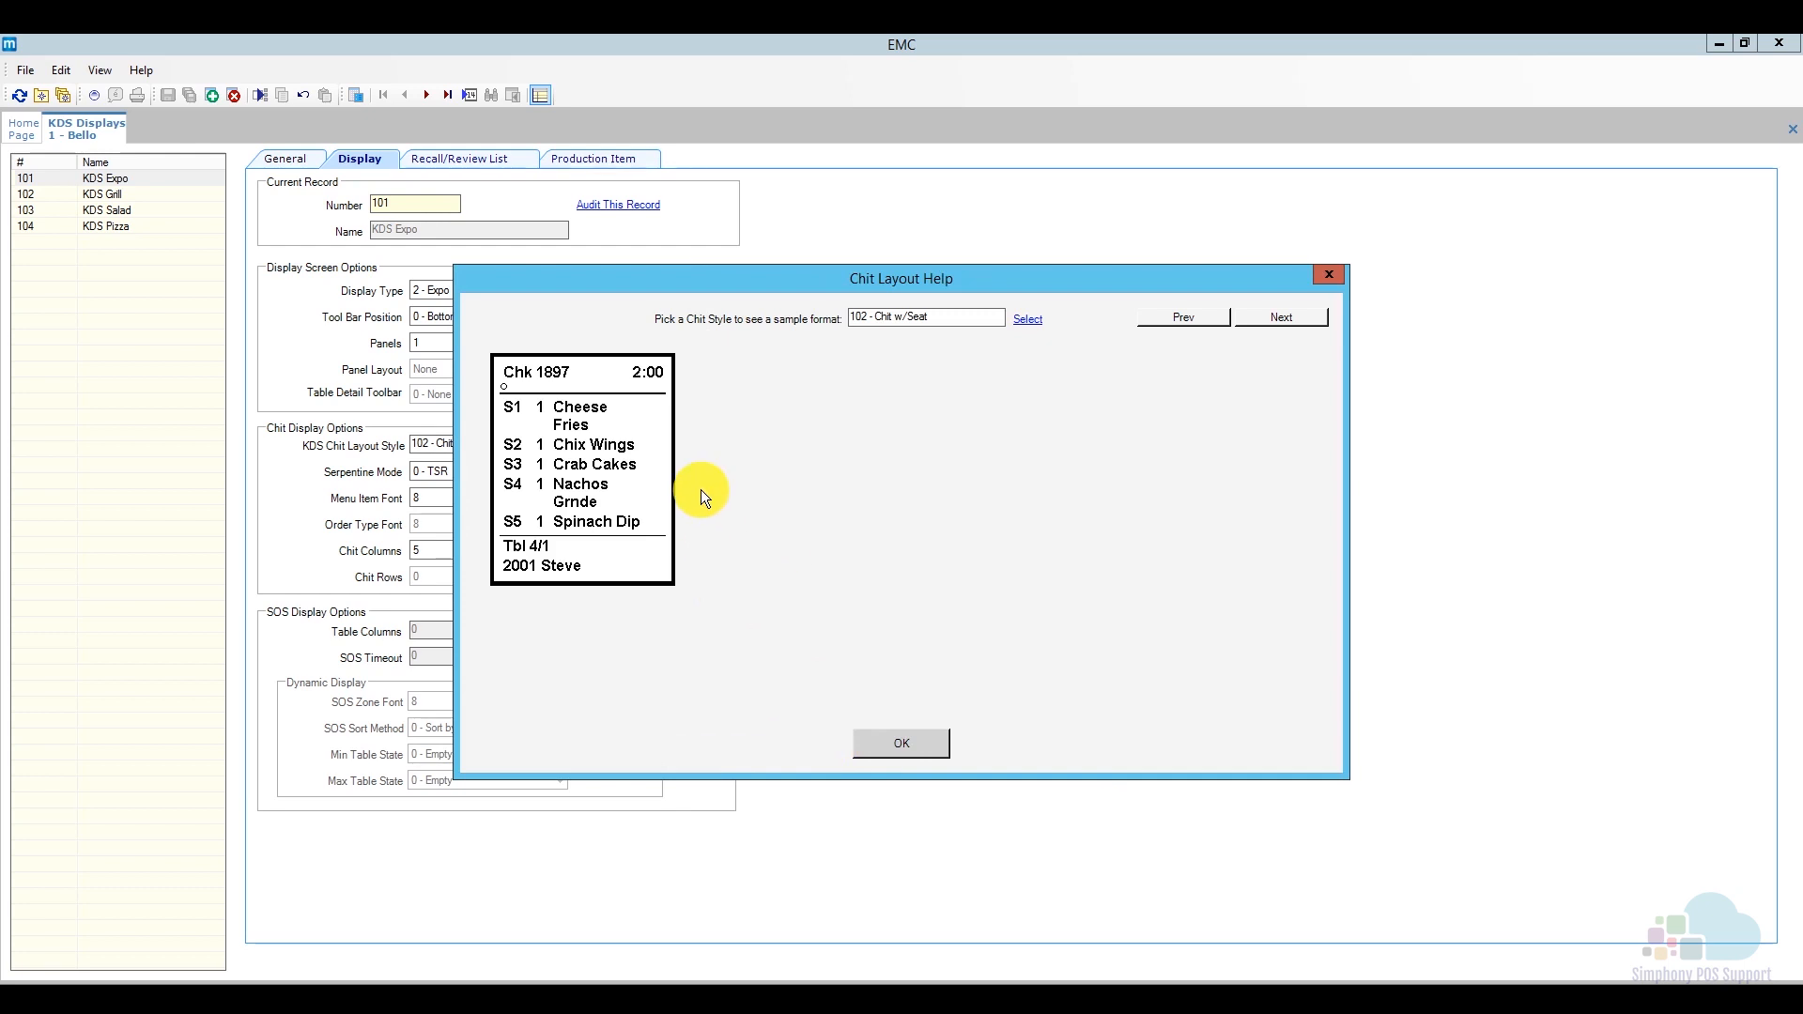
{"action": "left_click", "coordinate": [899, 744]}
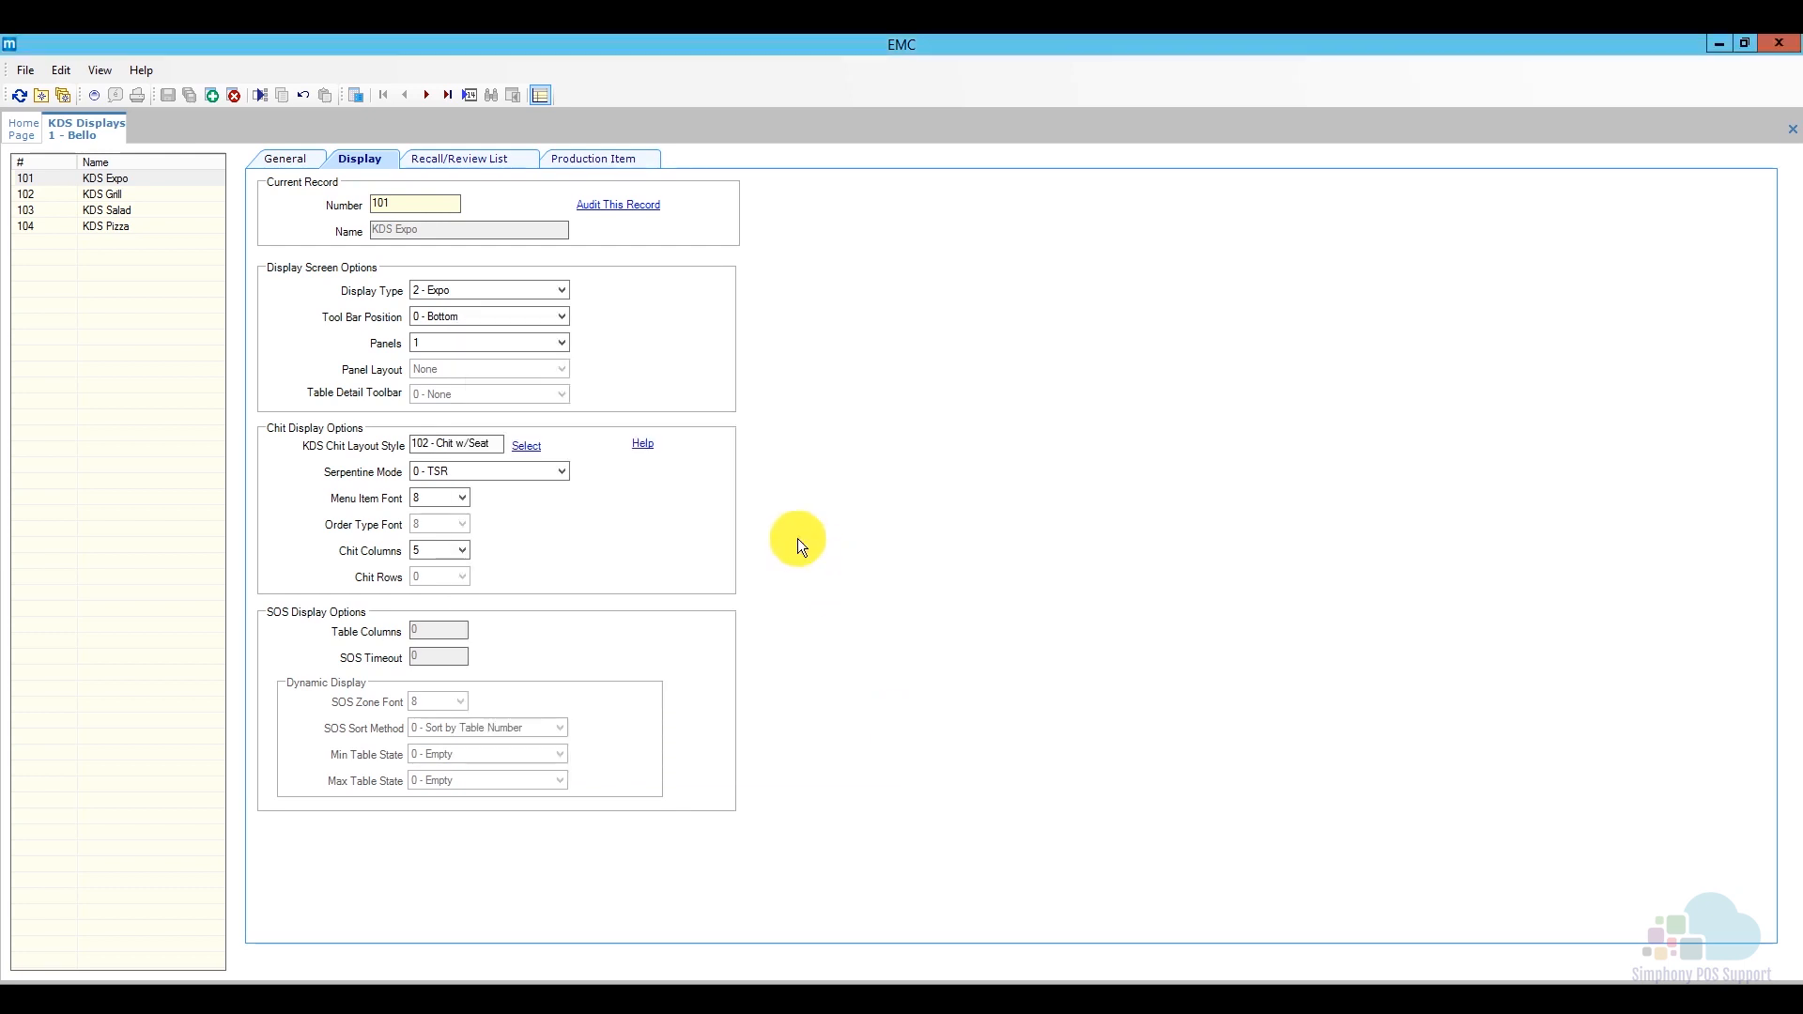
{"action": "left_click", "coordinate": [560, 469]}
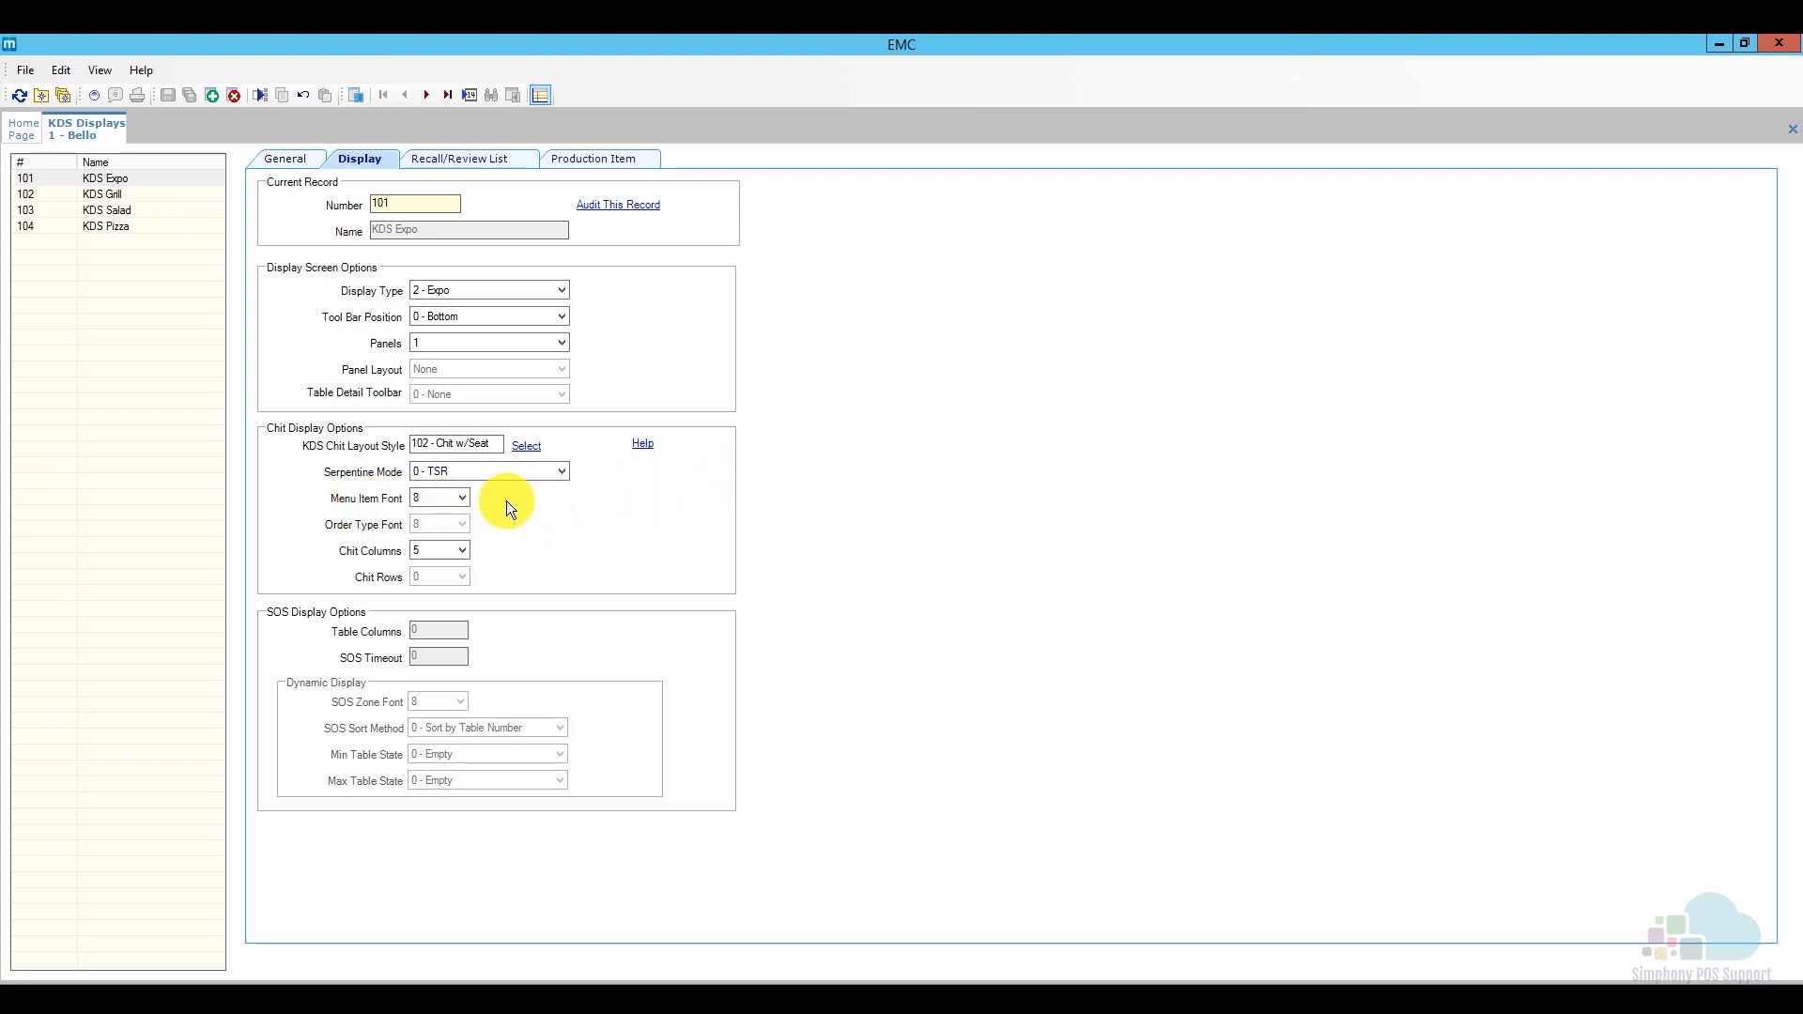
{"action": "mouse_move", "coordinate": [494, 562]}
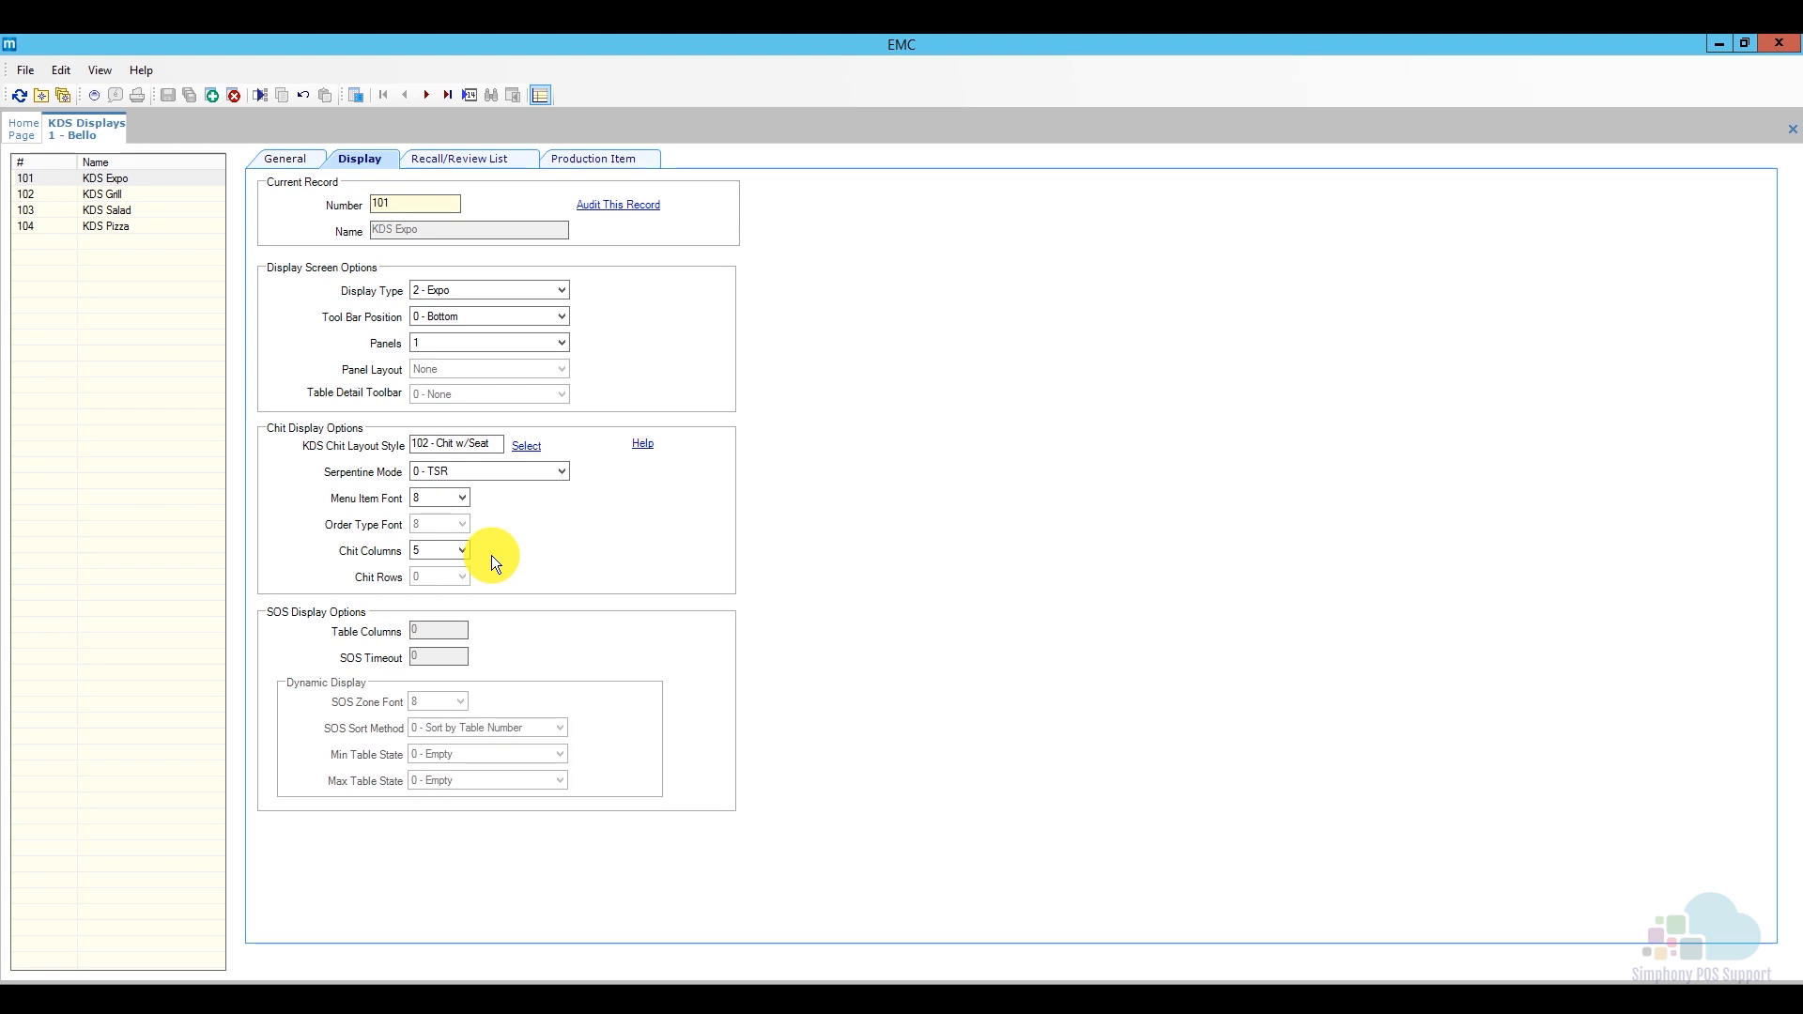
{"action": "mouse_move", "coordinate": [475, 173]}
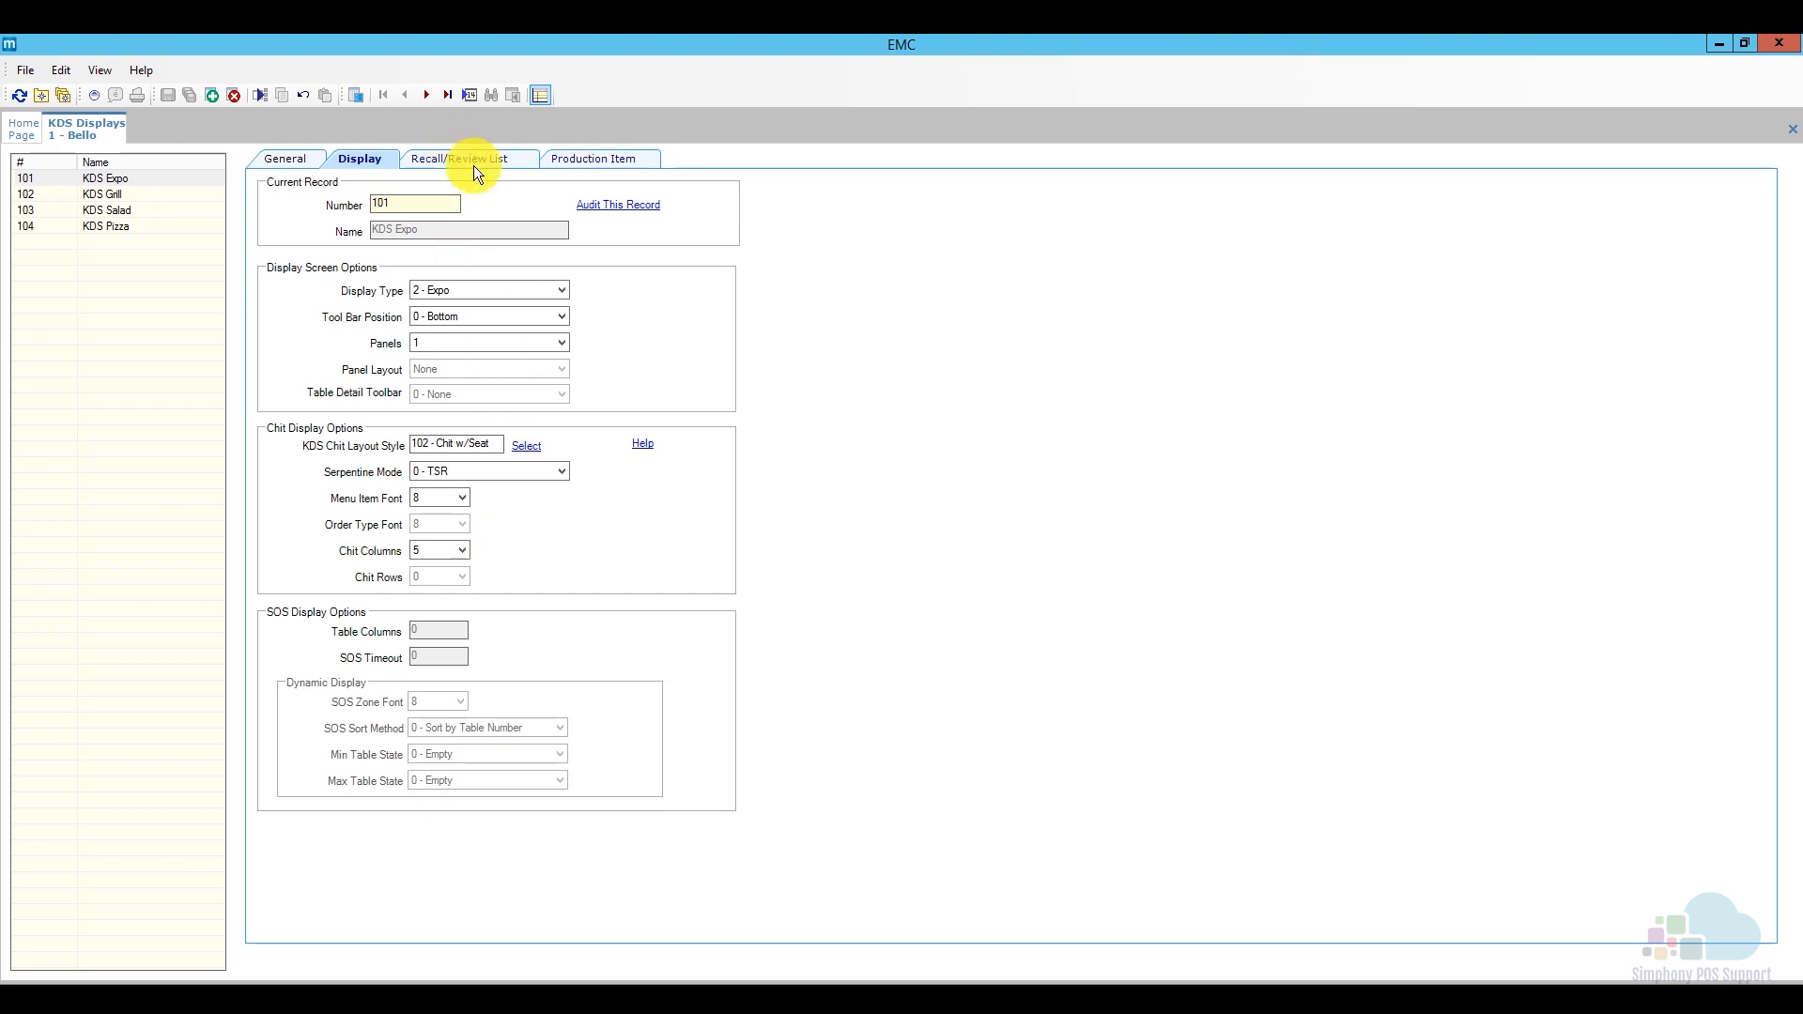
Show KDS Expo's Recall/Review List columns: Check #, Table #, Revenue Center, Order Type, Done Time
{"action": "left_click", "coordinate": [467, 157]}
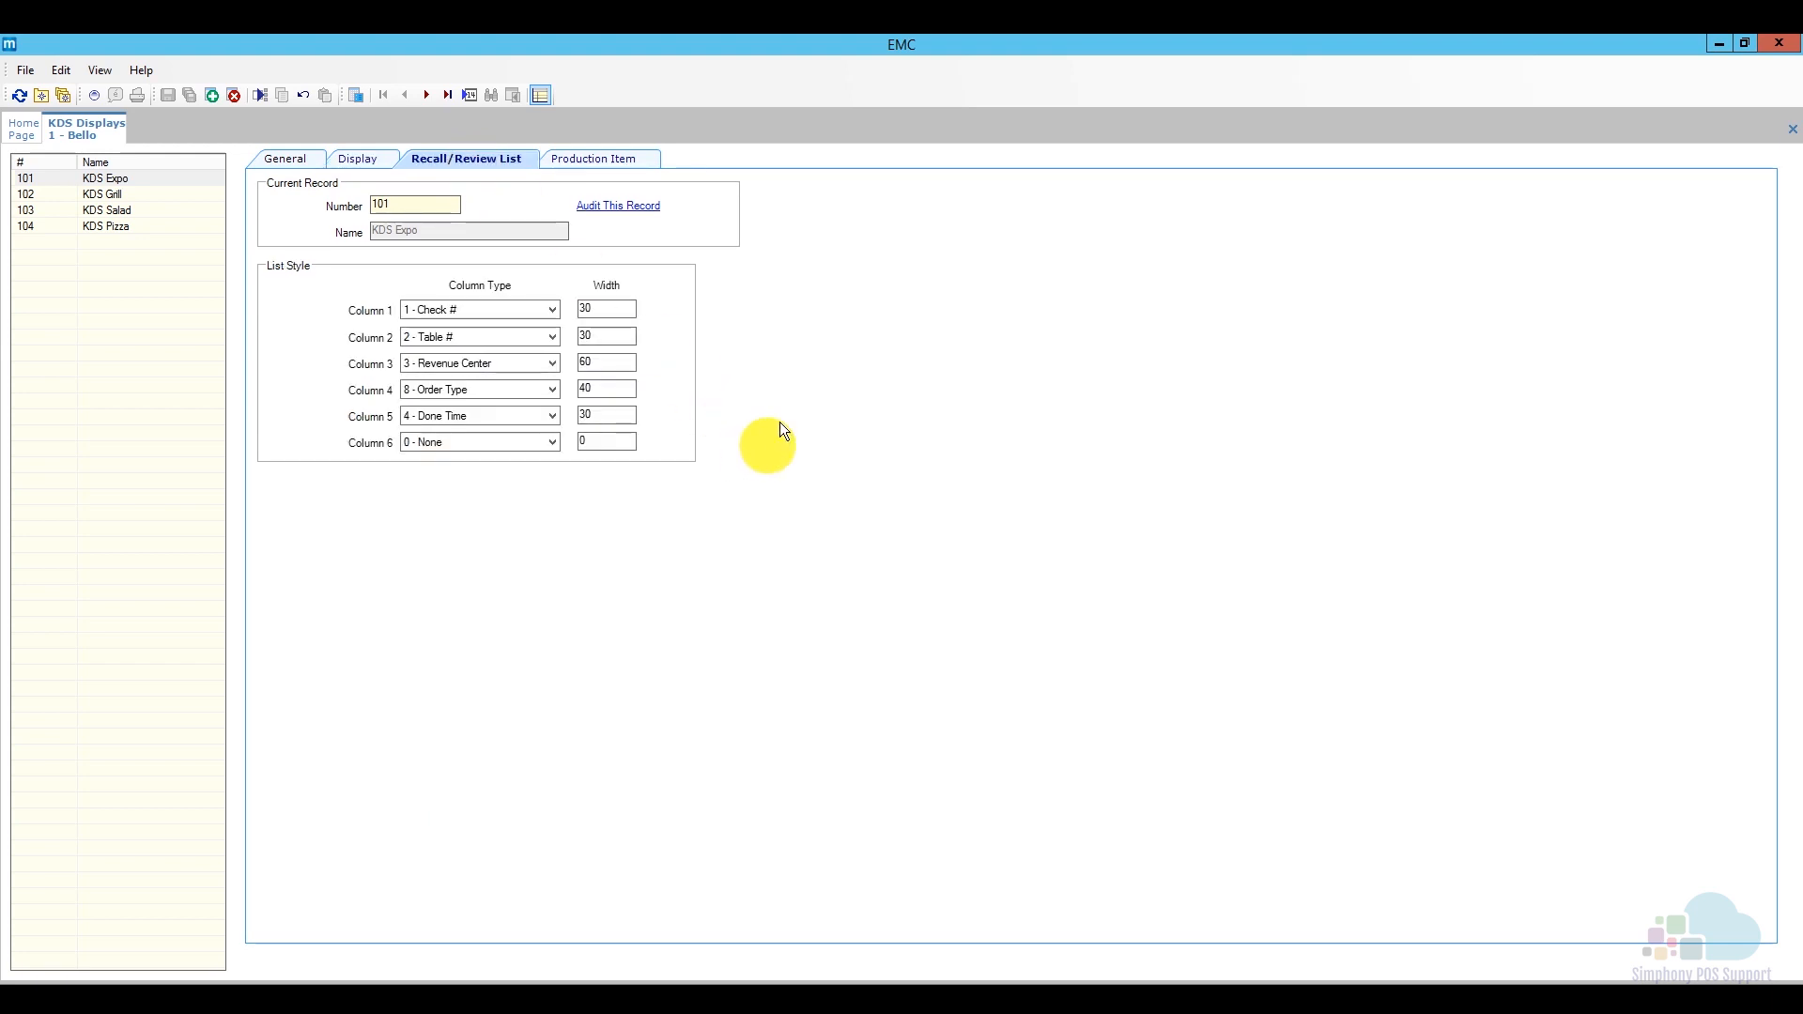
{"action": "mouse_move", "coordinate": [787, 351]}
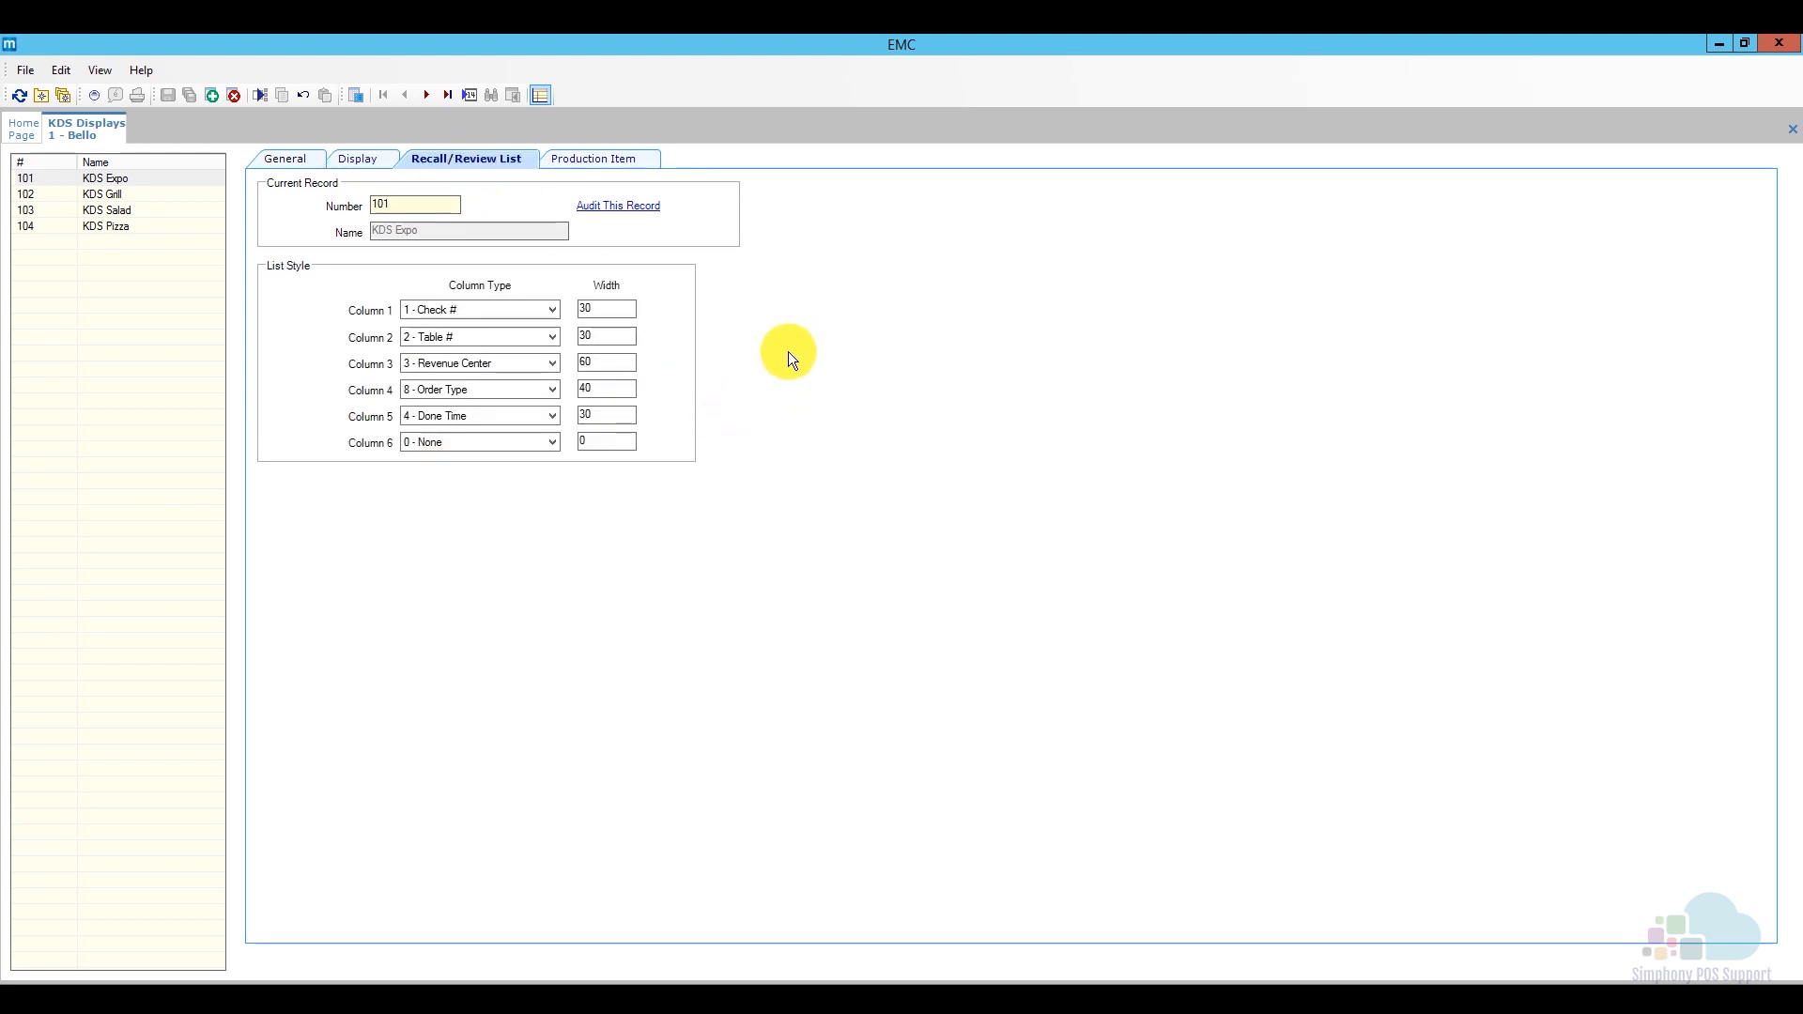
{"action": "mouse_move", "coordinate": [493, 284]}
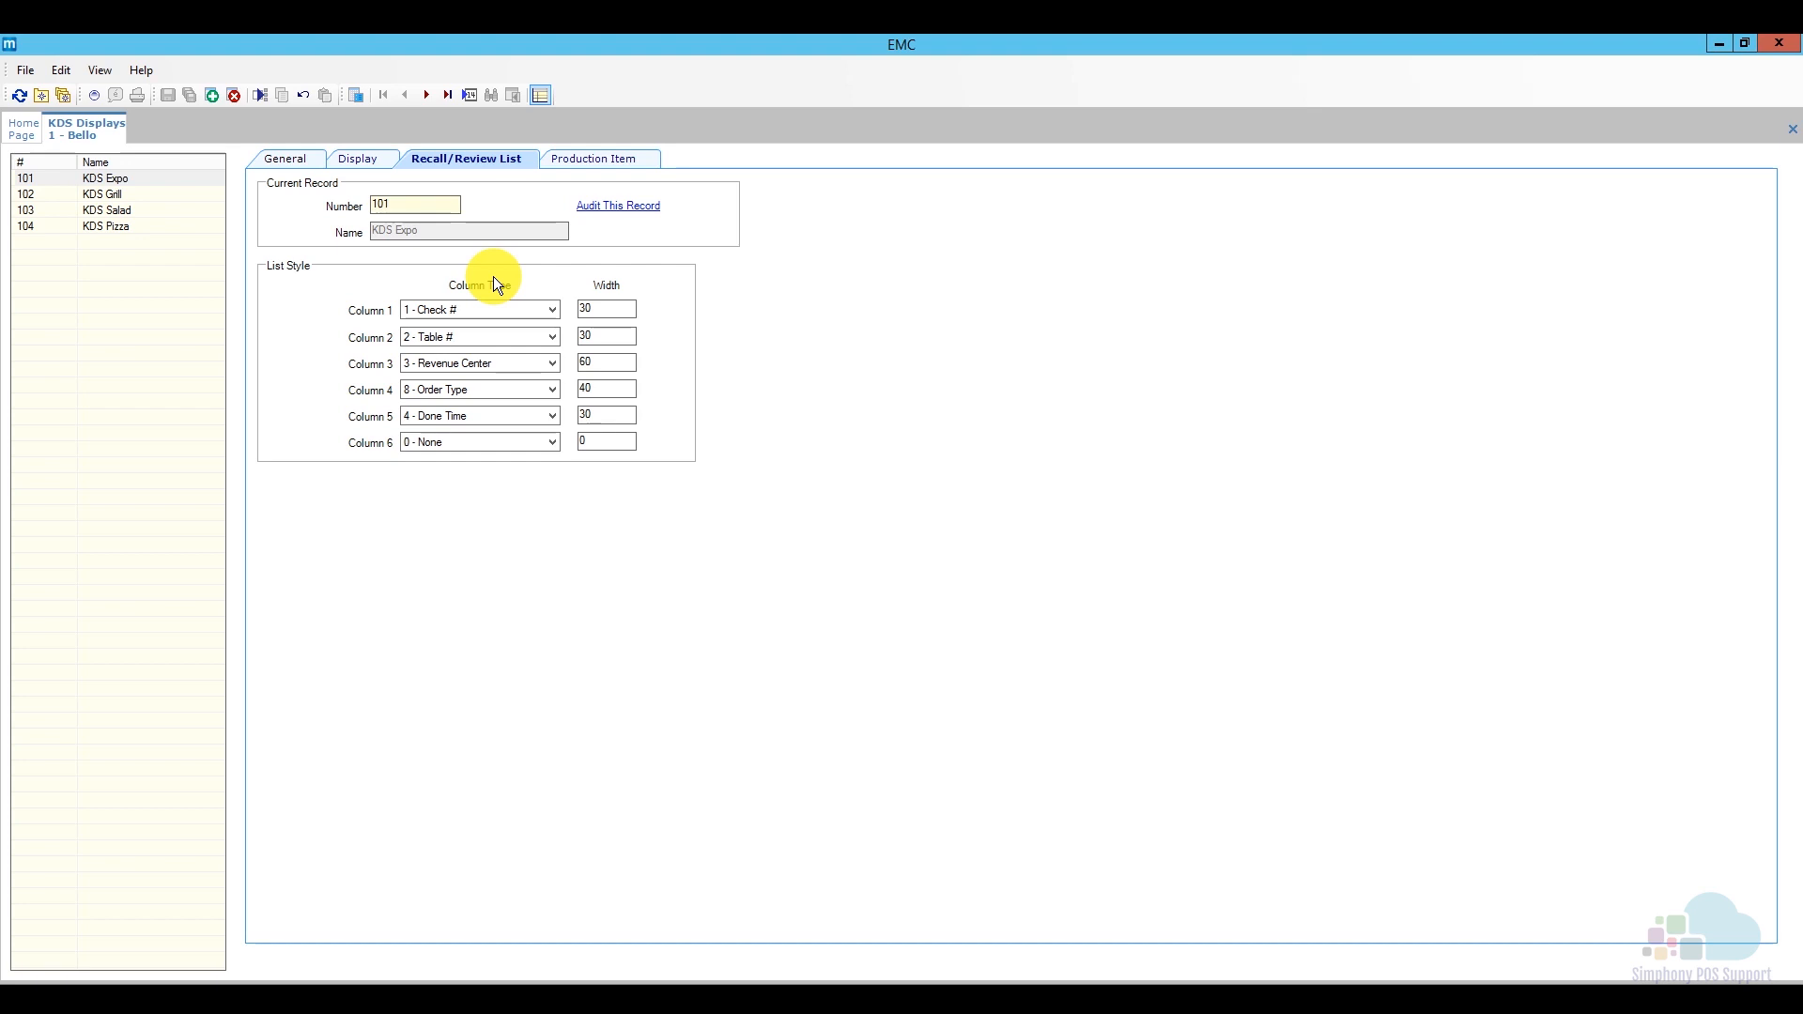
{"action": "mouse_move", "coordinate": [627, 276]}
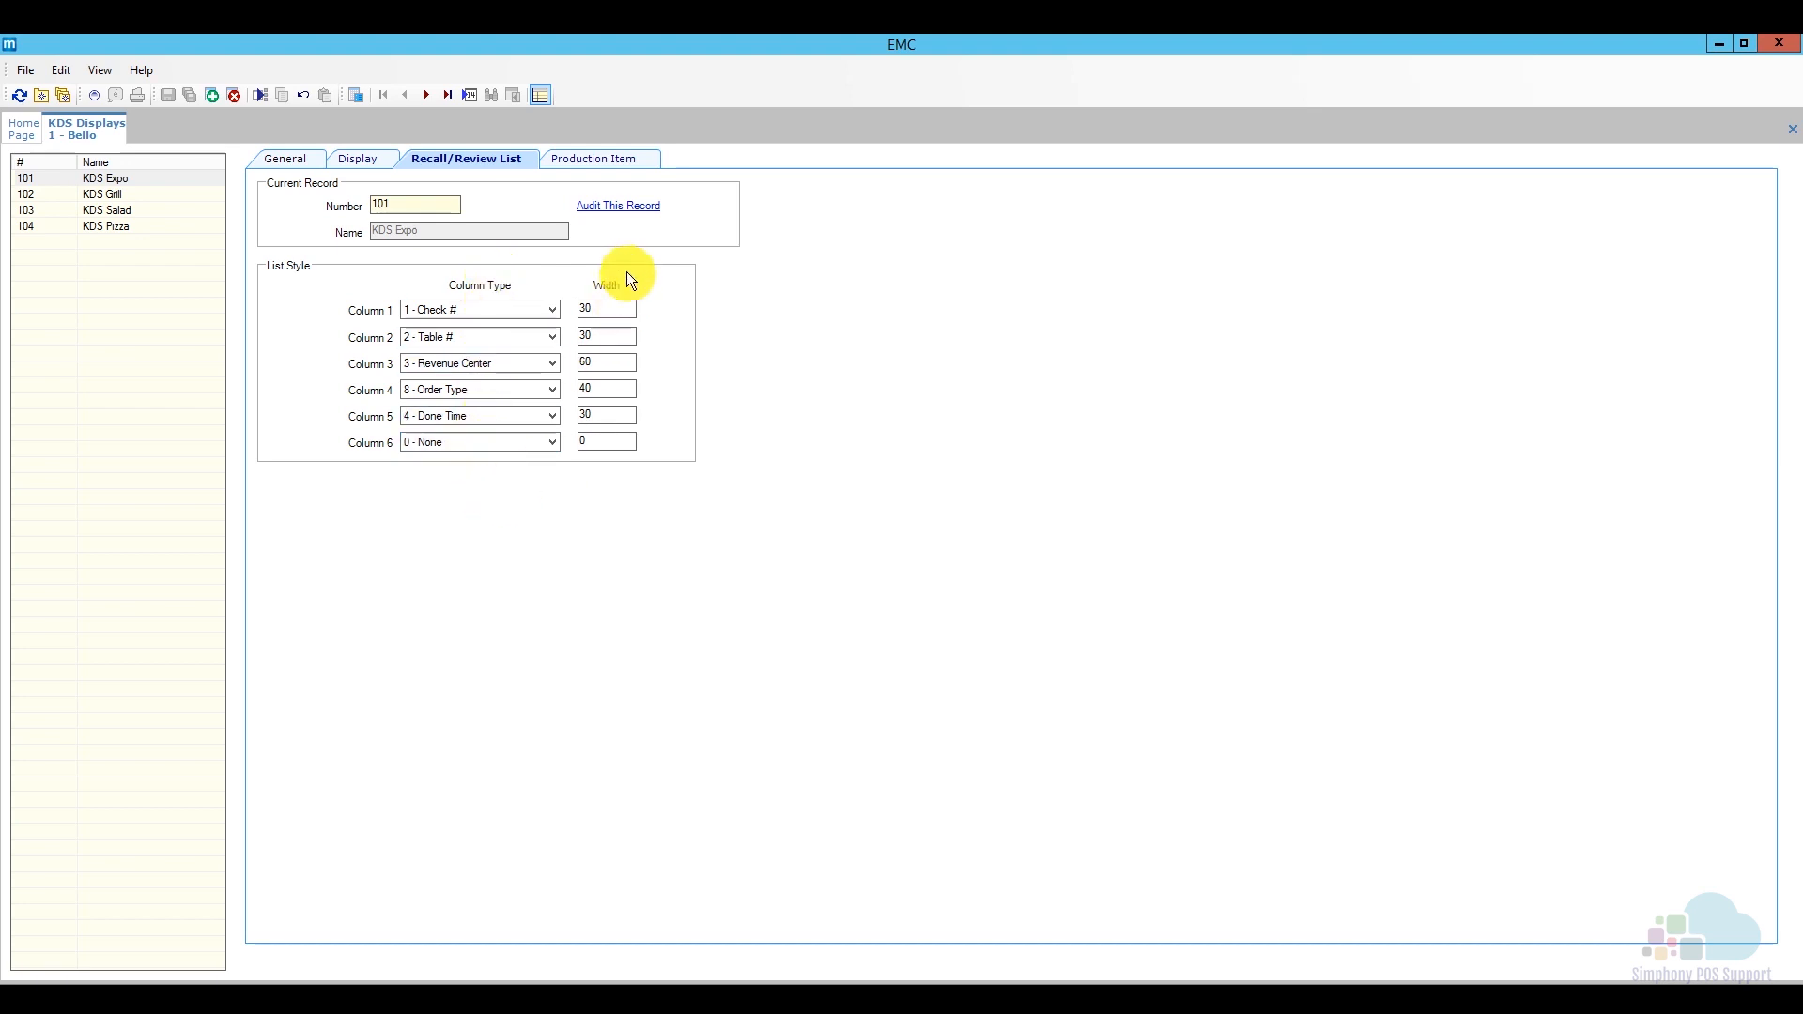
{"action": "mouse_move", "coordinate": [671, 321]}
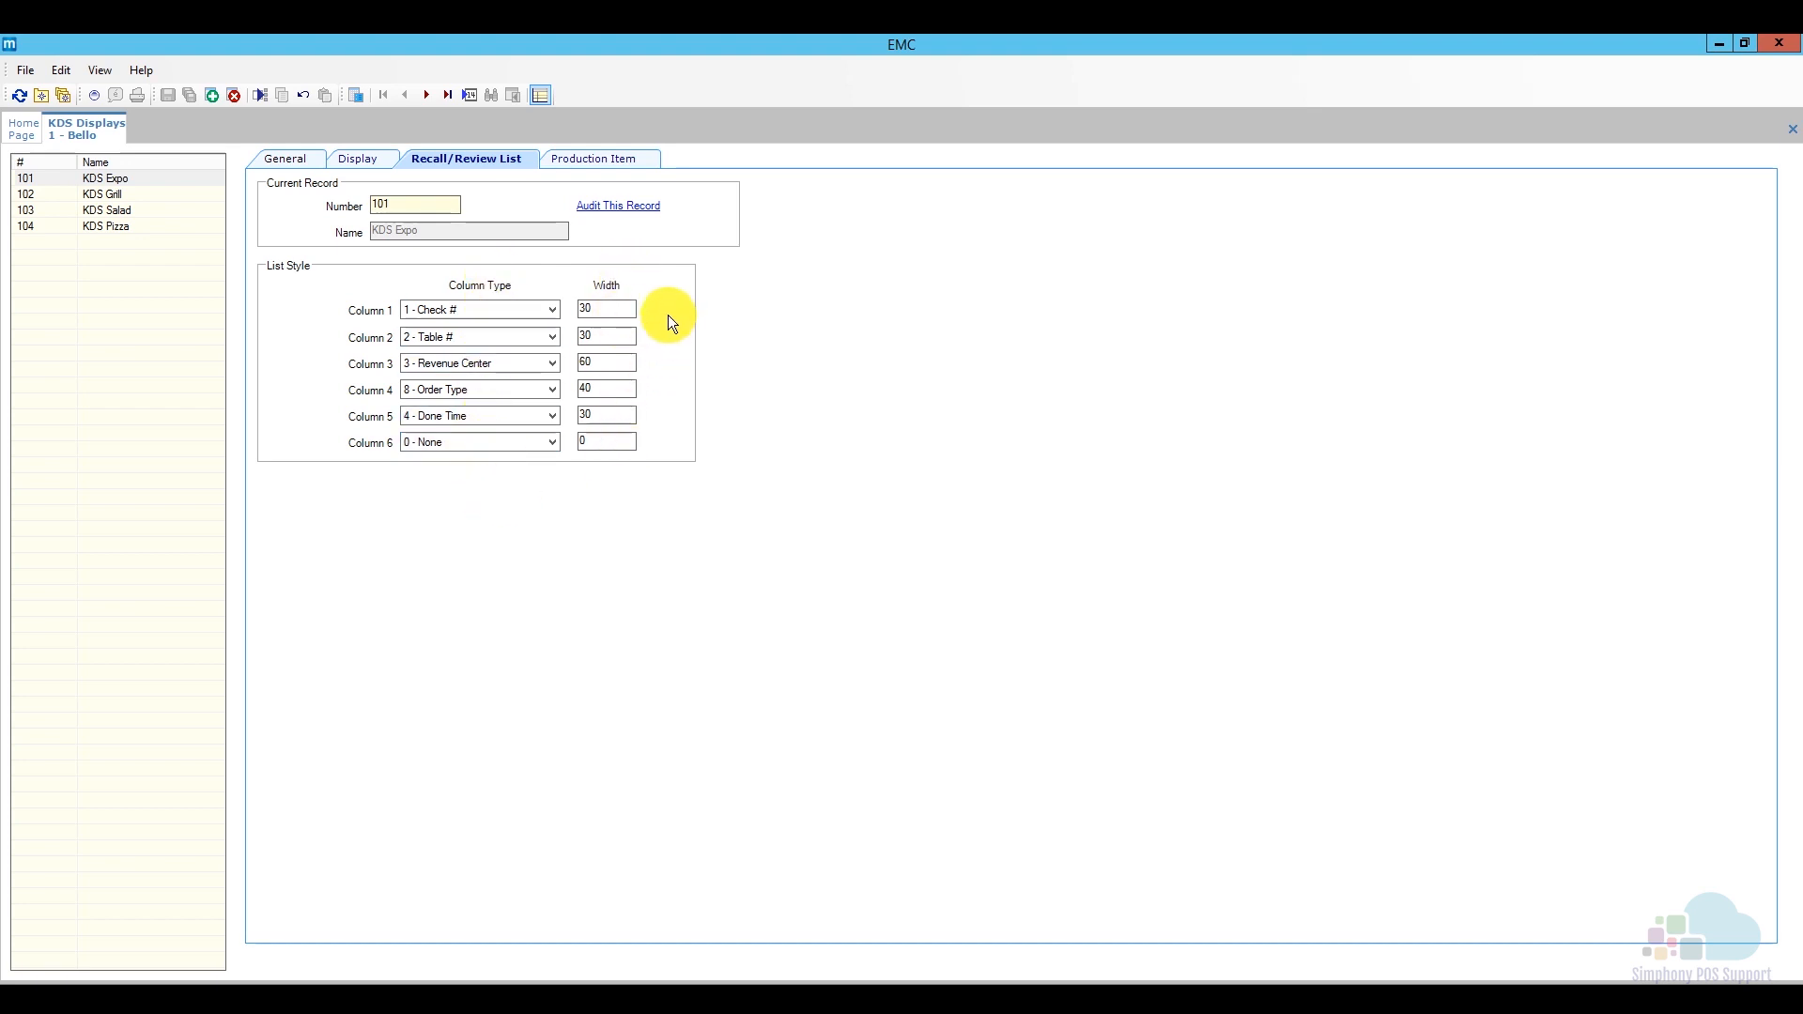
{"action": "left_click", "coordinate": [607, 415]}
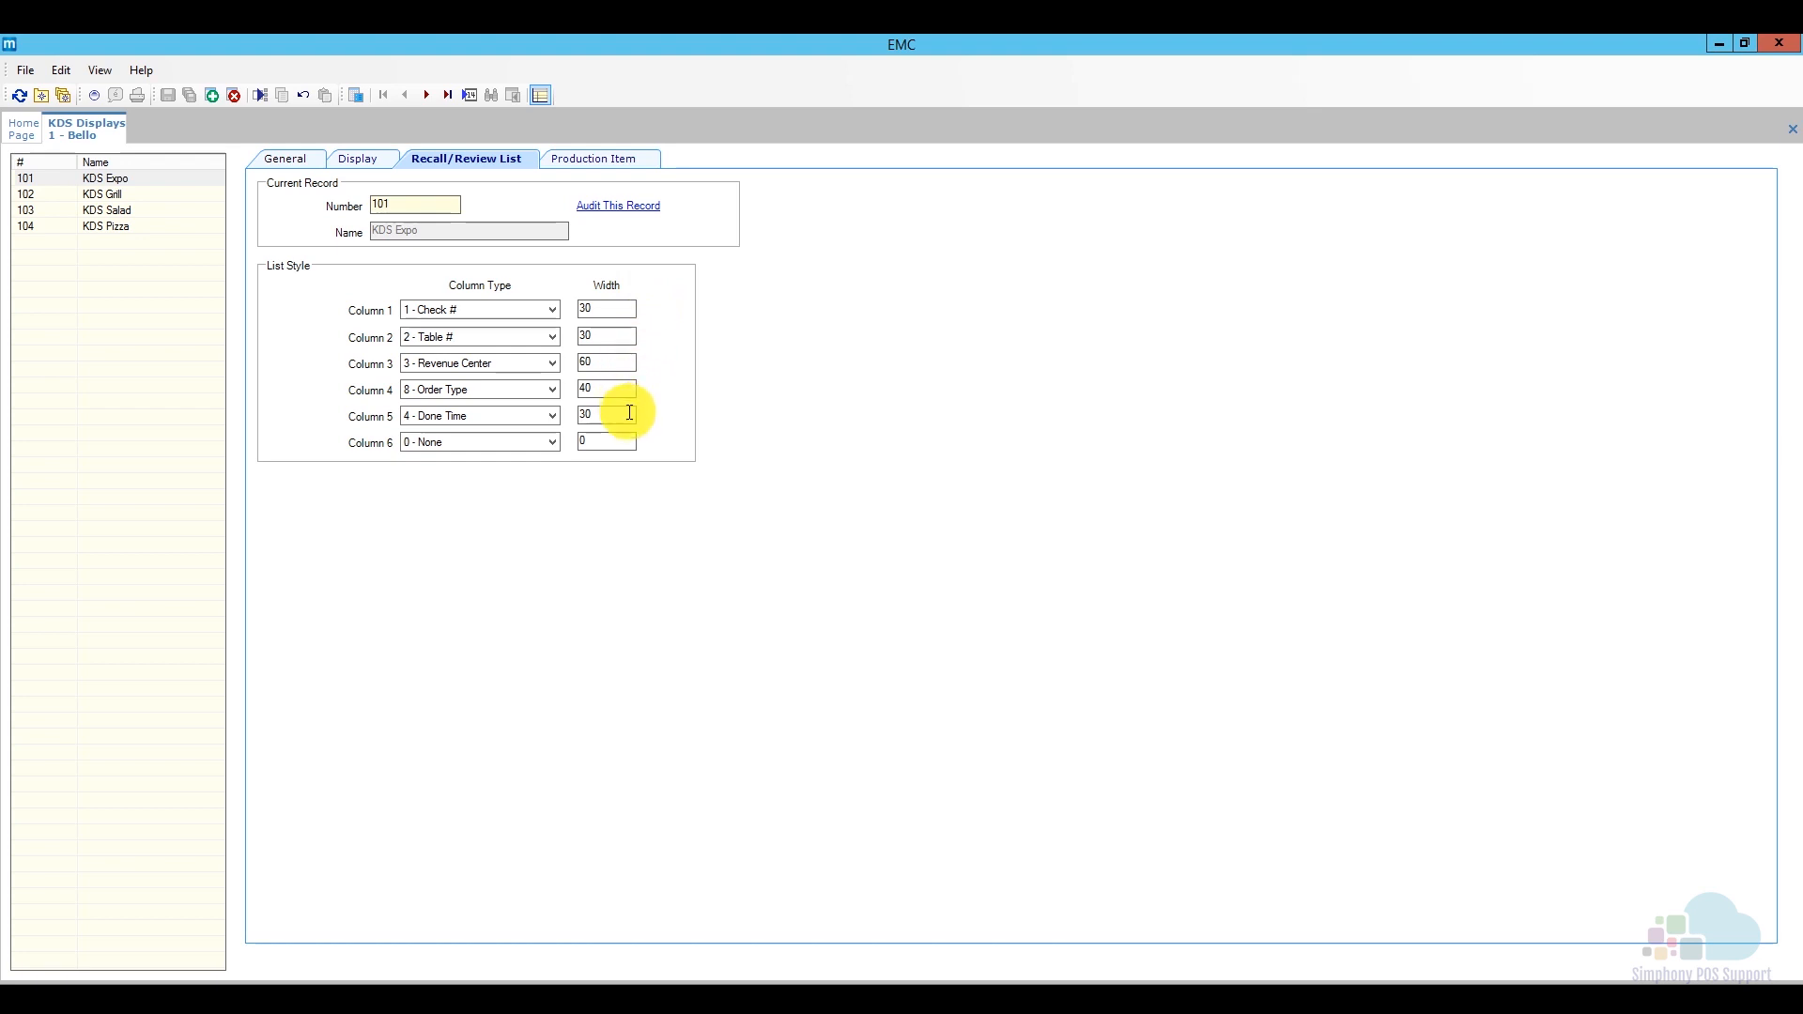
{"action": "mouse_move", "coordinate": [618, 217]}
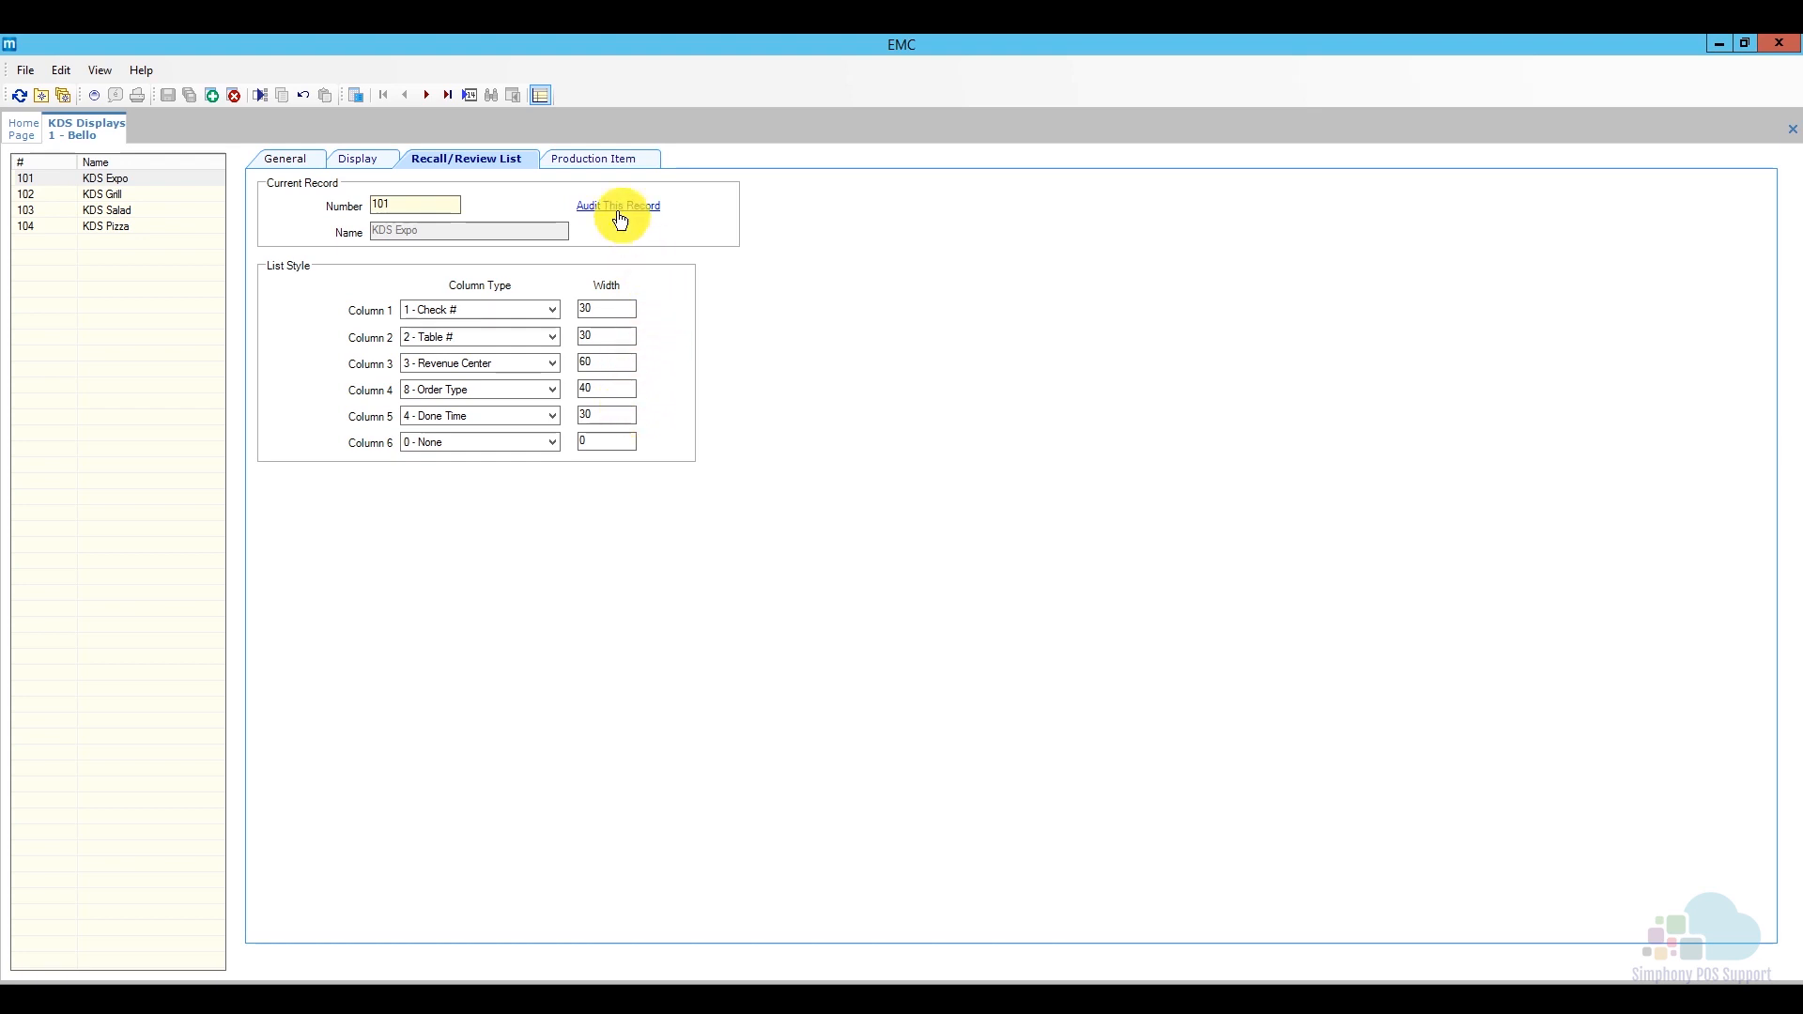
Show KDS Expo's Production Item settings with no production location and an empty item list
{"action": "left_click", "coordinate": [597, 158]}
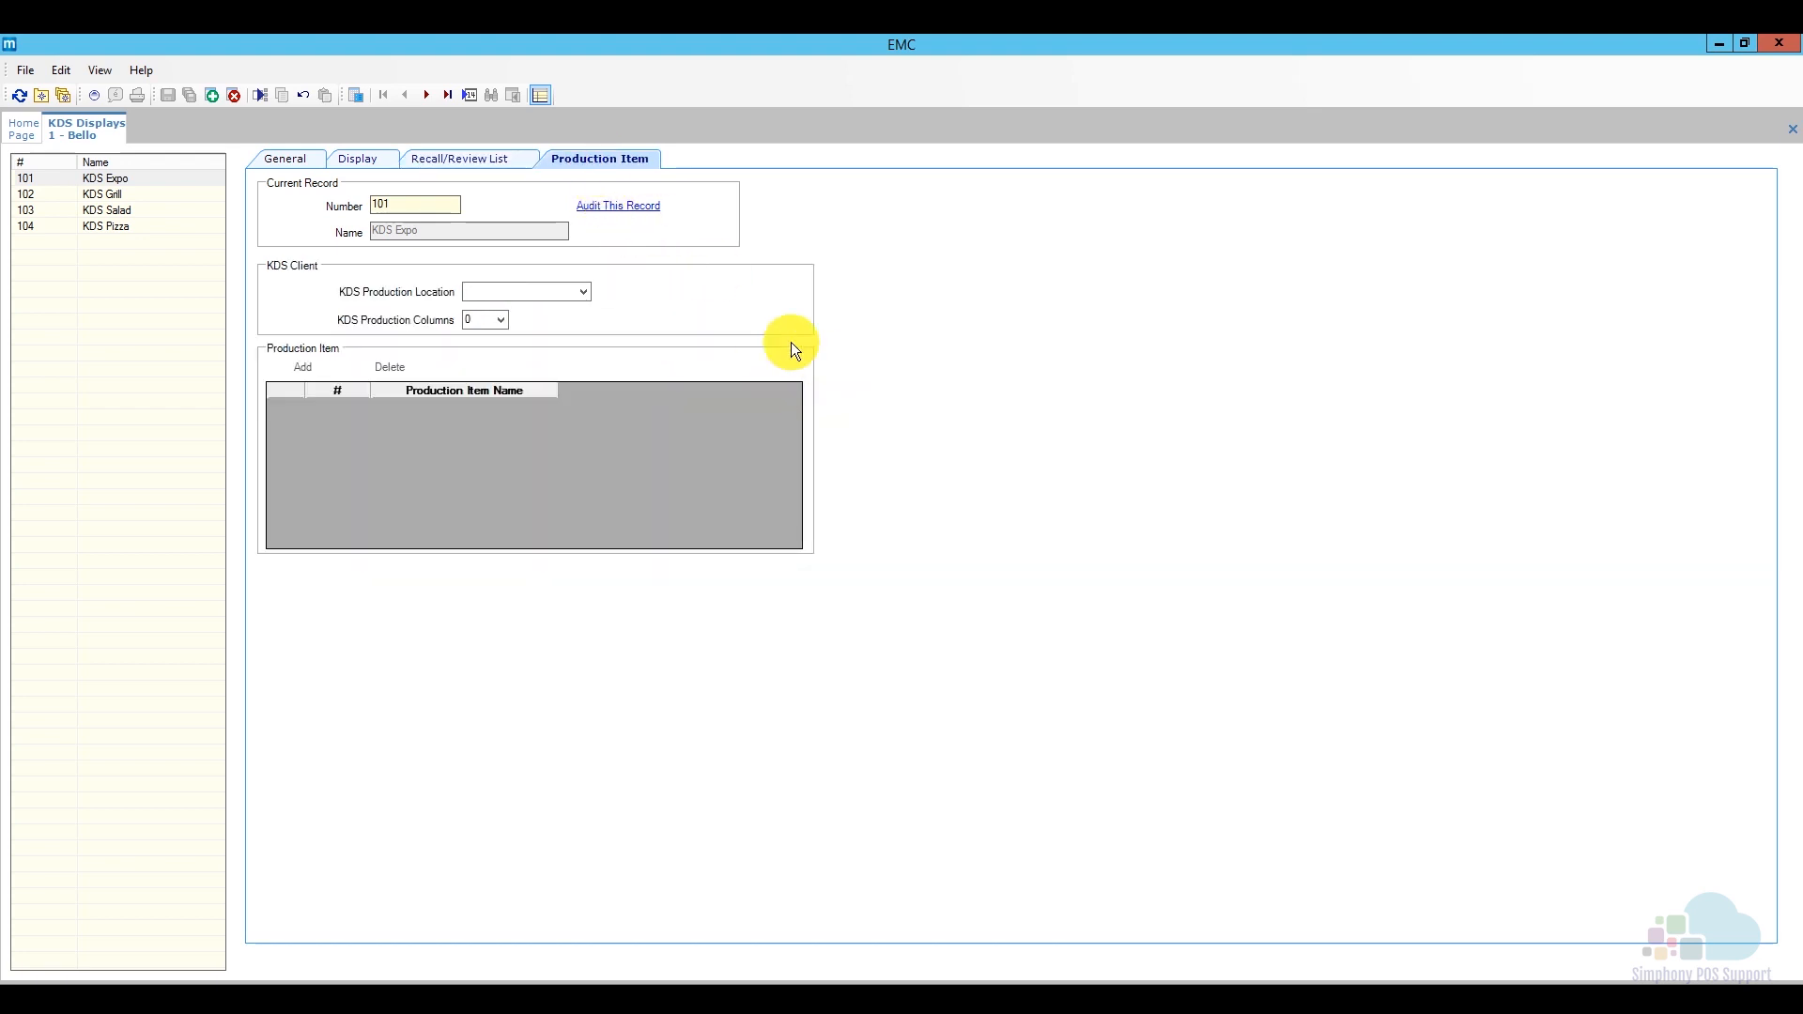
{"action": "mouse_move", "coordinate": [821, 387]}
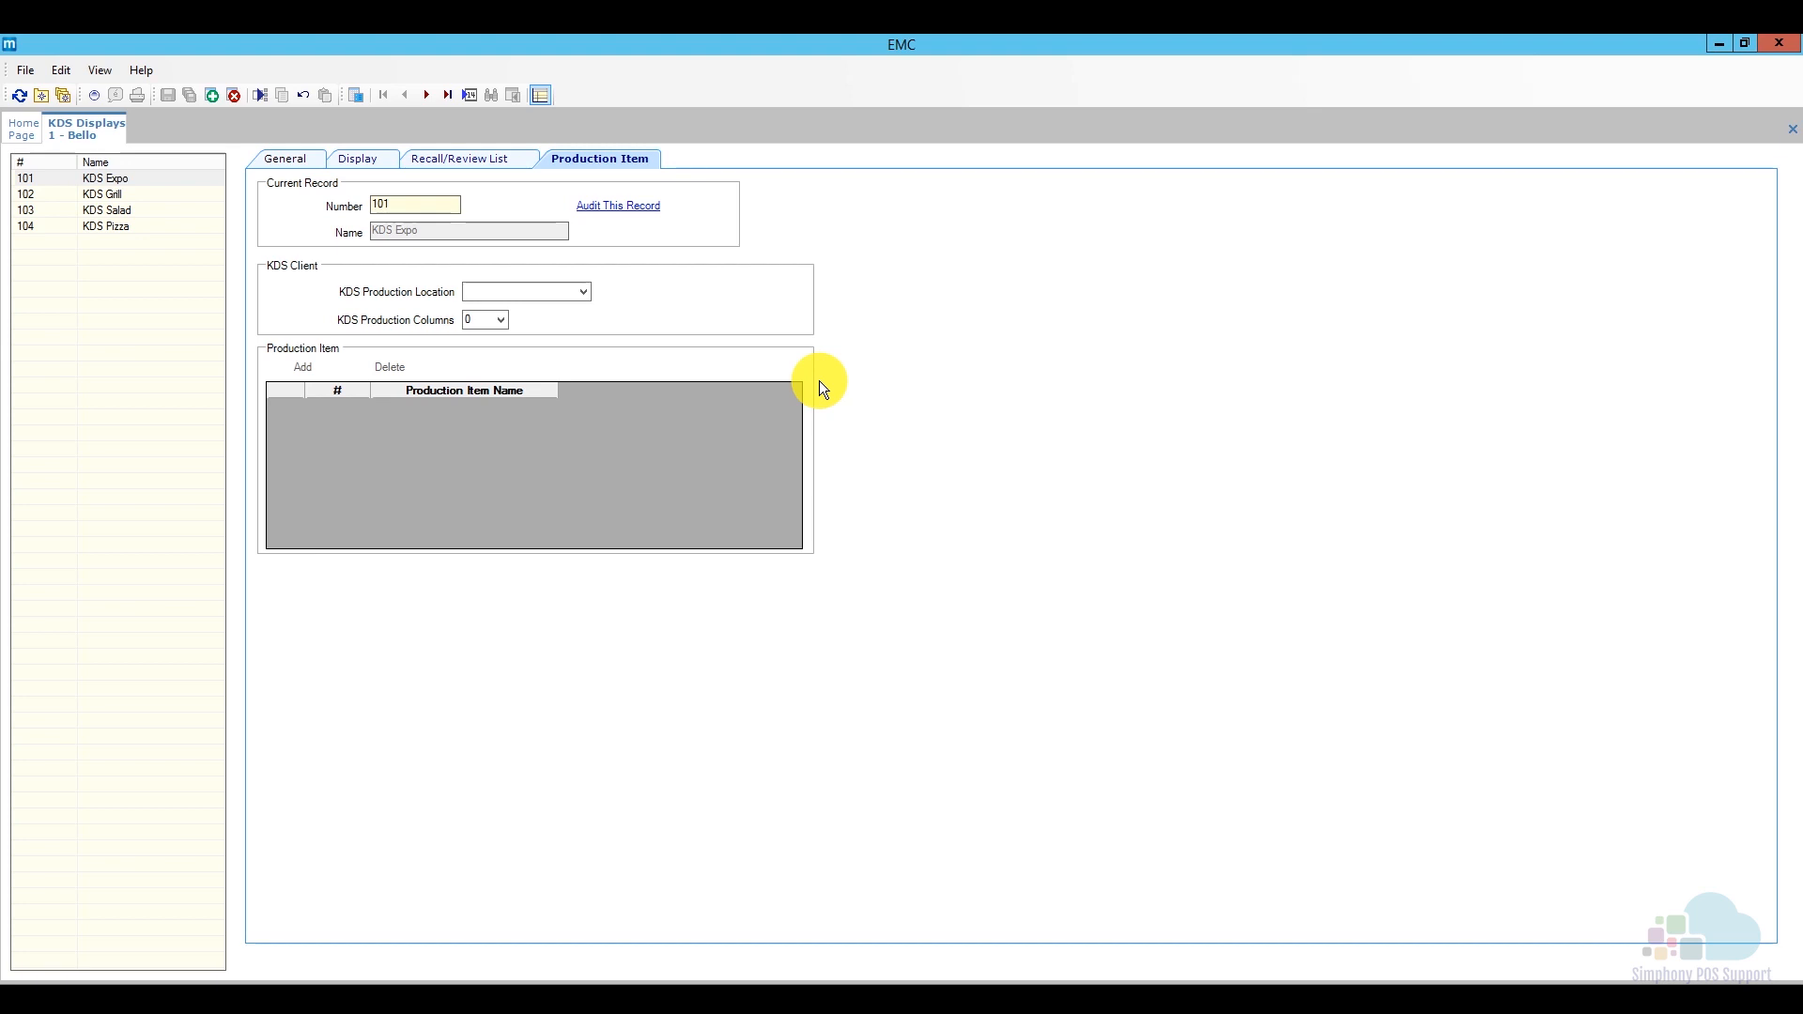
{"action": "mouse_move", "coordinate": [839, 423]}
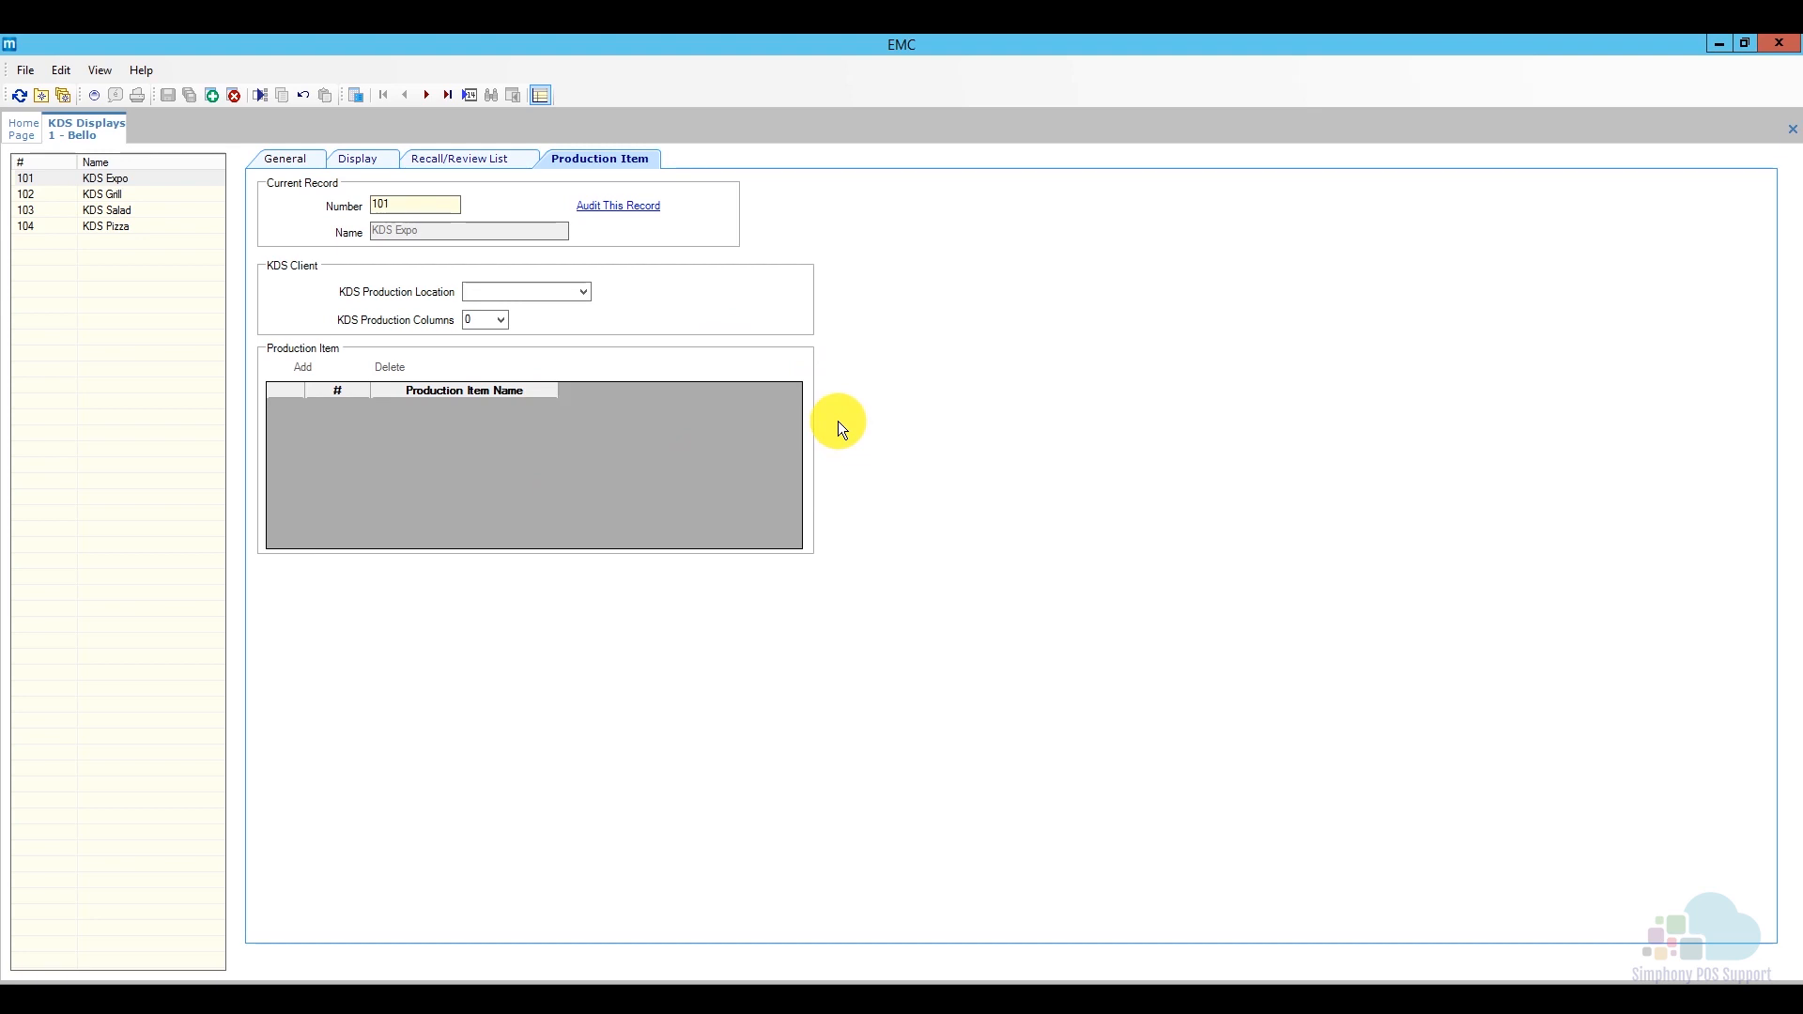
Close the KDS Displays module, returning to Bello's Setup options
{"action": "right_click", "coordinate": [81, 130]}
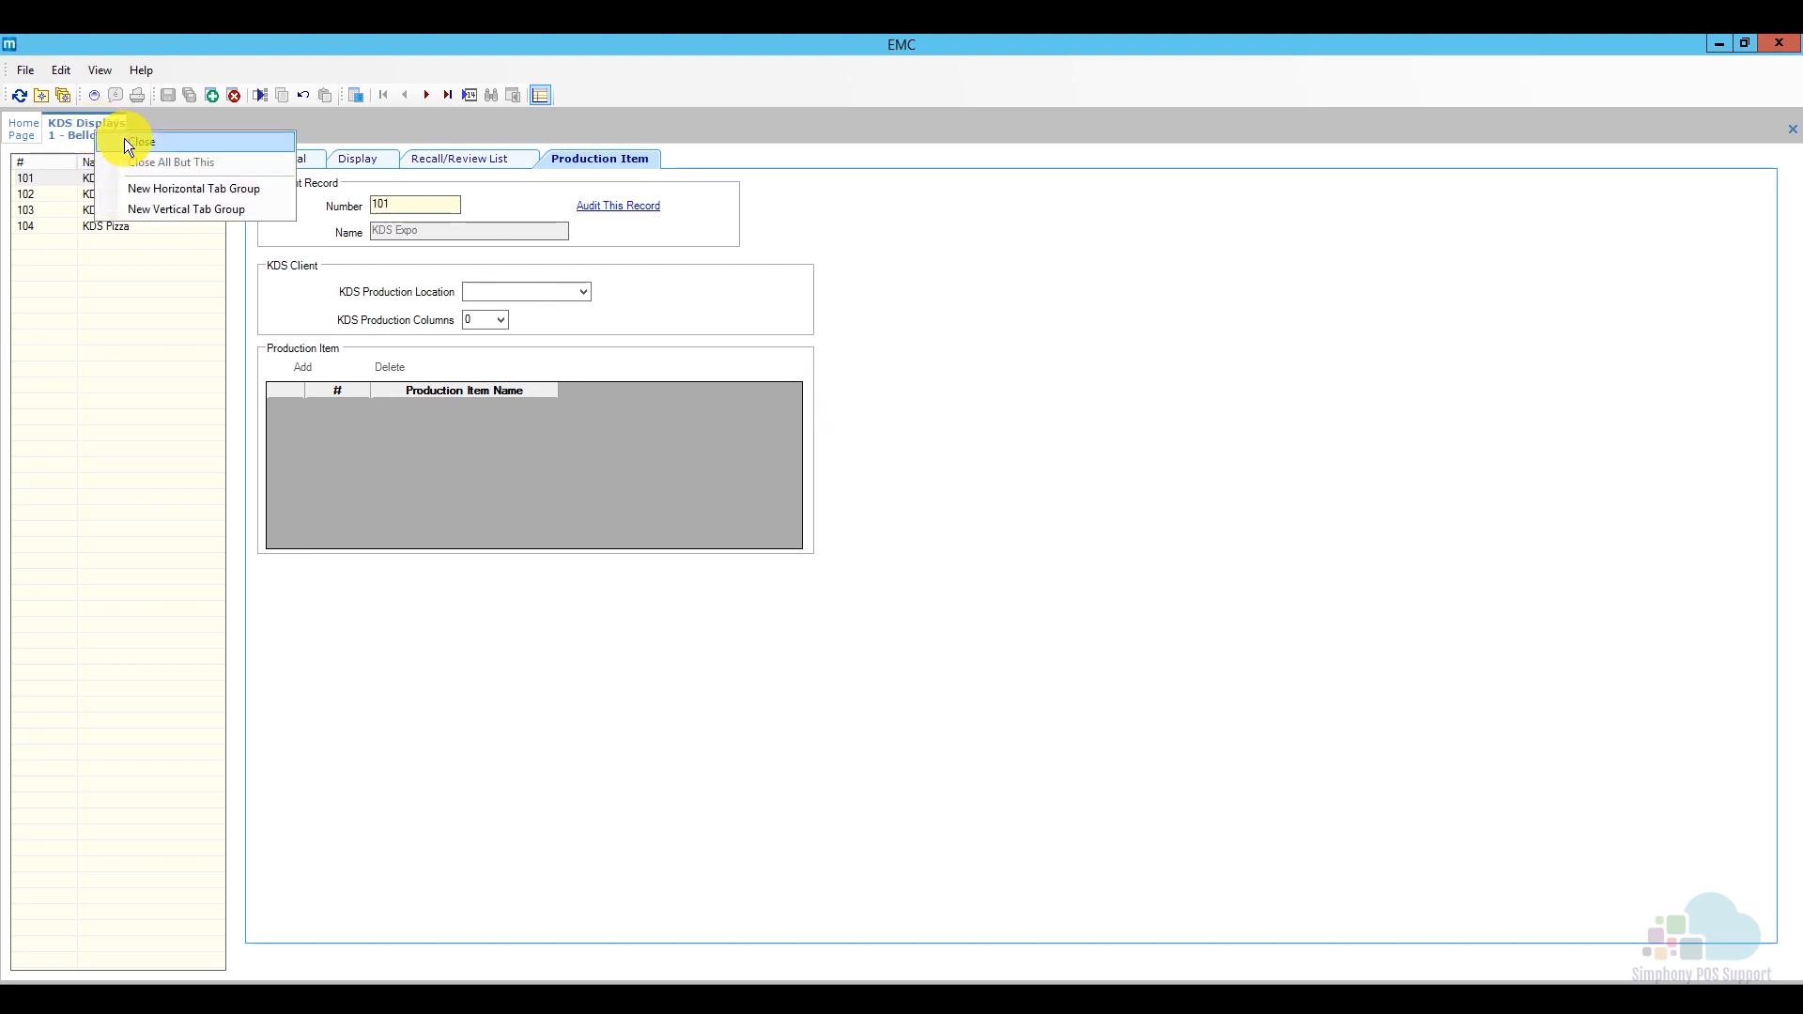
{"action": "left_click", "coordinate": [141, 141]}
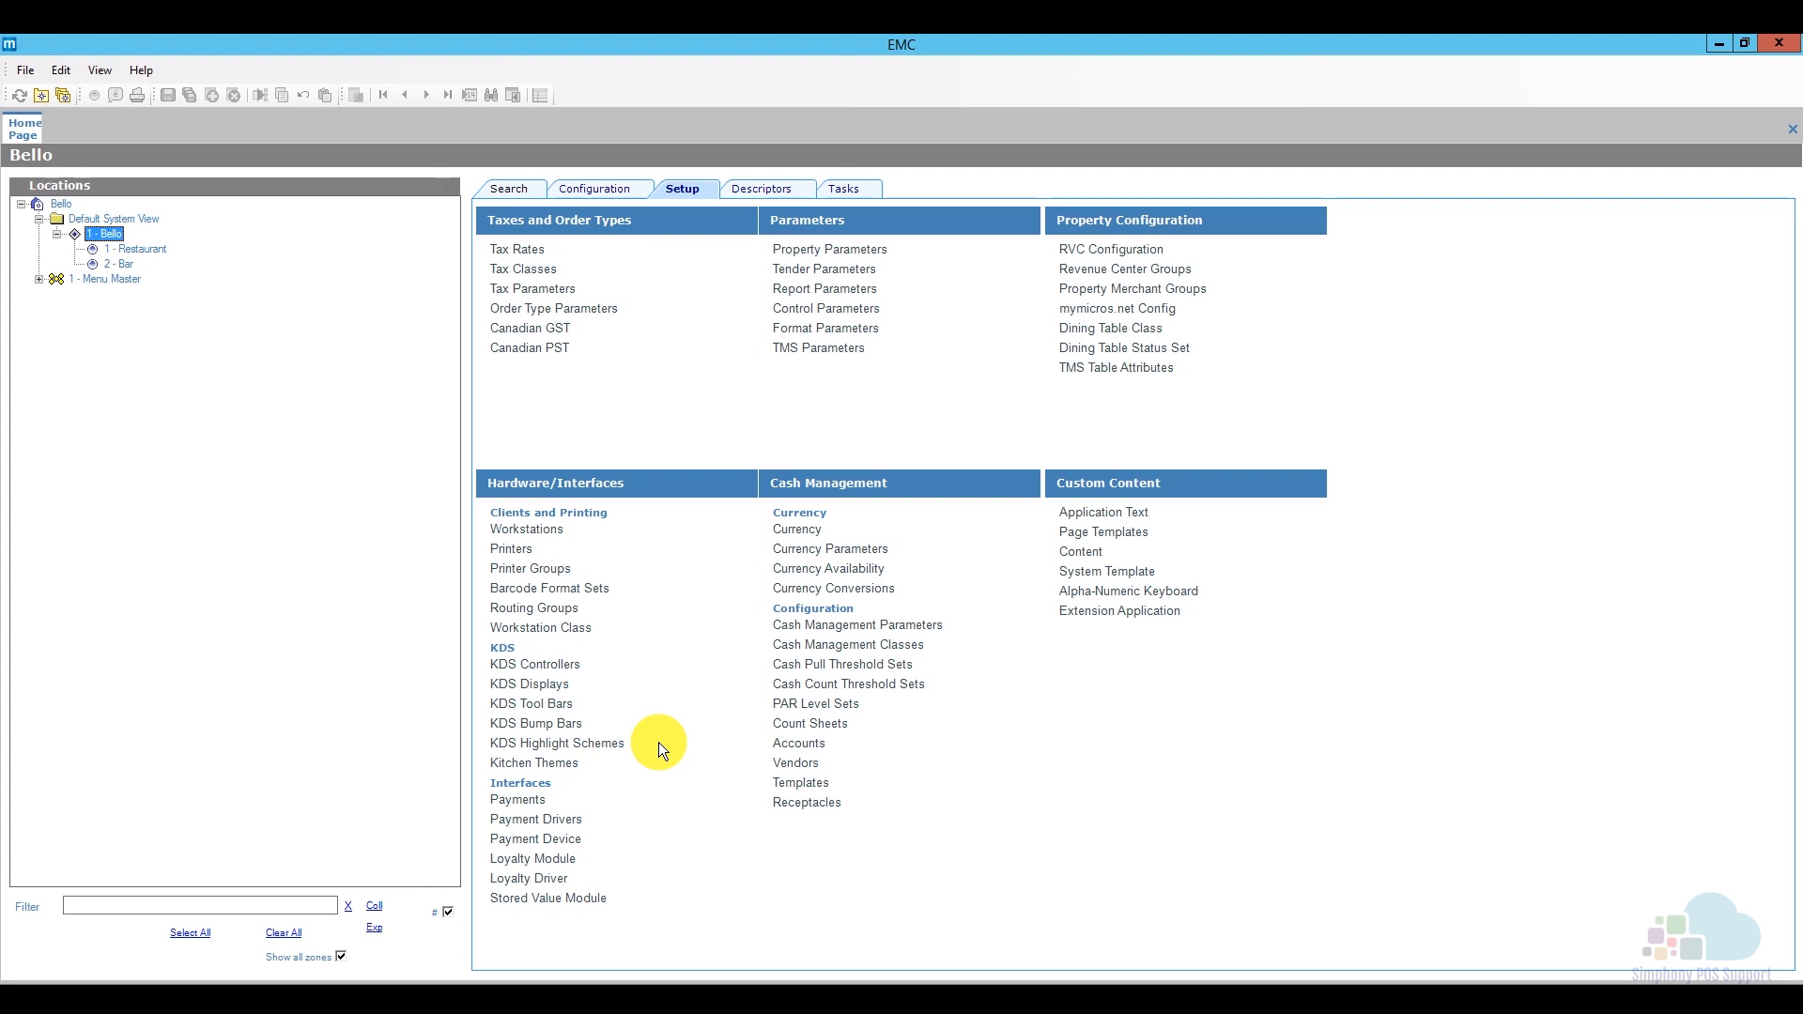
{"action": "mouse_move", "coordinate": [650, 747]}
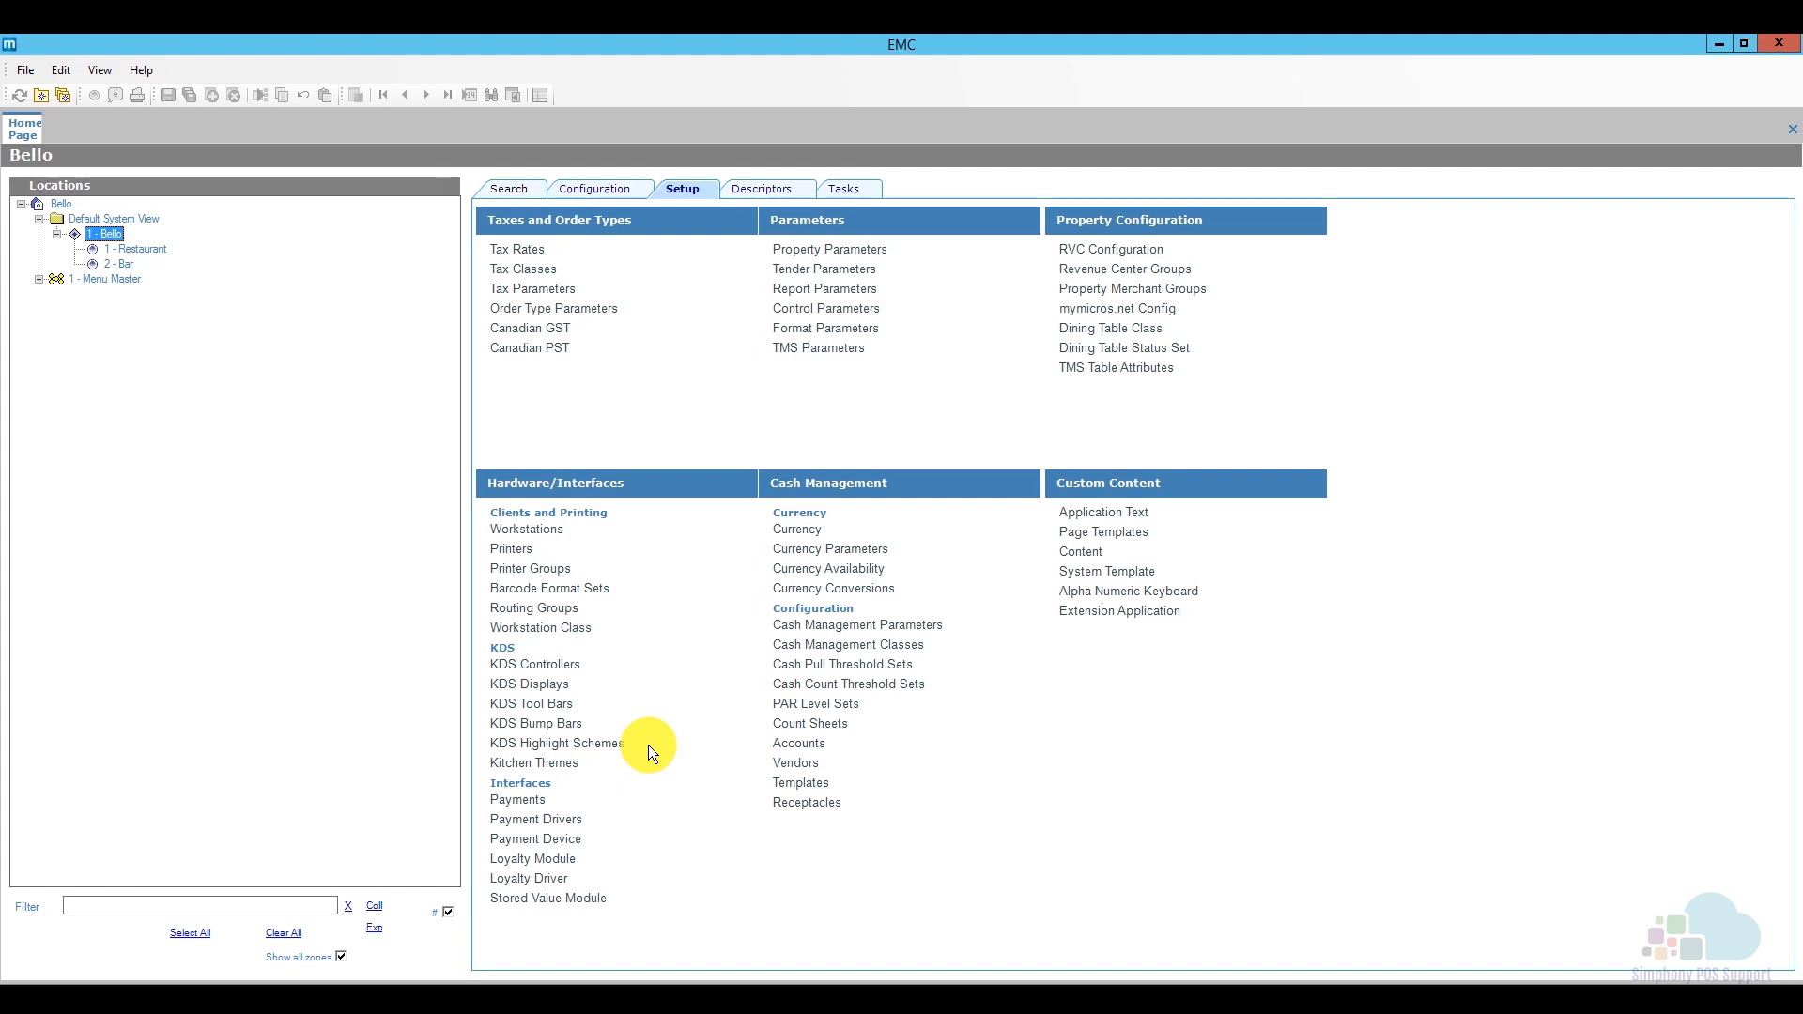
{"action": "mouse_move", "coordinate": [639, 759]}
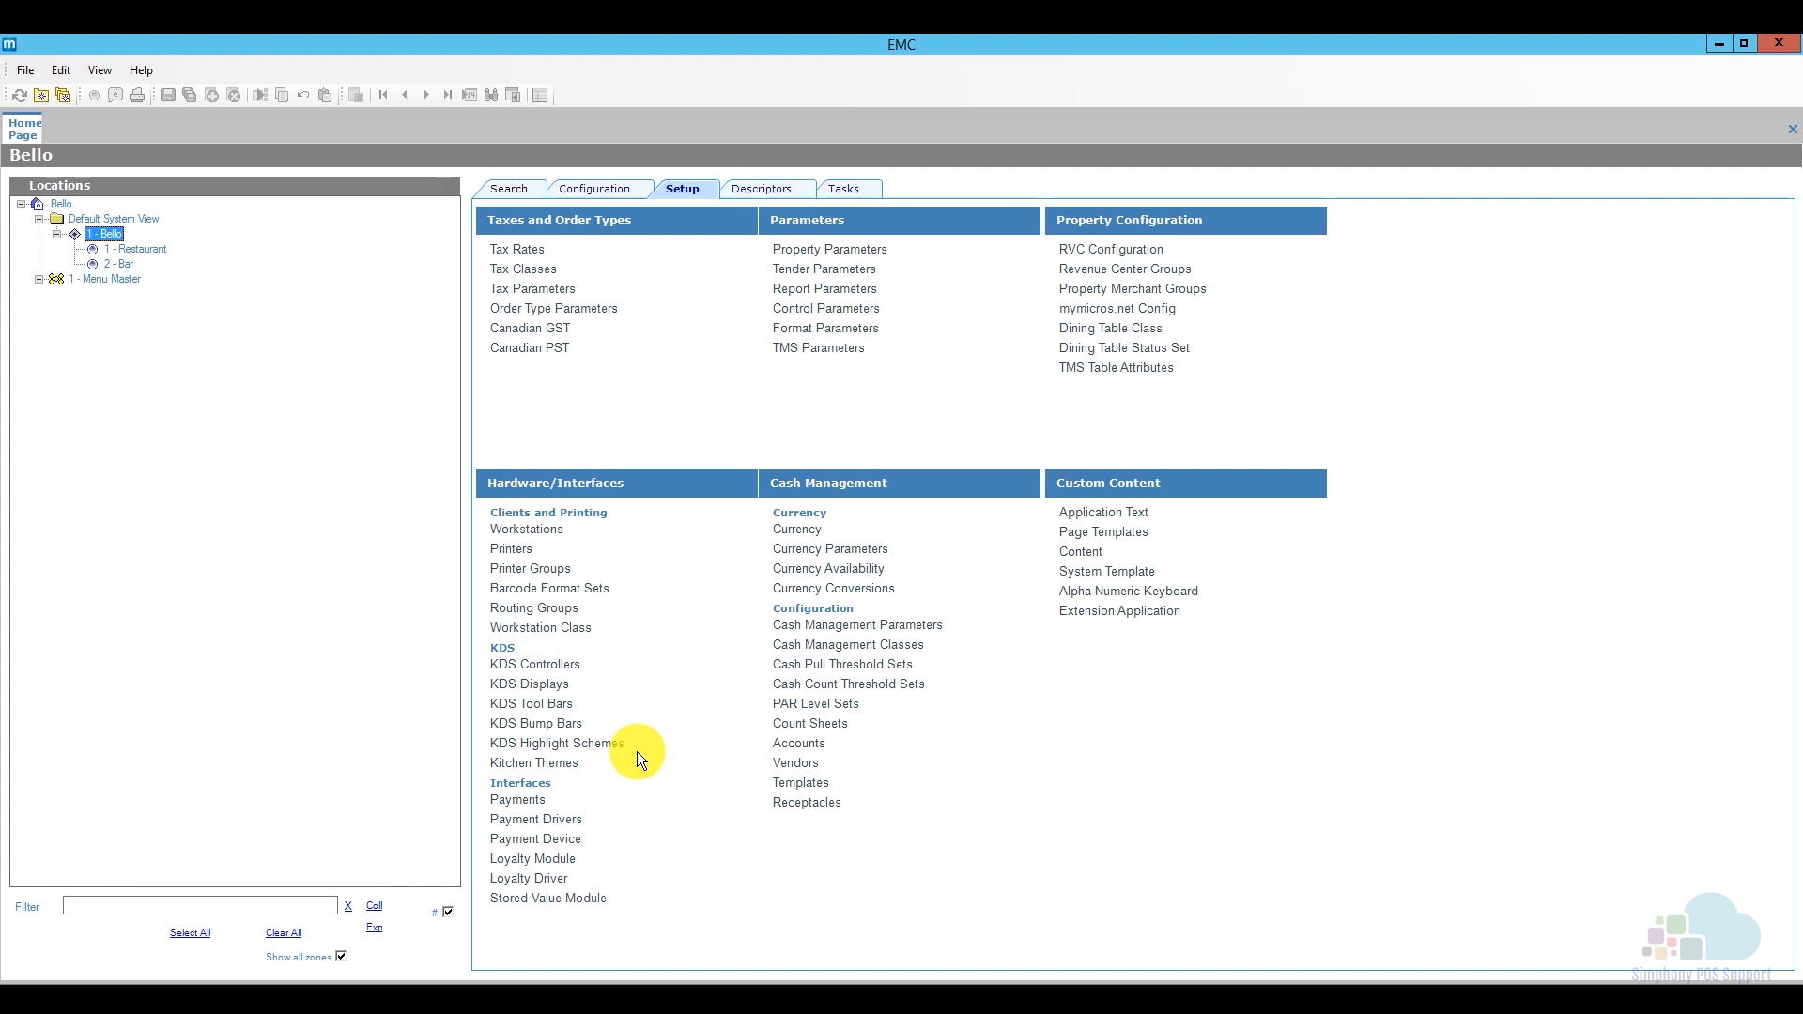
{"action": "mouse_move", "coordinate": [606, 772]}
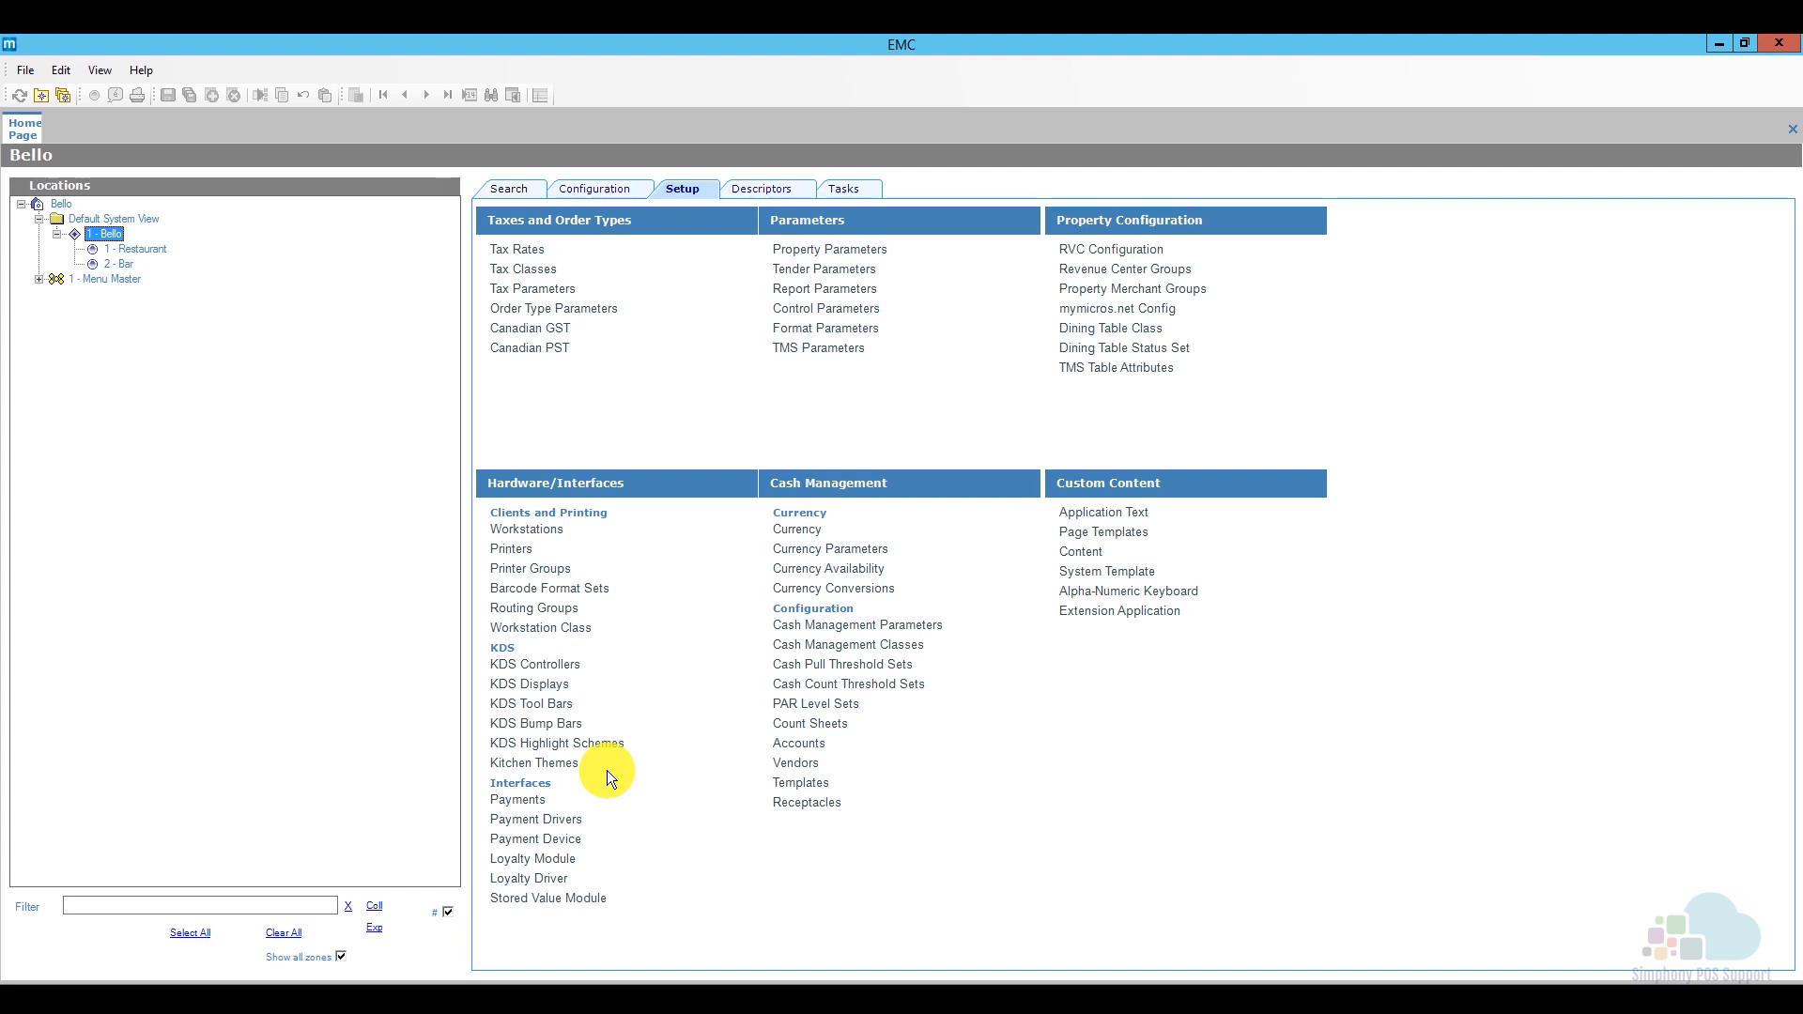
{"action": "mouse_move", "coordinate": [603, 770]}
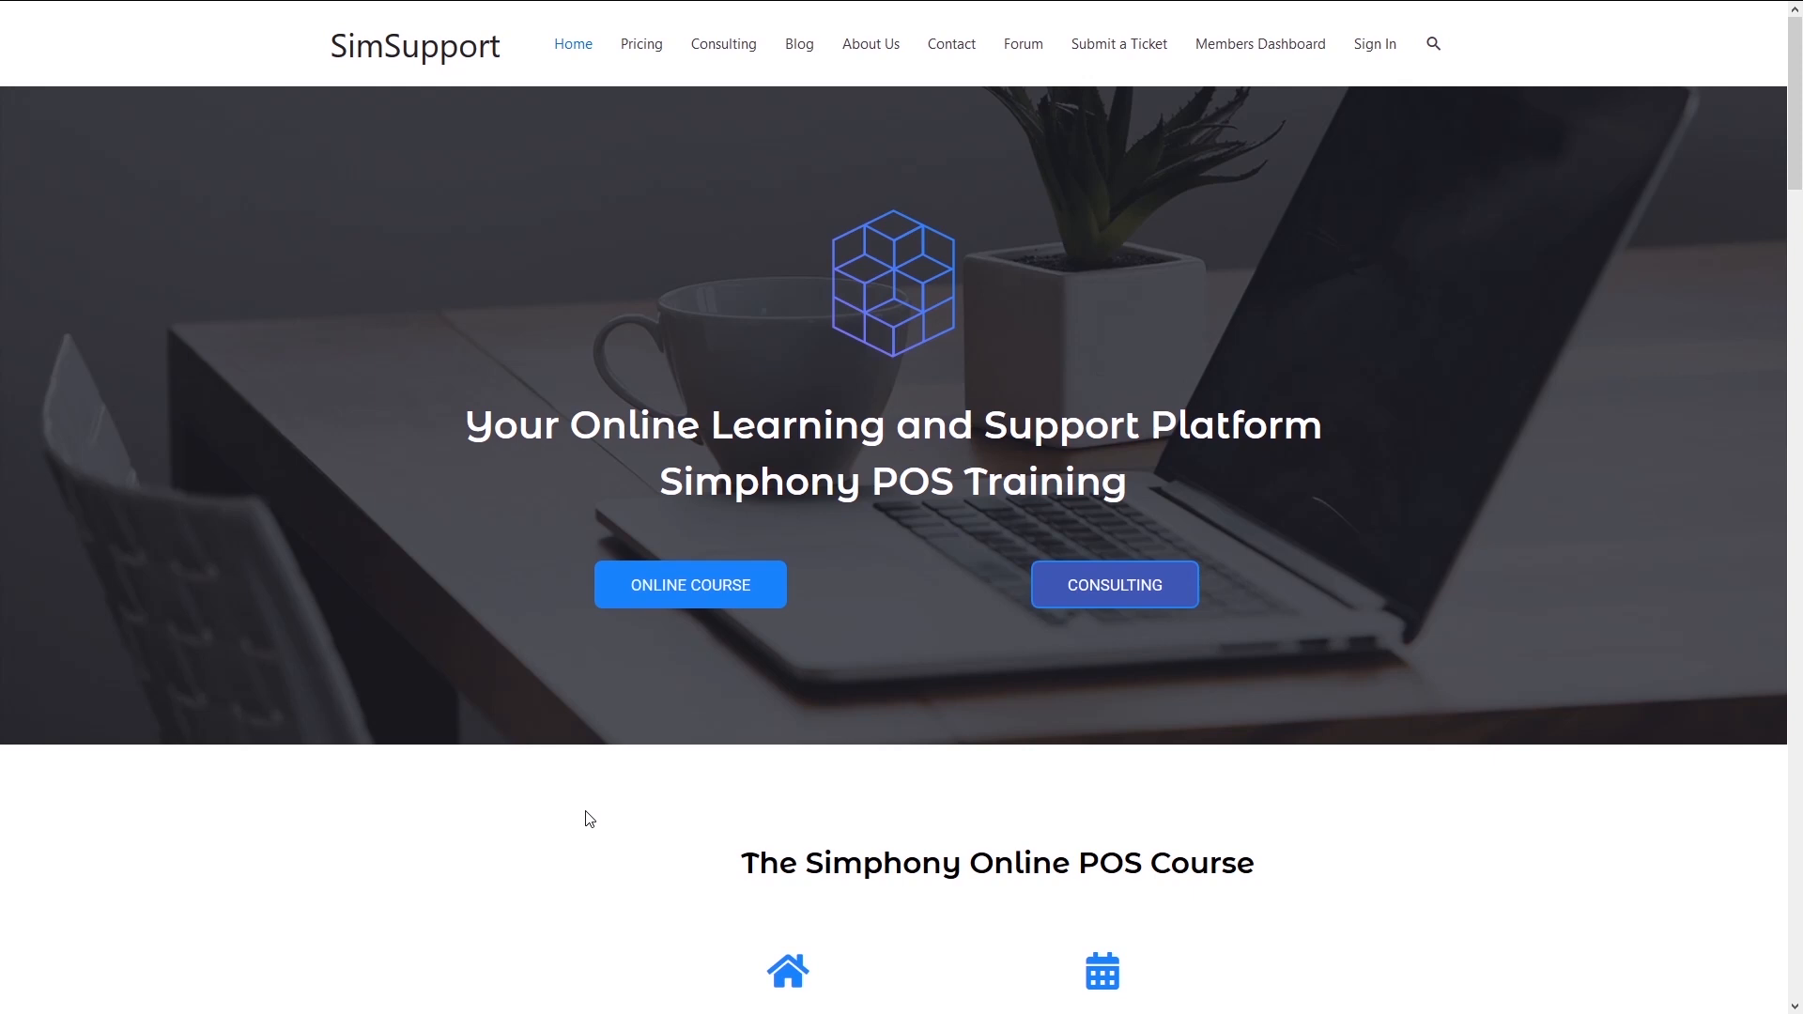
{"action": "mouse_move", "coordinate": [690, 601]}
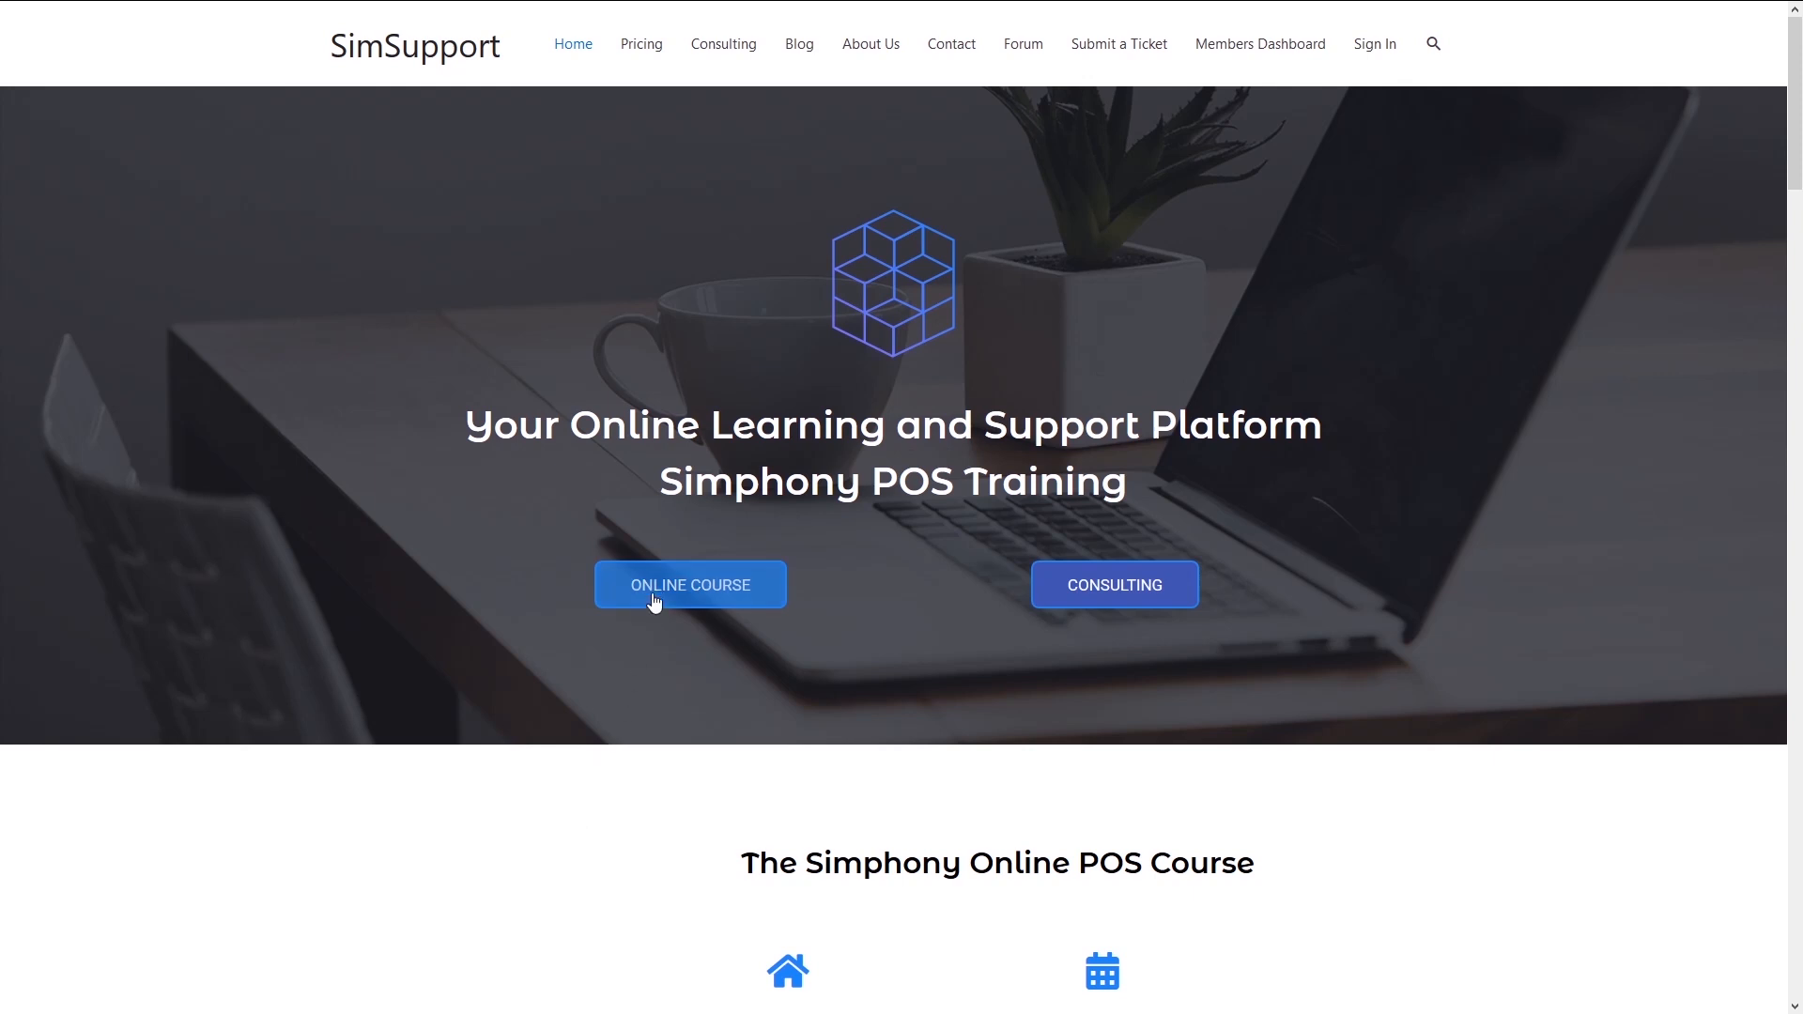
Go to the SimSupport Online Course page and scroll to the Simphony Boot Camp topics list
{"action": "left_click", "coordinate": [641, 43]}
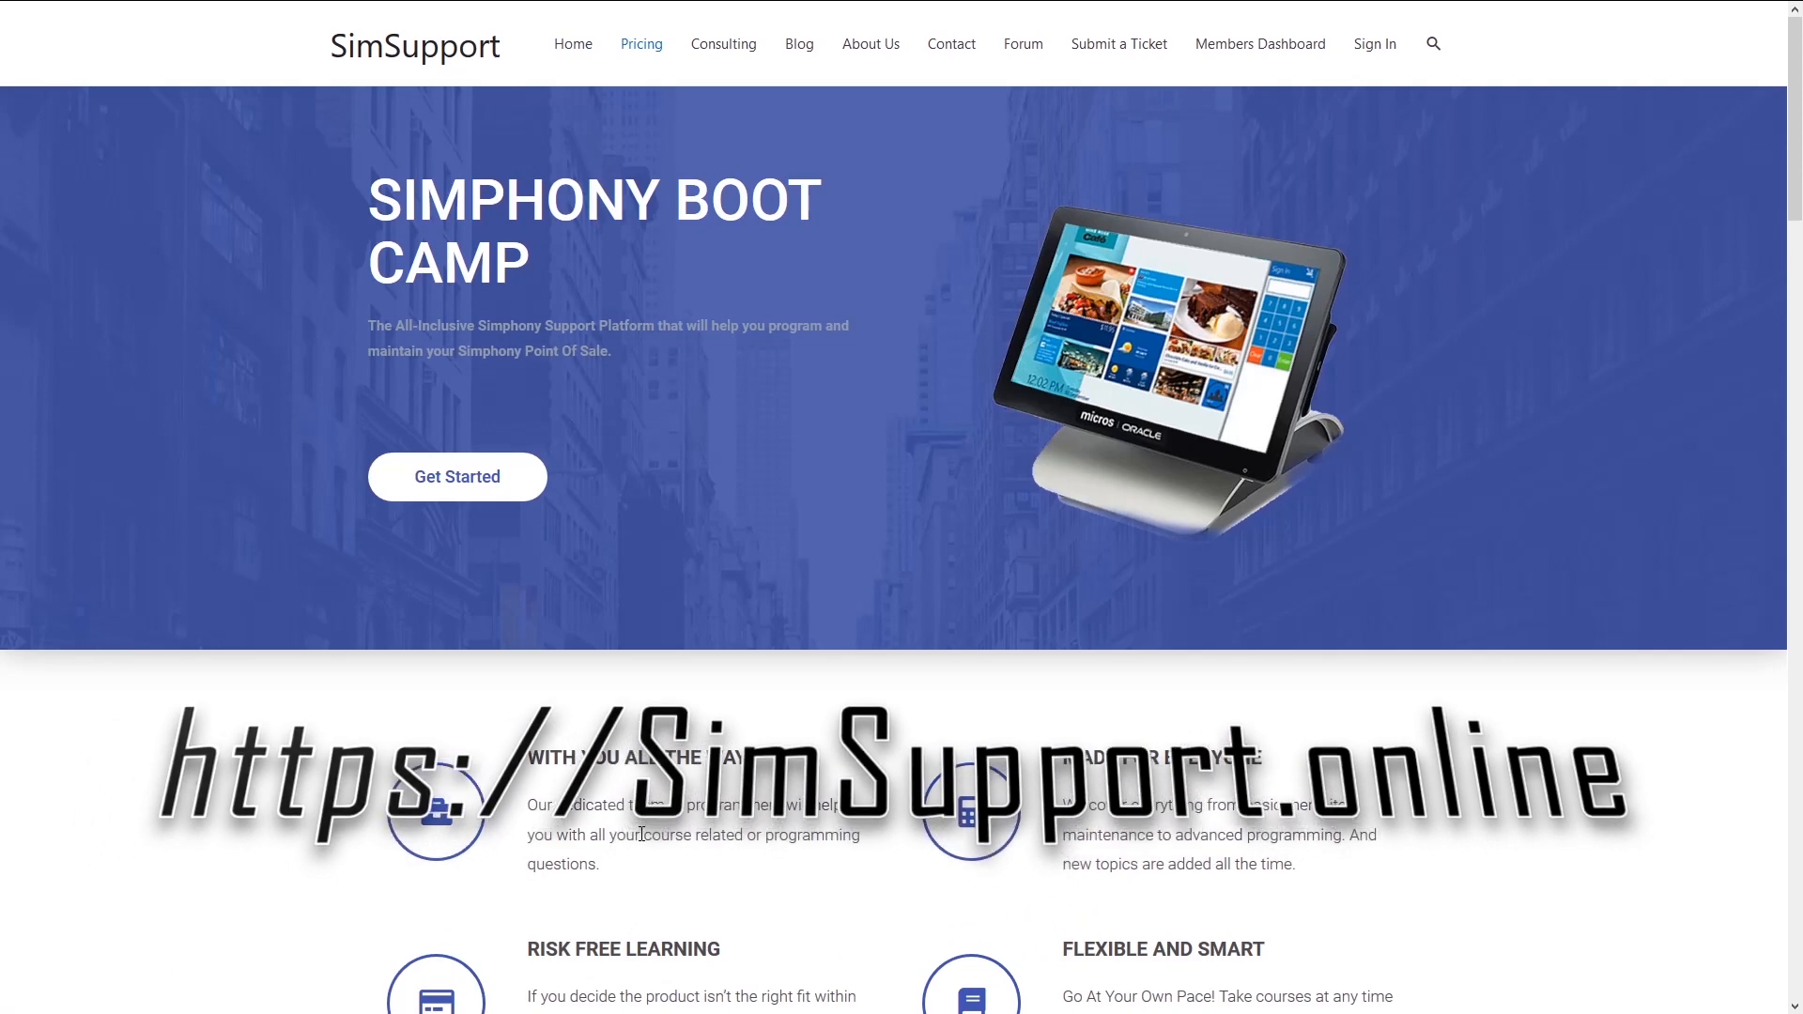
{"action": "scroll", "scroll_direction": "down", "scroll_amount": 3}
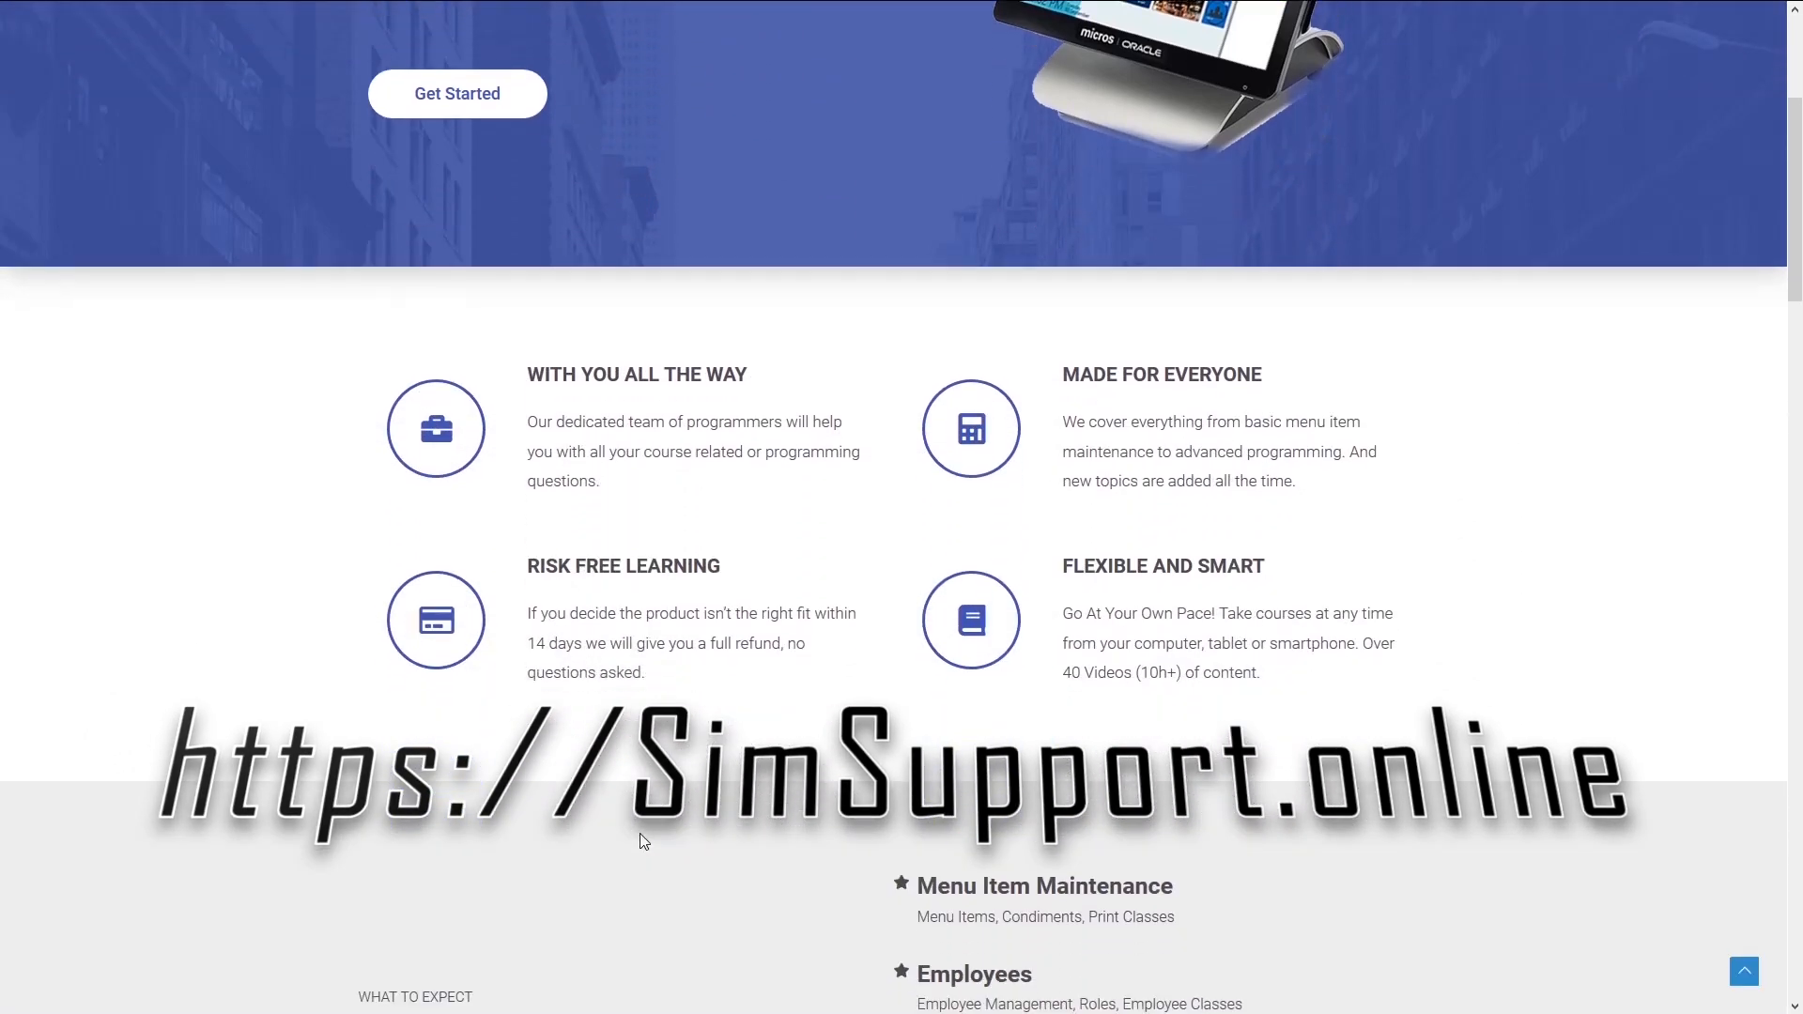
{"action": "scroll", "scroll_direction": "down", "scroll_amount": 3}
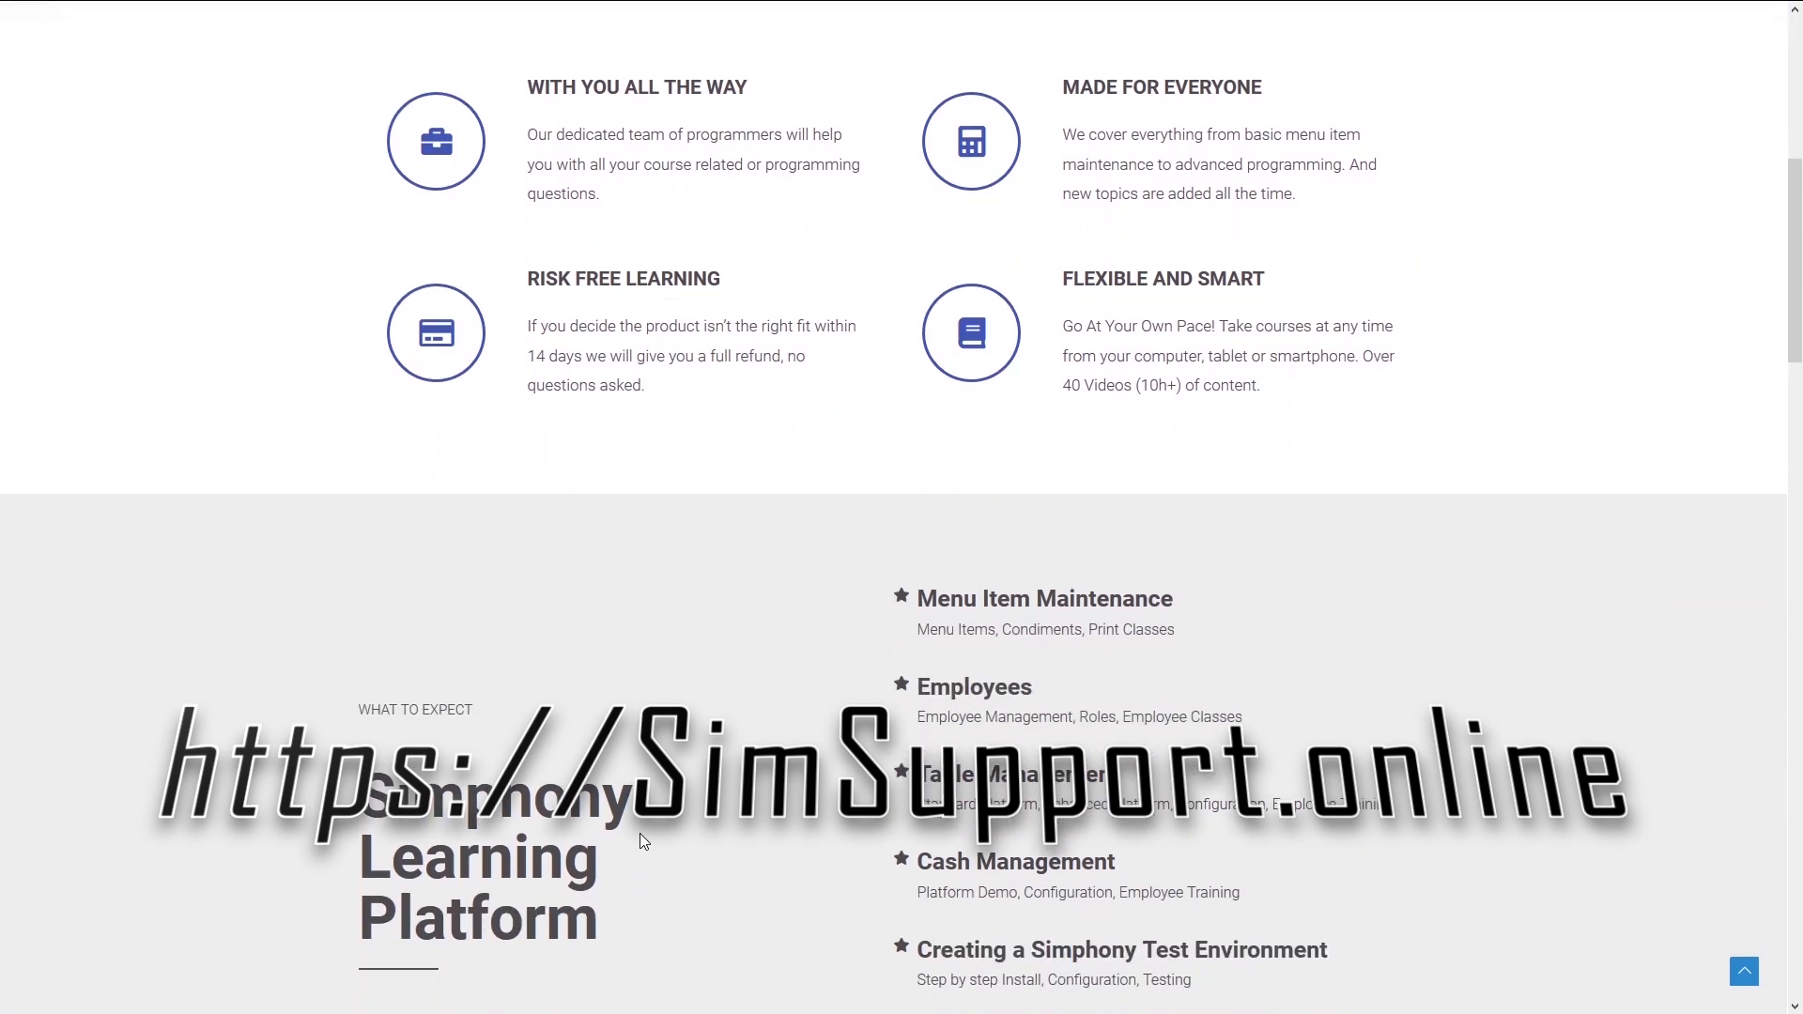
{"action": "scroll", "scroll_direction": "down", "scroll_amount": 3}
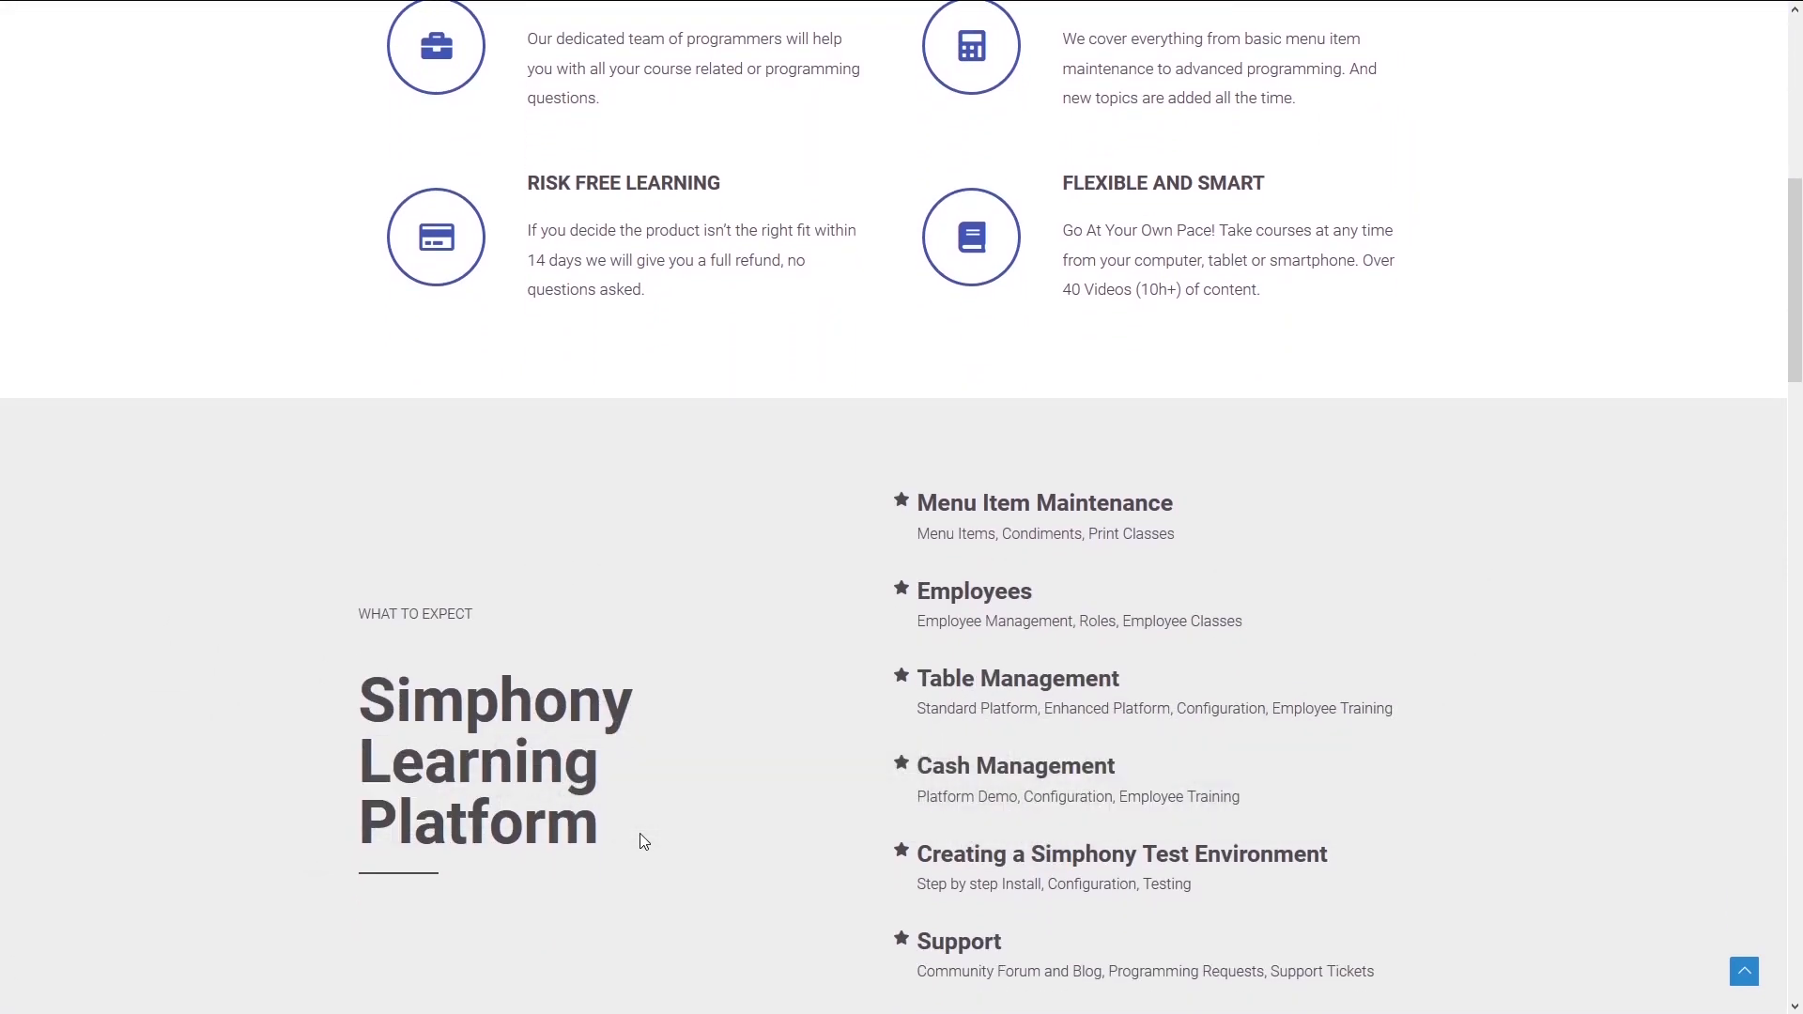